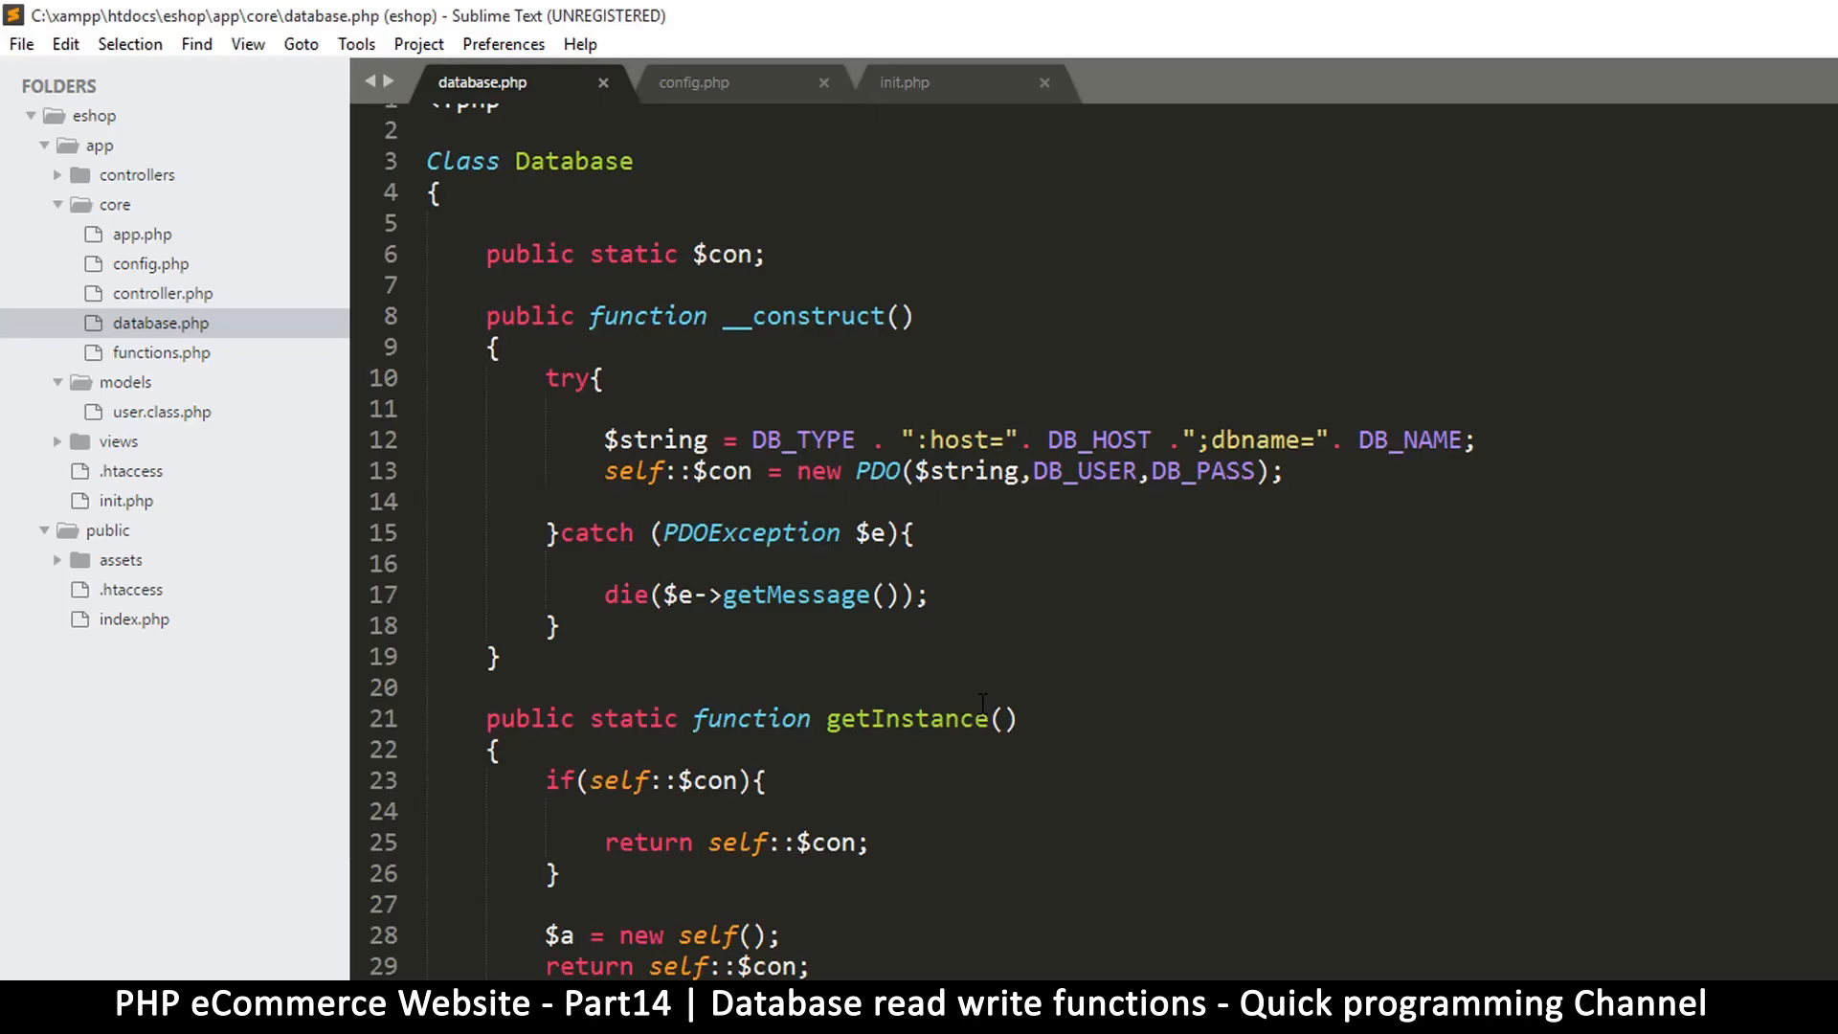
# Review database.php and place the cursor after getInstance()'s closing brace for new methods
pyautogui.scroll(-3)
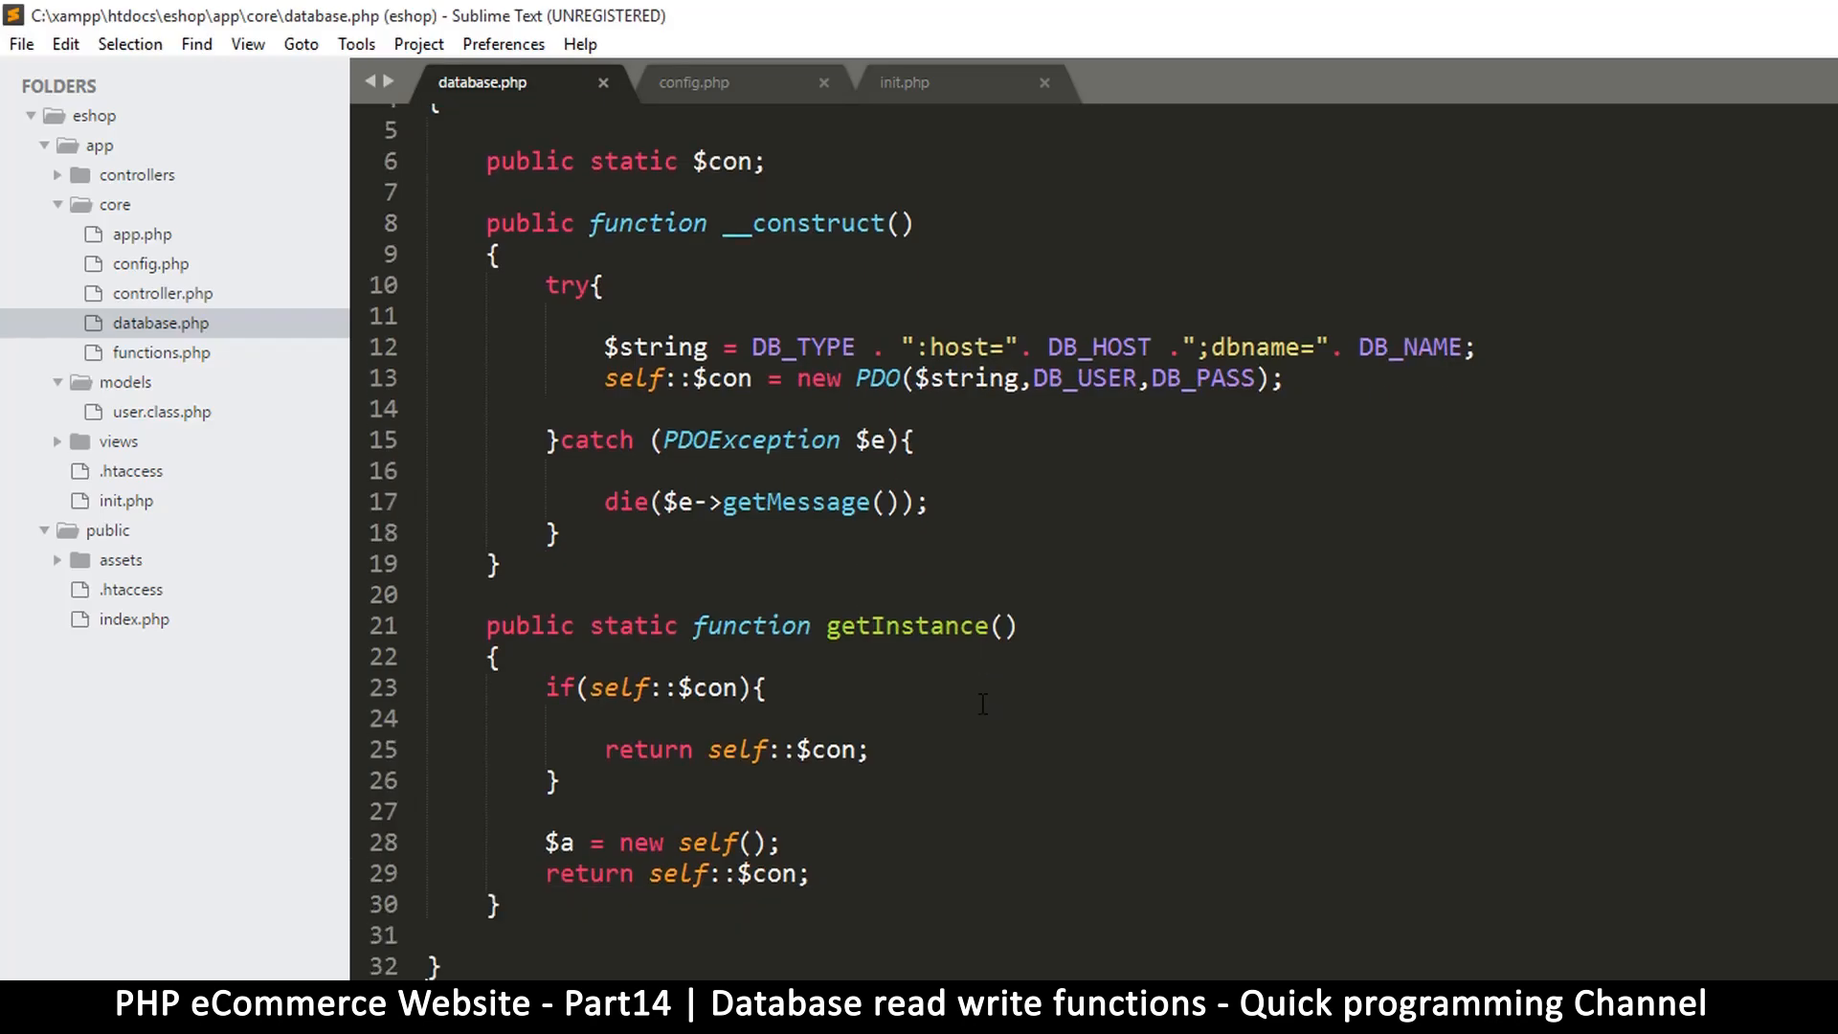
pyautogui.moveTo(930, 808)
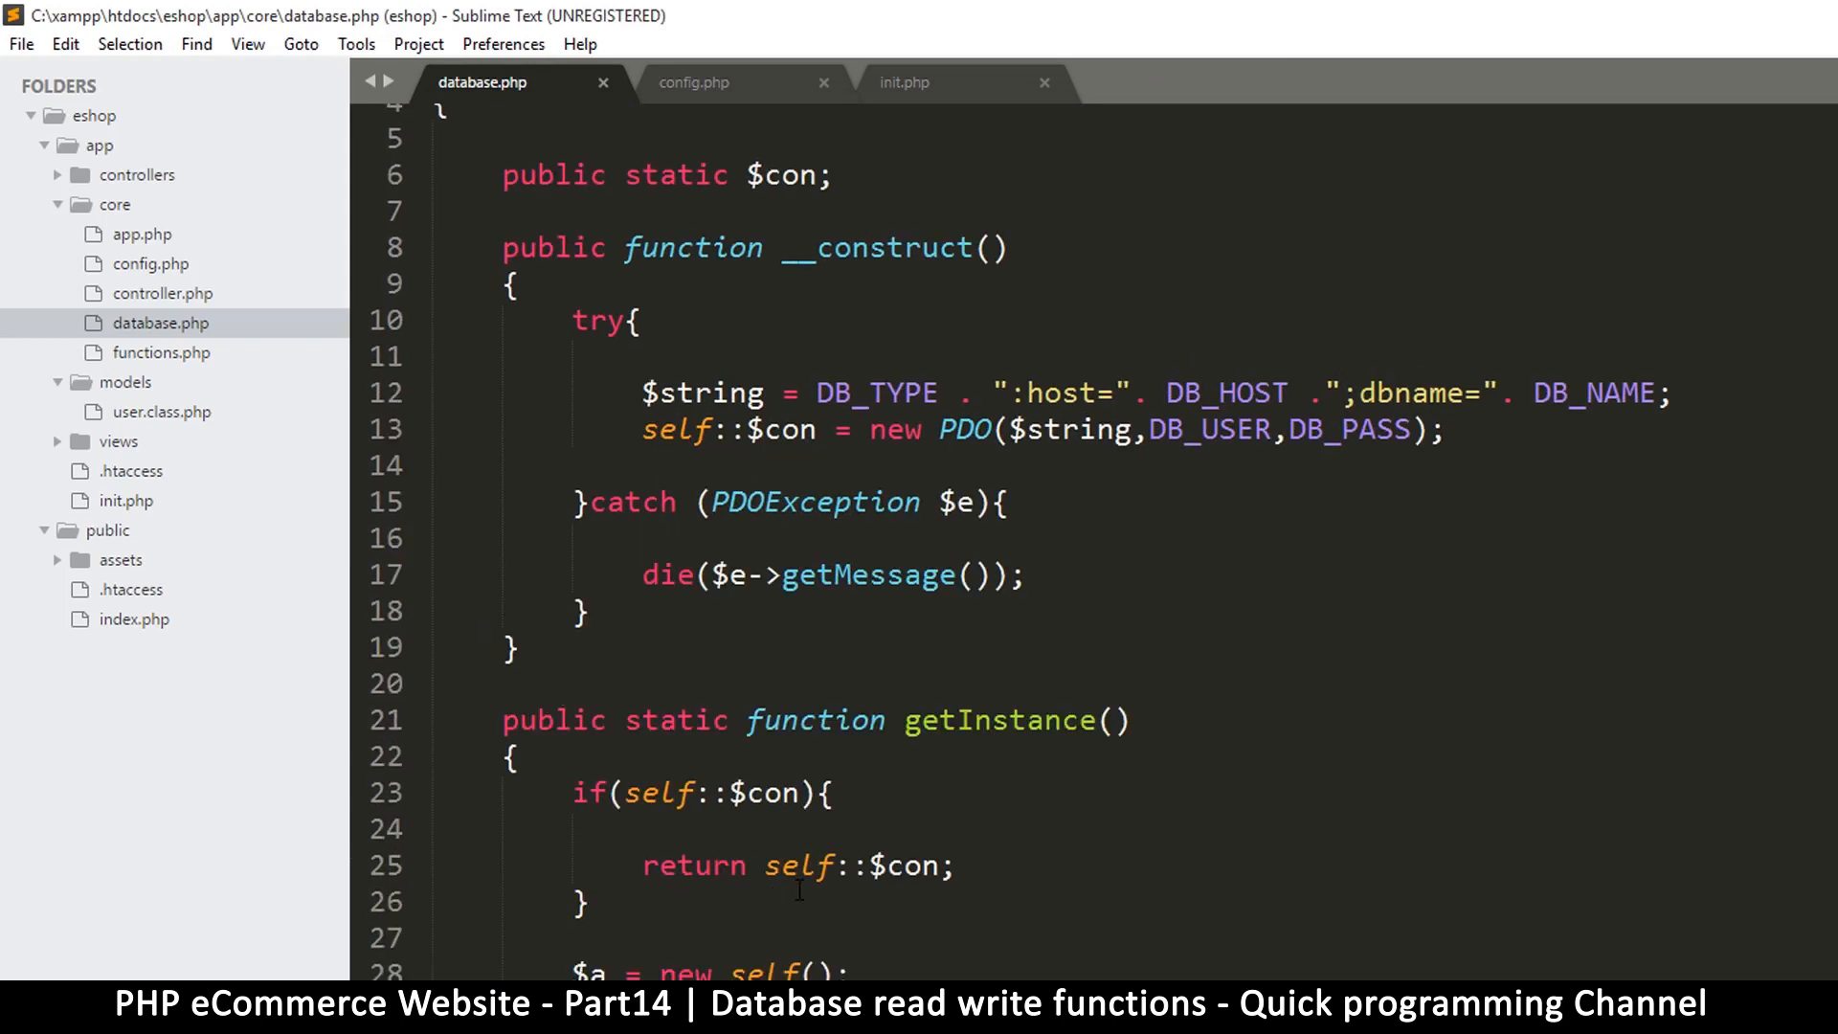
pyautogui.scroll(-3)
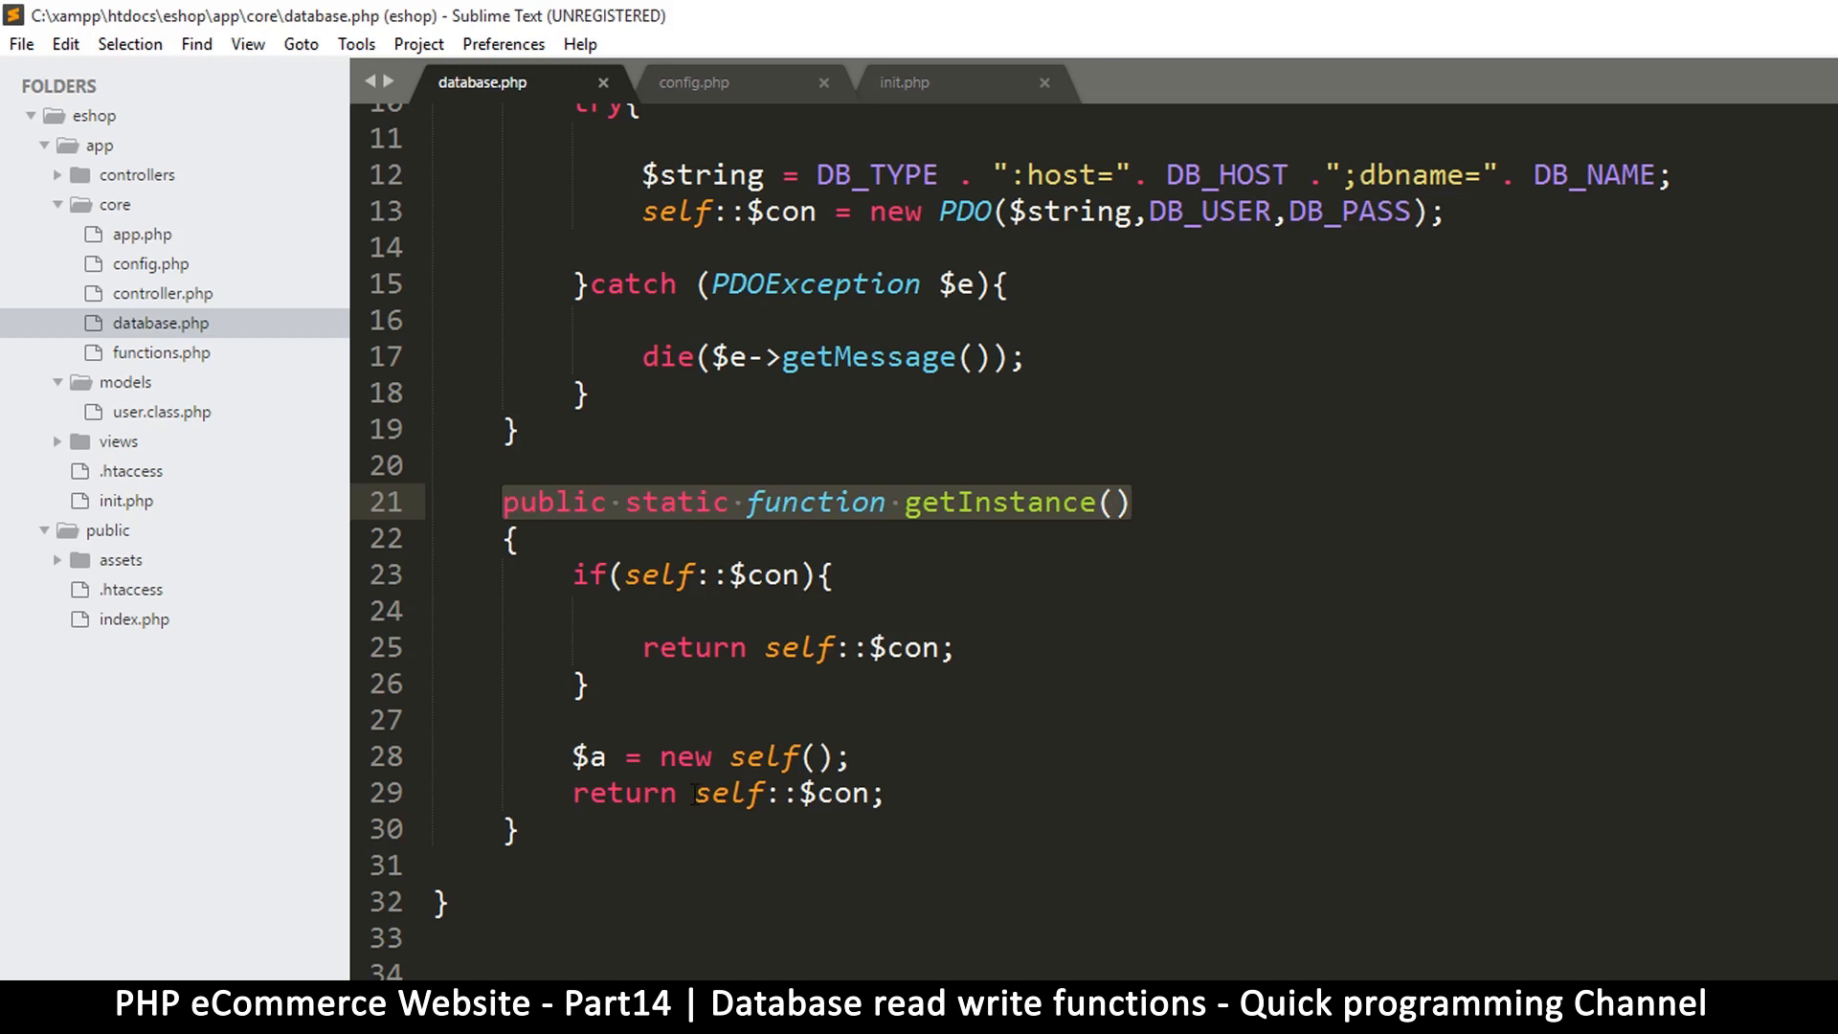
pyautogui.scroll(3)
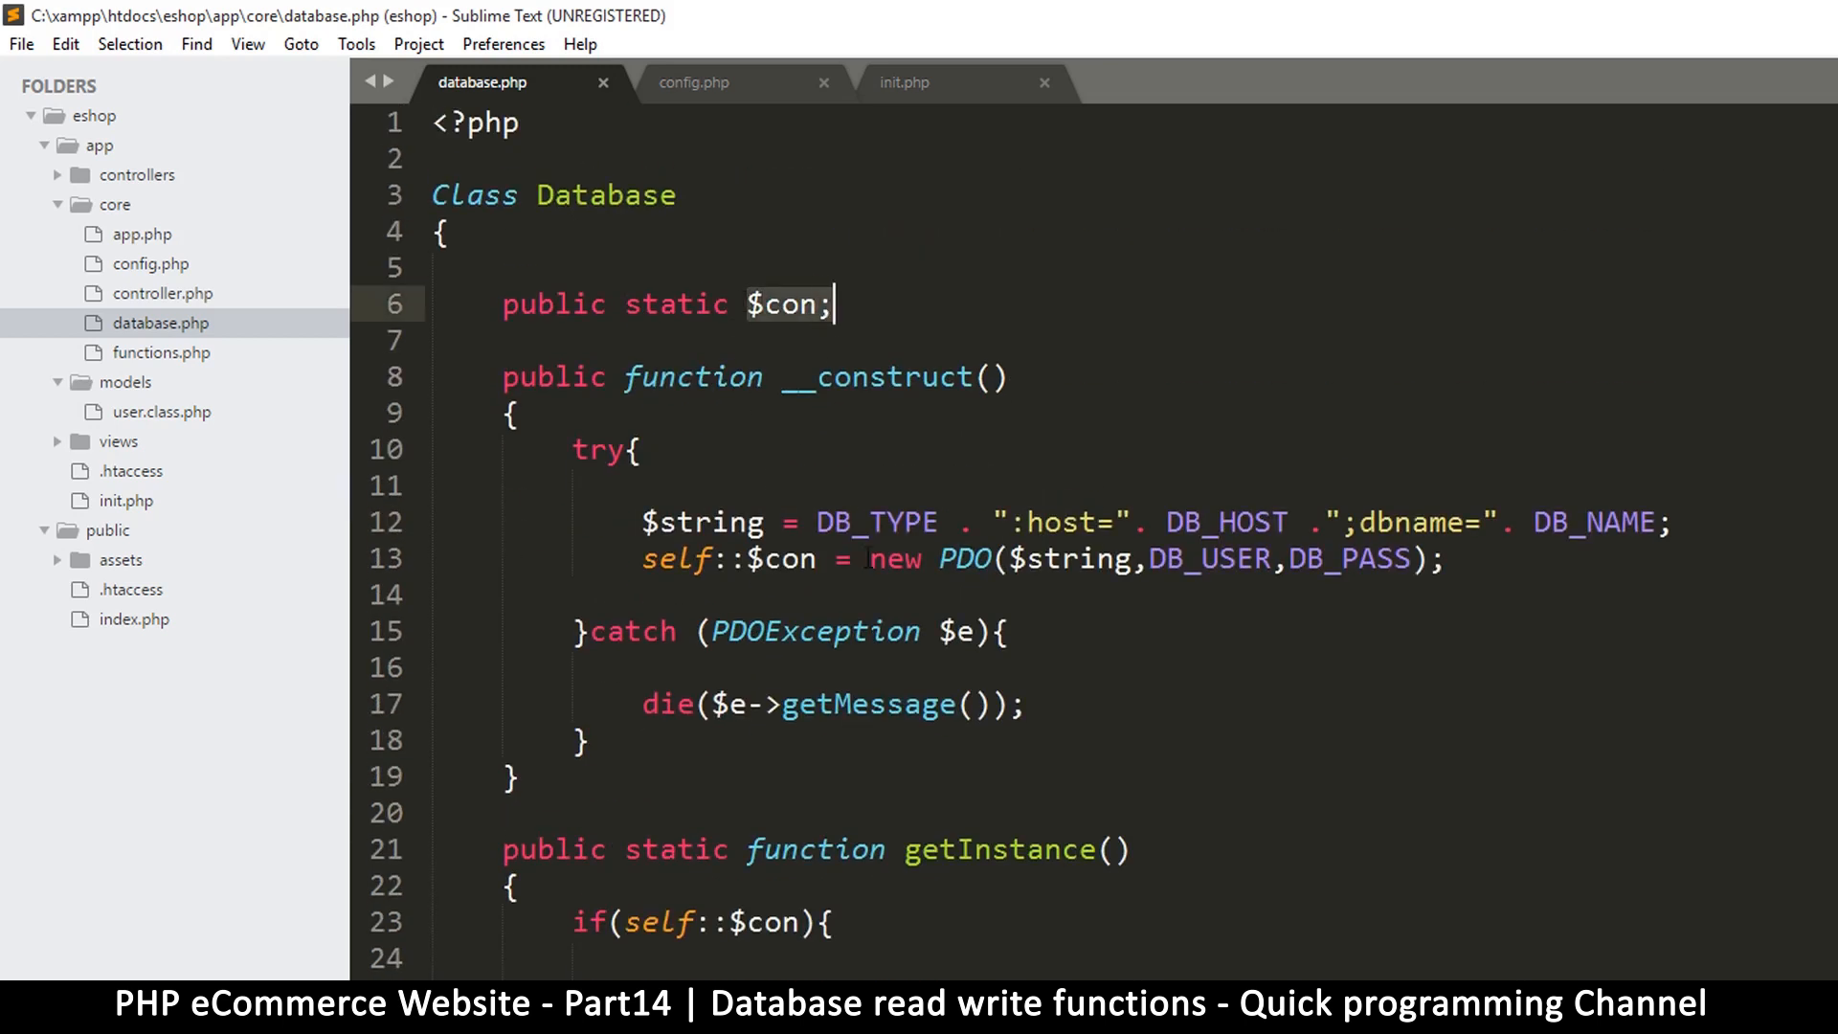
pyautogui.scroll(-3)
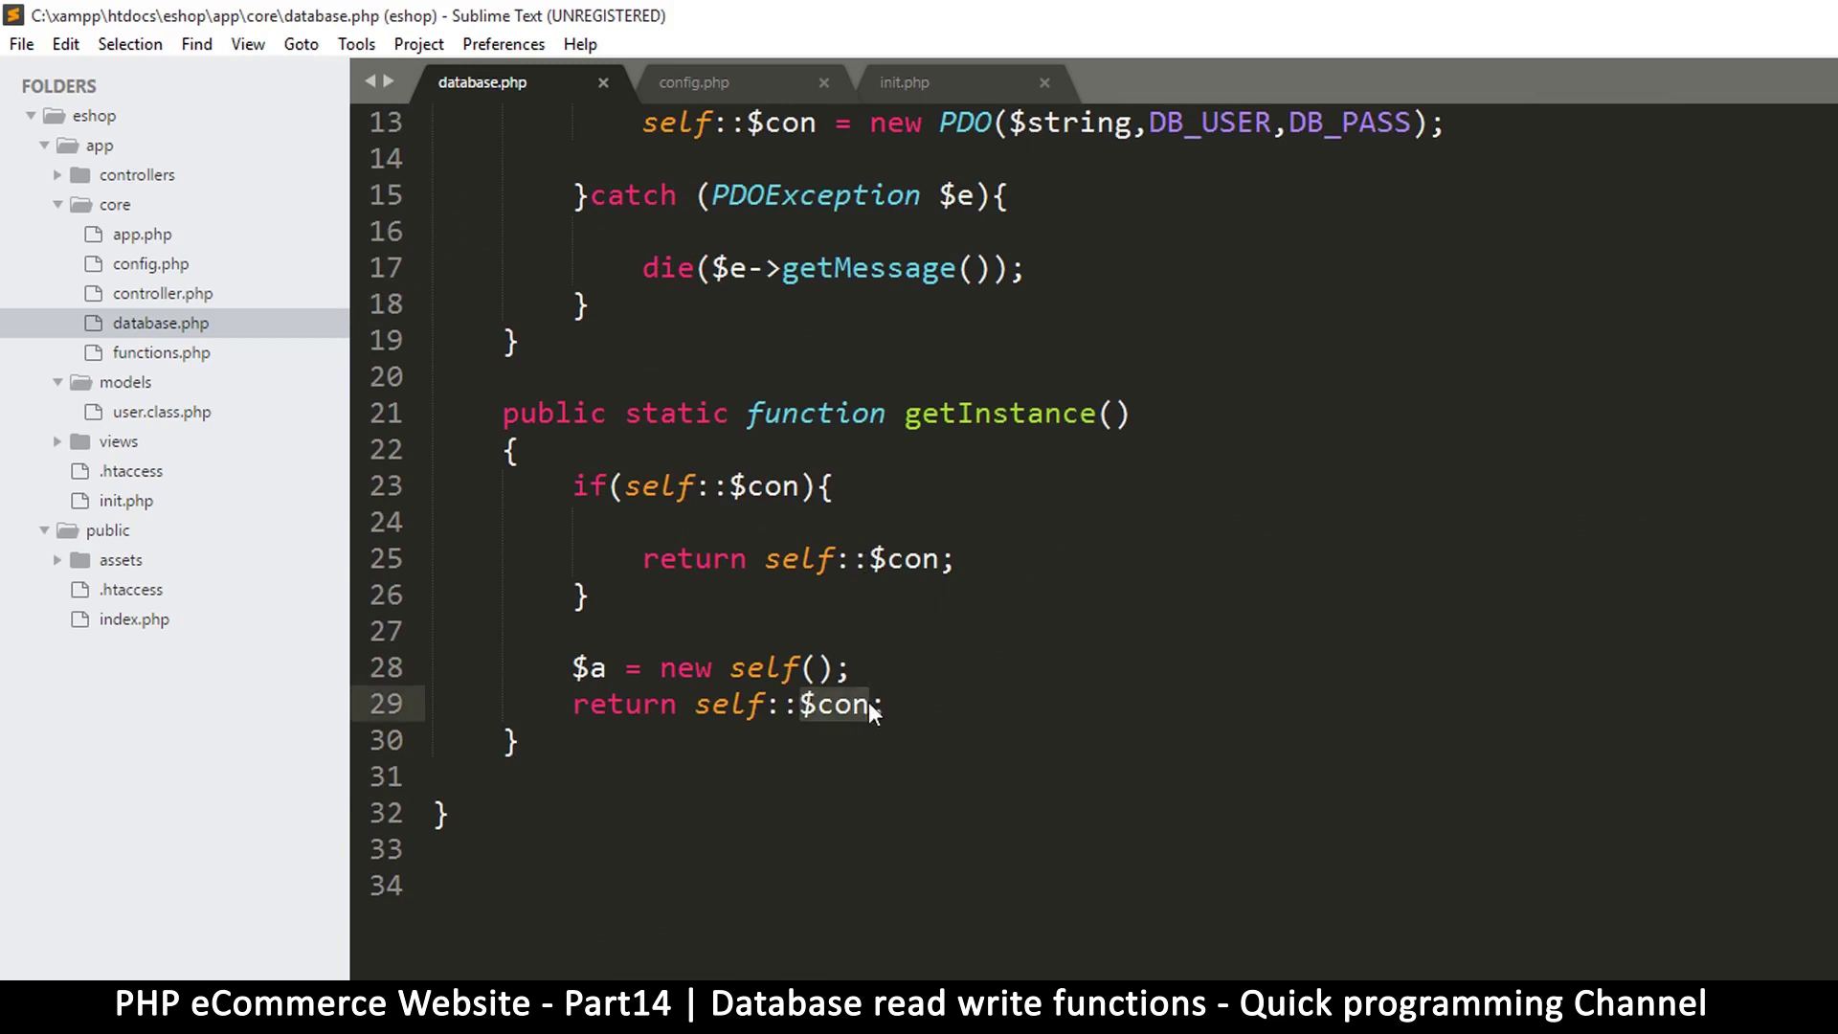
pyautogui.scroll(3)
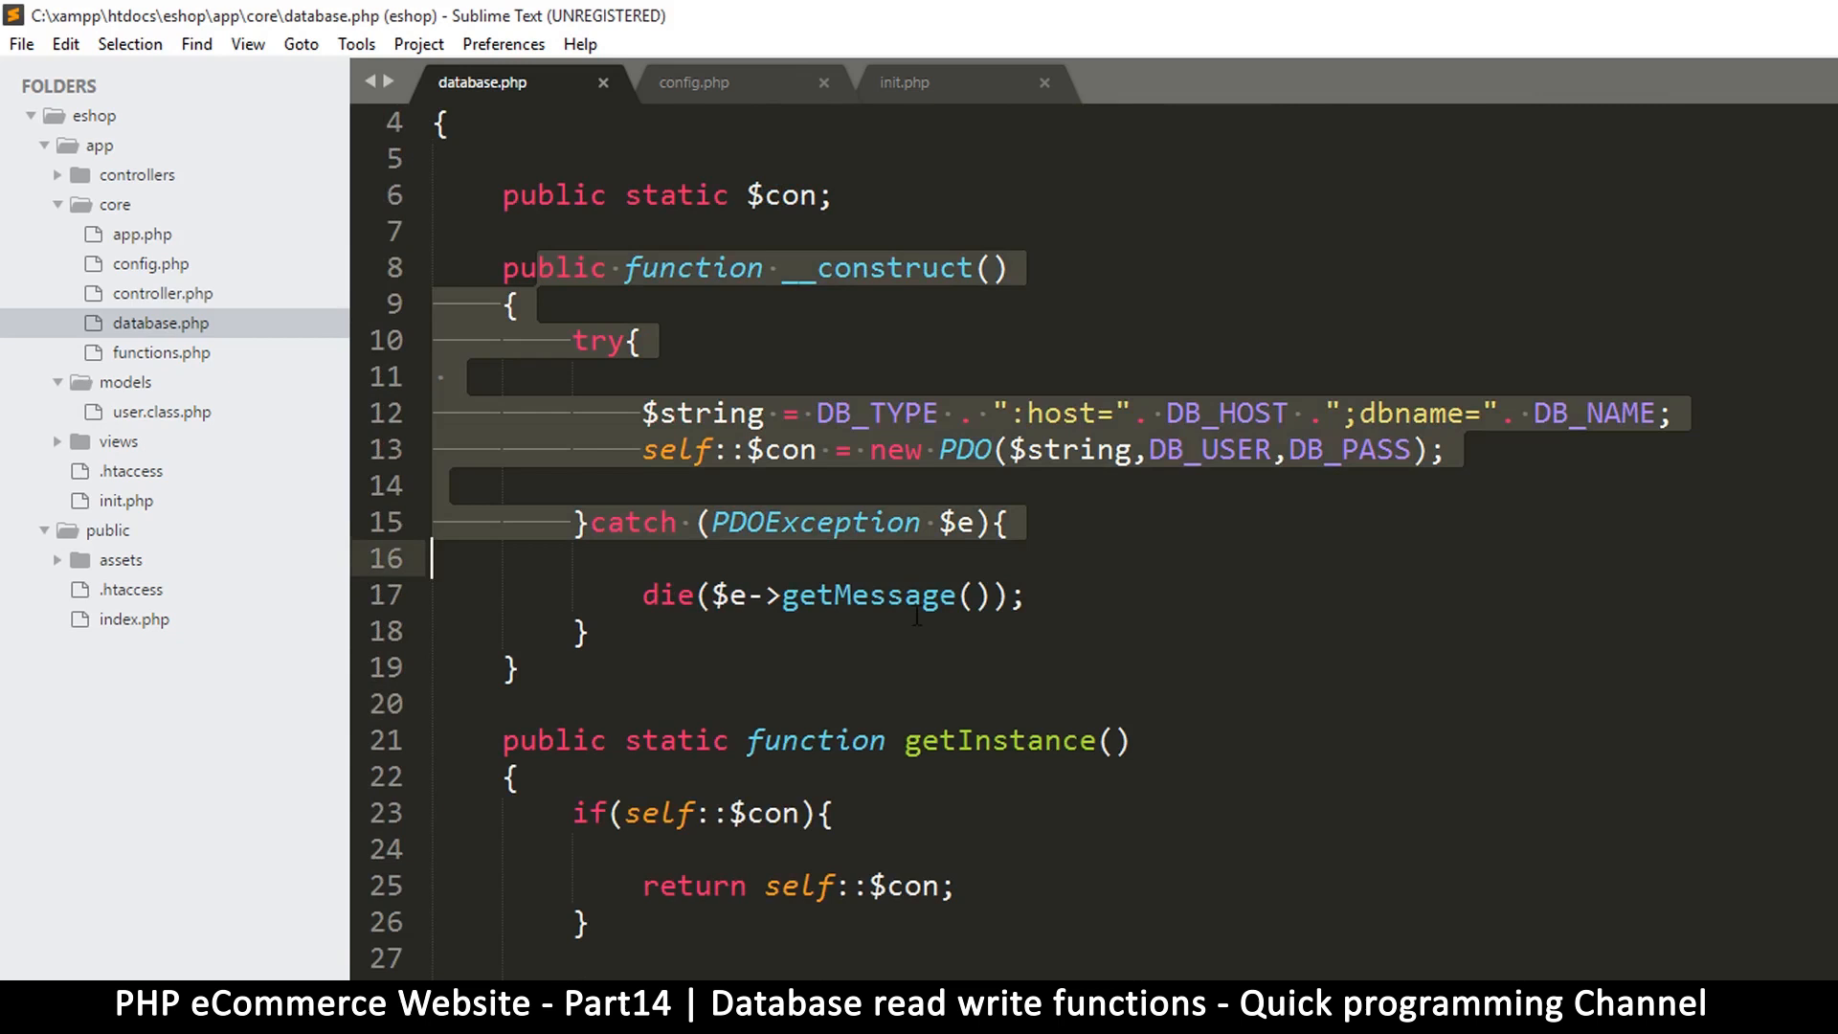
pyautogui.scroll(-3)
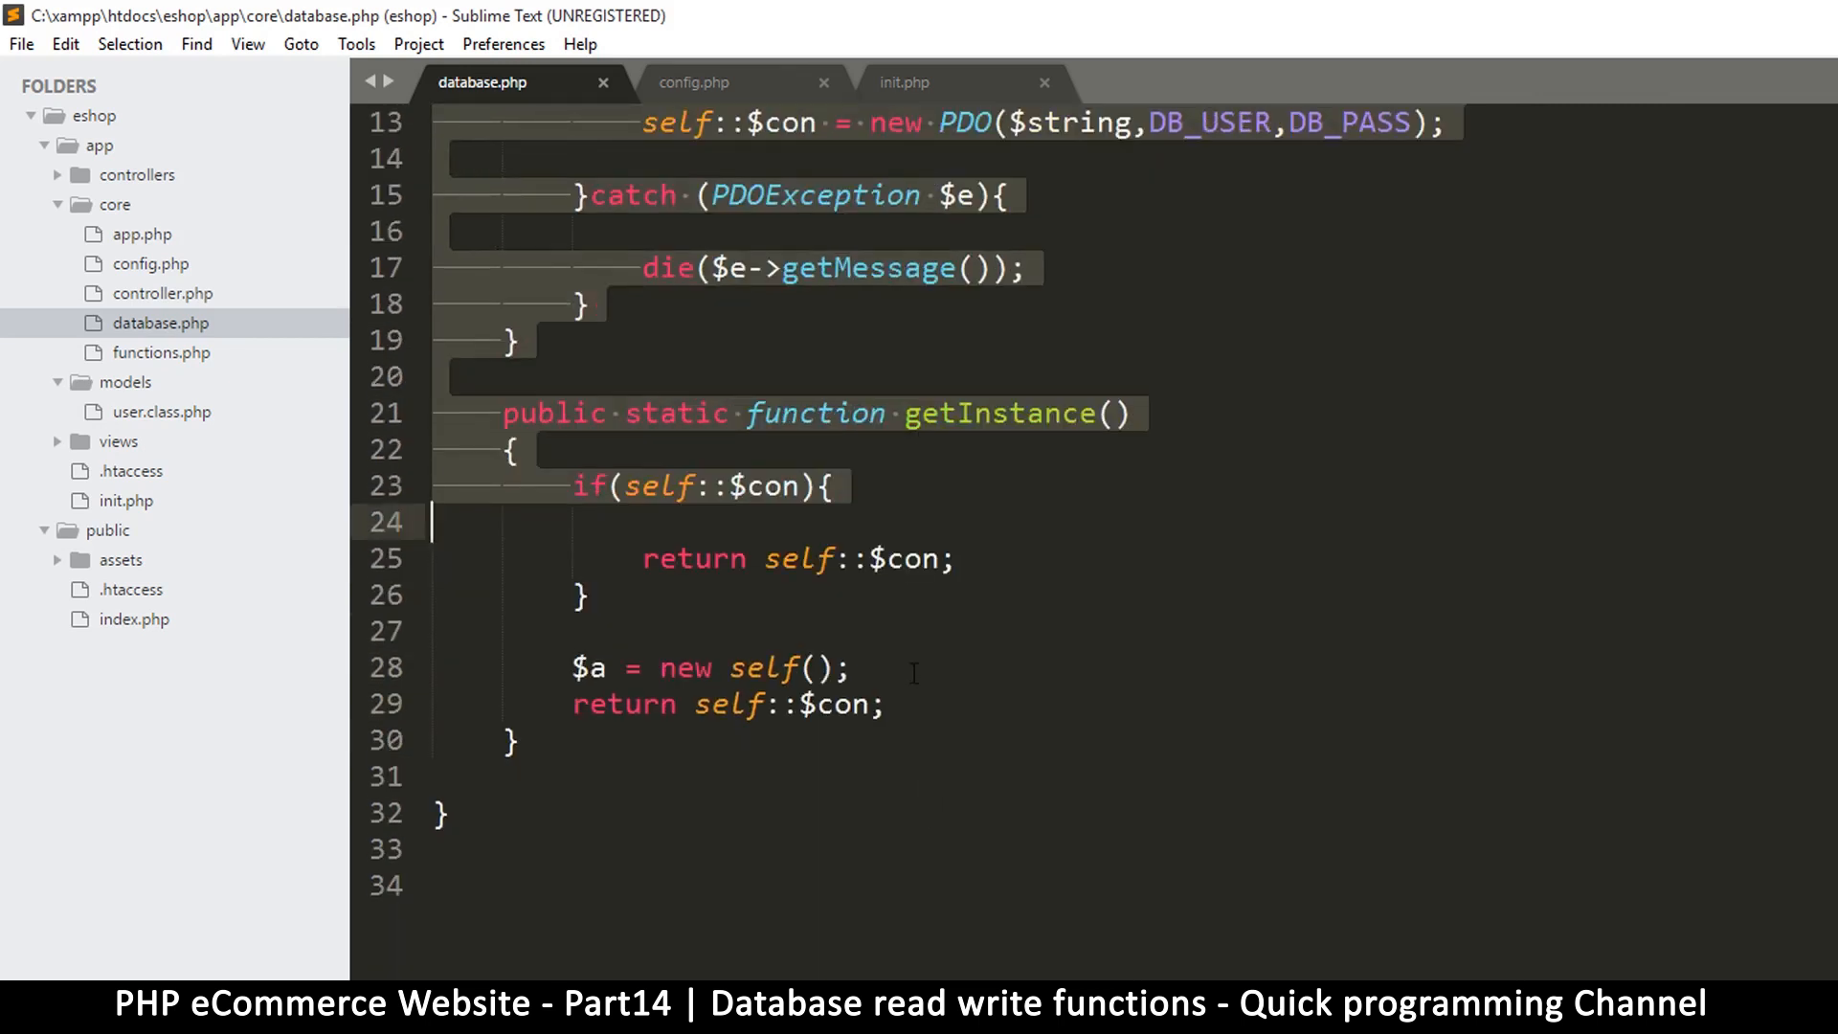
pyautogui.click(530, 739)
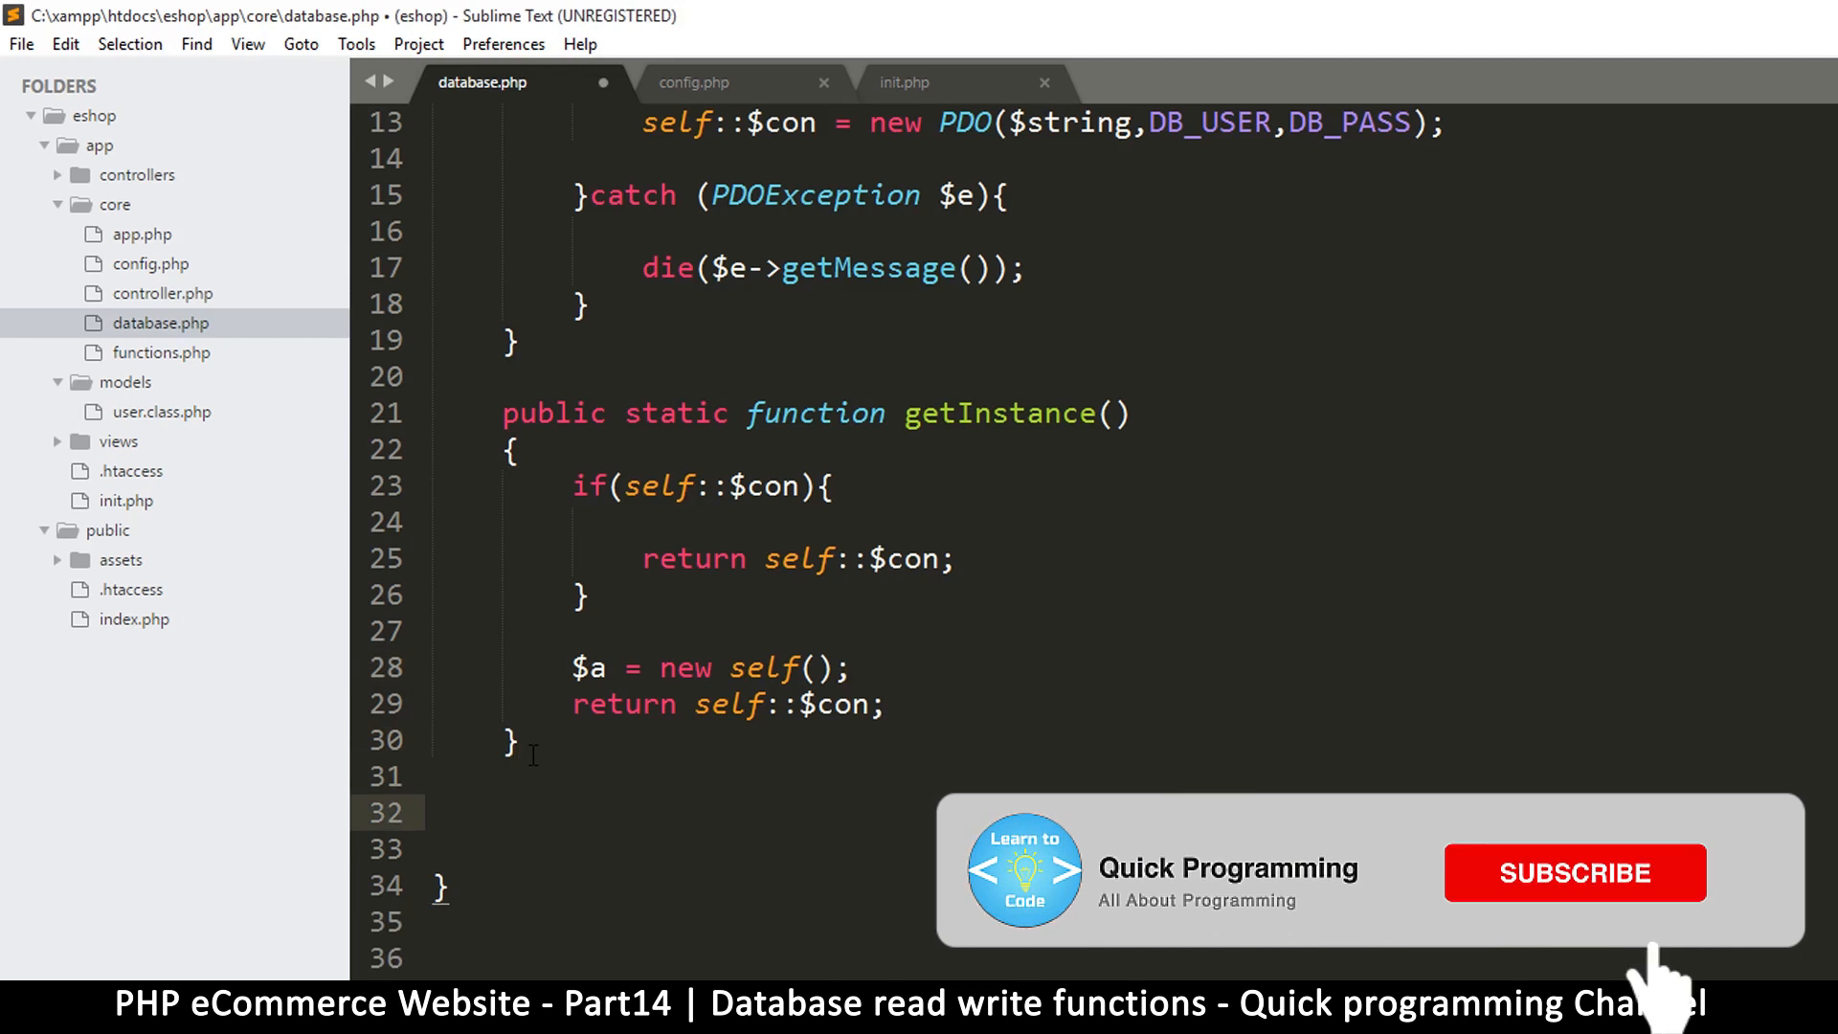
# Add //read with public function read(){}, duplicate it and rename the copy to write()
pyautogui.write('//read')
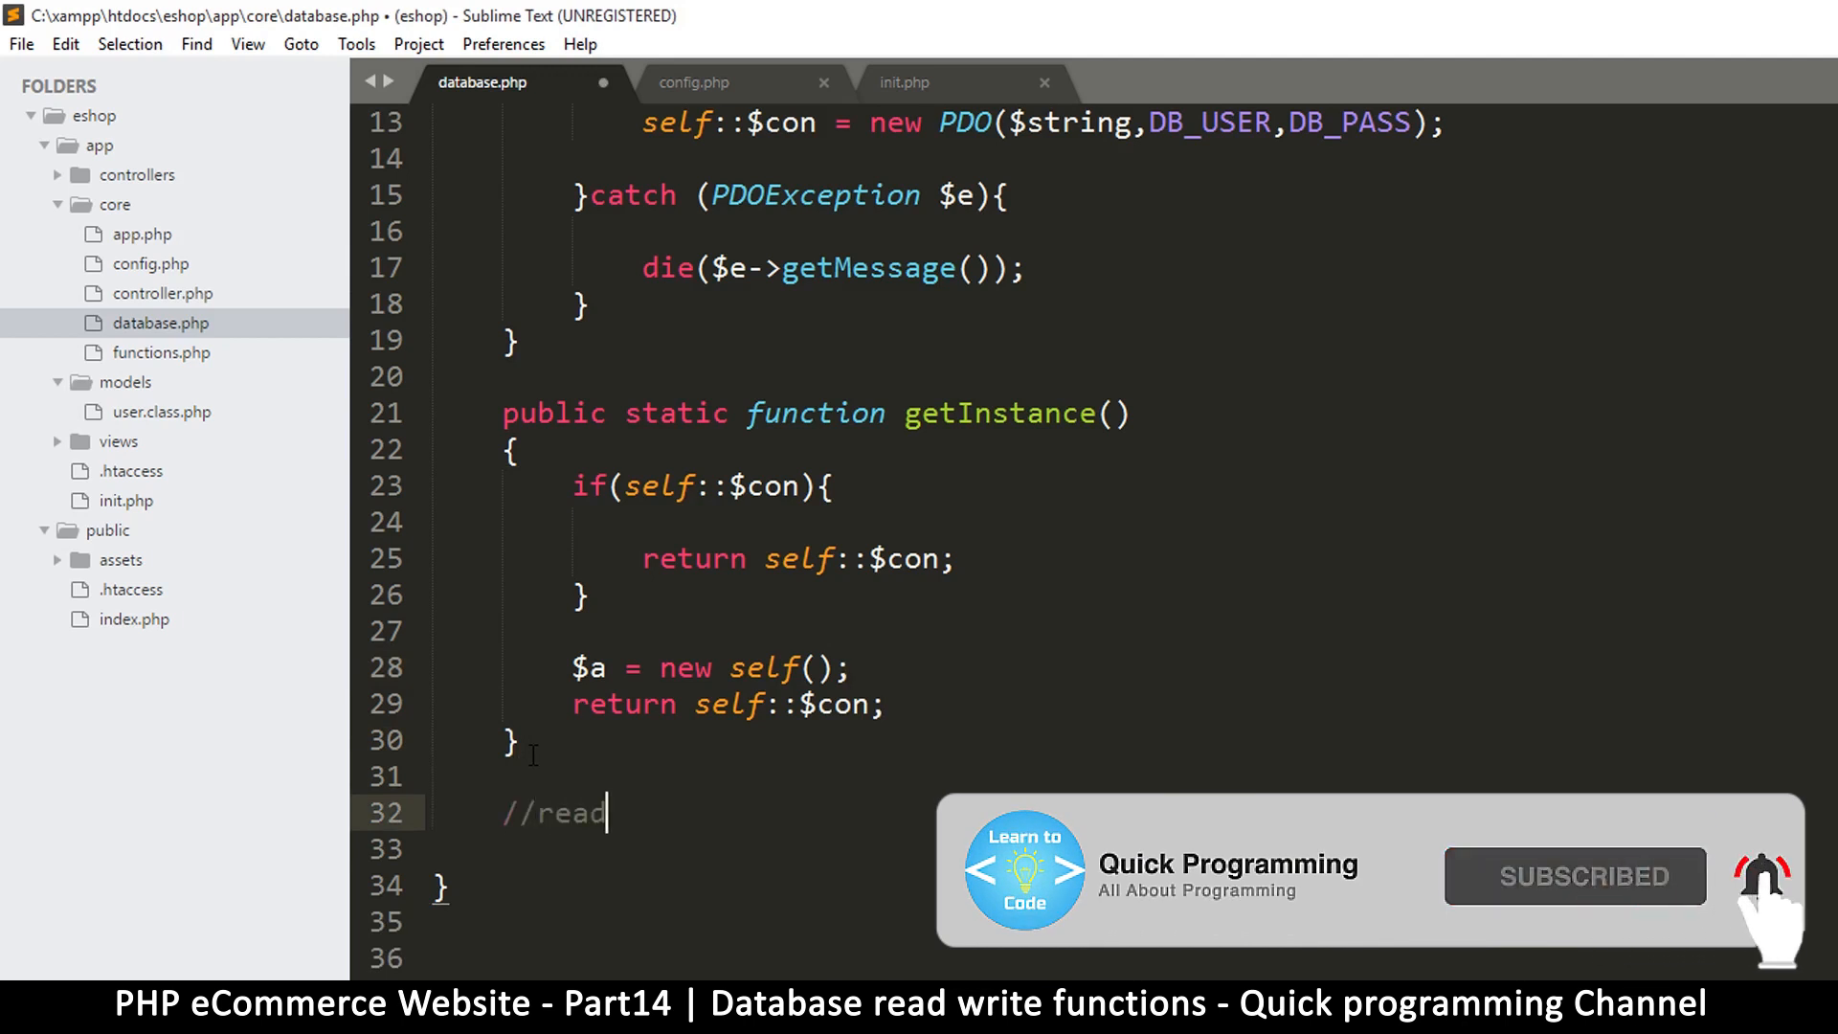
pyautogui.write('public funct')
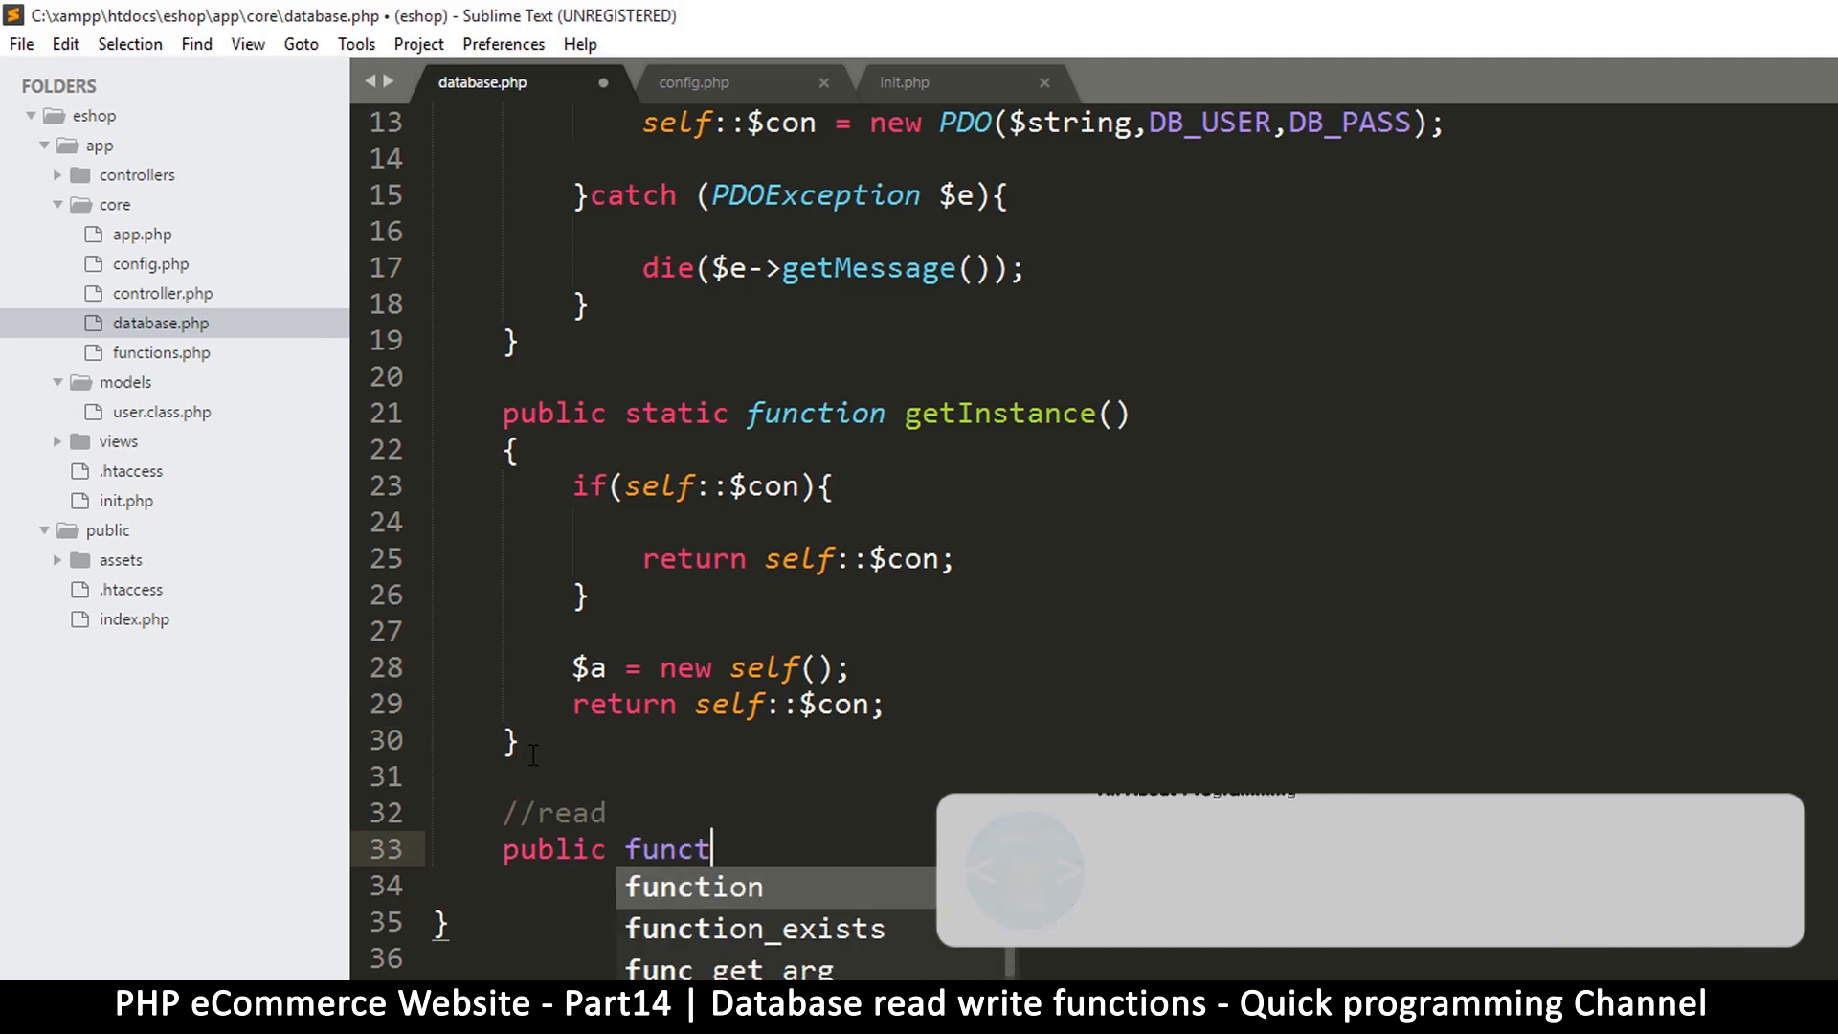
pyautogui.write('ion read(')
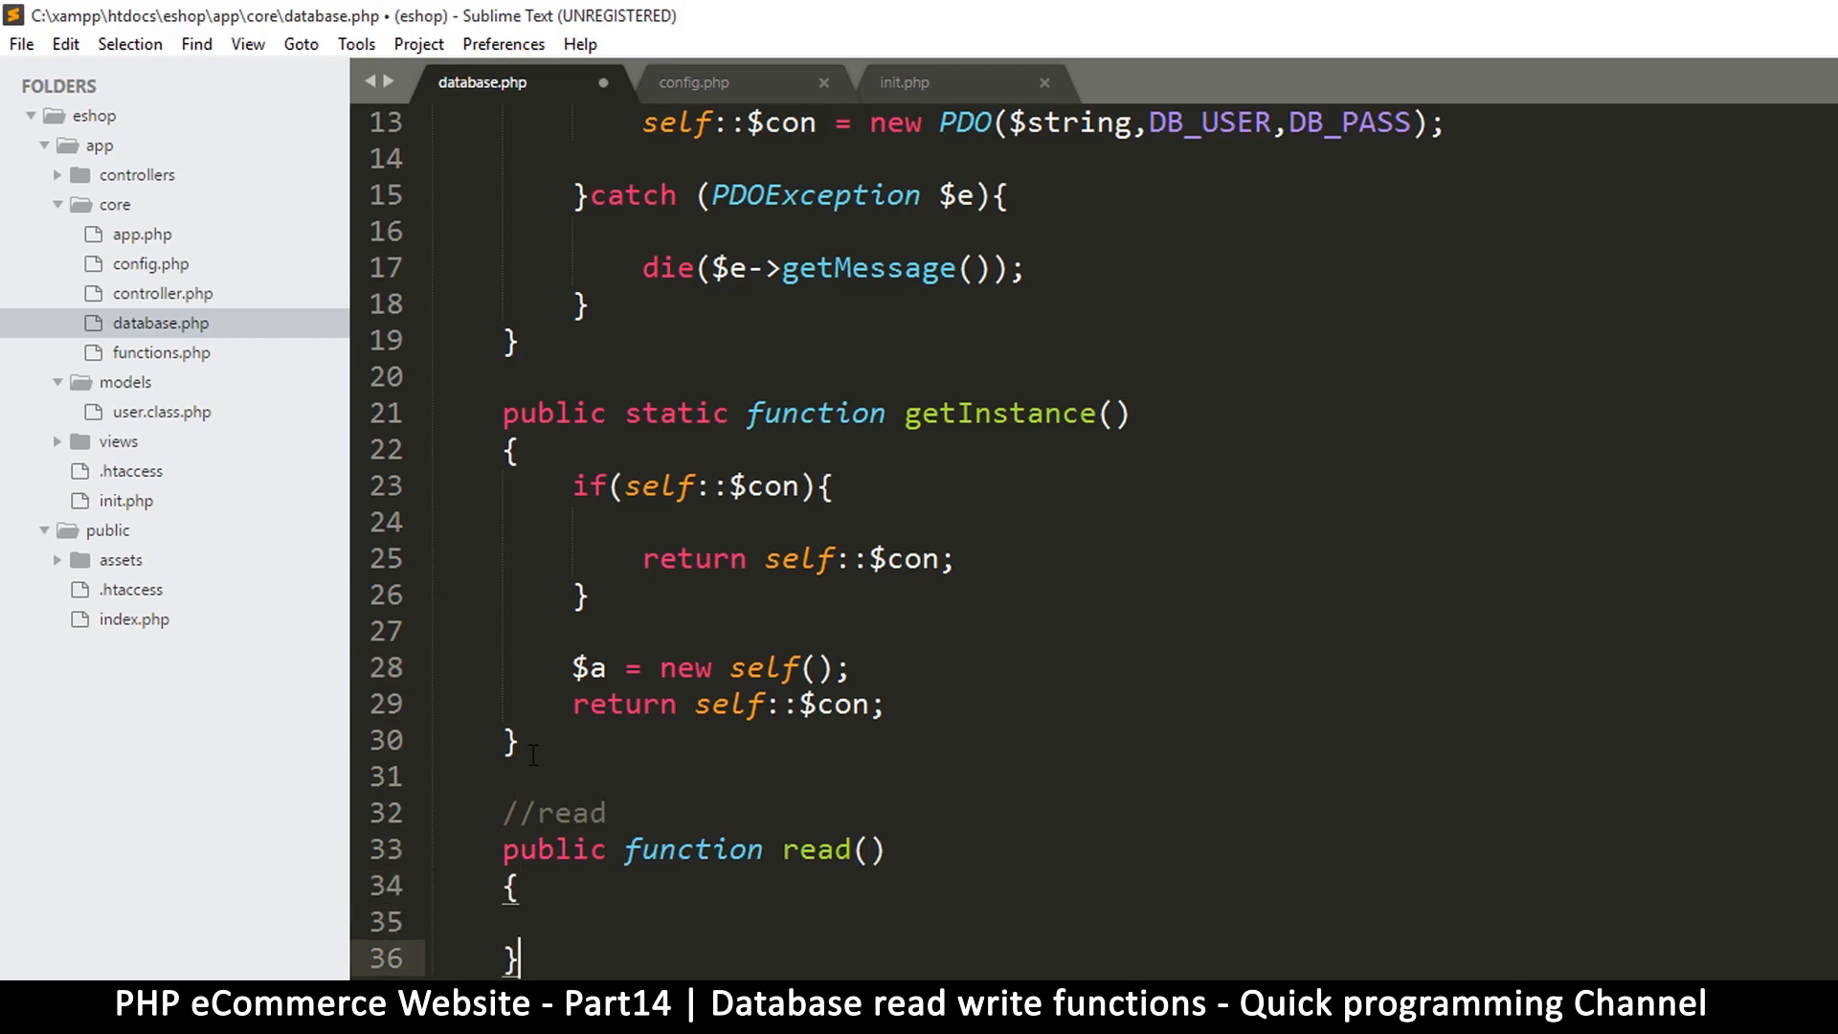
pyautogui.click(524, 775)
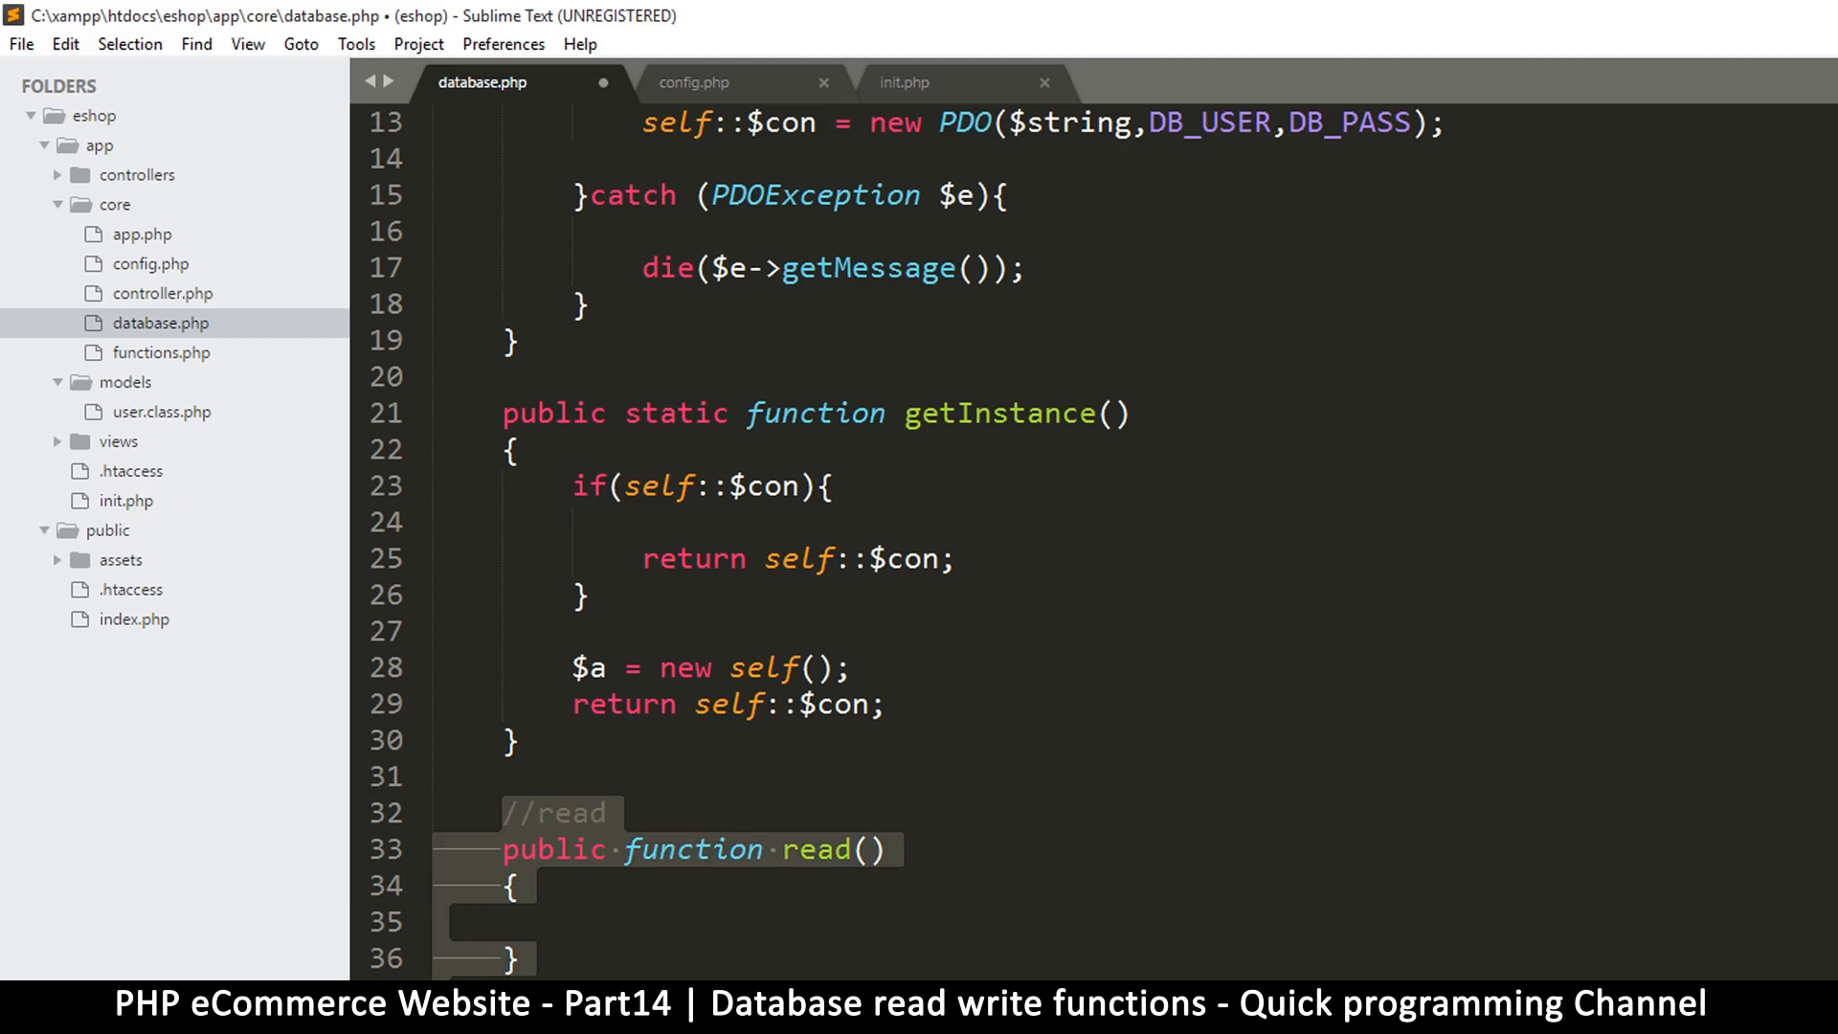
pyautogui.scroll(-3)
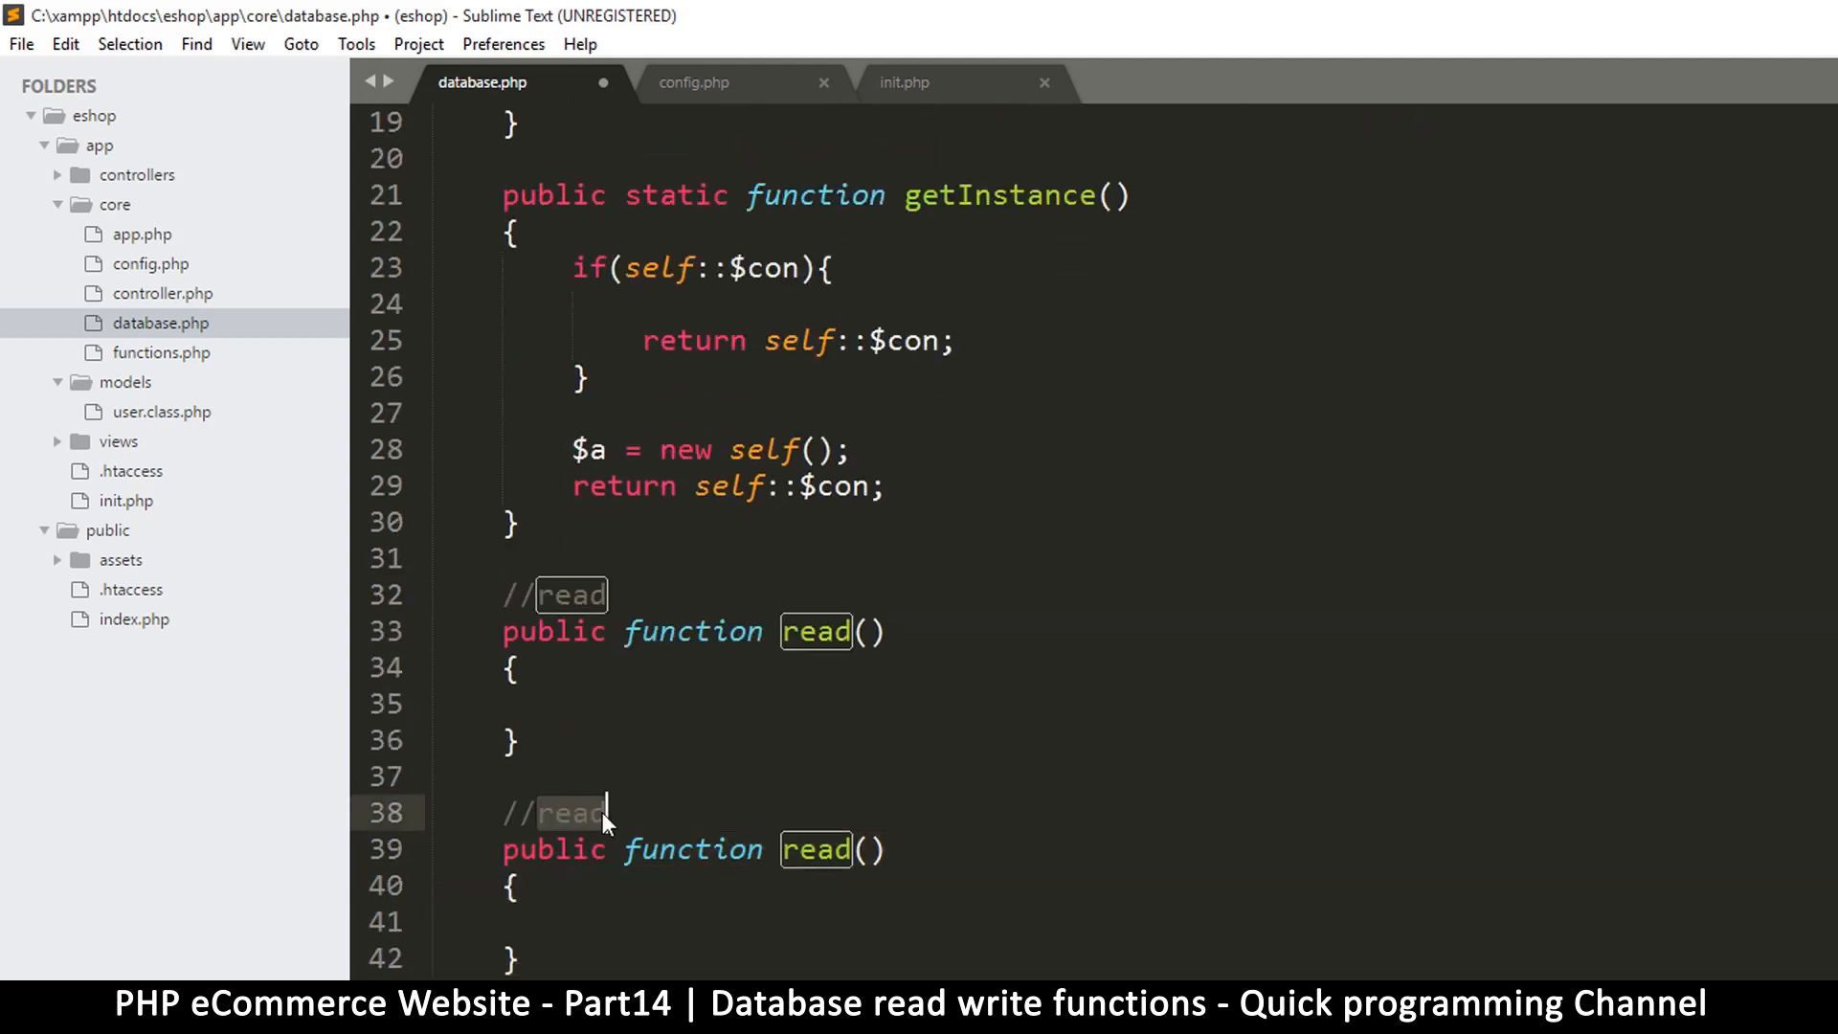
pyautogui.write('writ')
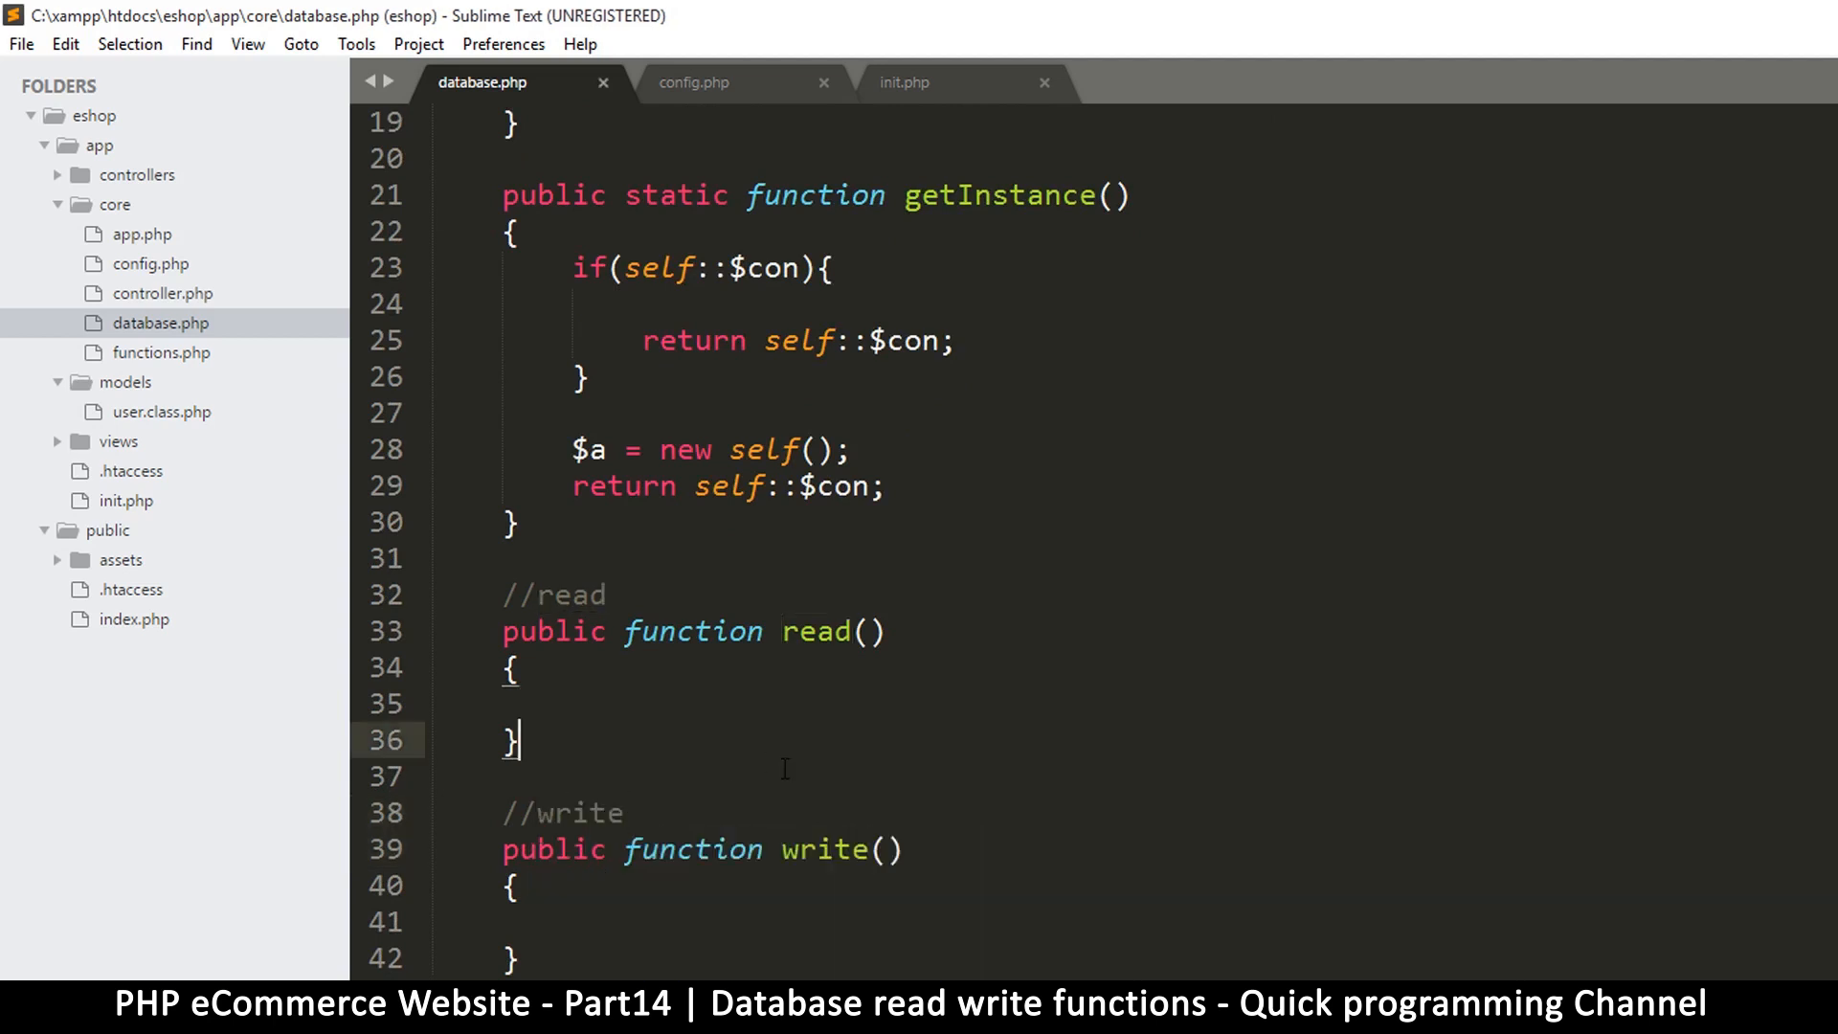
# Replace self::$con in getInstance()'s return with the variable, renamed to $instance
pyautogui.scroll(-3)
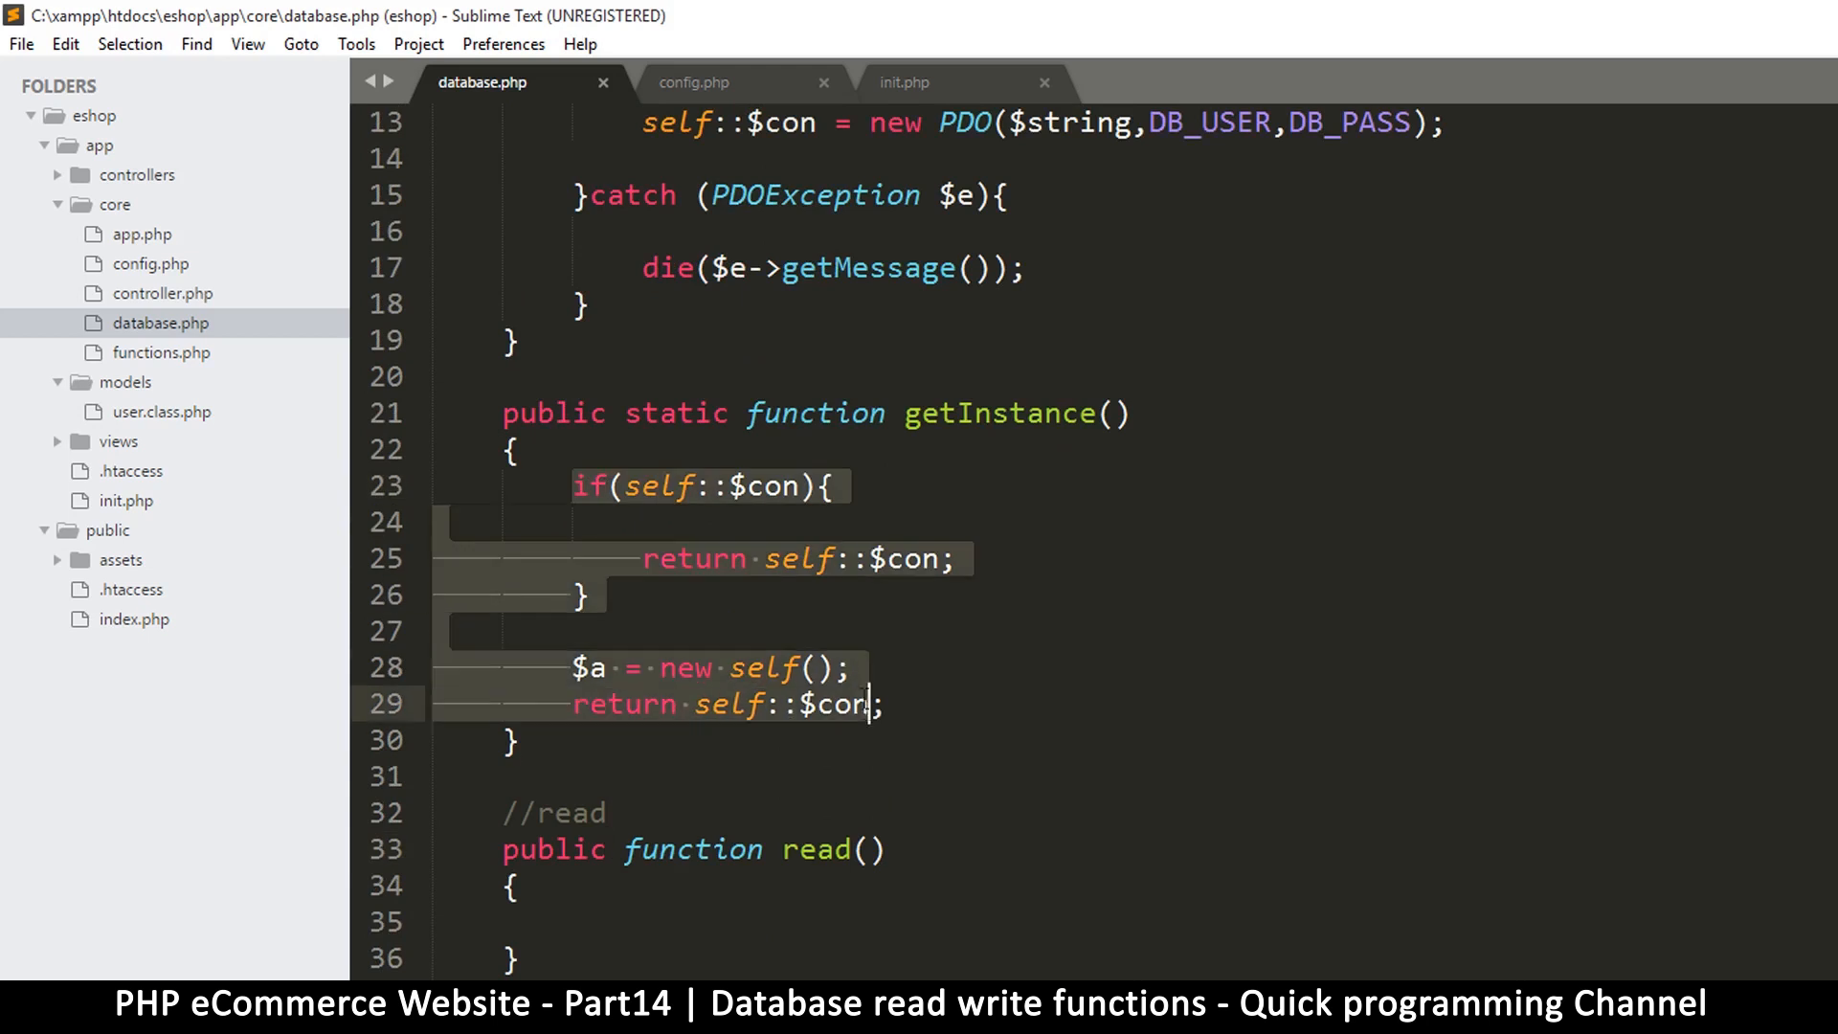
pyautogui.scroll(-3)
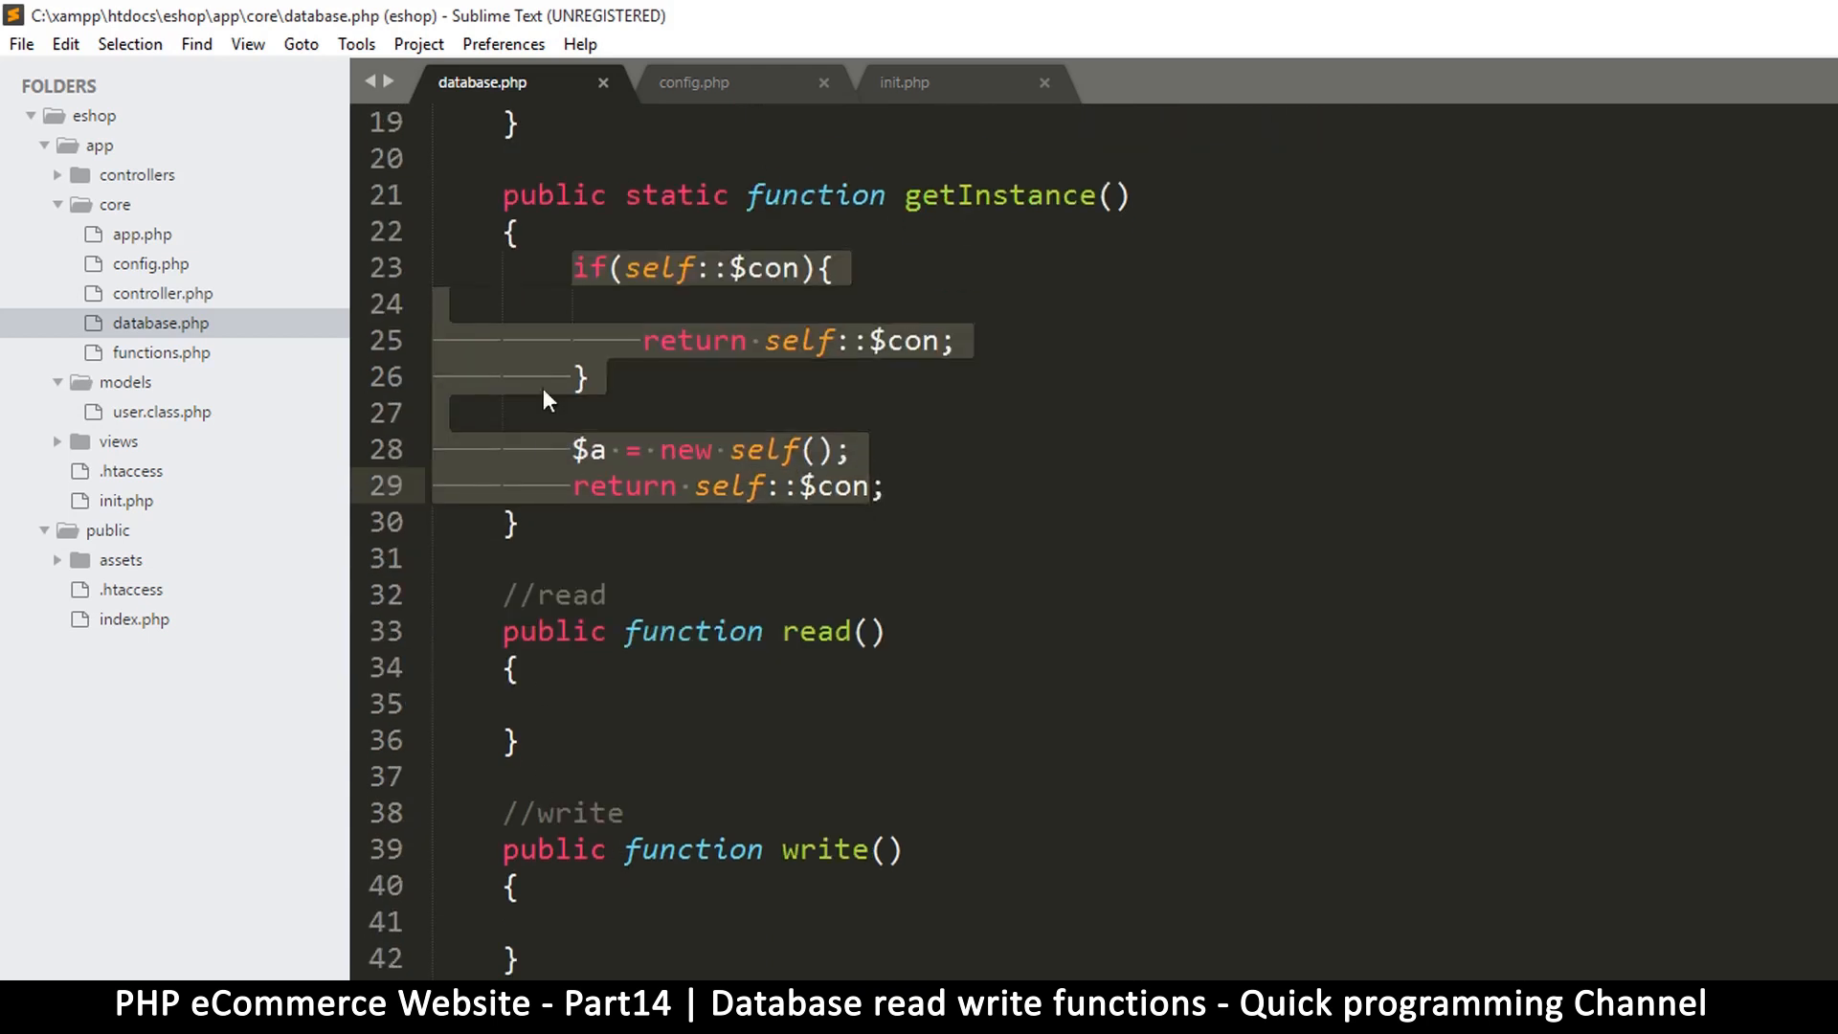
pyautogui.click(686, 703)
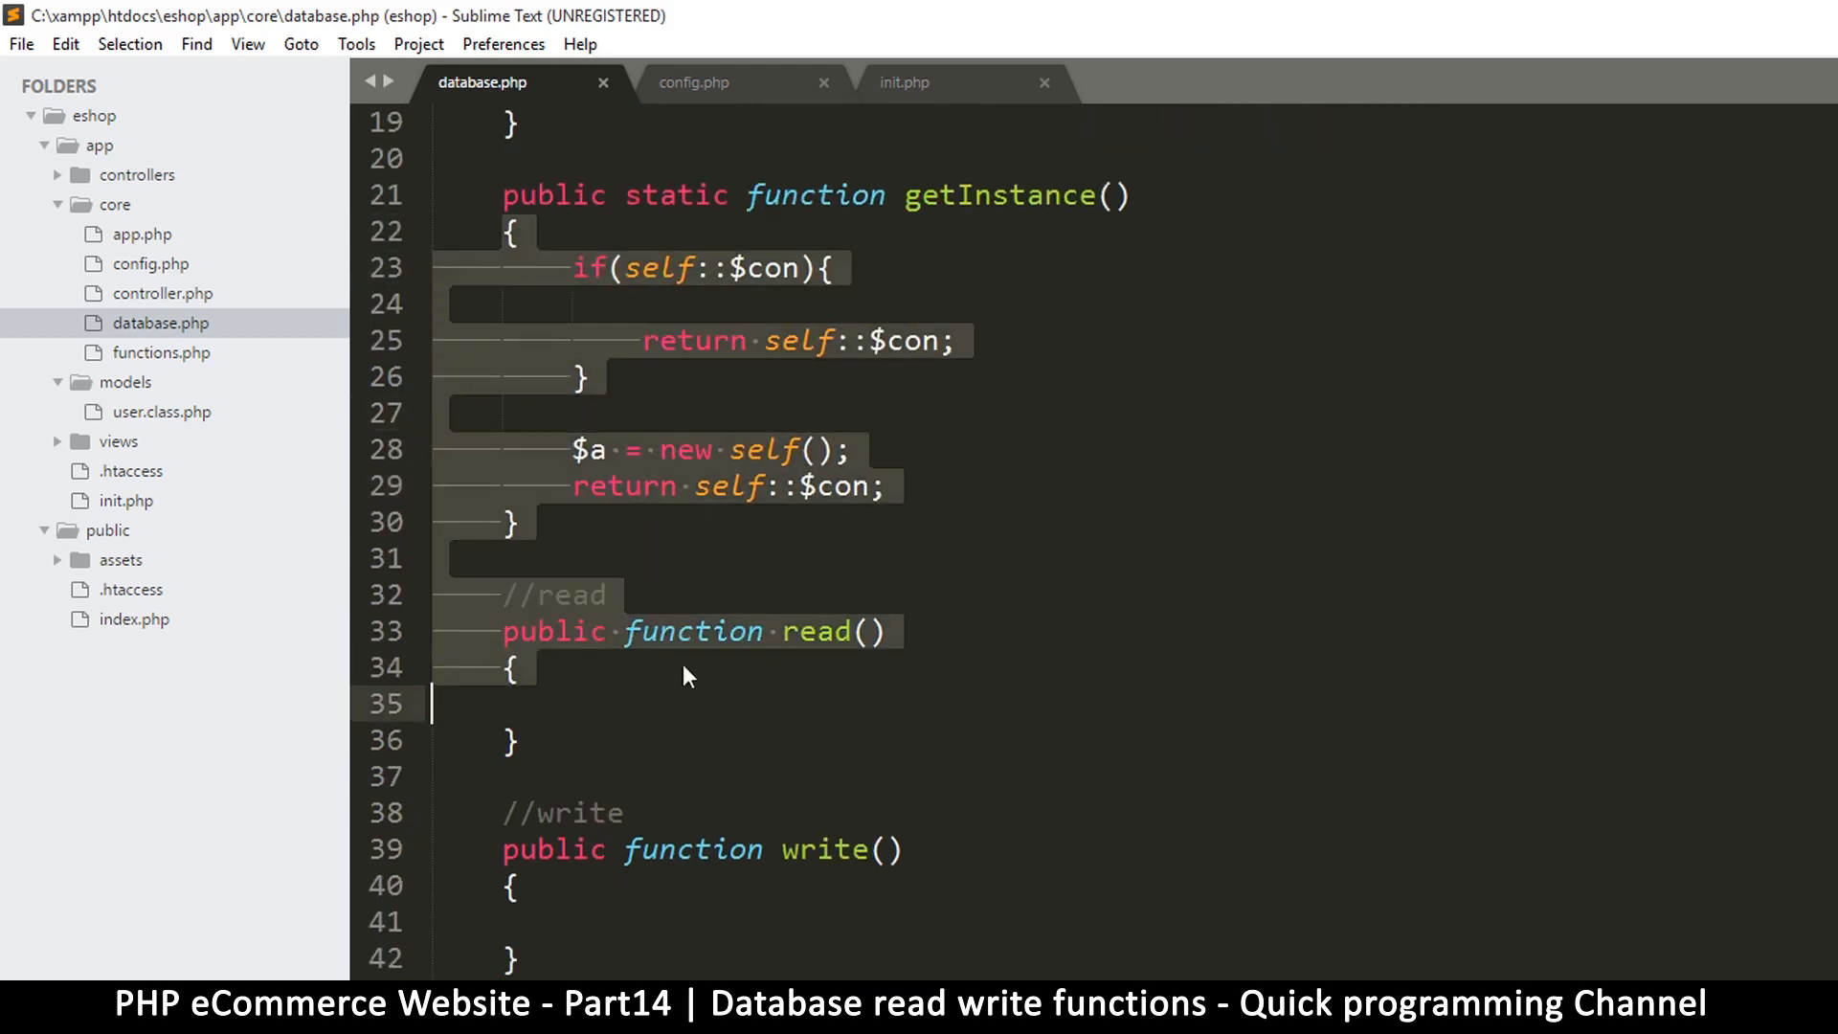
pyautogui.click(877, 630)
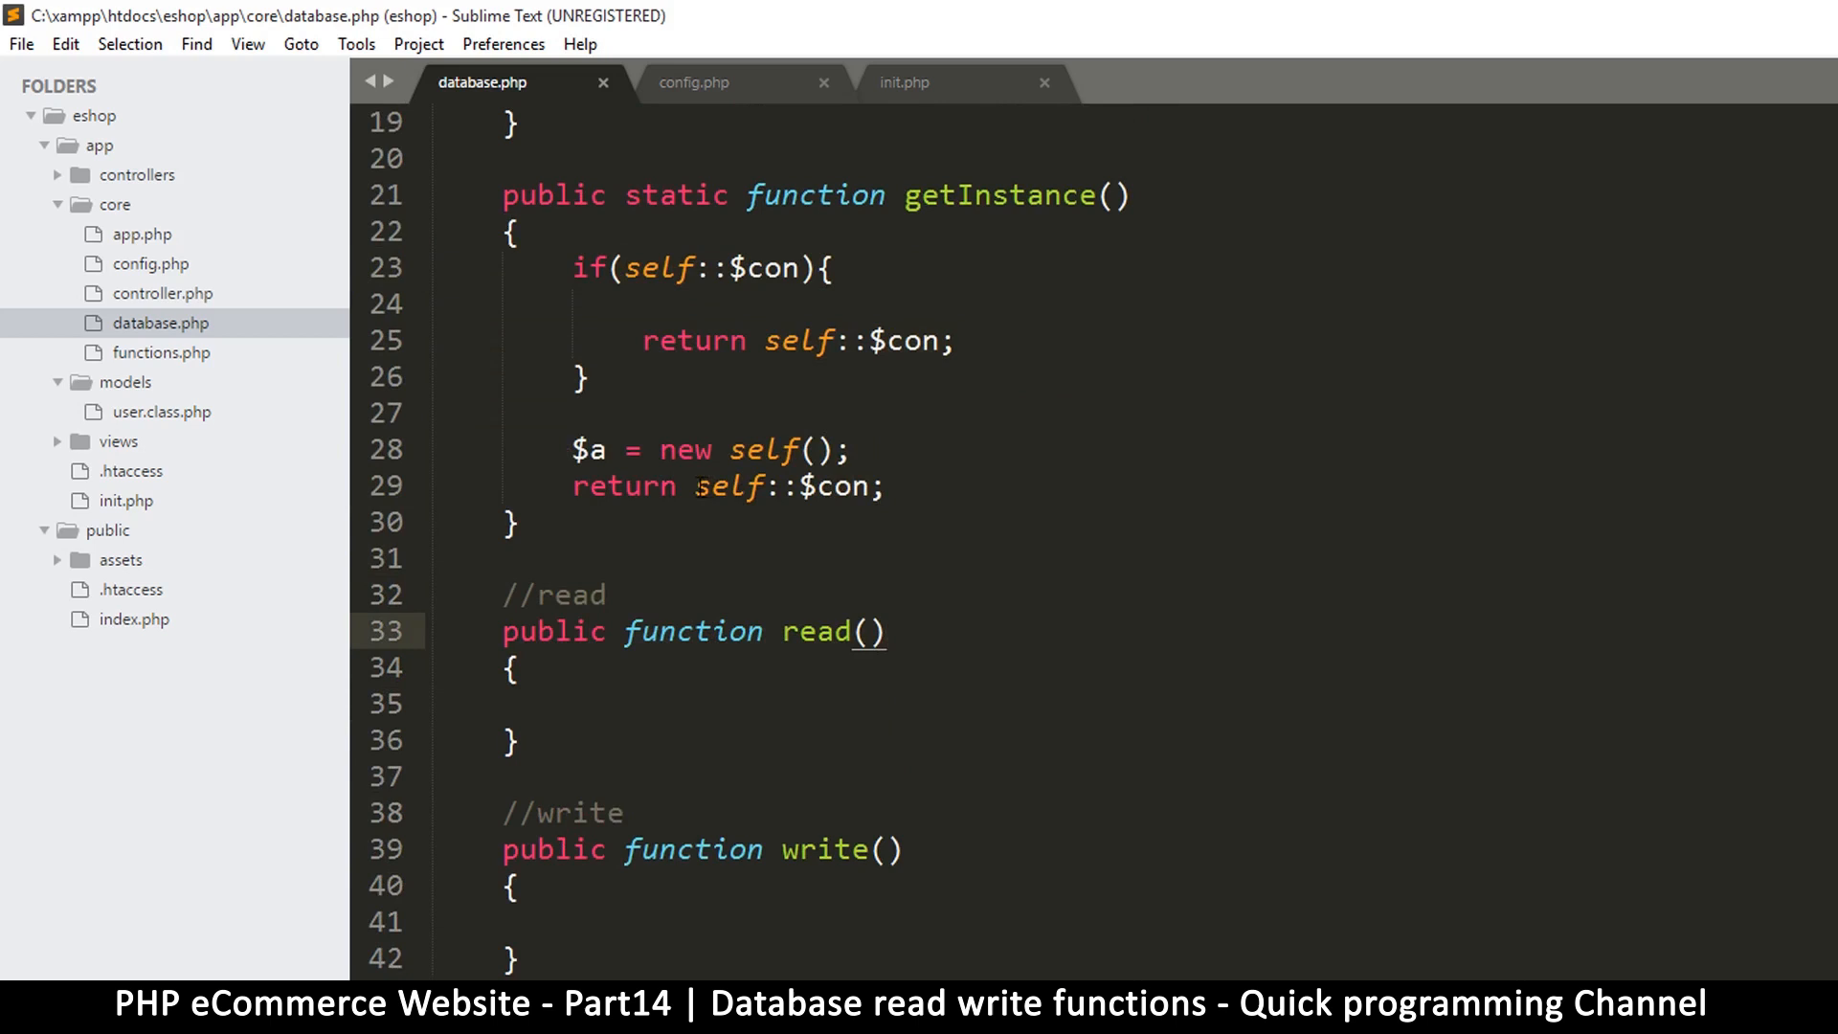
pyautogui.doubleClick(728, 484)
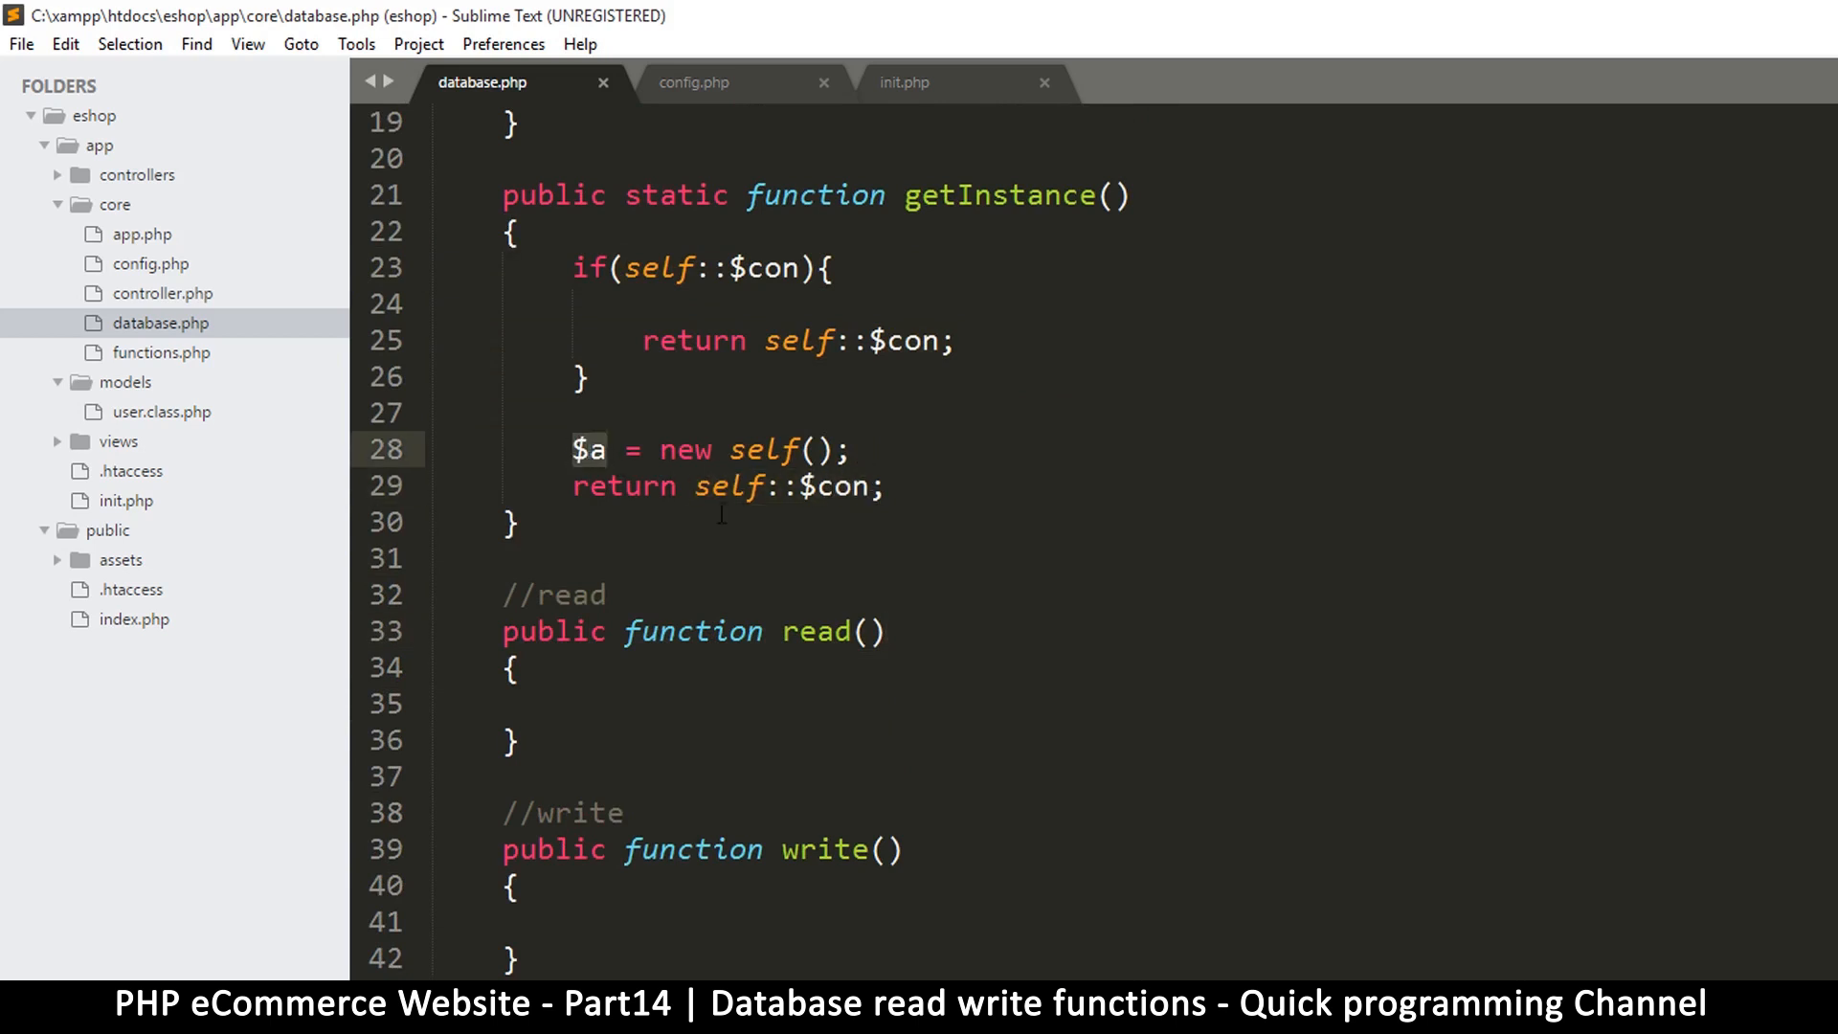
pyautogui.click(607, 448)
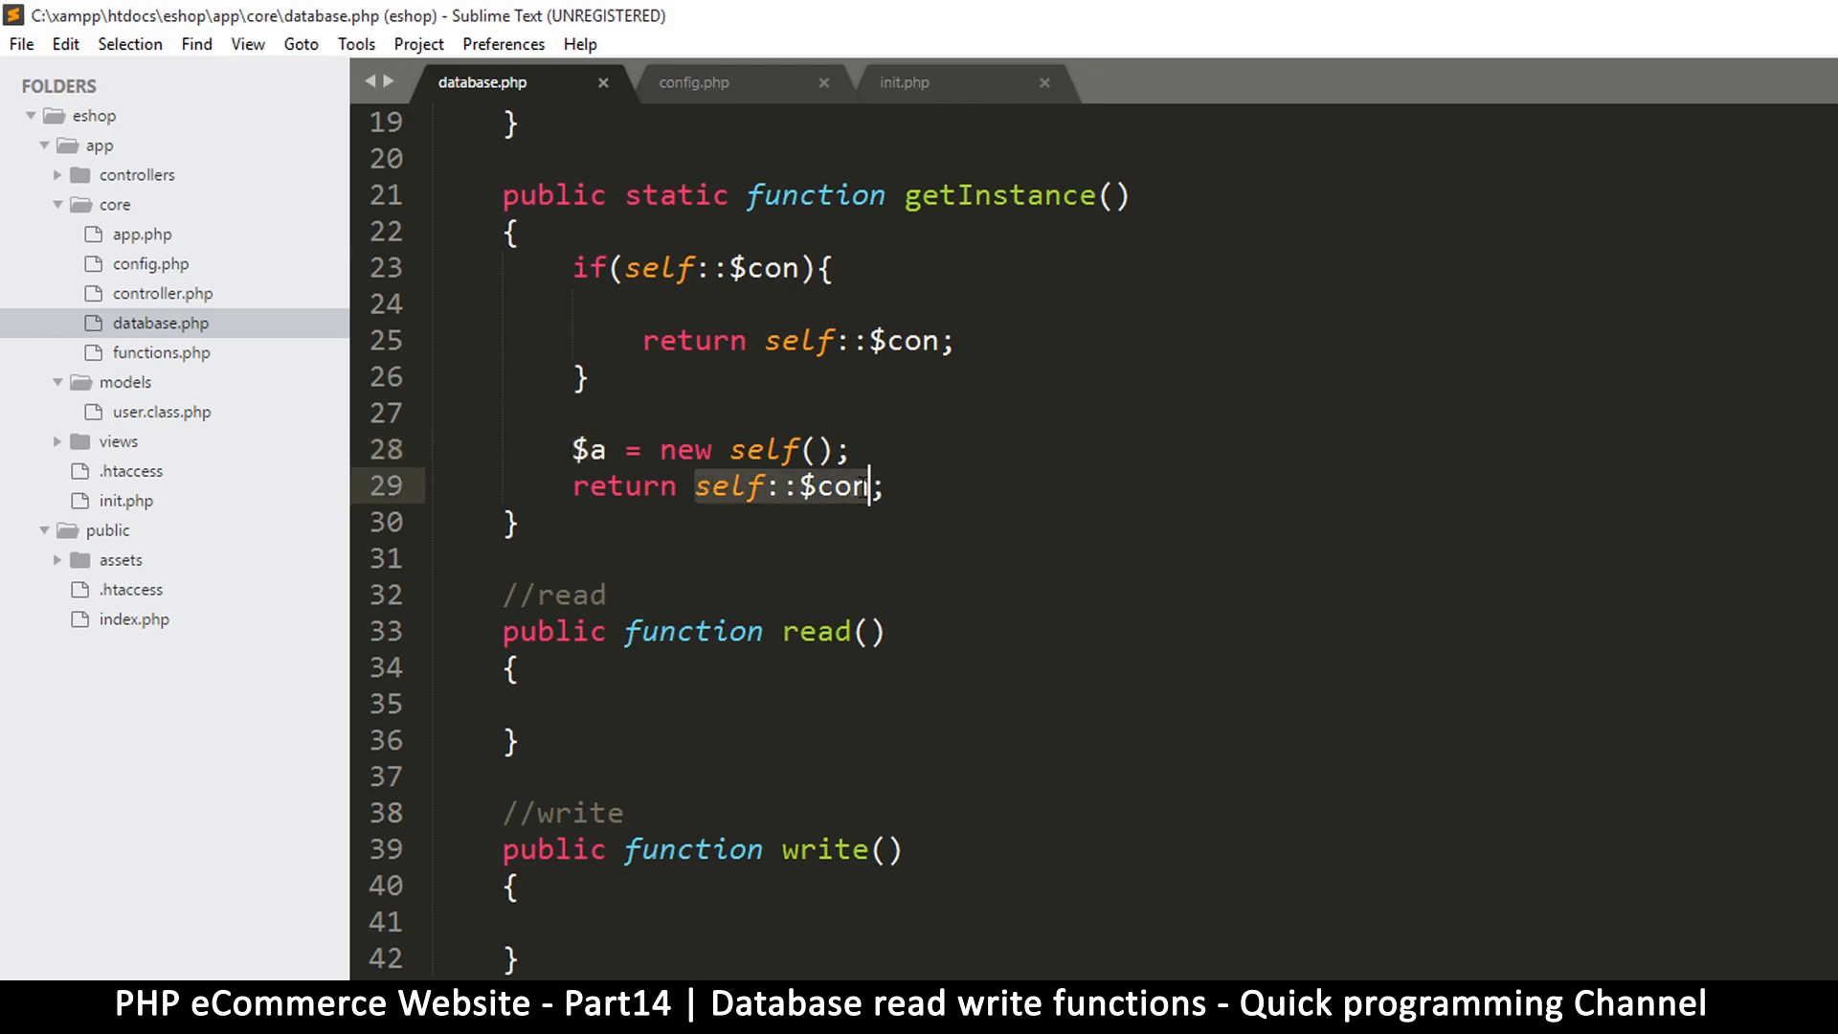
pyautogui.write('$a')
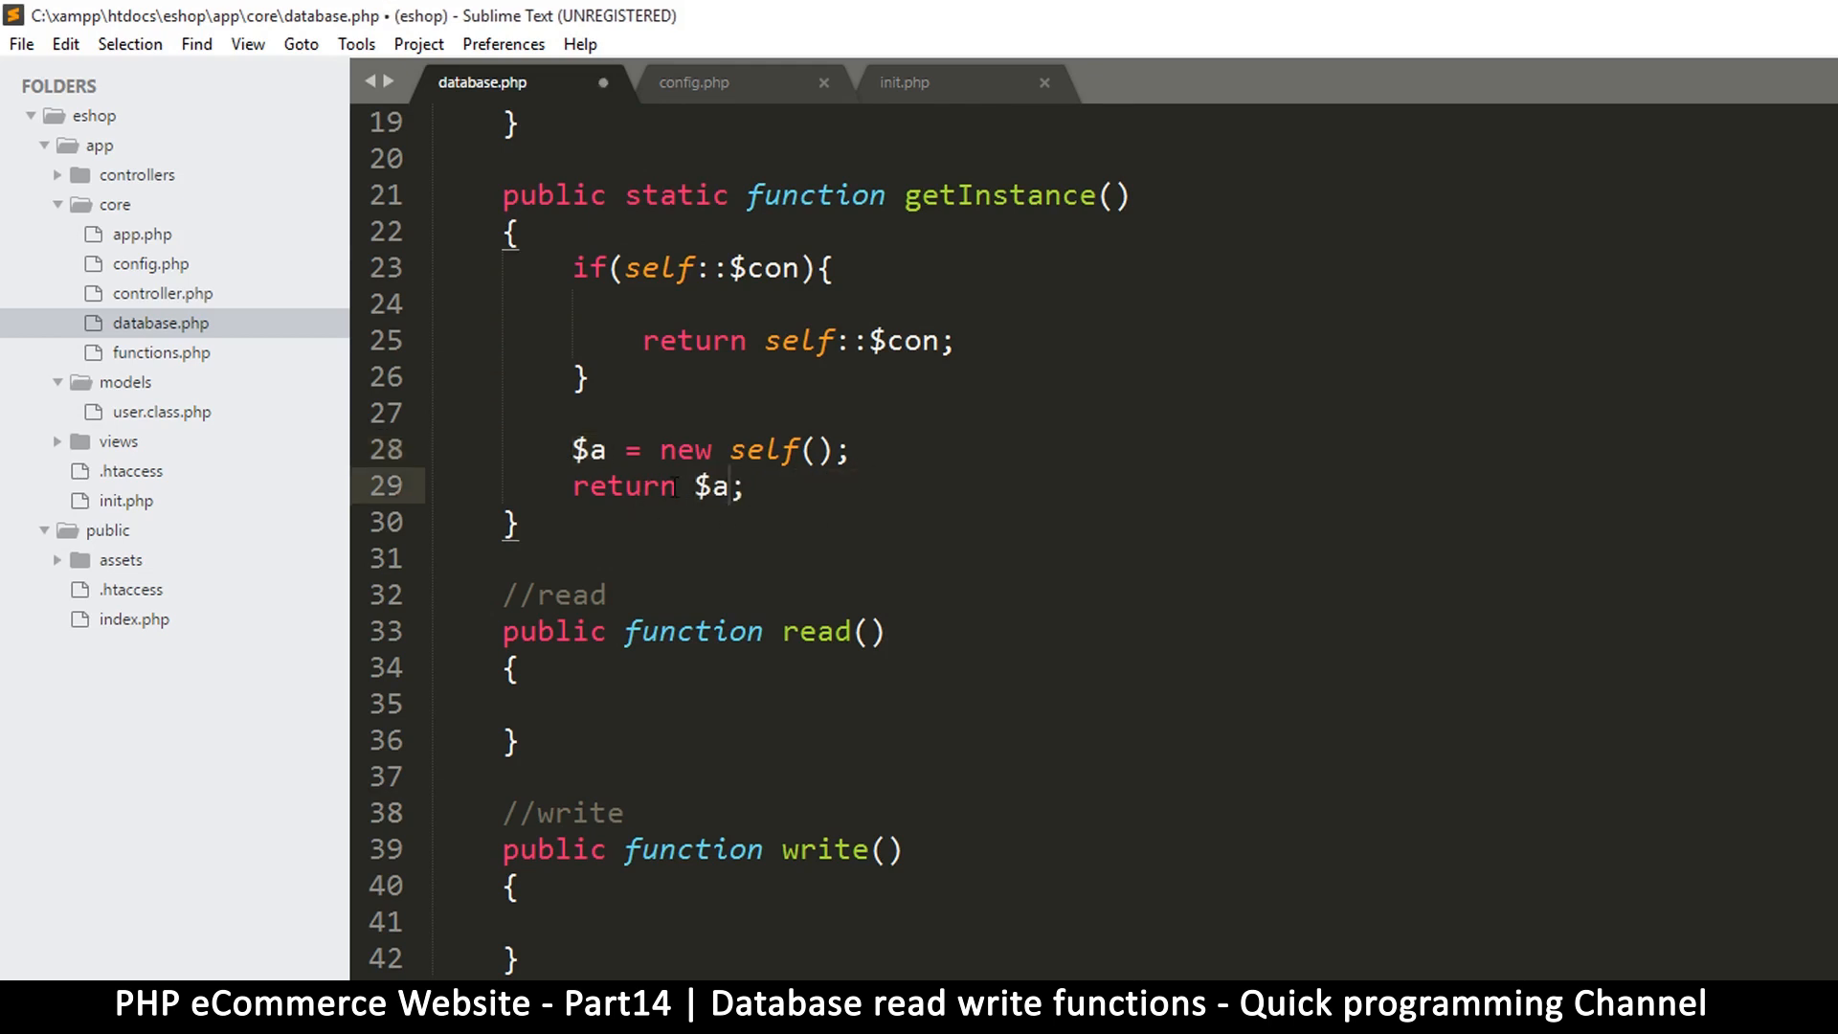
pyautogui.doubleClick(624, 484)
pyautogui.write('return ')
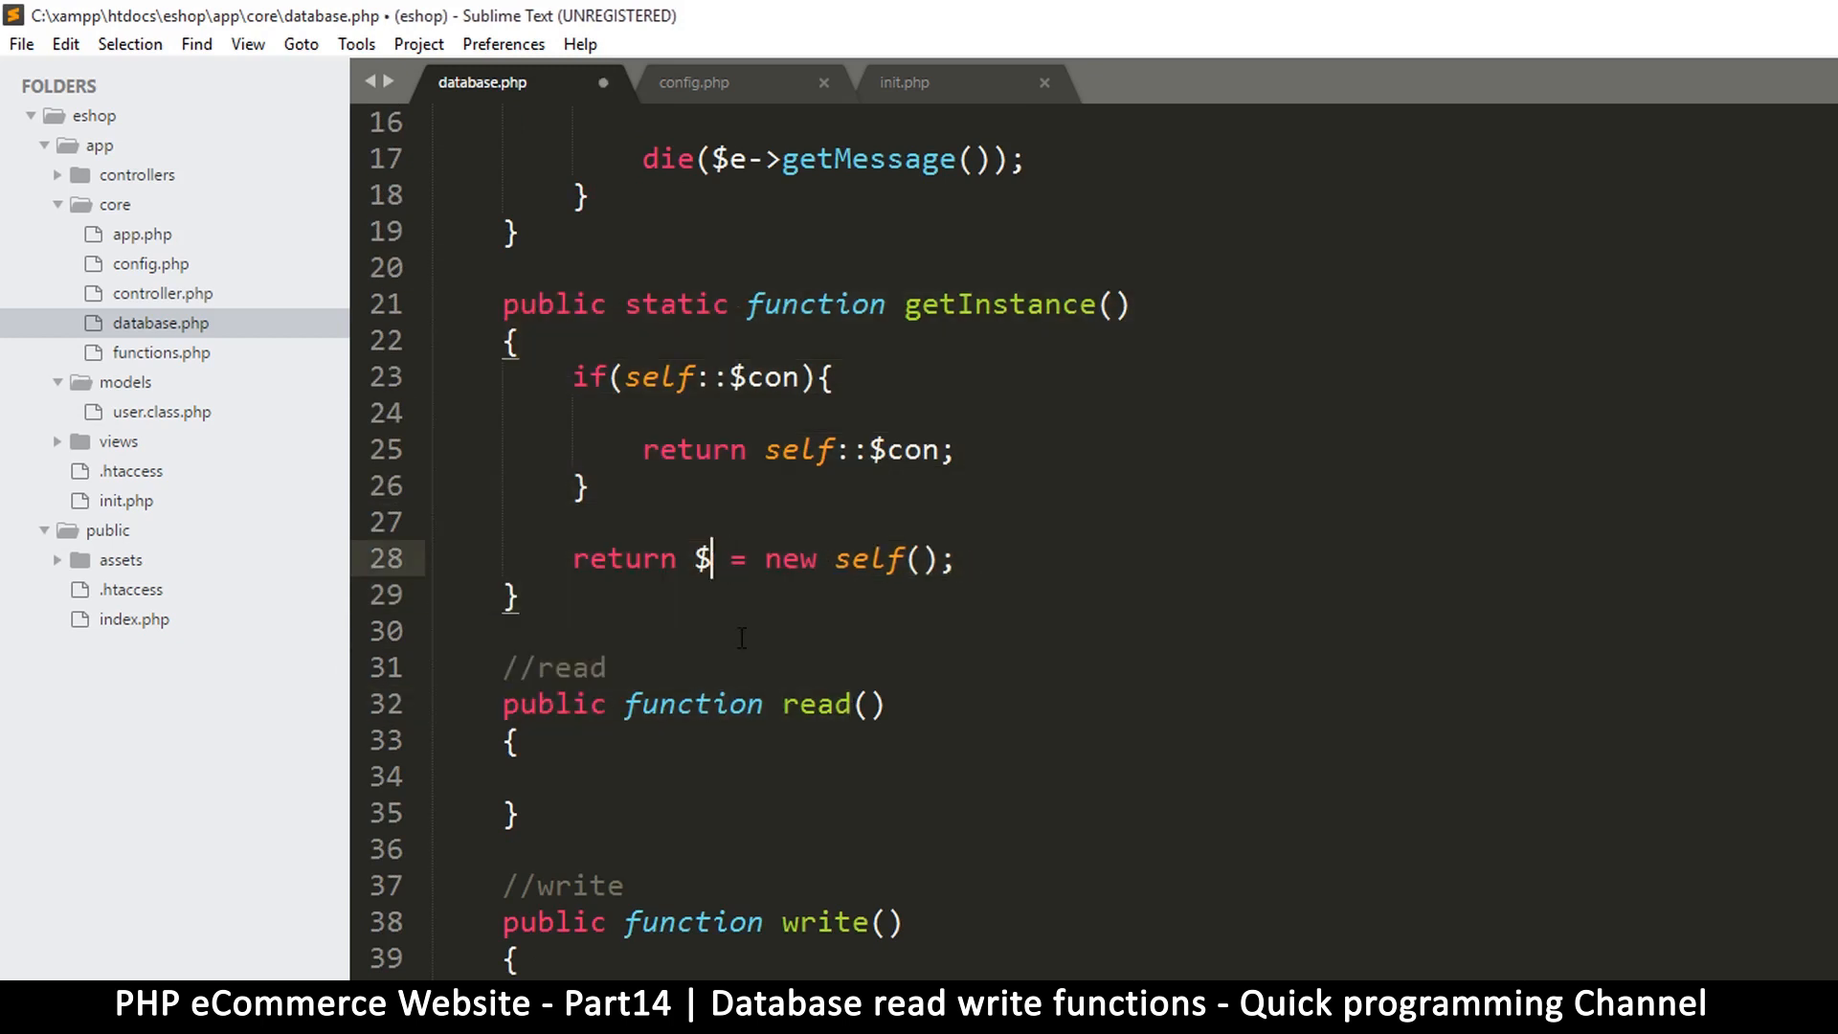
pyautogui.write('instance')
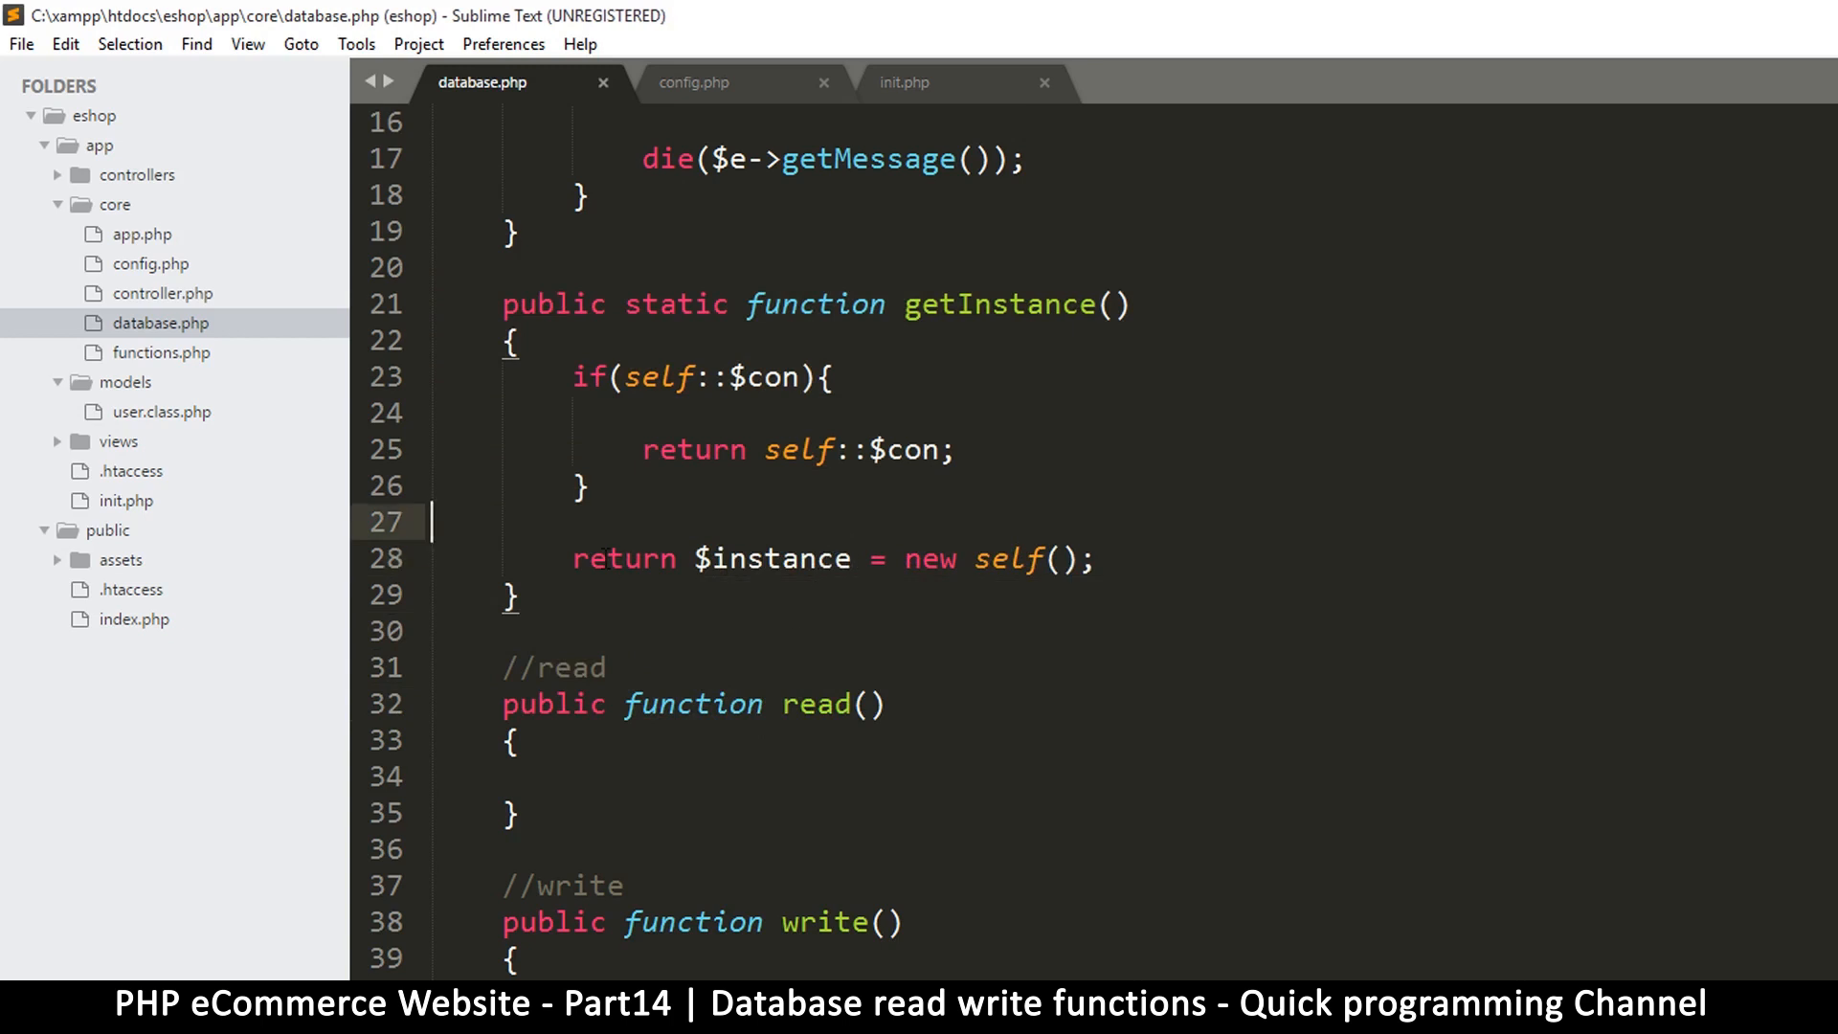
# Merge the lines into return $instance = new self(); and review the class
pyautogui.click(1103, 557)
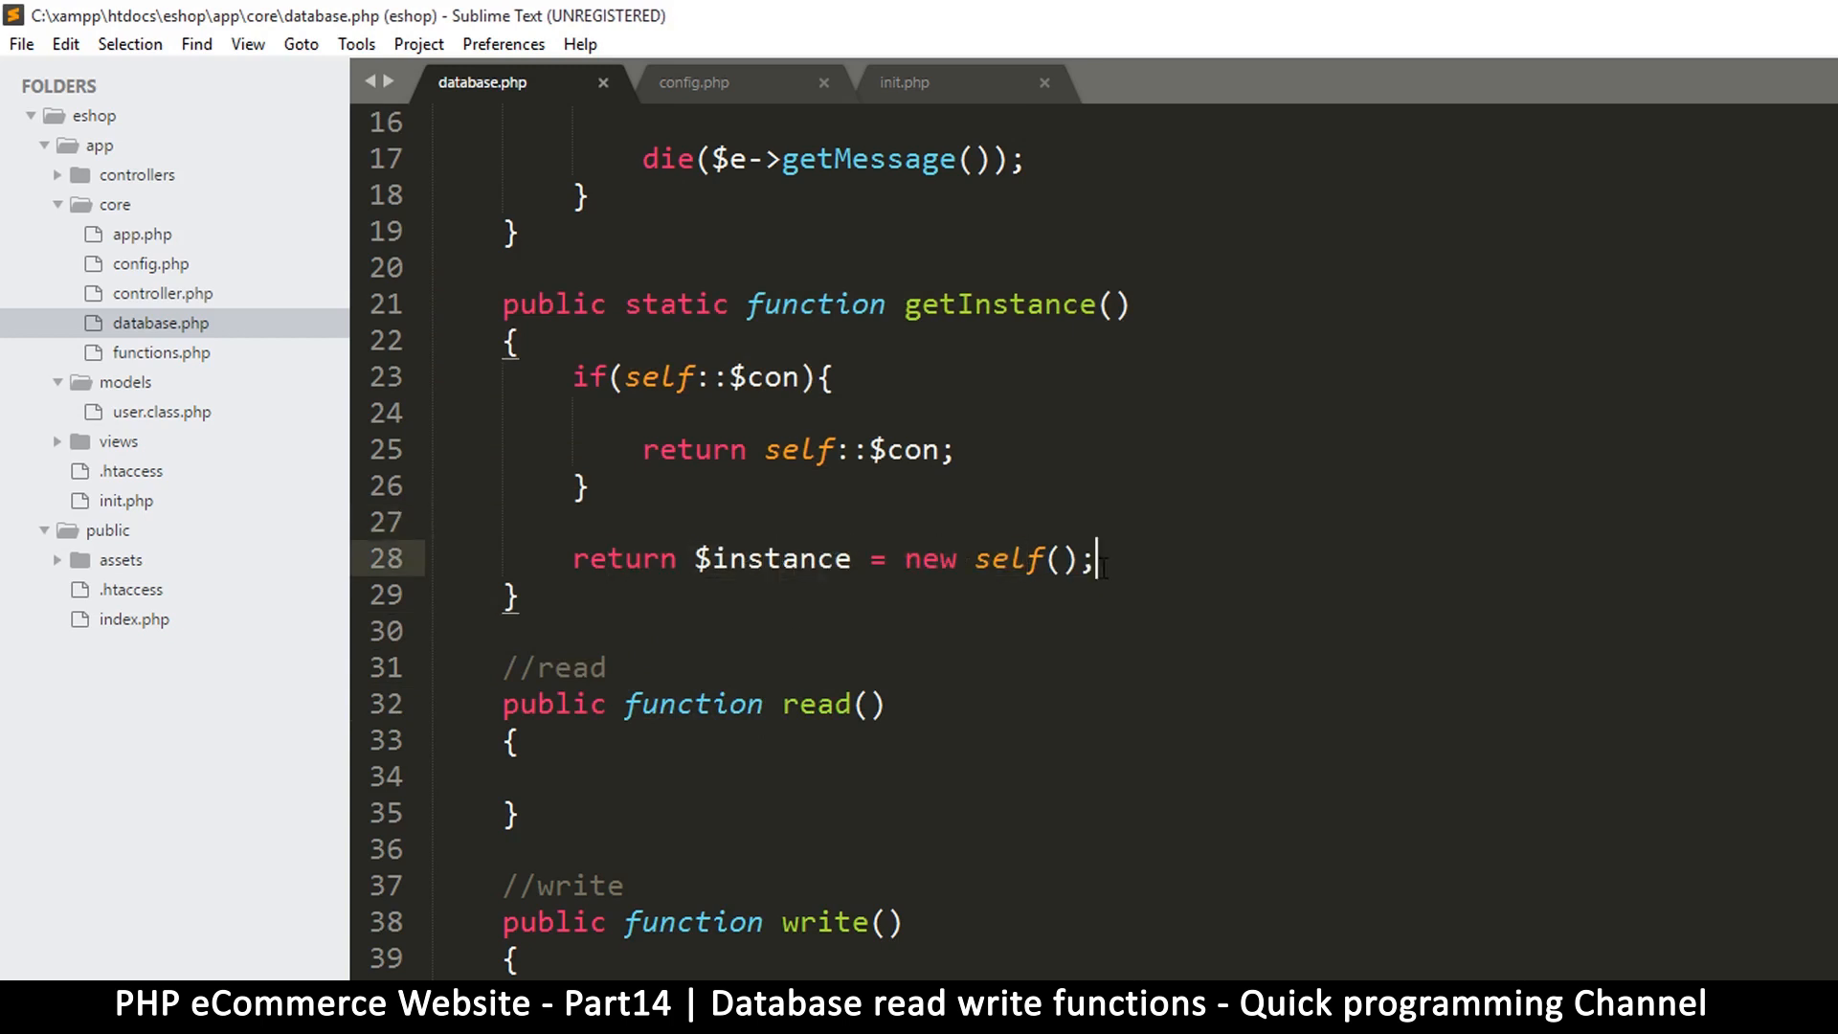
pyautogui.scroll(-3)
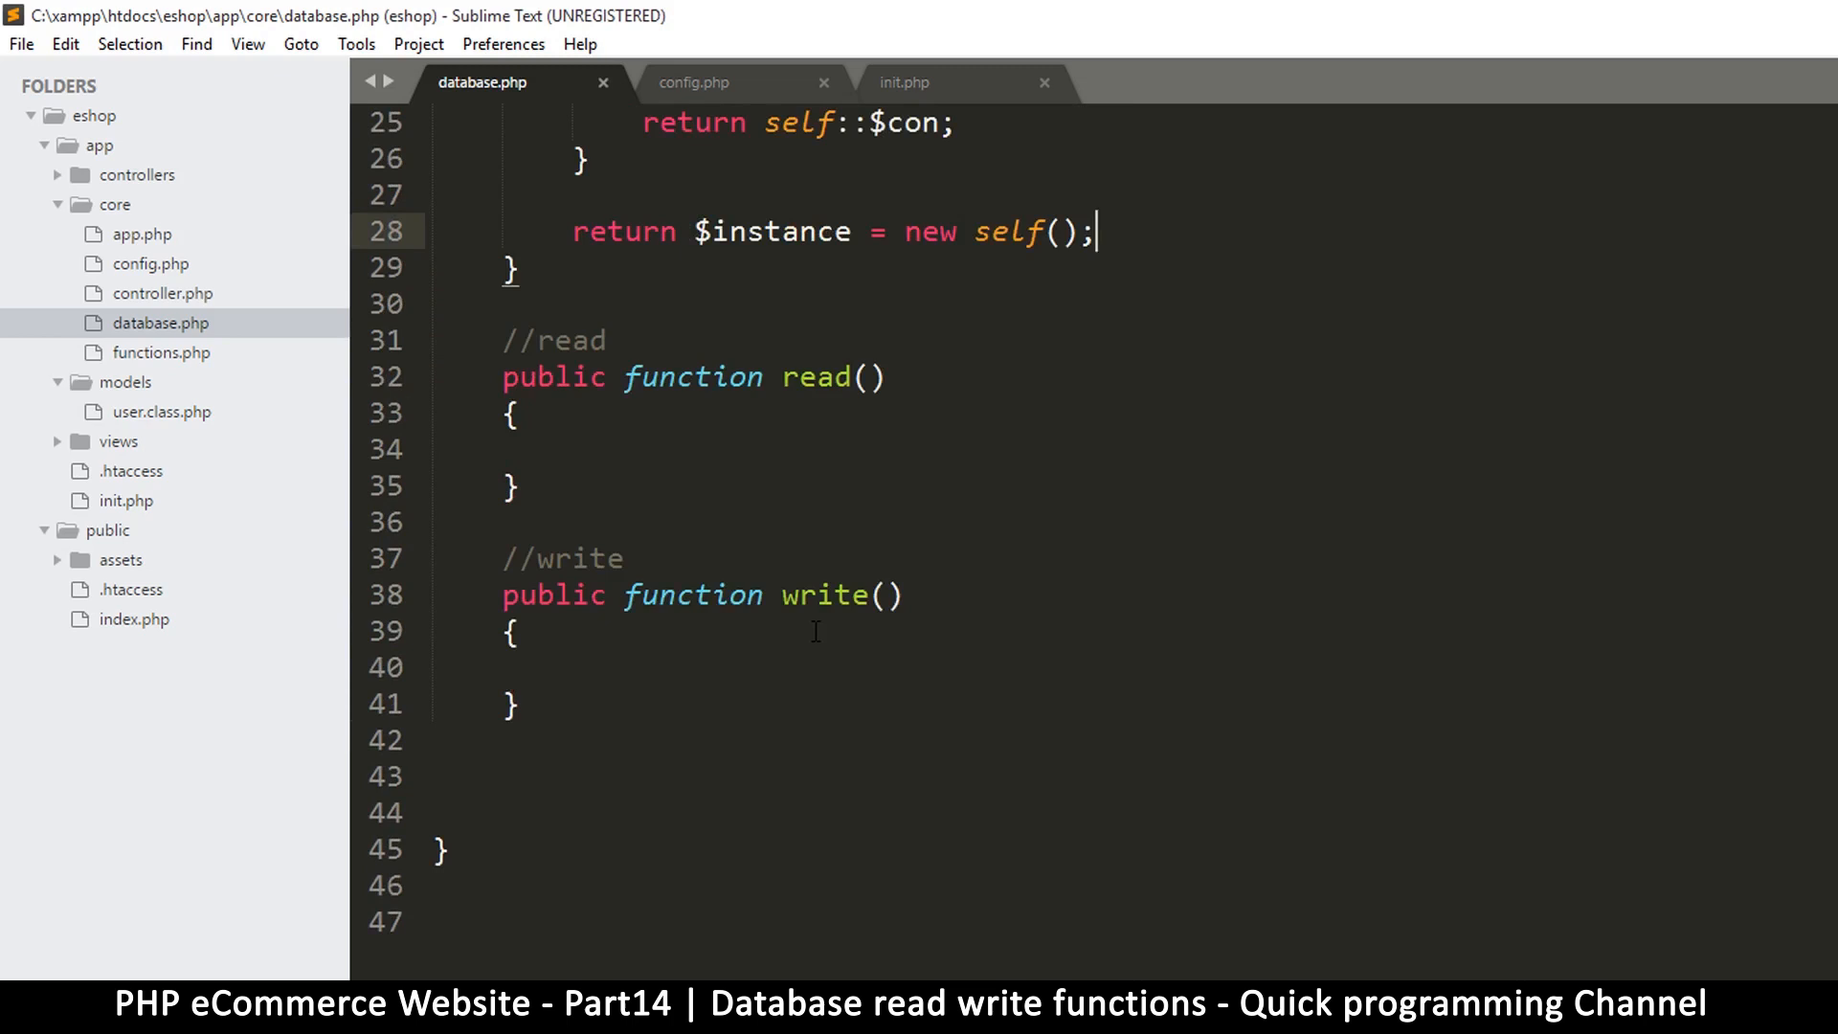
pyautogui.scroll(3)
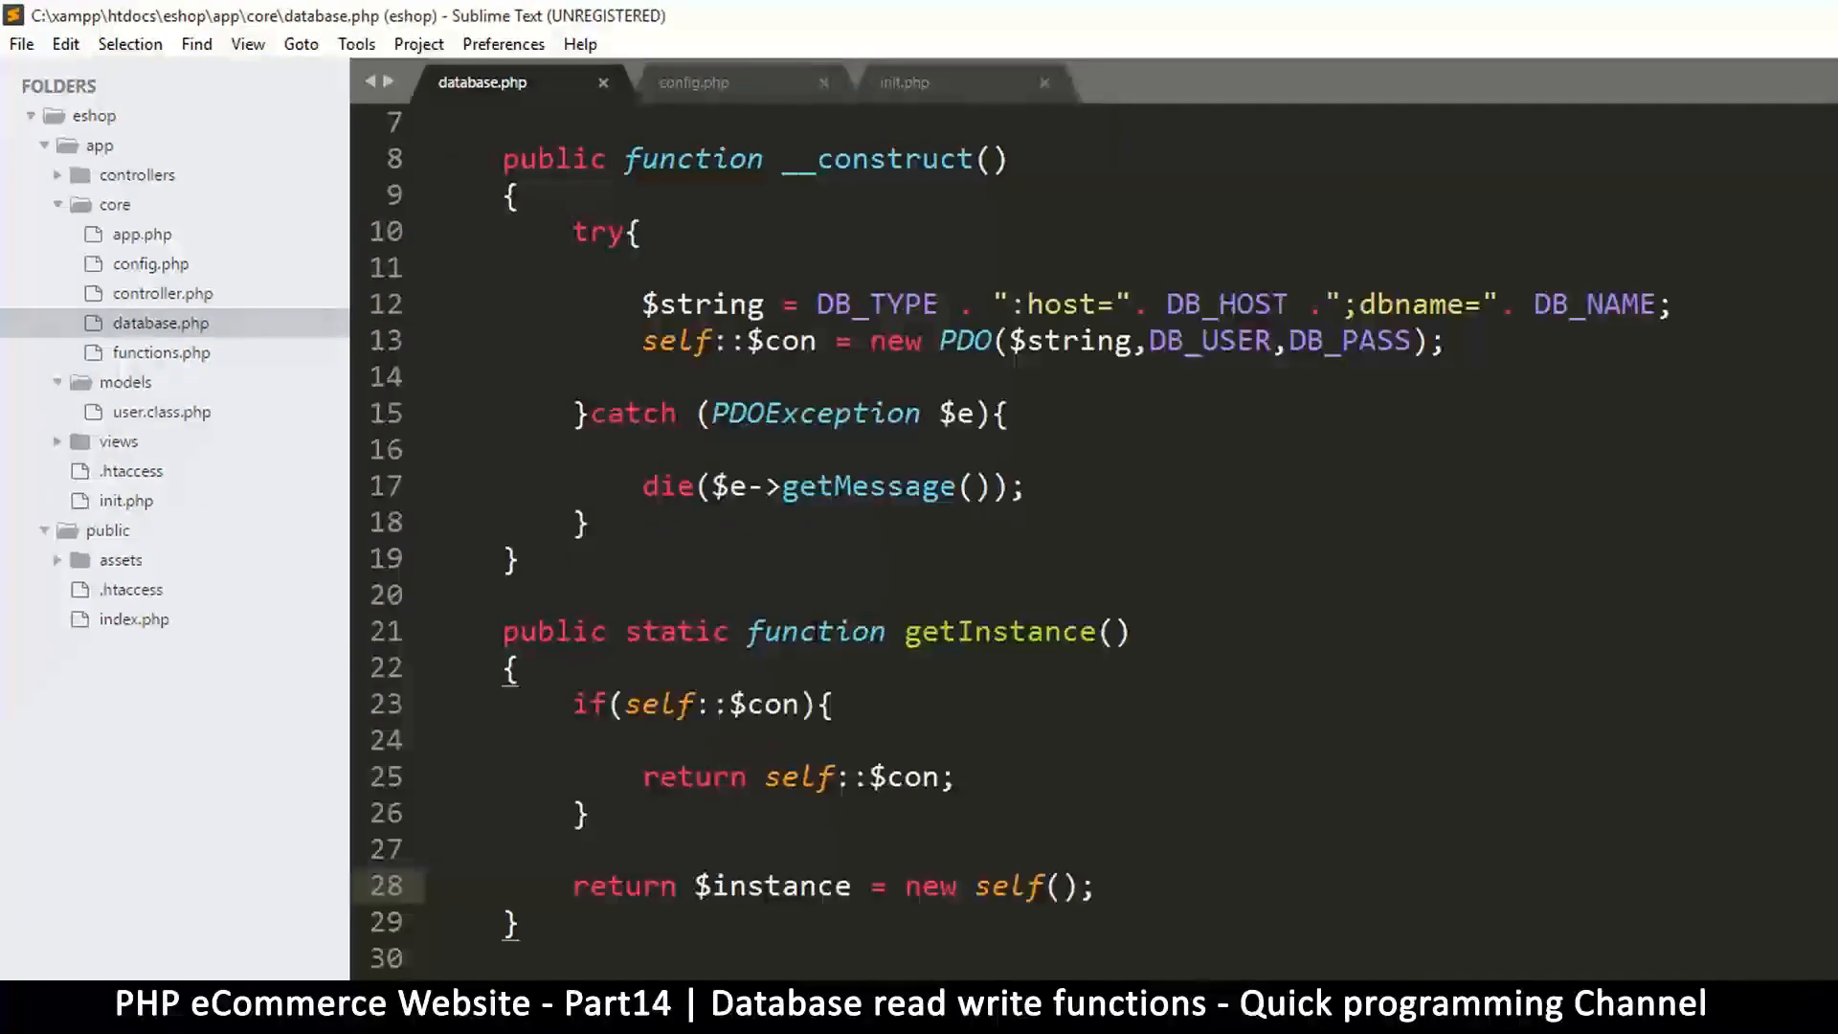
pyautogui.scroll(-3)
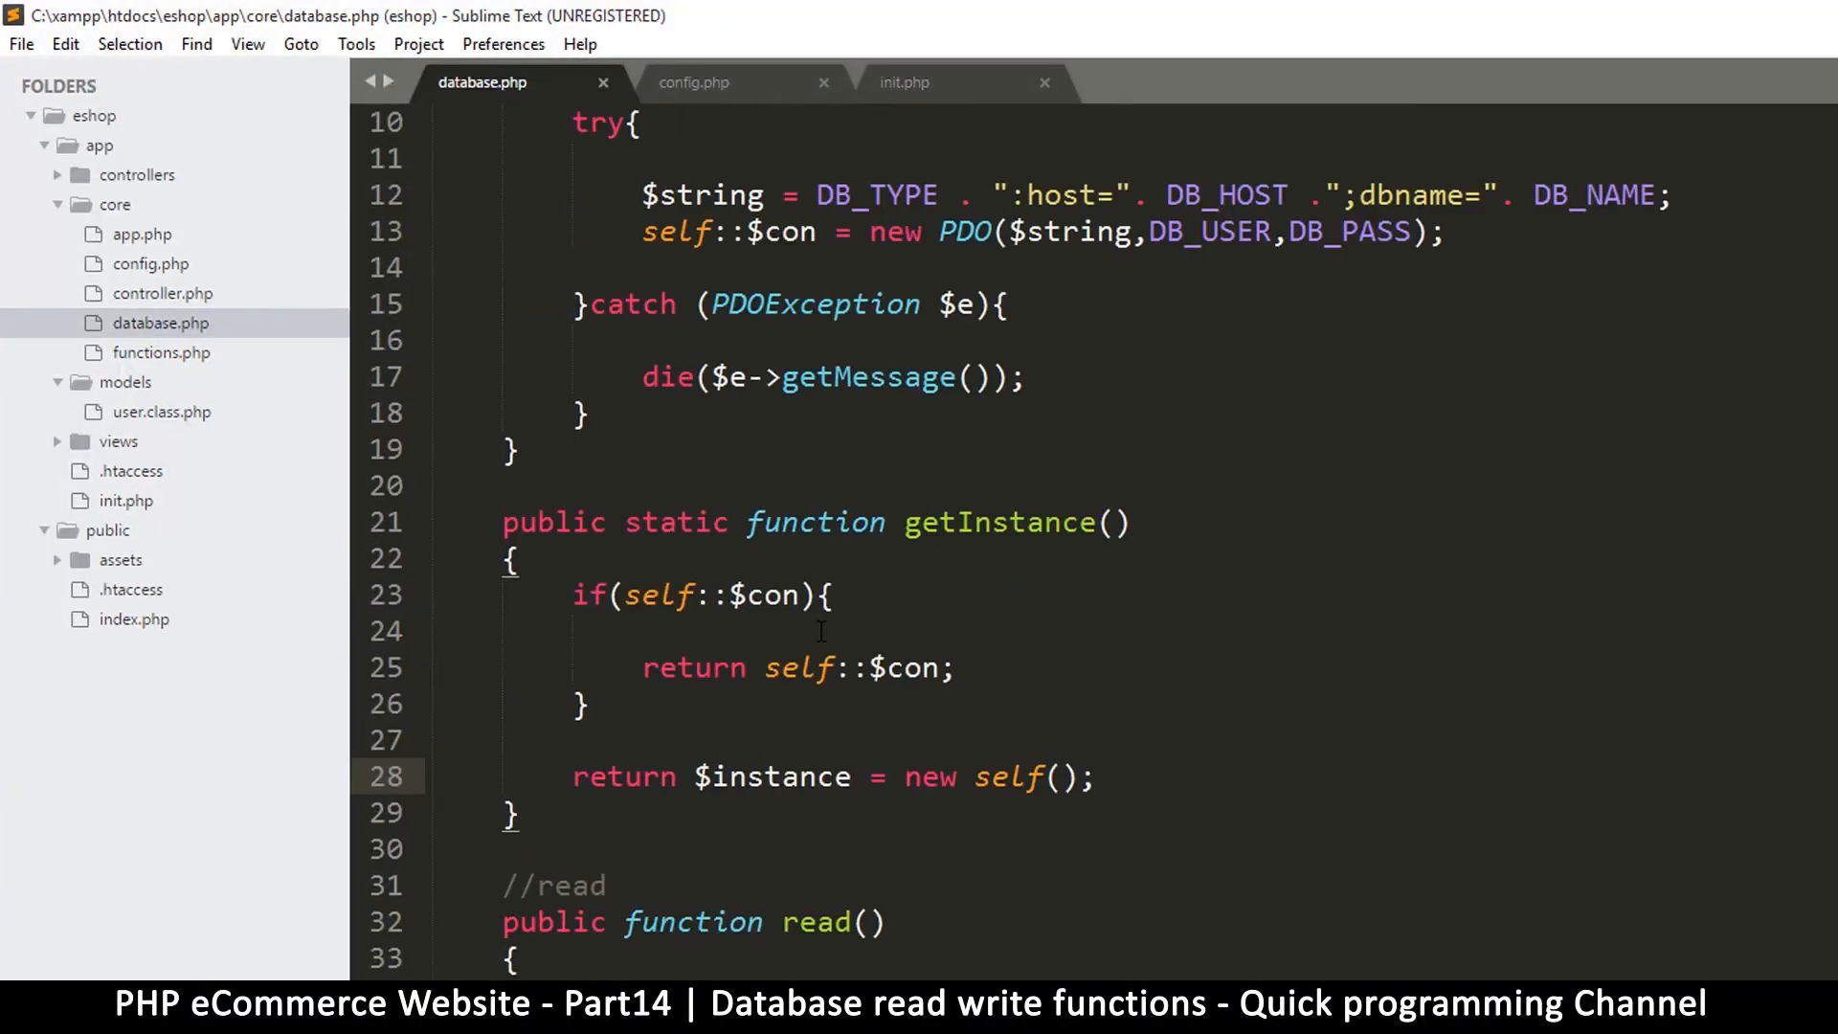
pyautogui.scroll(-3)
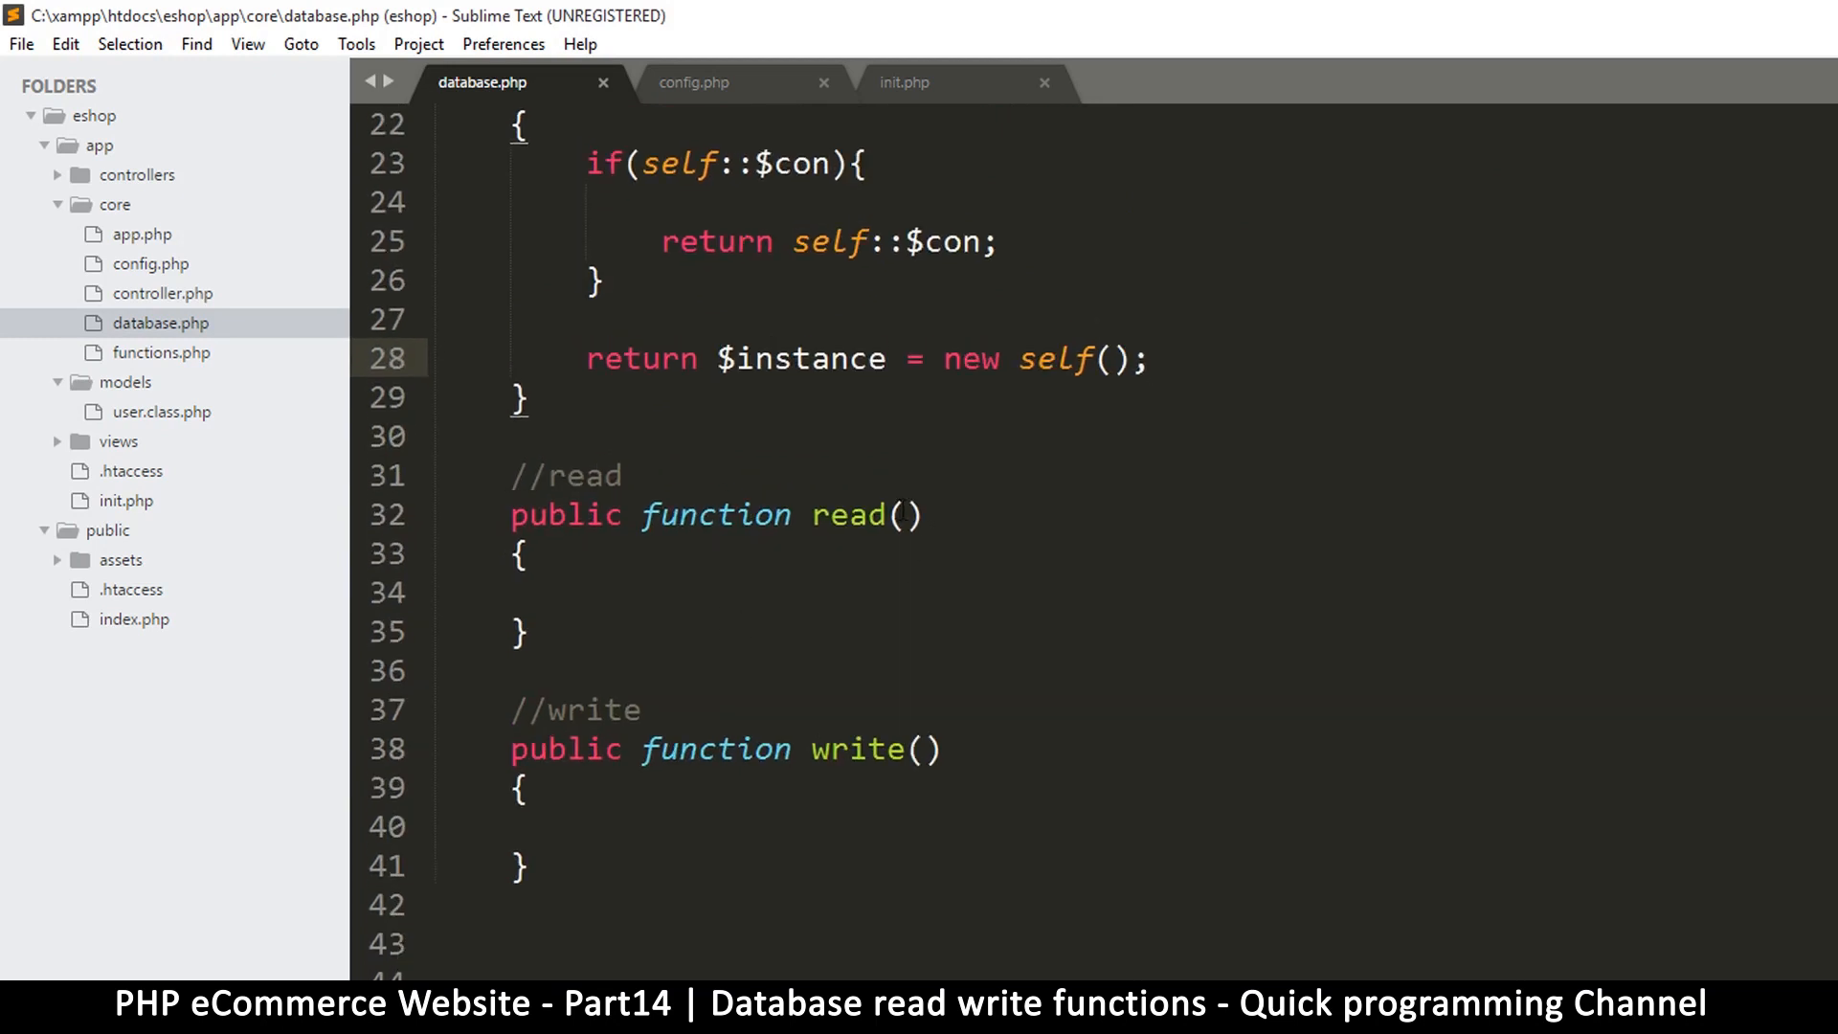
# Give read() and write() the parameters $query, $data = array() using multiple cursors
pyautogui.click(915, 515)
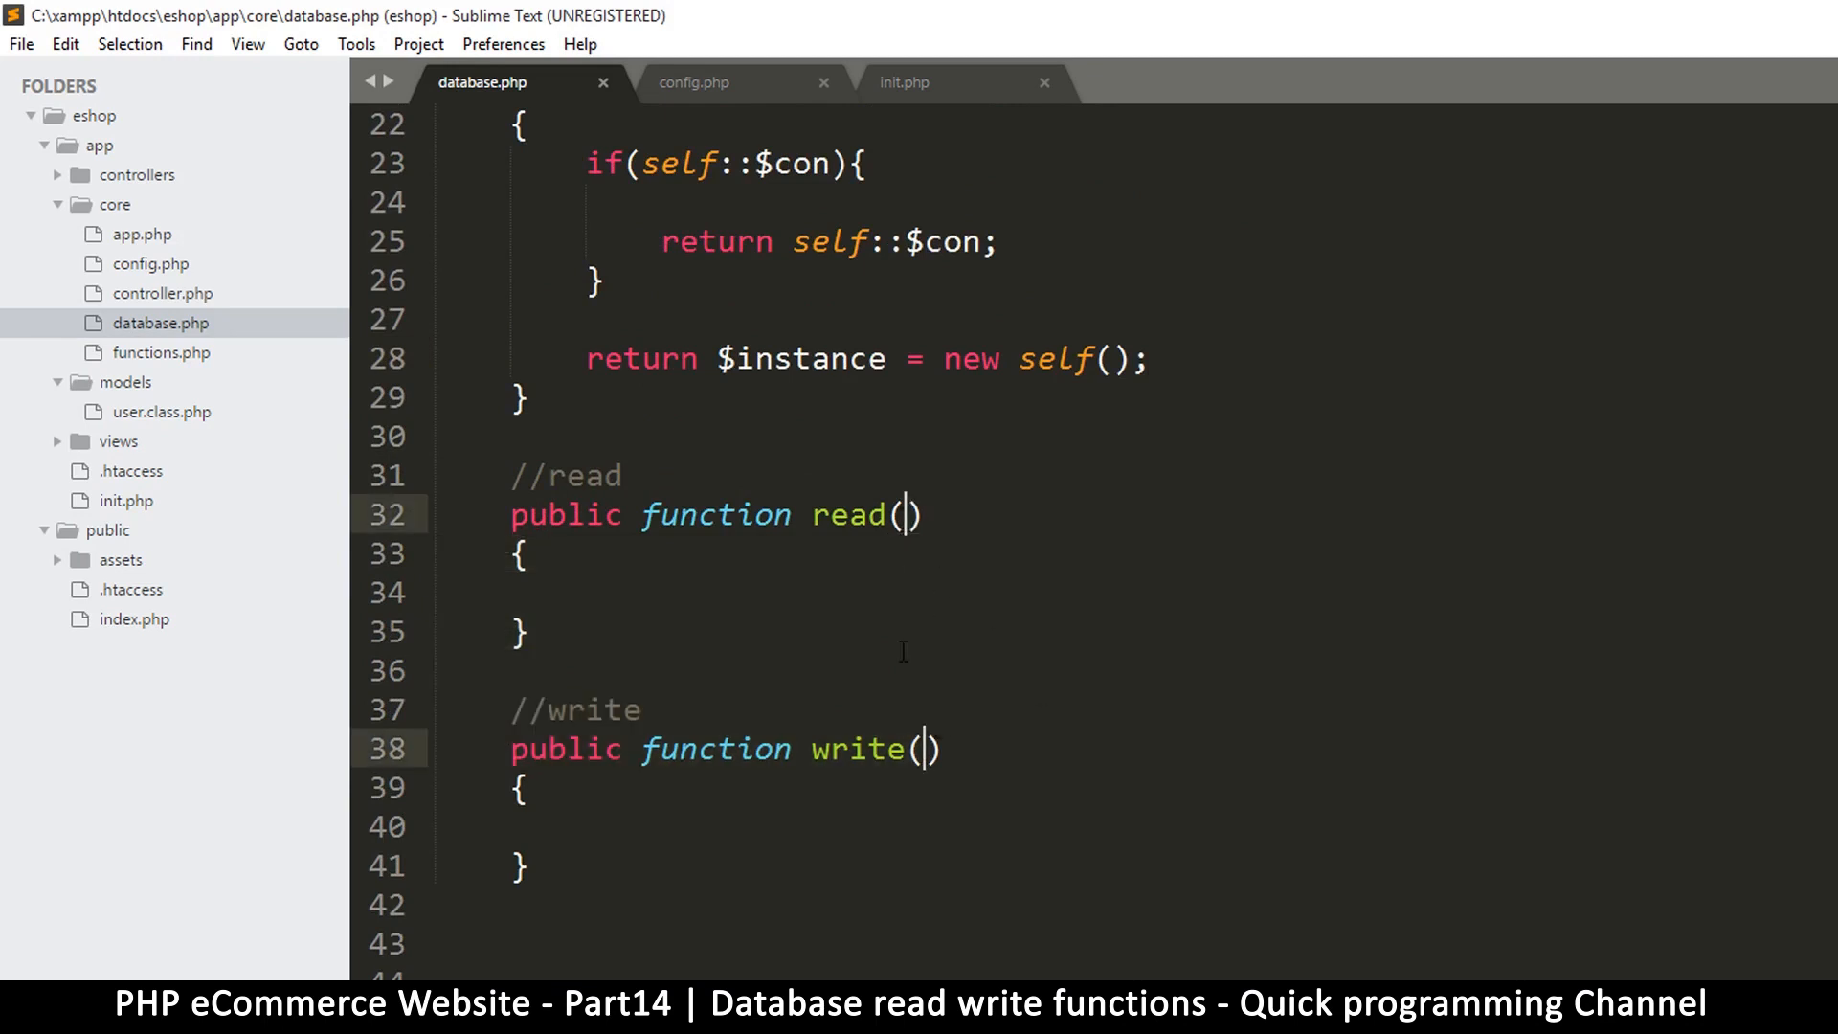
pyautogui.write('$')
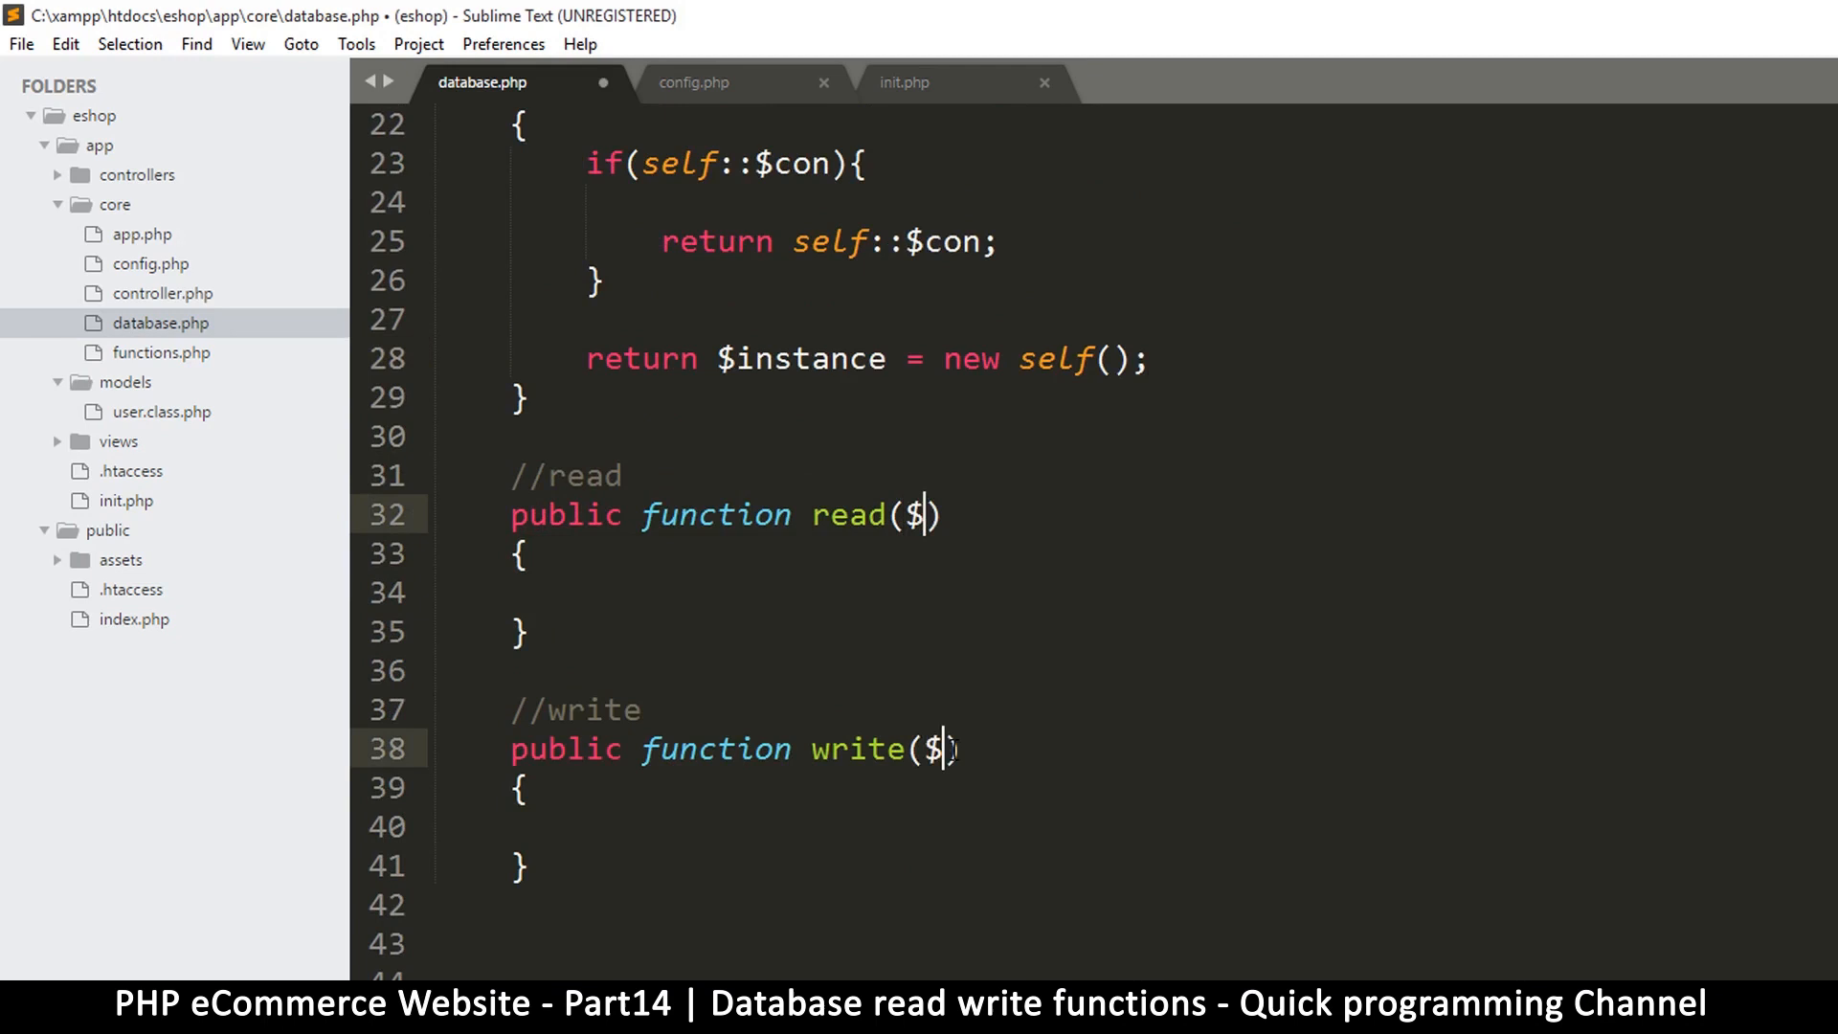
pyautogui.write('query')
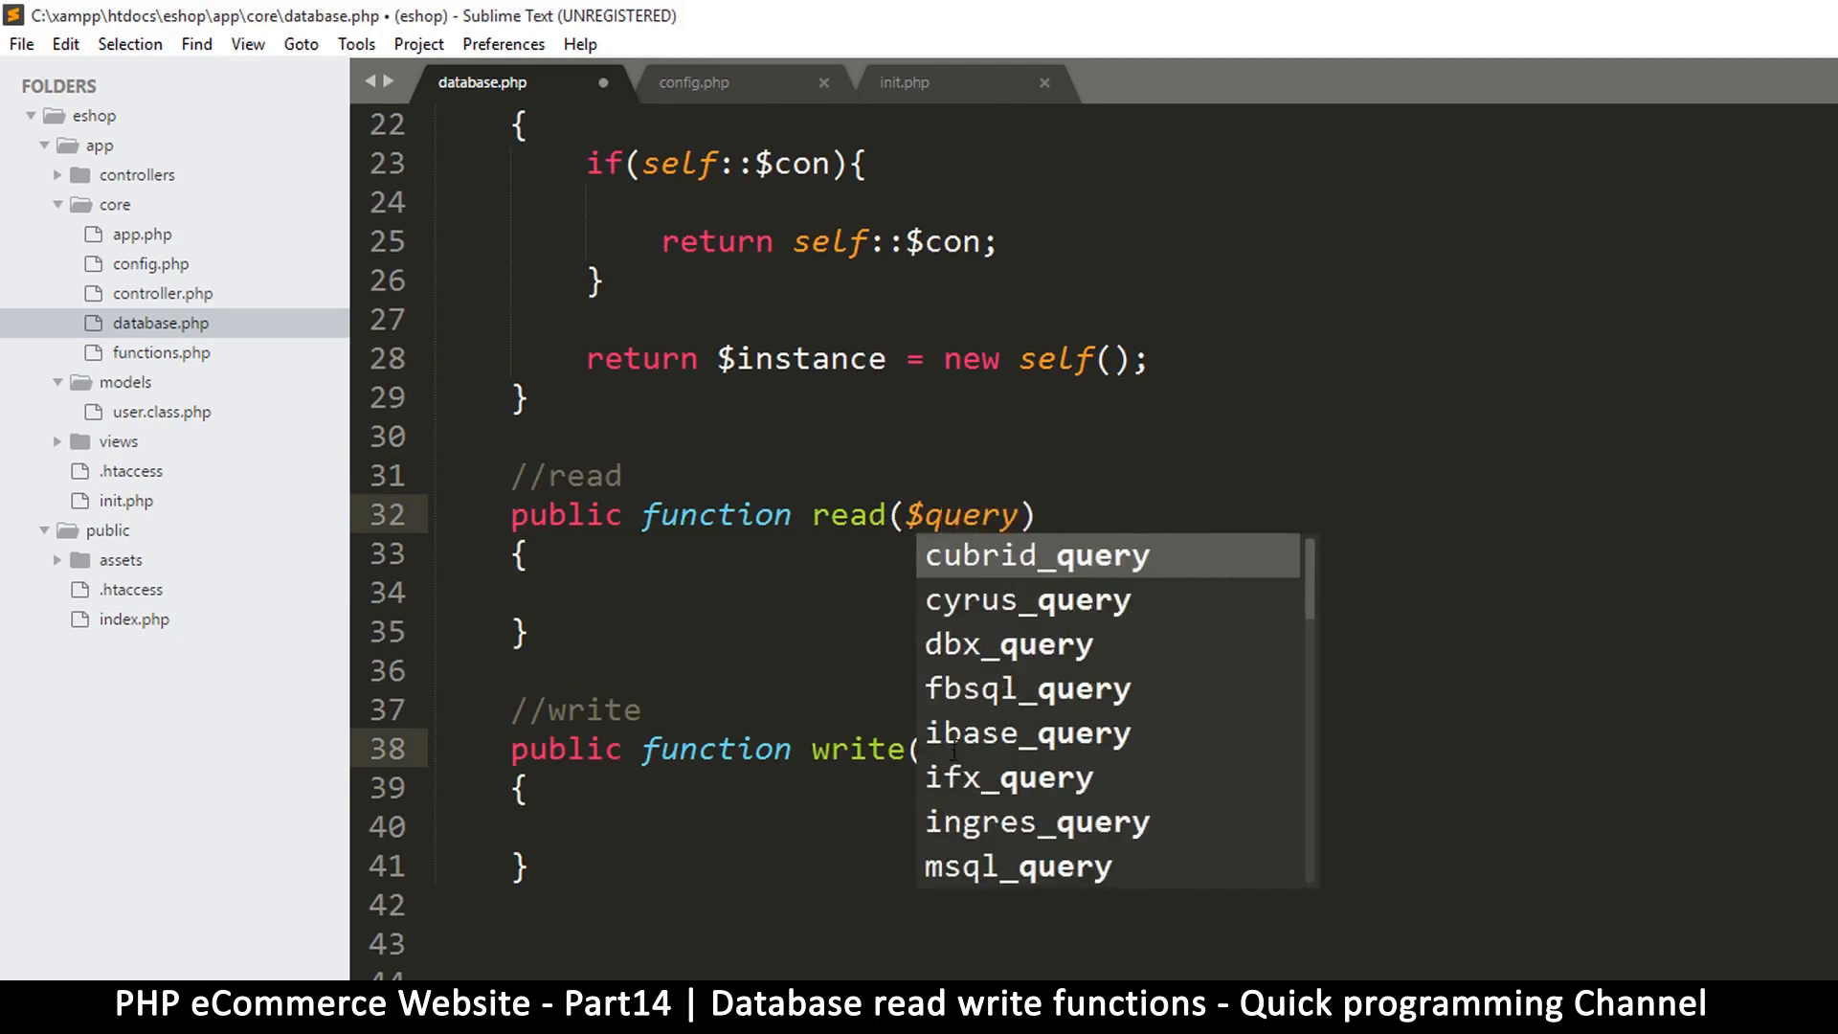
pyautogui.write(',$data =')
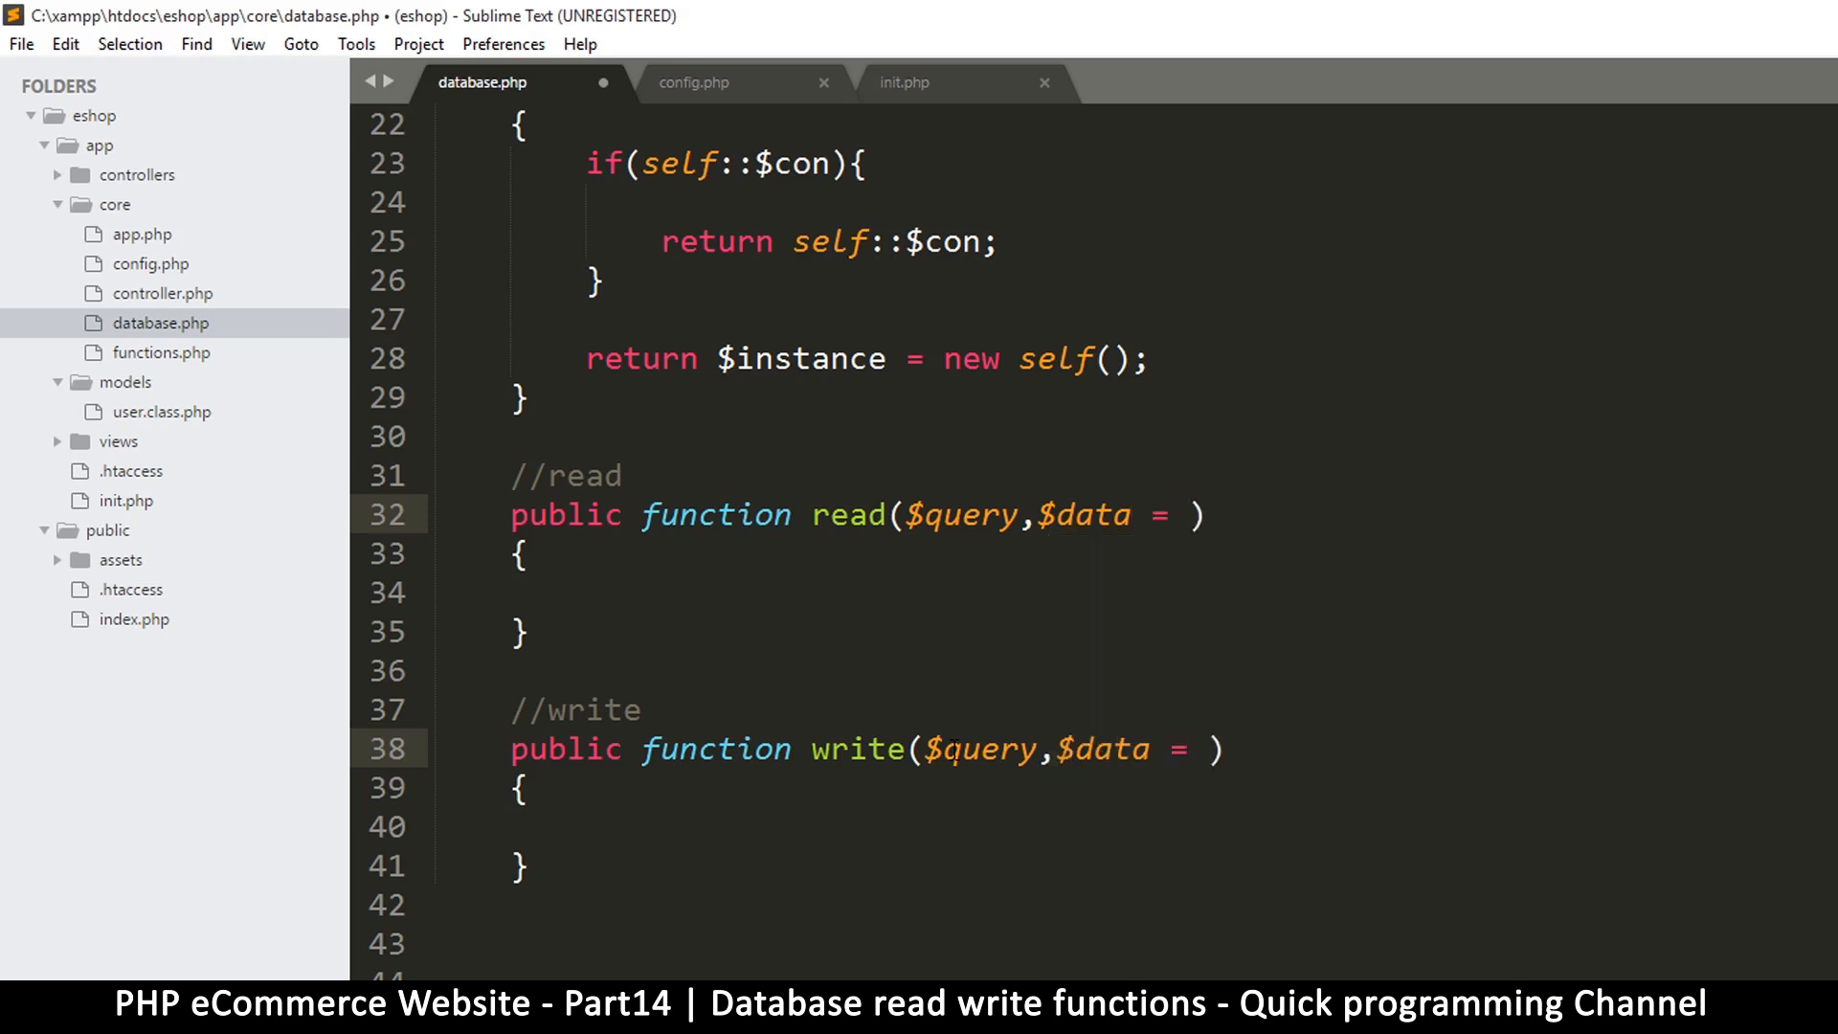
pyautogui.write('[]')
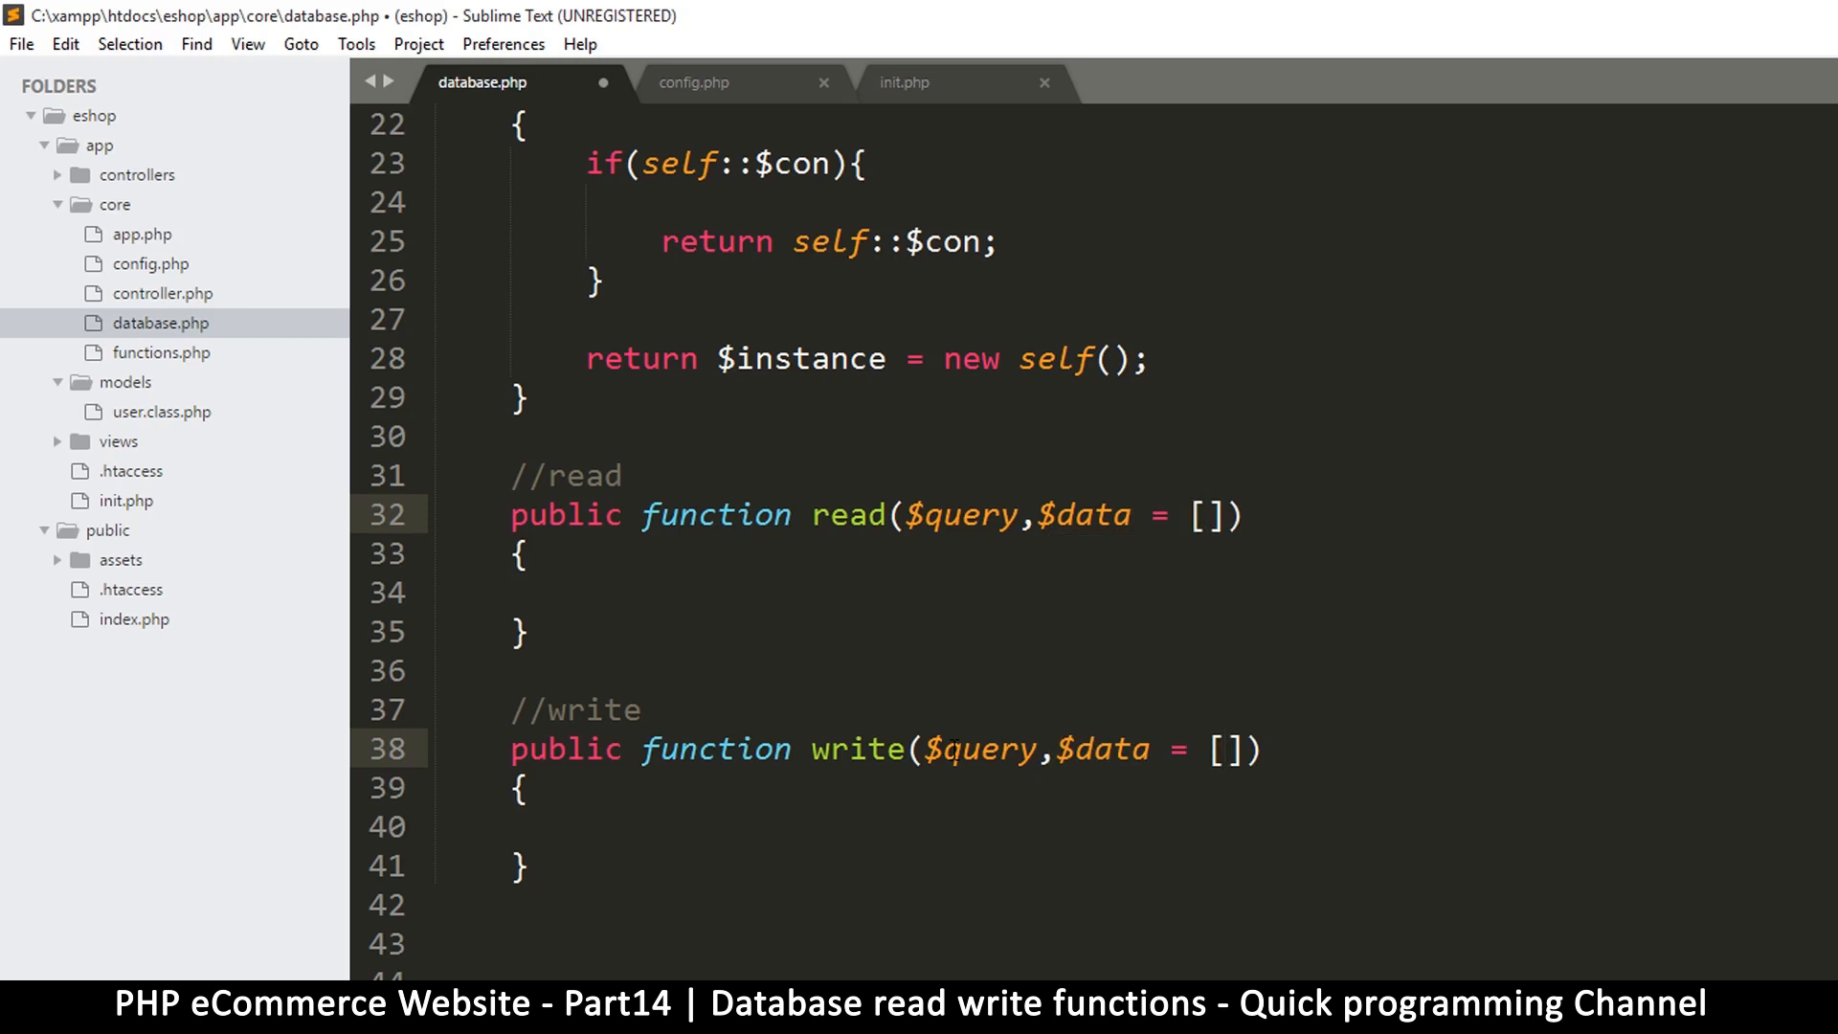
pyautogui.press('Backspace')
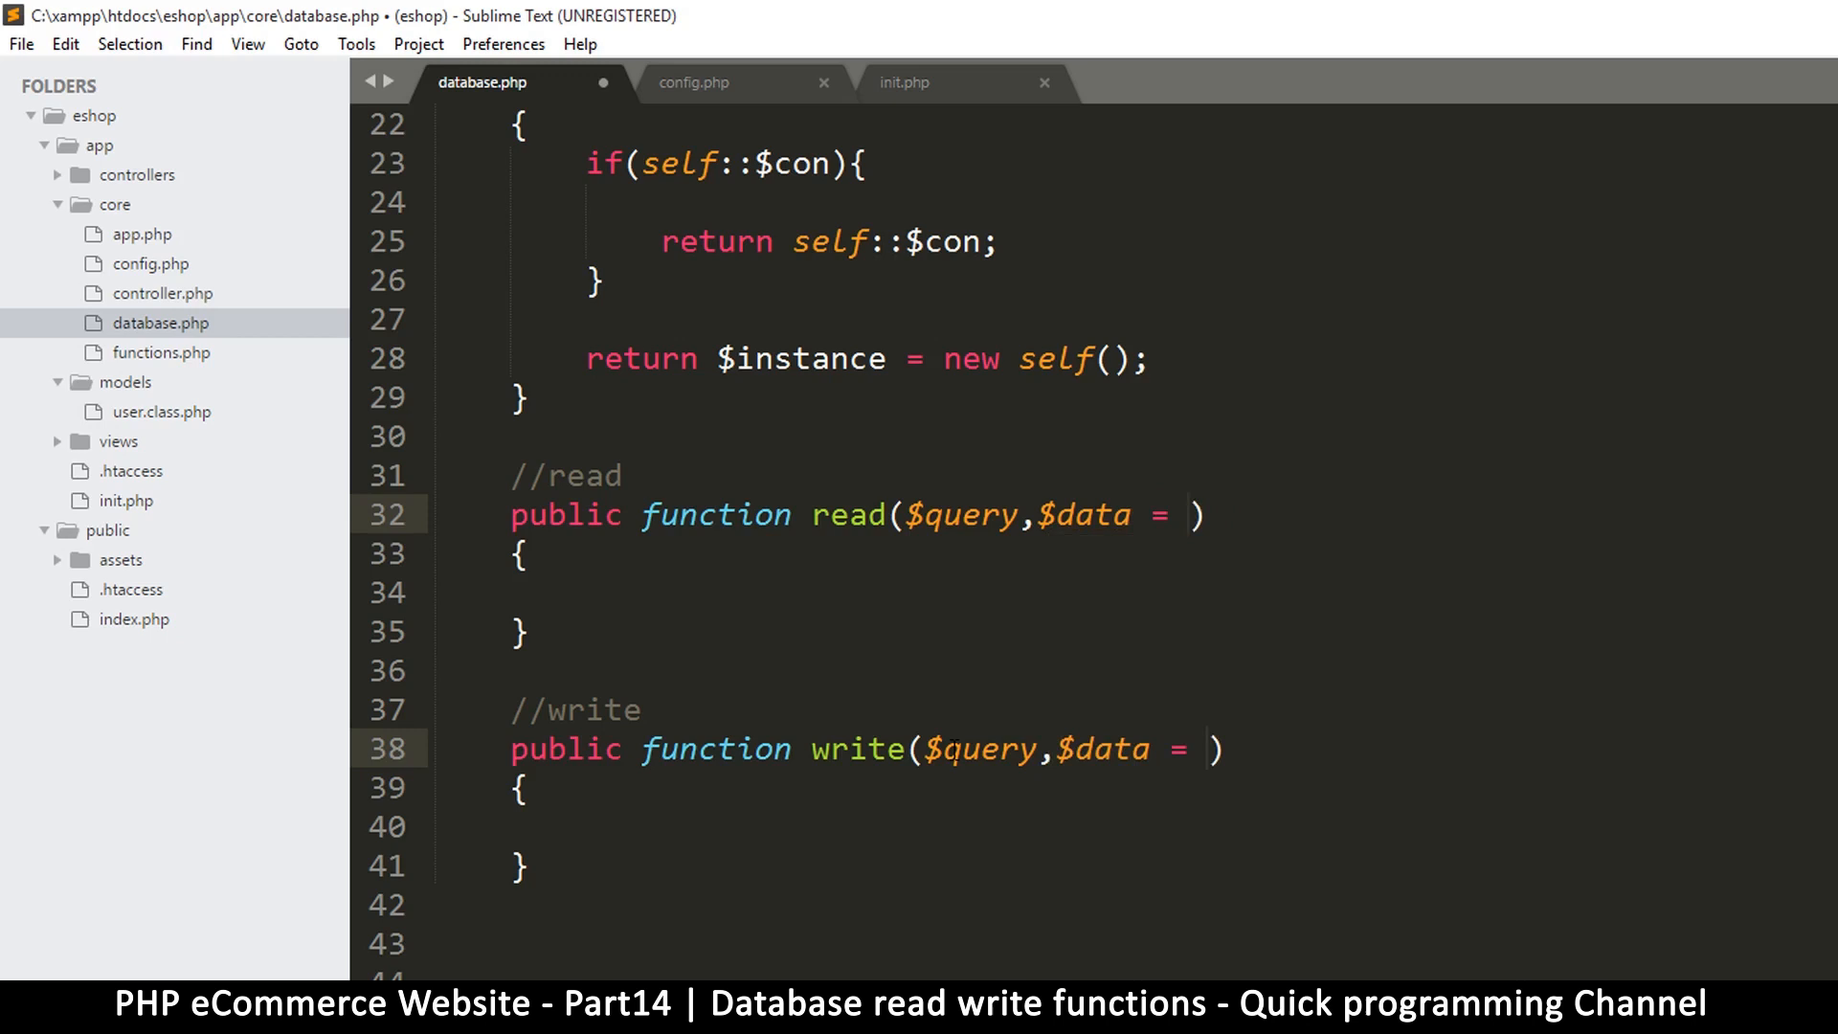
pyautogui.write('array(')
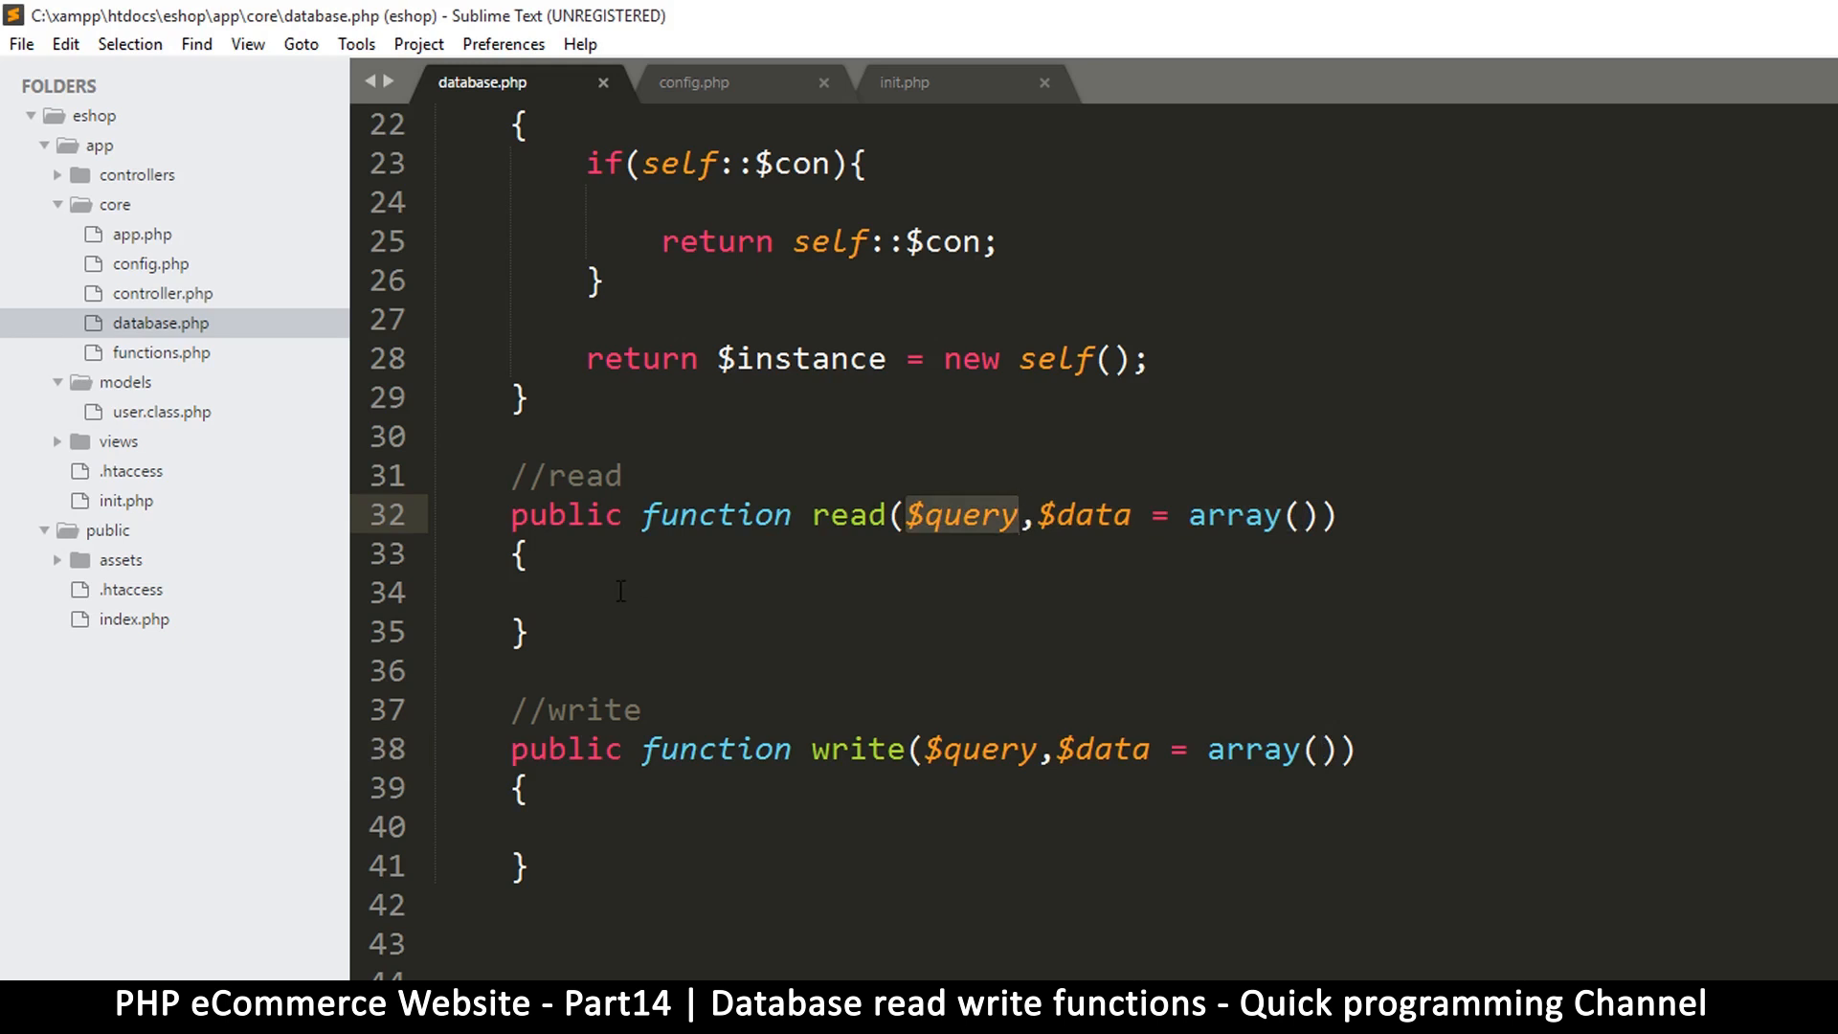
pyautogui.click(609, 586)
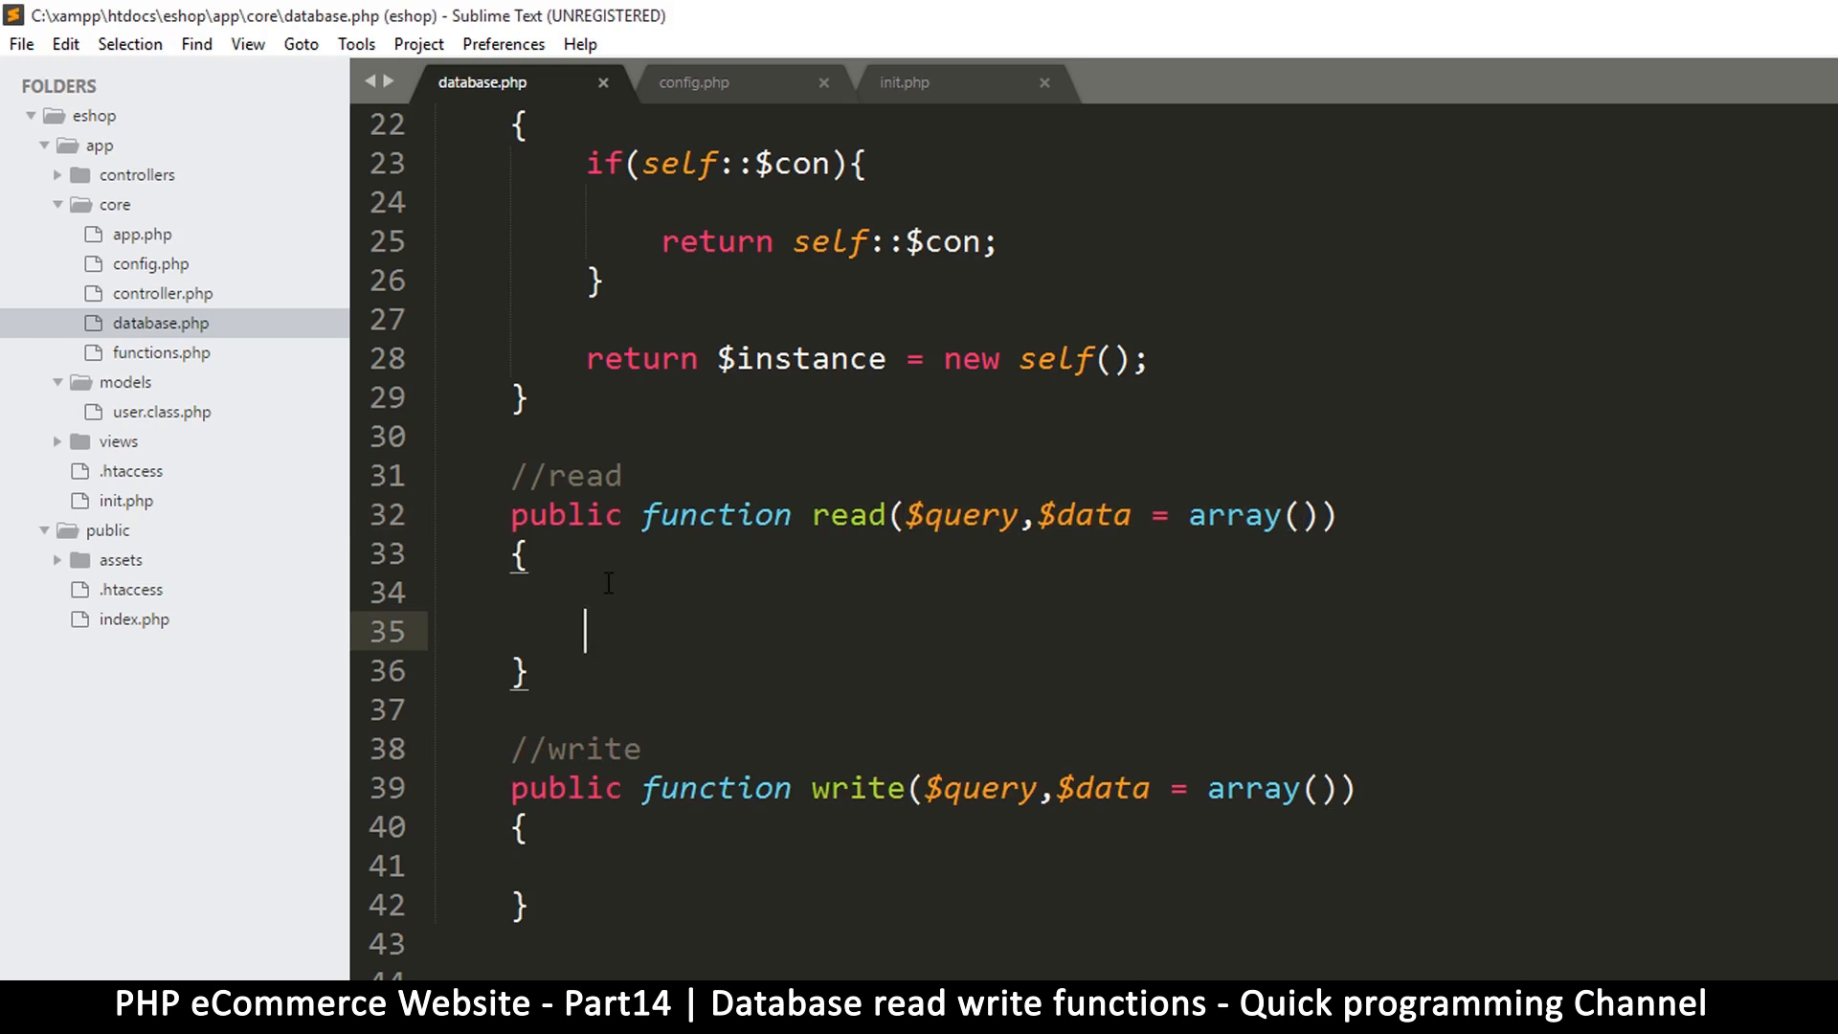
# Check the static $con property and how the constructor assigns self::$con
pyautogui.write('$con')
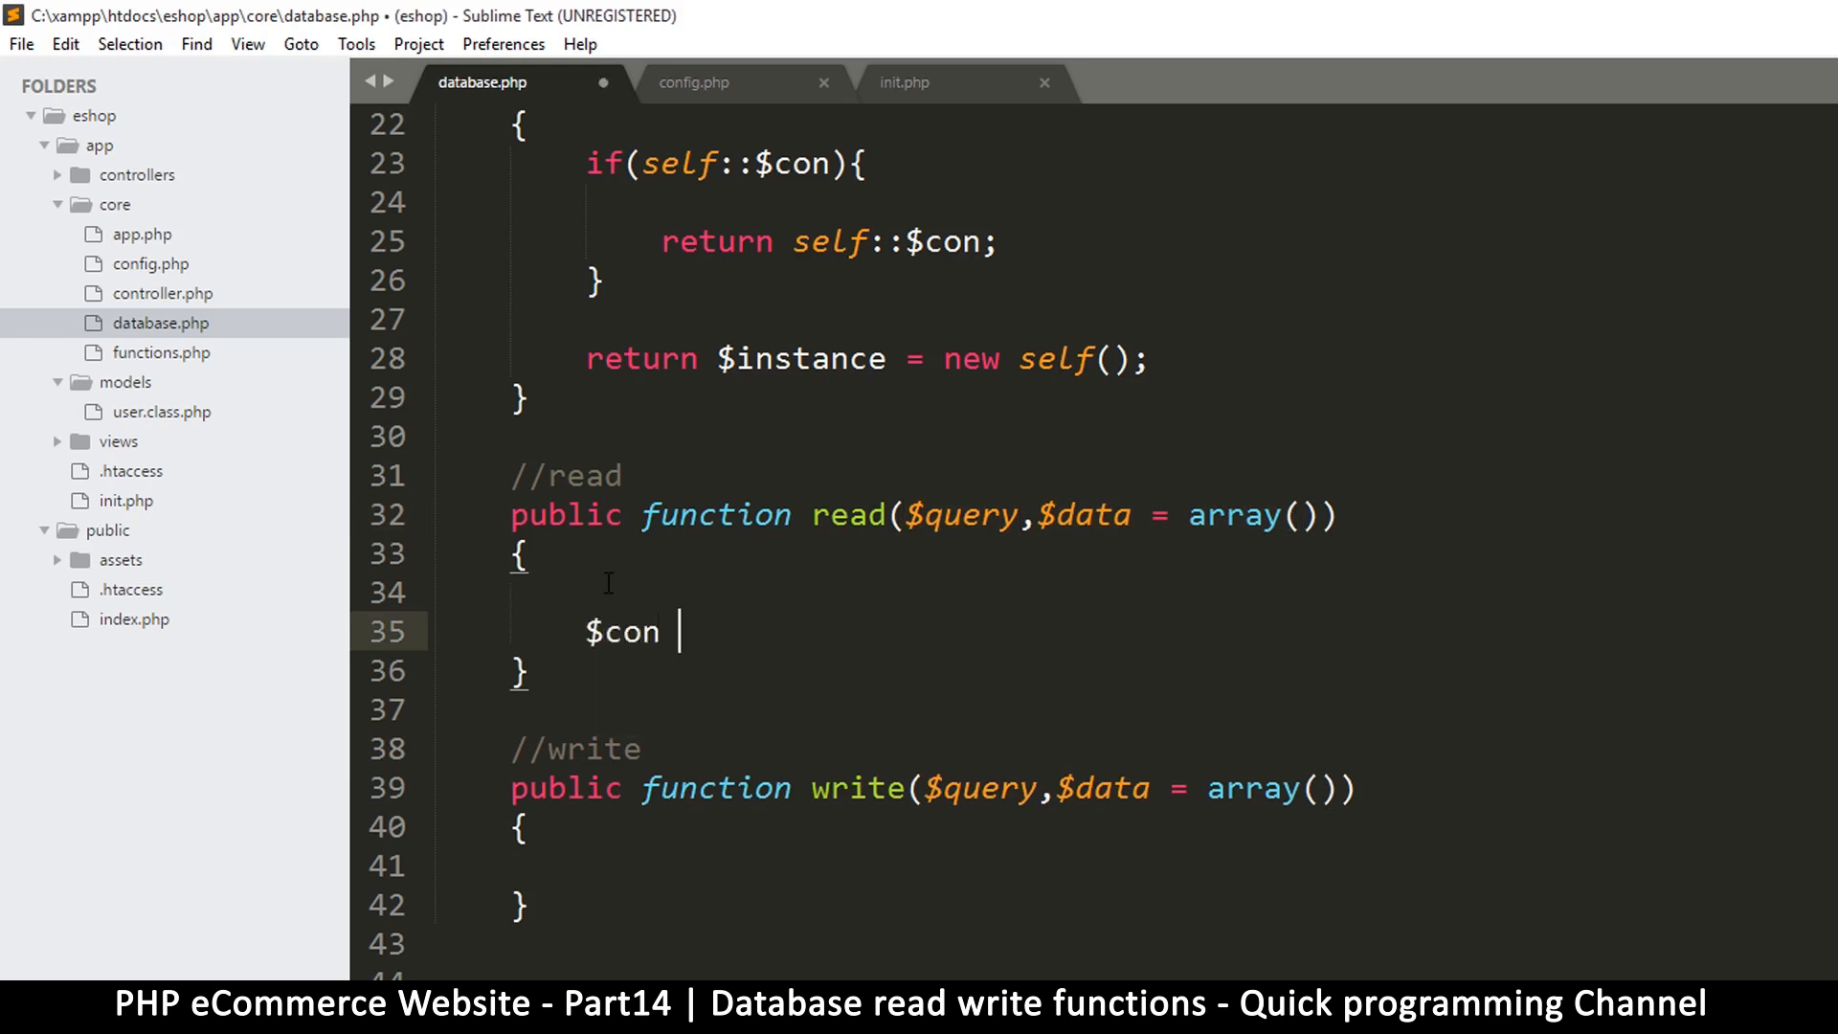
pyautogui.scroll(3)
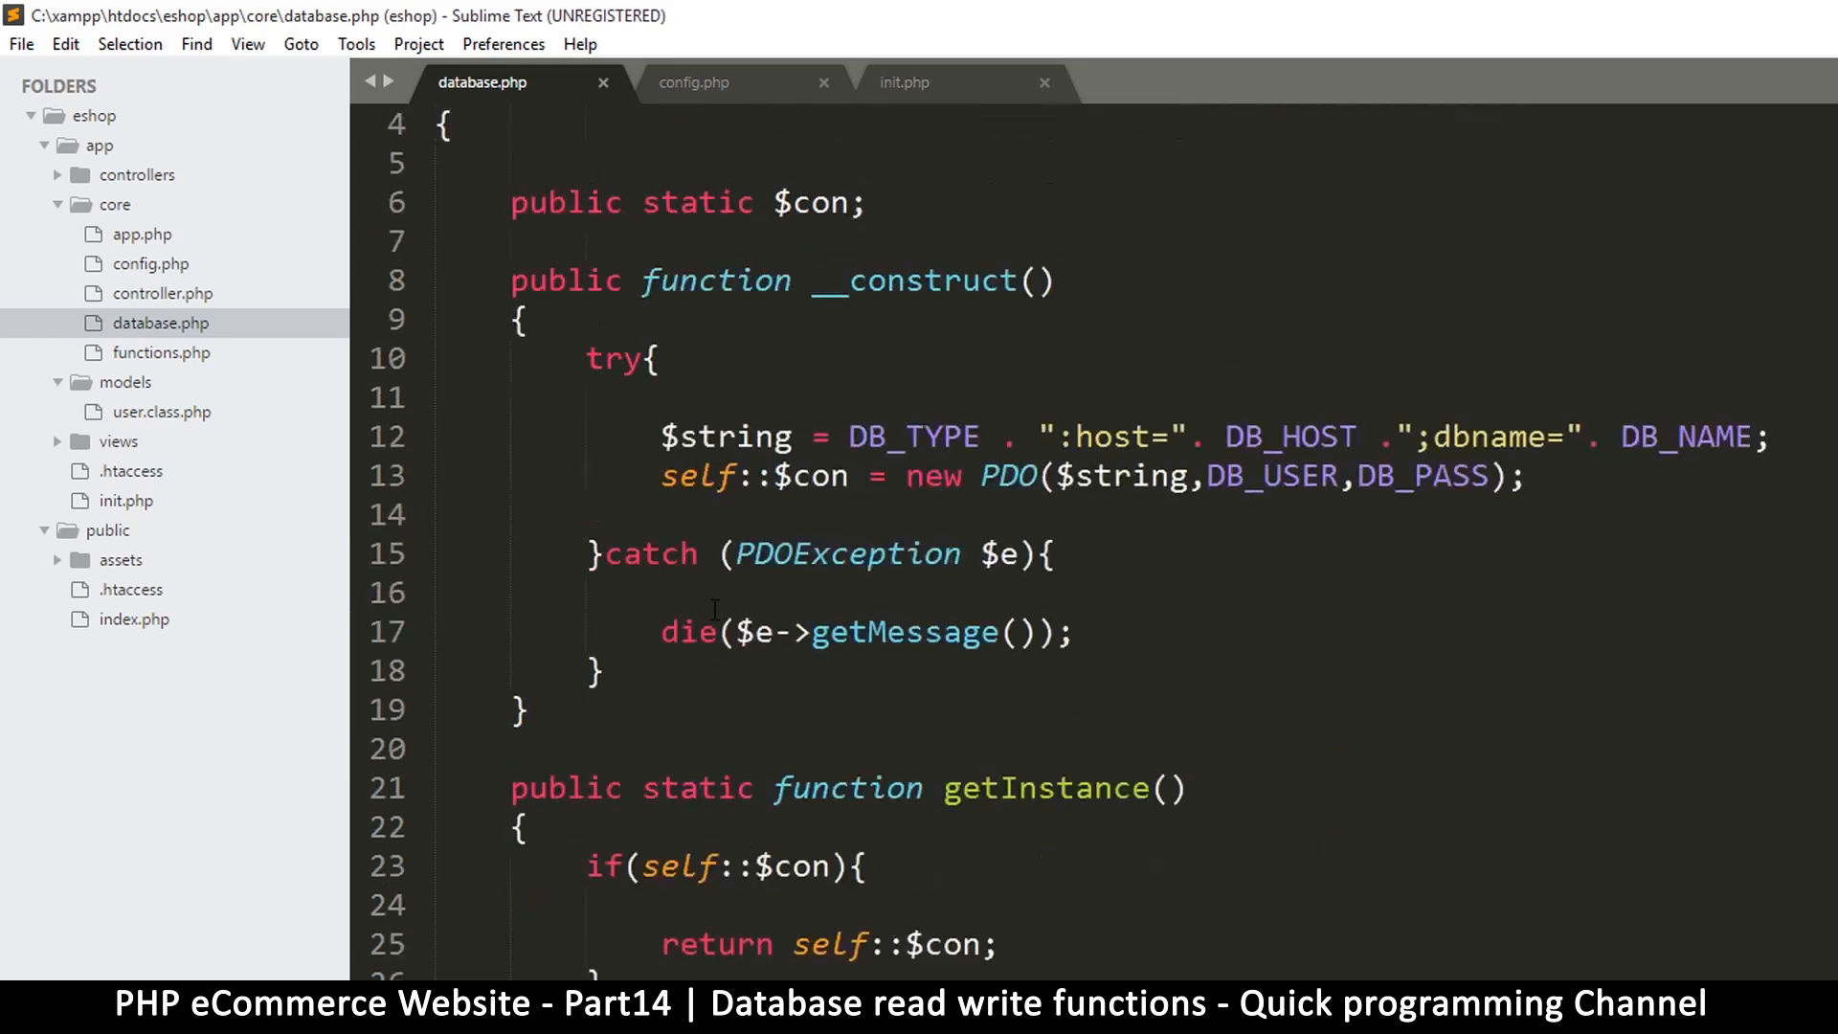
pyautogui.scroll(3)
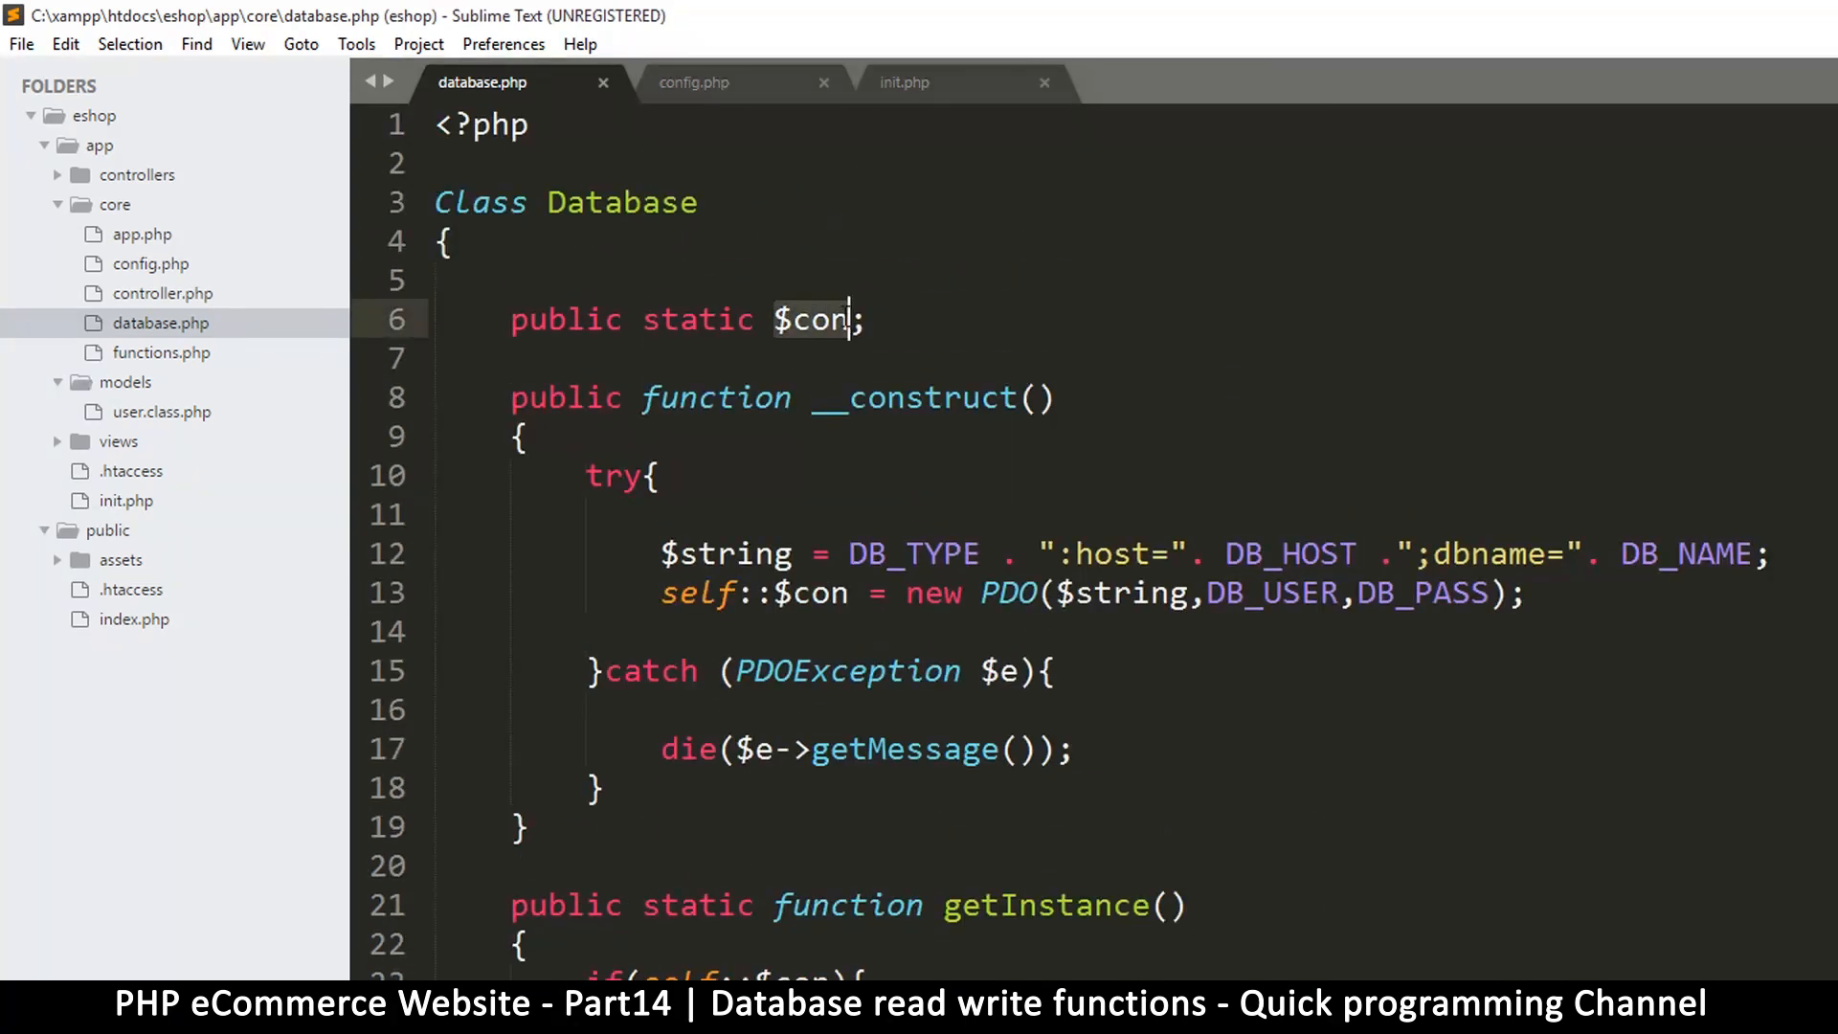
pyautogui.scroll(-3)
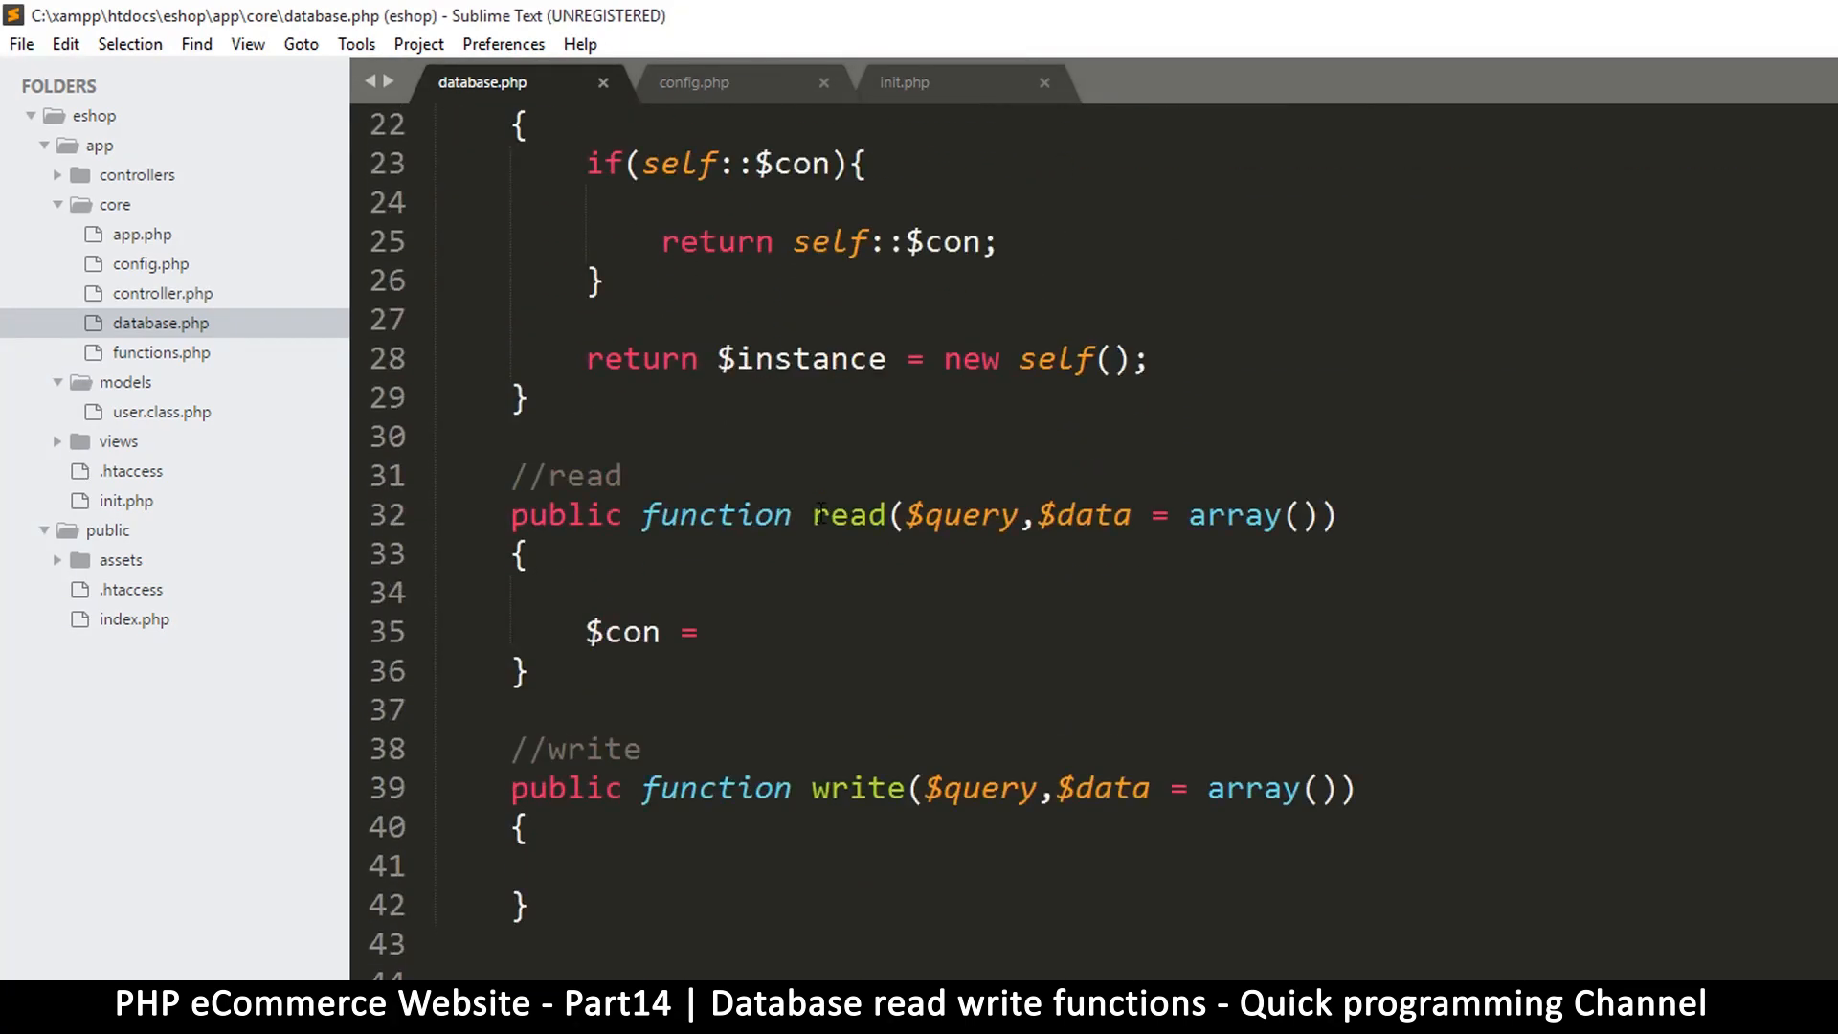
pyautogui.scroll(-3)
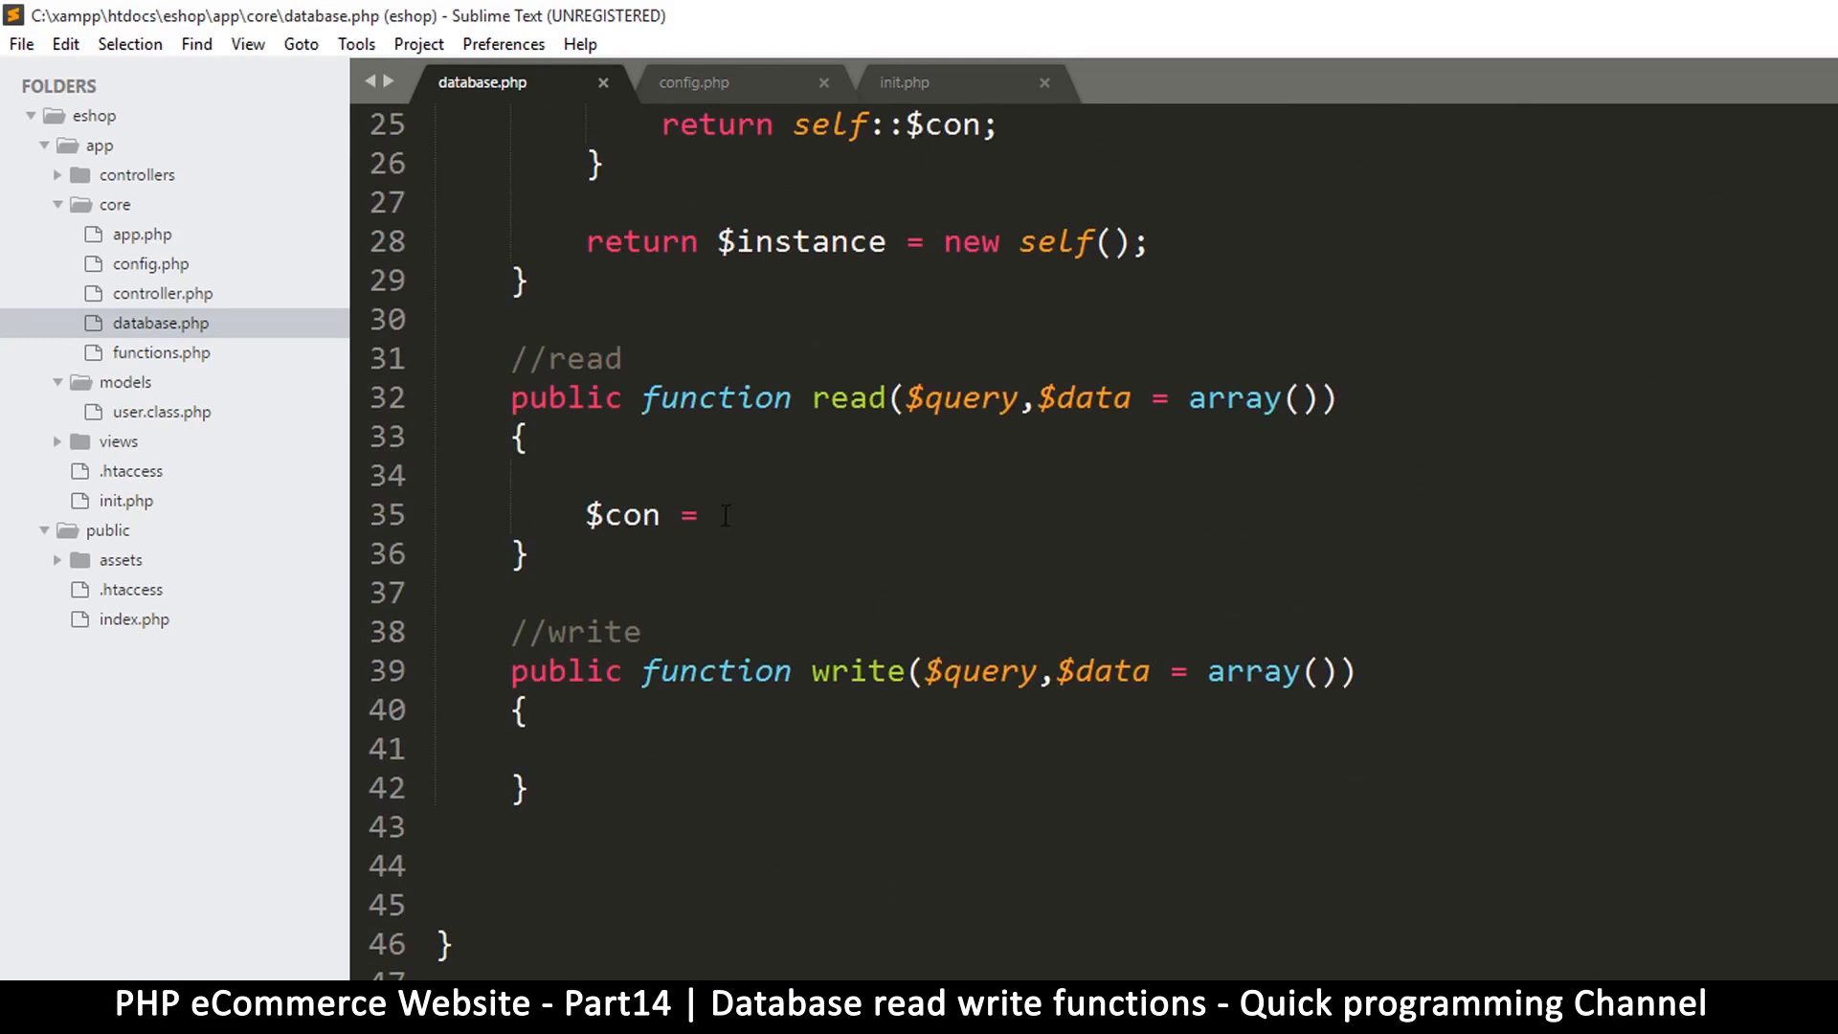
pyautogui.scroll(3)
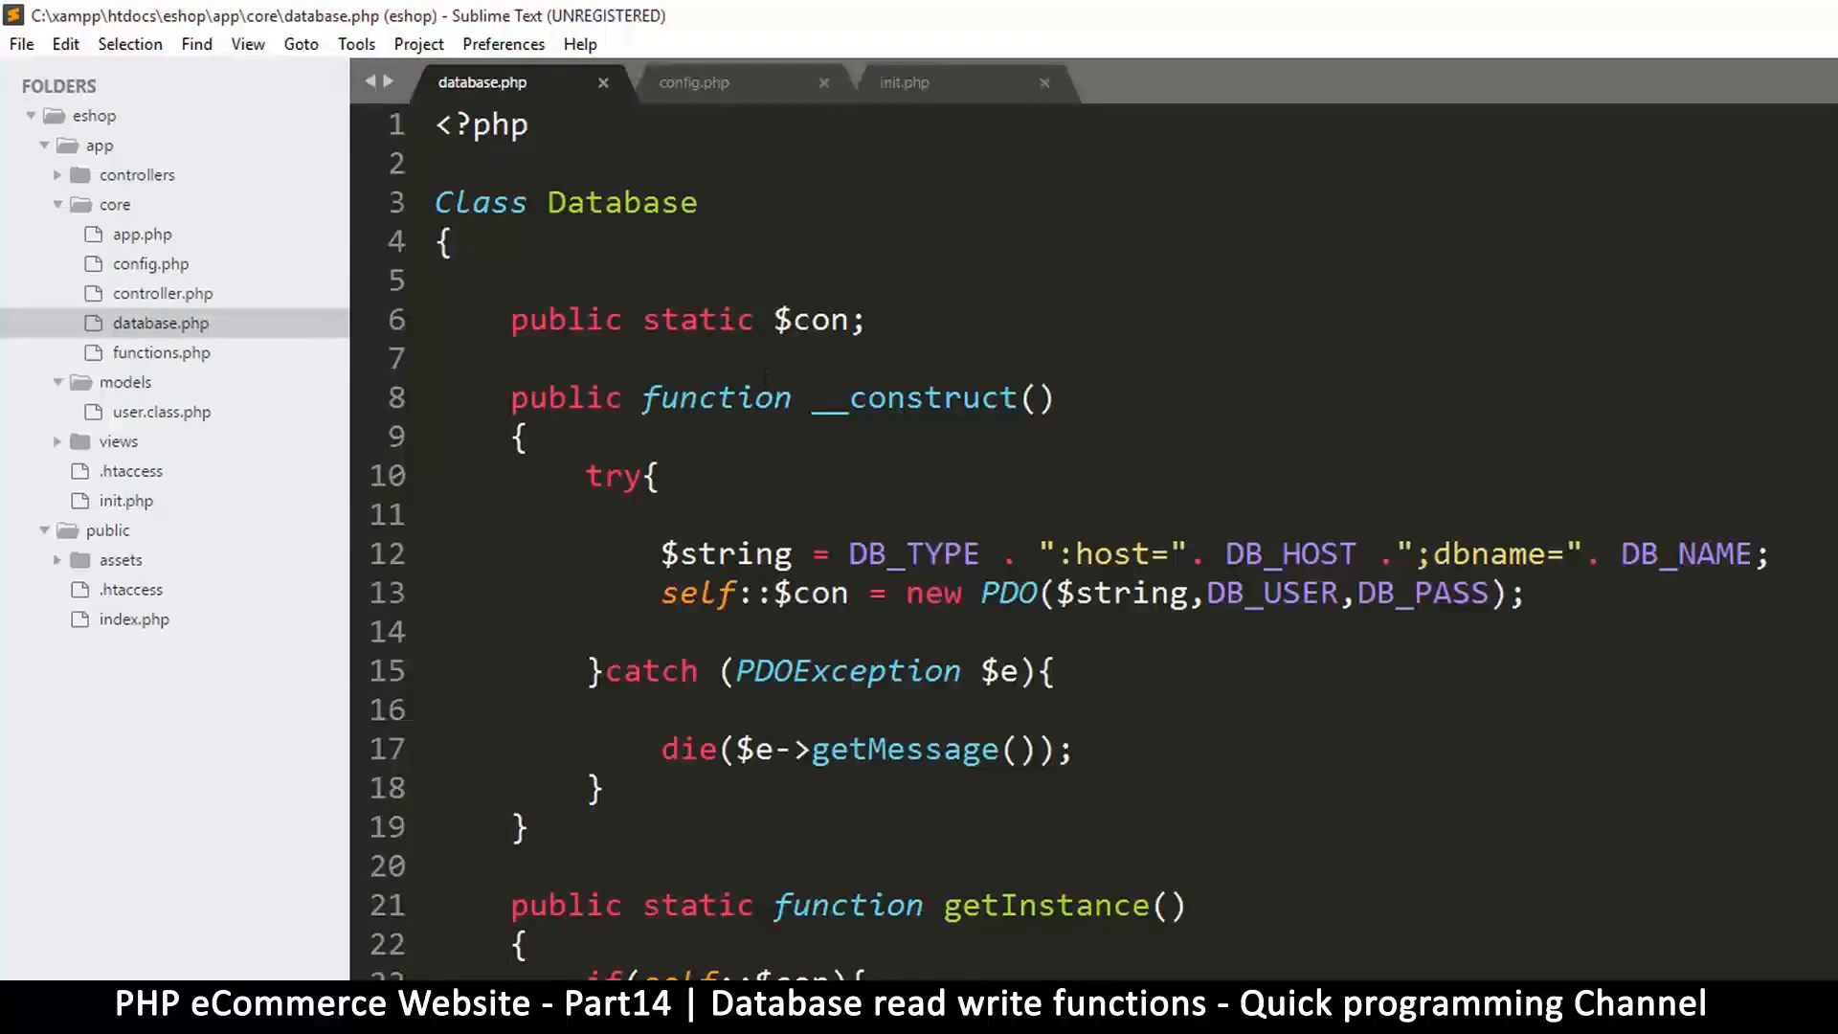
pyautogui.doubleClick(697, 319)
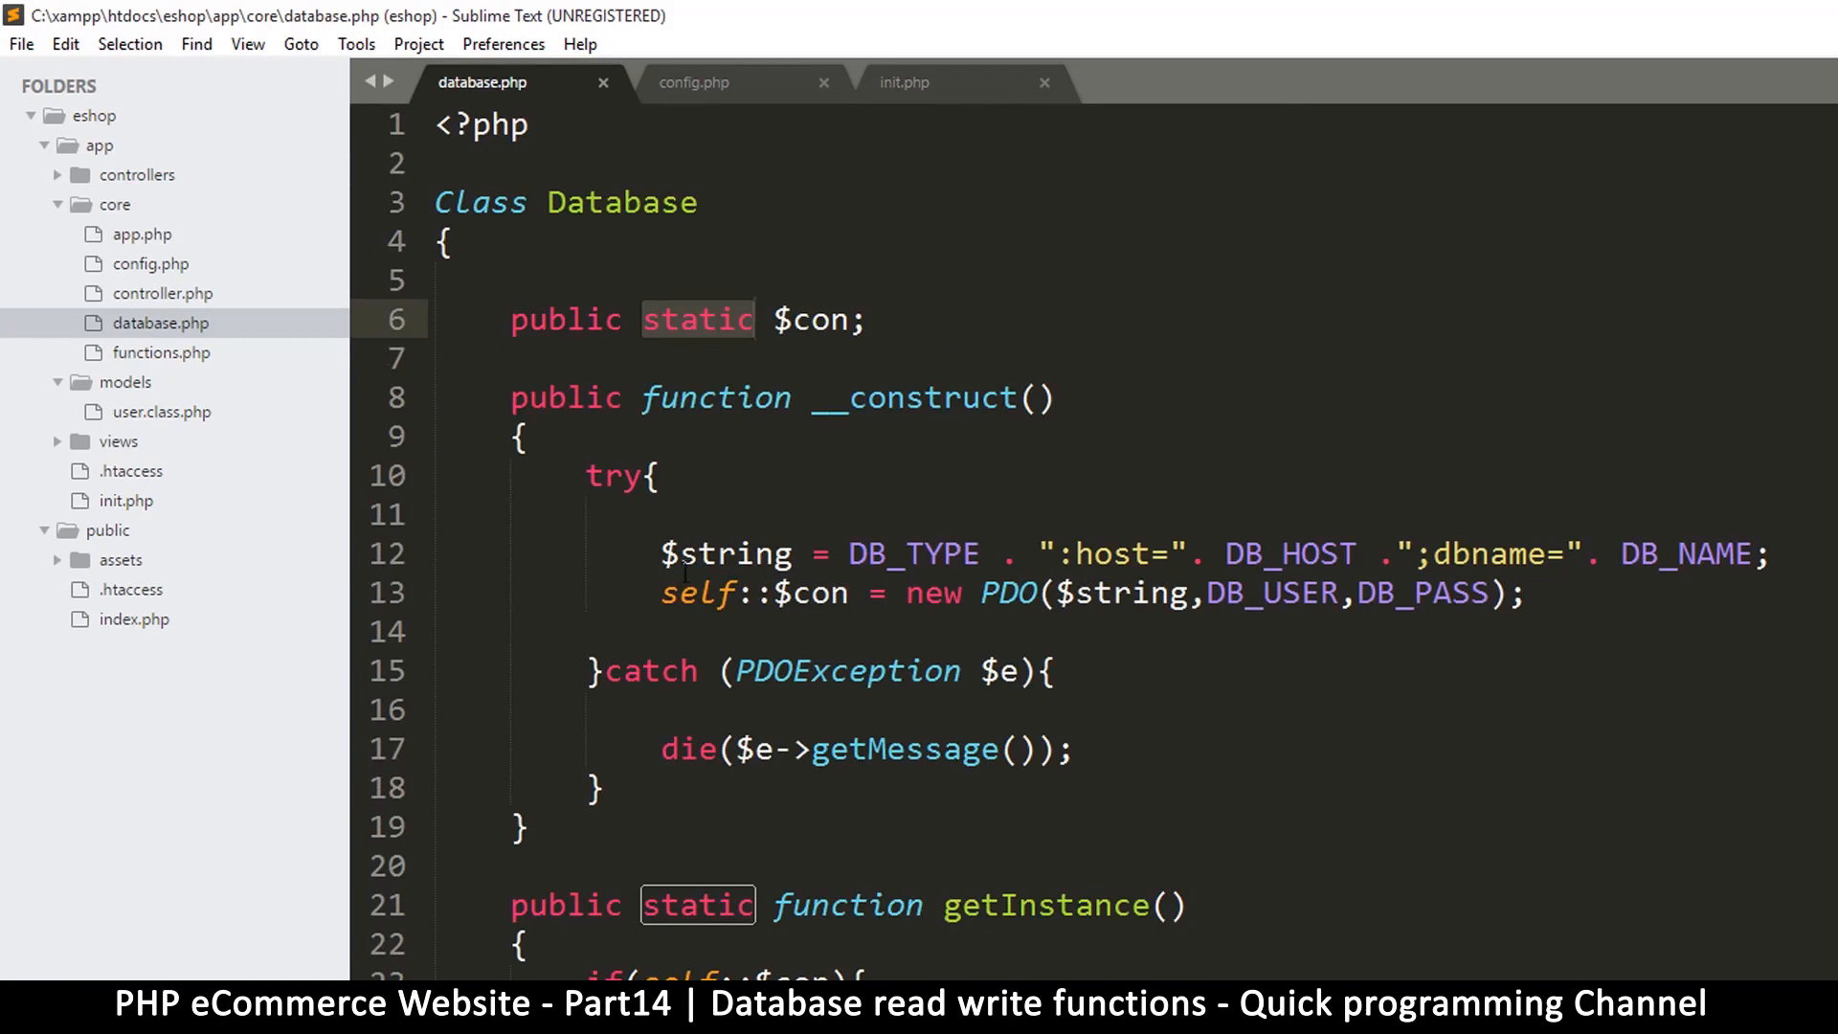
pyautogui.click(846, 591)
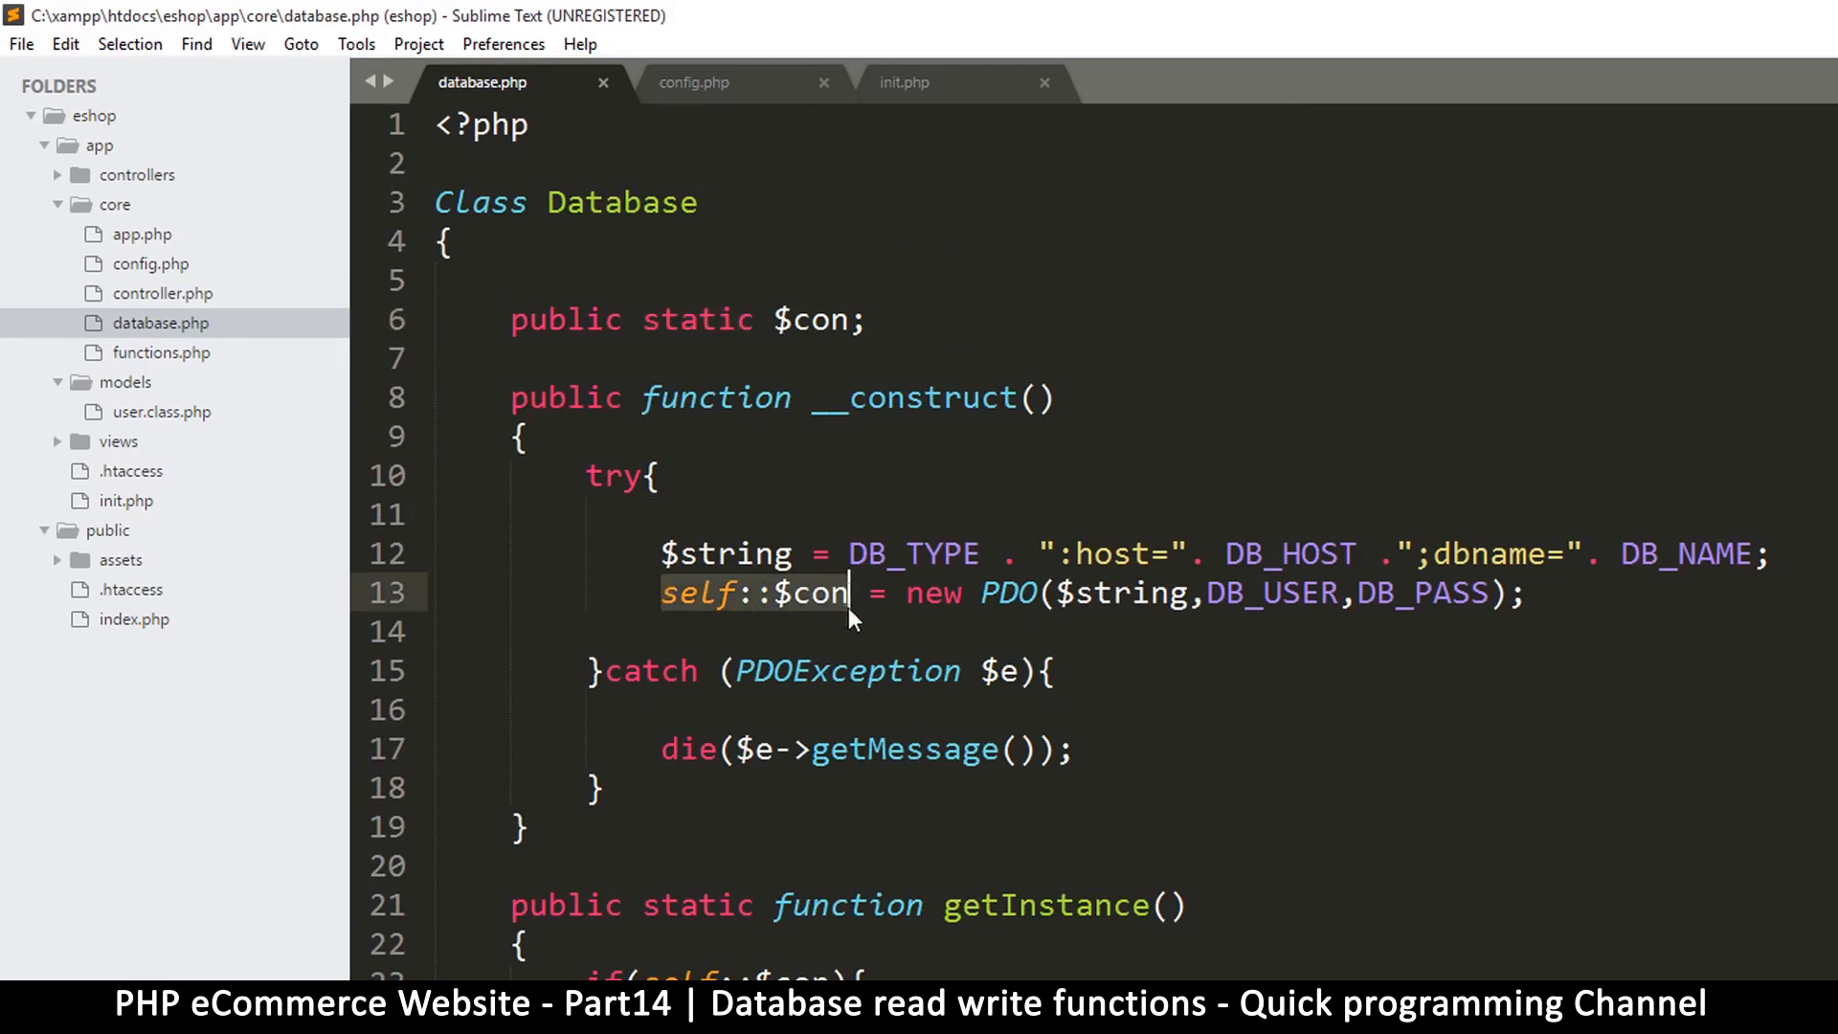
pyautogui.scroll(-3)
pyautogui.write('$con =')
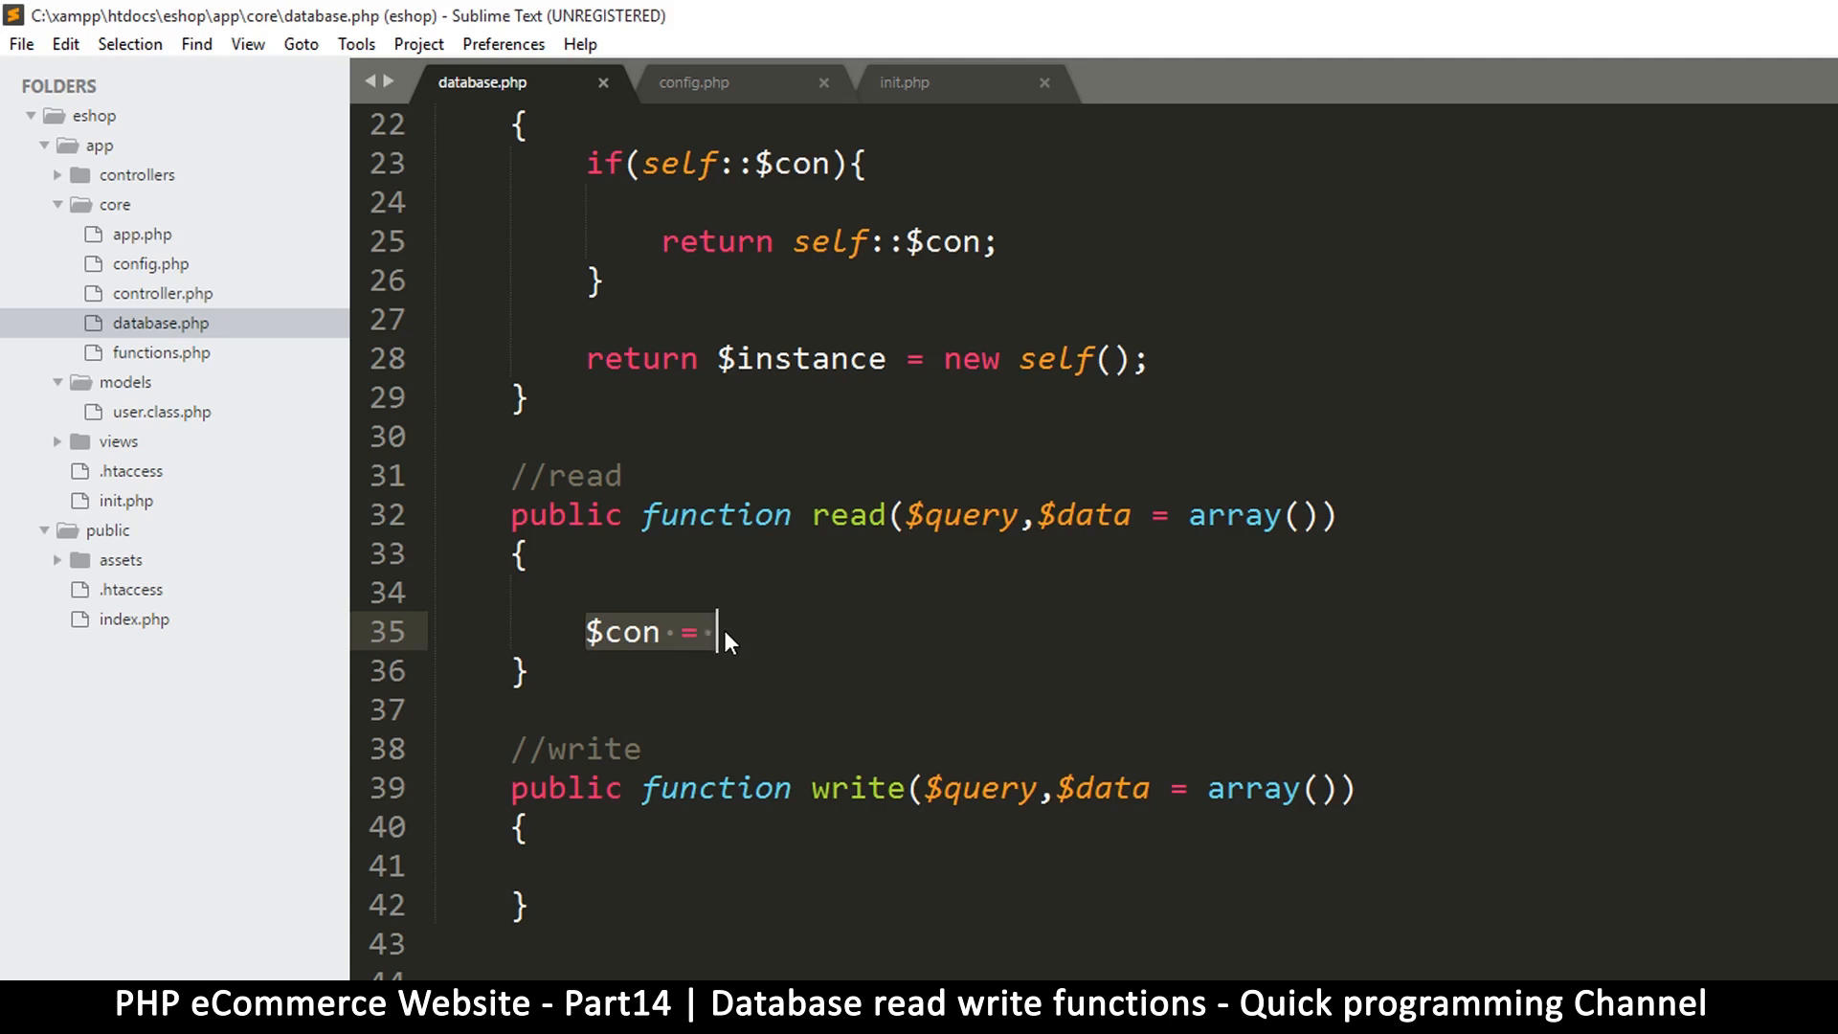
# Start read() with $stm = self::$con->prepare() on line 35
pyautogui.write('$s')
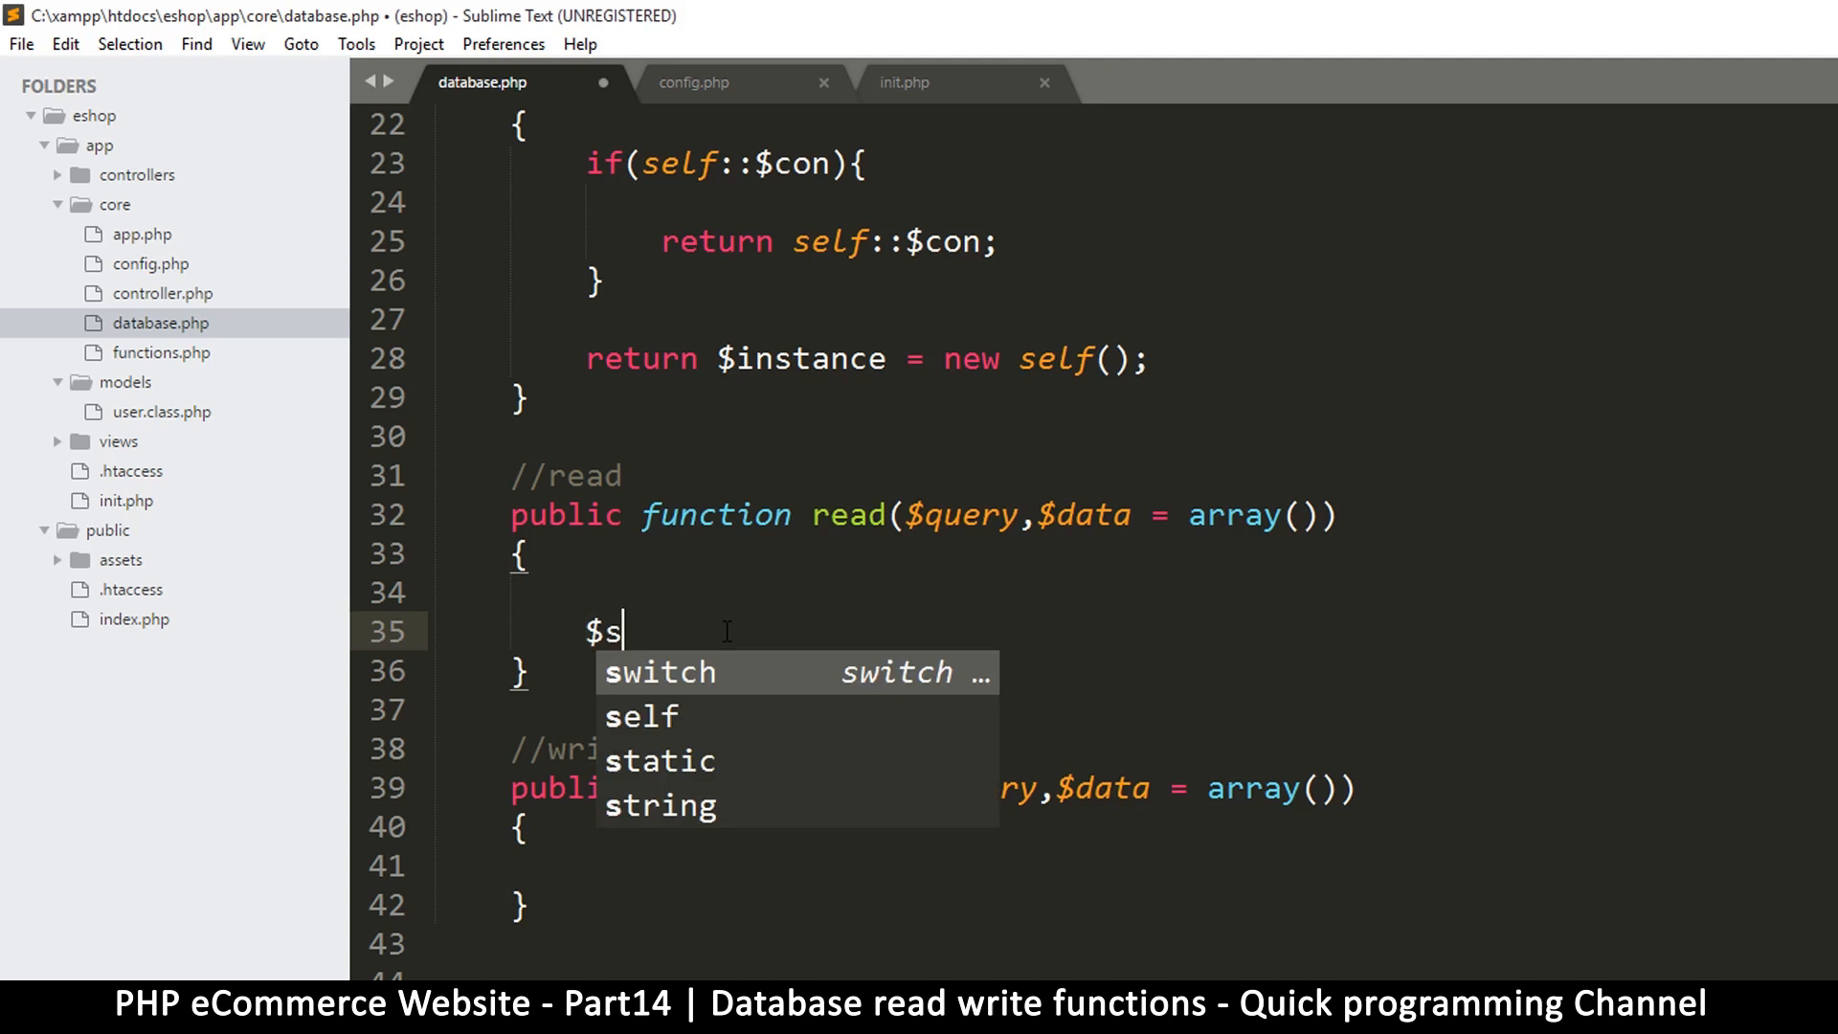
pyautogui.write('tm')
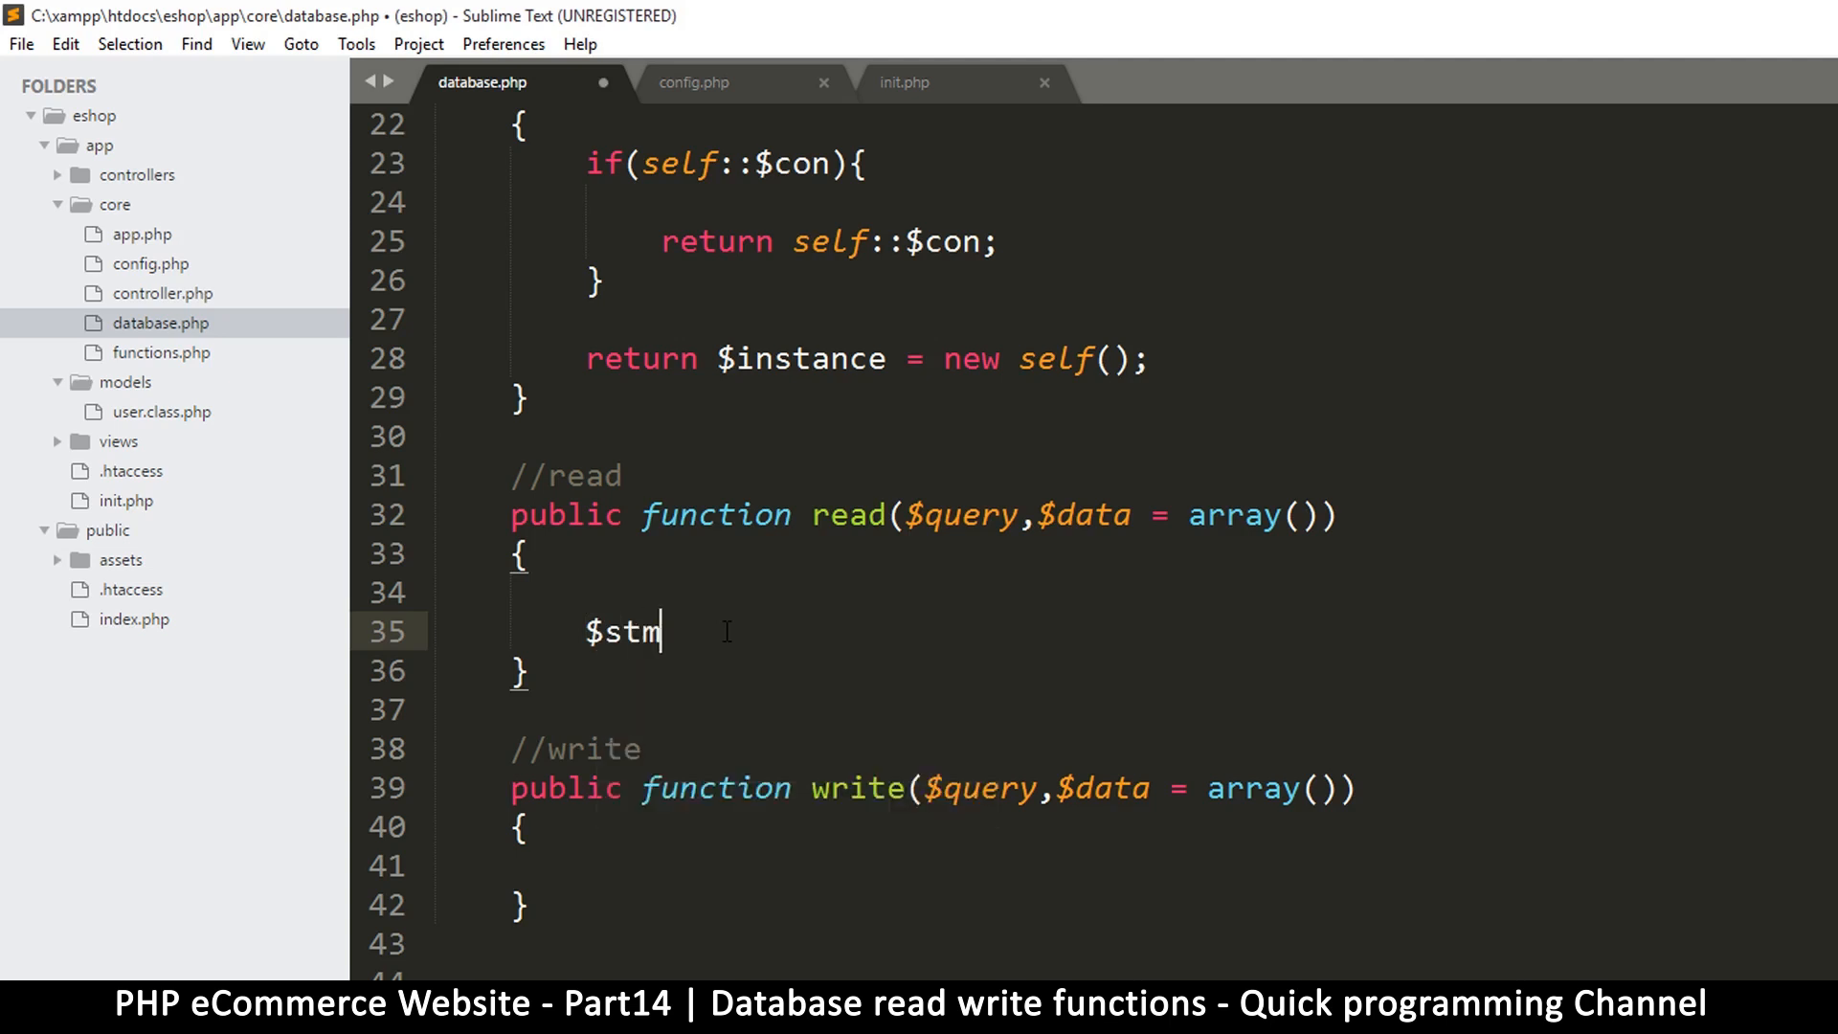
pyautogui.write('= p')
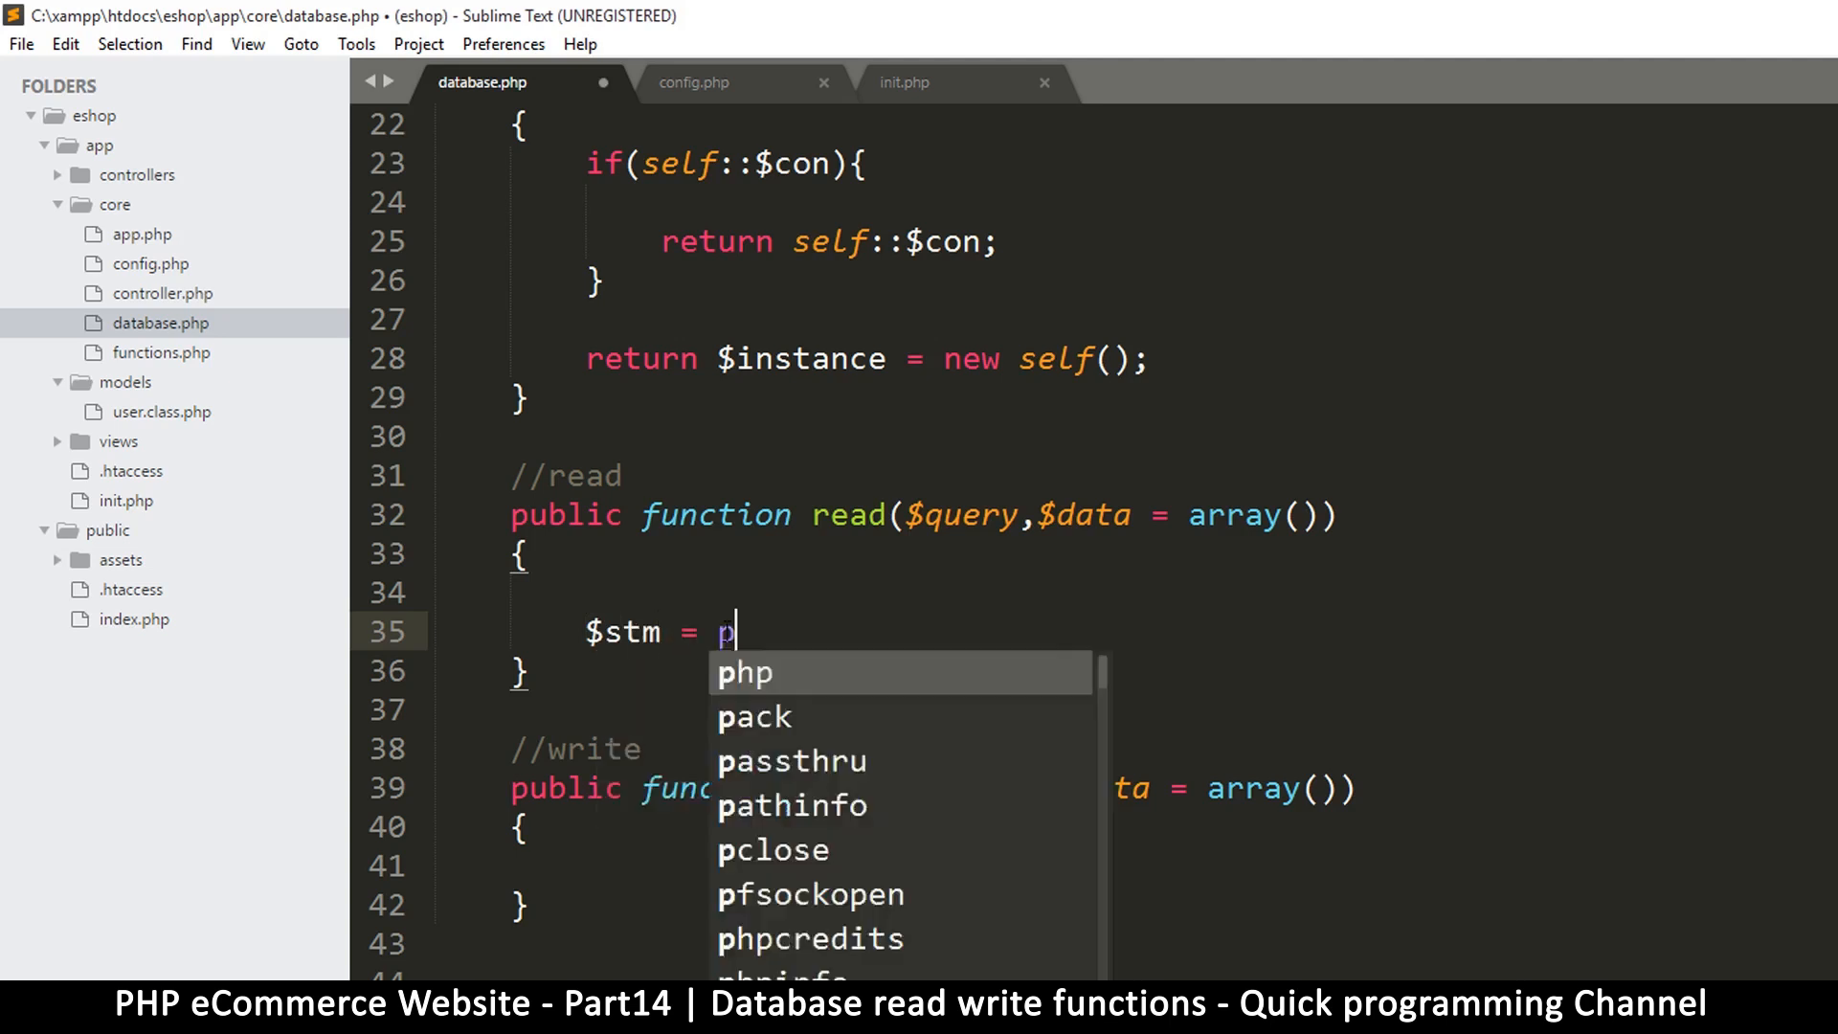
pyautogui.write('repare(')
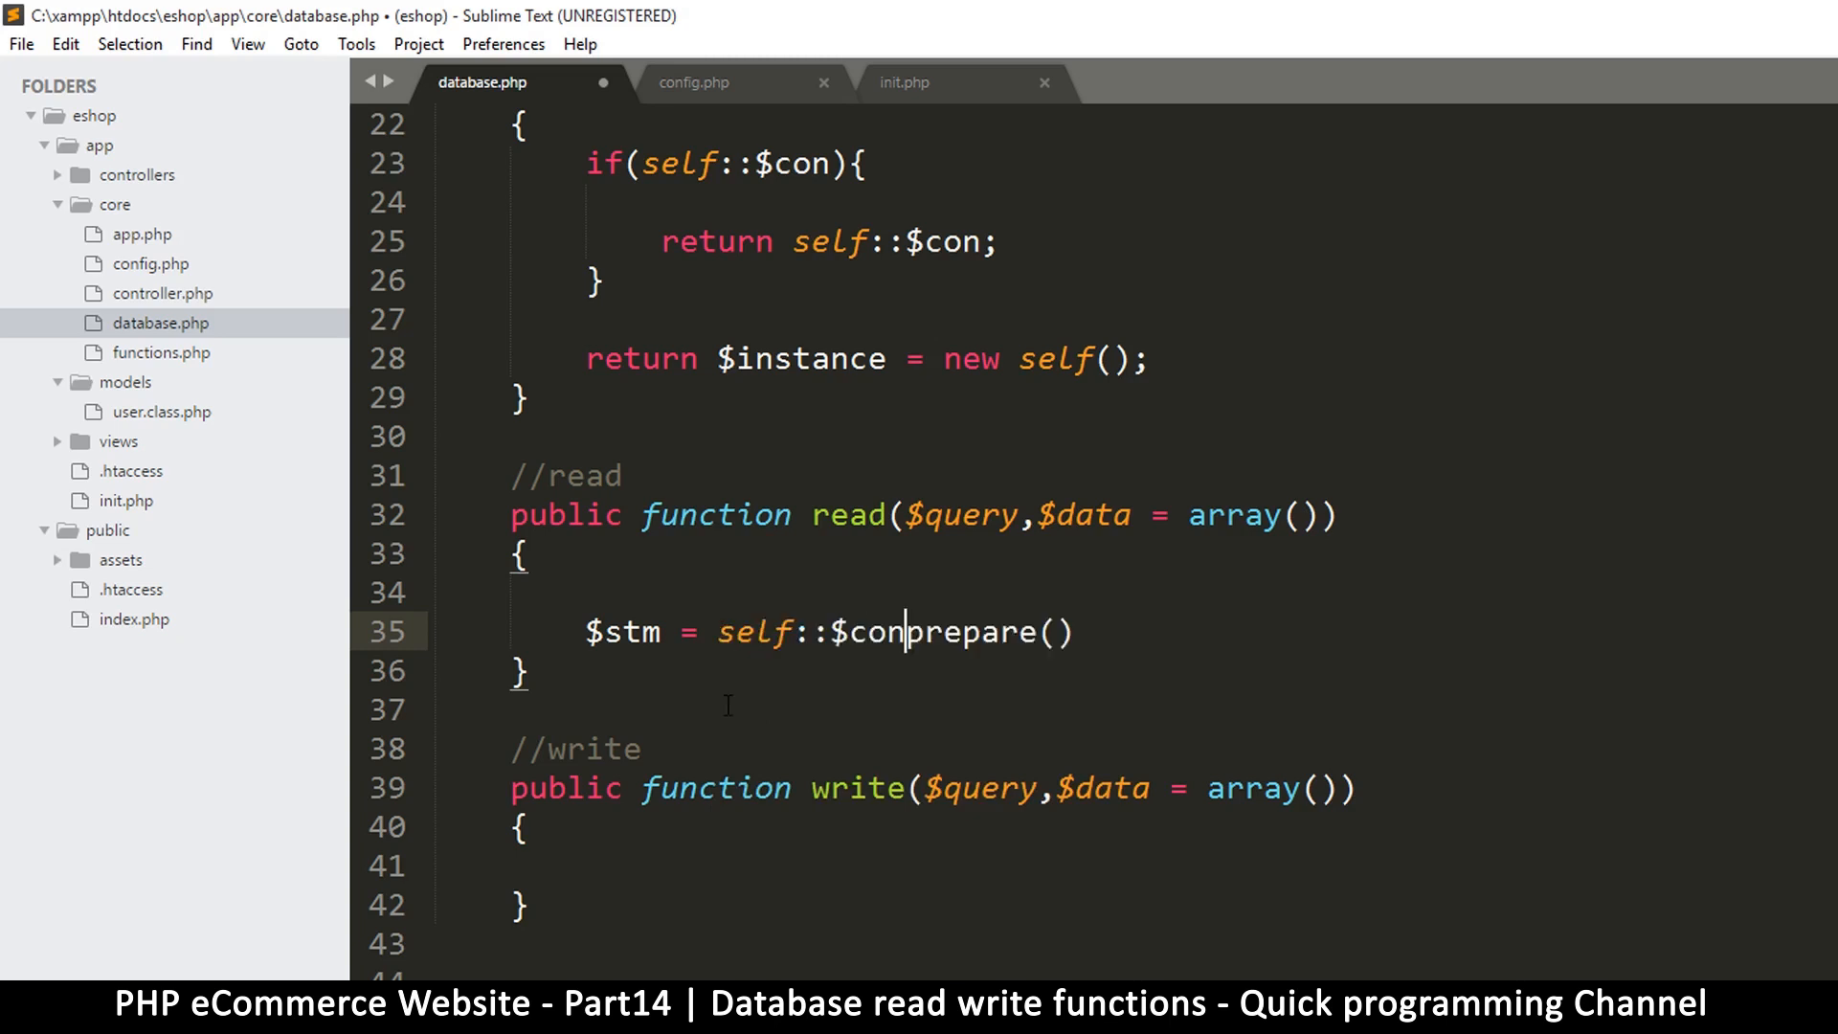
pyautogui.write('->')
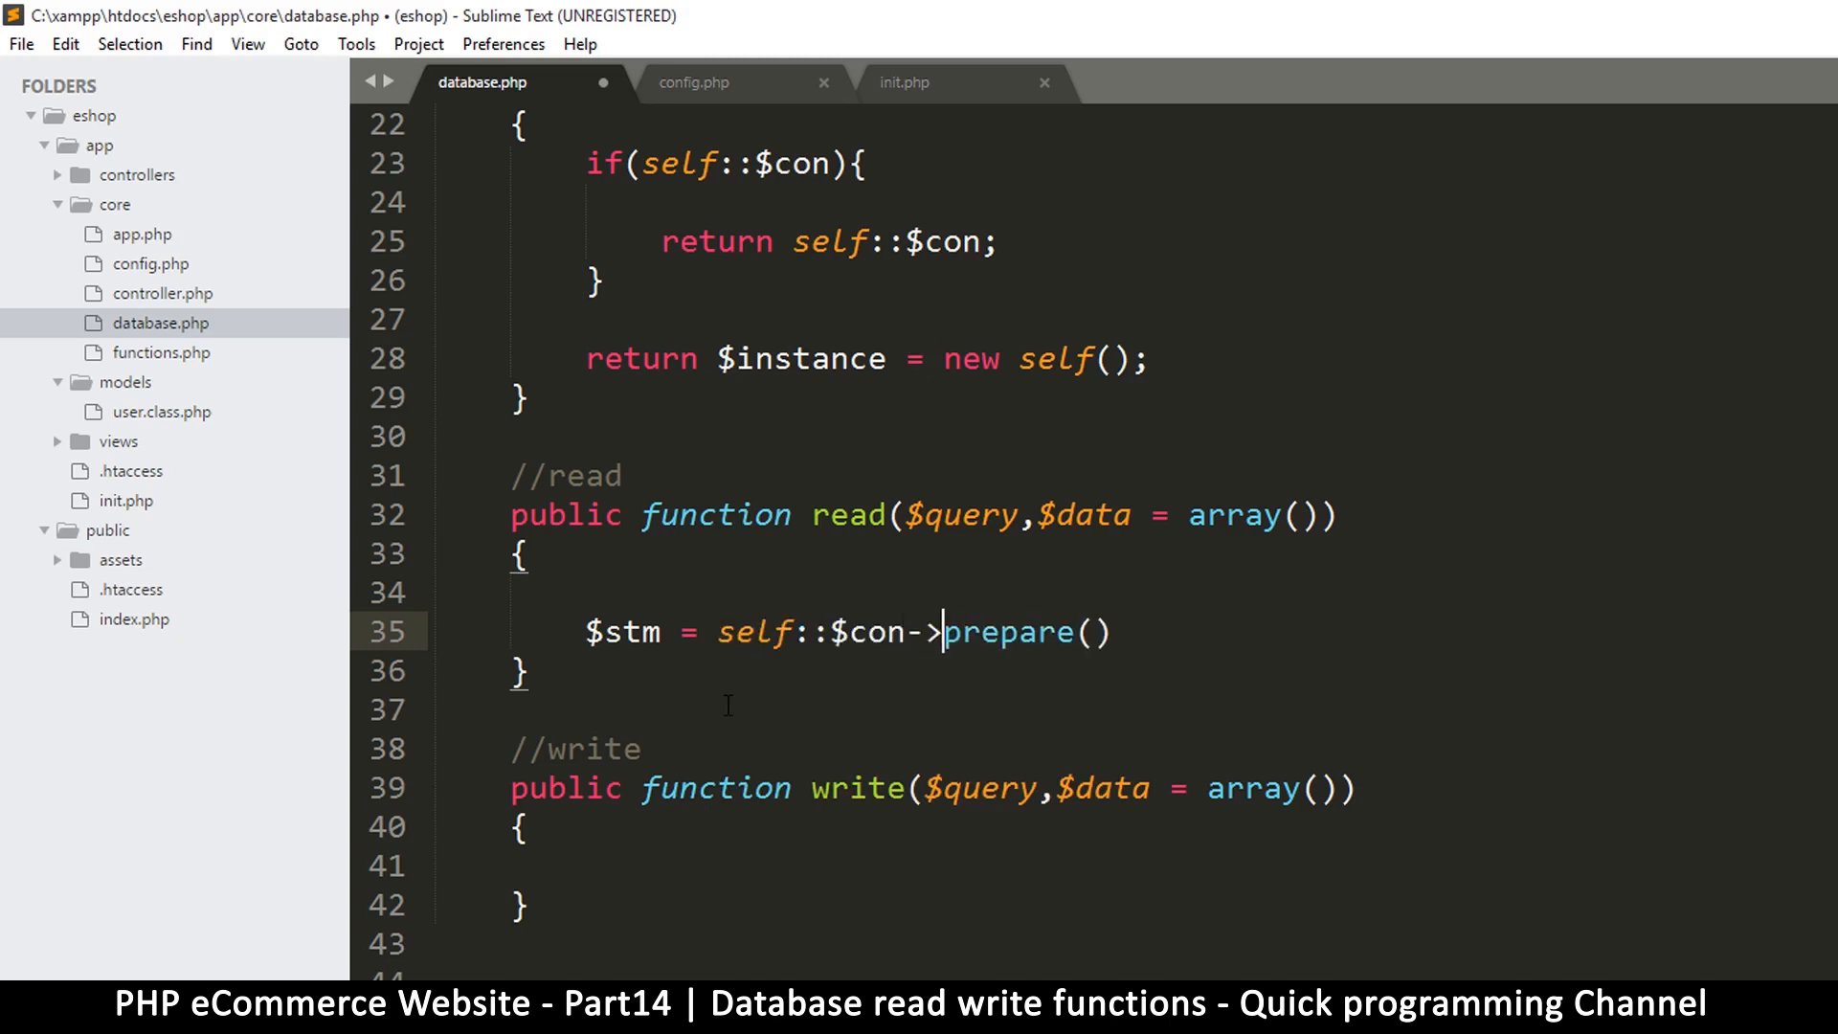
pyautogui.scroll(-3)
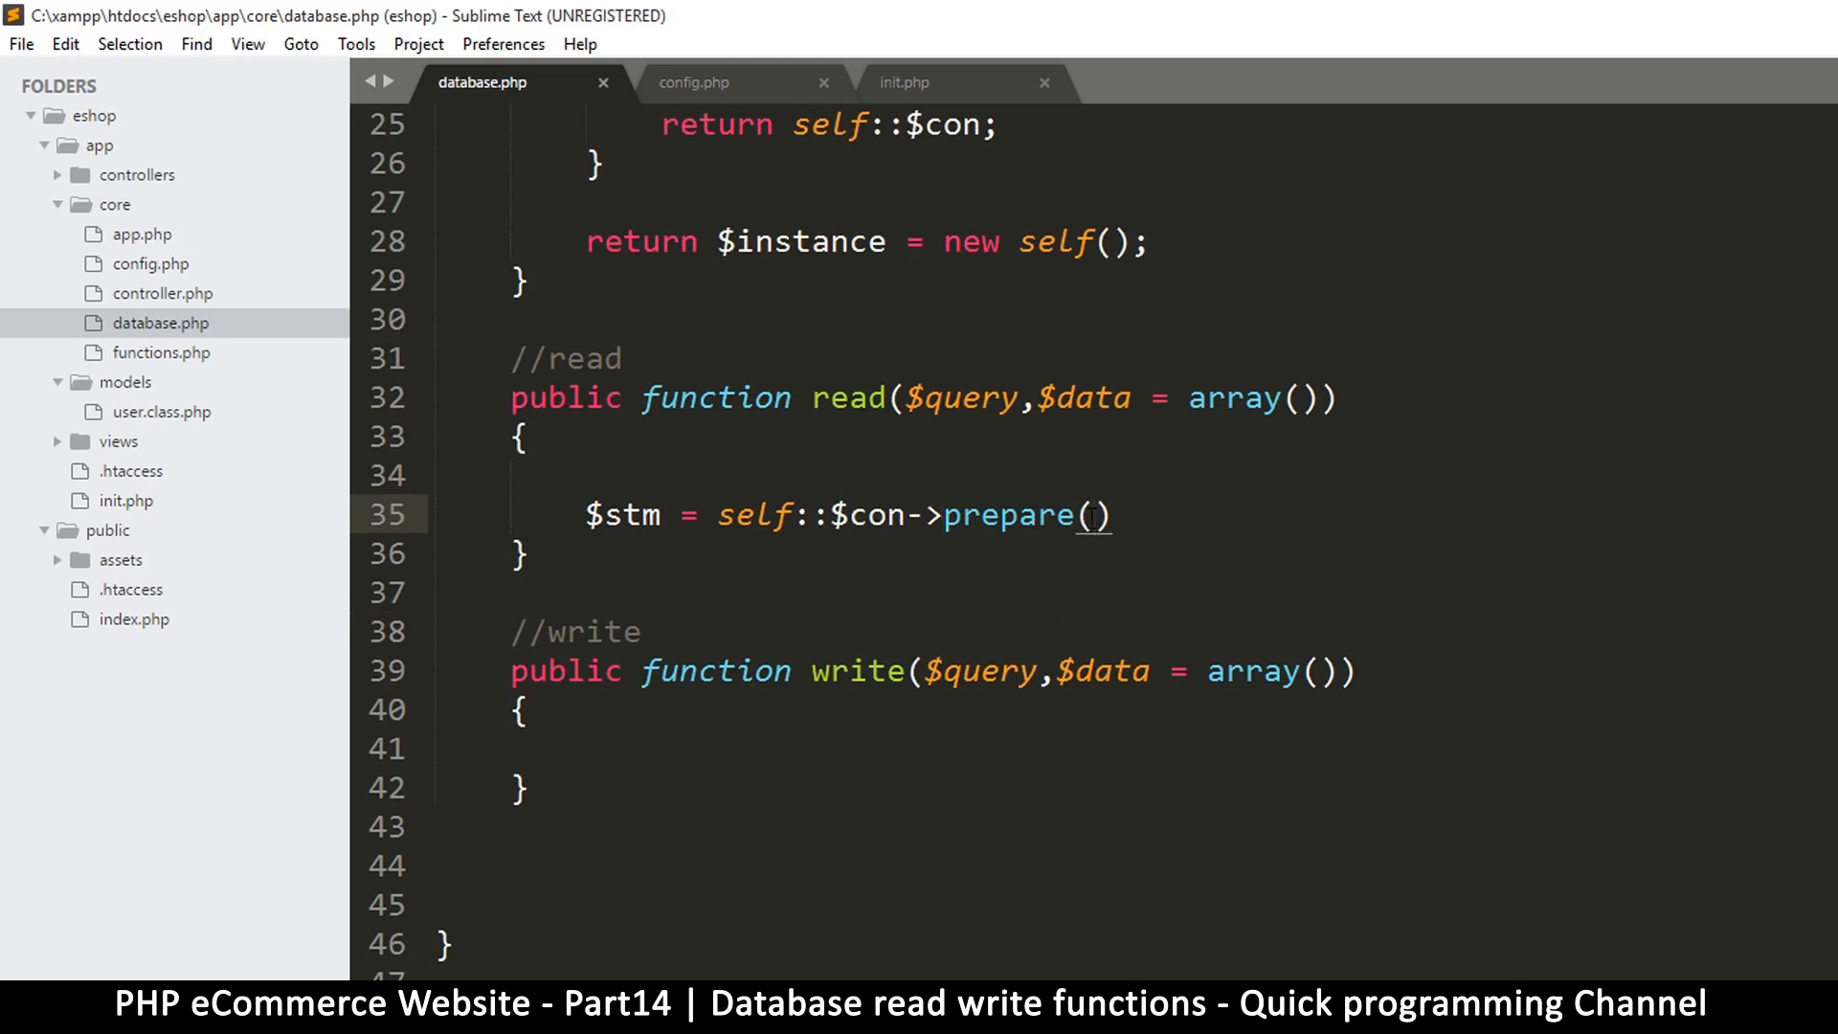
# Pass $query to prepare() and add $result = $stm->execute($data); in read()
pyautogui.write('$query')
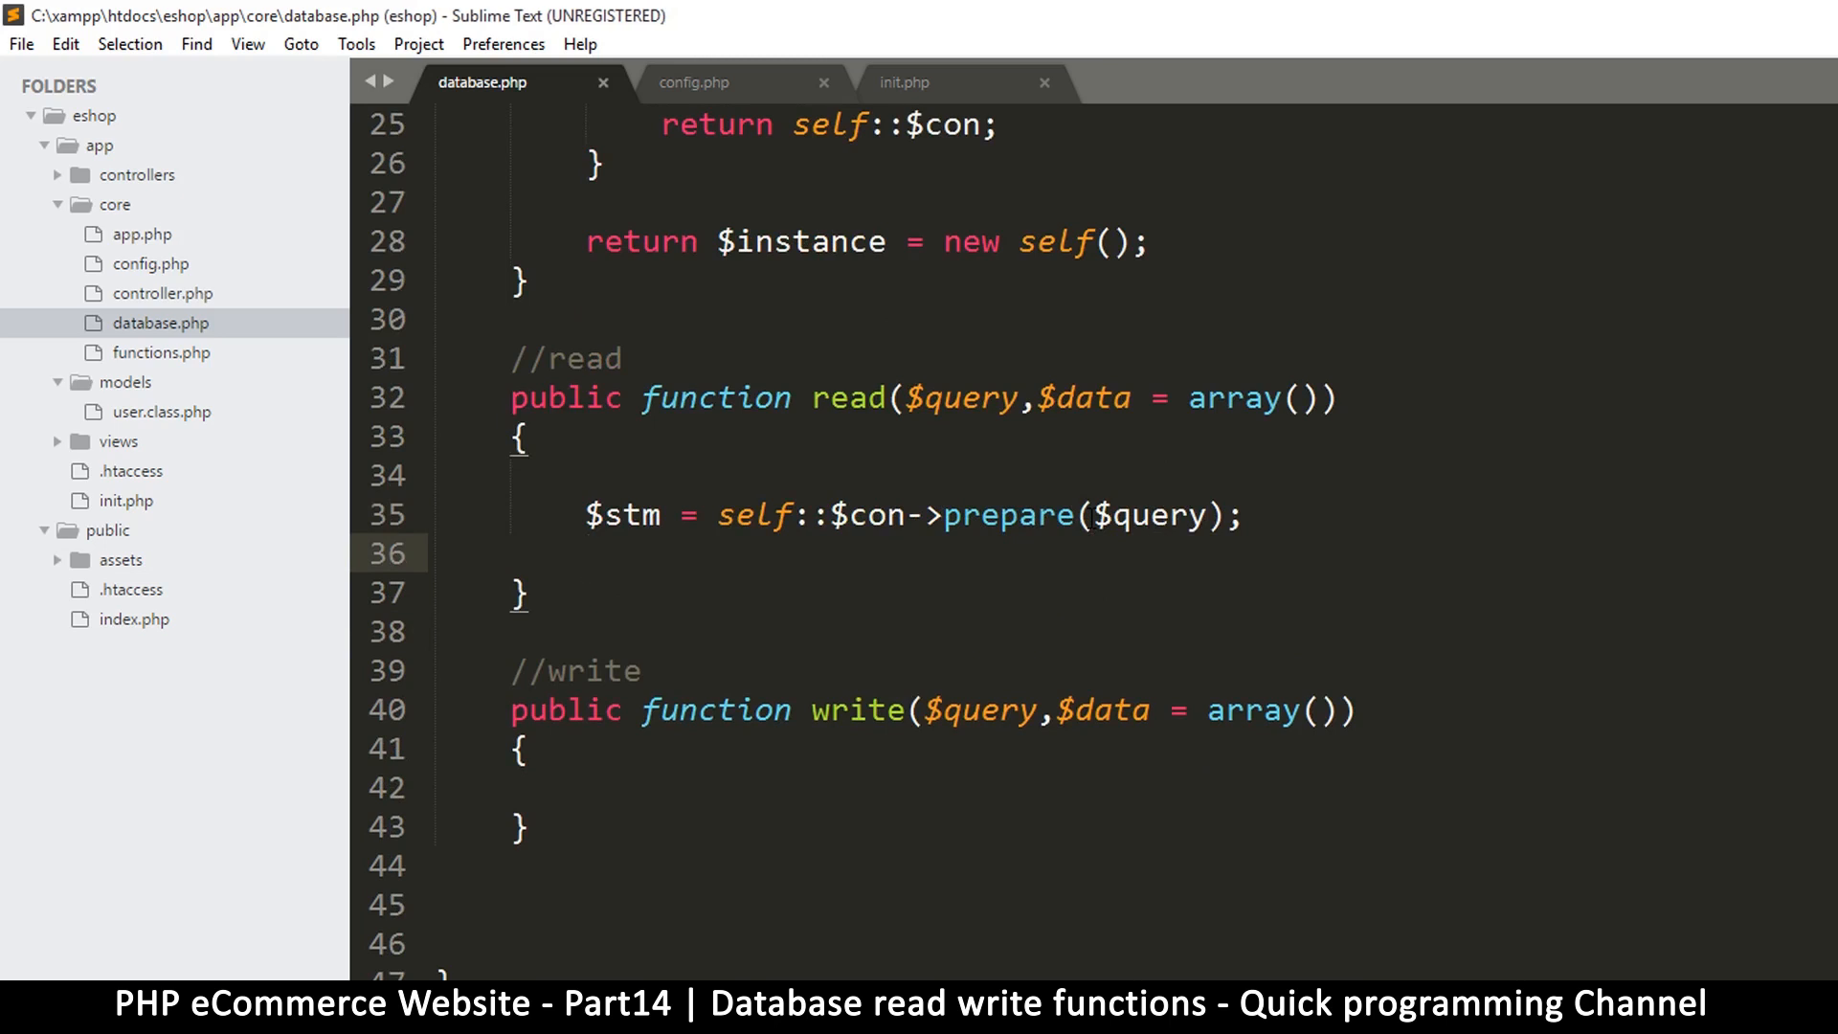
pyautogui.write('$')
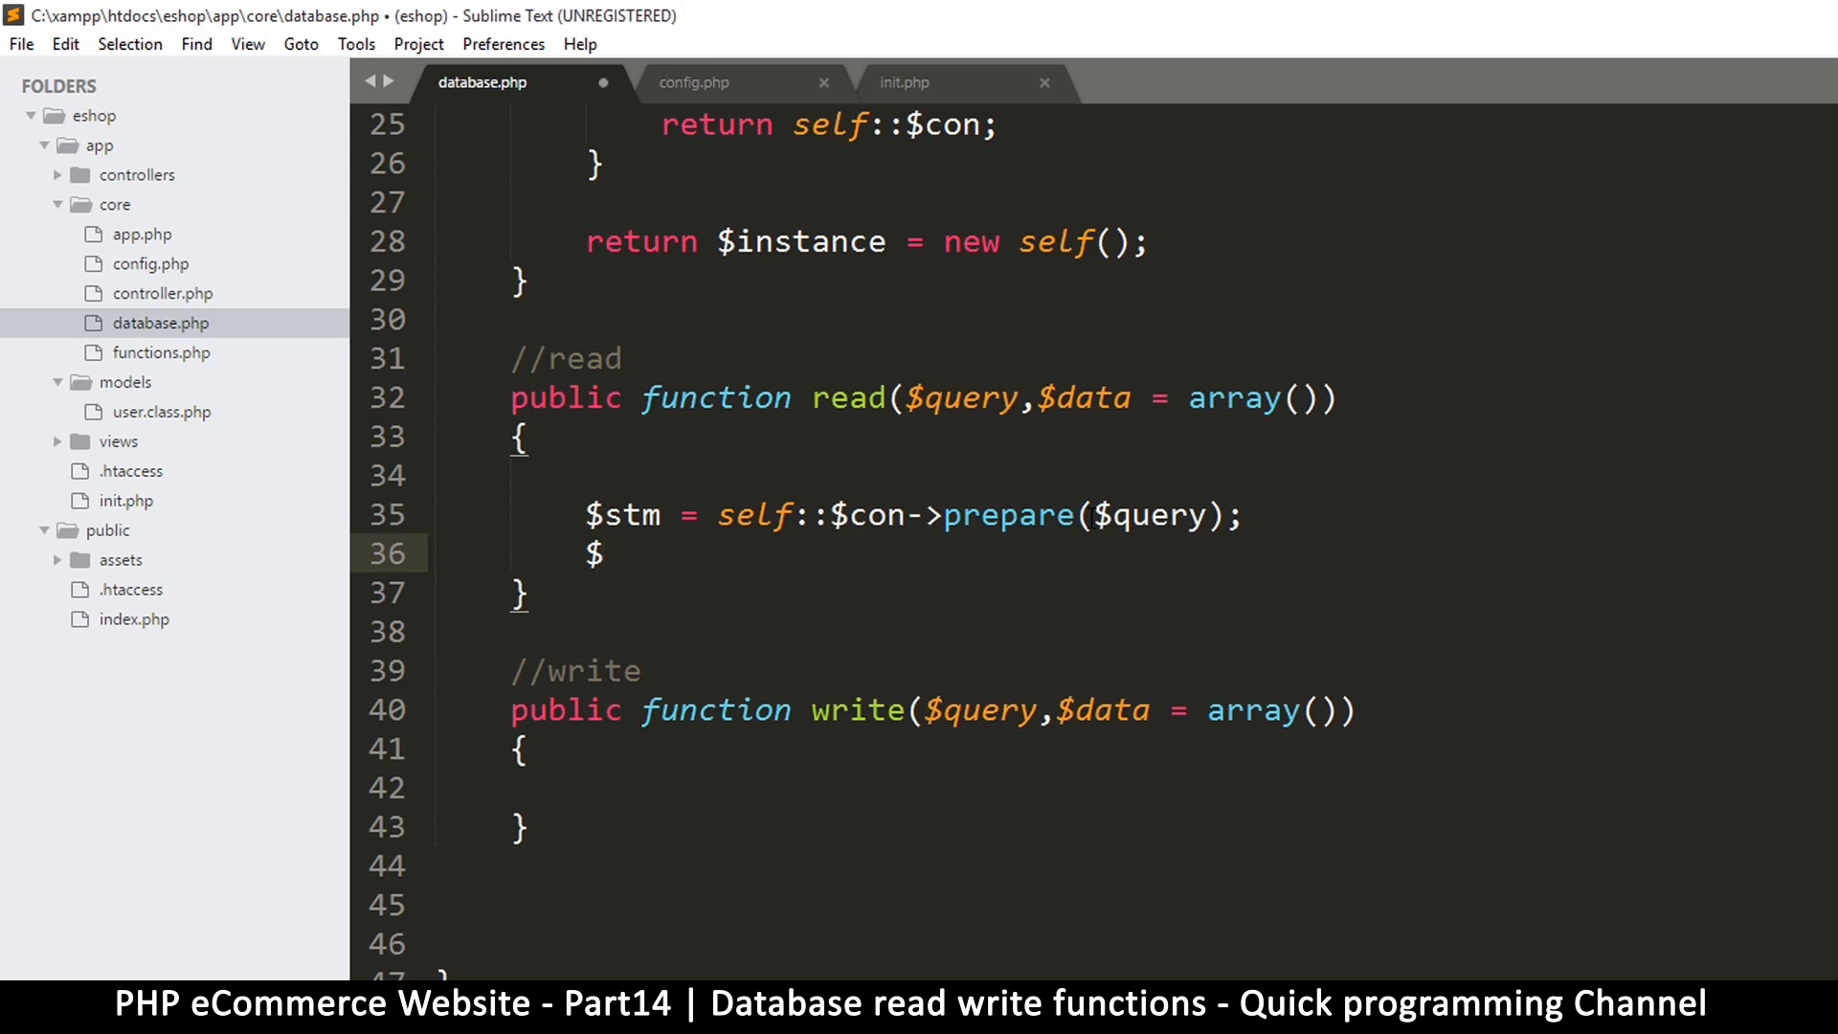
pyautogui.write('result =')
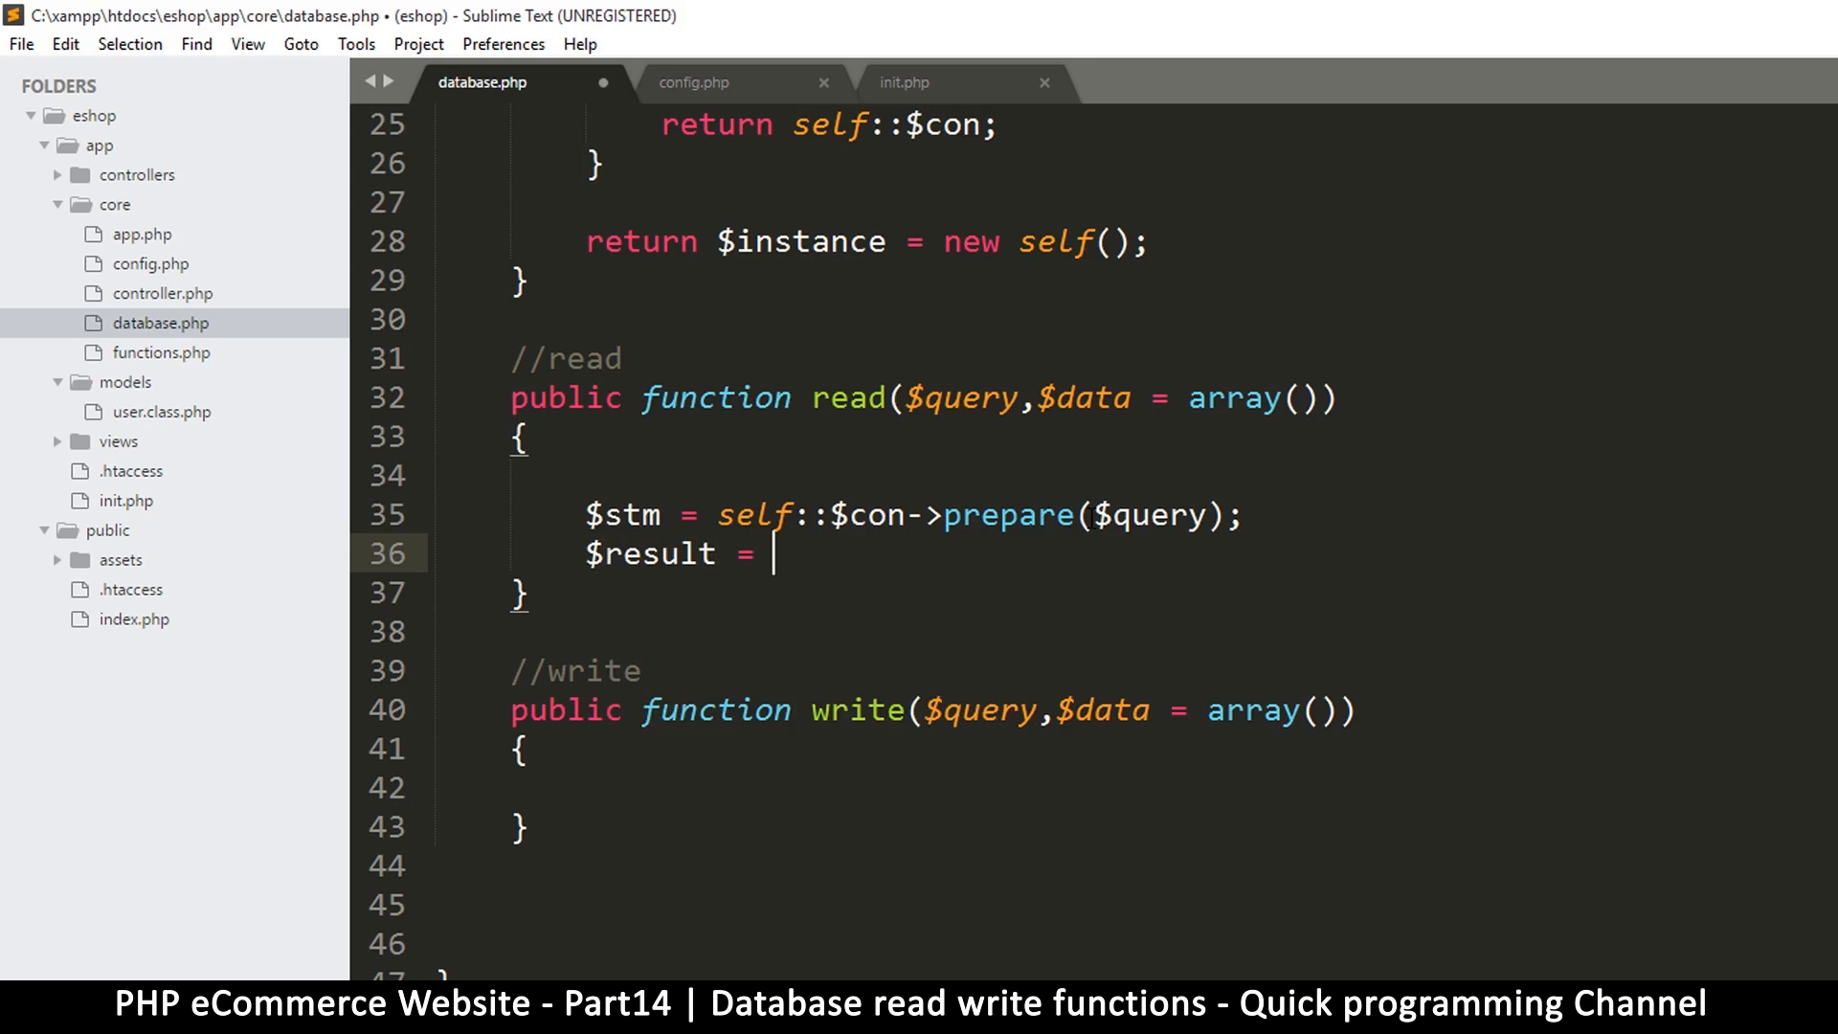
pyautogui.write('$stm->execute(')
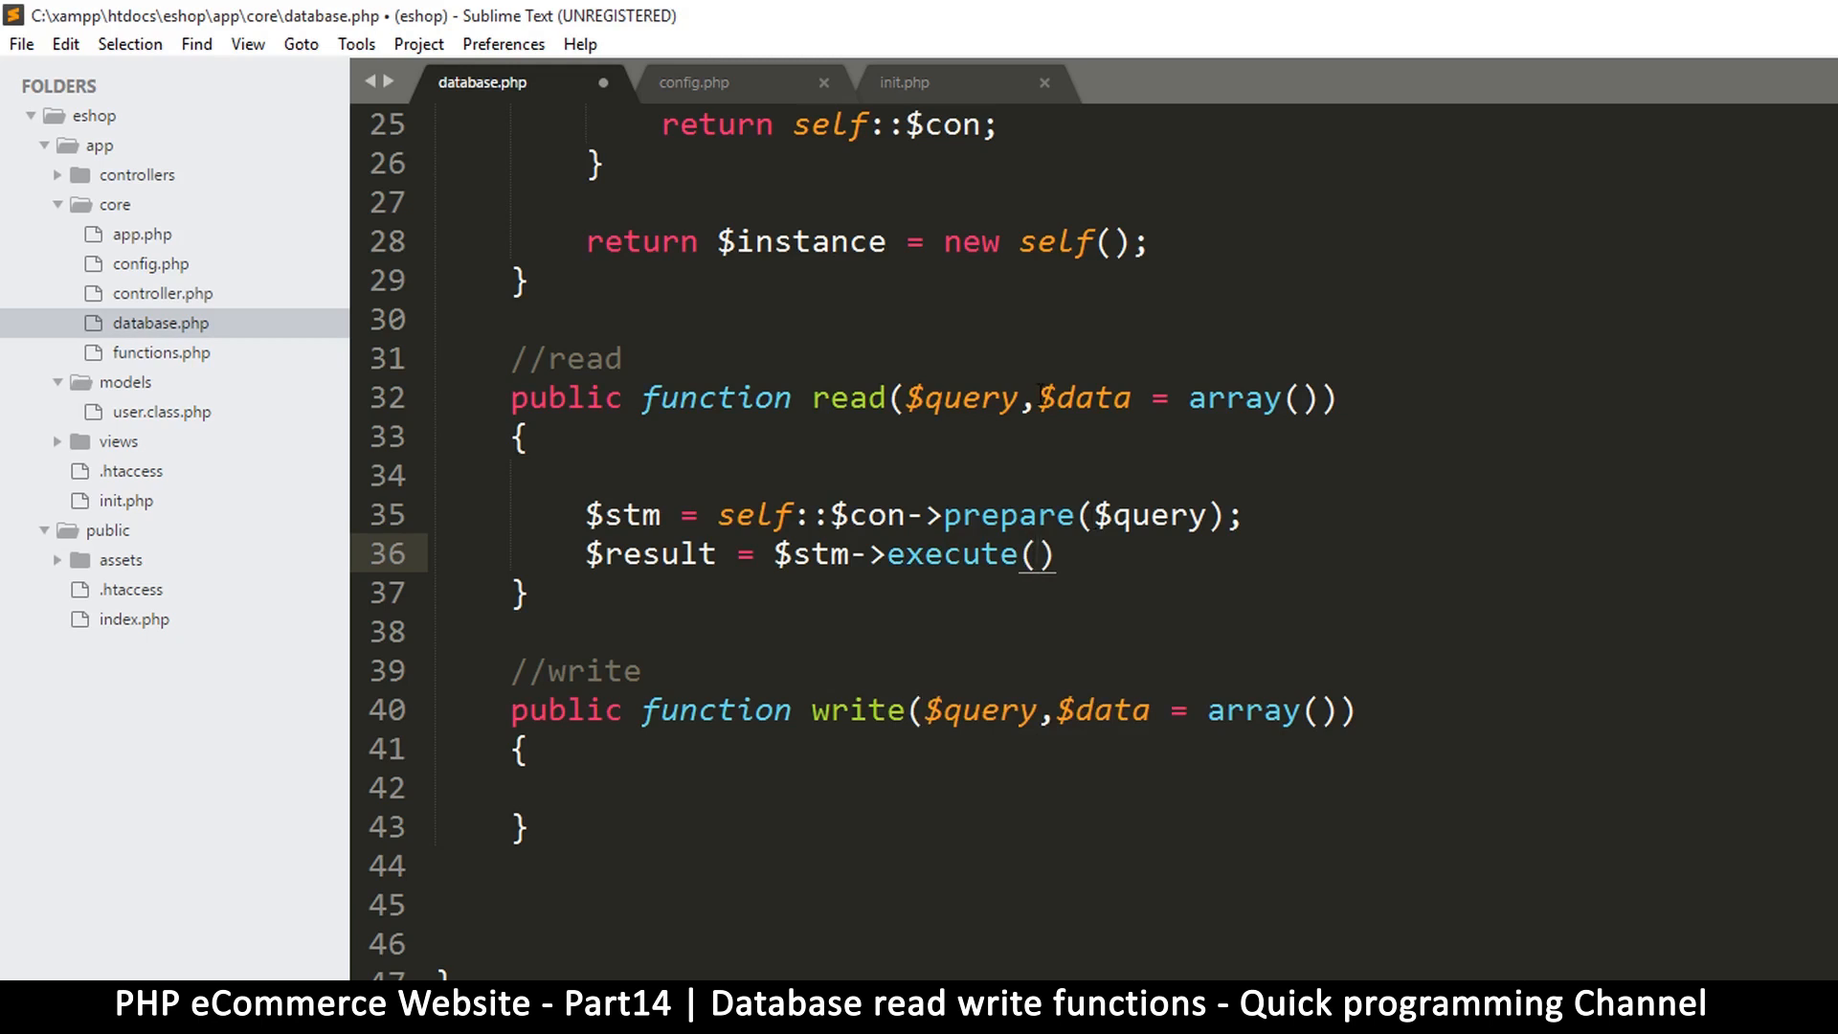
pyautogui.click(1036, 553)
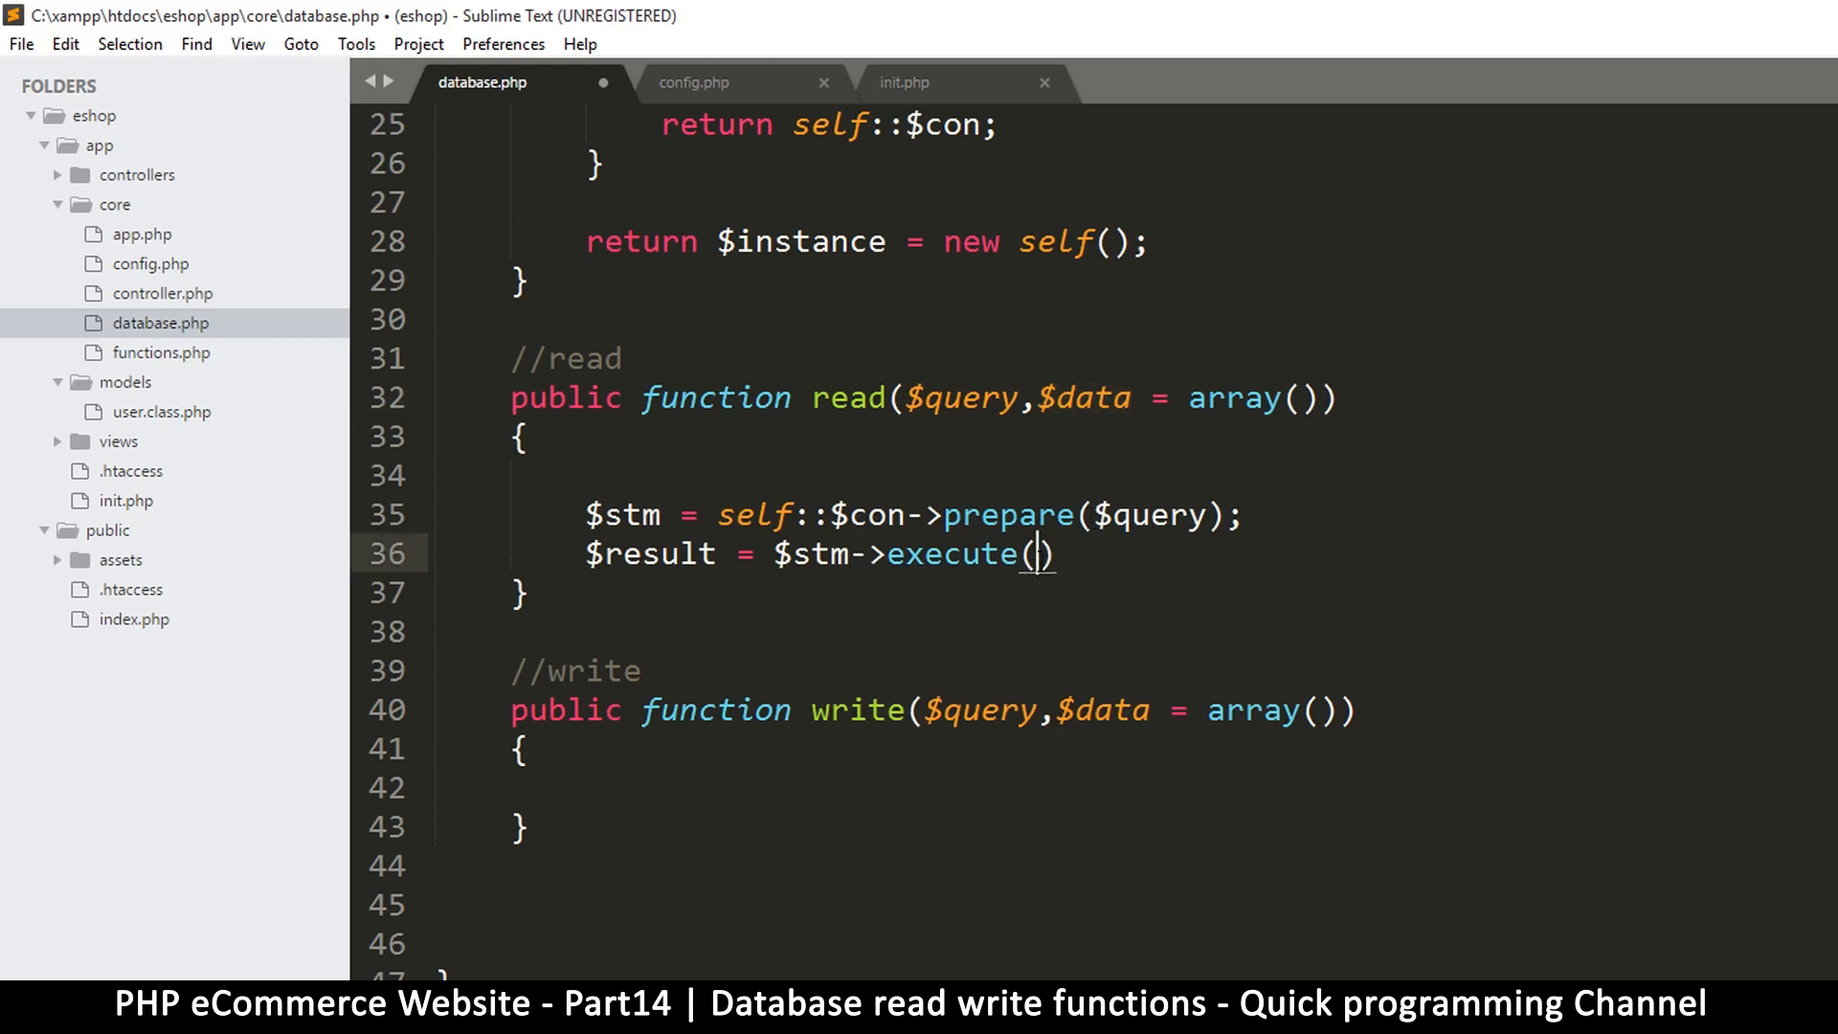
pyautogui.write('$data);')
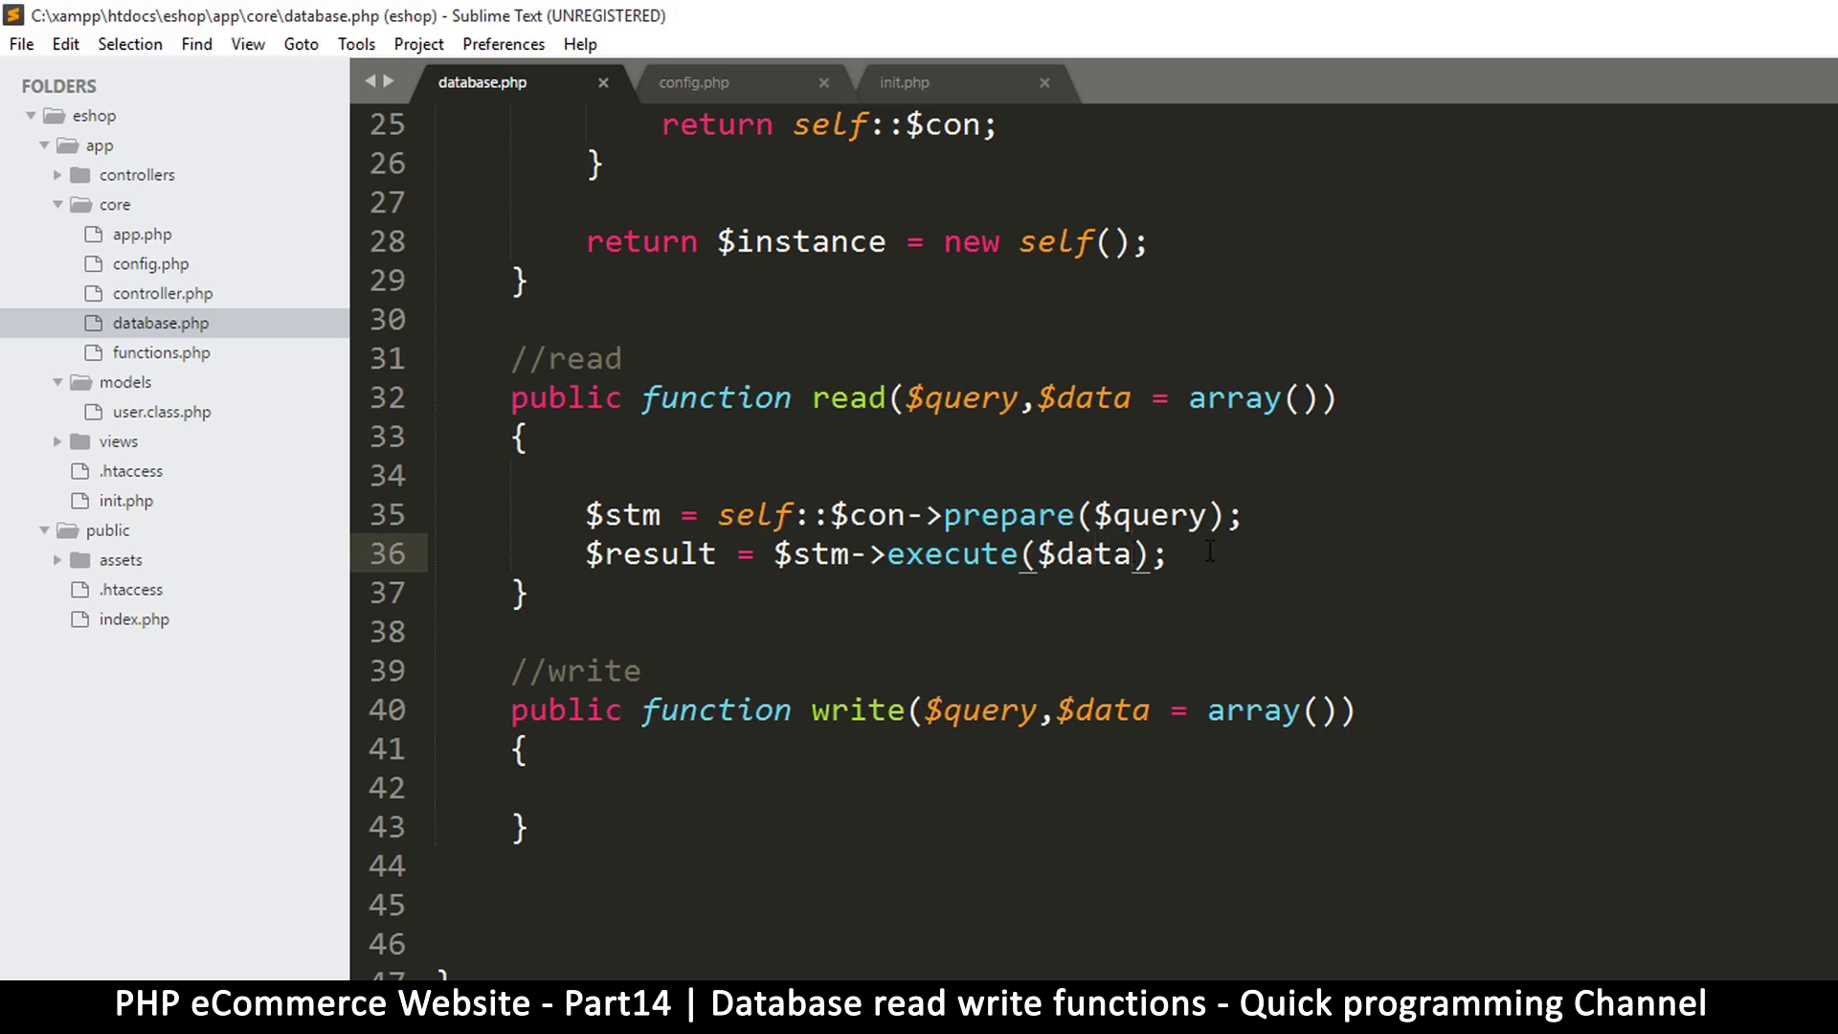
pyautogui.scroll(-3)
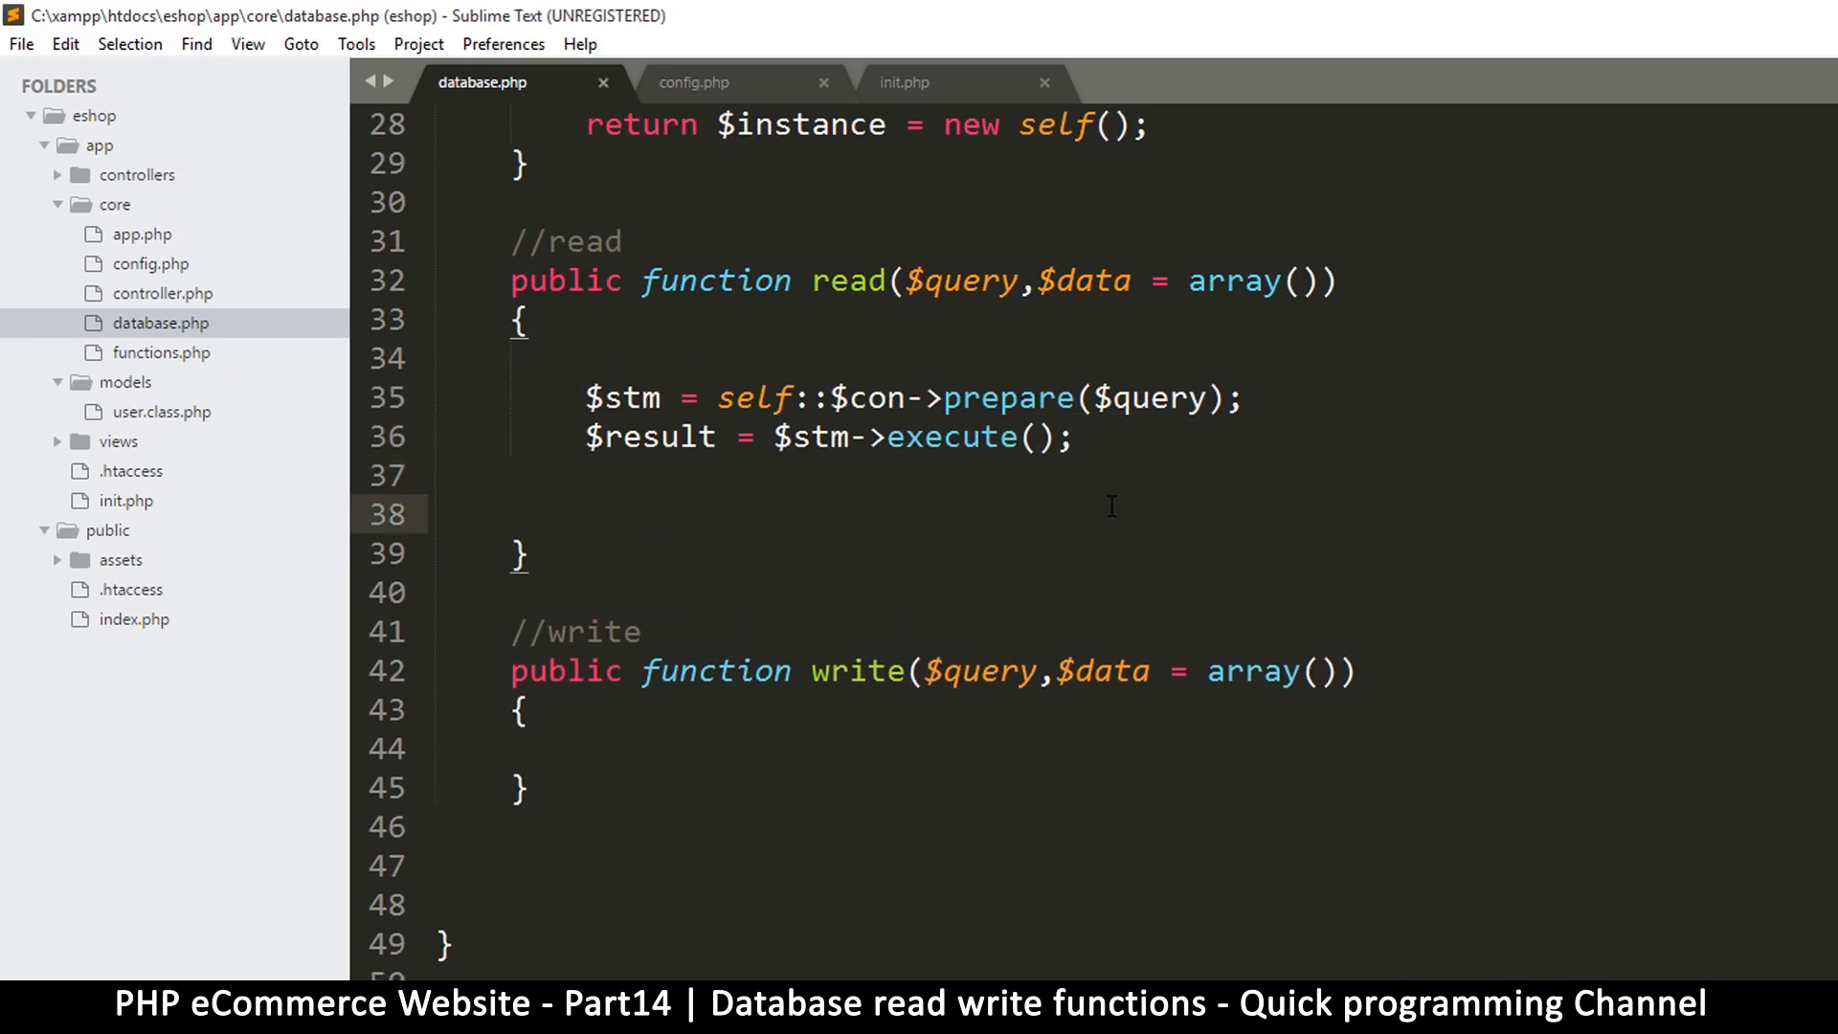
# Add $data = $stm->fetchAll(PDO::FETCH_OBJ) after the execute call in read()
pyautogui.click(585, 513)
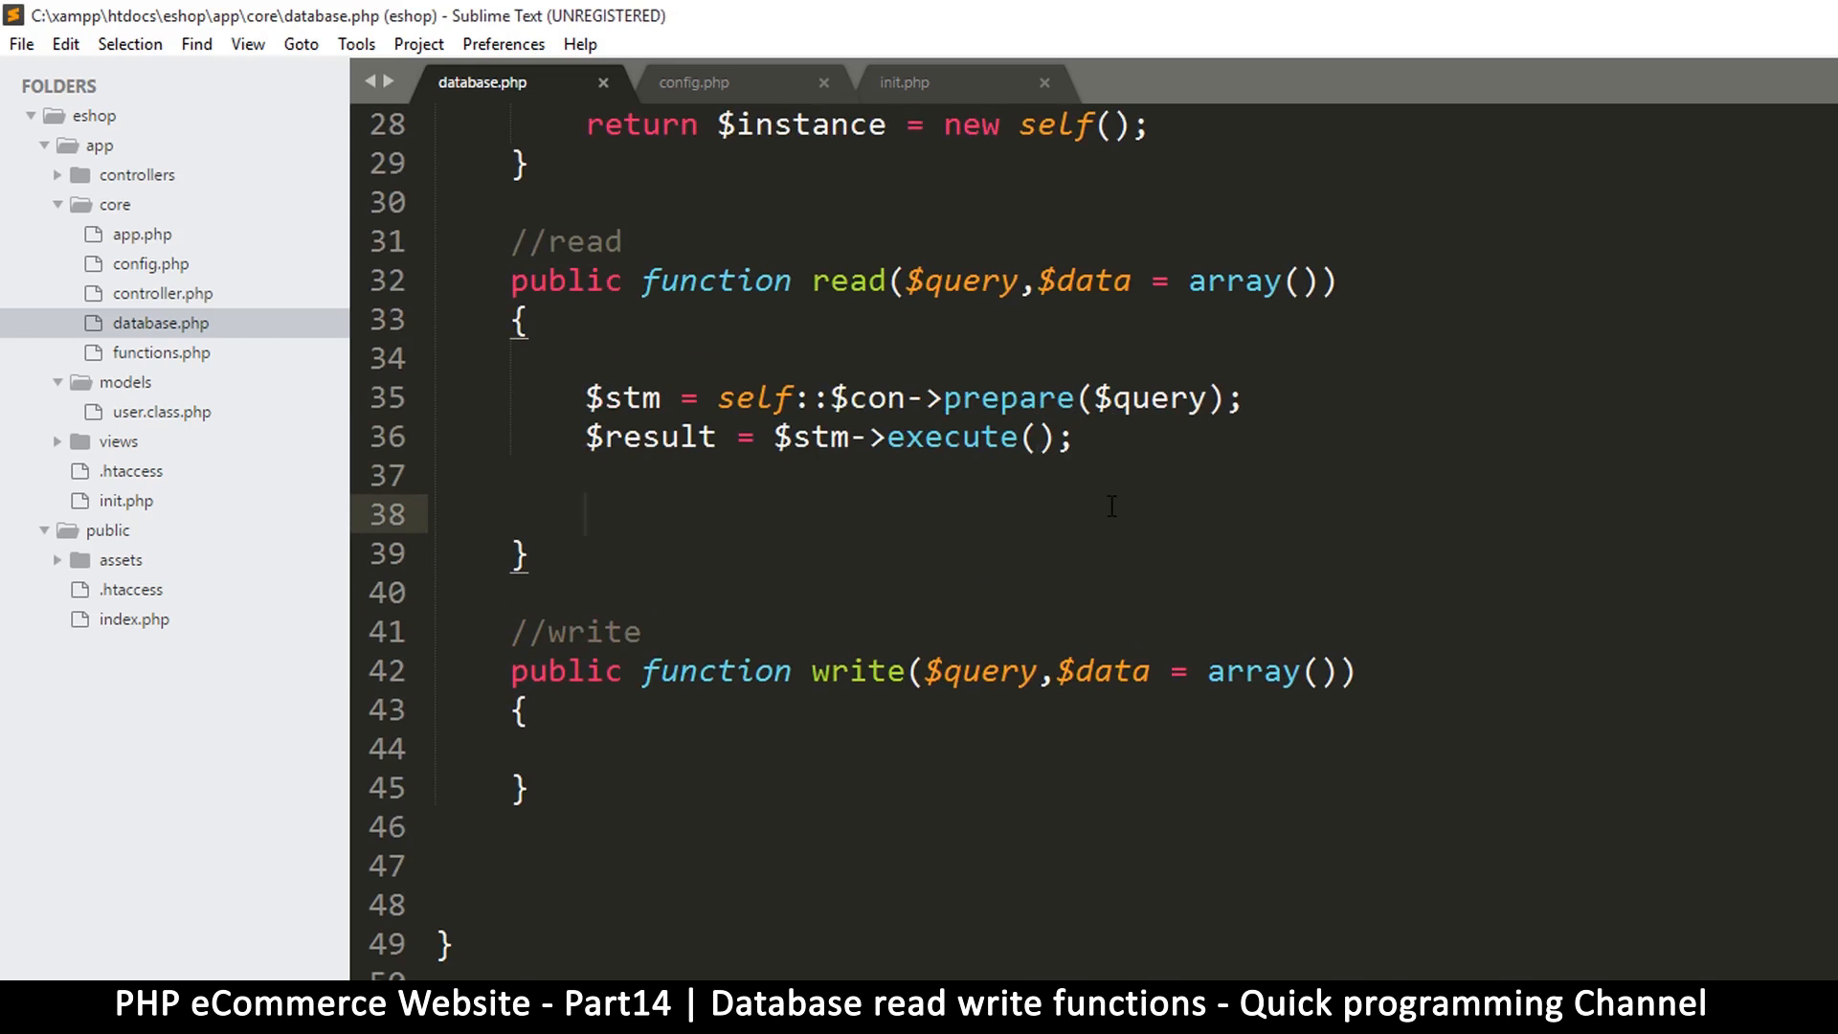
pyautogui.write('$data = $')
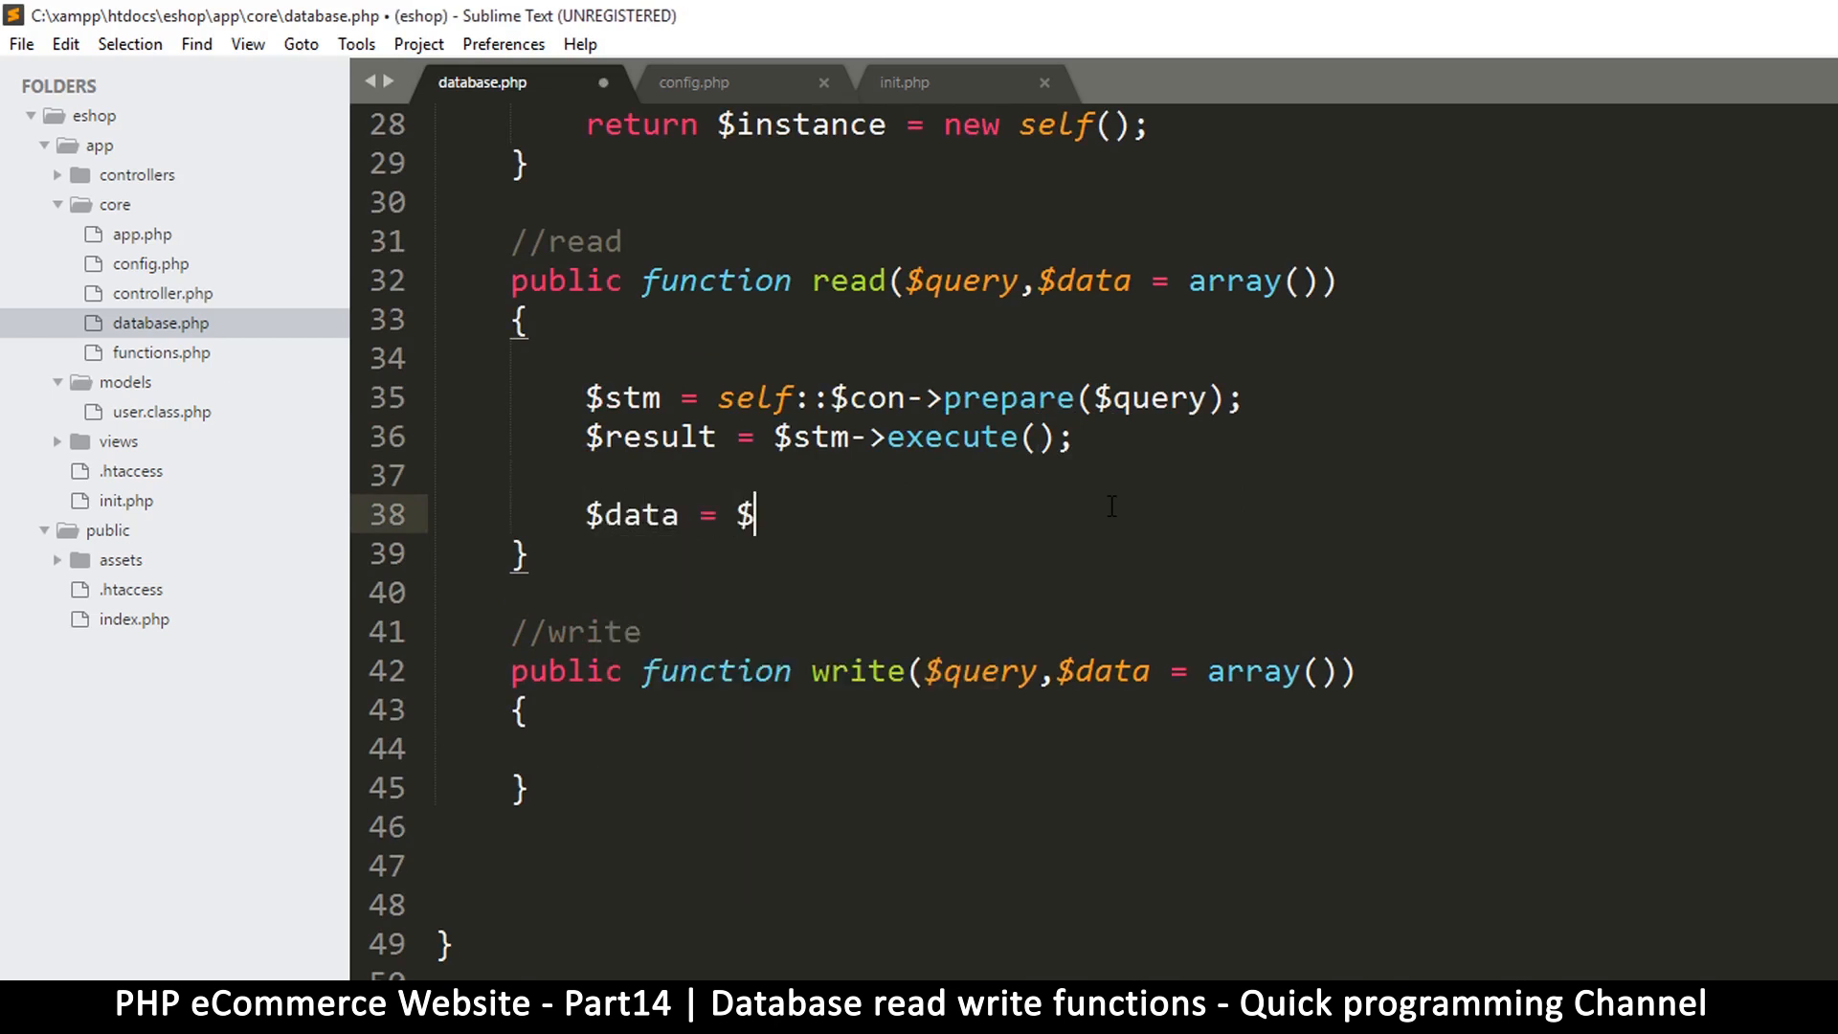
pyautogui.write('stm')
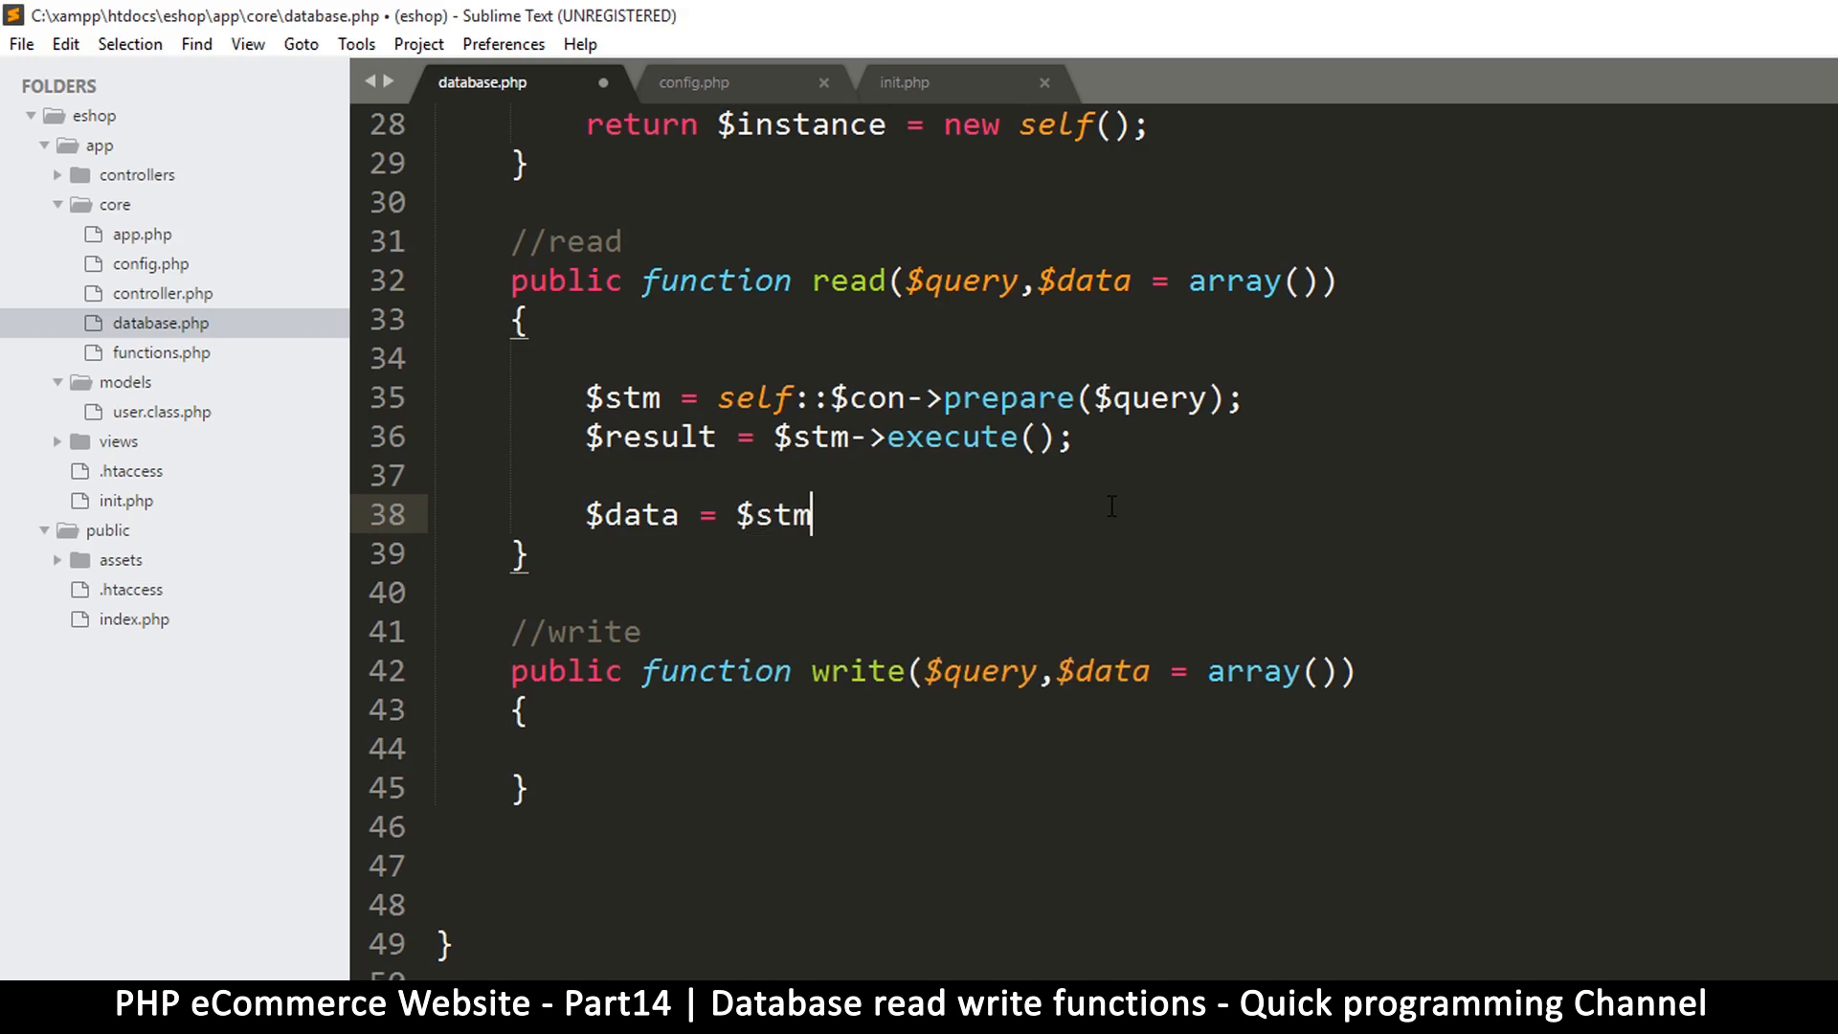
pyautogui.write('->fet')
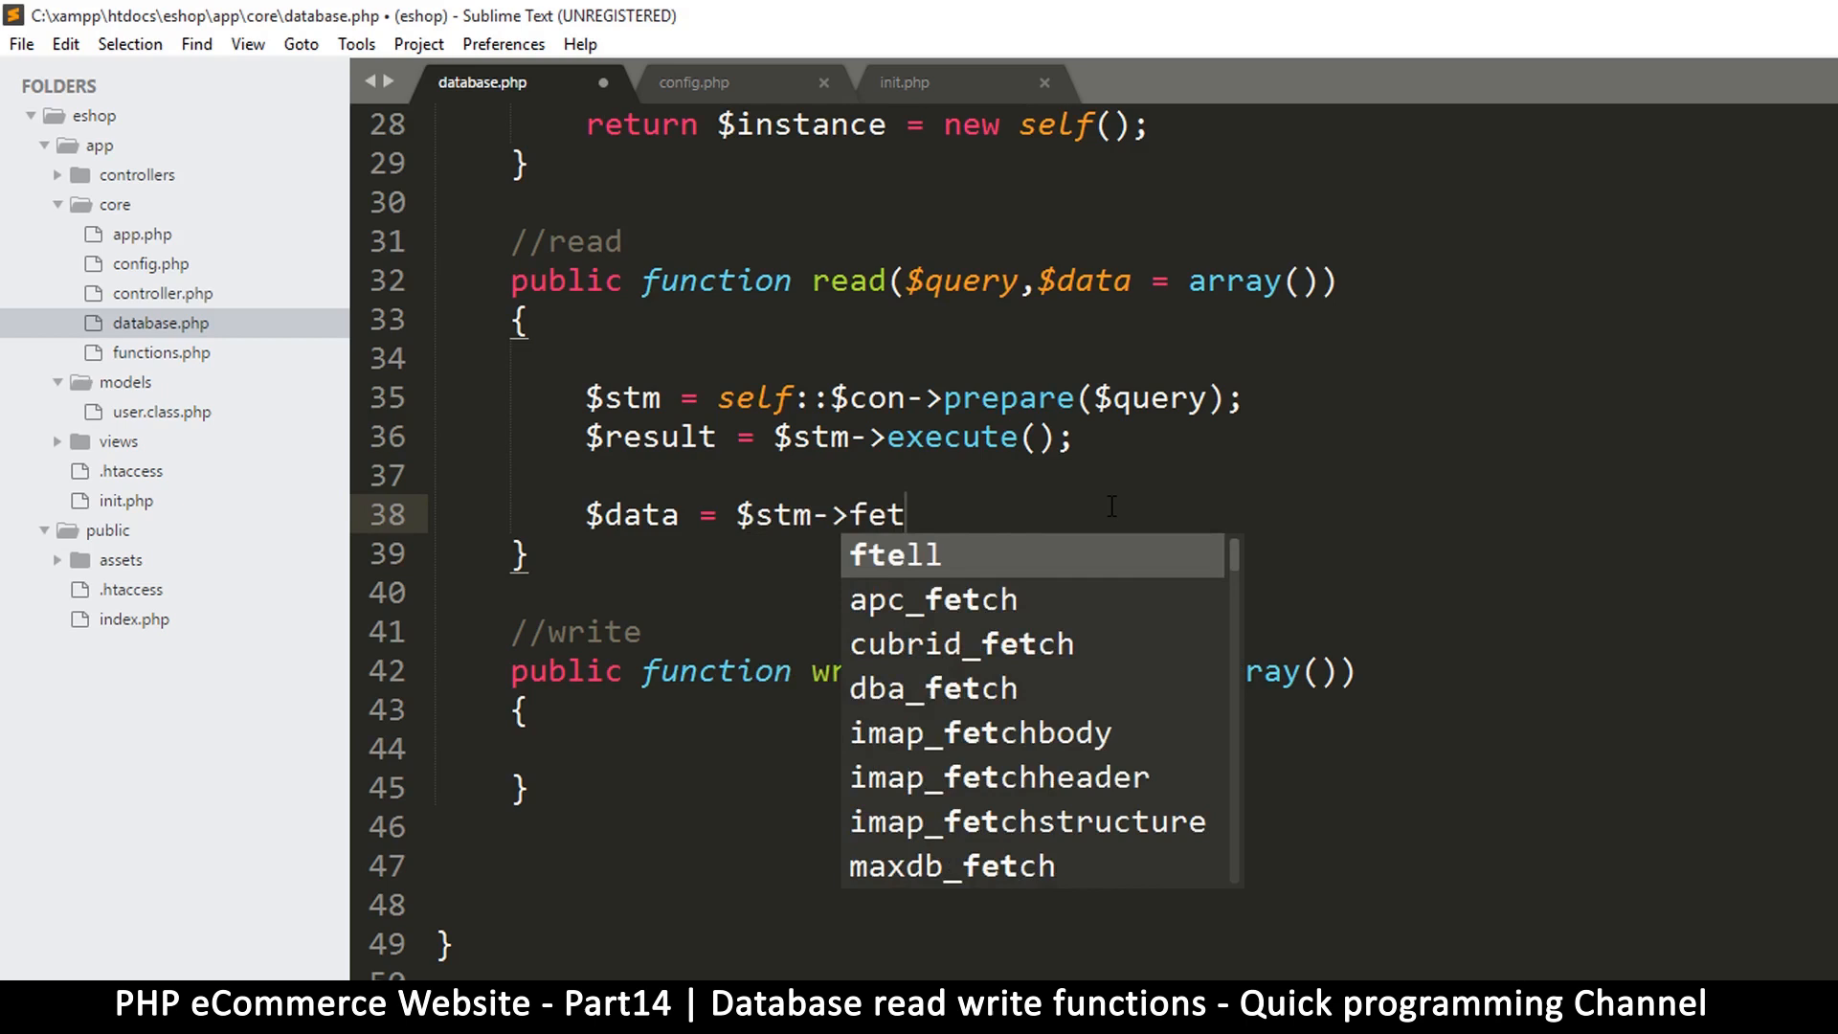
pyautogui.write('ch')
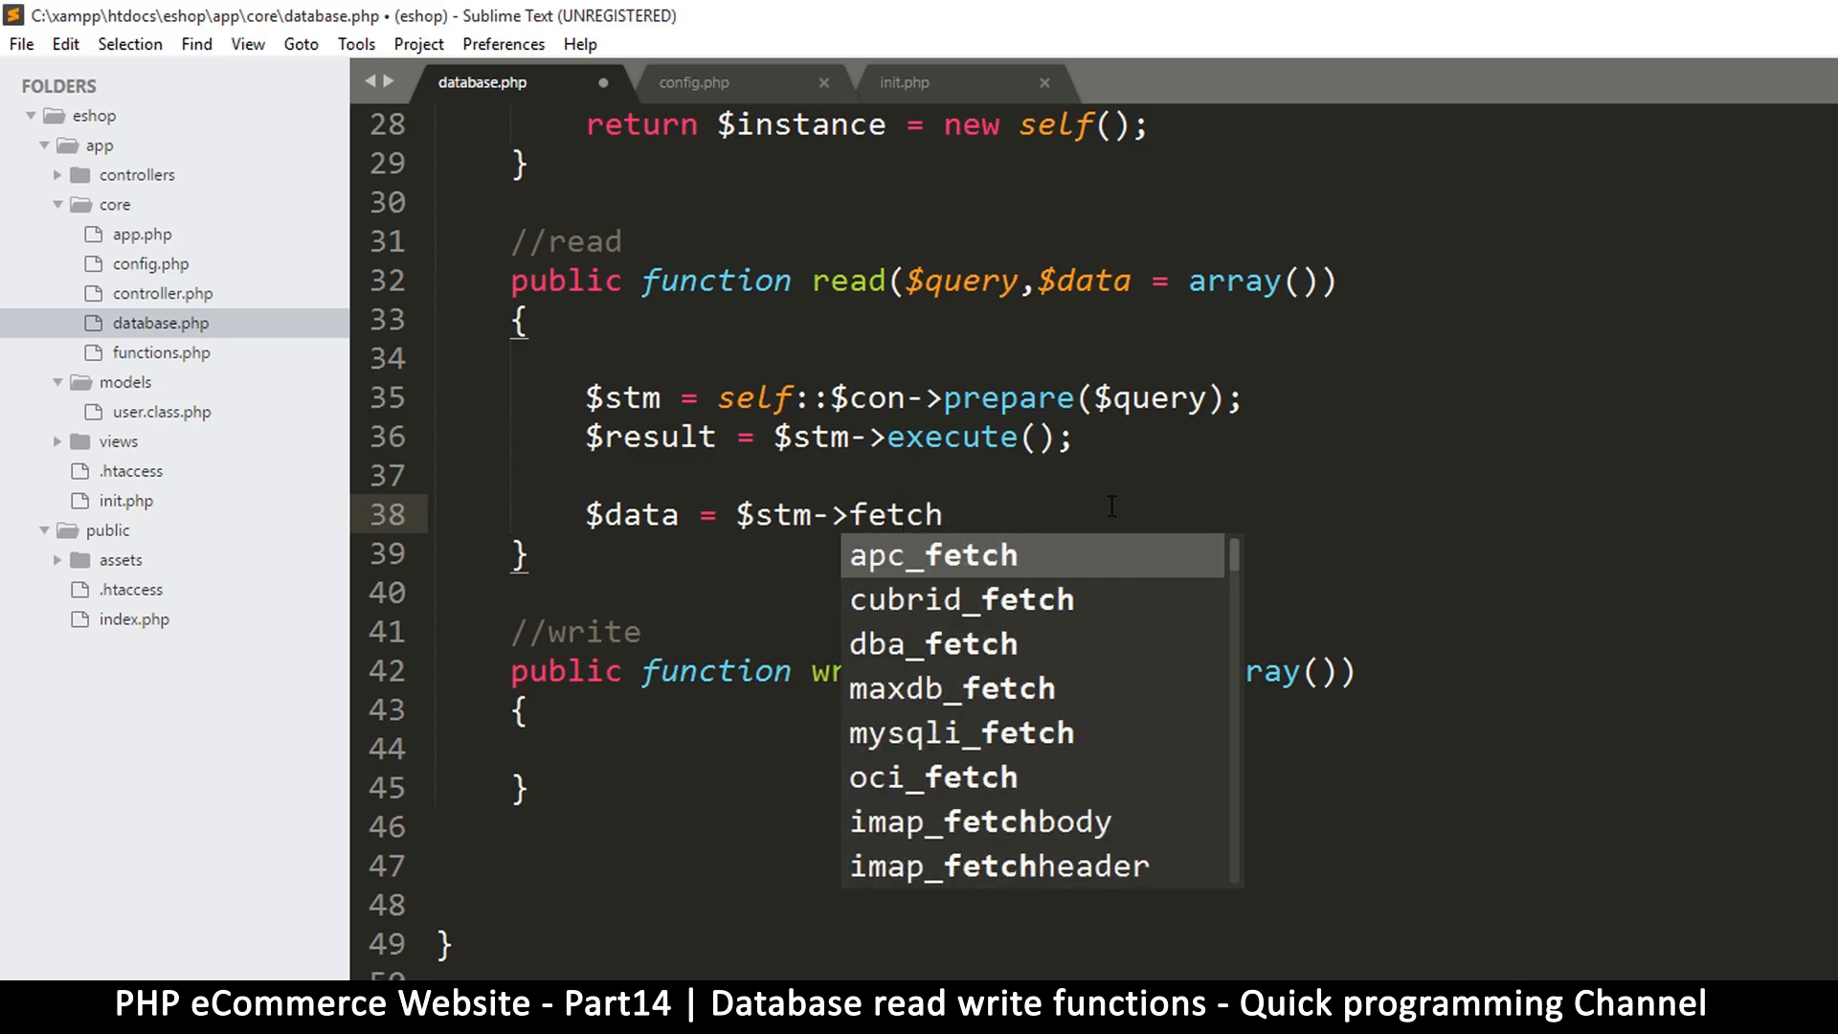
pyautogui.write('All')
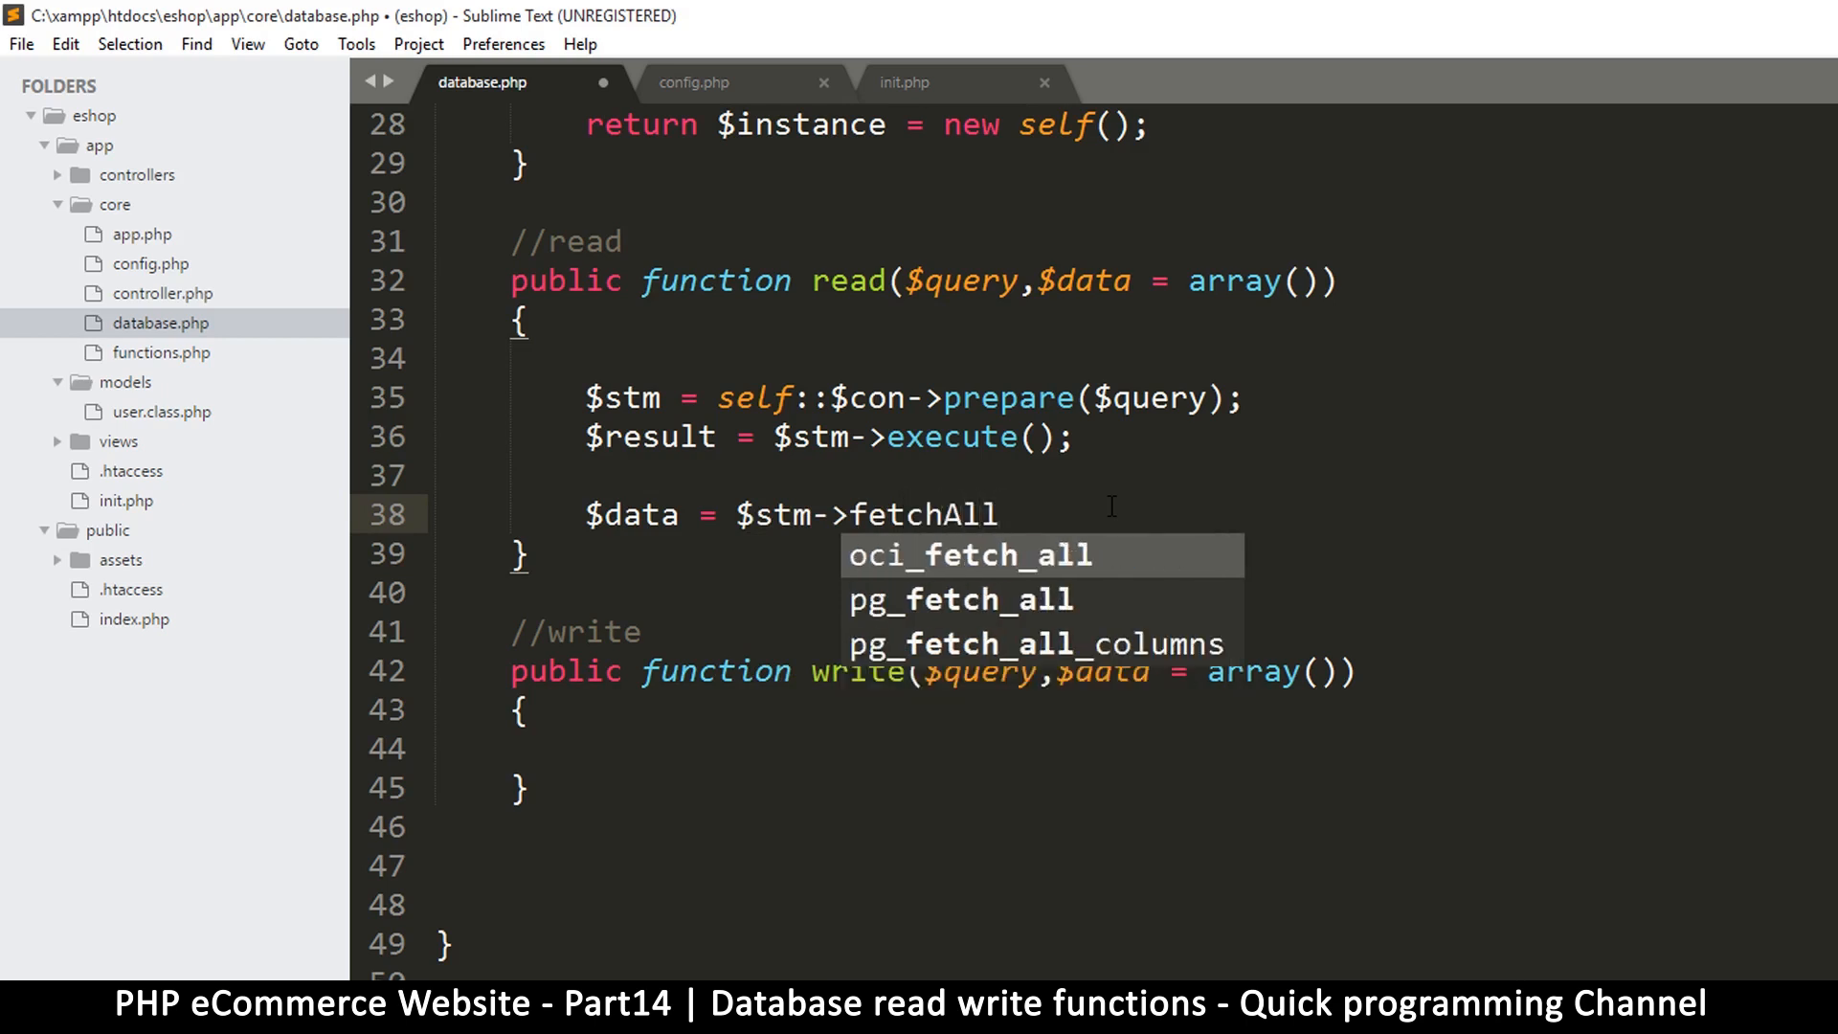
pyautogui.write('(PDO')
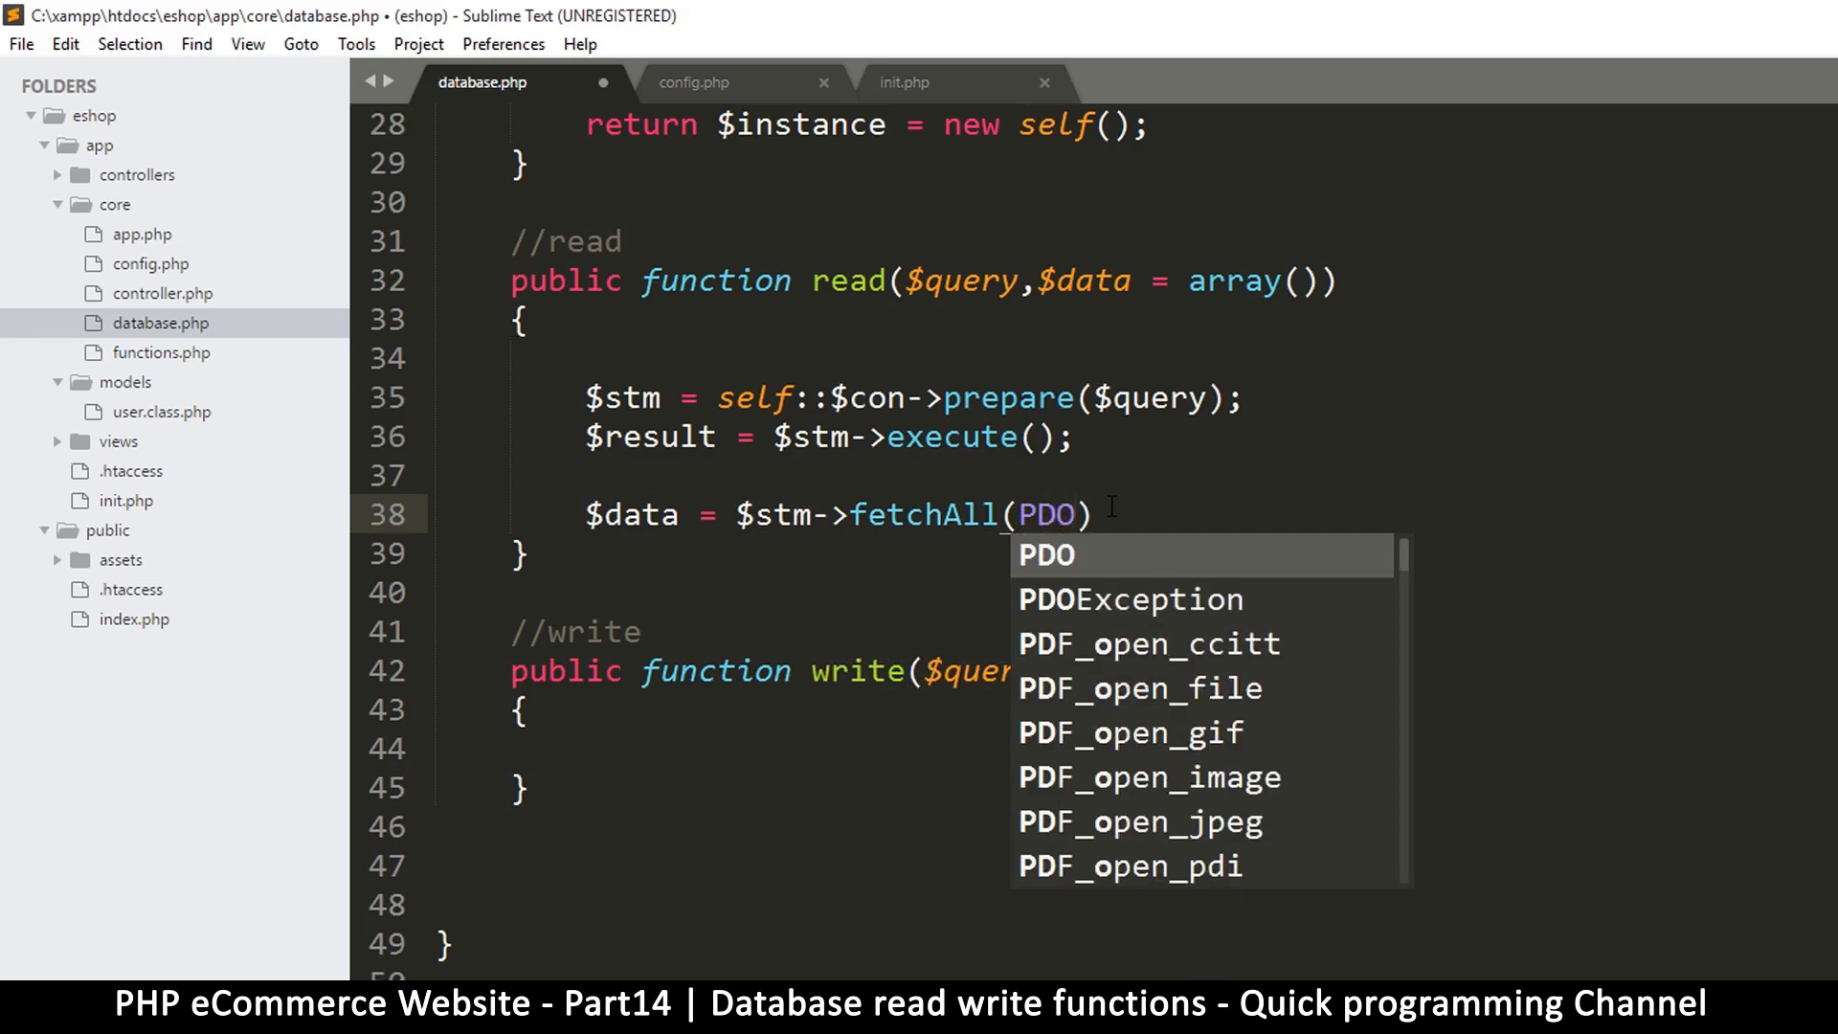
pyautogui.write('_')
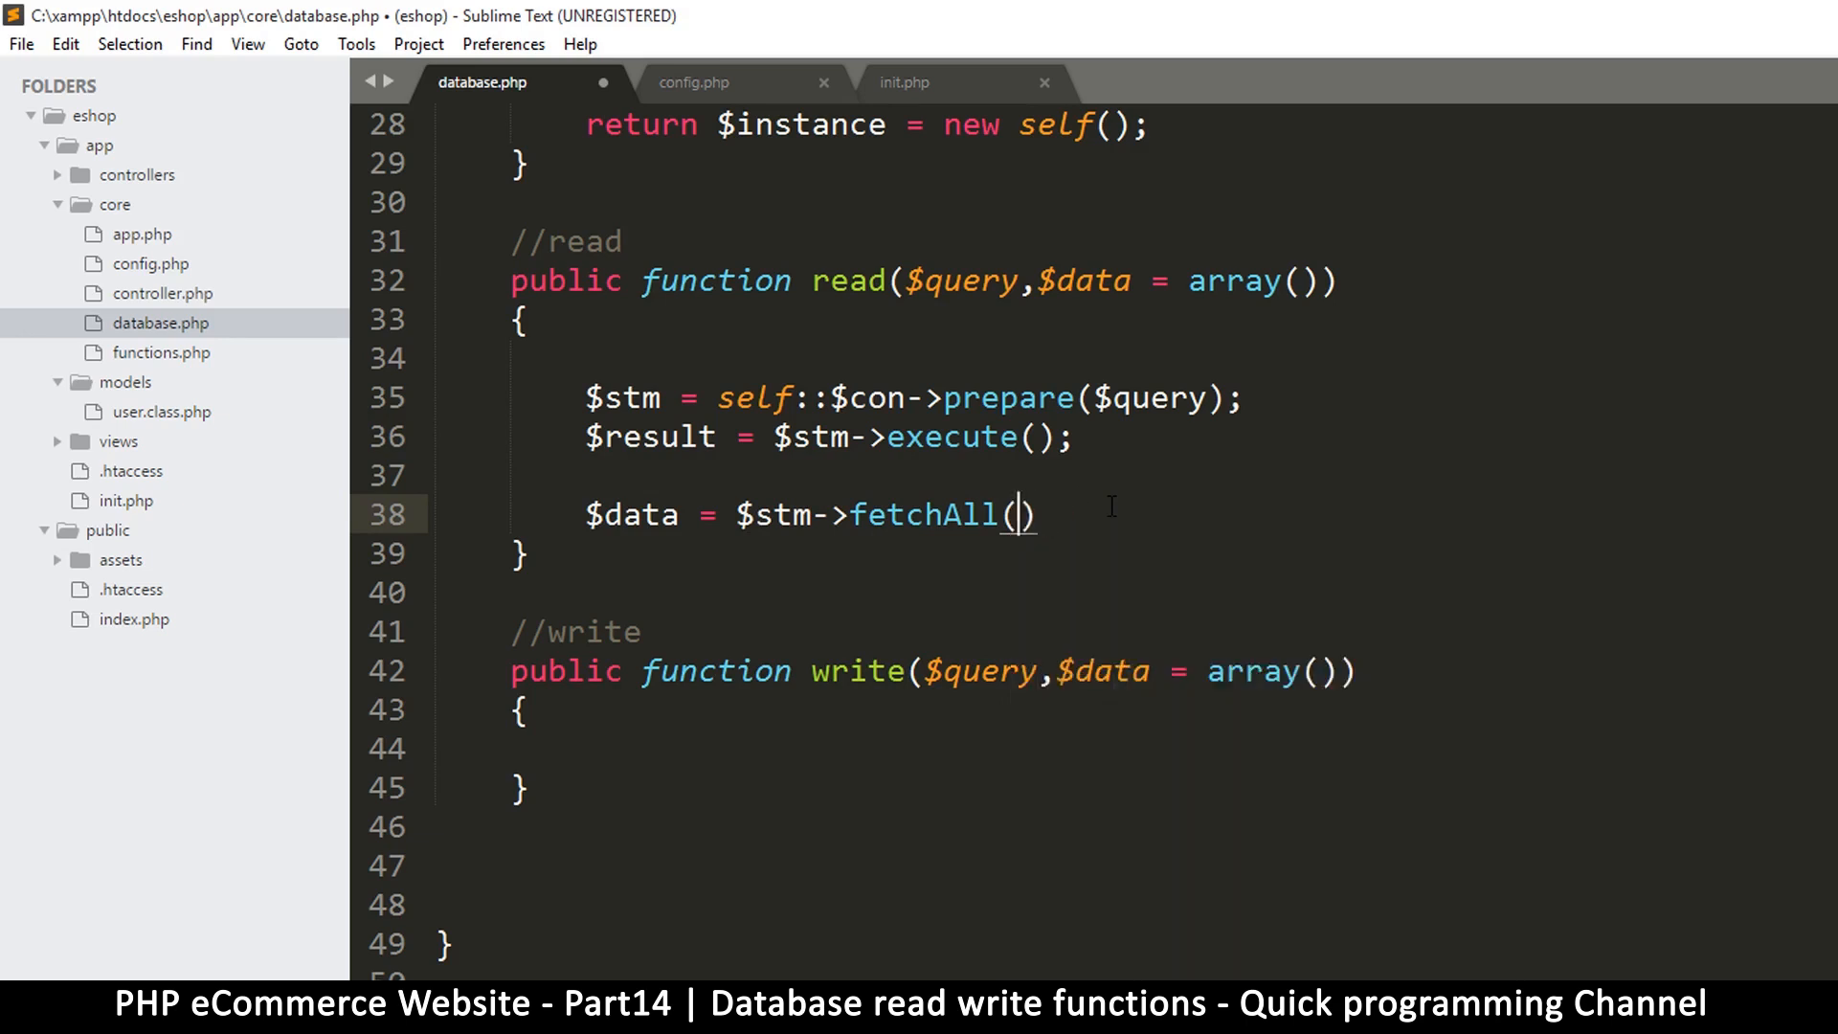
pyautogui.write('FETCH')
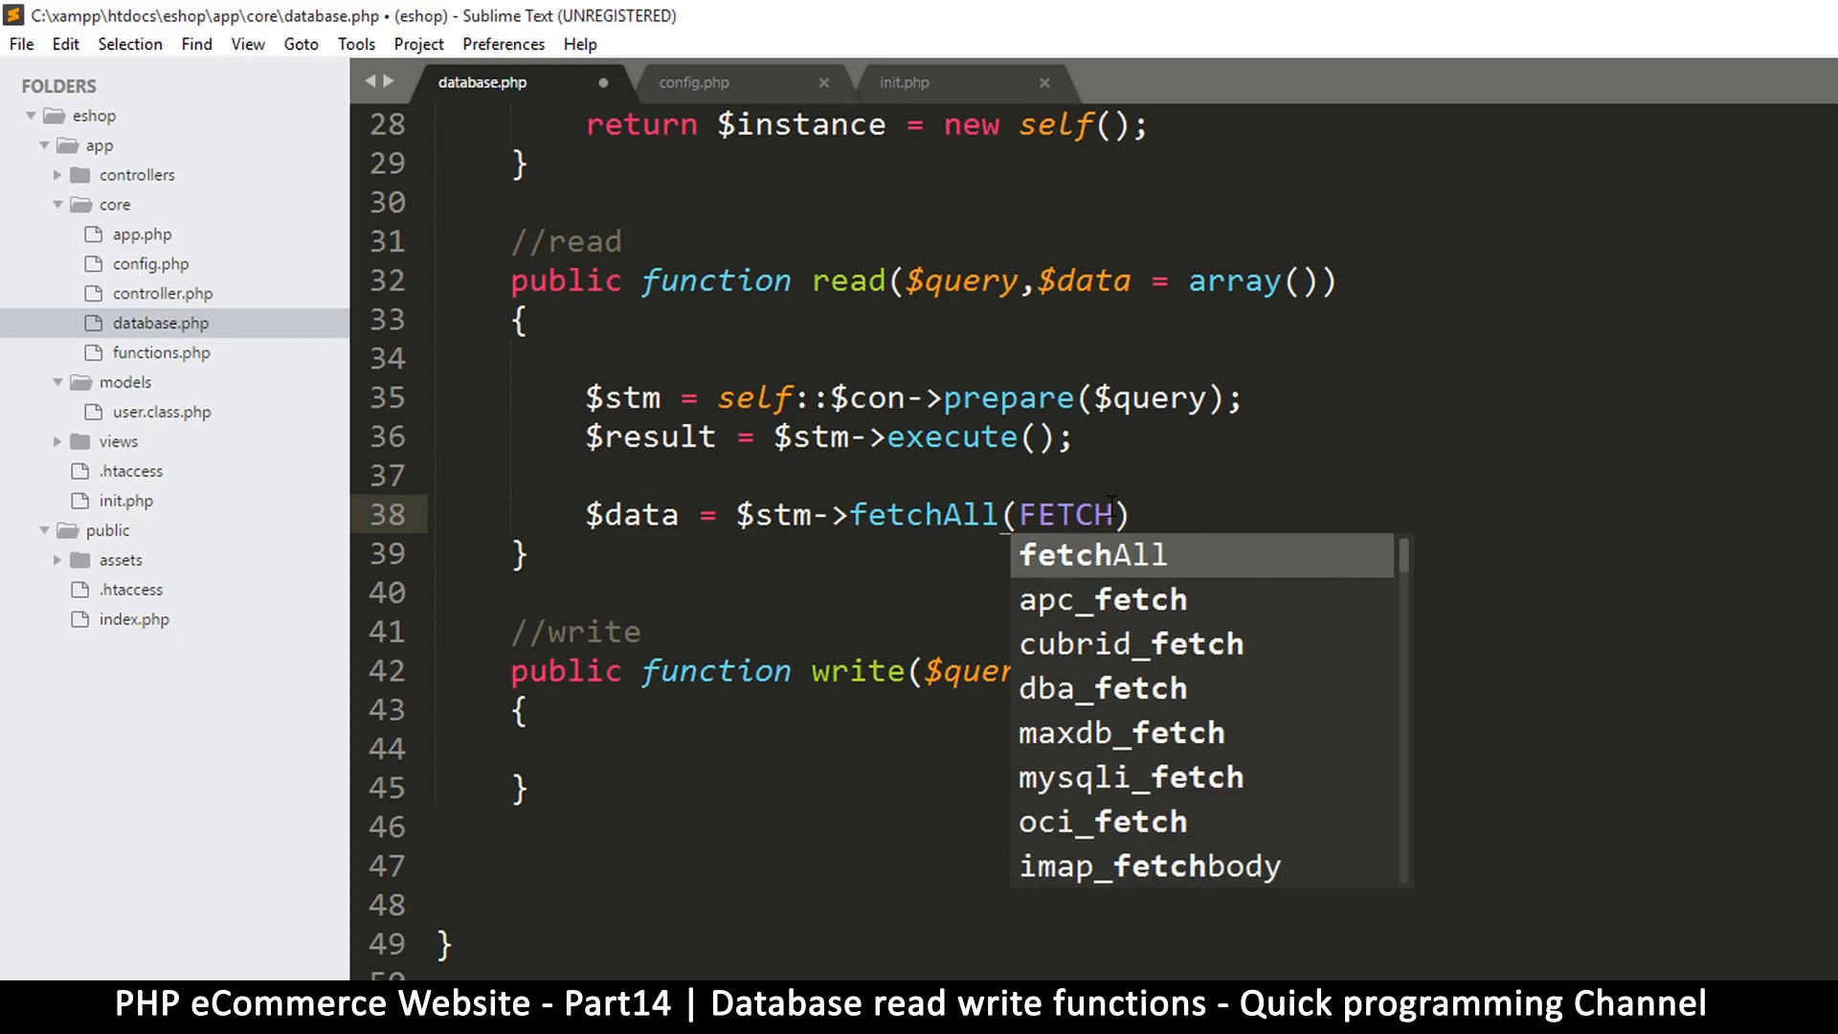
pyautogui.write('_OBJ')
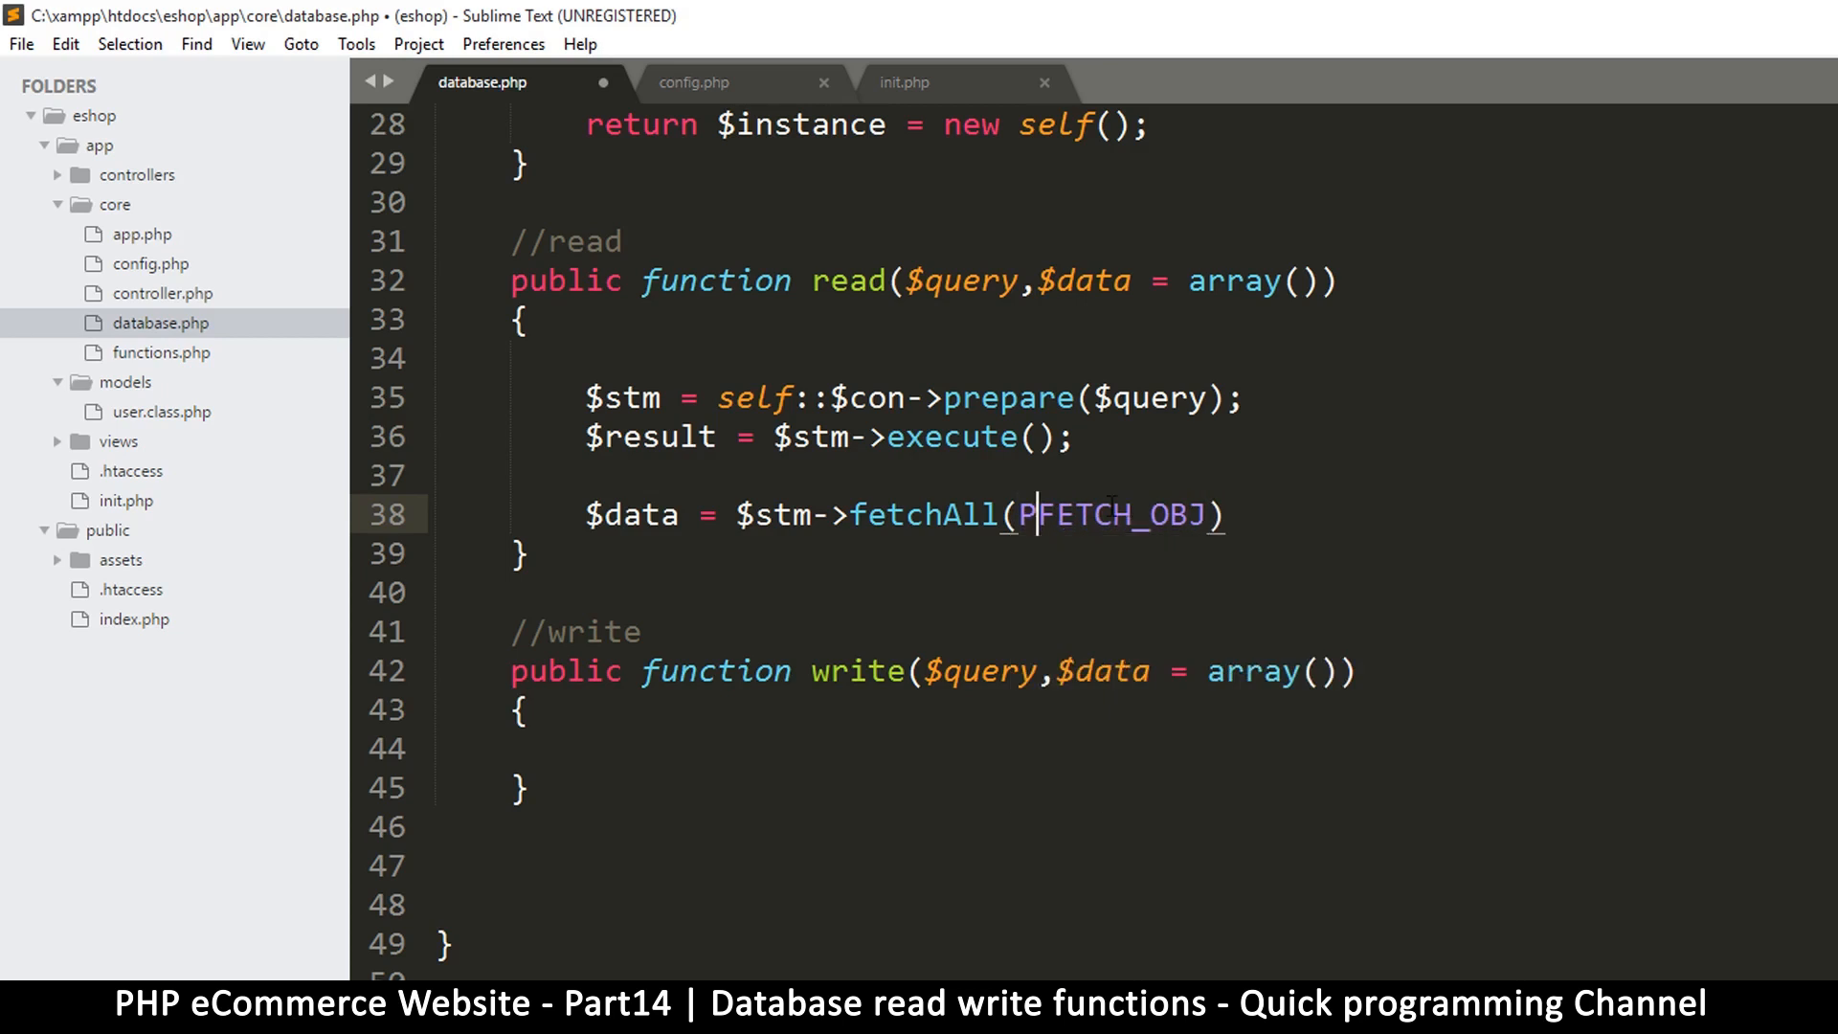
pyautogui.write('PDO::')
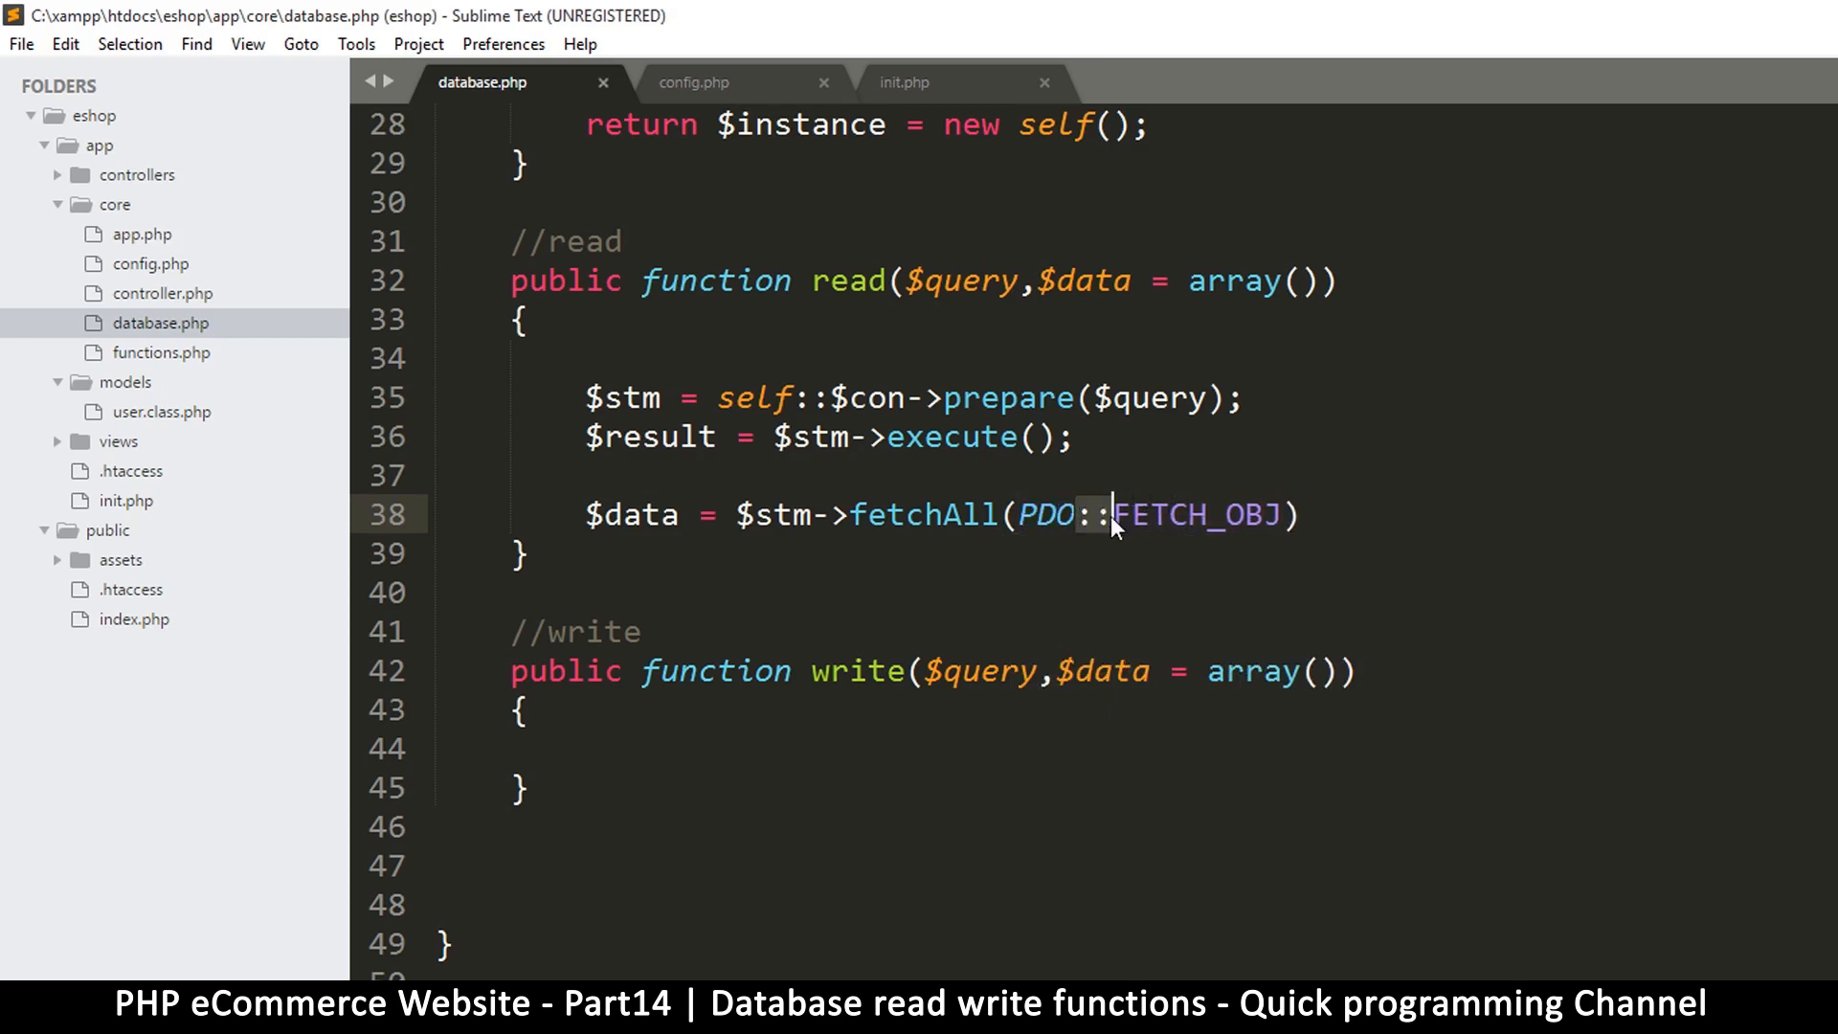
pyautogui.scroll(3)
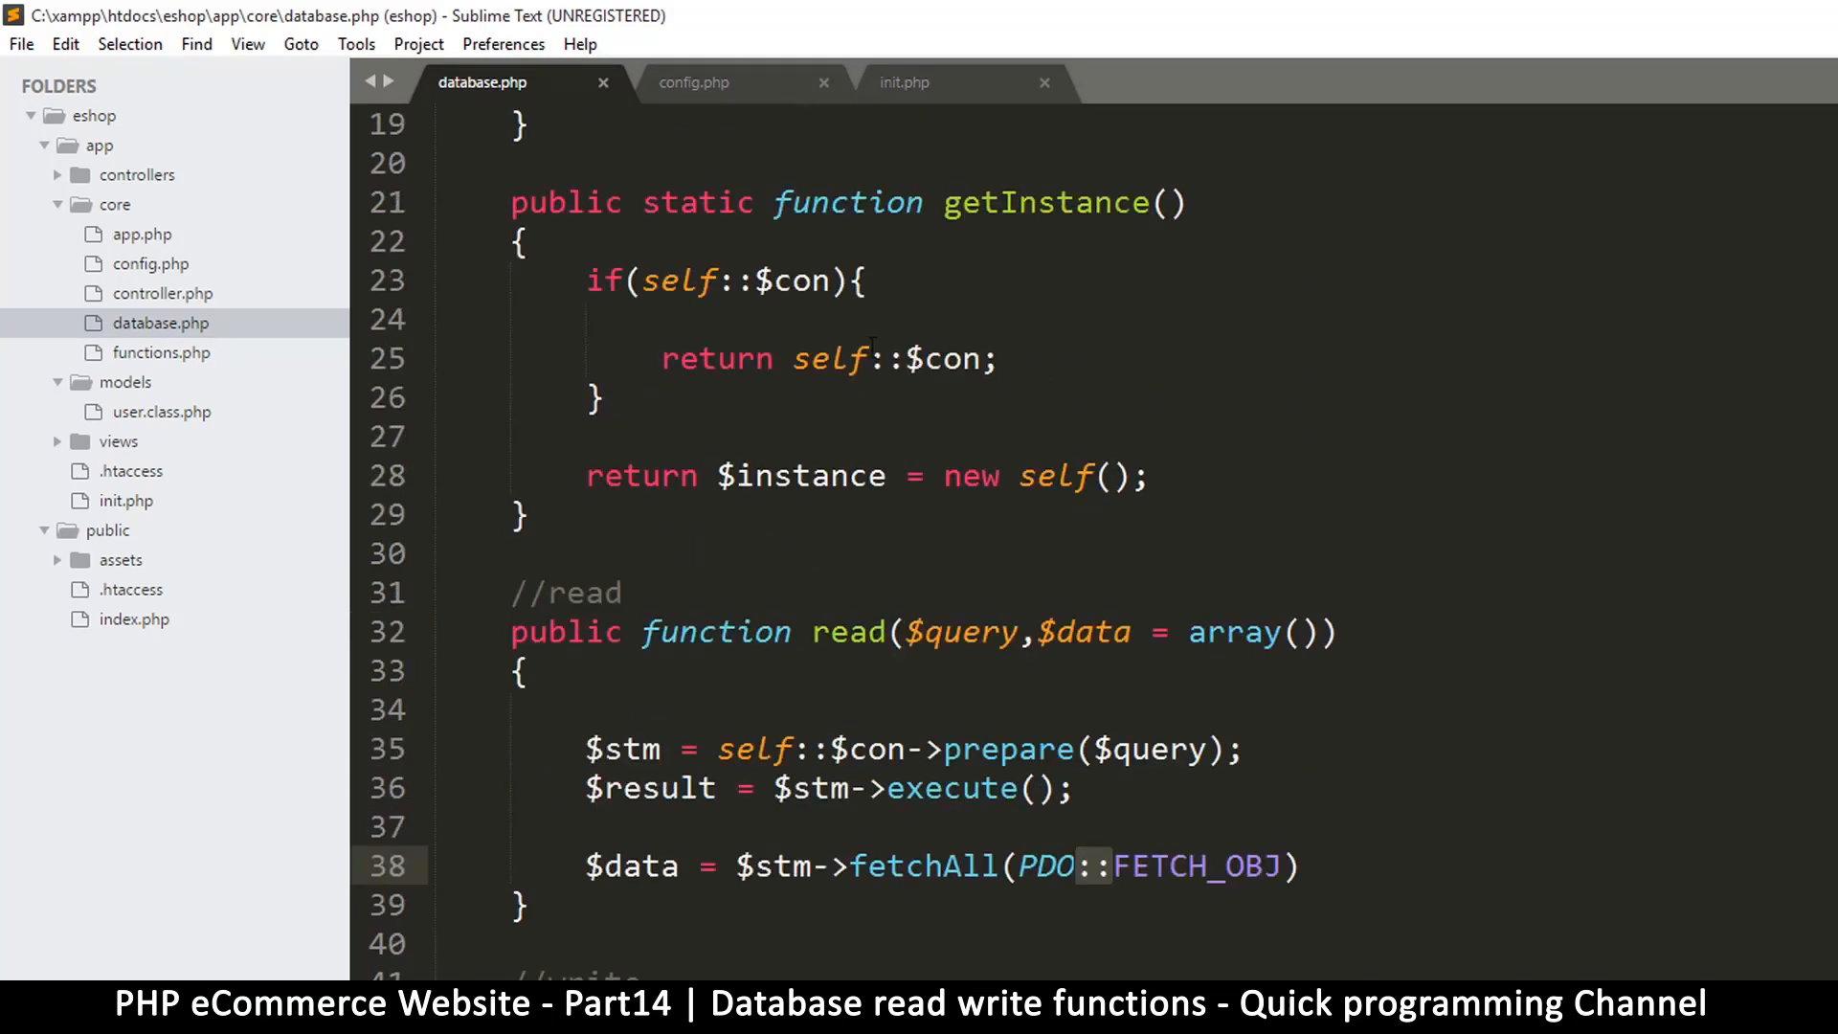
pyautogui.scroll(-3)
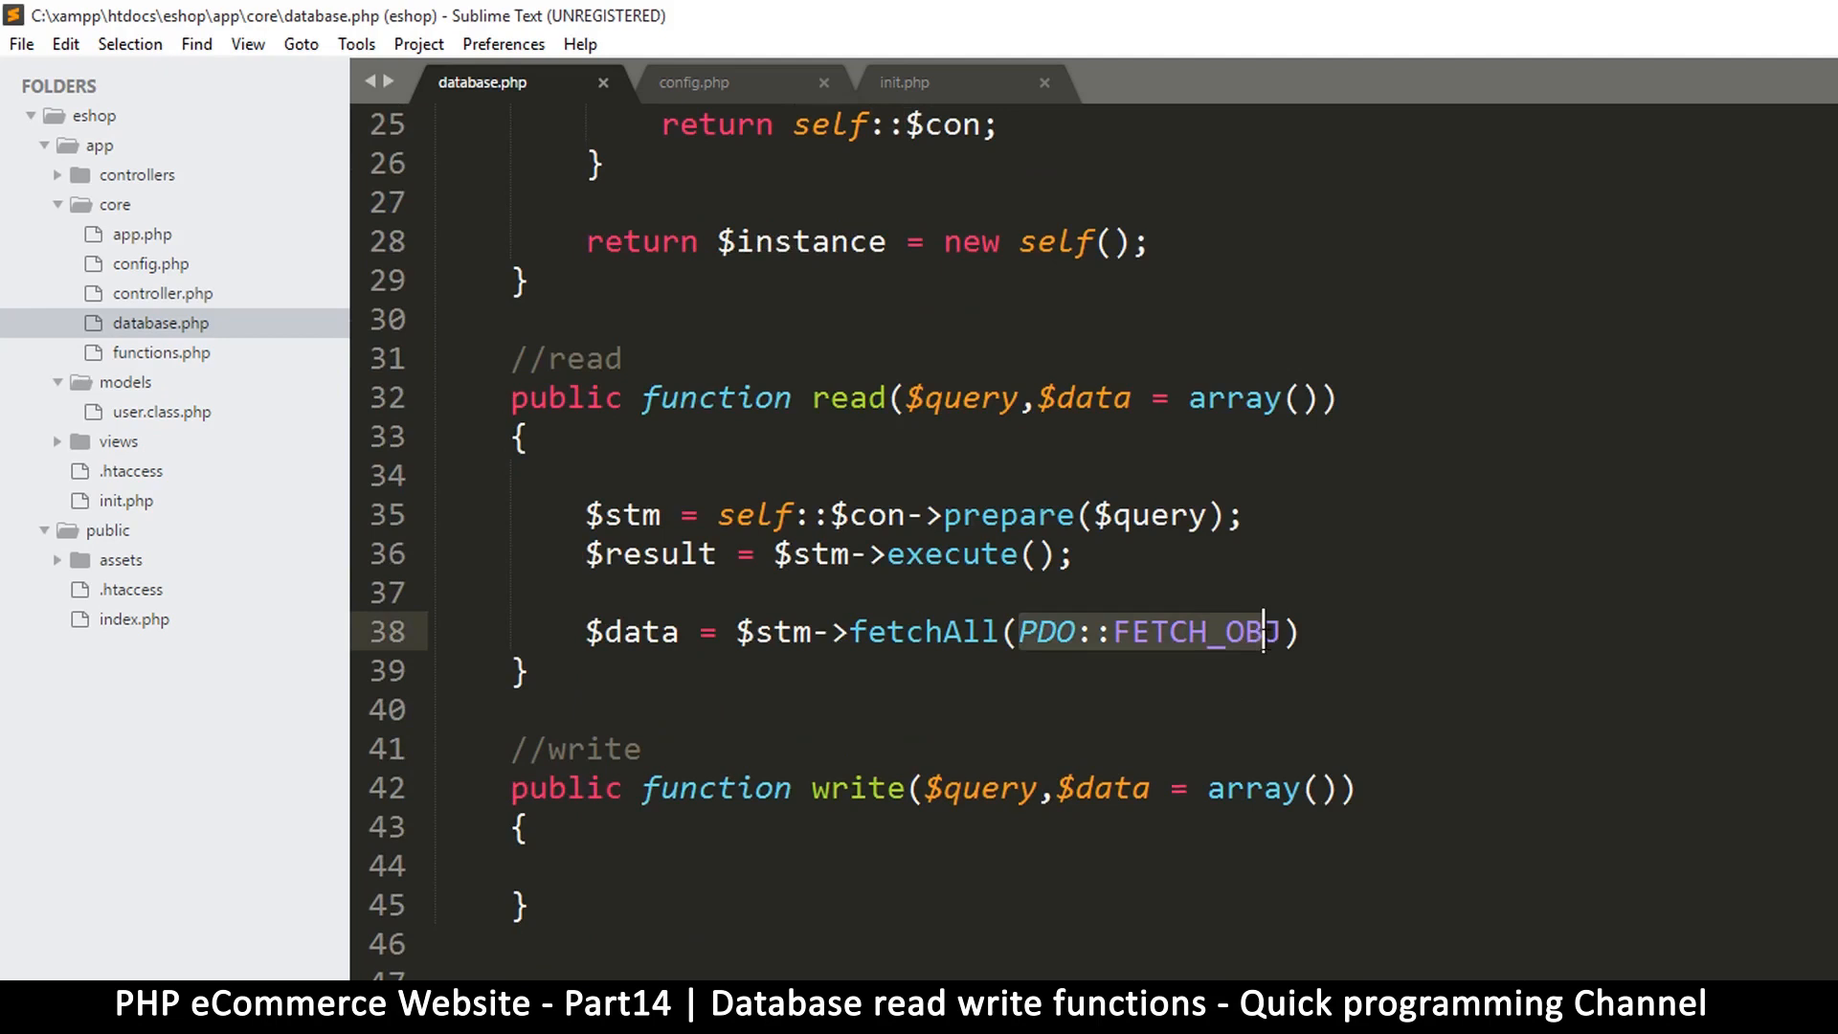
pyautogui.click(1067, 632)
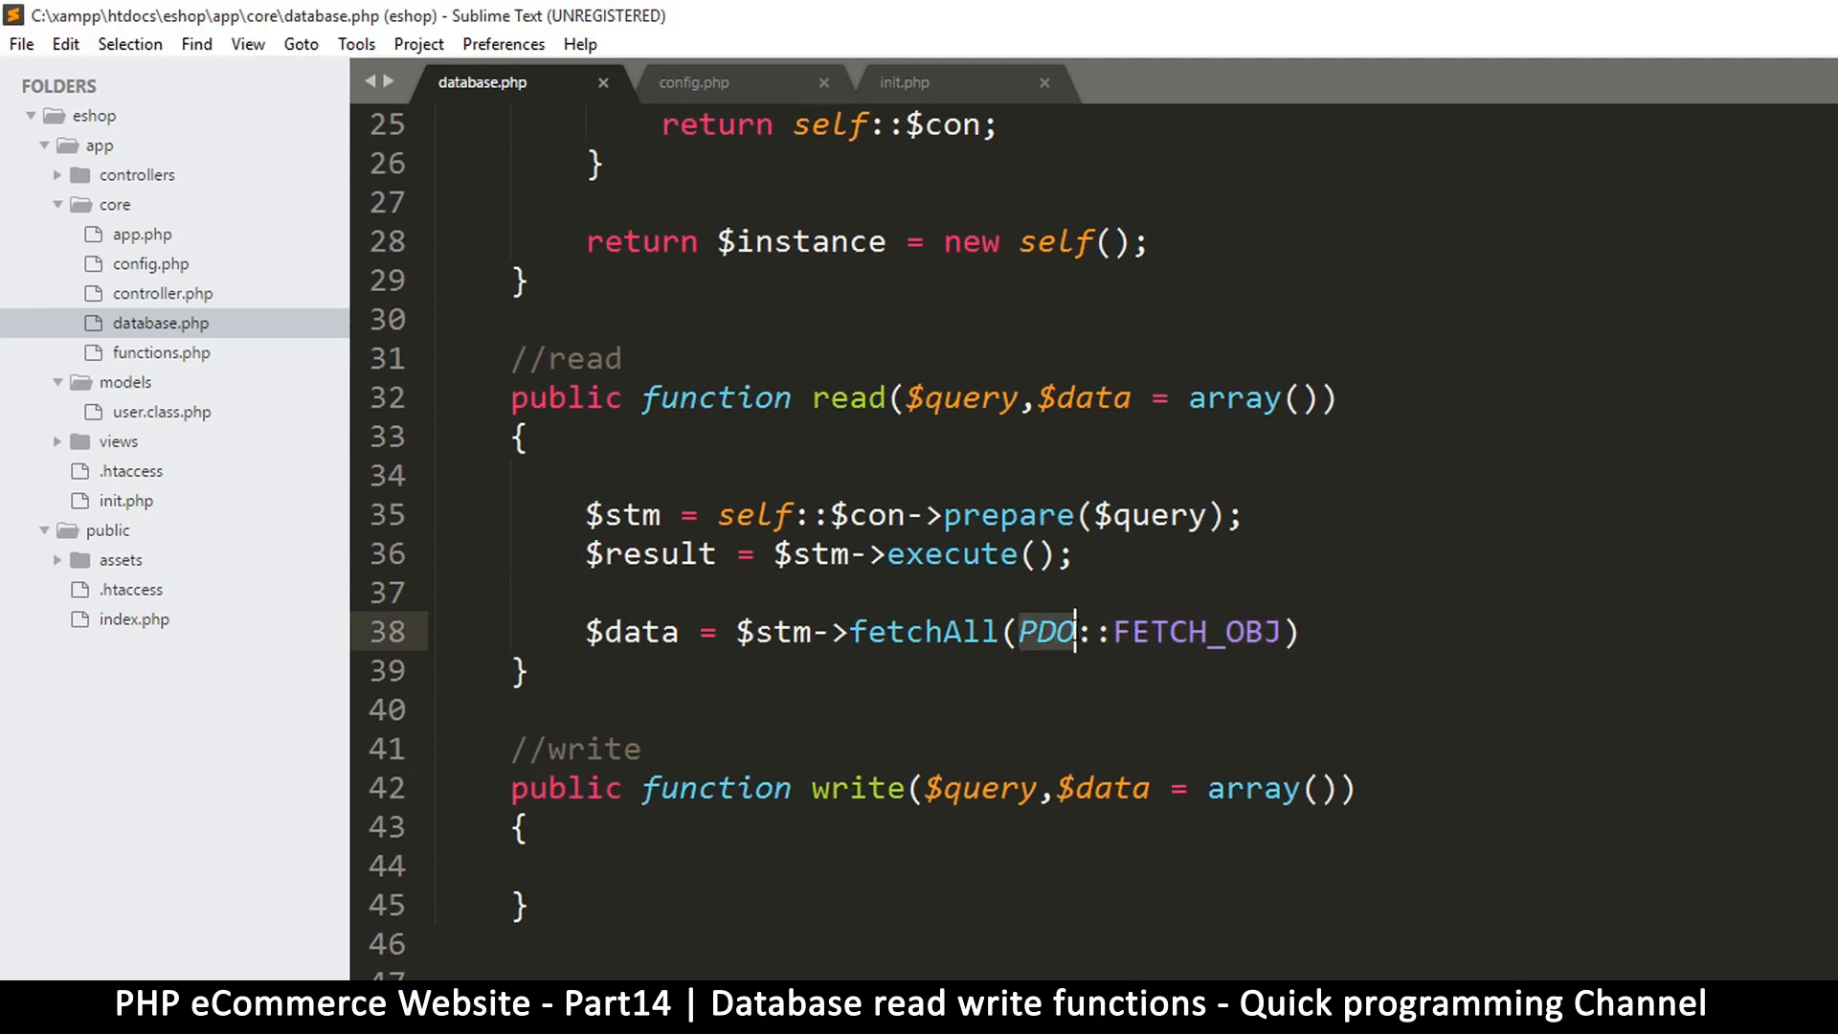
pyautogui.scroll(-3)
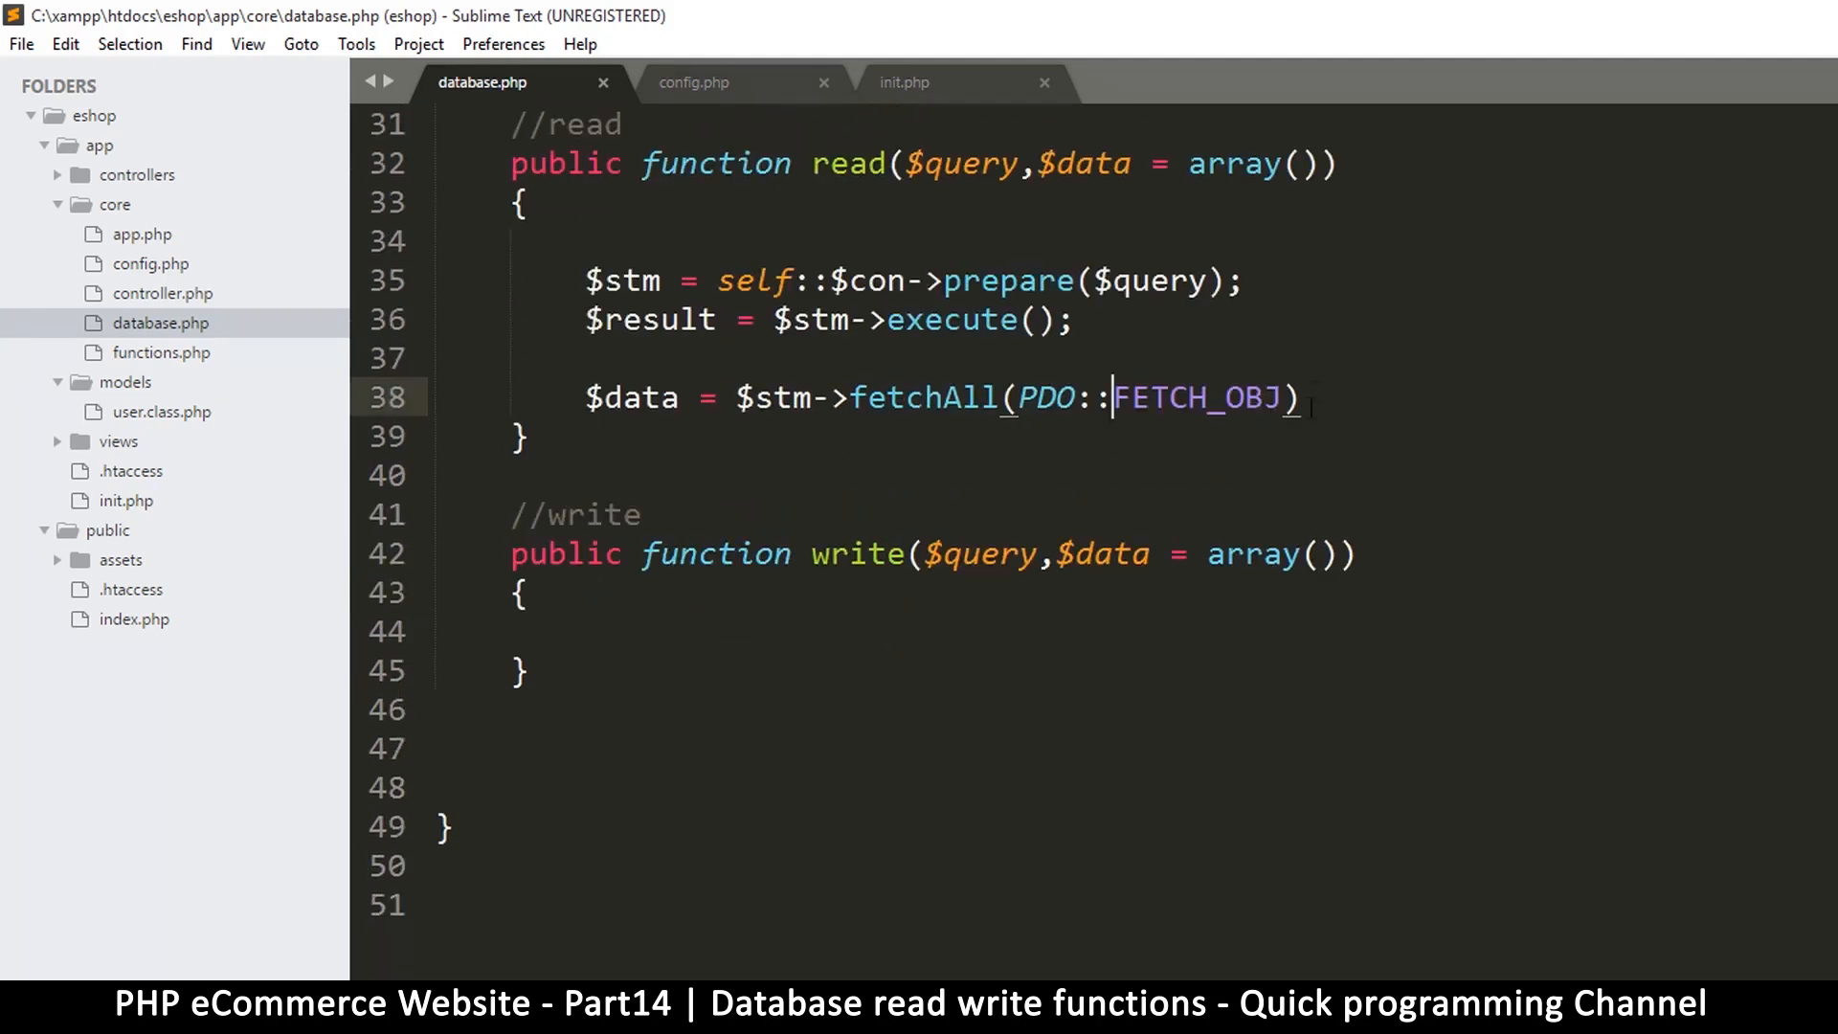
# Return $data when is_array($data), otherwise return false, at the end of read()
pyautogui.write(';')
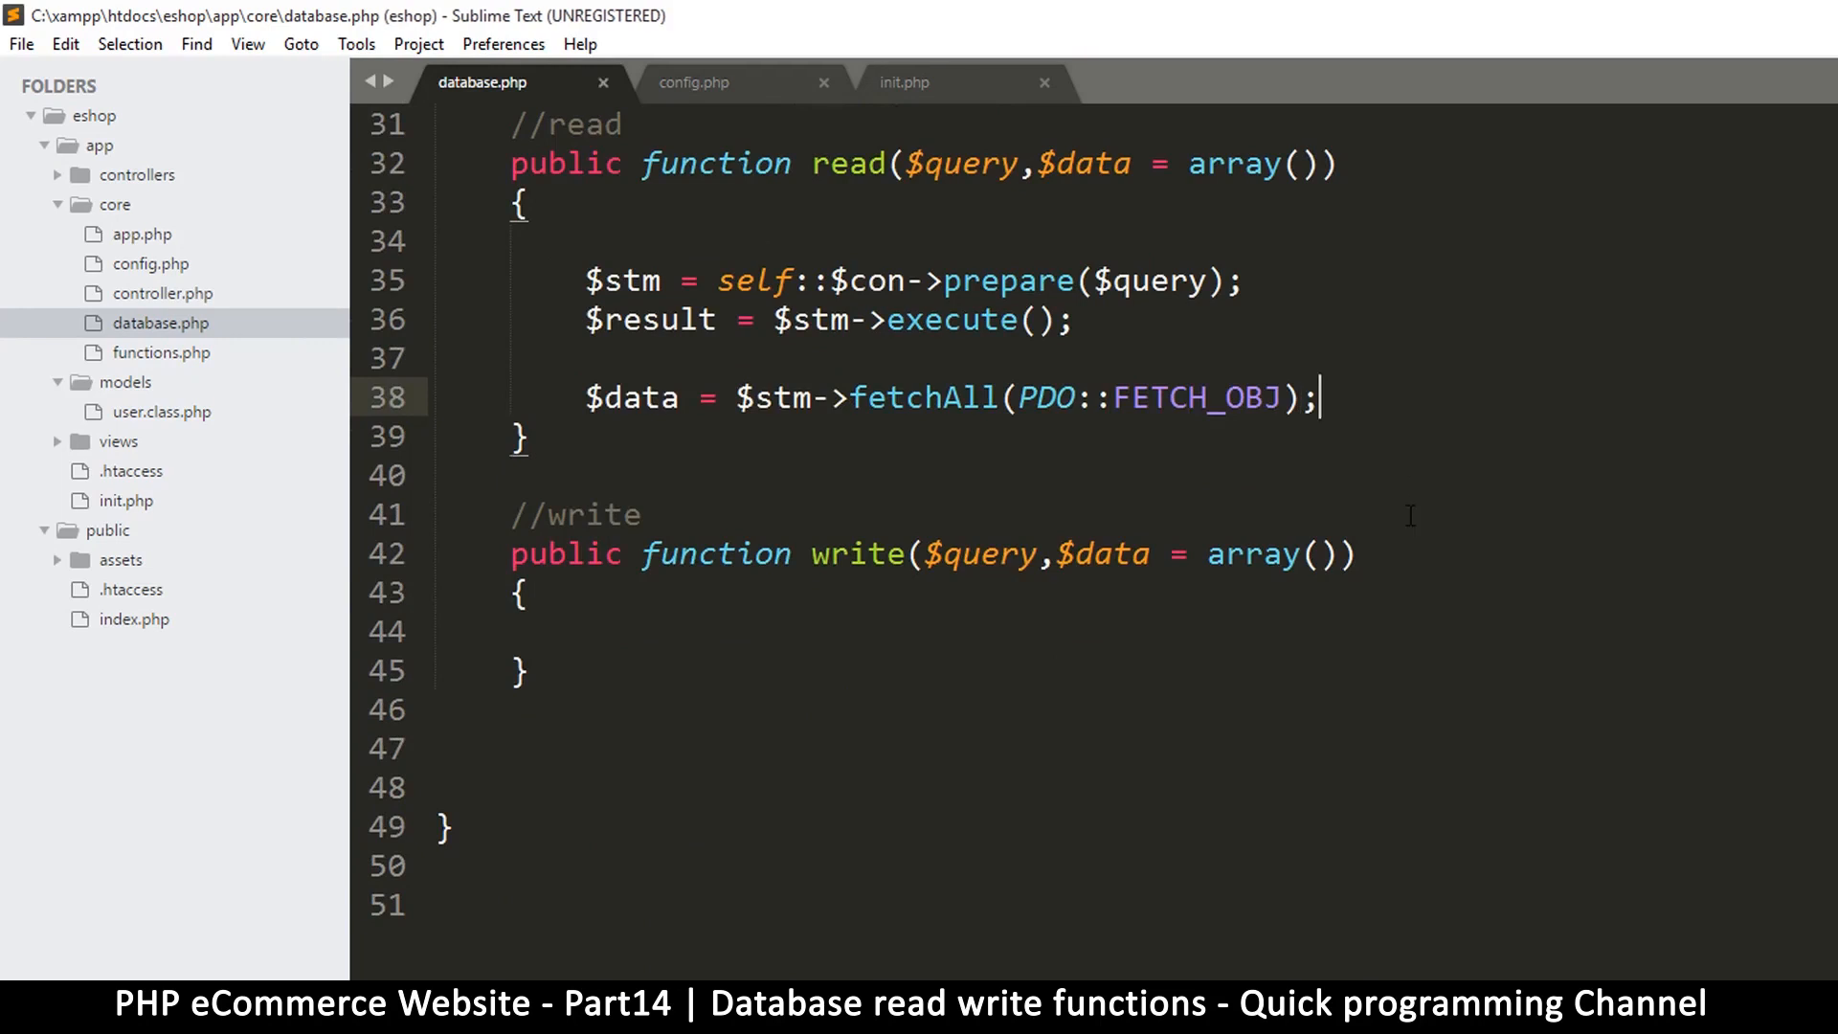
pyautogui.write('if($')
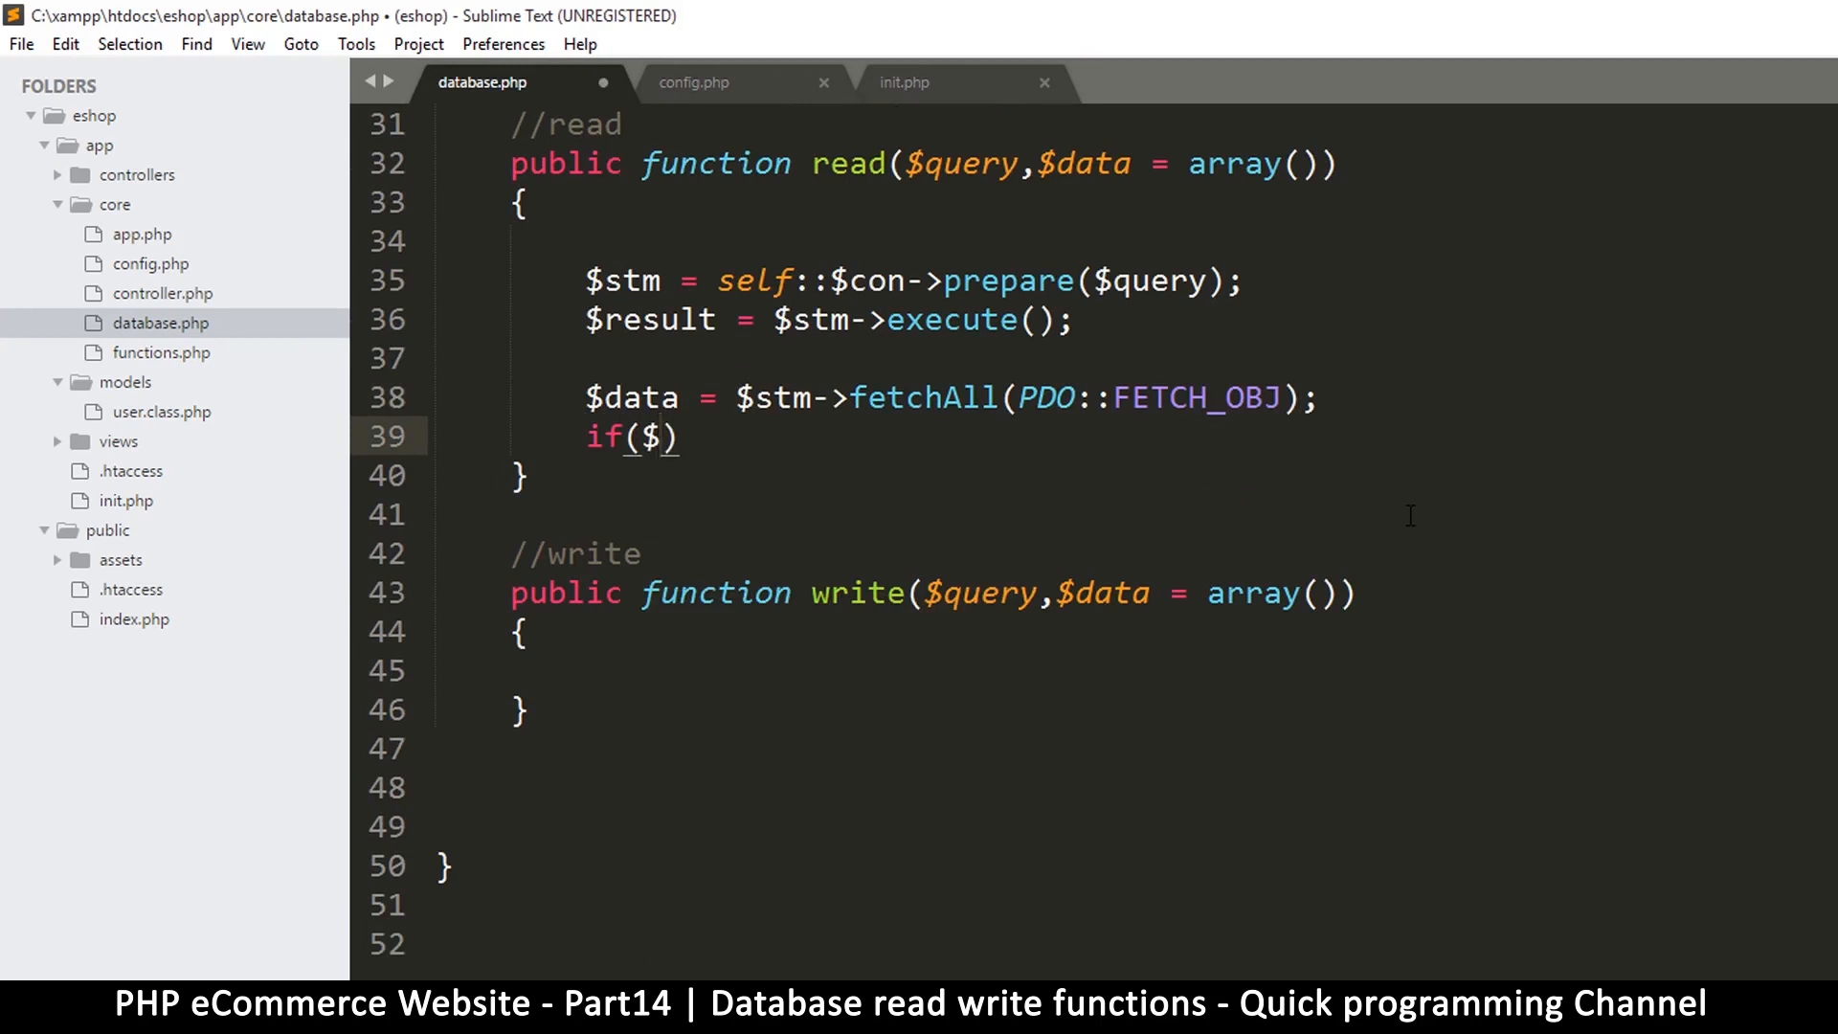
pyautogui.write('data')
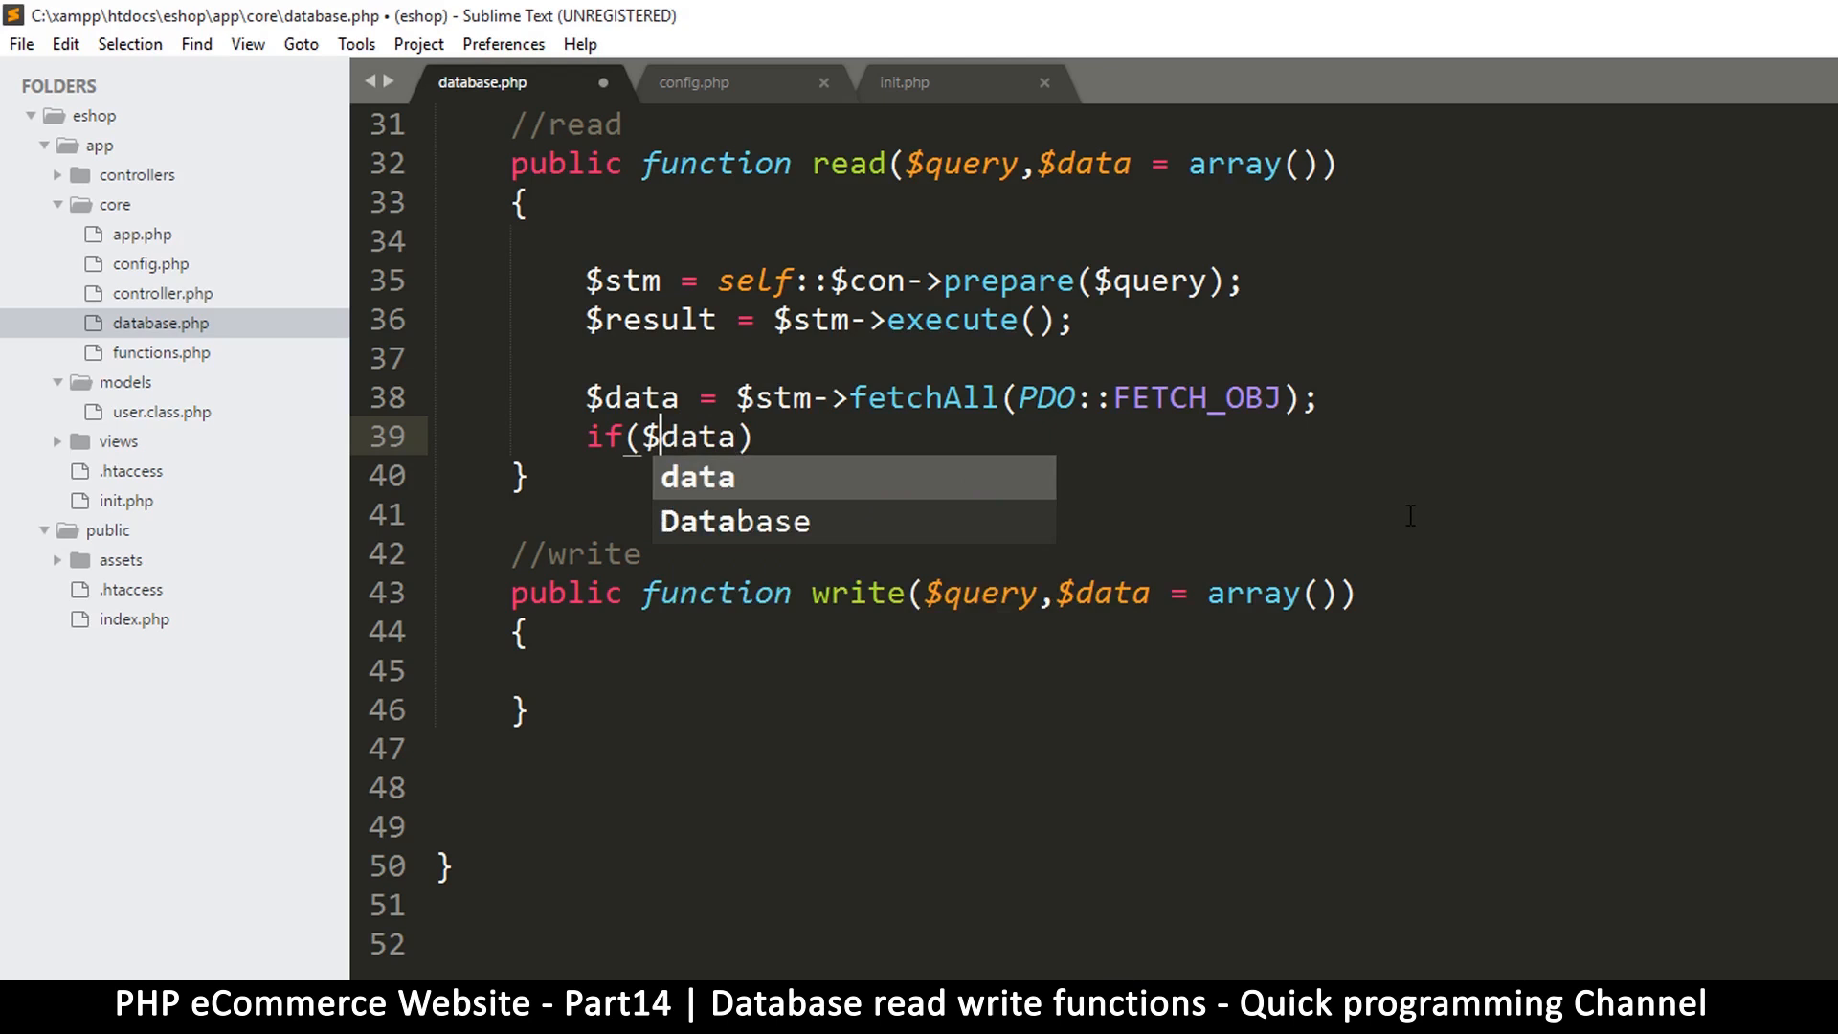
pyautogui.write('is_array')
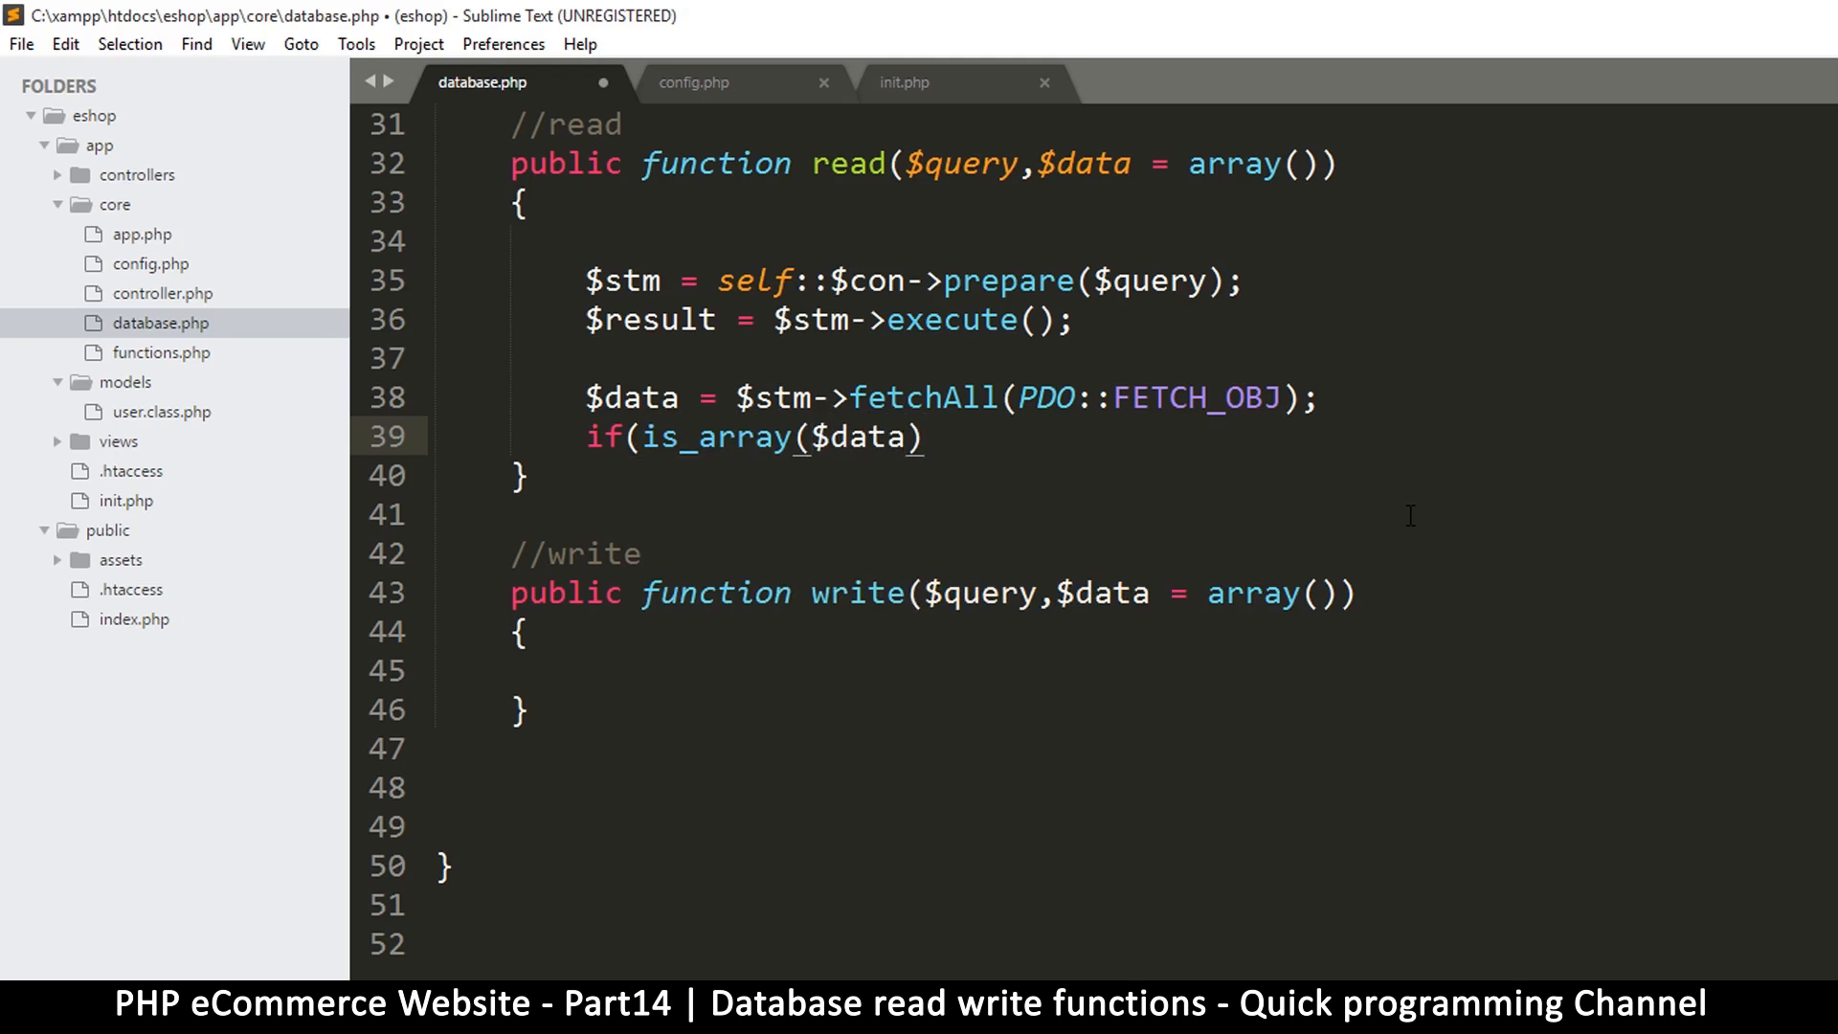
pyautogui.write('{}')
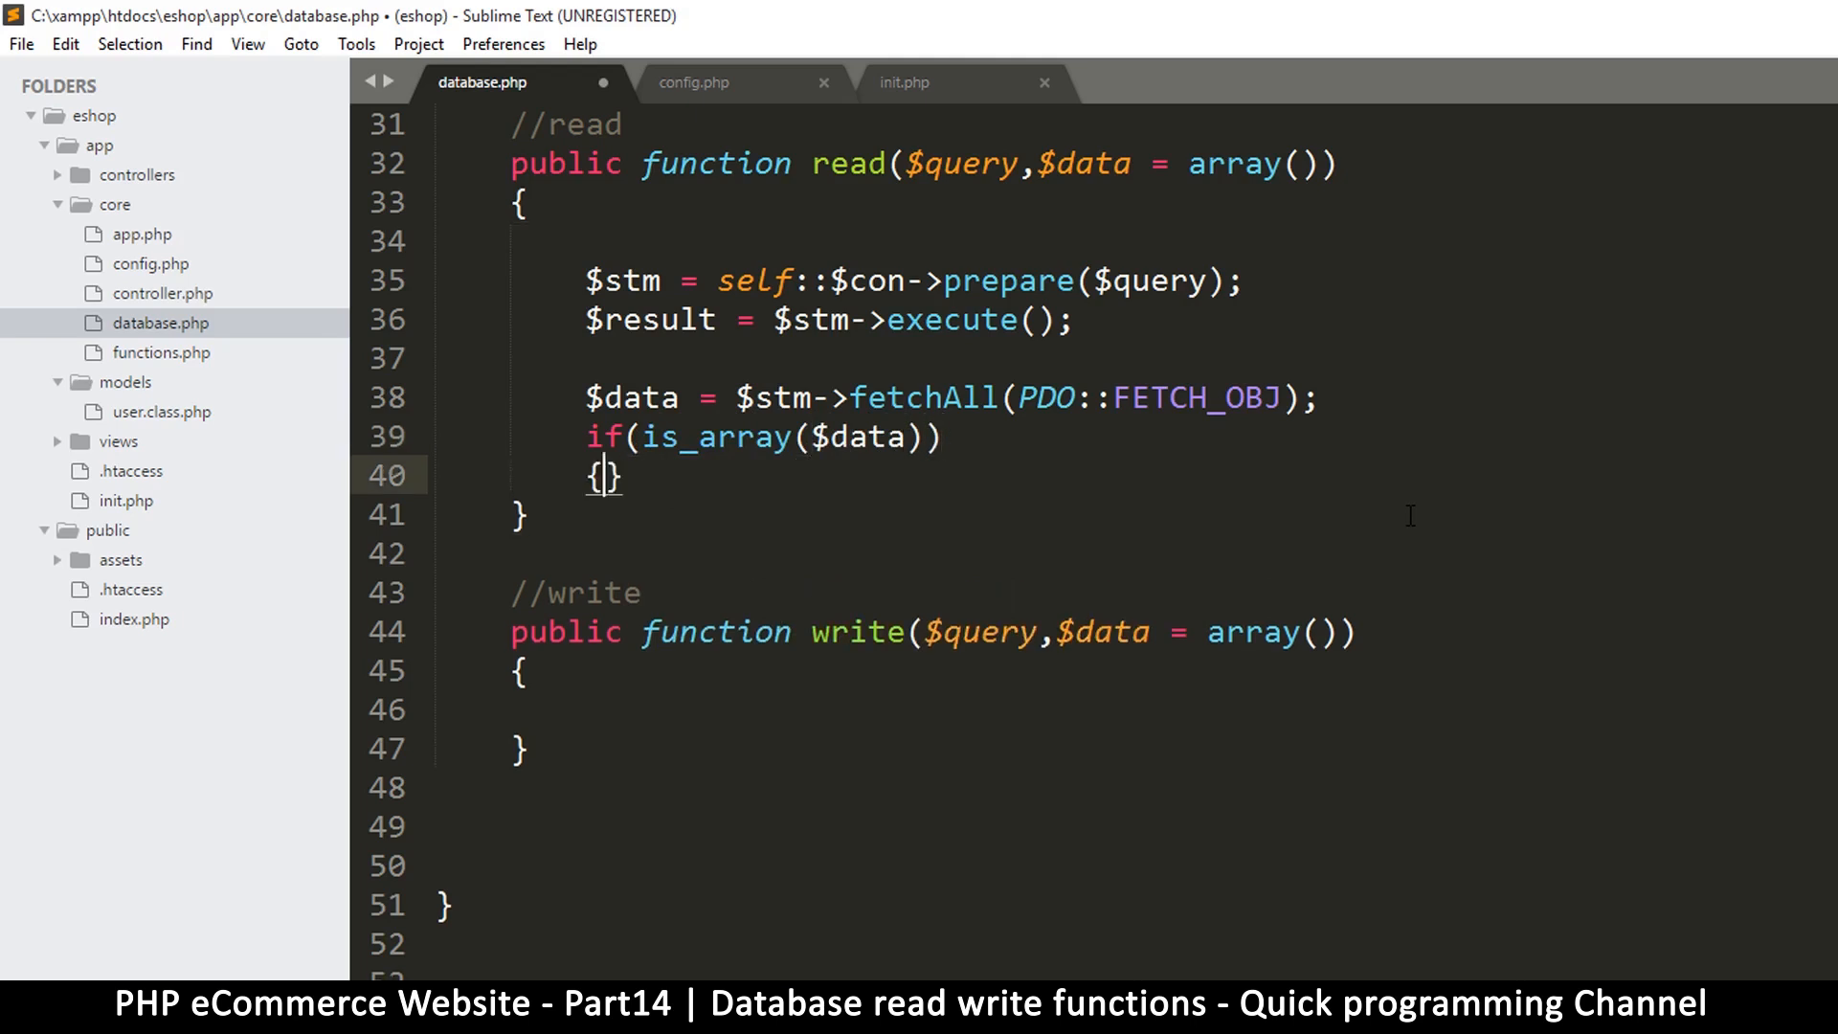
pyautogui.write('return')
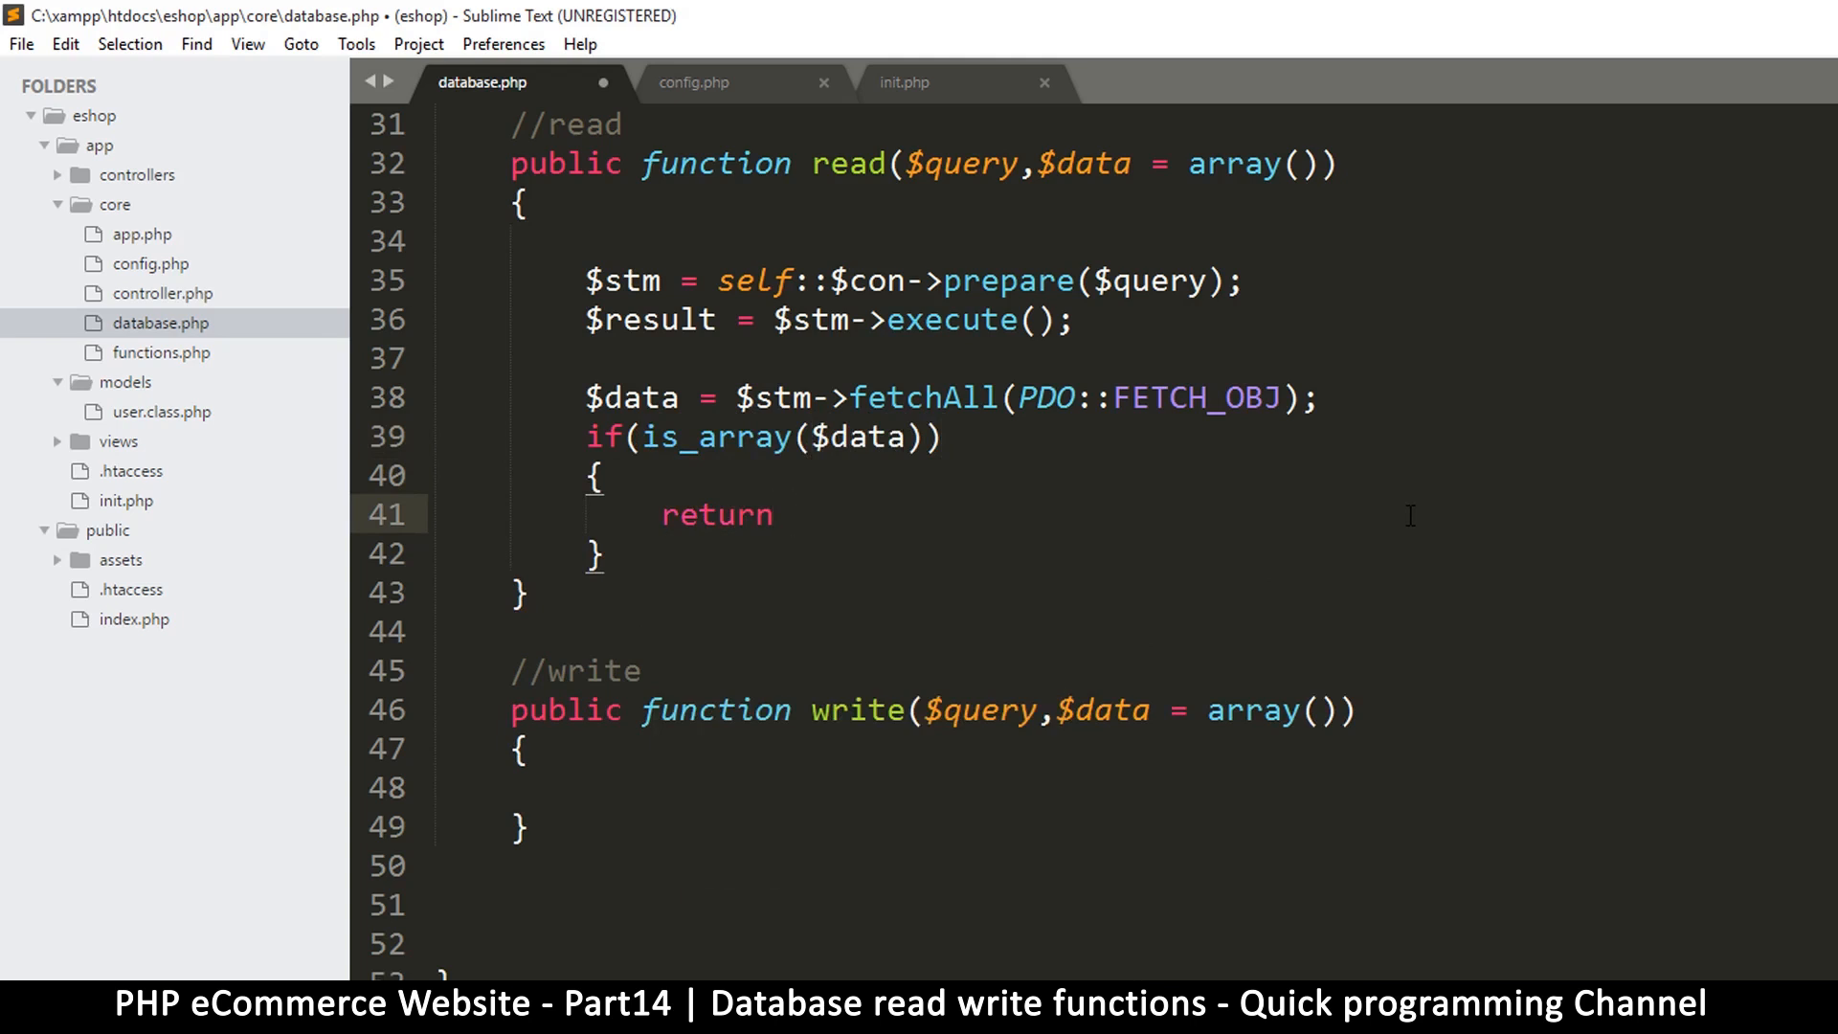
pyautogui.write('$datal')
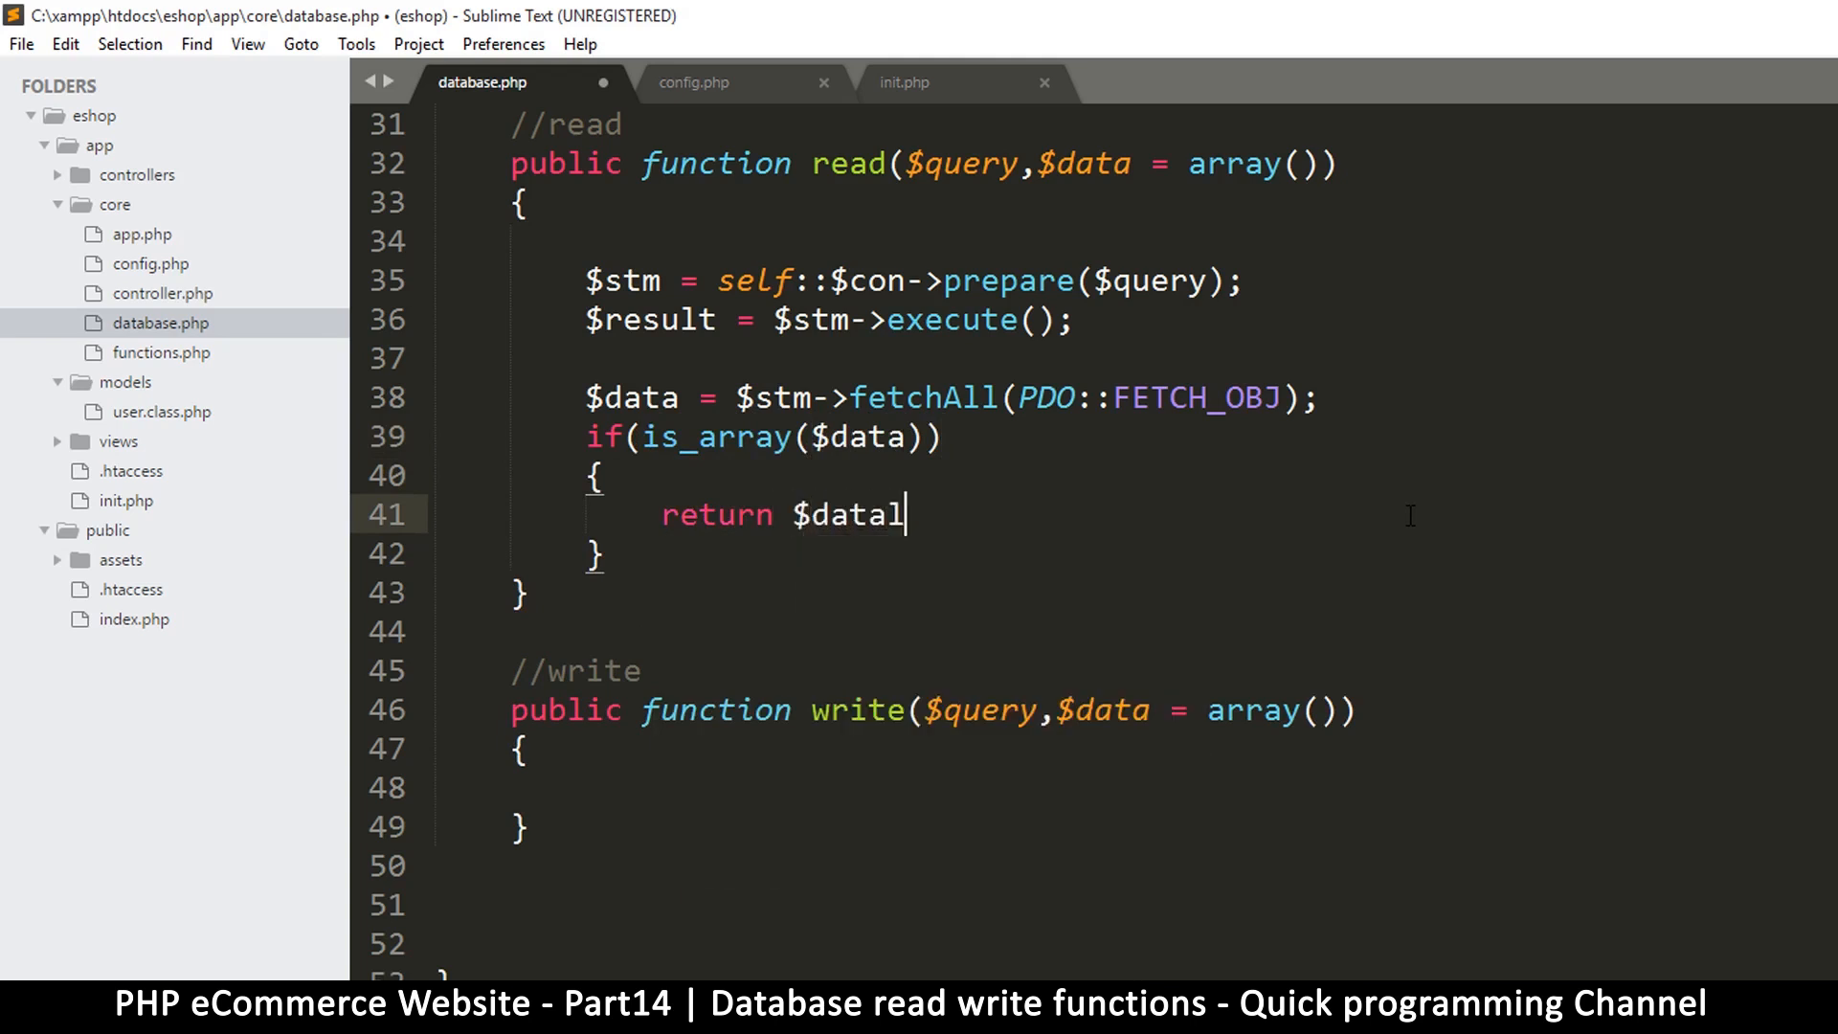
pyautogui.write(';')
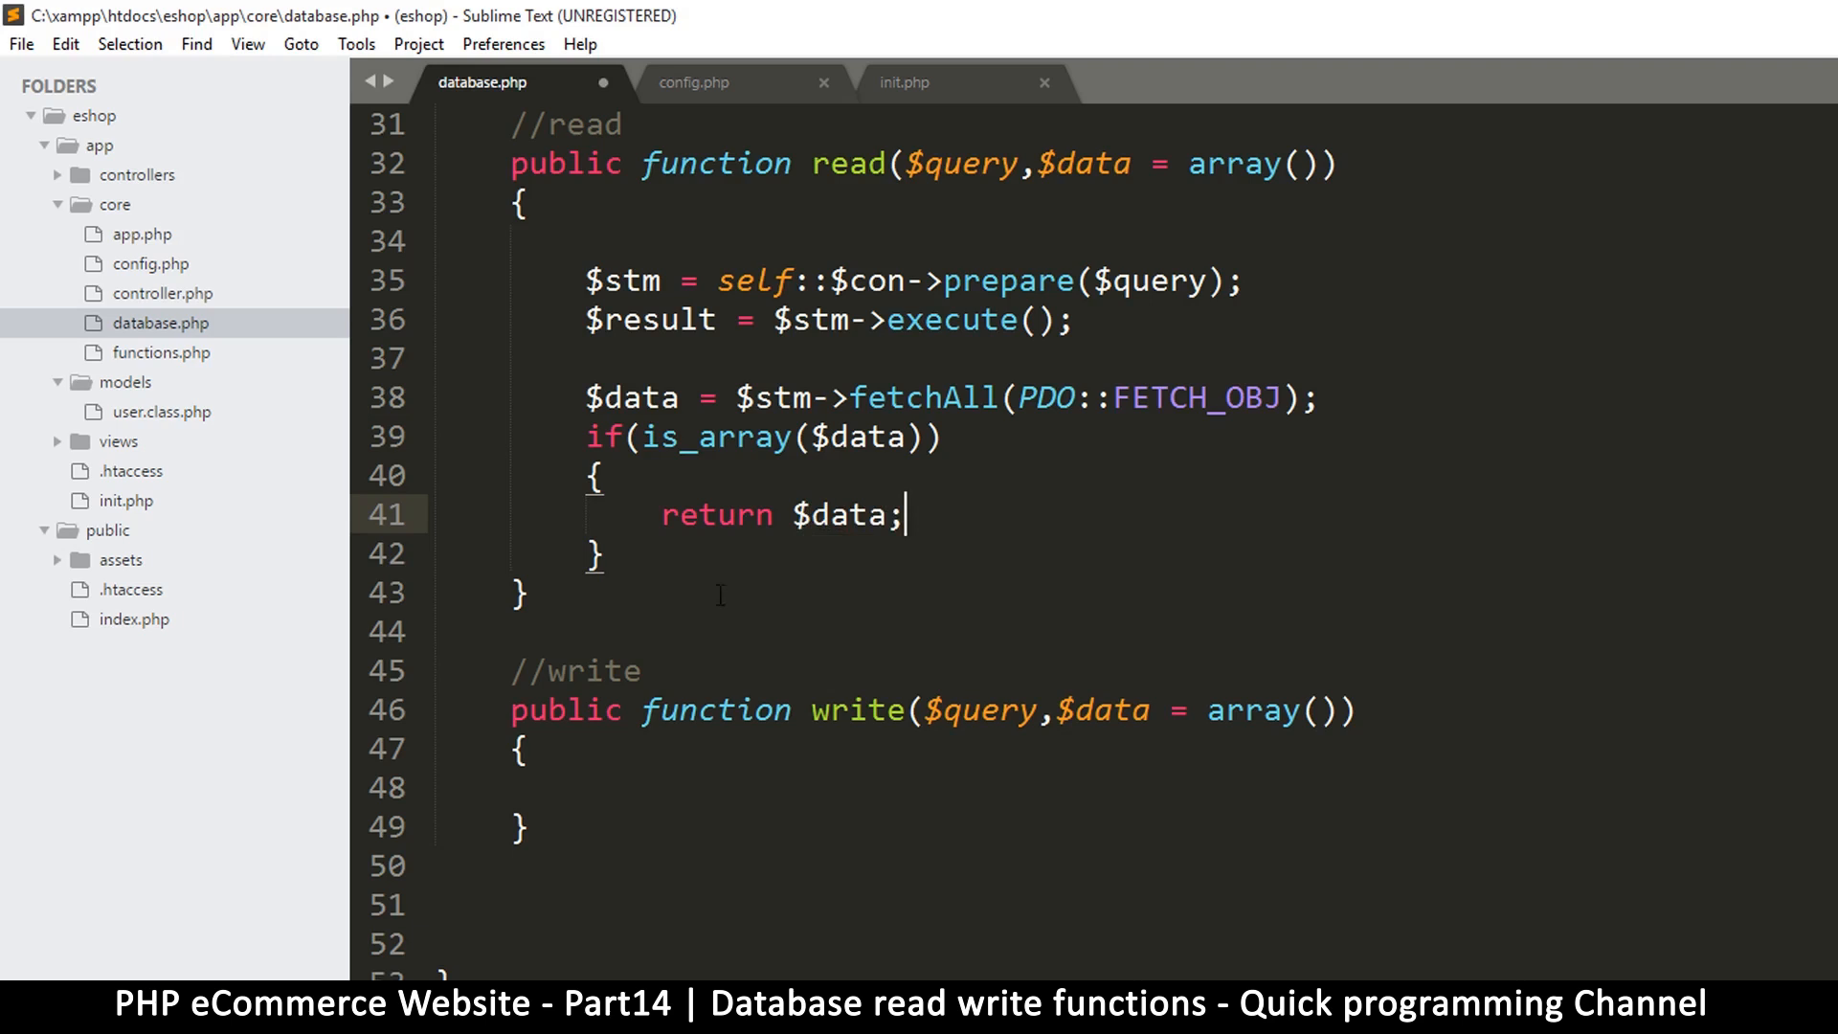
pyautogui.press('Enter')
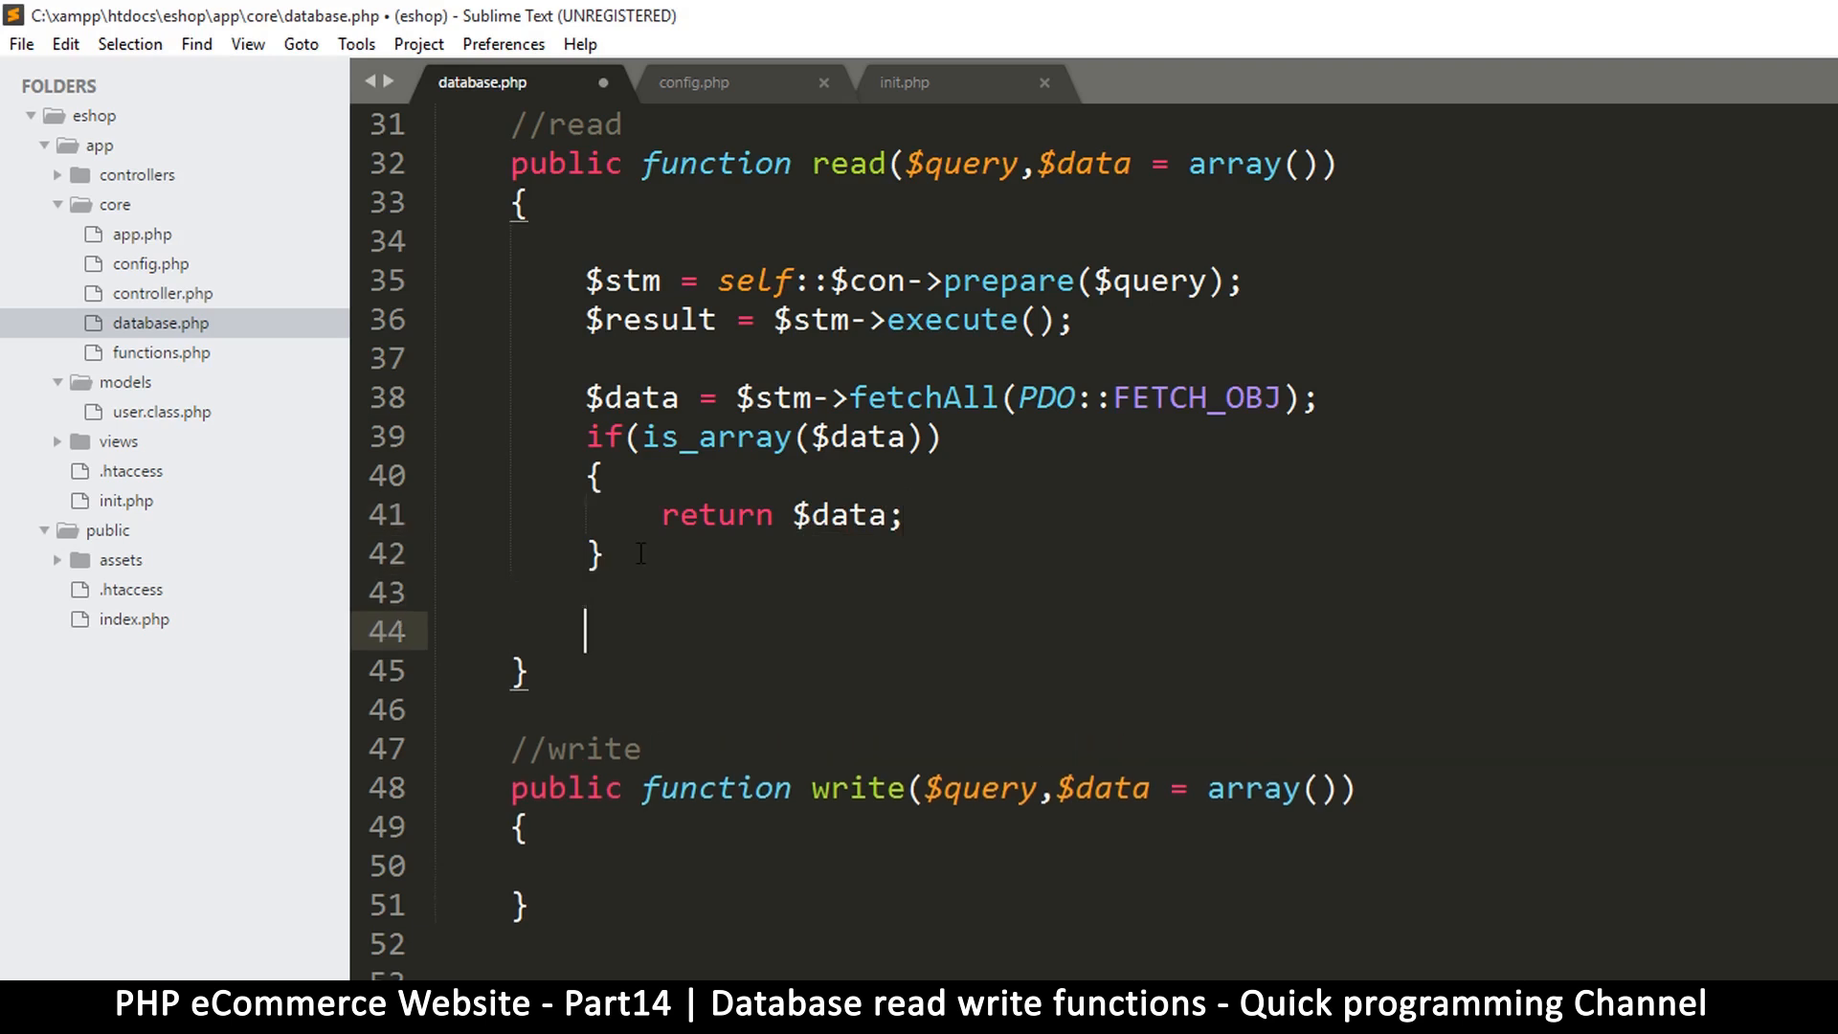
pyautogui.write('return false;')
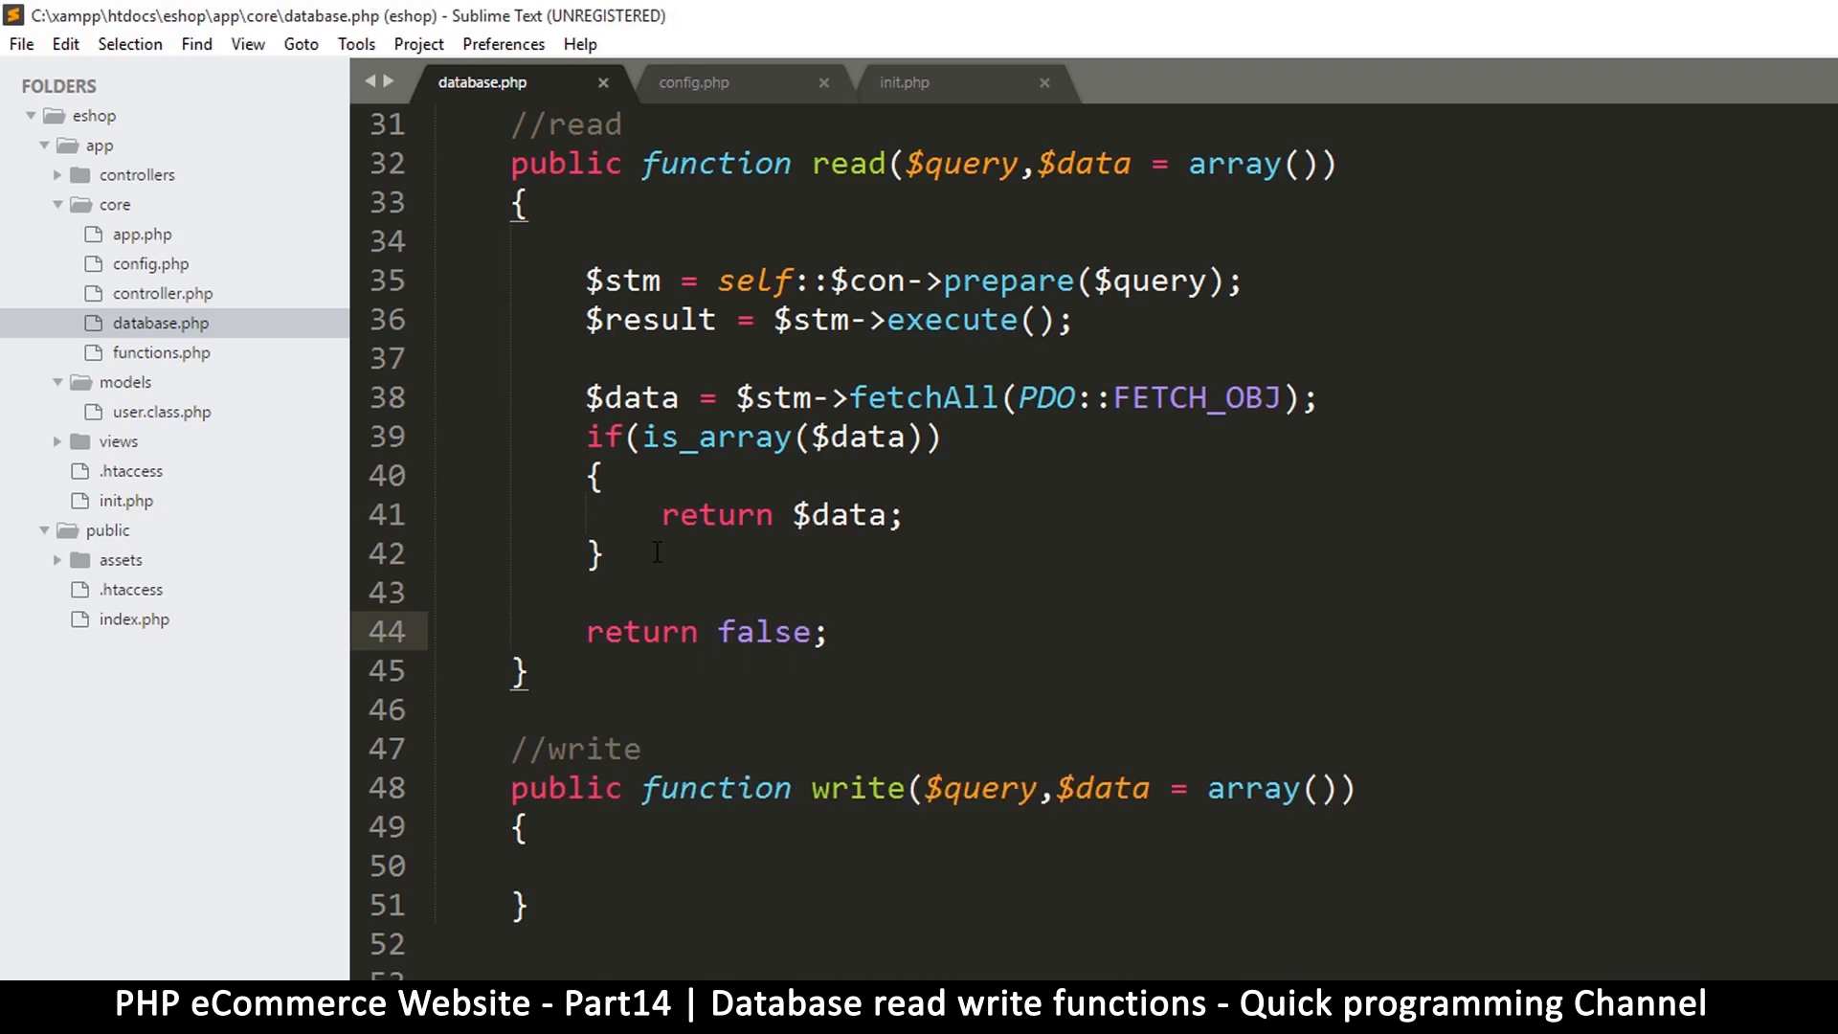
# Wrap the fetch in if($result), save database.php and review the finished read() method
pyautogui.scroll(3)
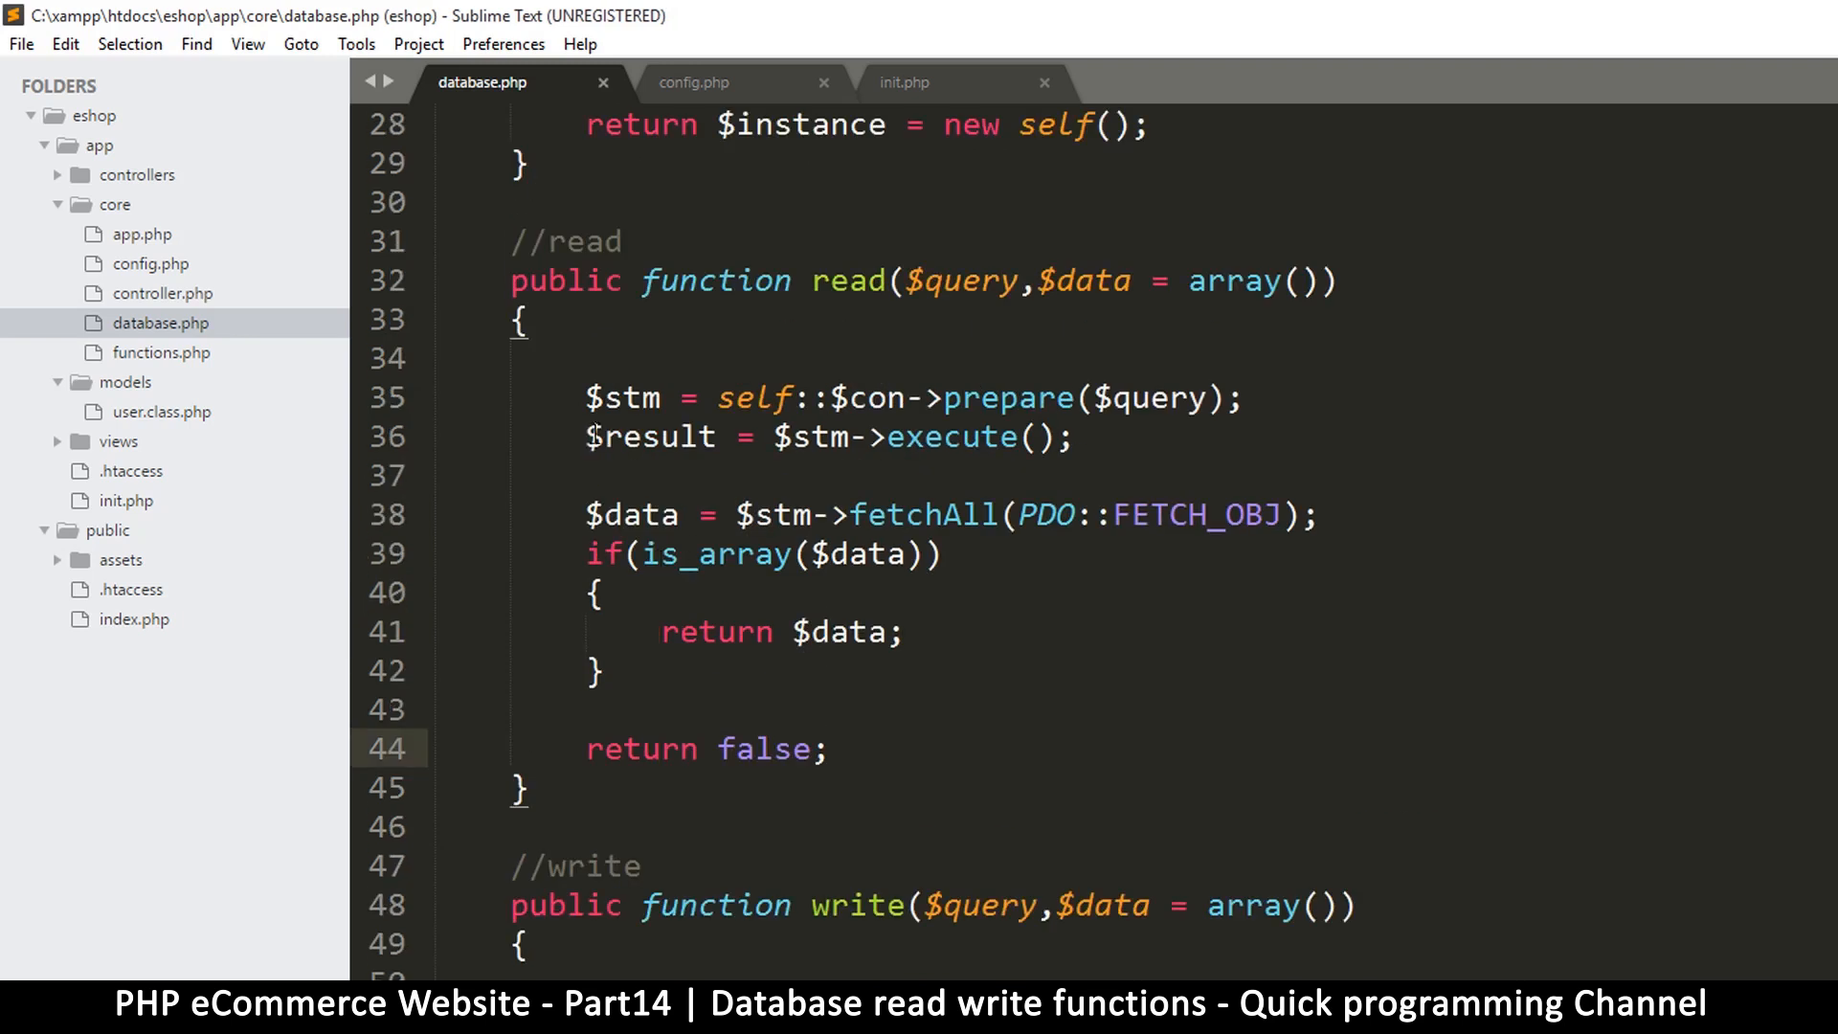
pyautogui.click(1302, 515)
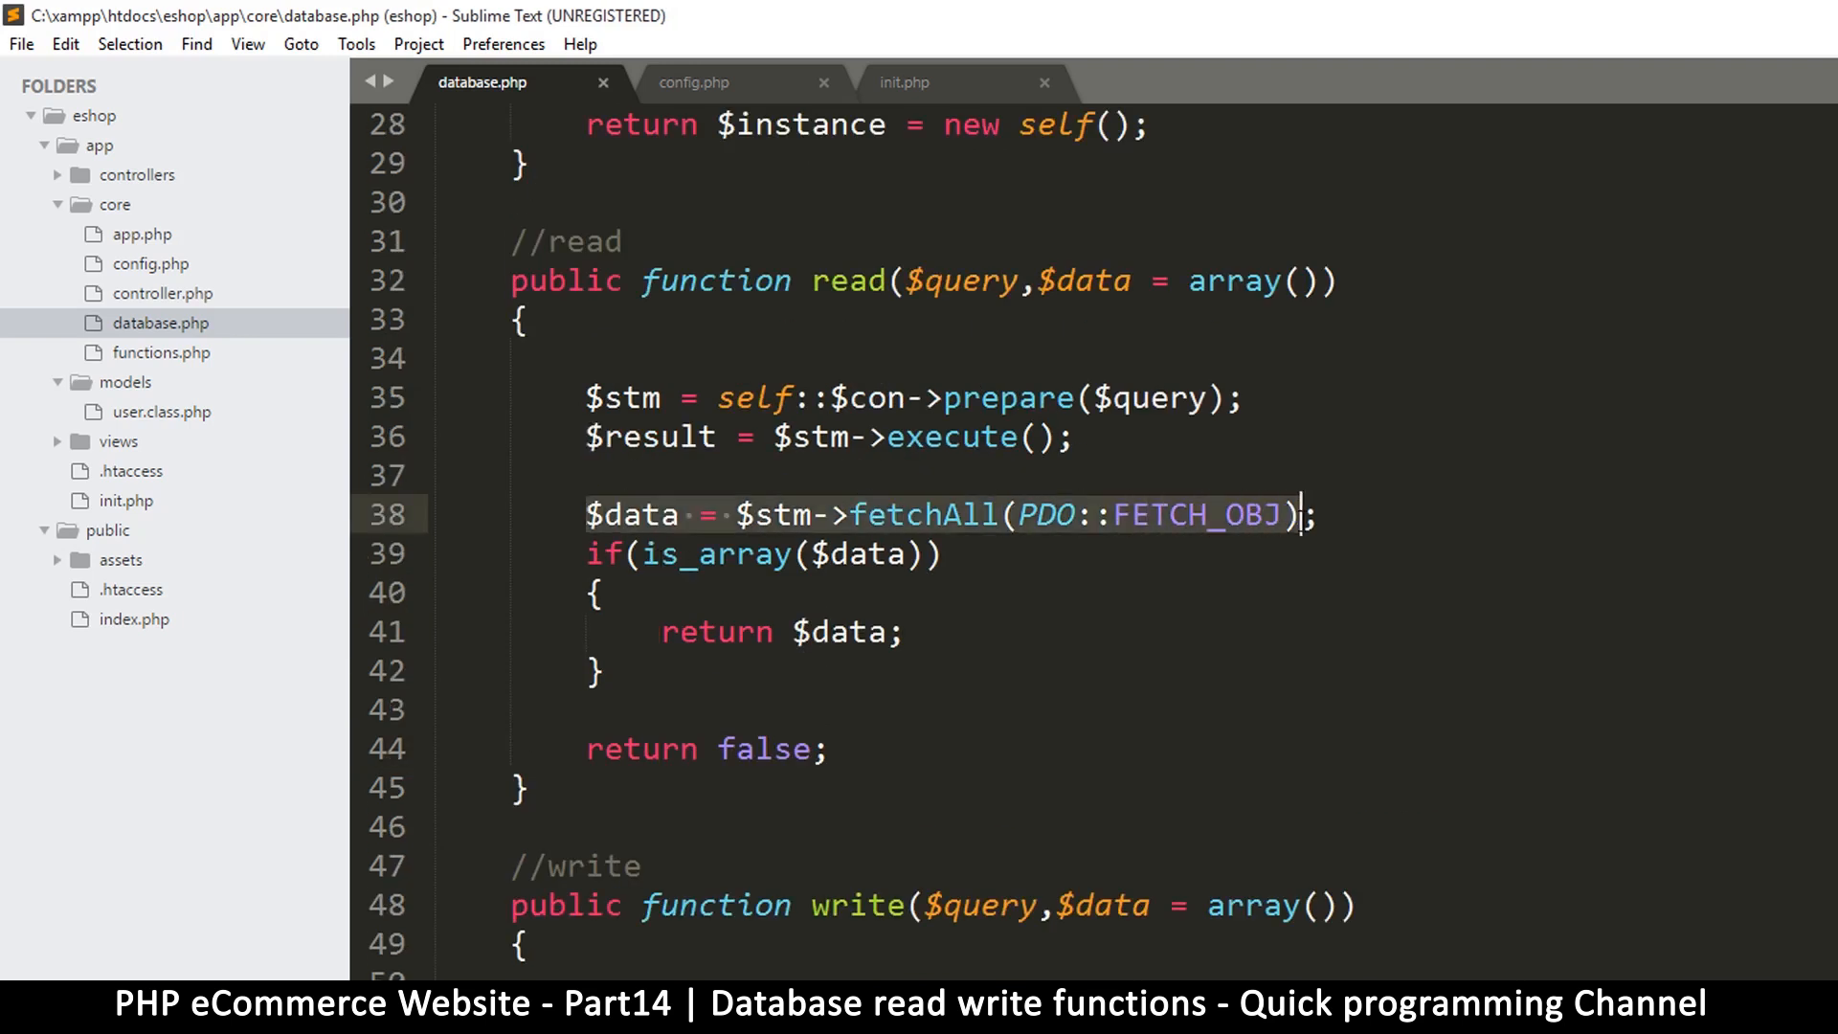
pyautogui.click(599, 436)
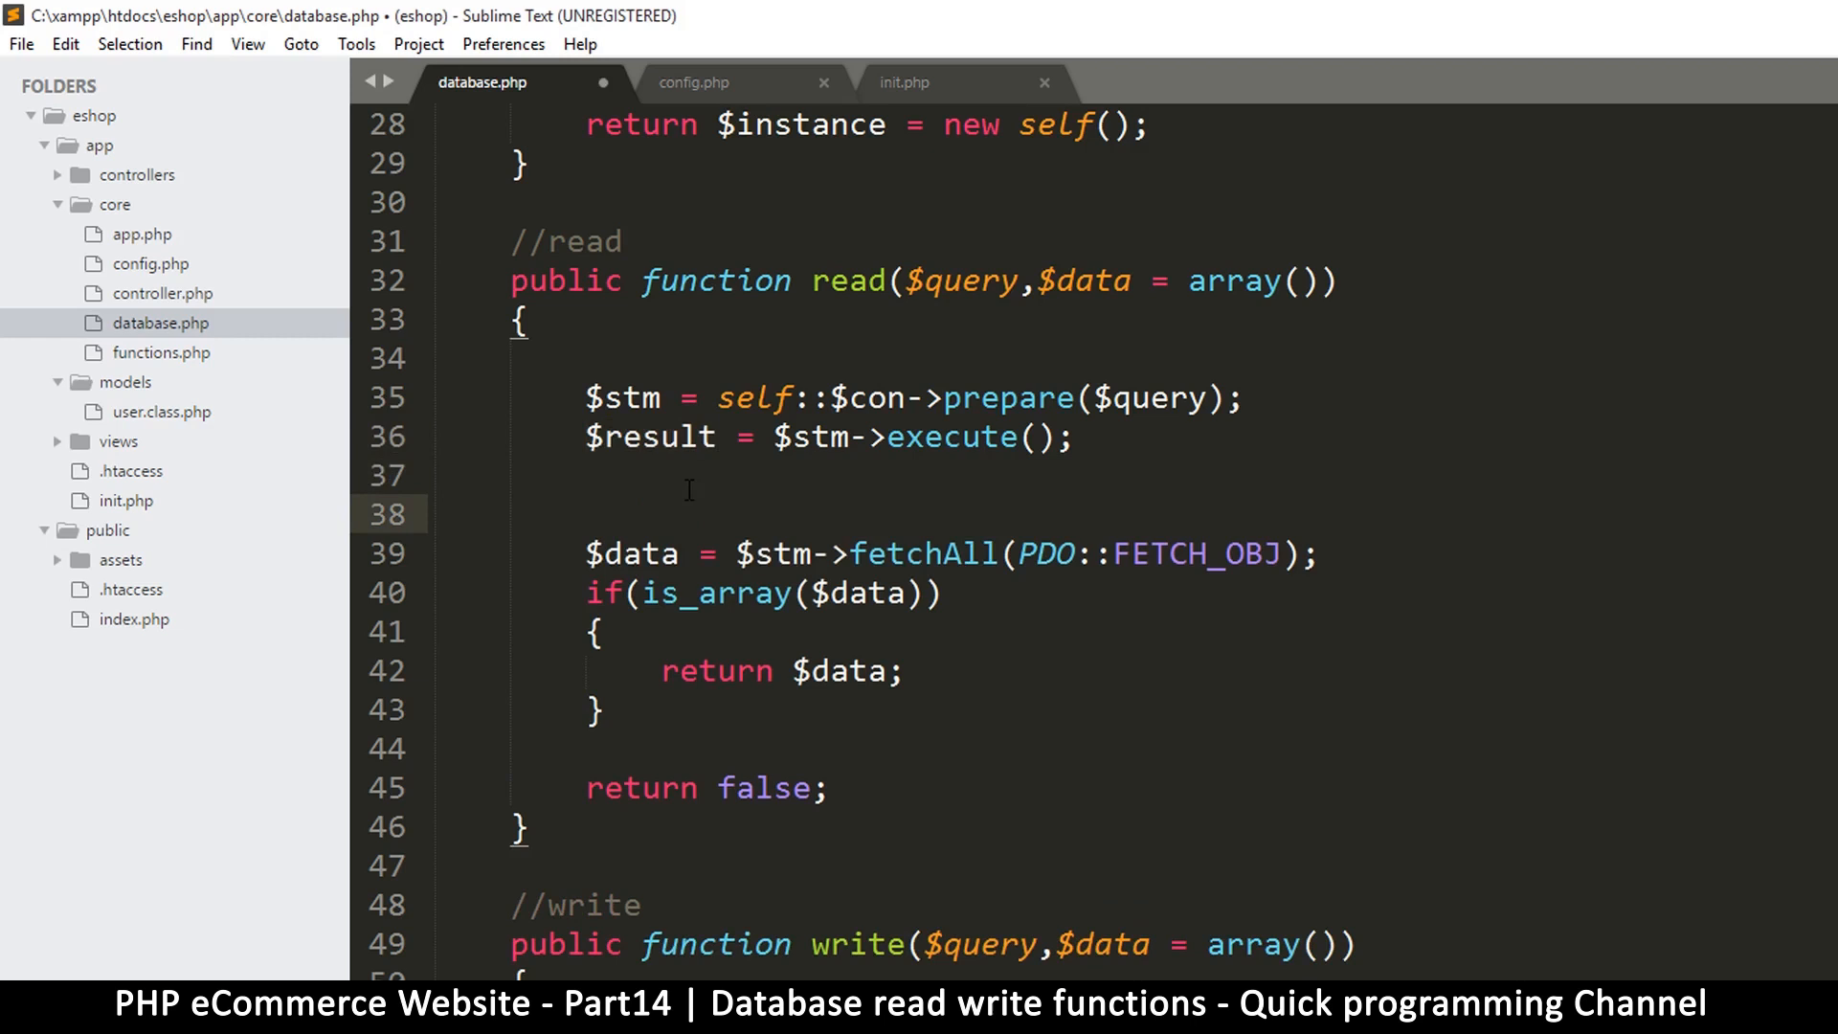
pyautogui.write('if($result){')
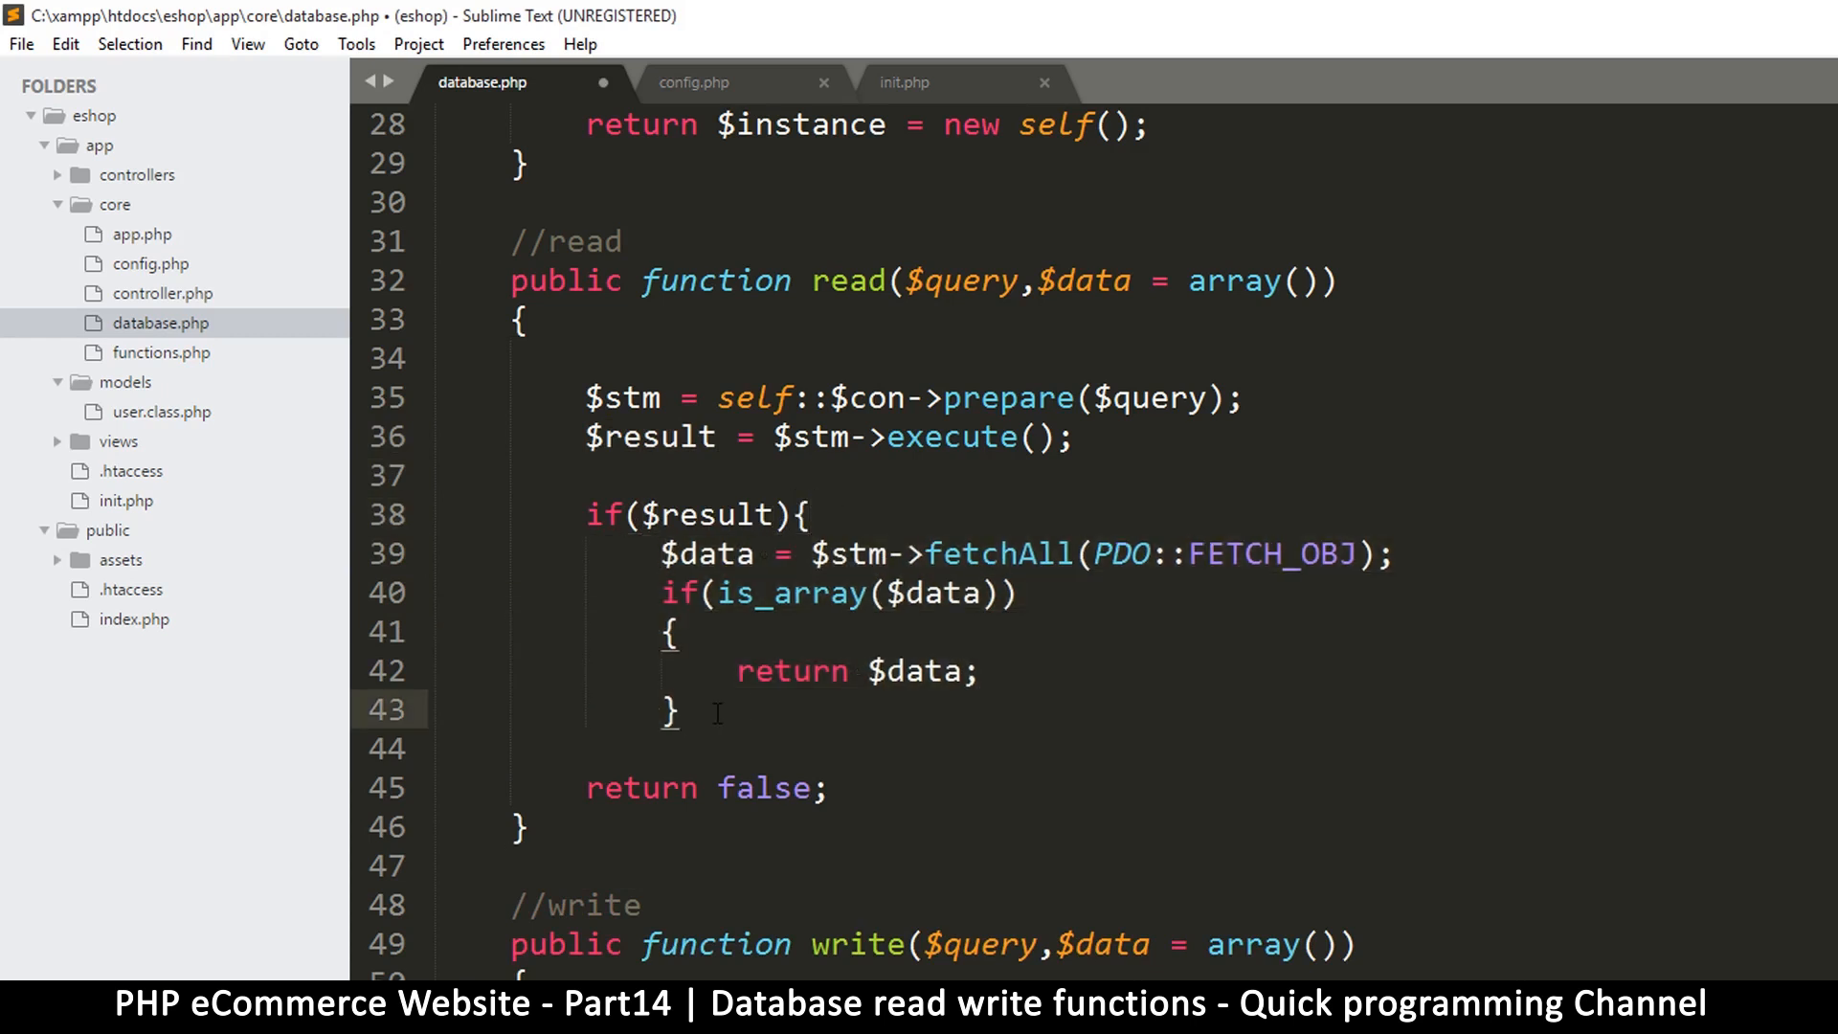
pyautogui.press('enter')
pyautogui.write('}')
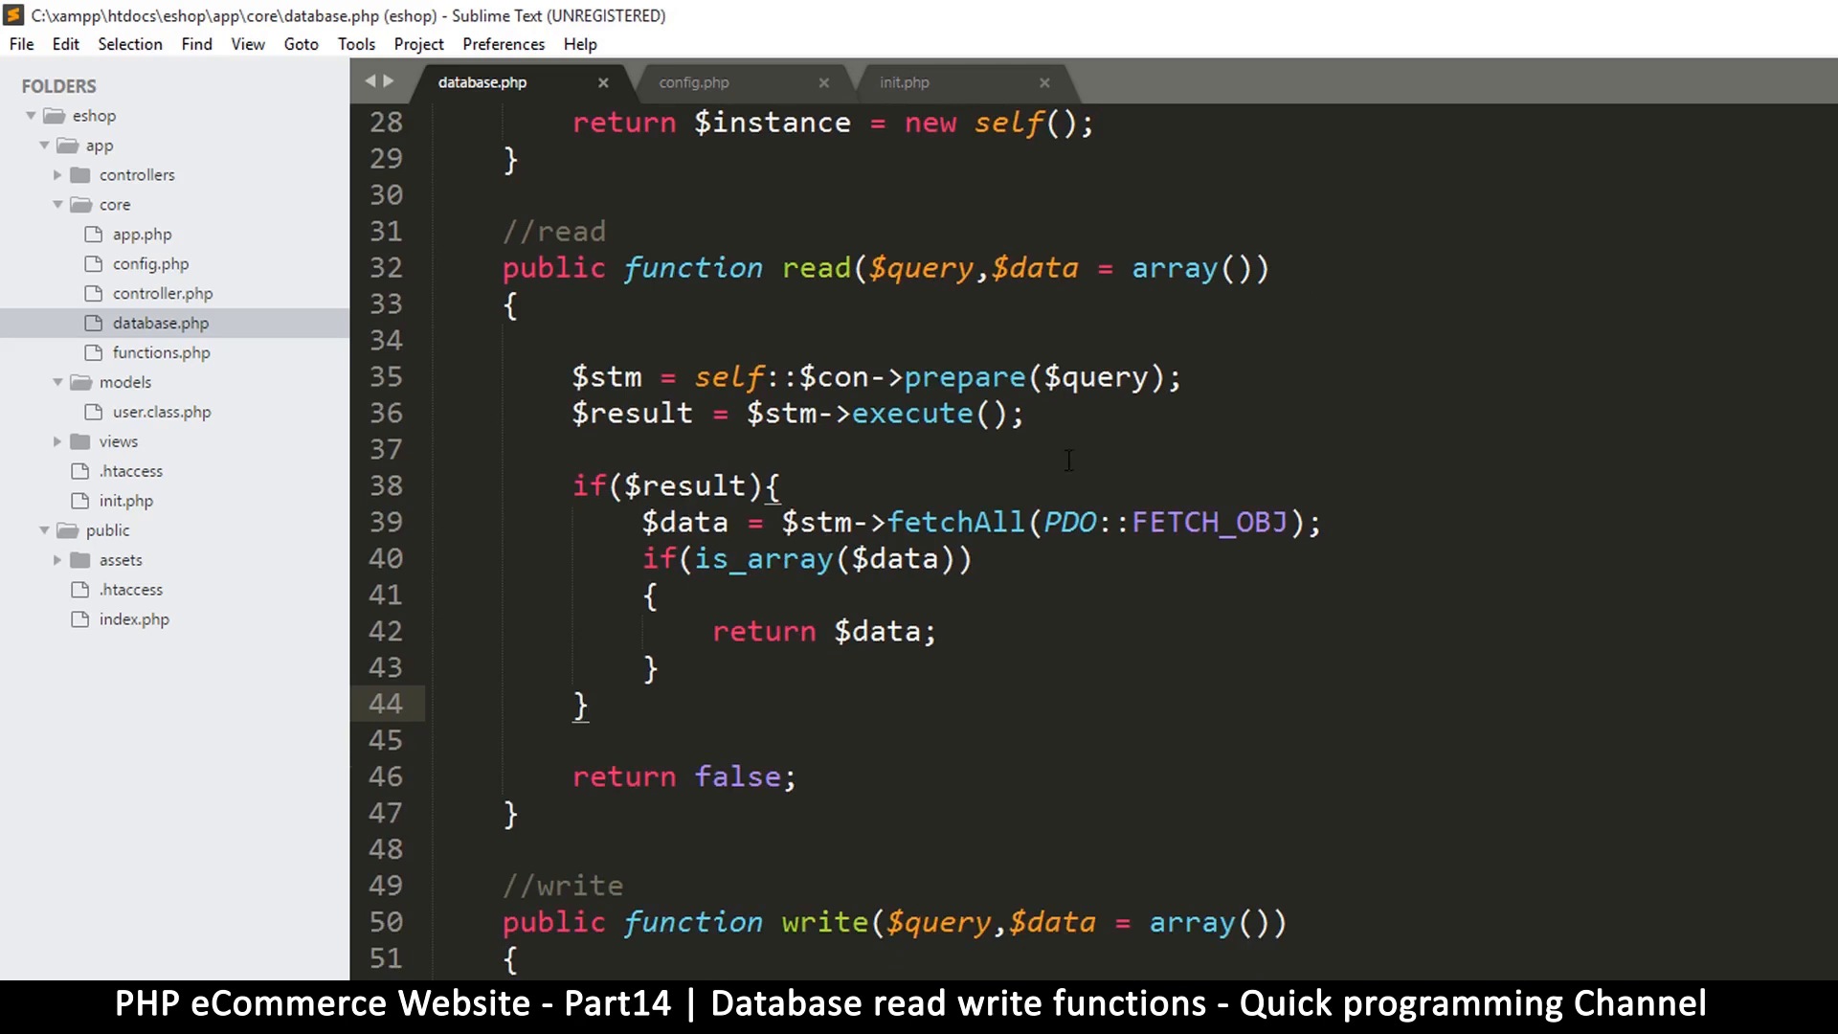
pyautogui.click(1026, 414)
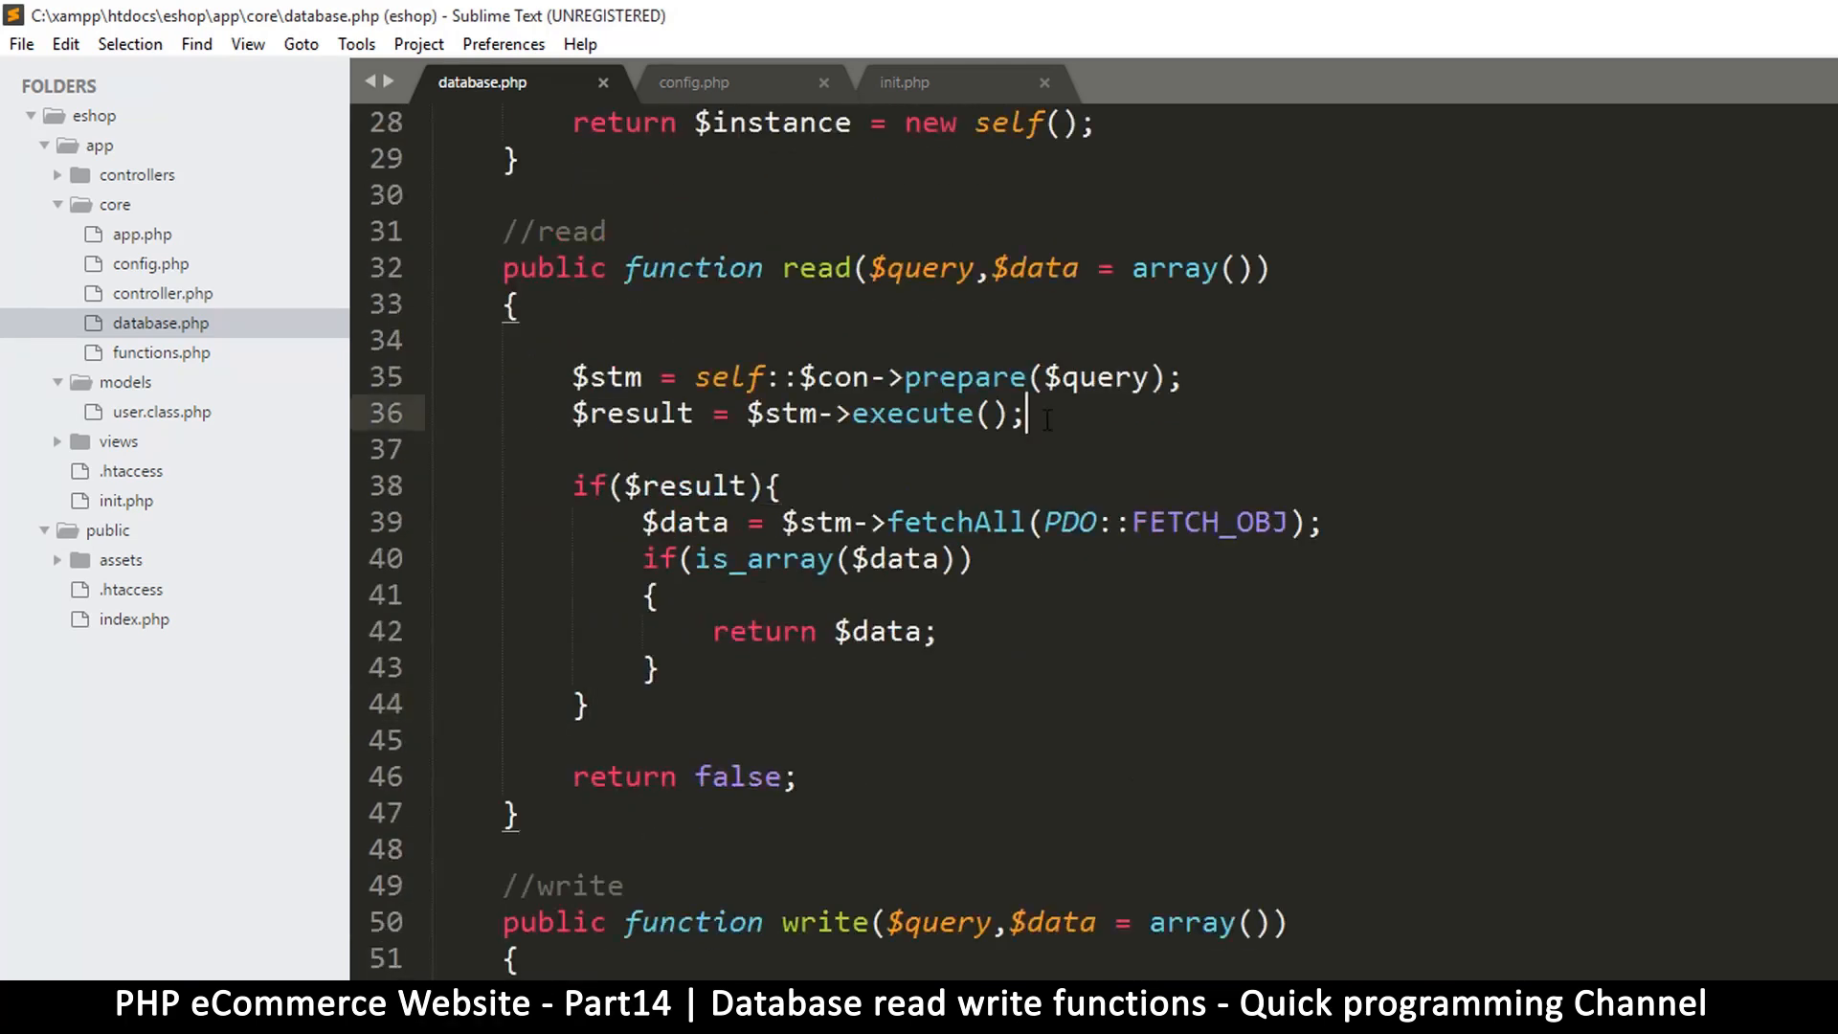
pyautogui.click(949, 268)
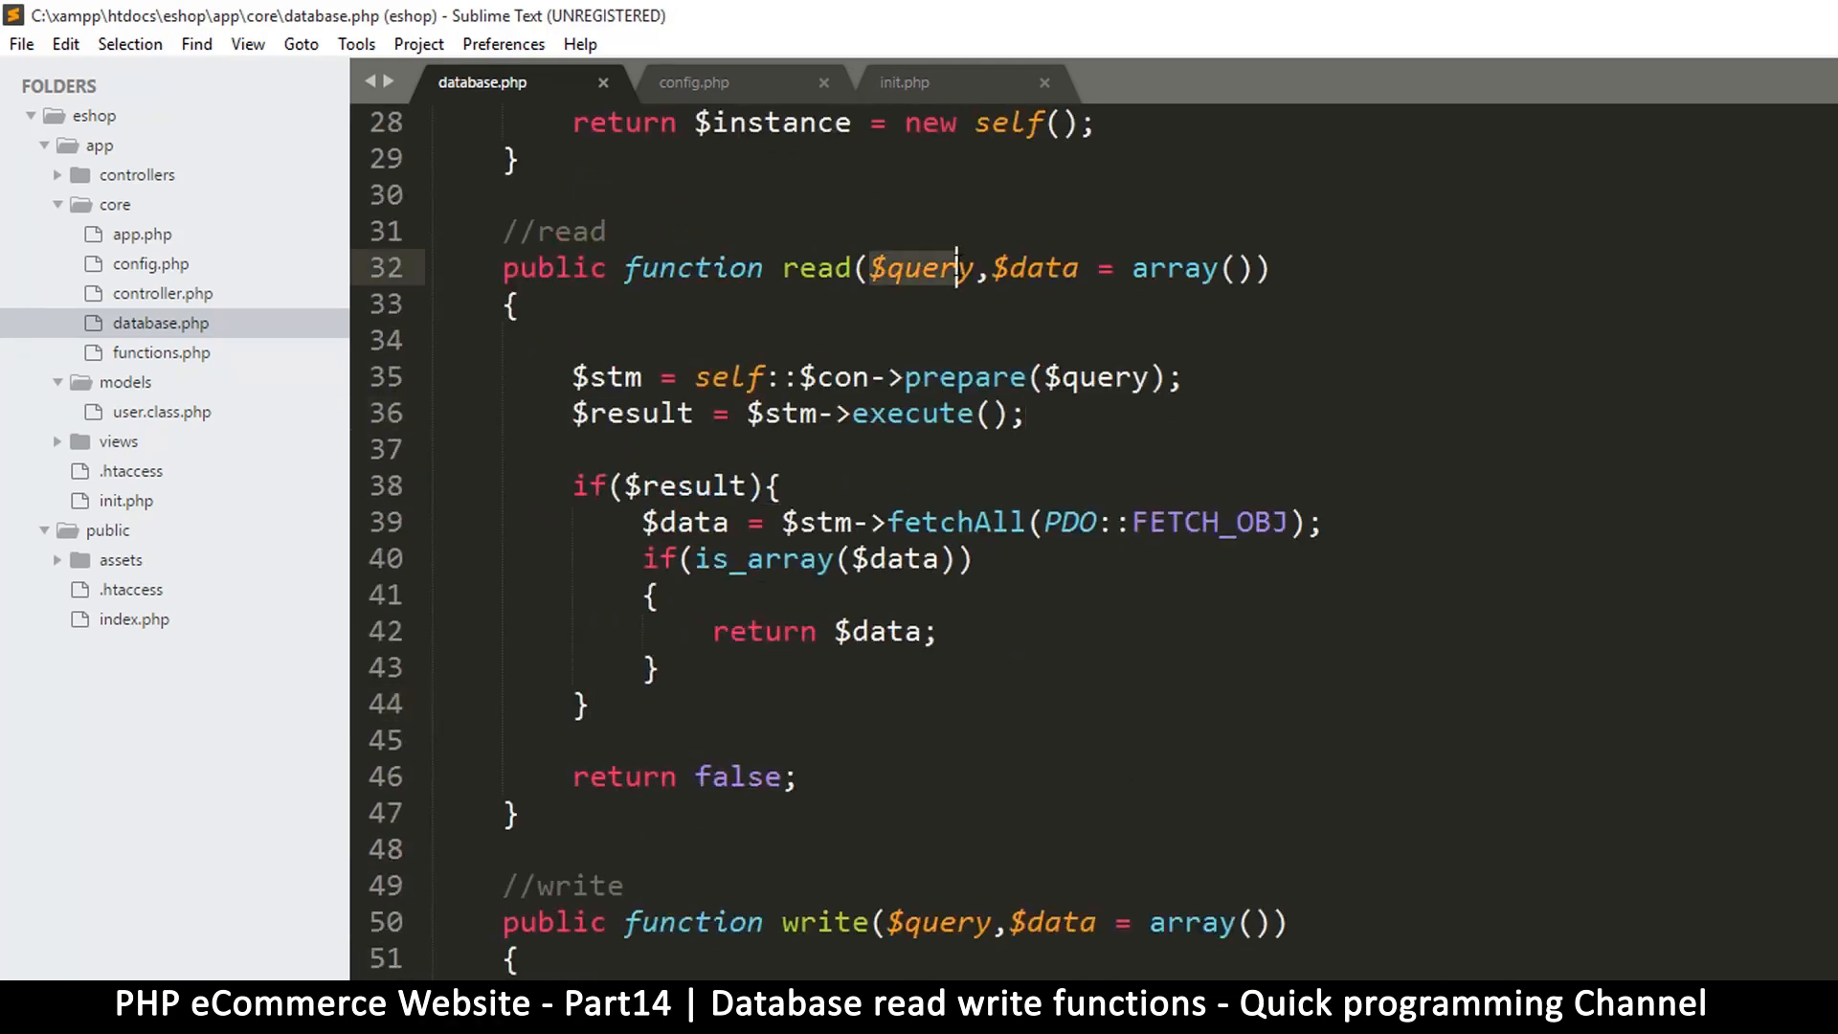
pyautogui.click(1053, 377)
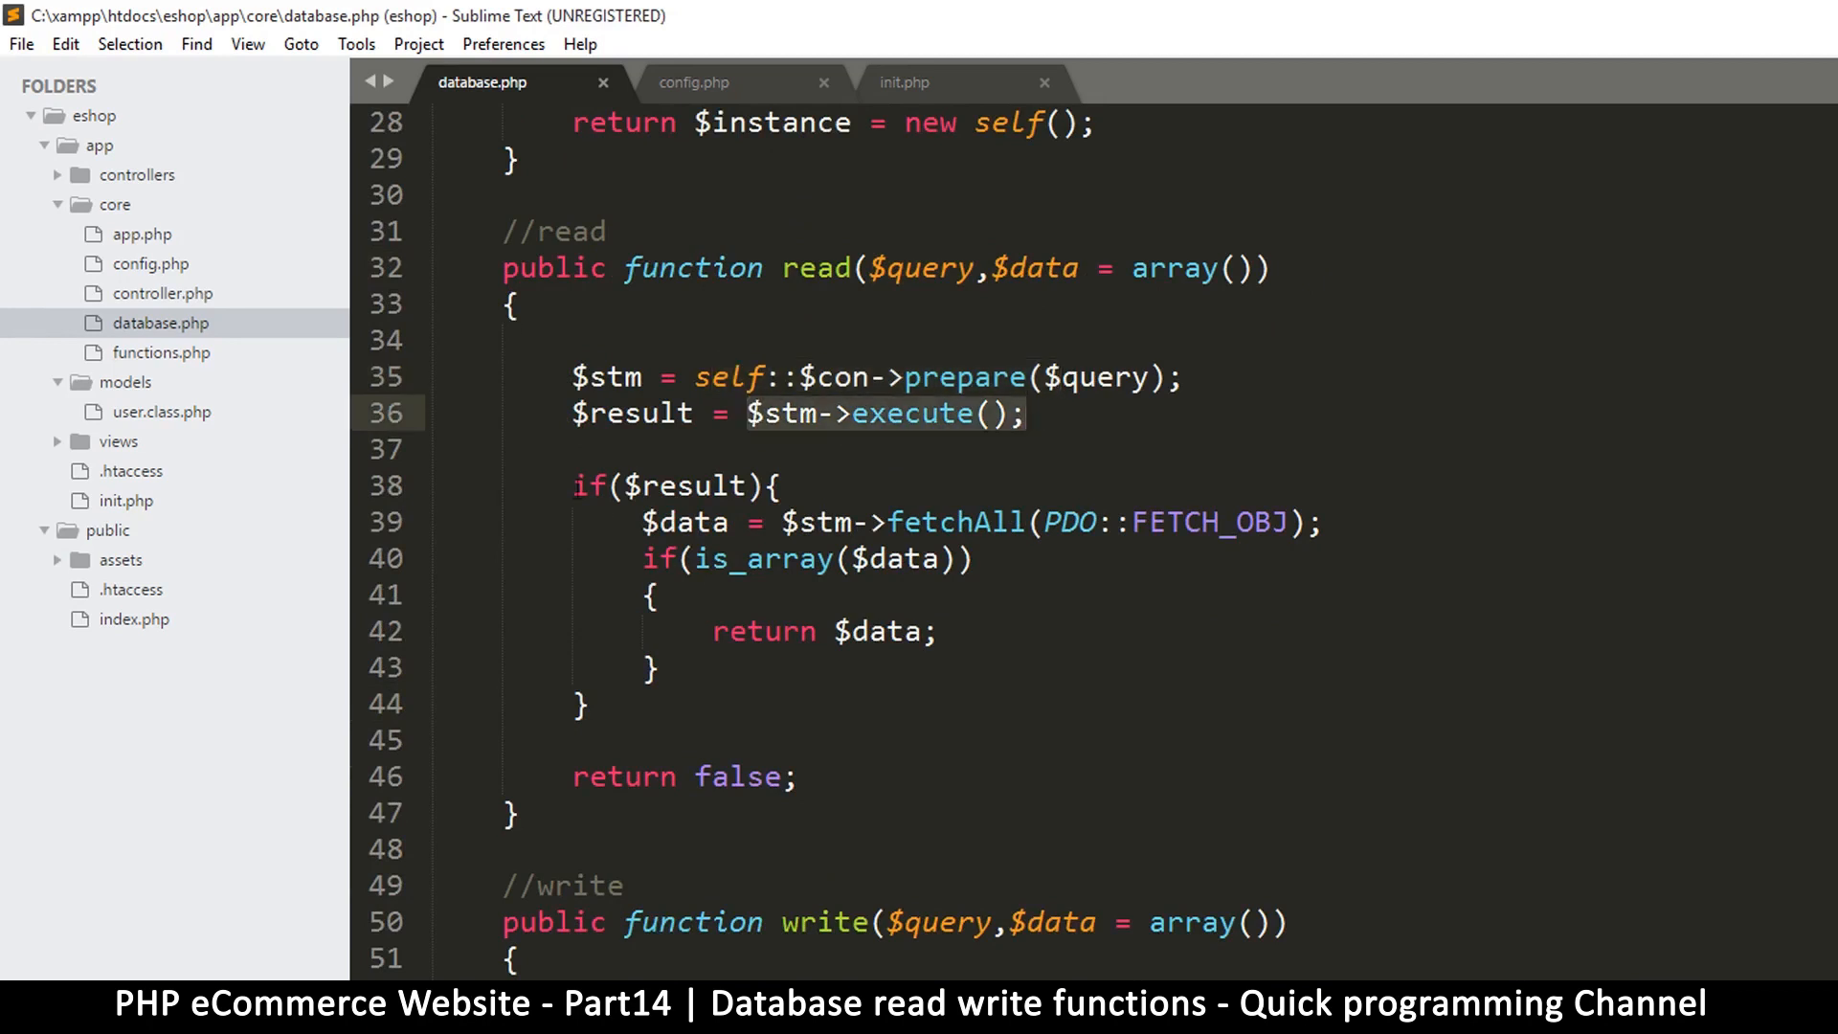
pyautogui.click(783, 775)
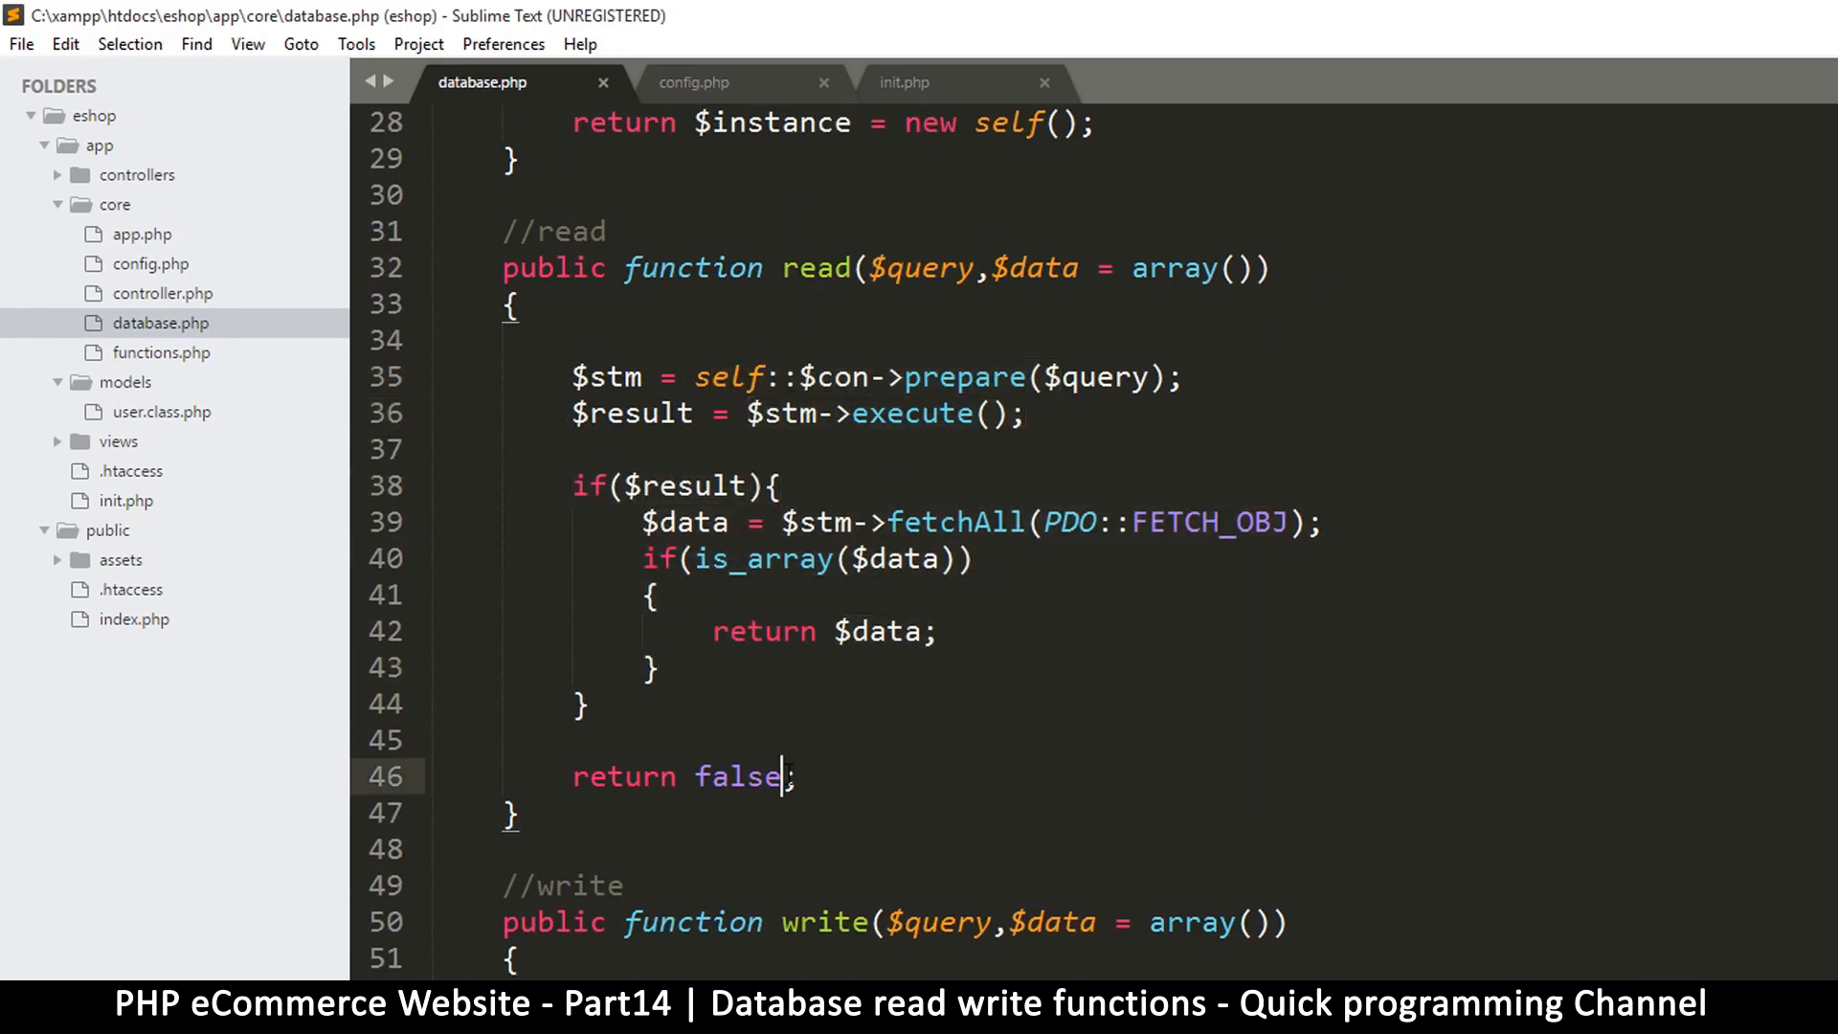
pyautogui.scroll(-3)
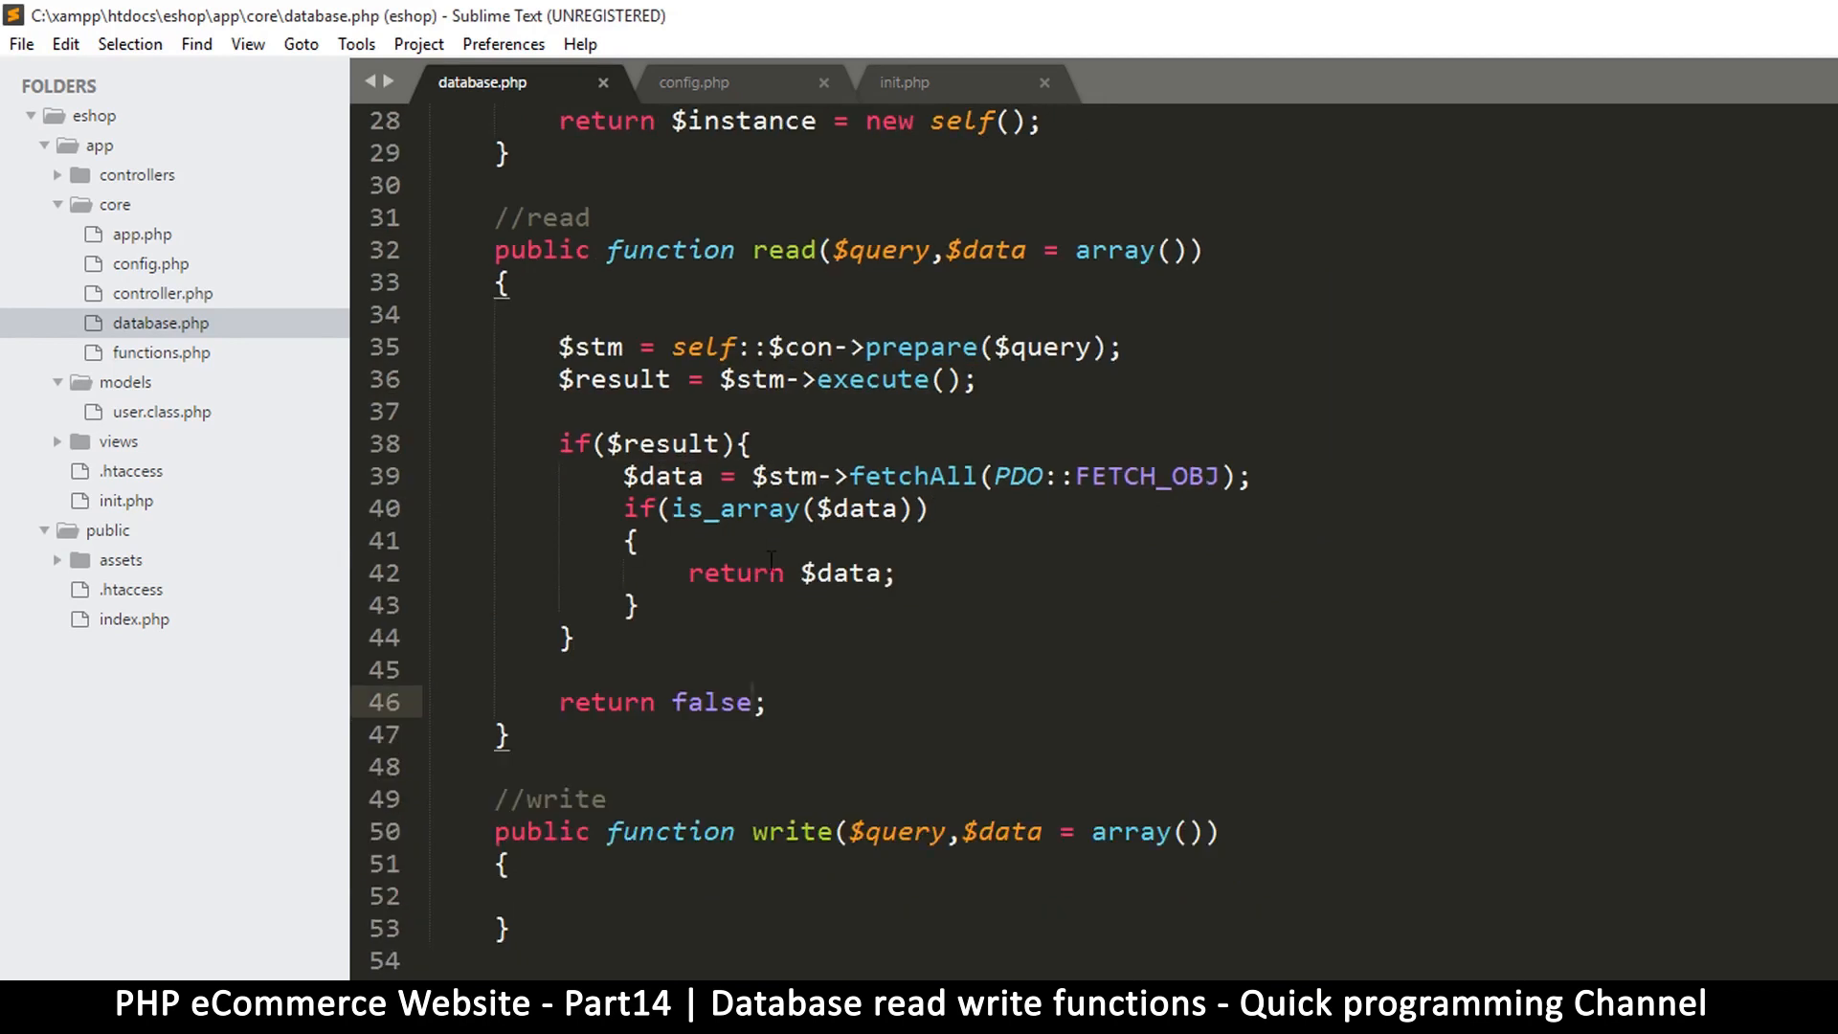
# Add $db = Database::getInstance(); below the class and check the Database declaration
pyautogui.scroll(-3)
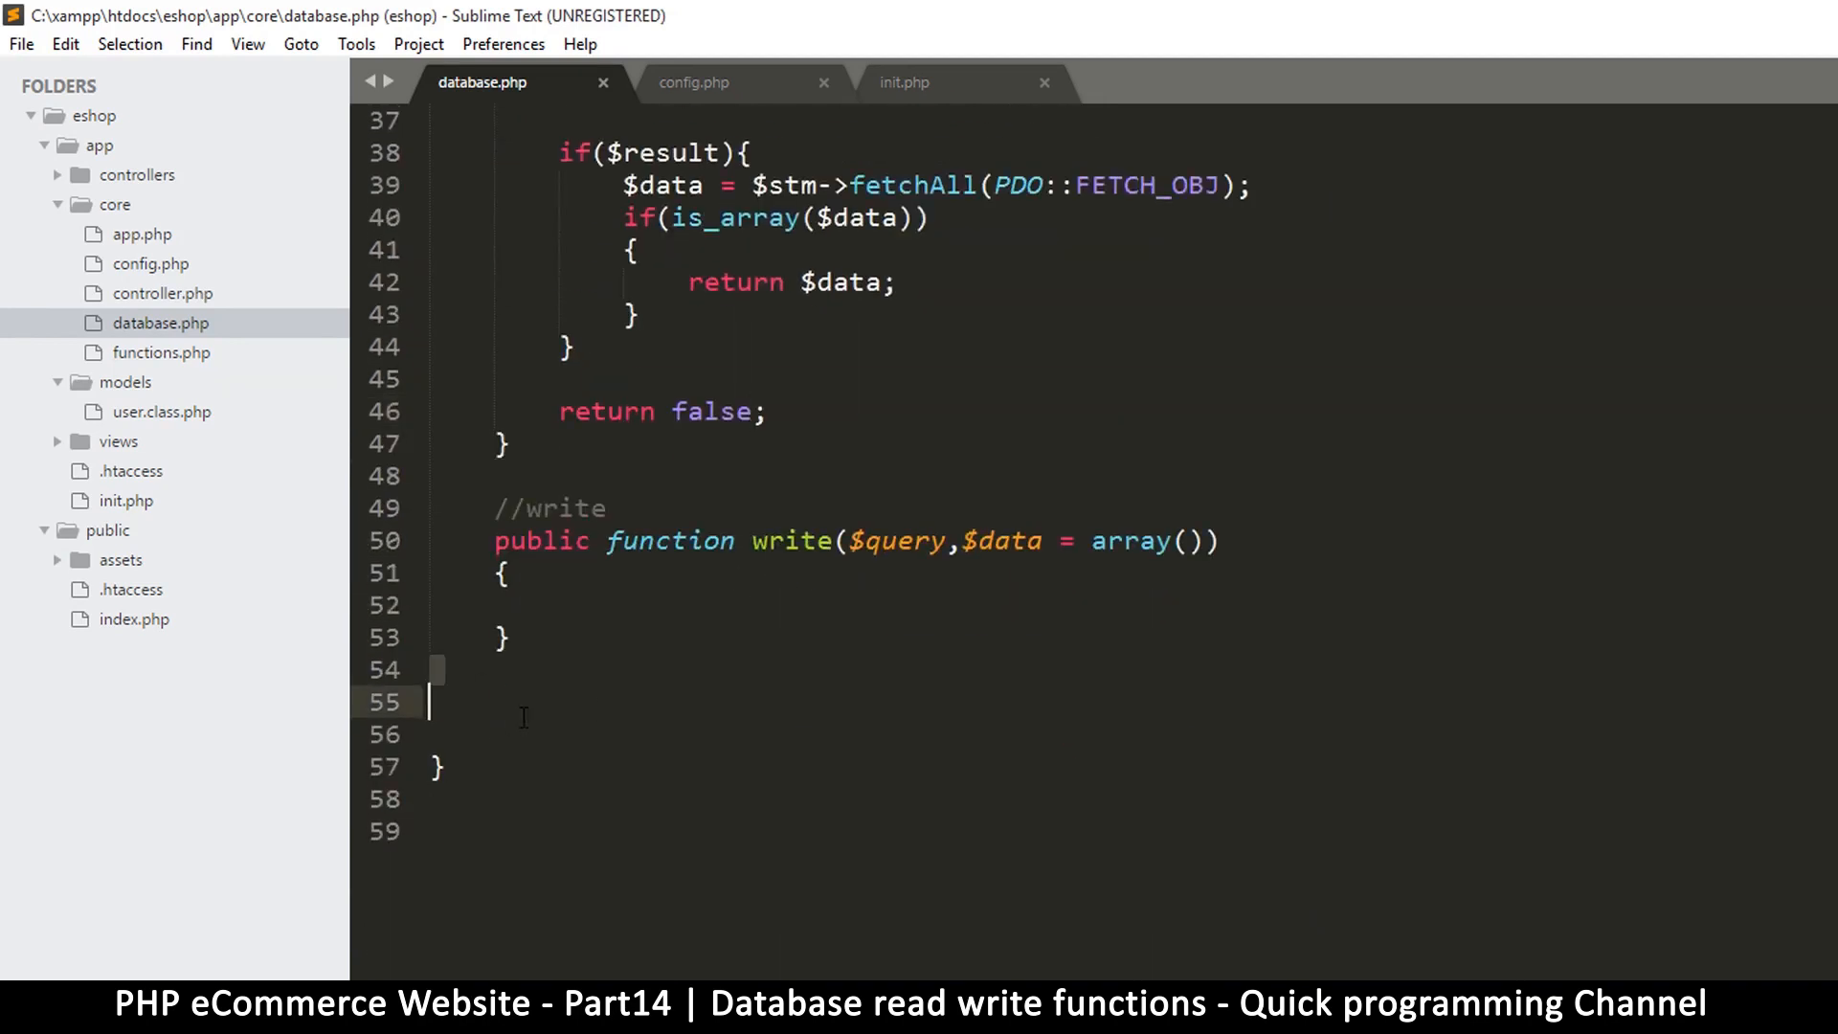
pyautogui.press('backspace')
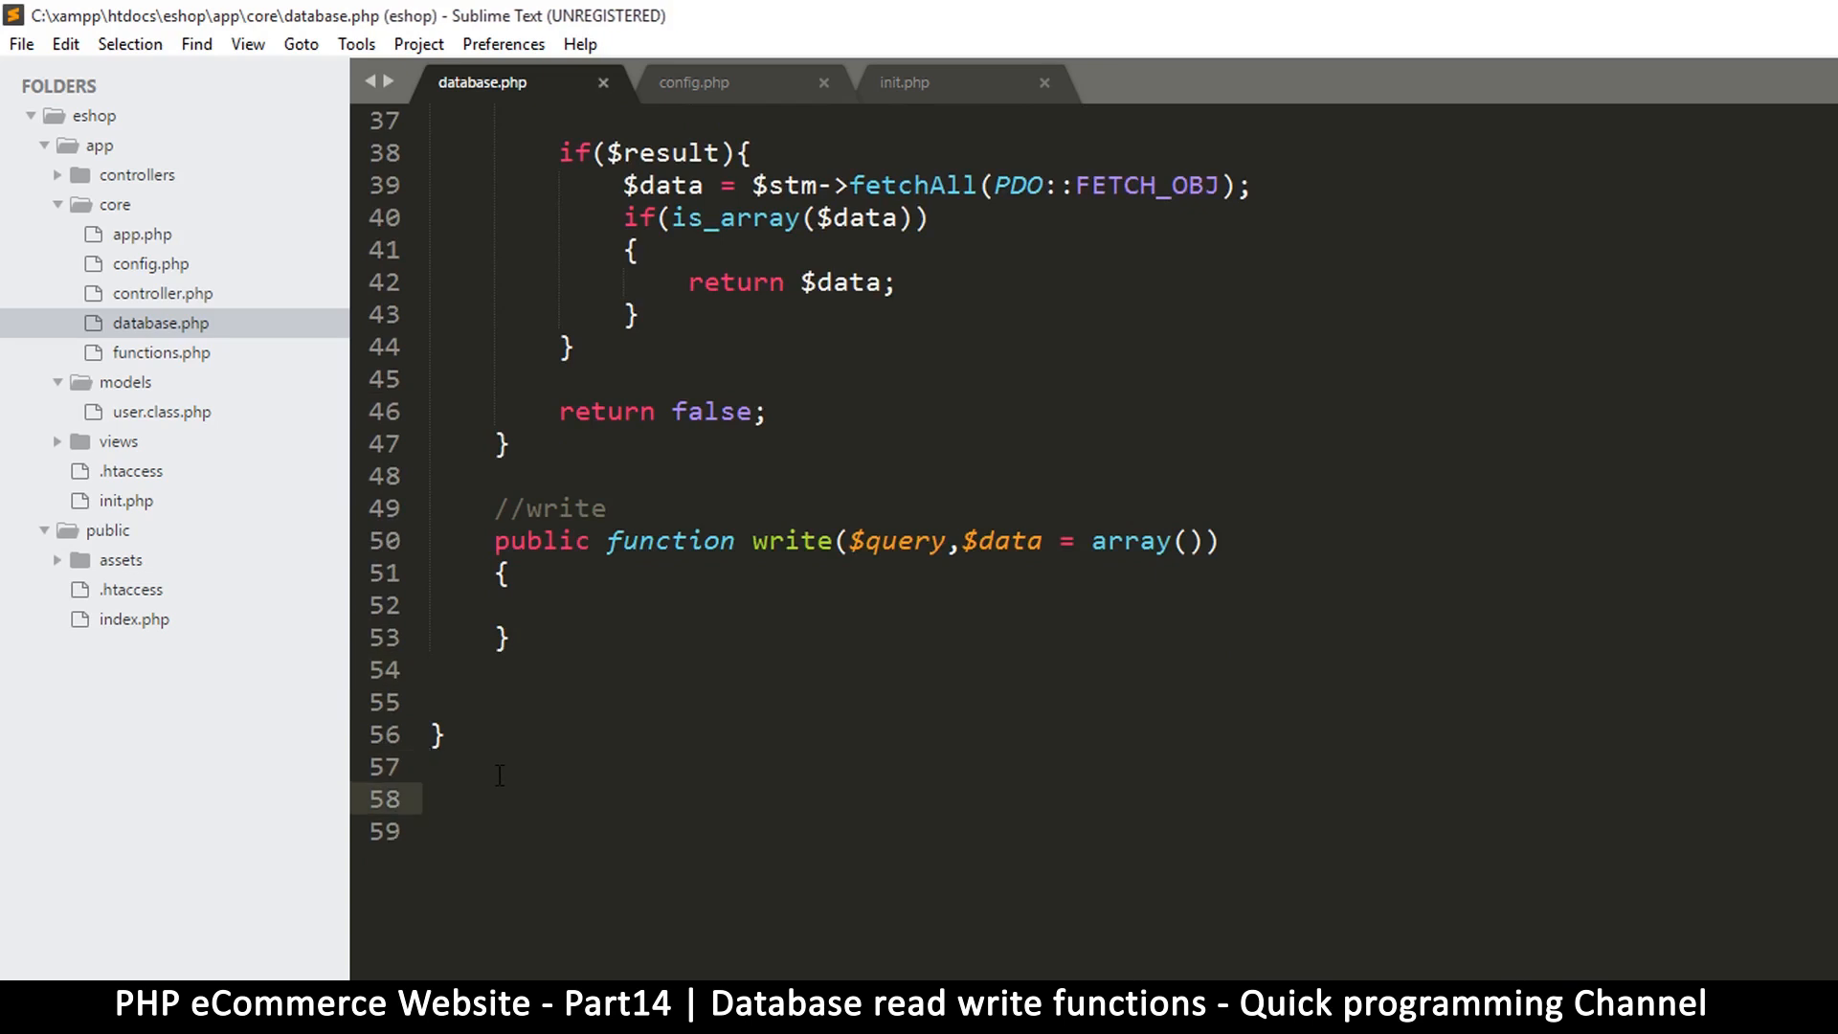
pyautogui.write('$db =')
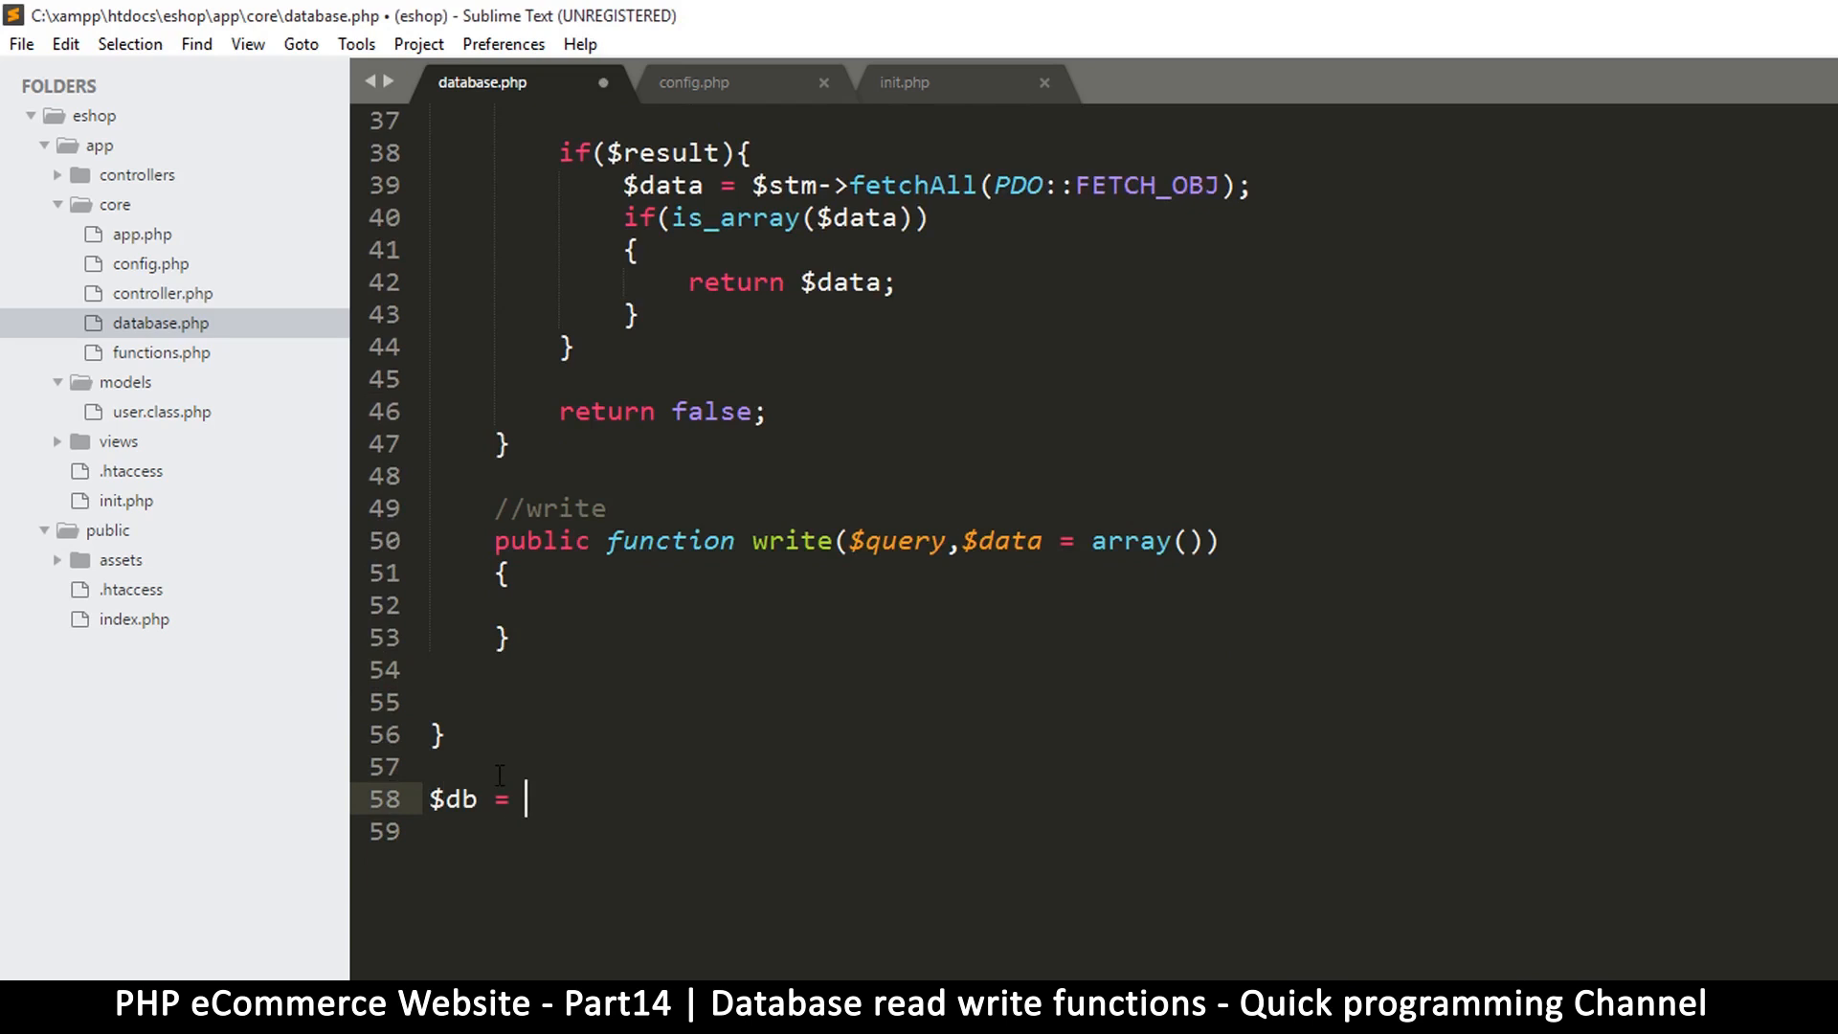
pyautogui.write('data')
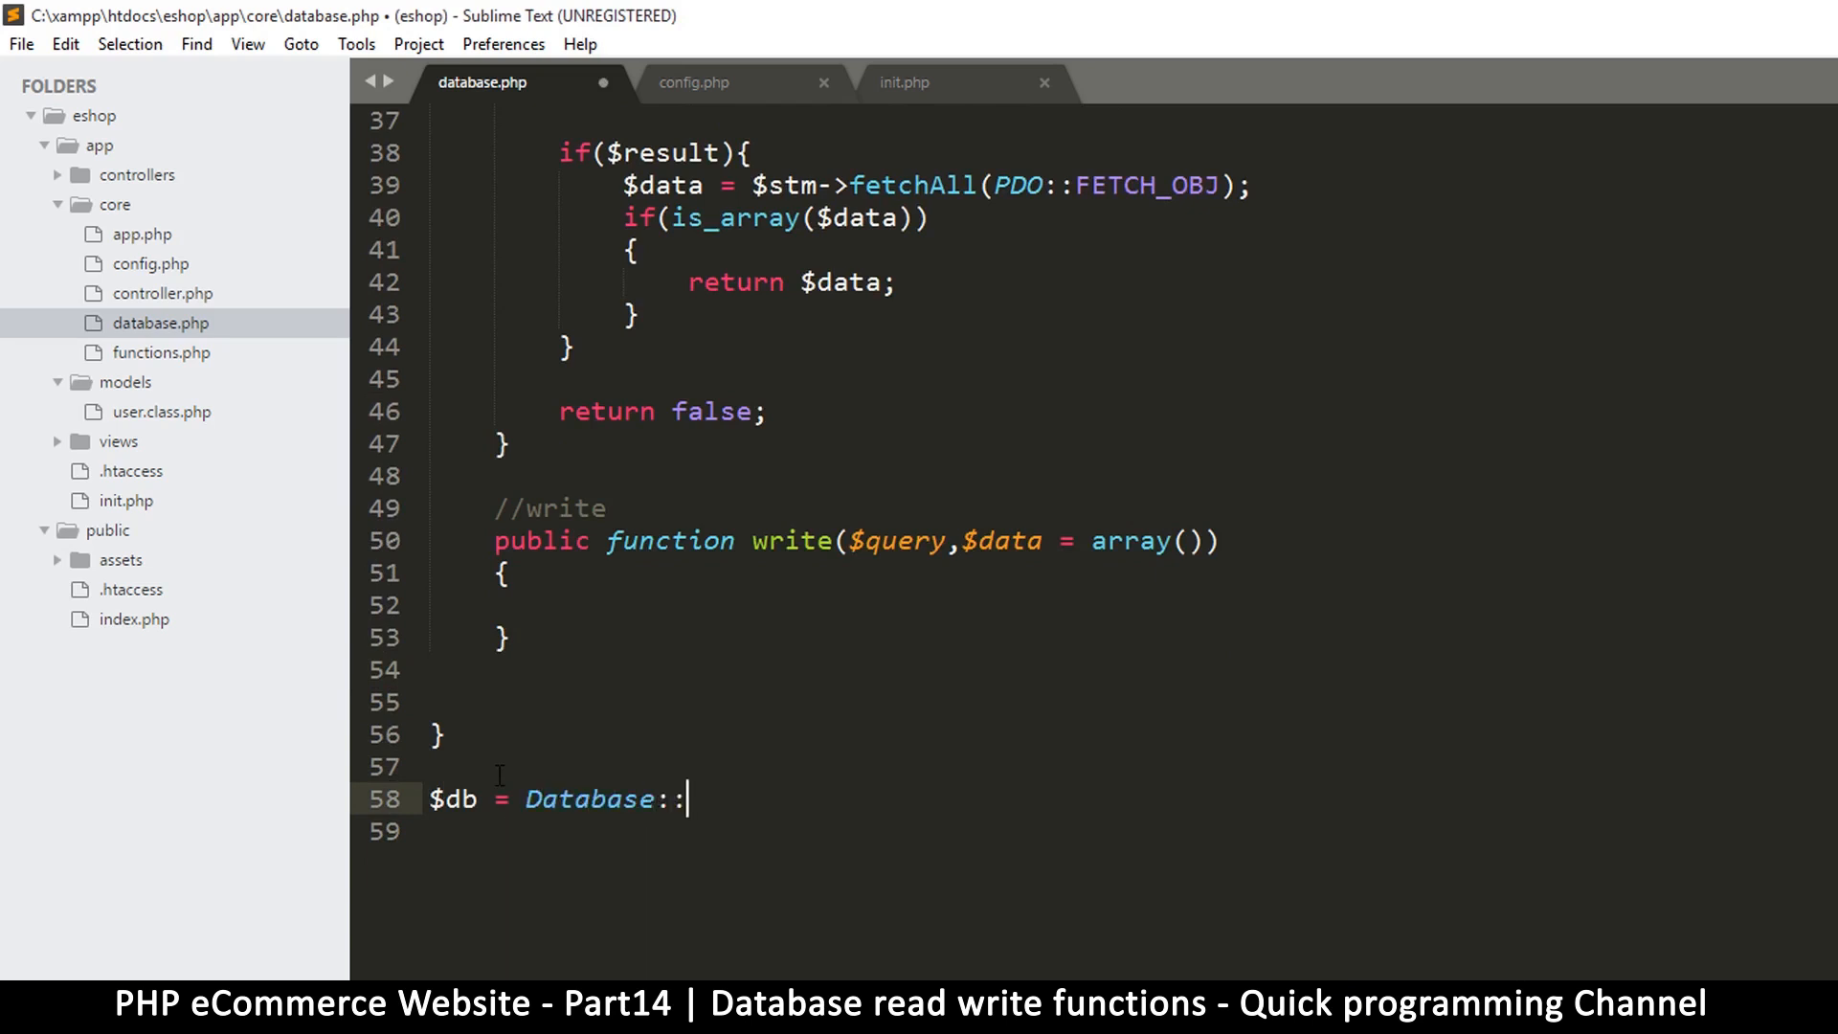
pyautogui.write('getInstance')
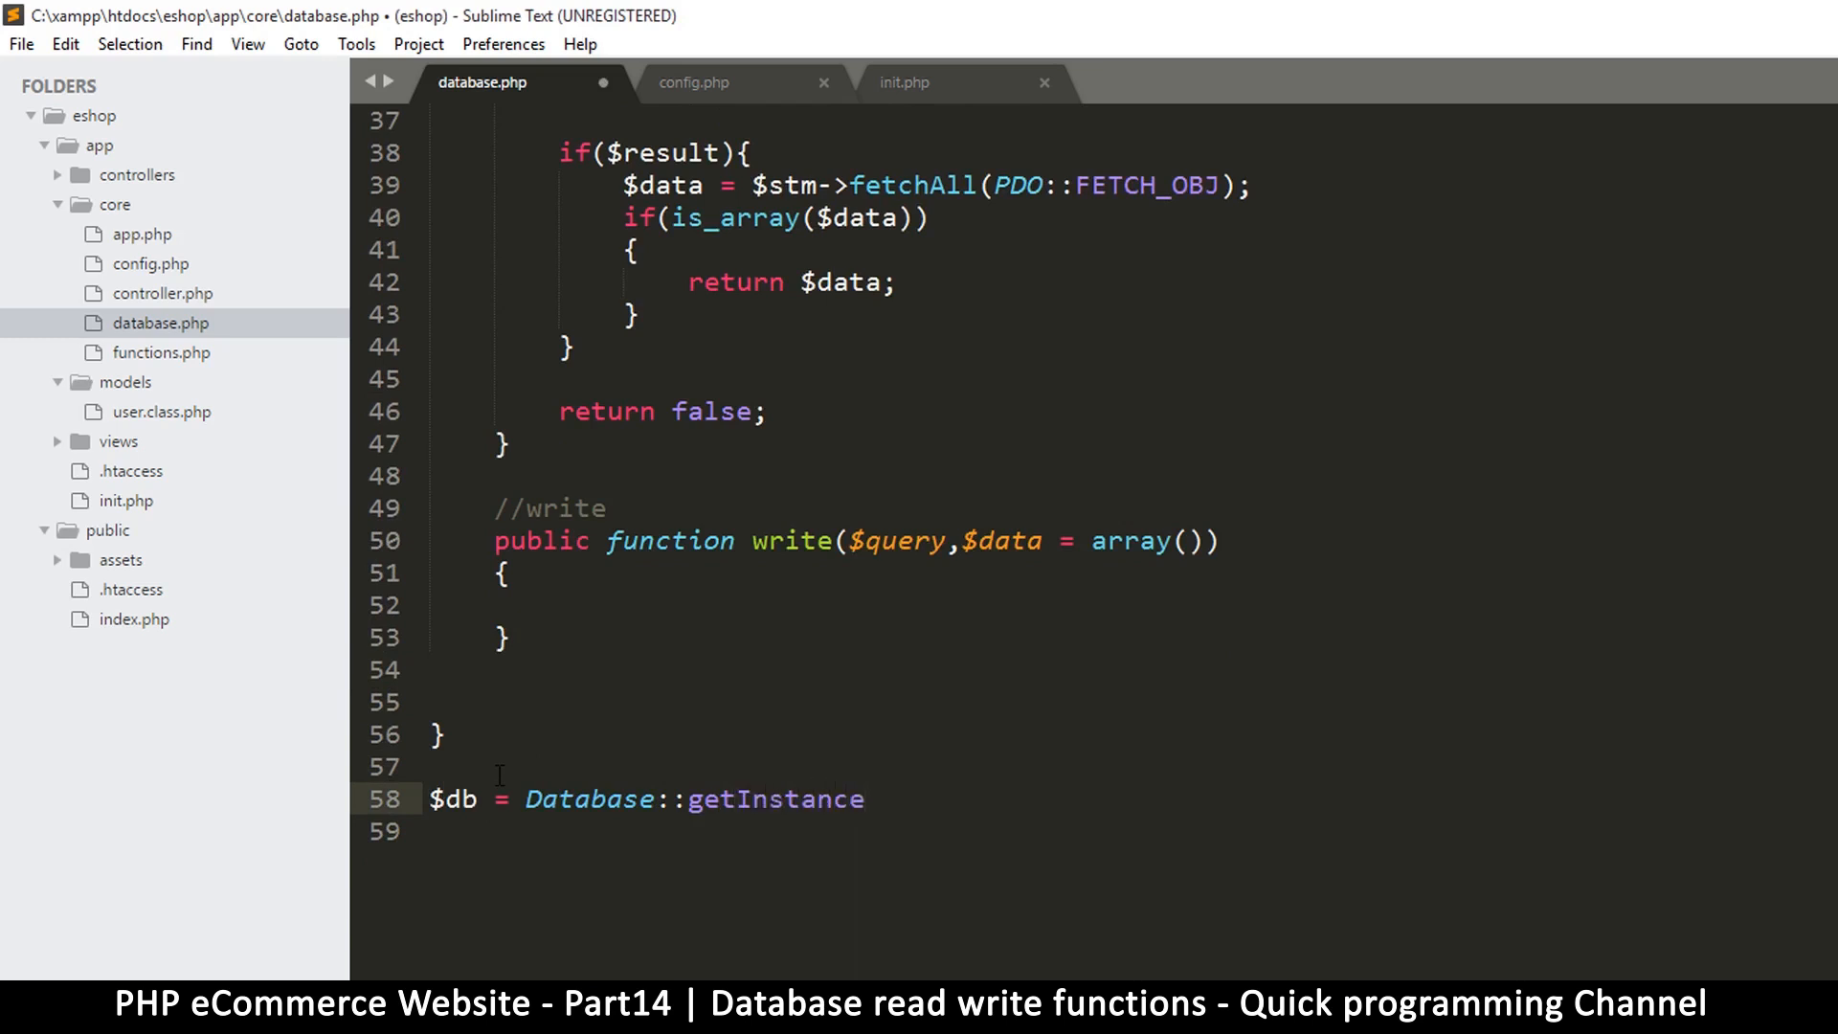
pyautogui.write('();')
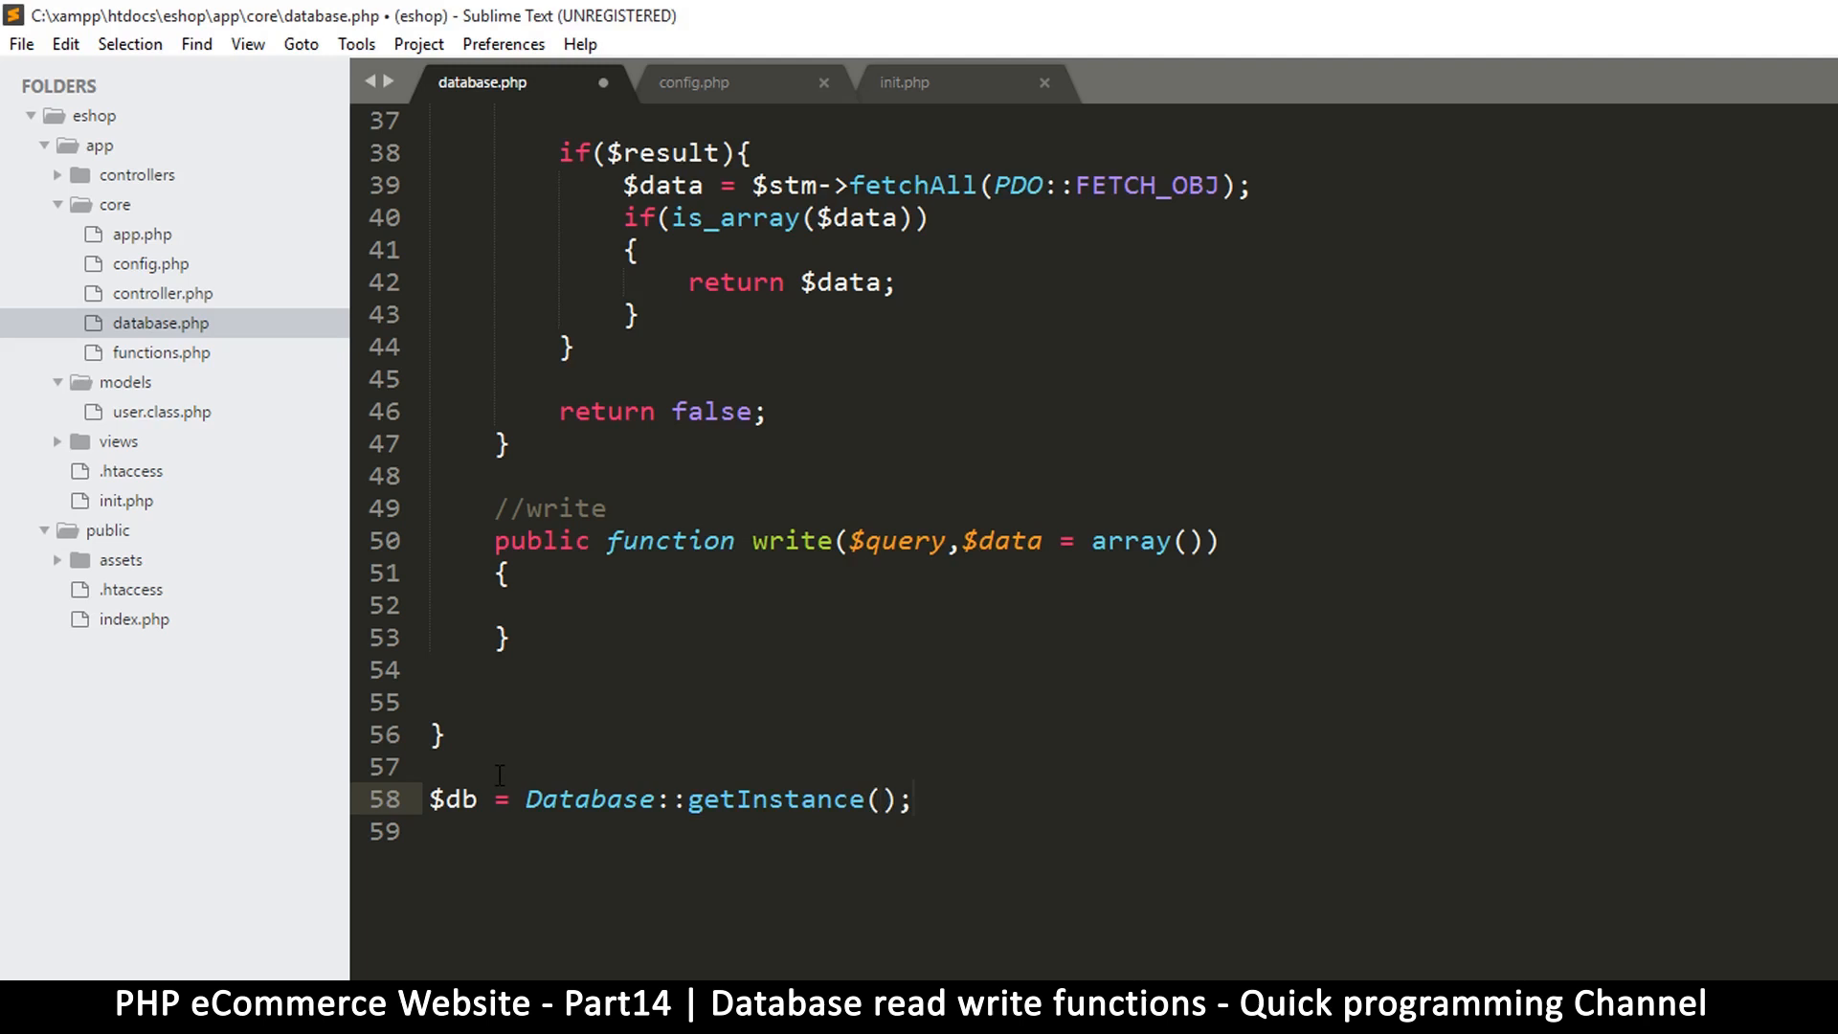
pyautogui.doubleClick(588, 798)
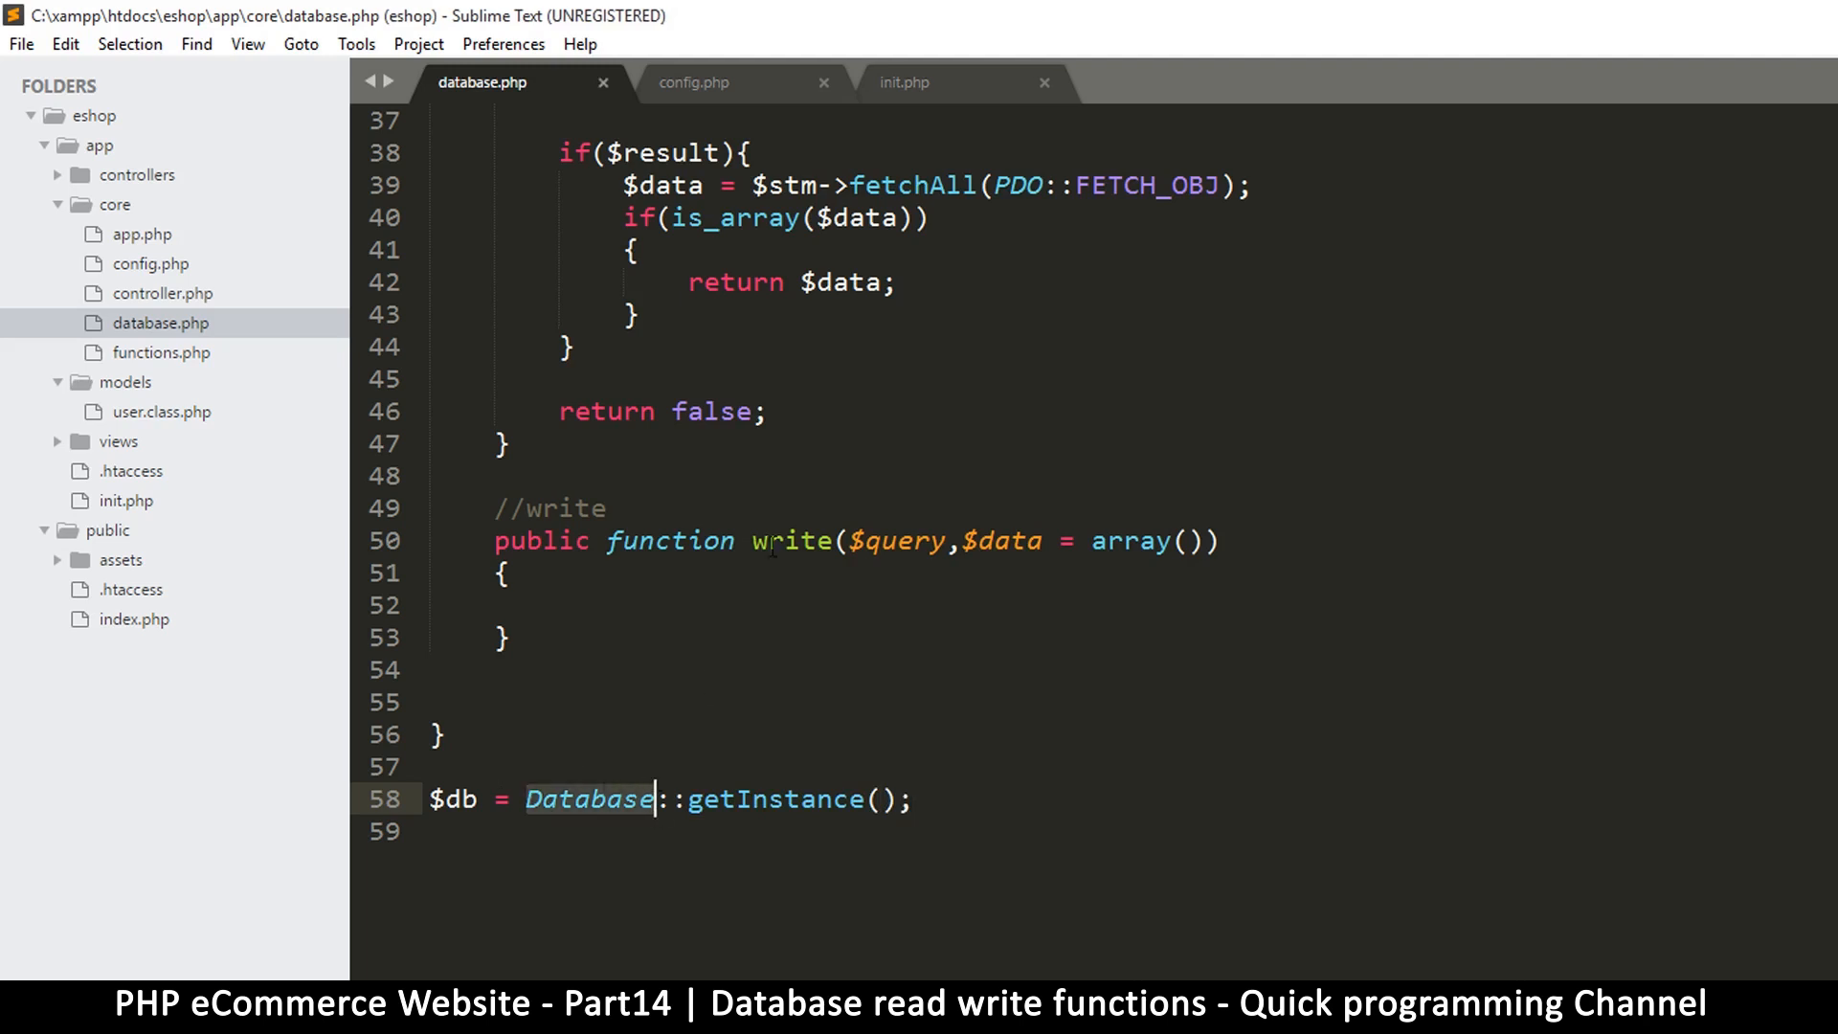
pyautogui.scroll(3)
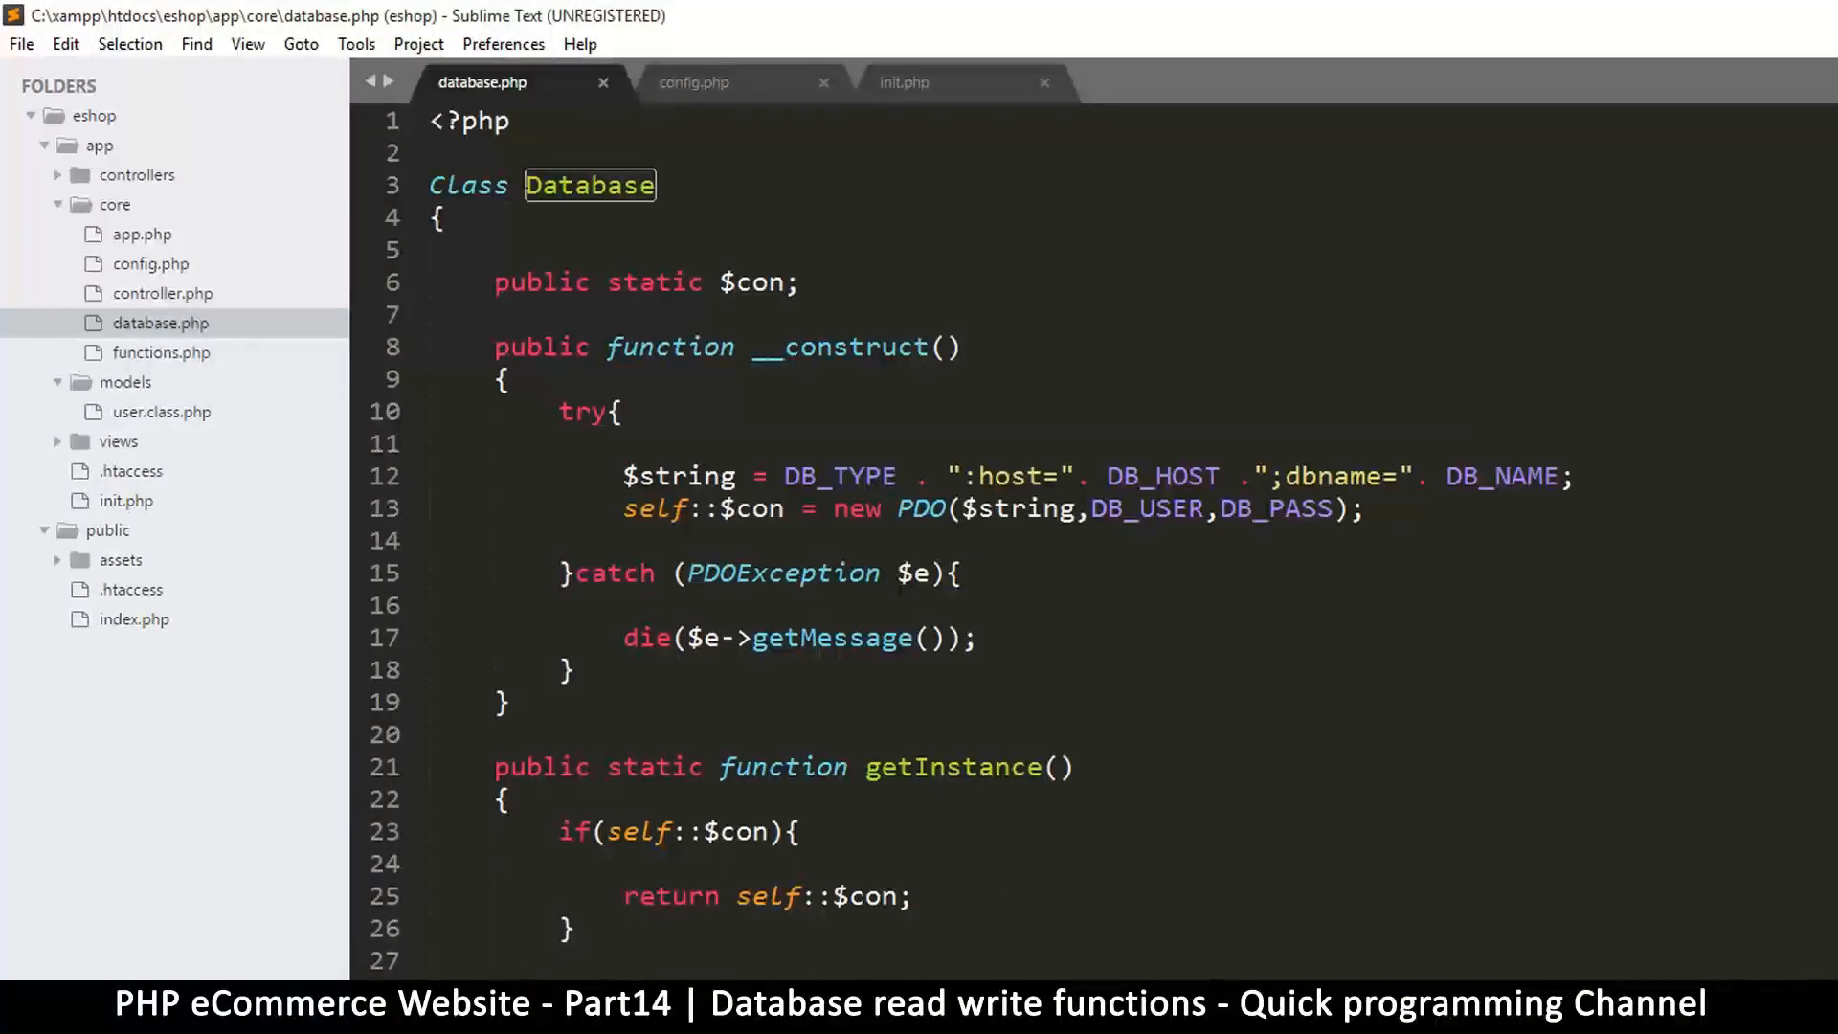
pyautogui.click(650, 186)
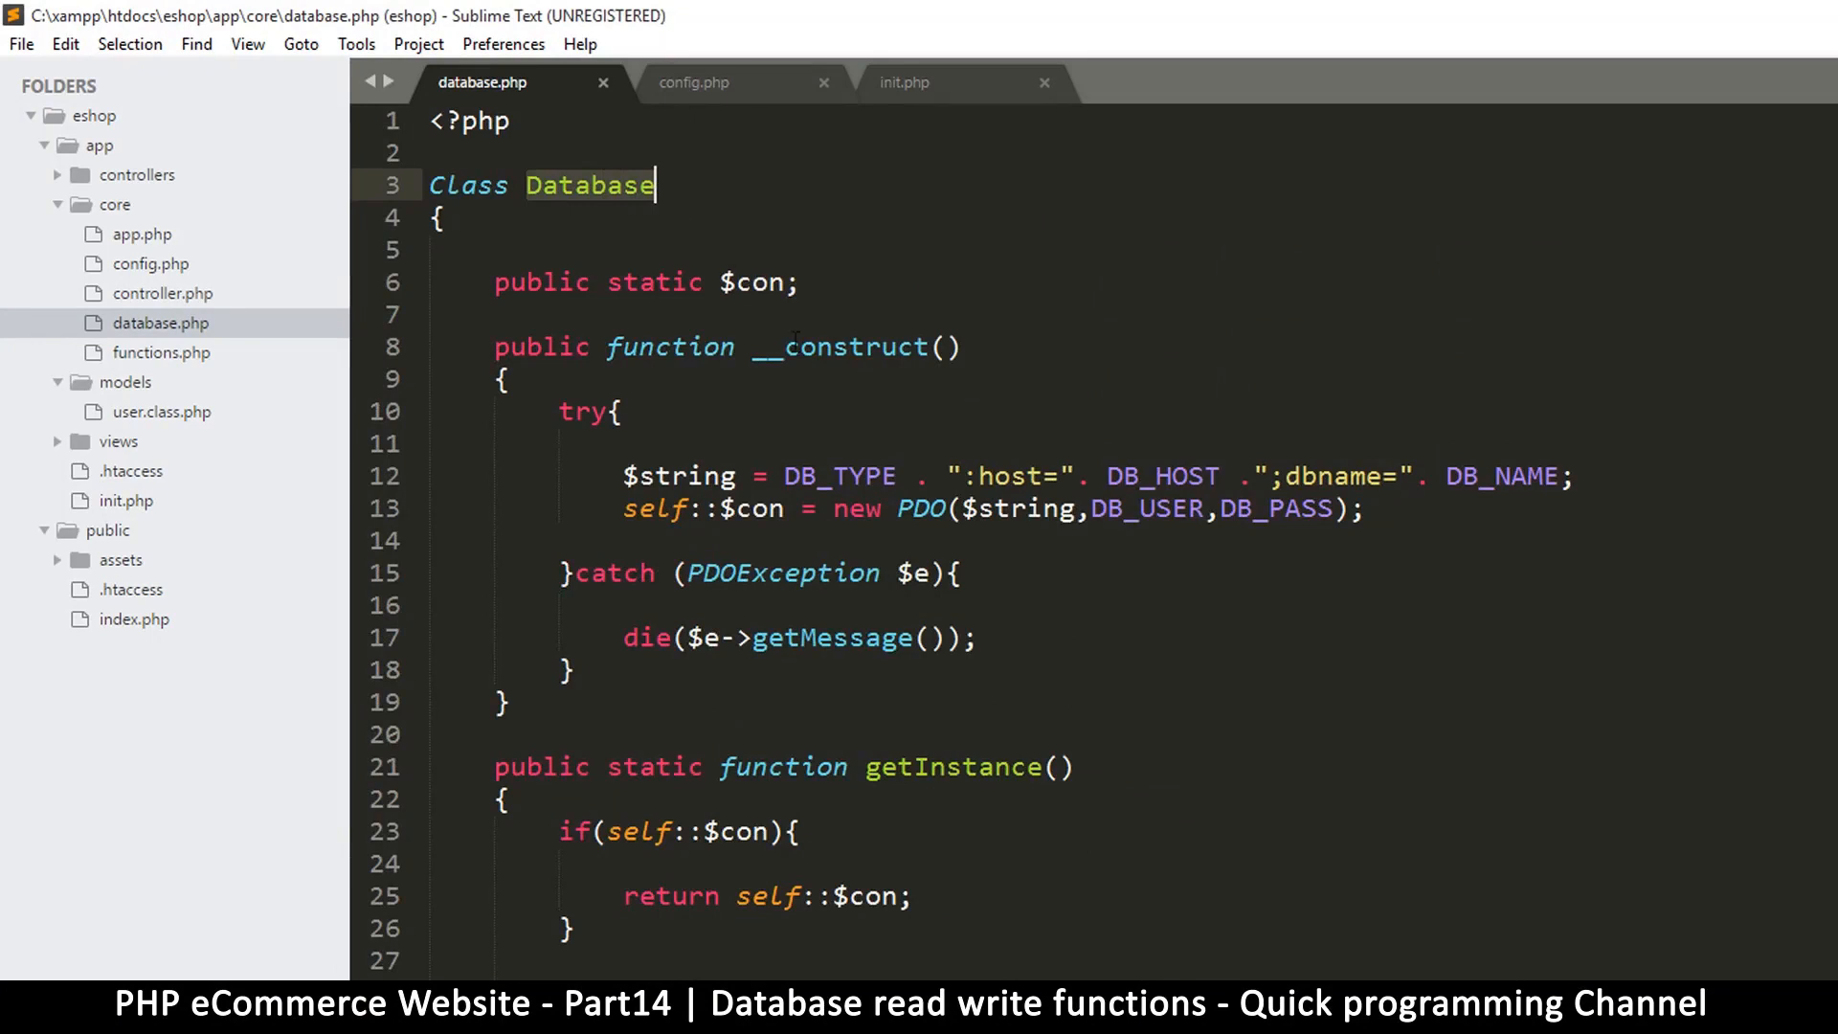
pyautogui.scroll(-3)
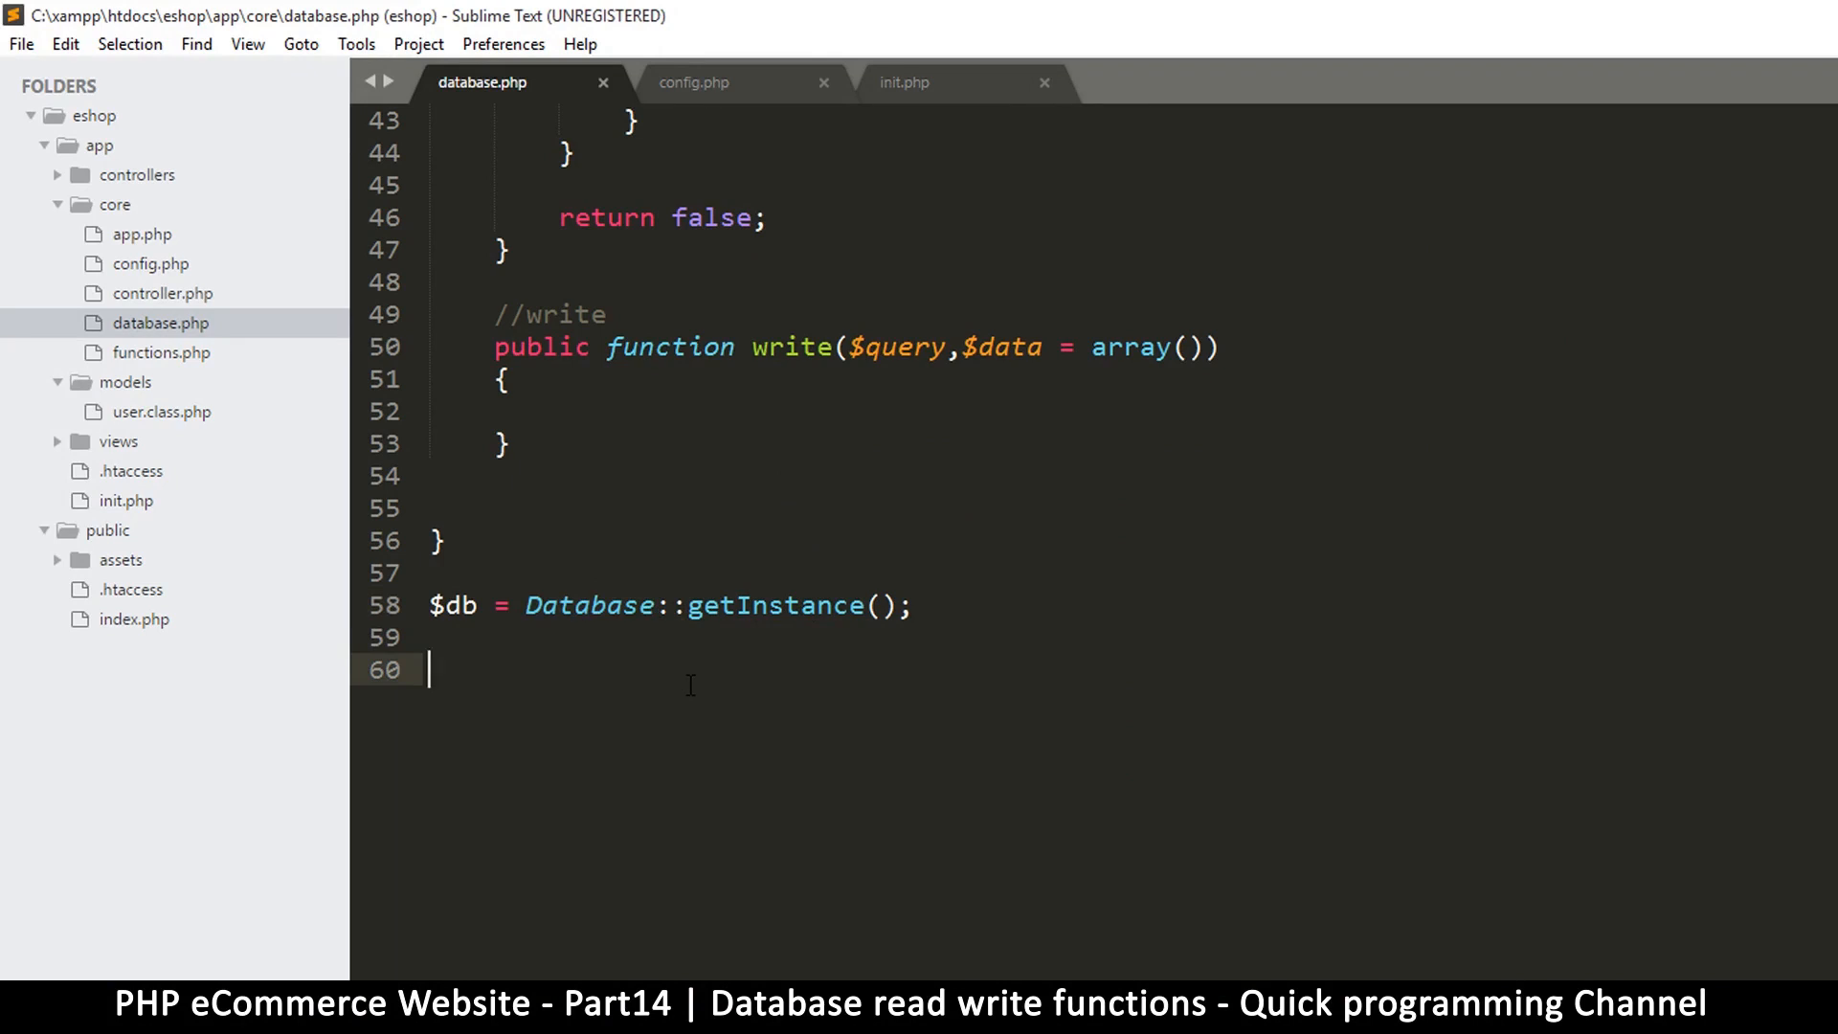
# Add $data = $db->read("describe users"); below the getInstance line
pyautogui.write('$db-')
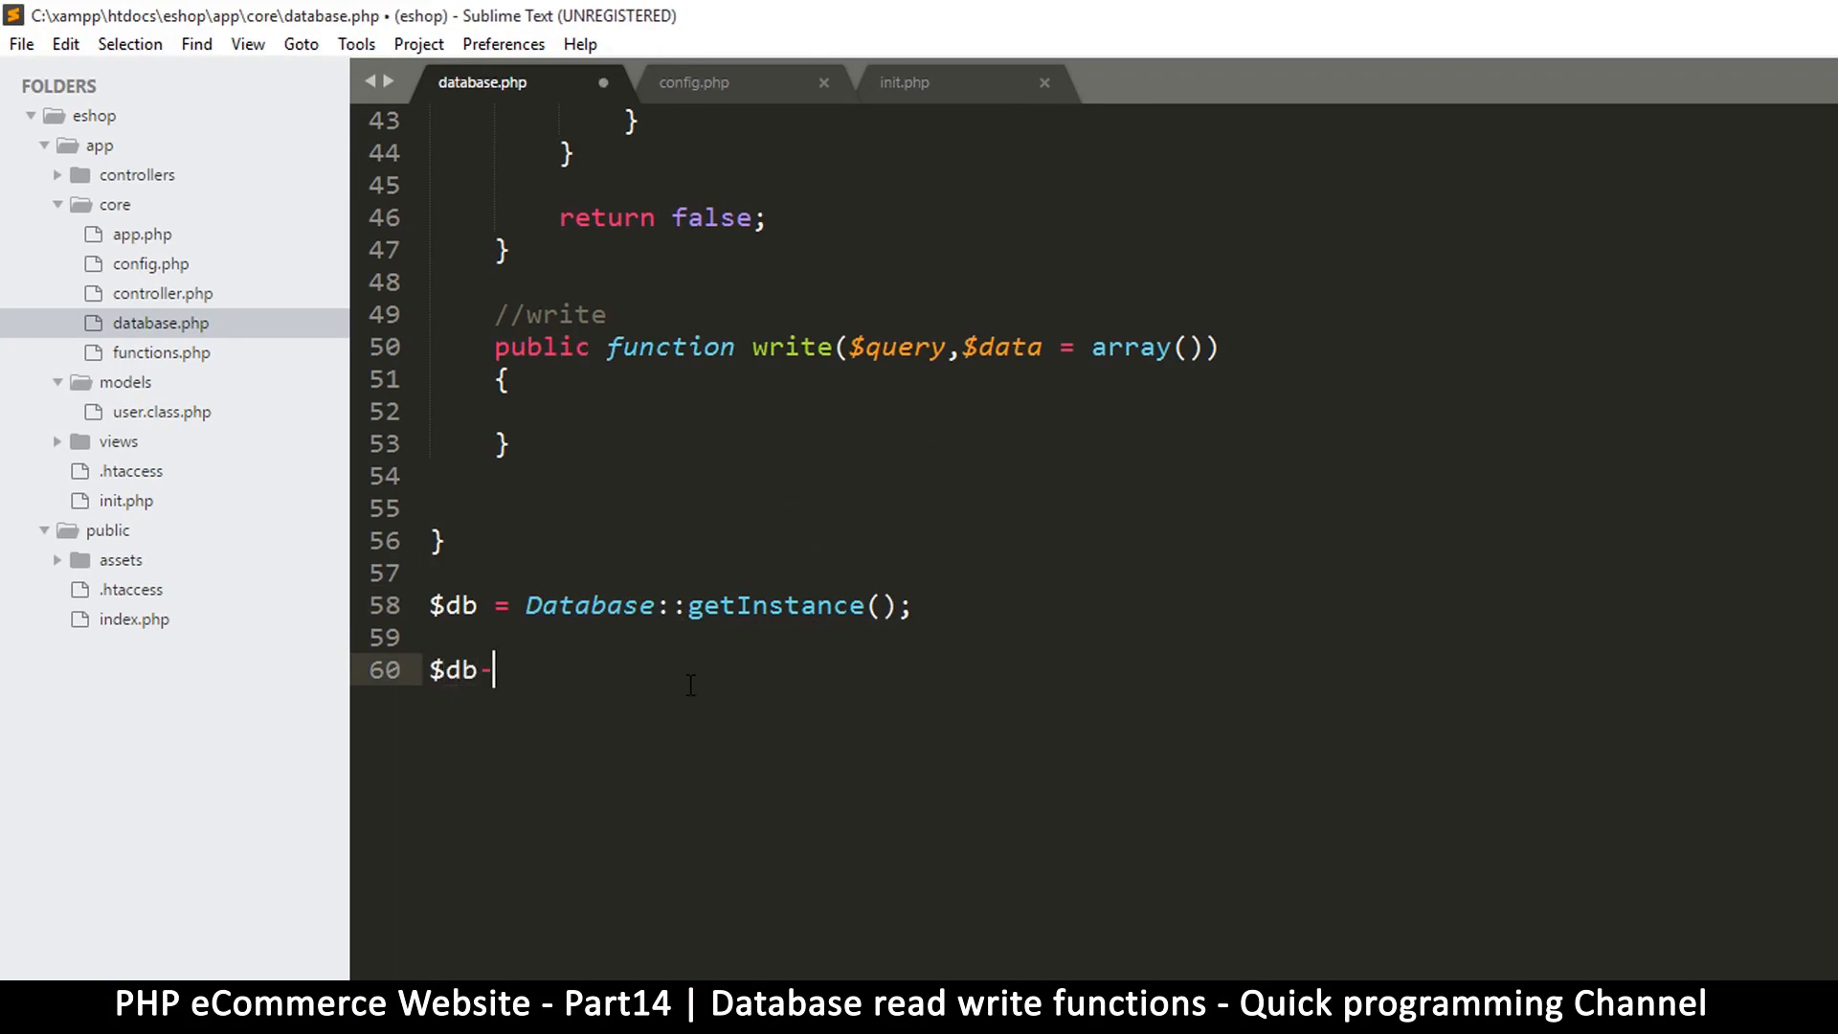
pyautogui.write('>read(')
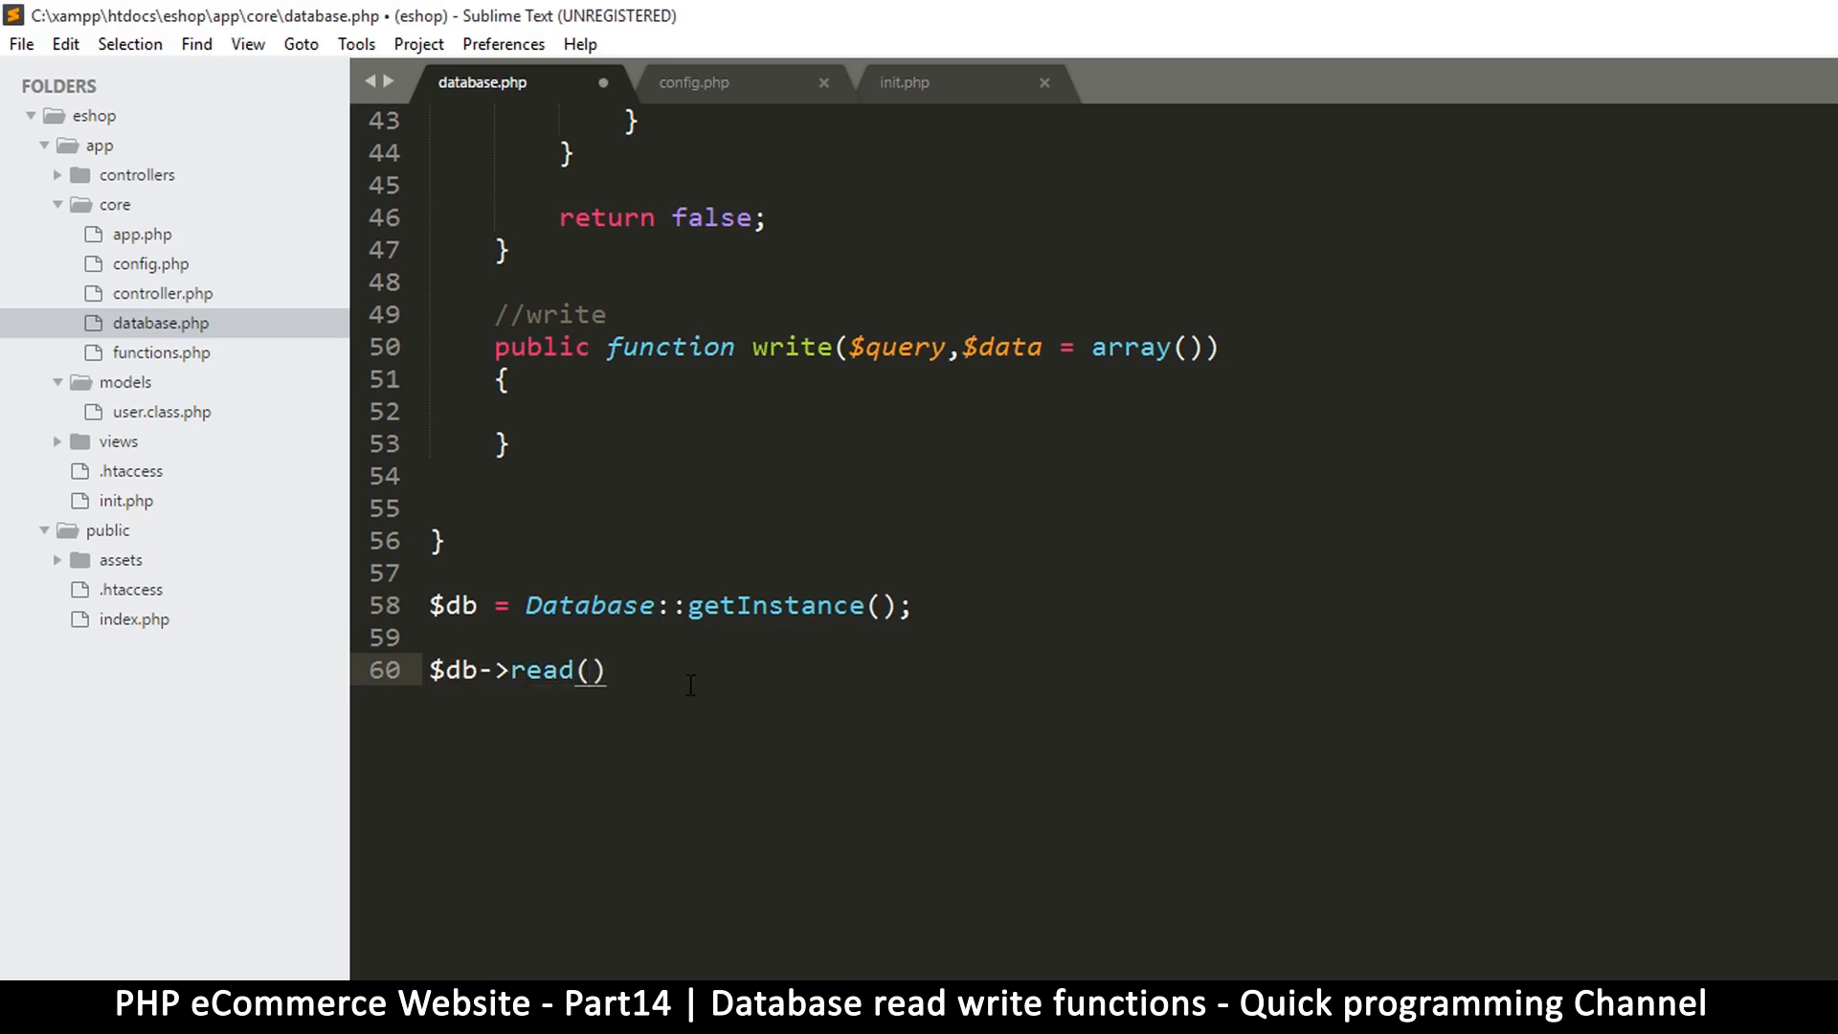
pyautogui.write('""')
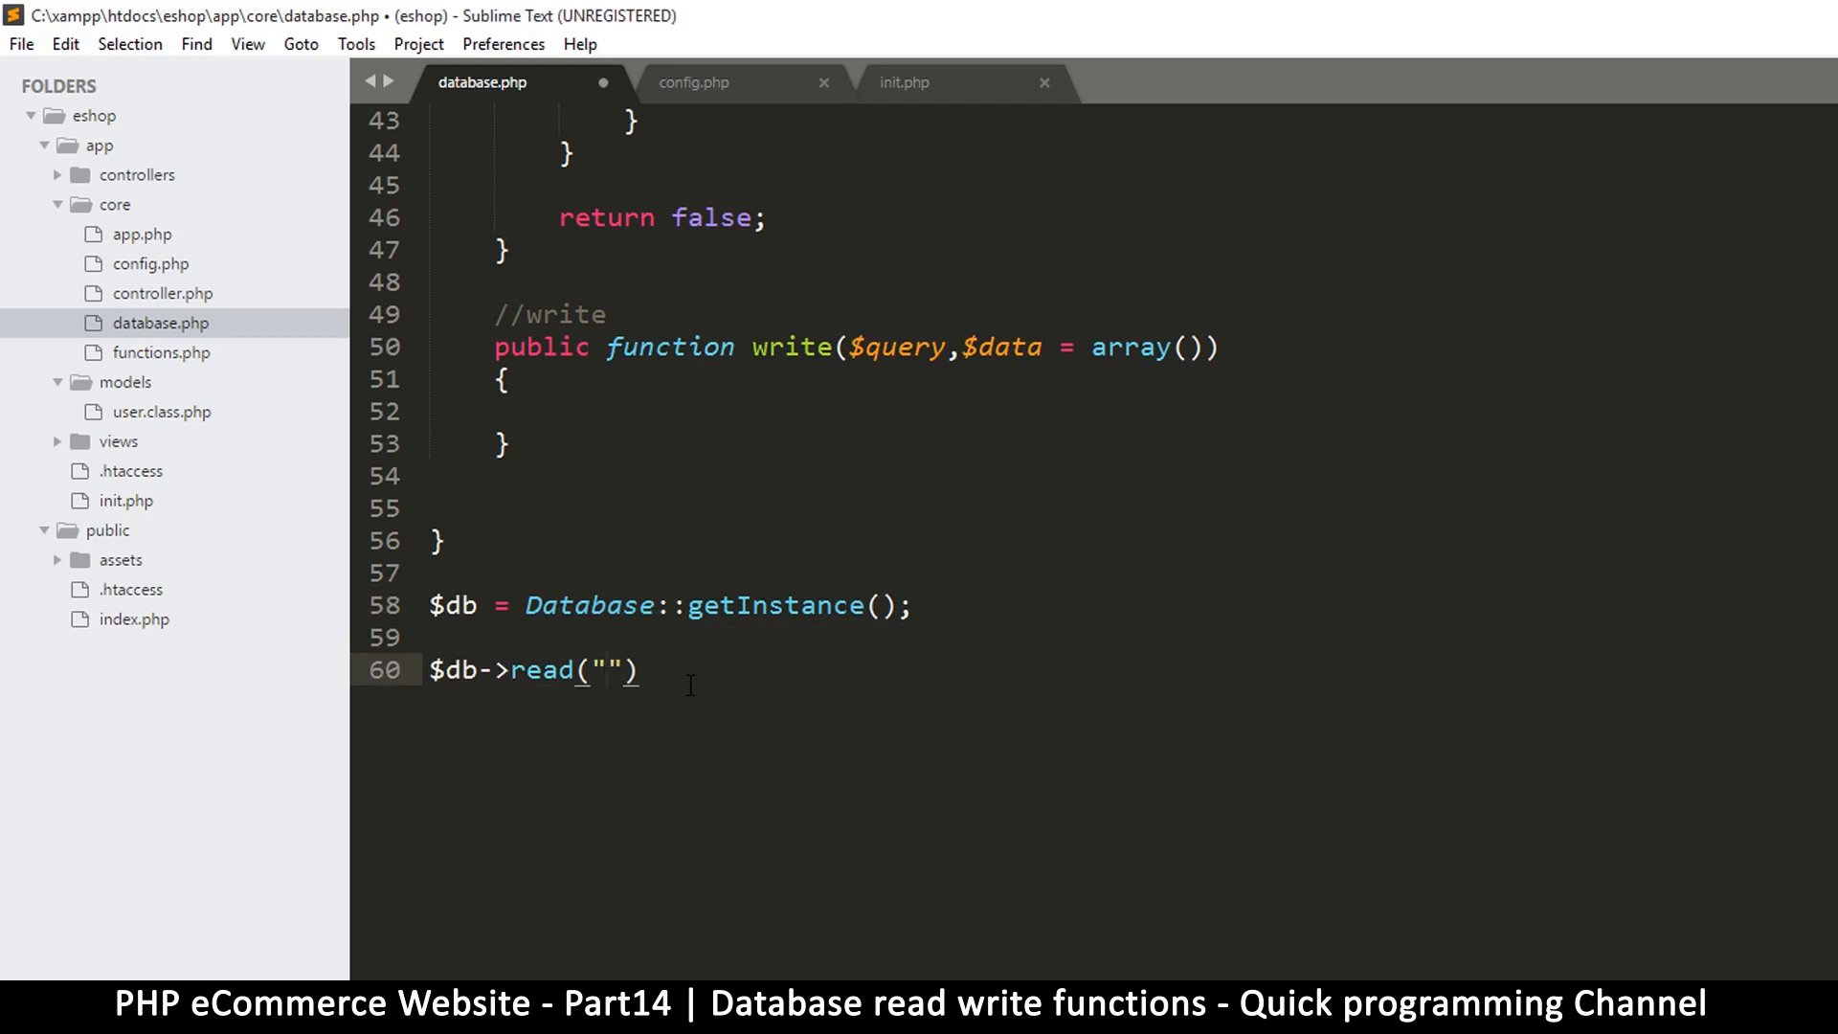
pyautogui.write('d')
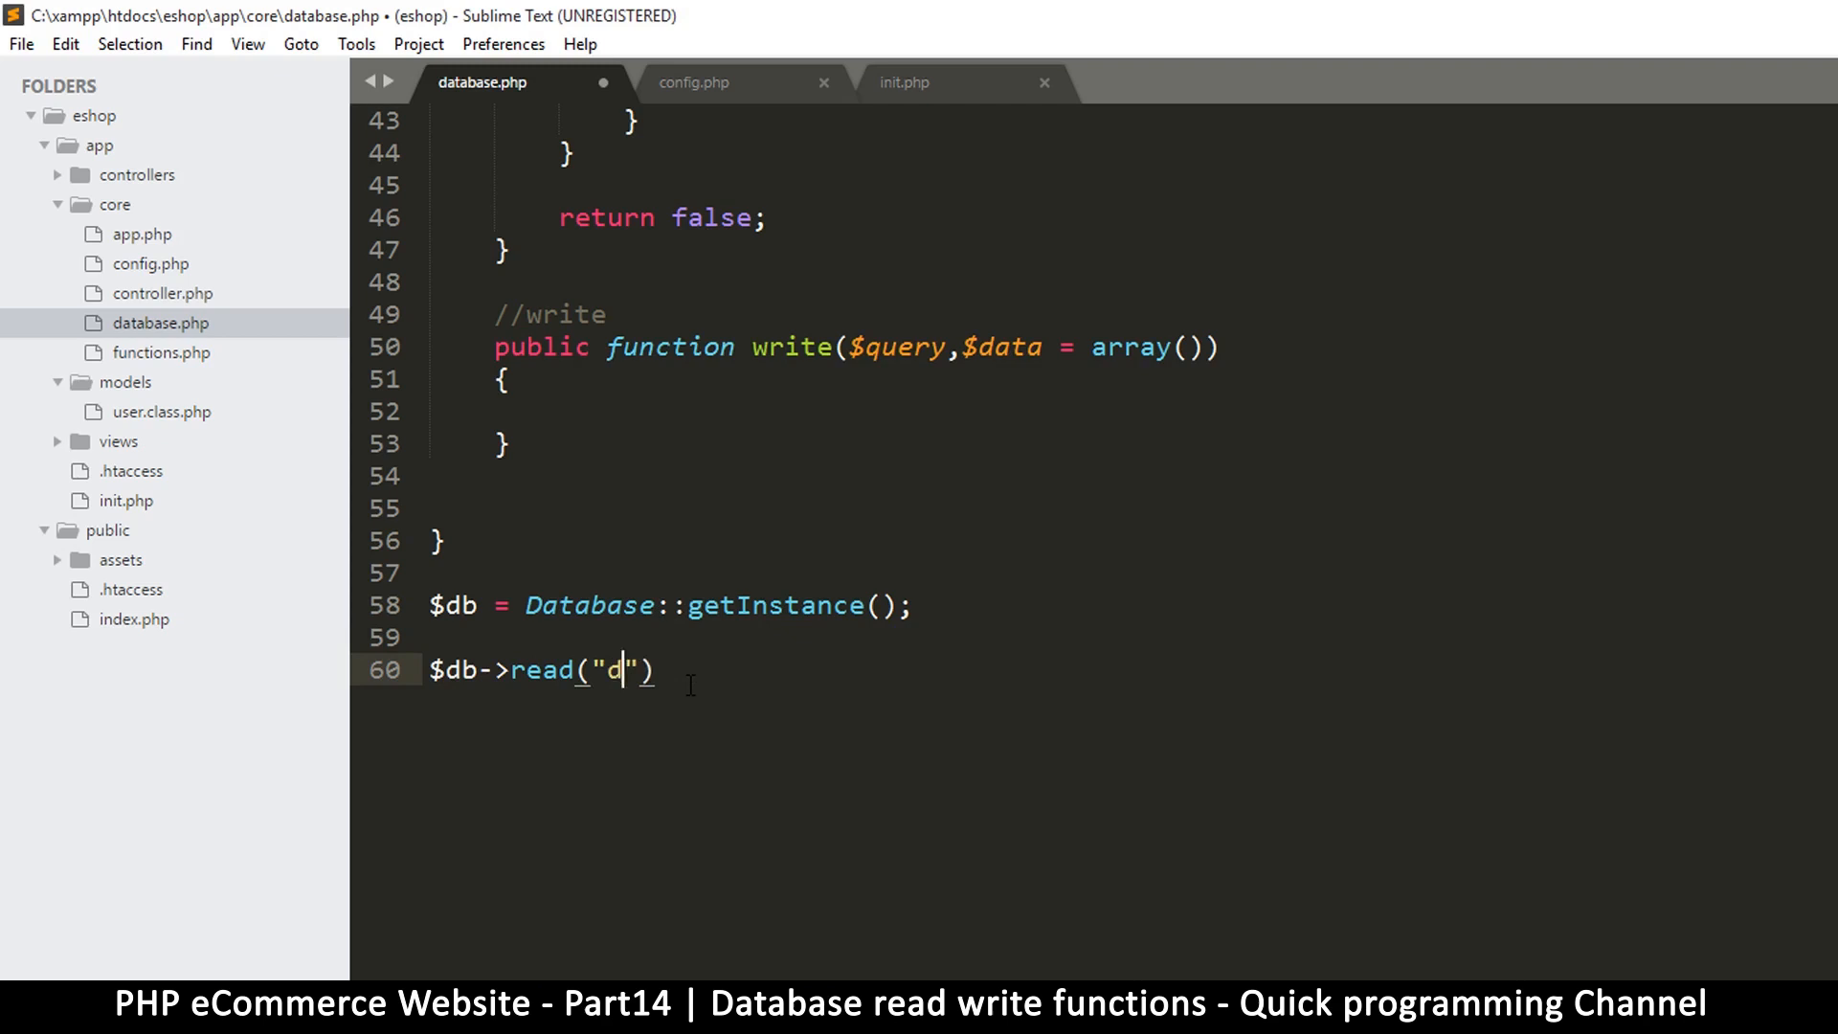
pyautogui.write('escribe users')
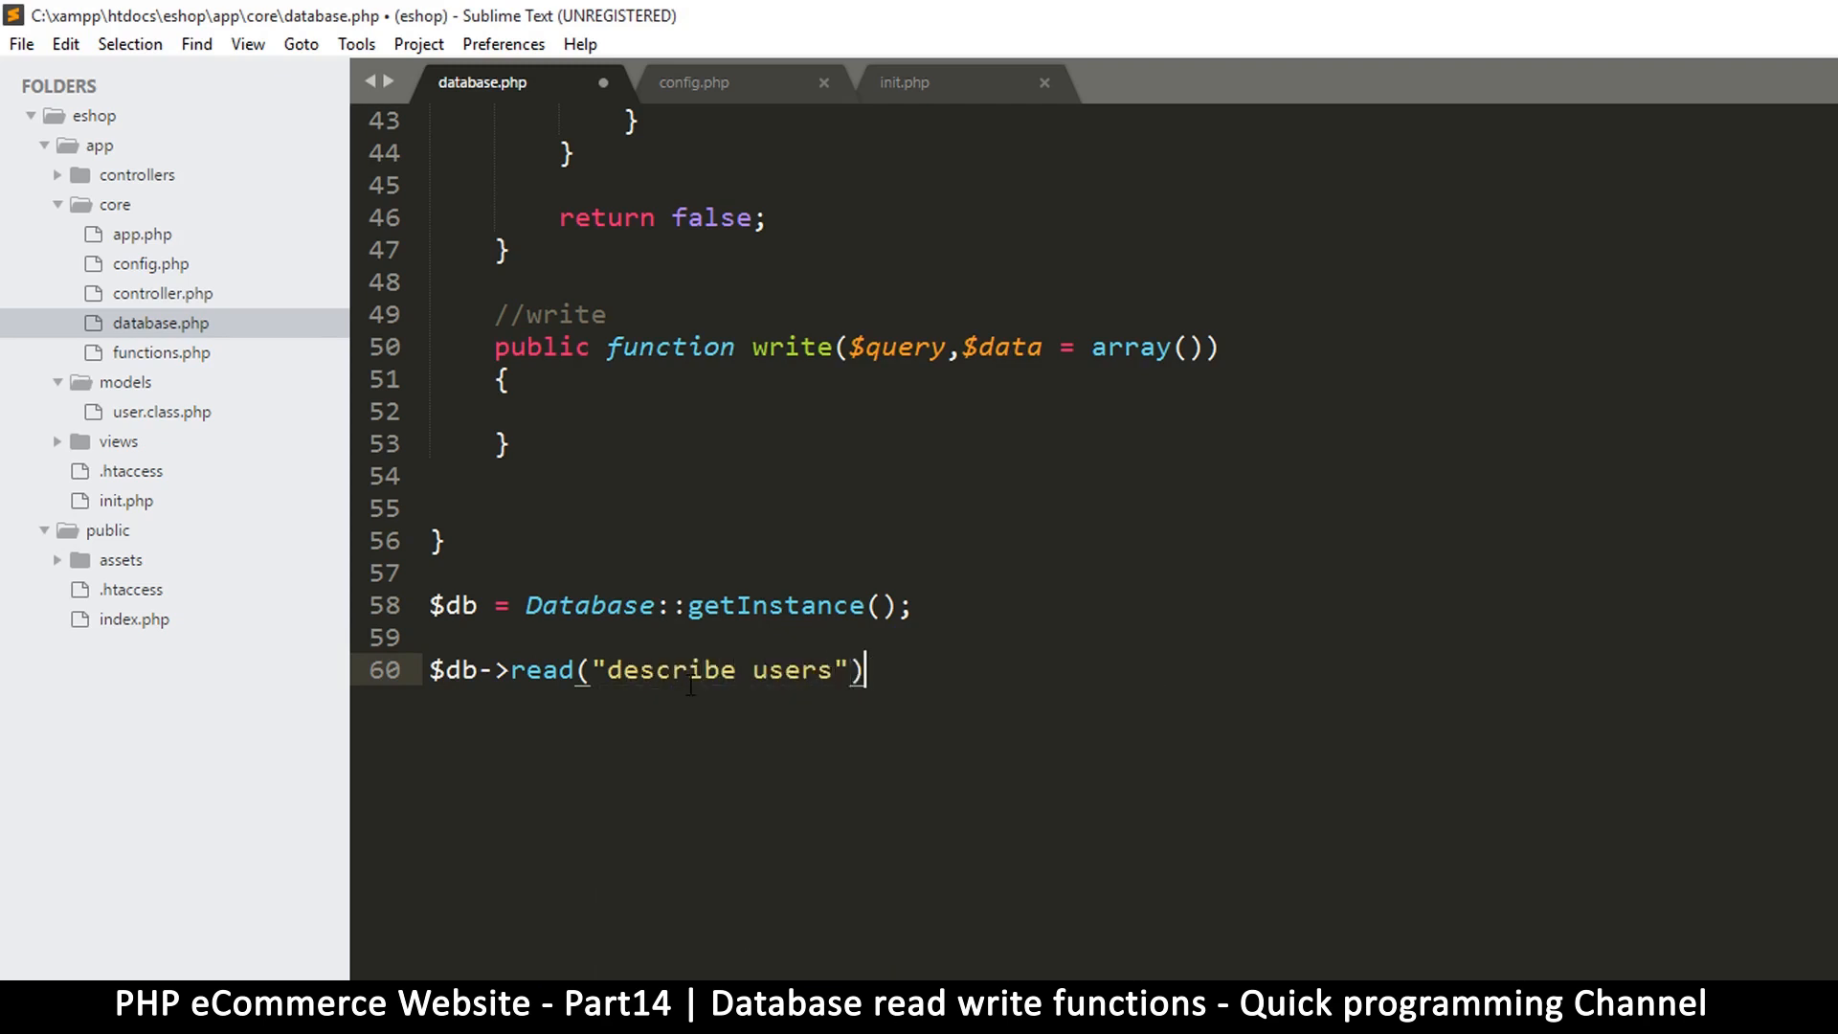
pyautogui.write(';')
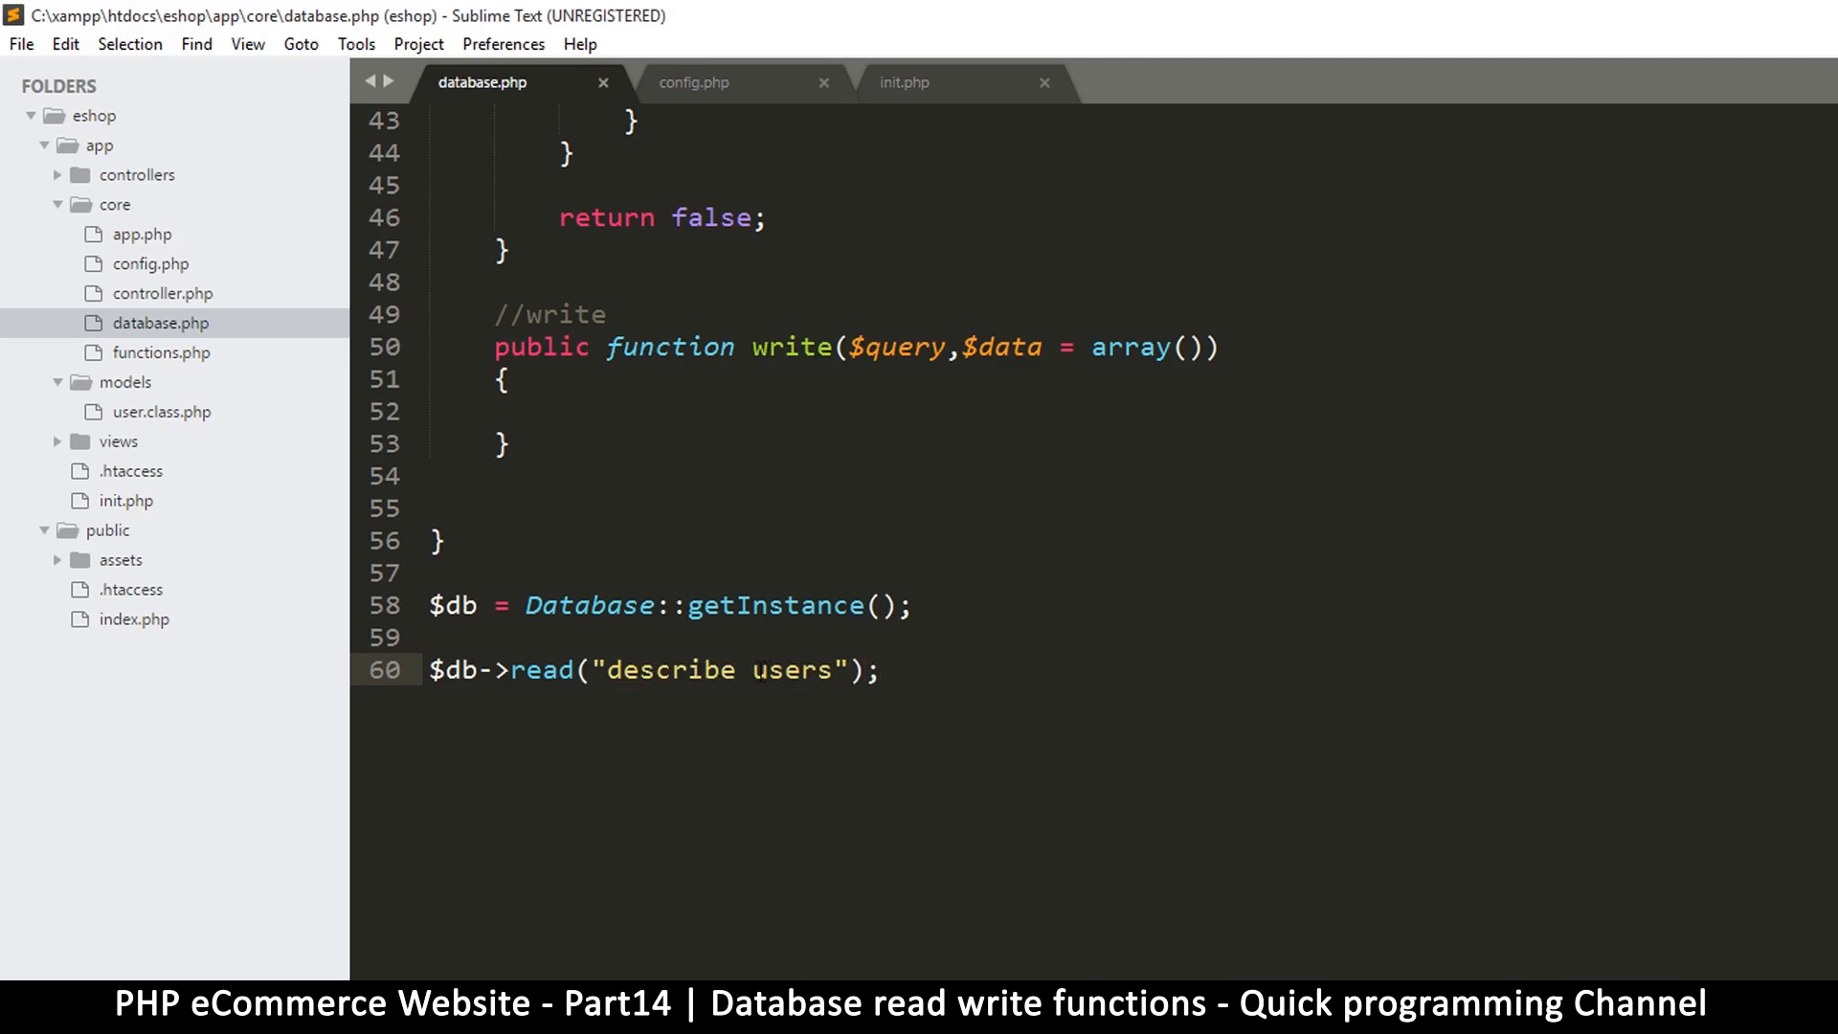
pyautogui.click(754, 670)
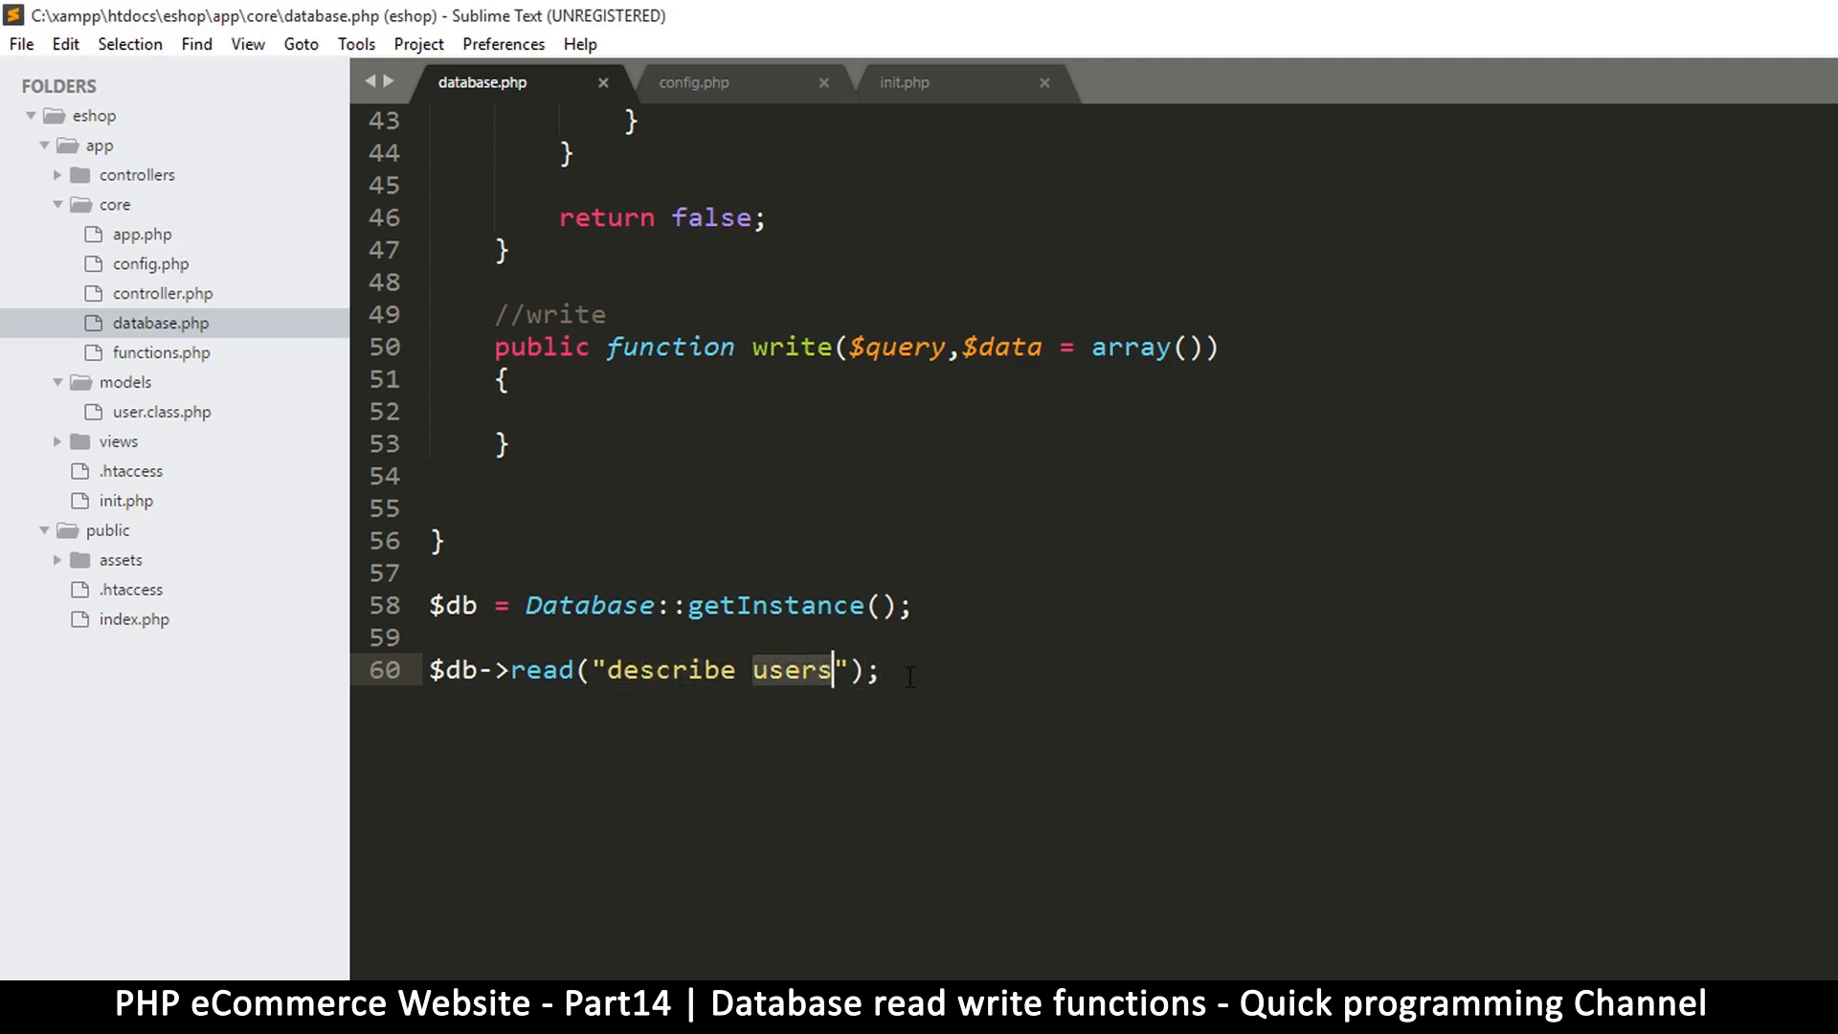
pyautogui.click(431, 670)
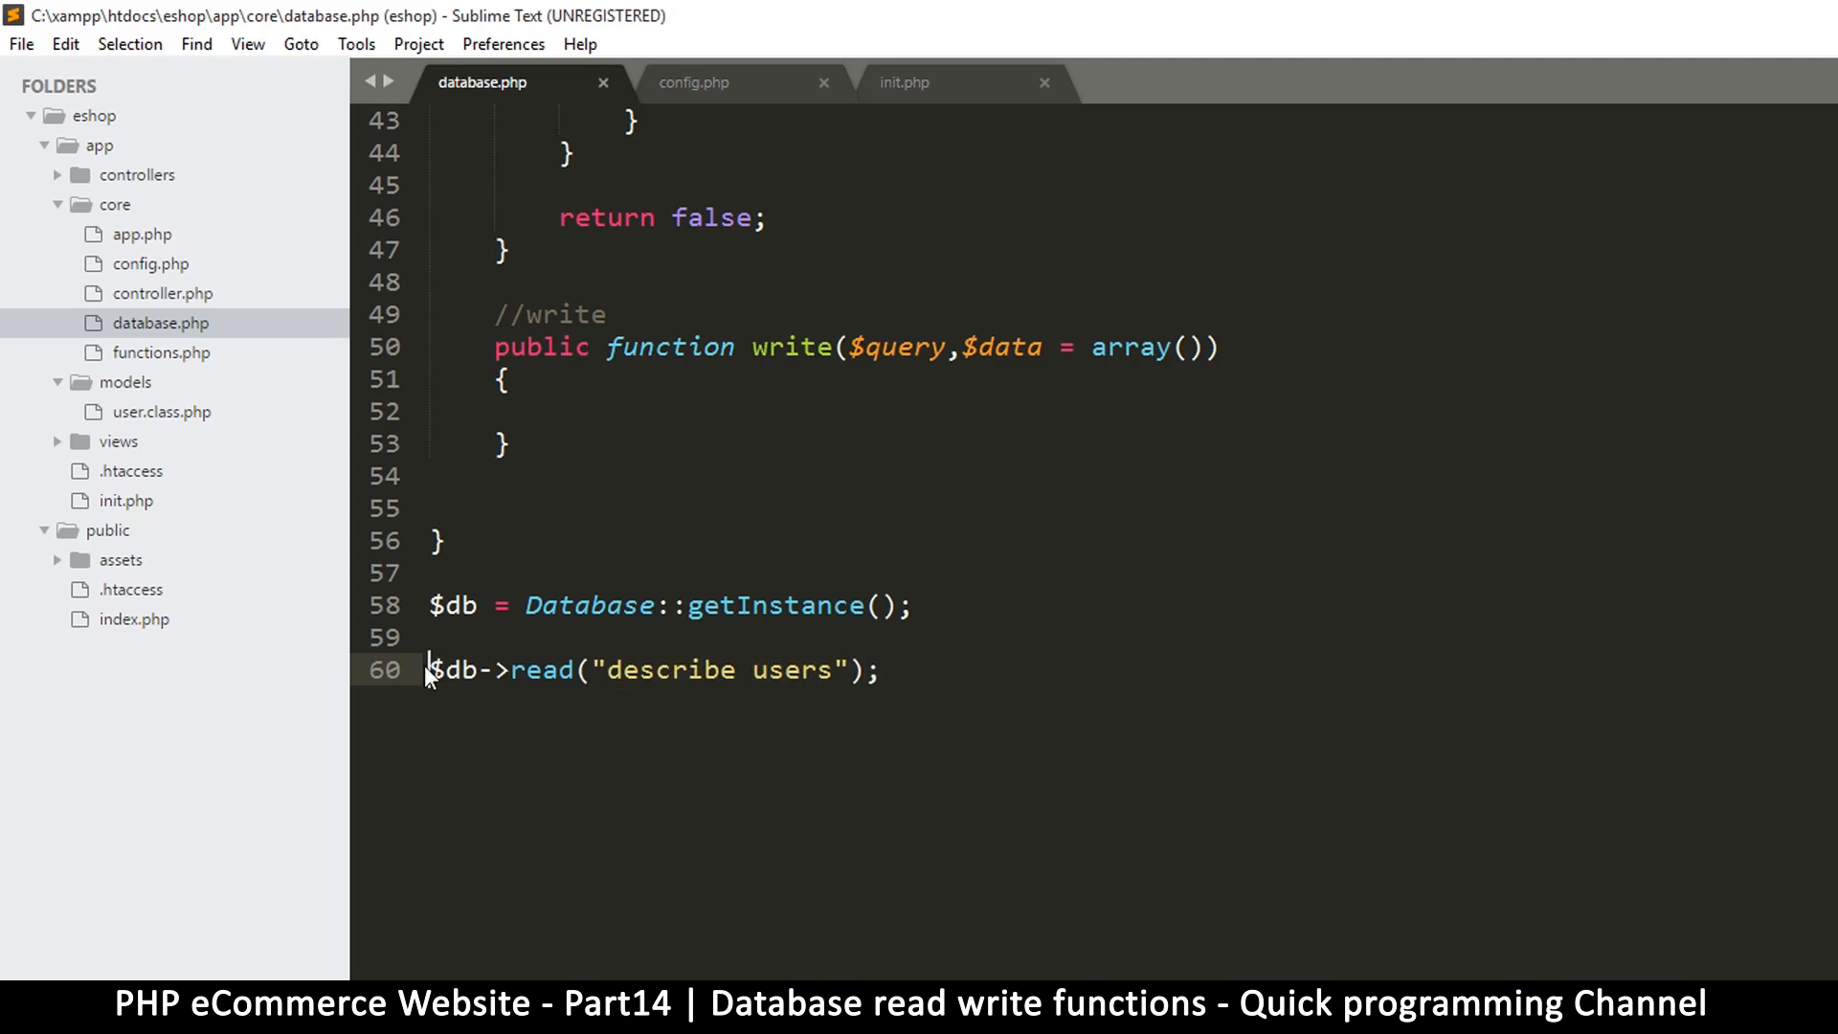
pyautogui.write('$data')
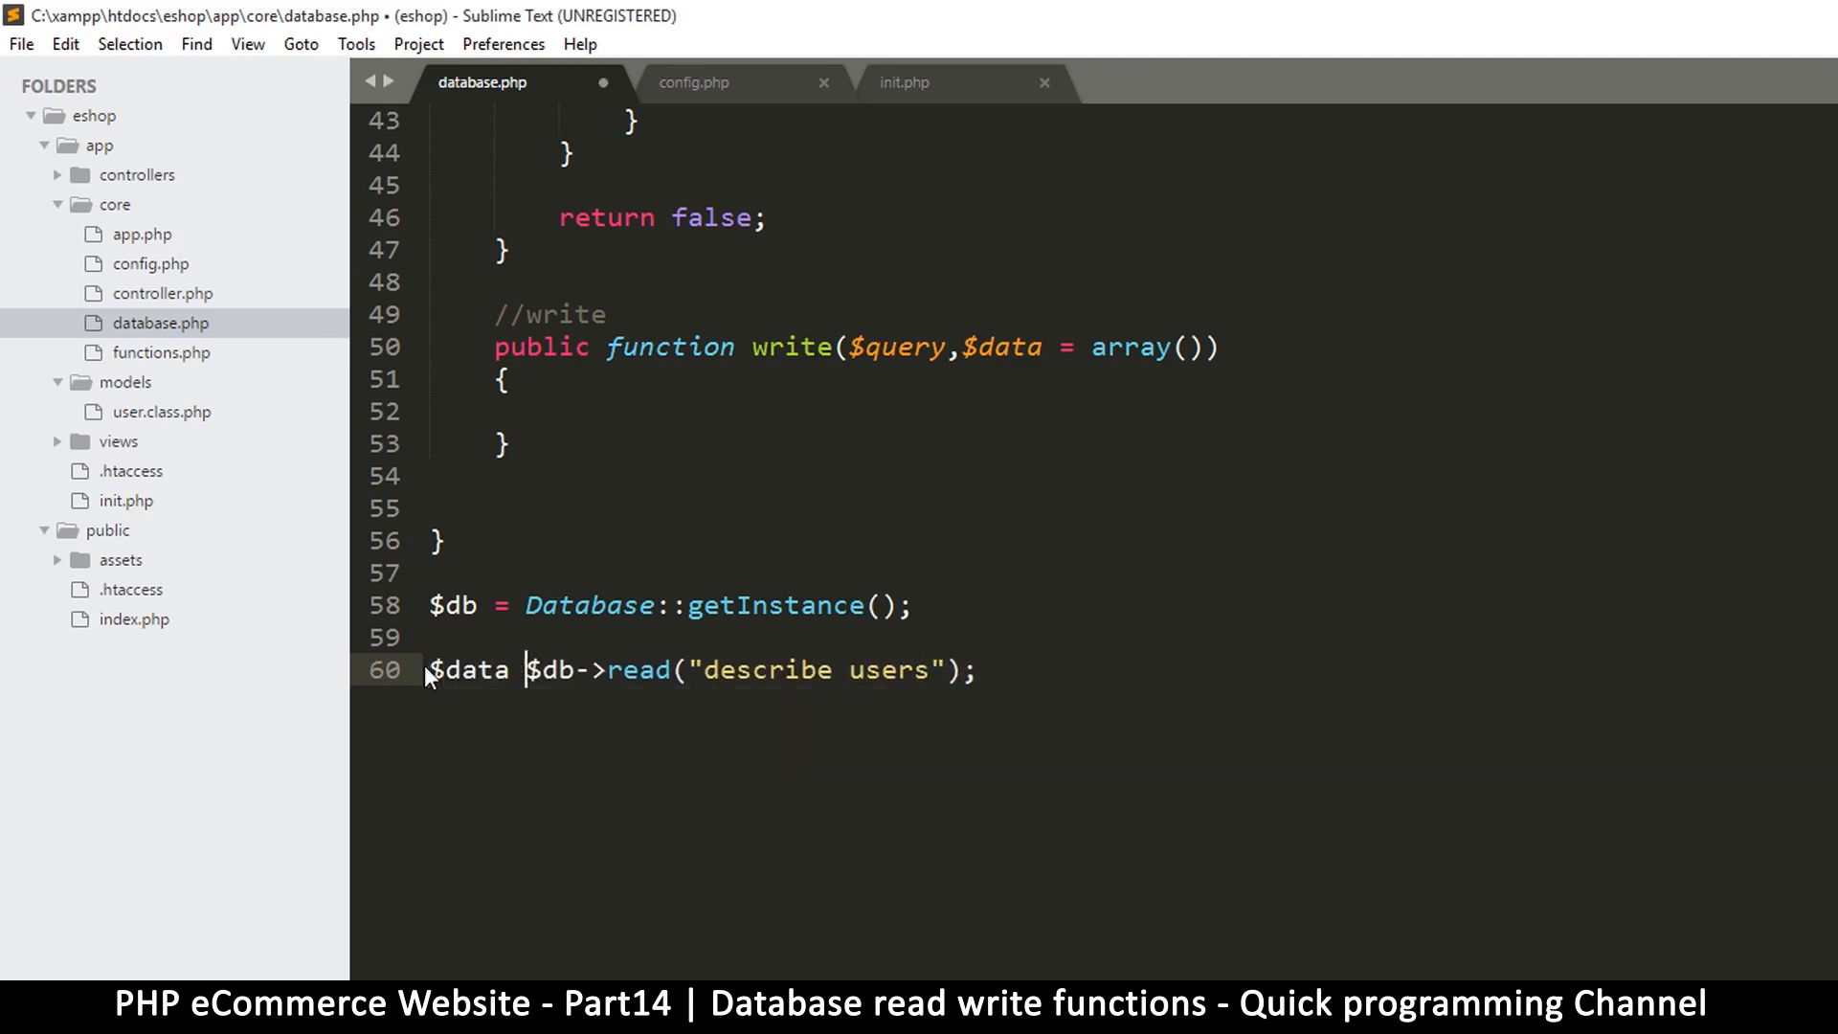
pyautogui.write('=')
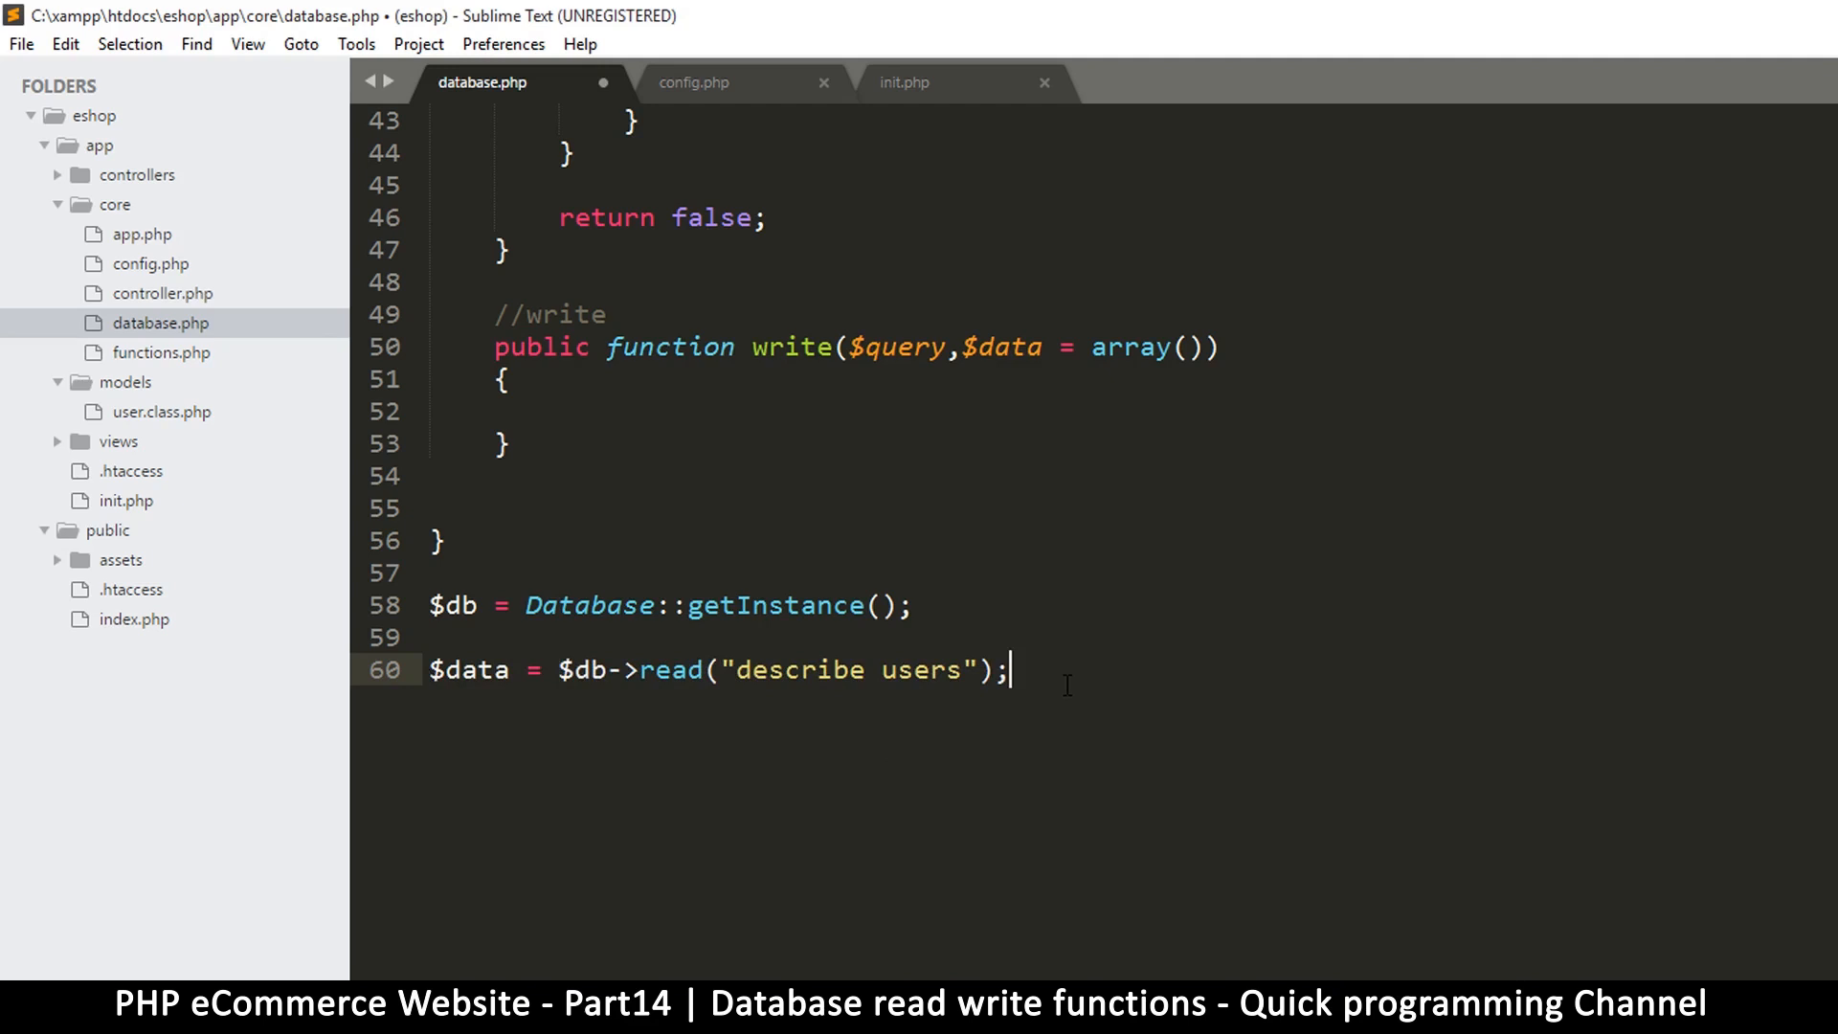
# Add show($data); and check the output in the browser's signup page
pyautogui.write('show($d')
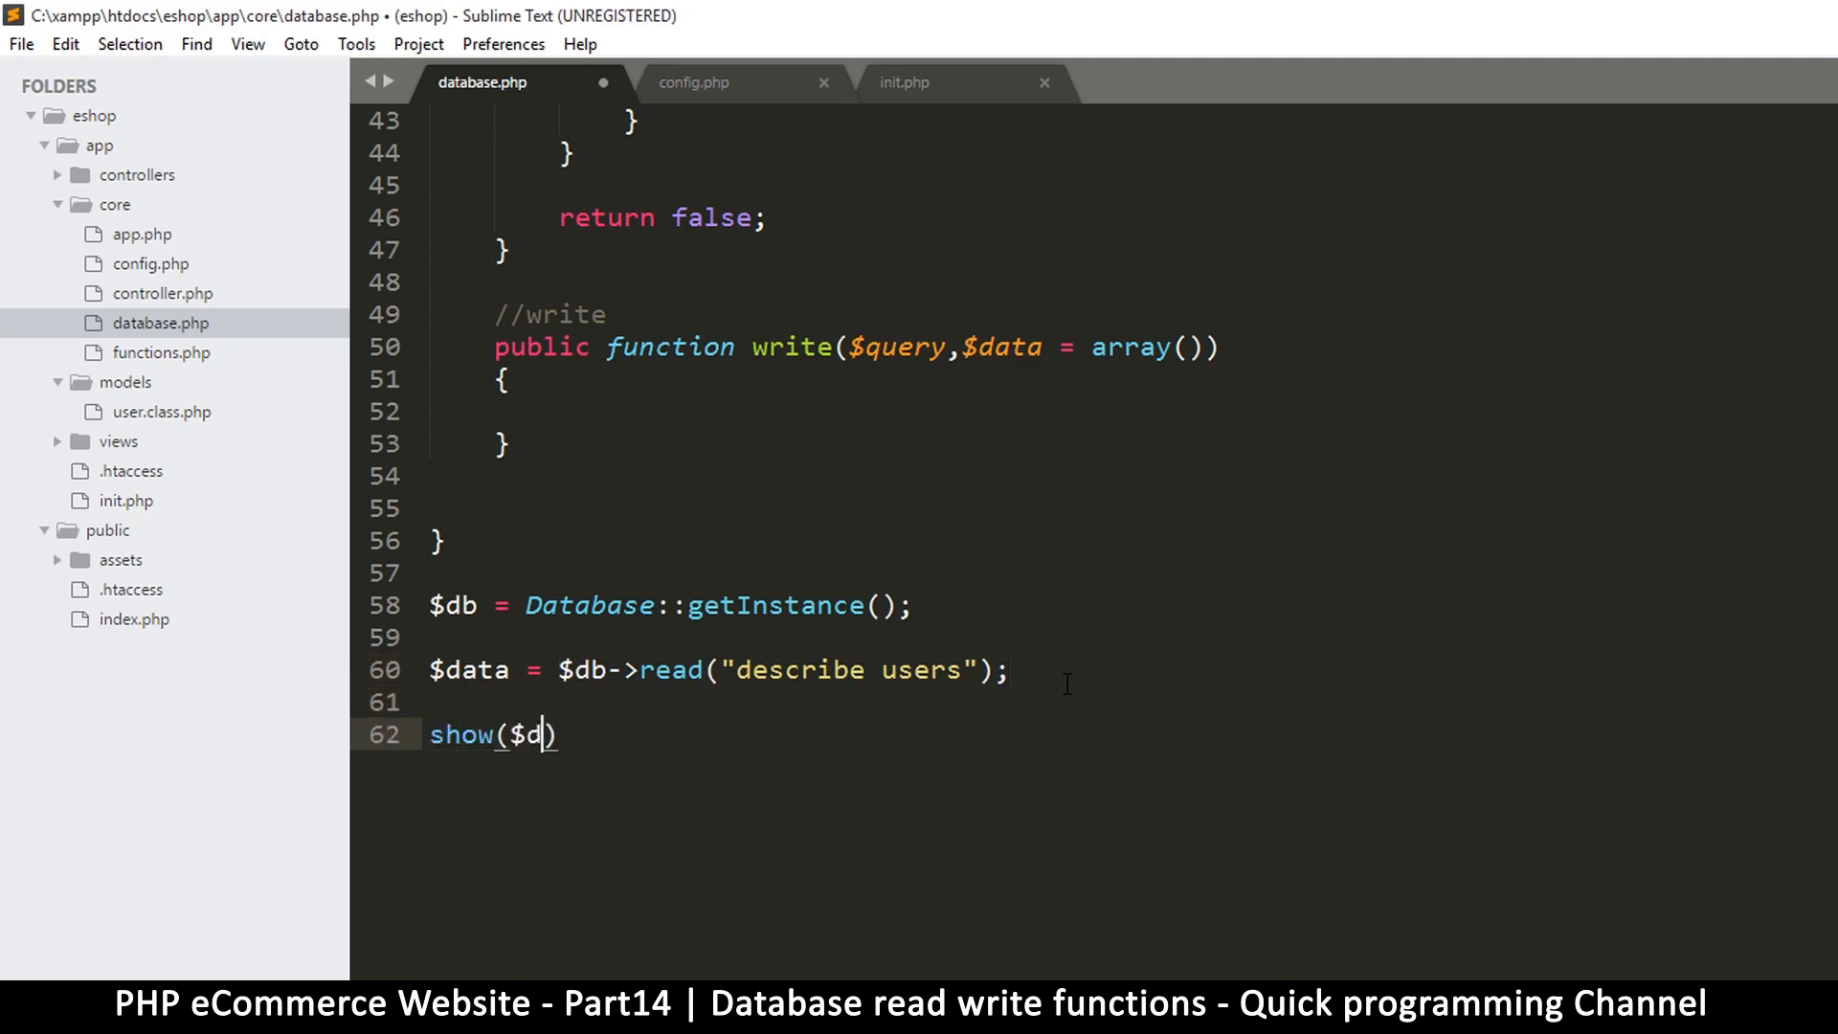
pyautogui.write('ata);')
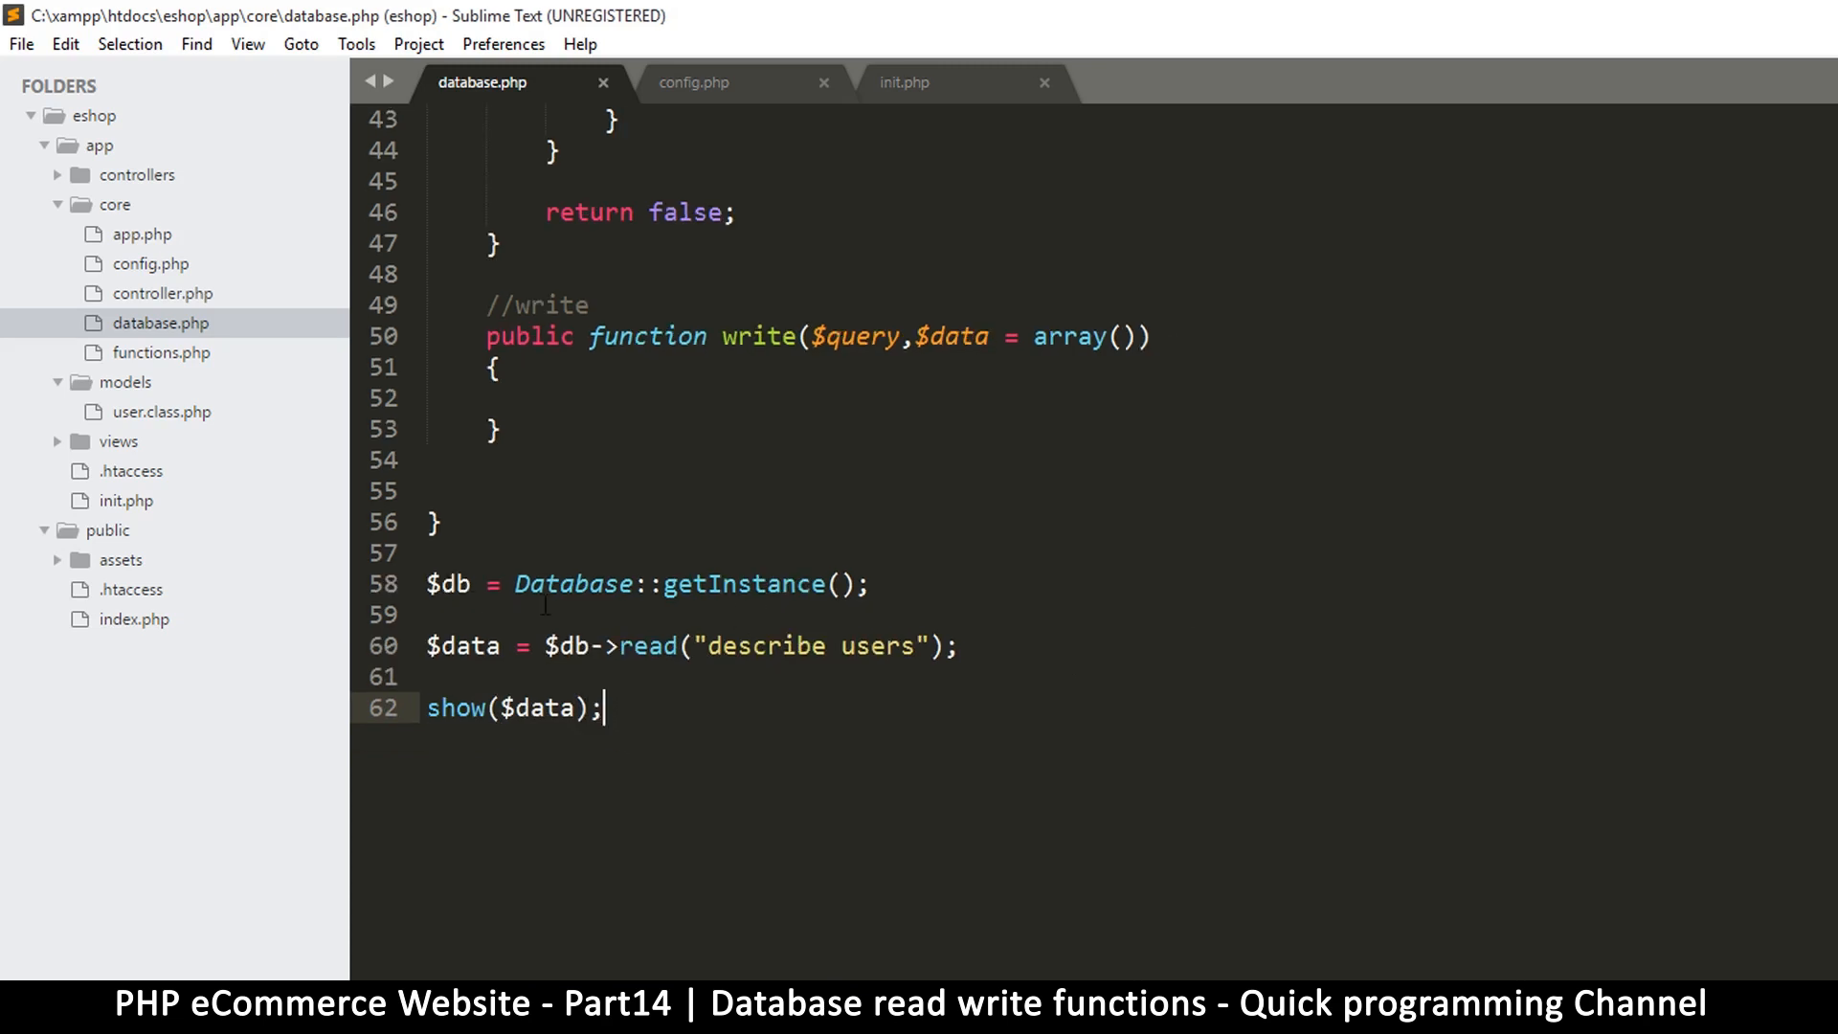
pyautogui.click(869, 584)
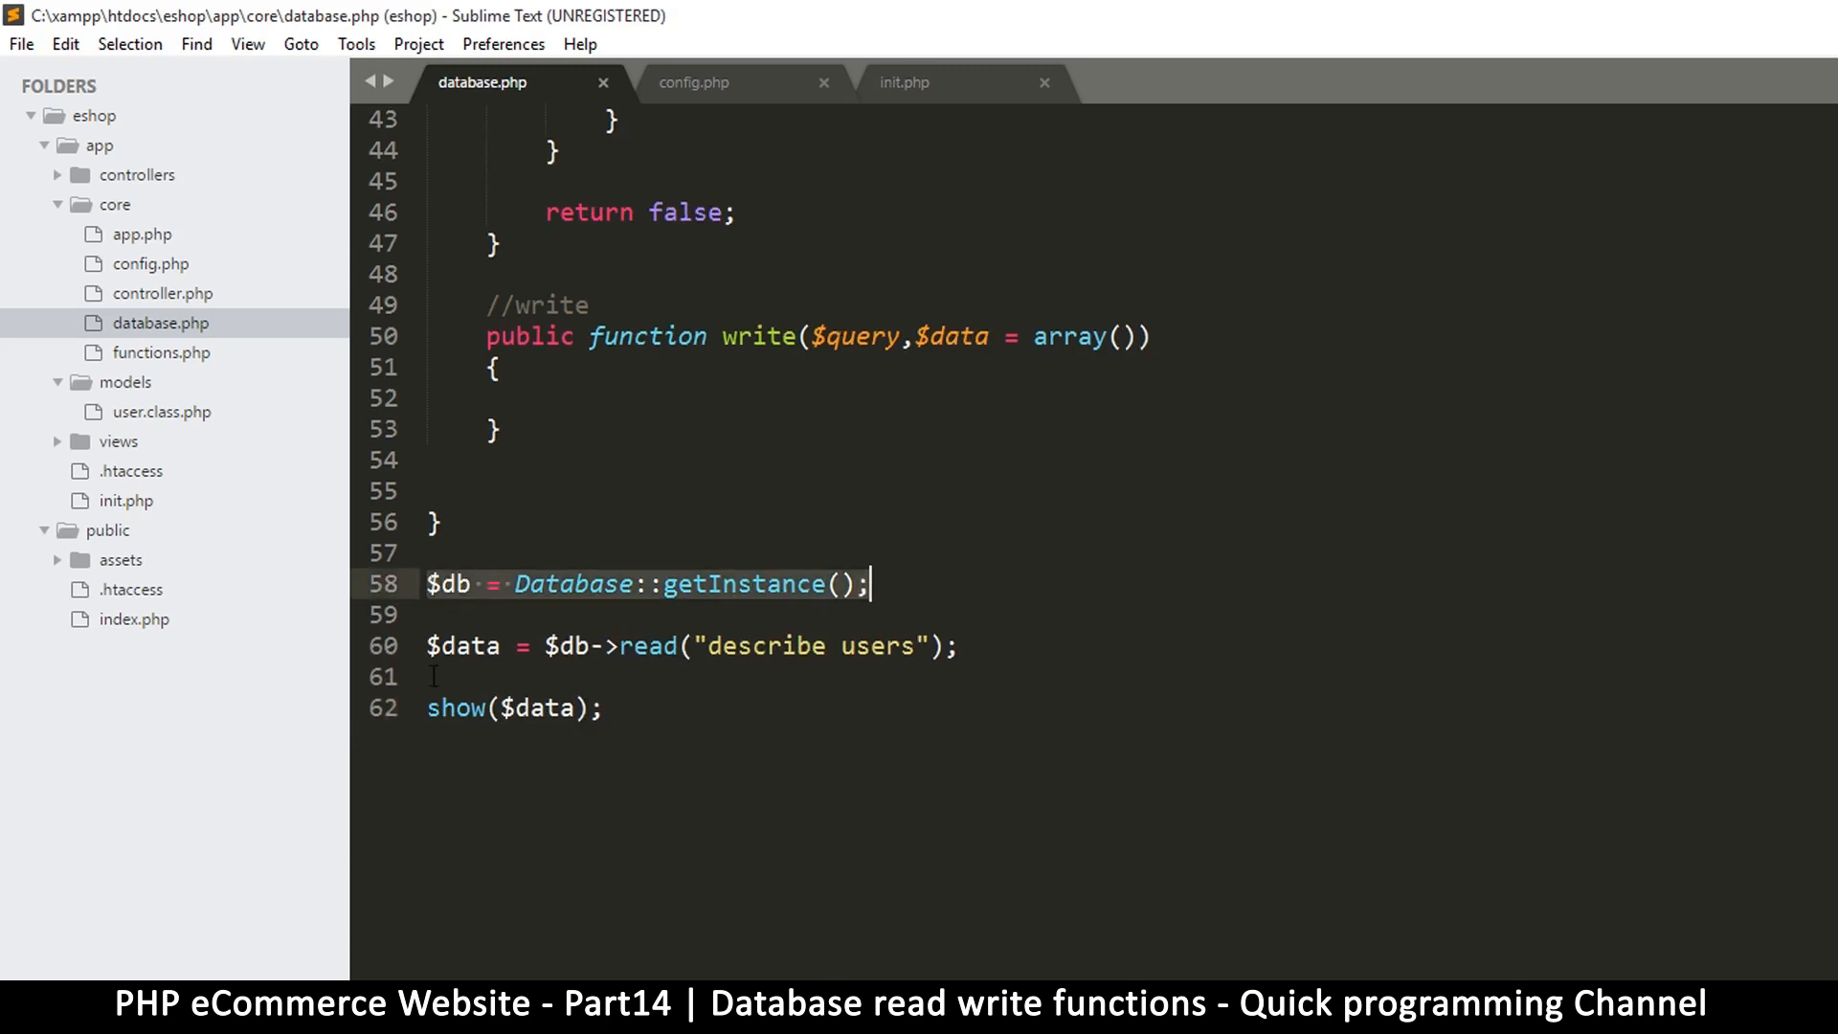
pyautogui.click(430, 645)
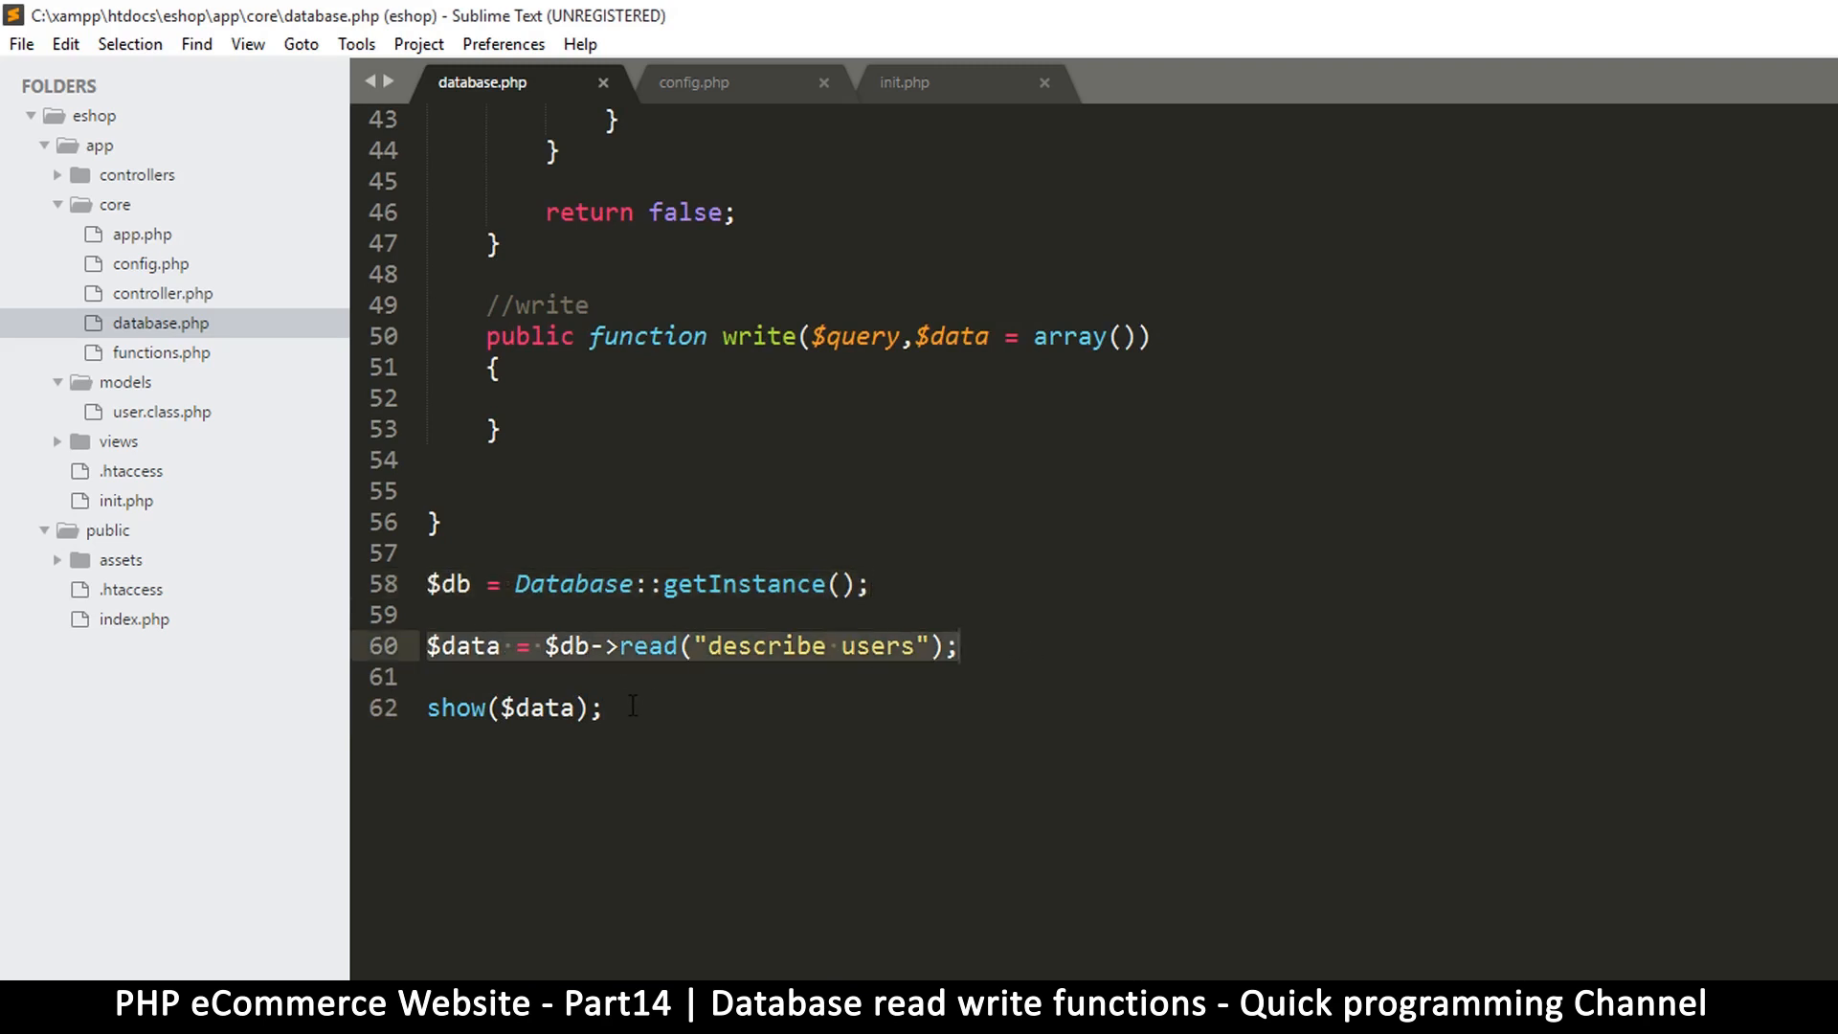
pyautogui.click(783, 645)
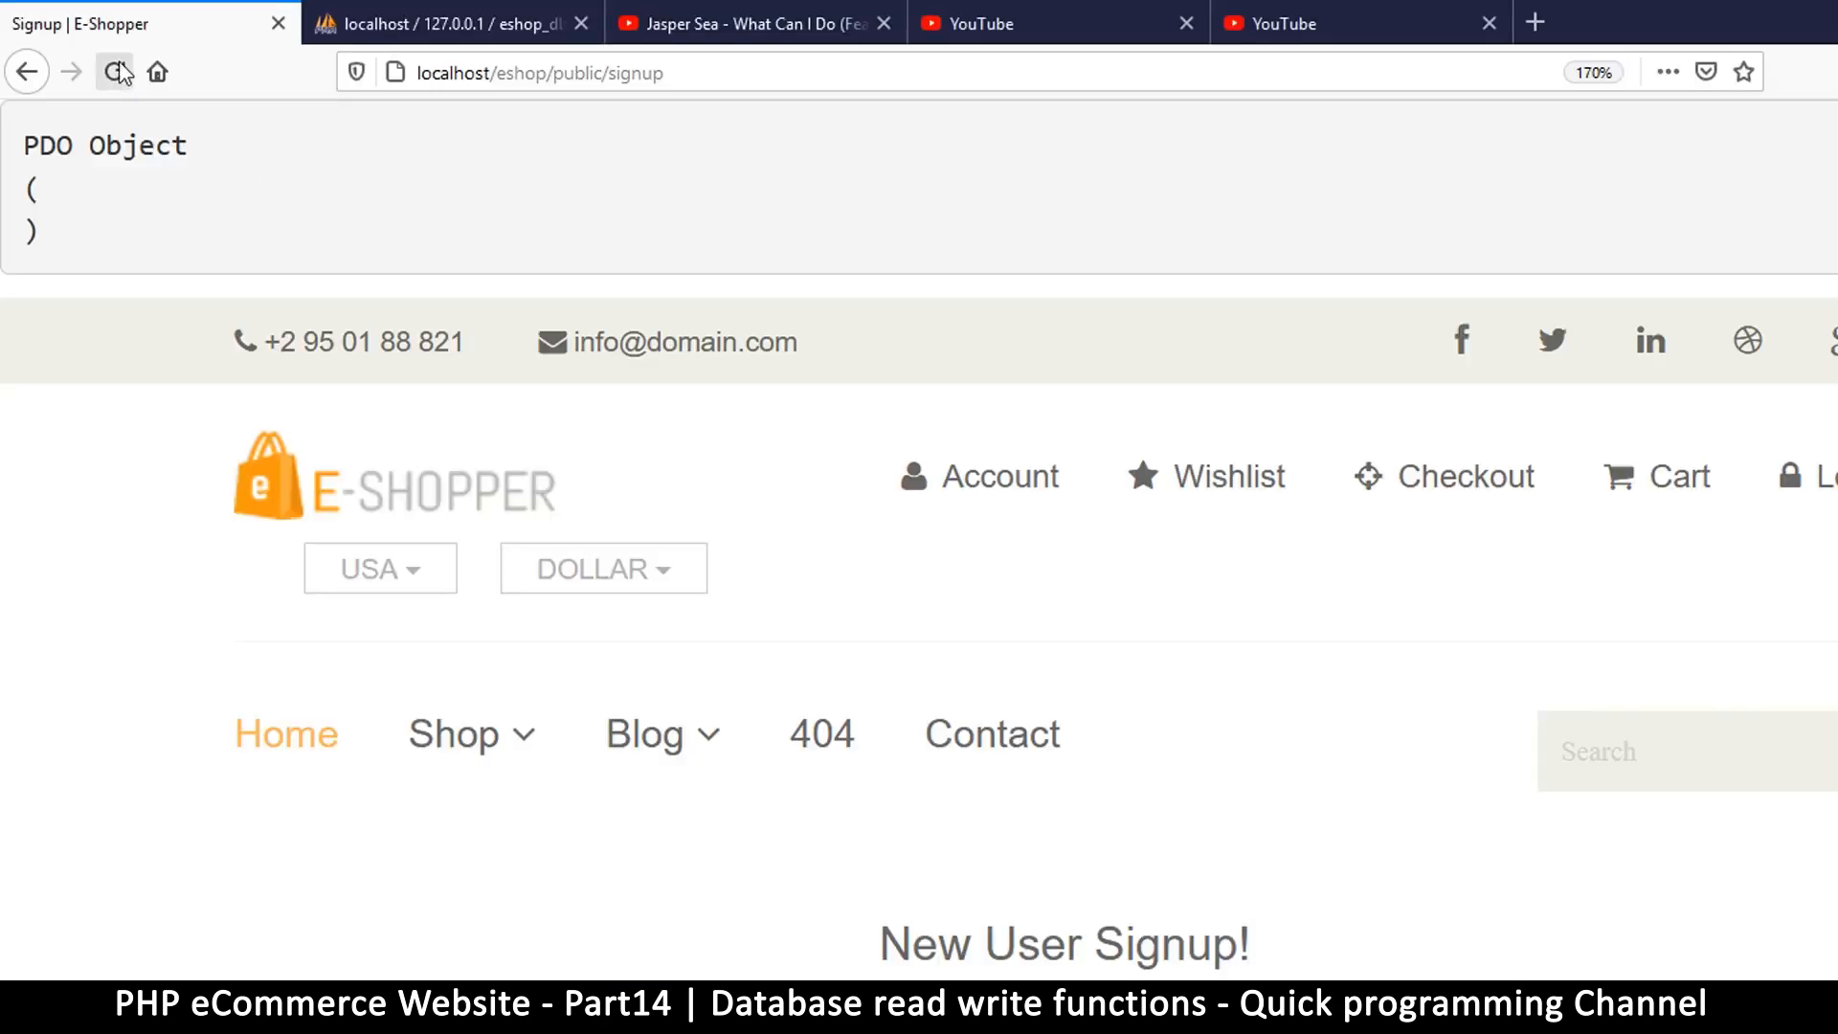
# Reload the signup page and highlight the printed stdClass field entries such as name
pyautogui.click(113, 71)
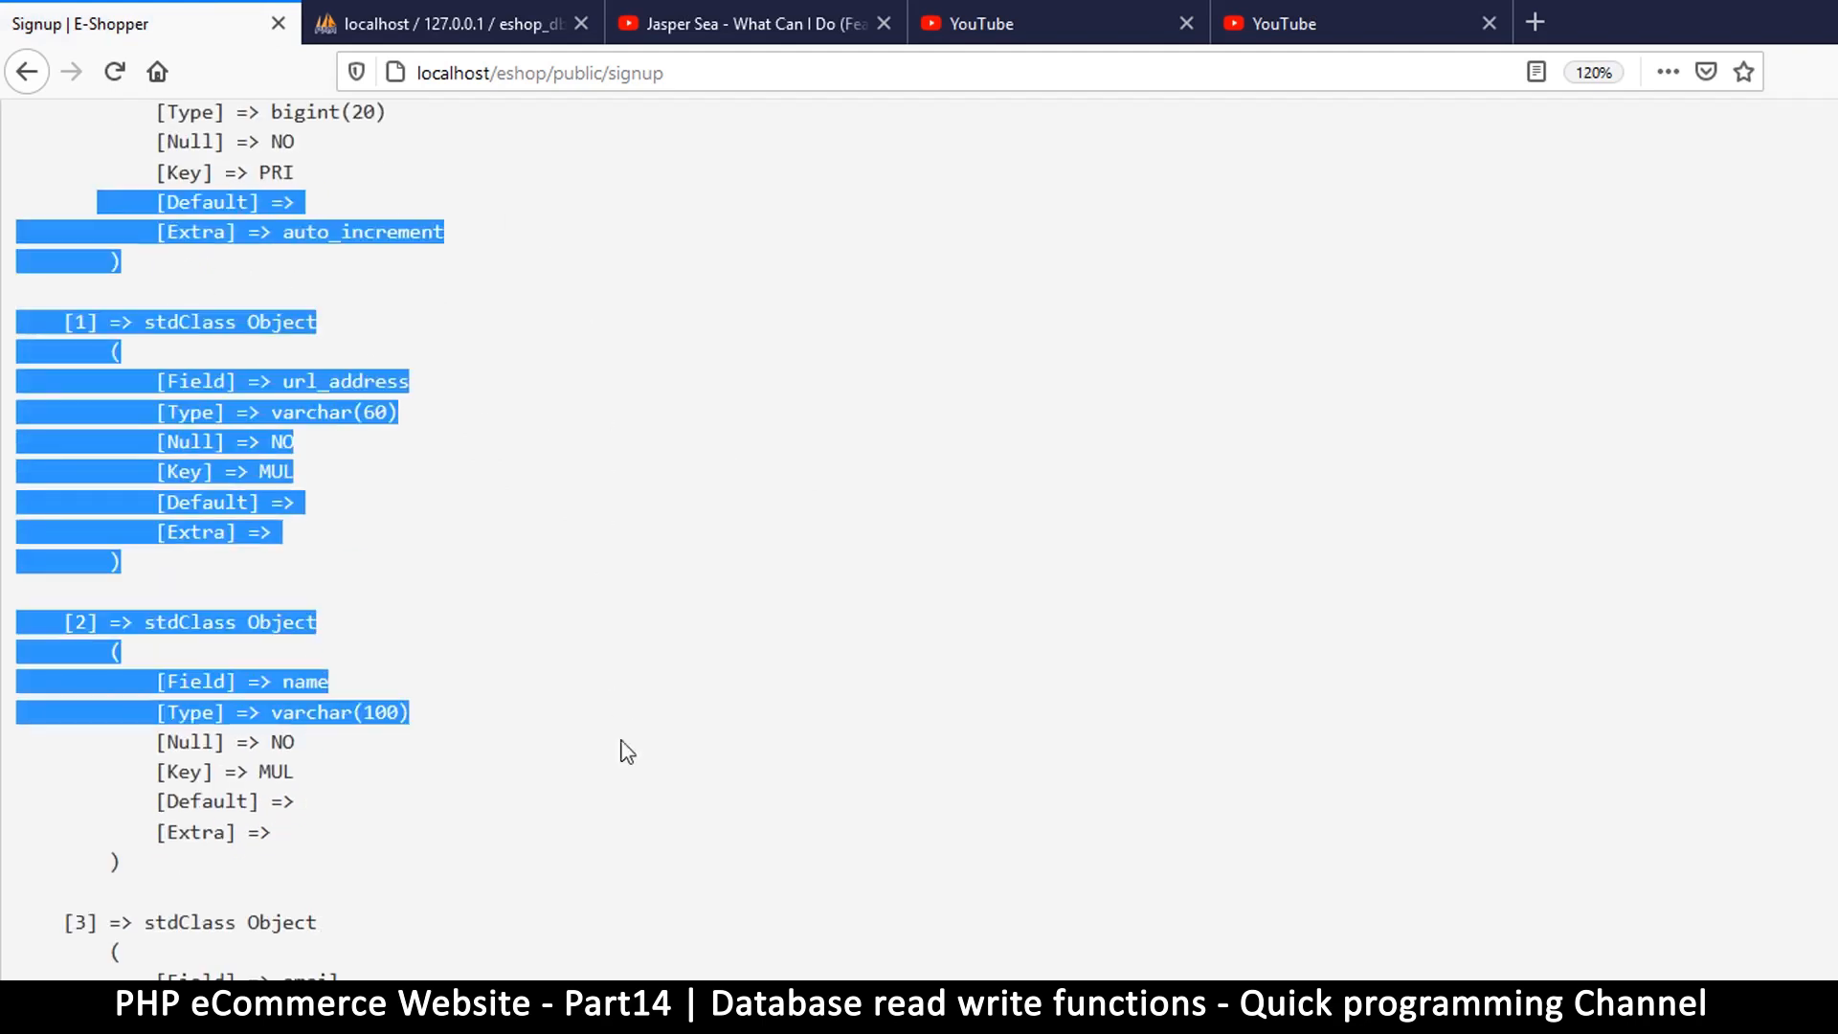
pyautogui.scroll(-3)
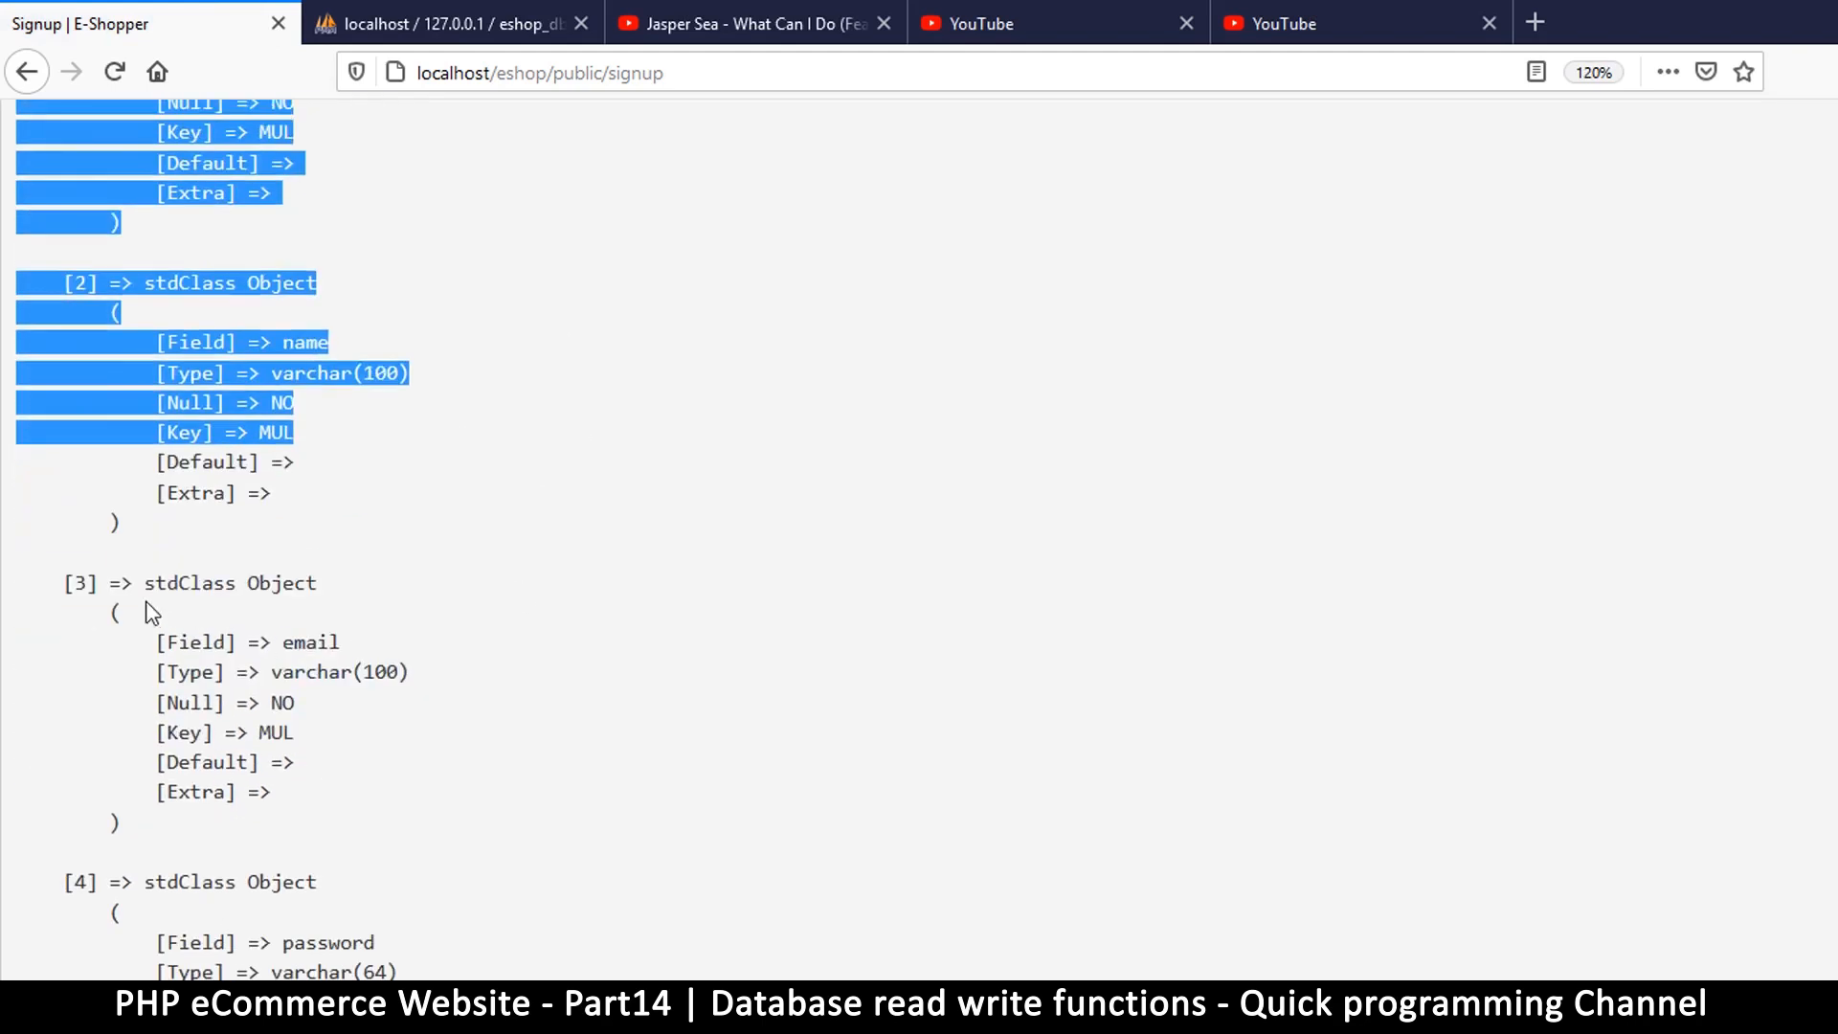
pyautogui.click(283, 641)
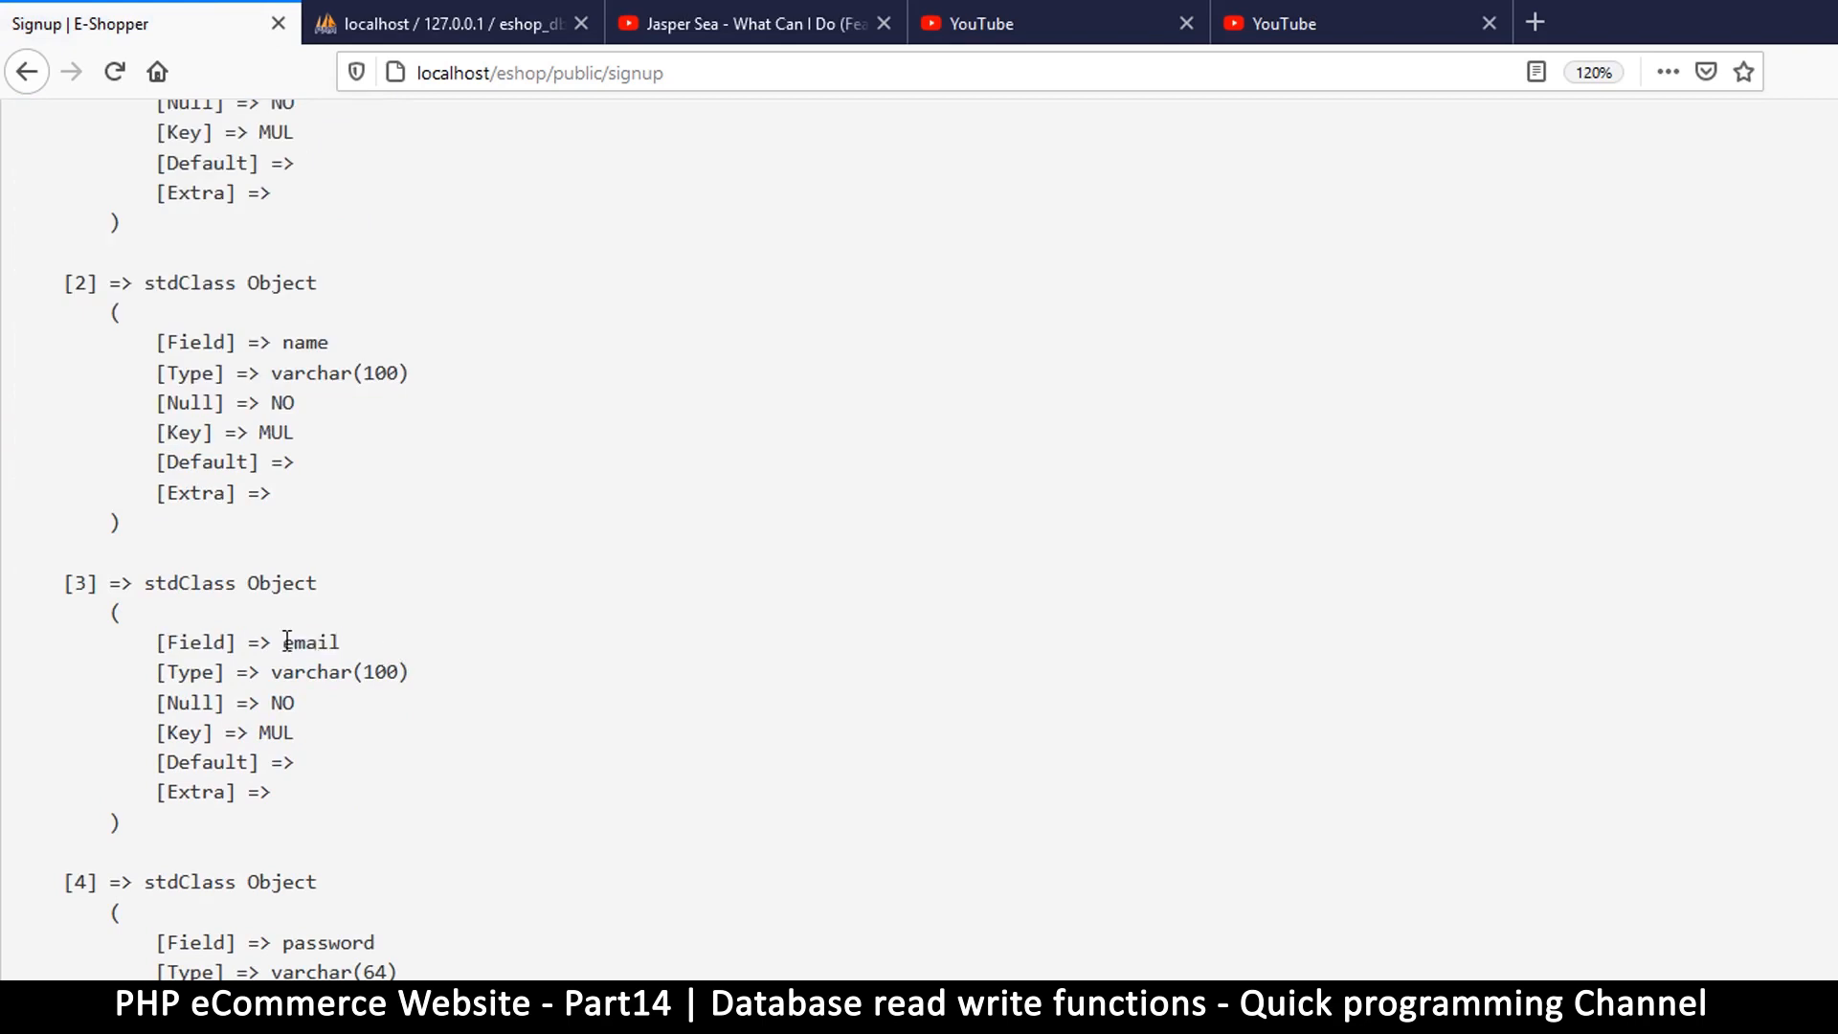
pyautogui.moveTo(281, 340); pyautogui.dragTo(365, 374)
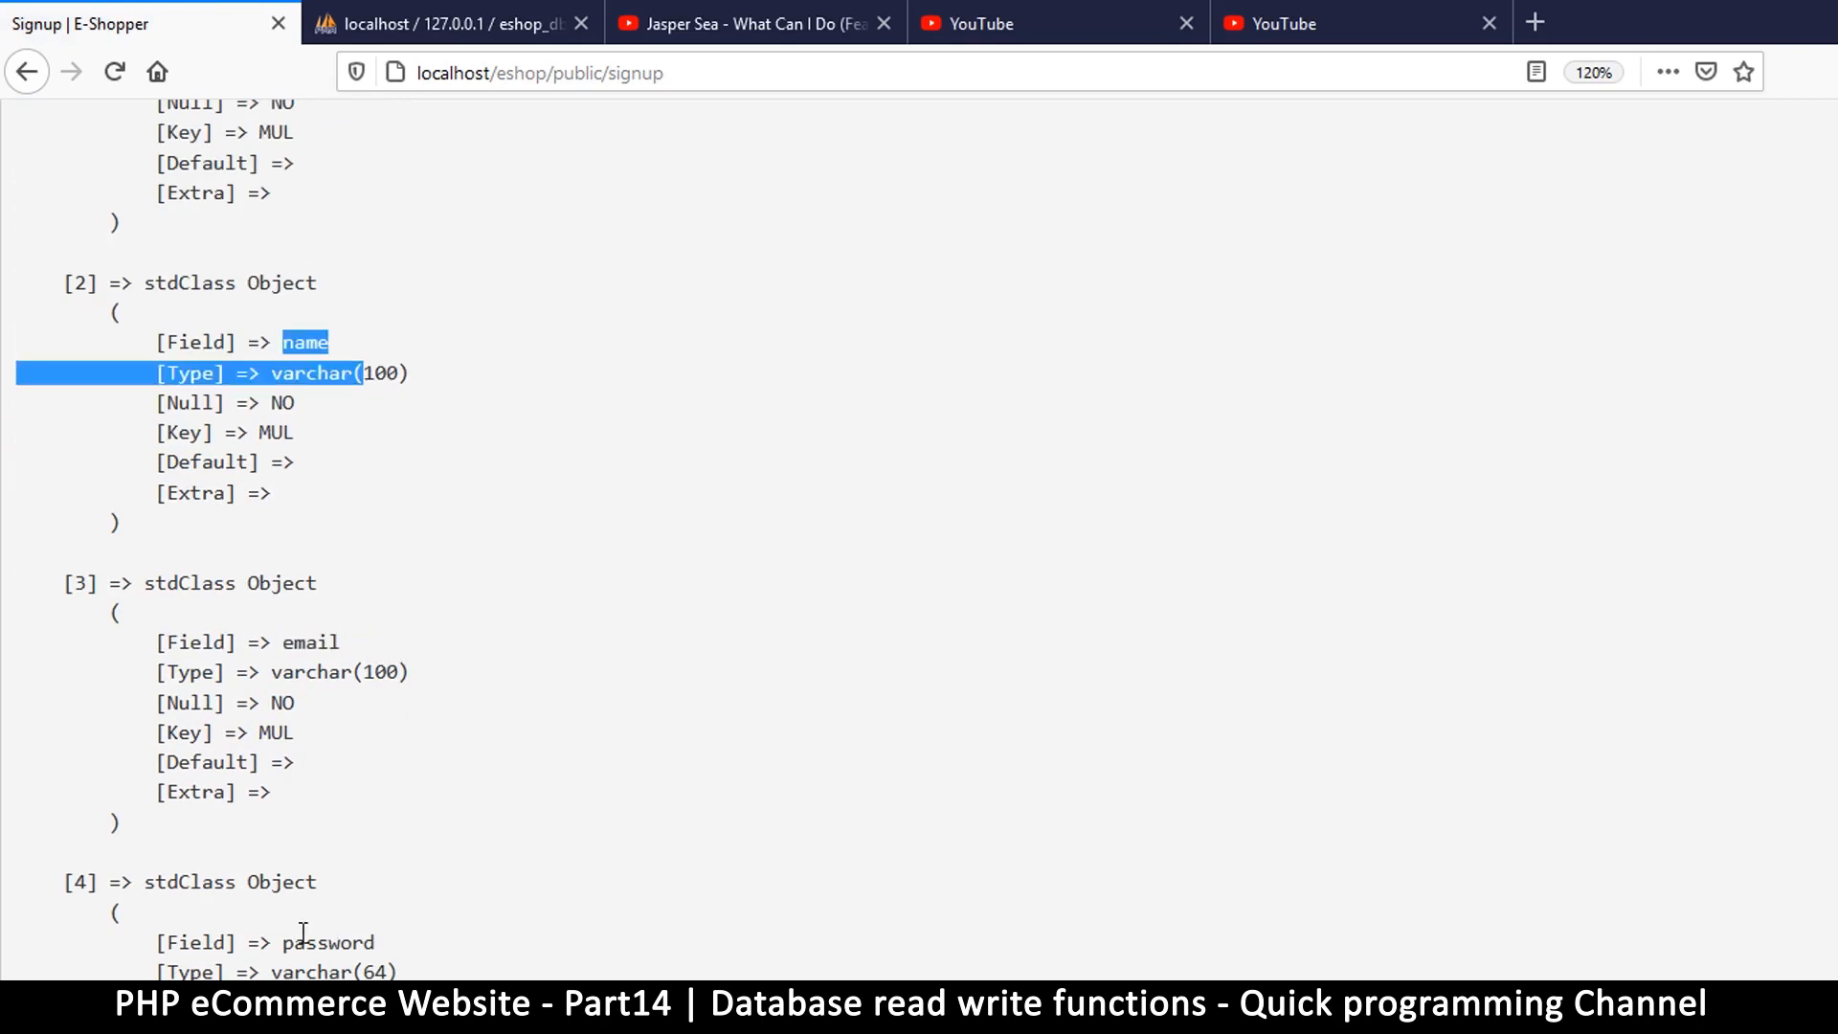
pyautogui.scroll(3)
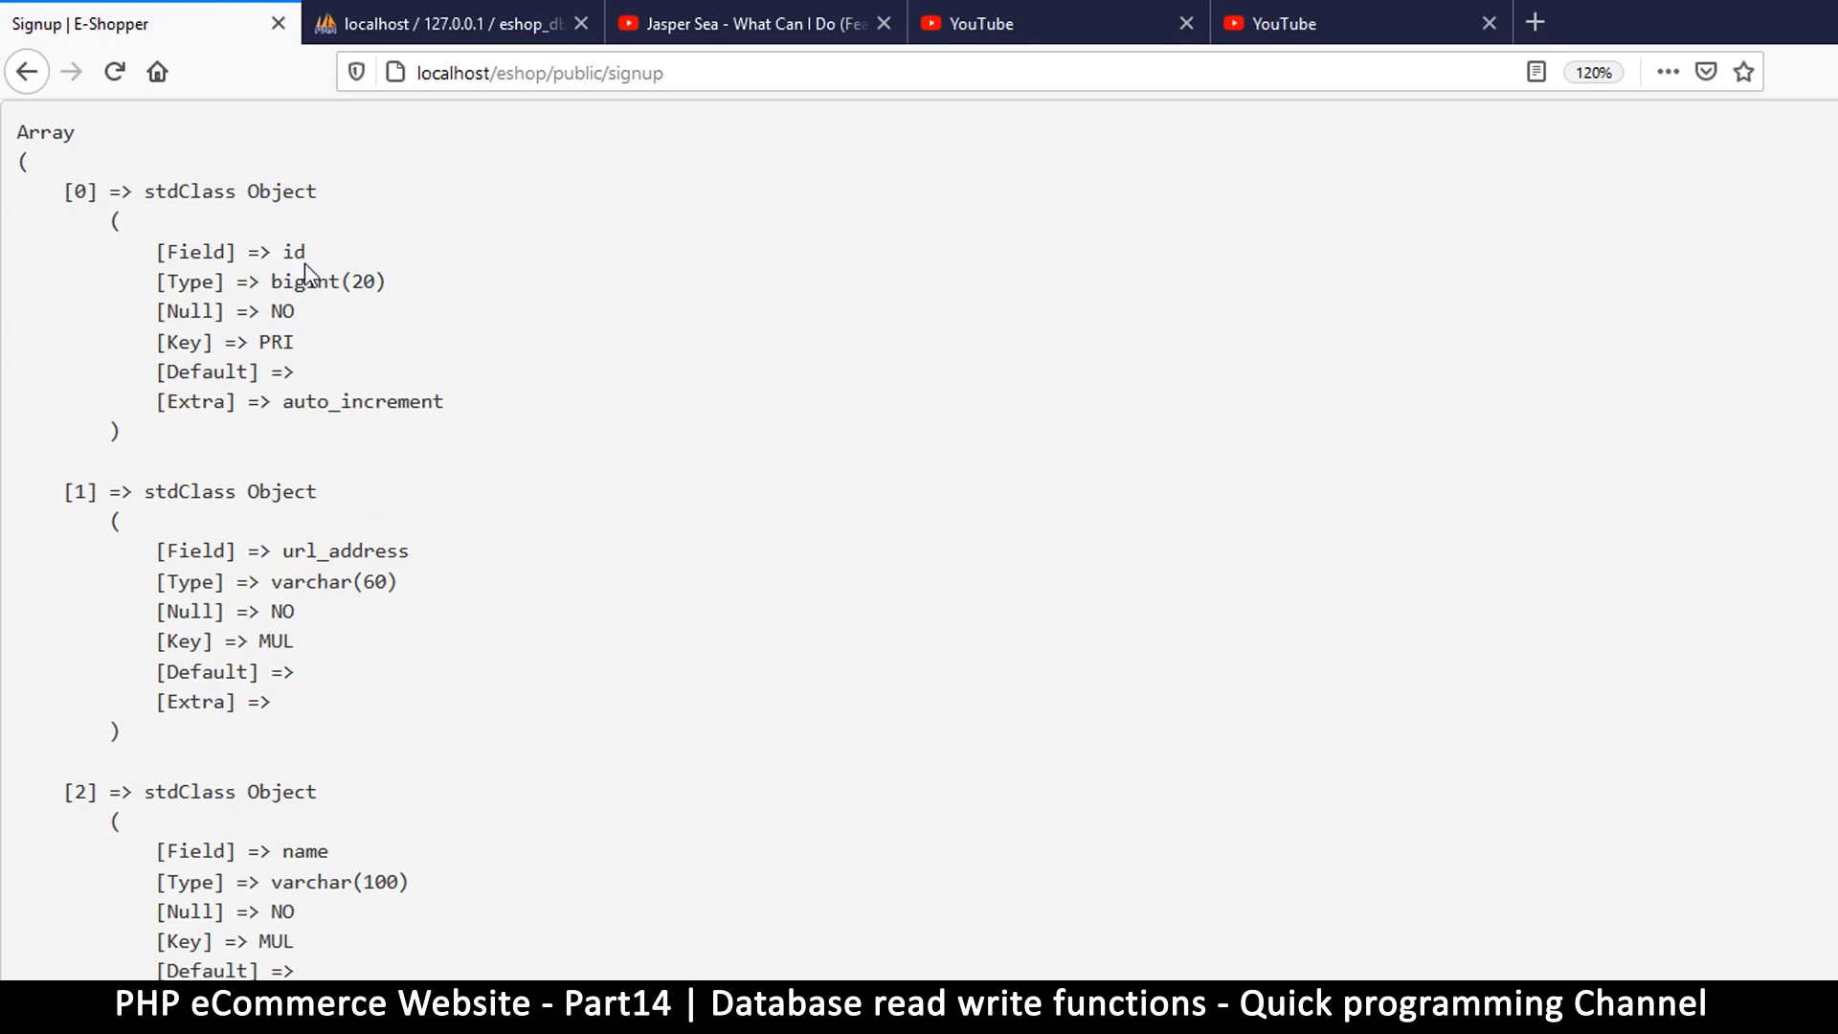
pyautogui.doubleClick(346, 551)
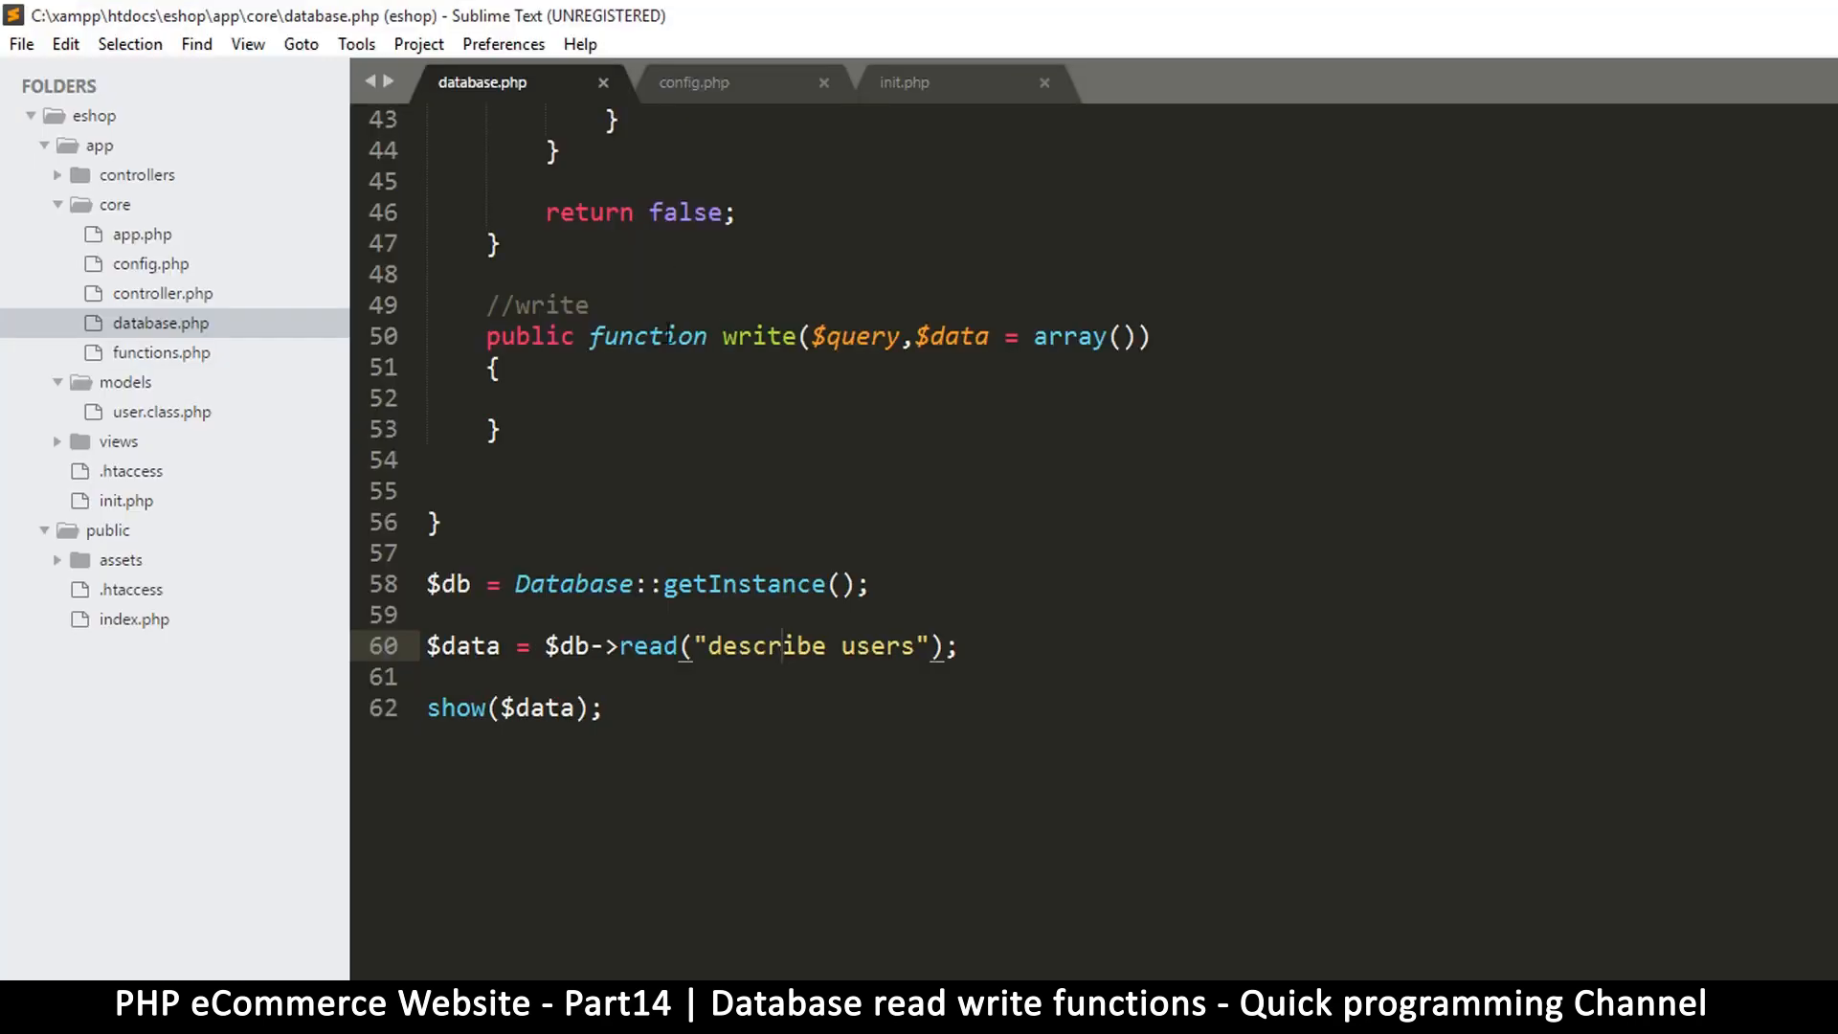
# Pass $data as the argument to execute() inside read()
pyautogui.scroll(3)
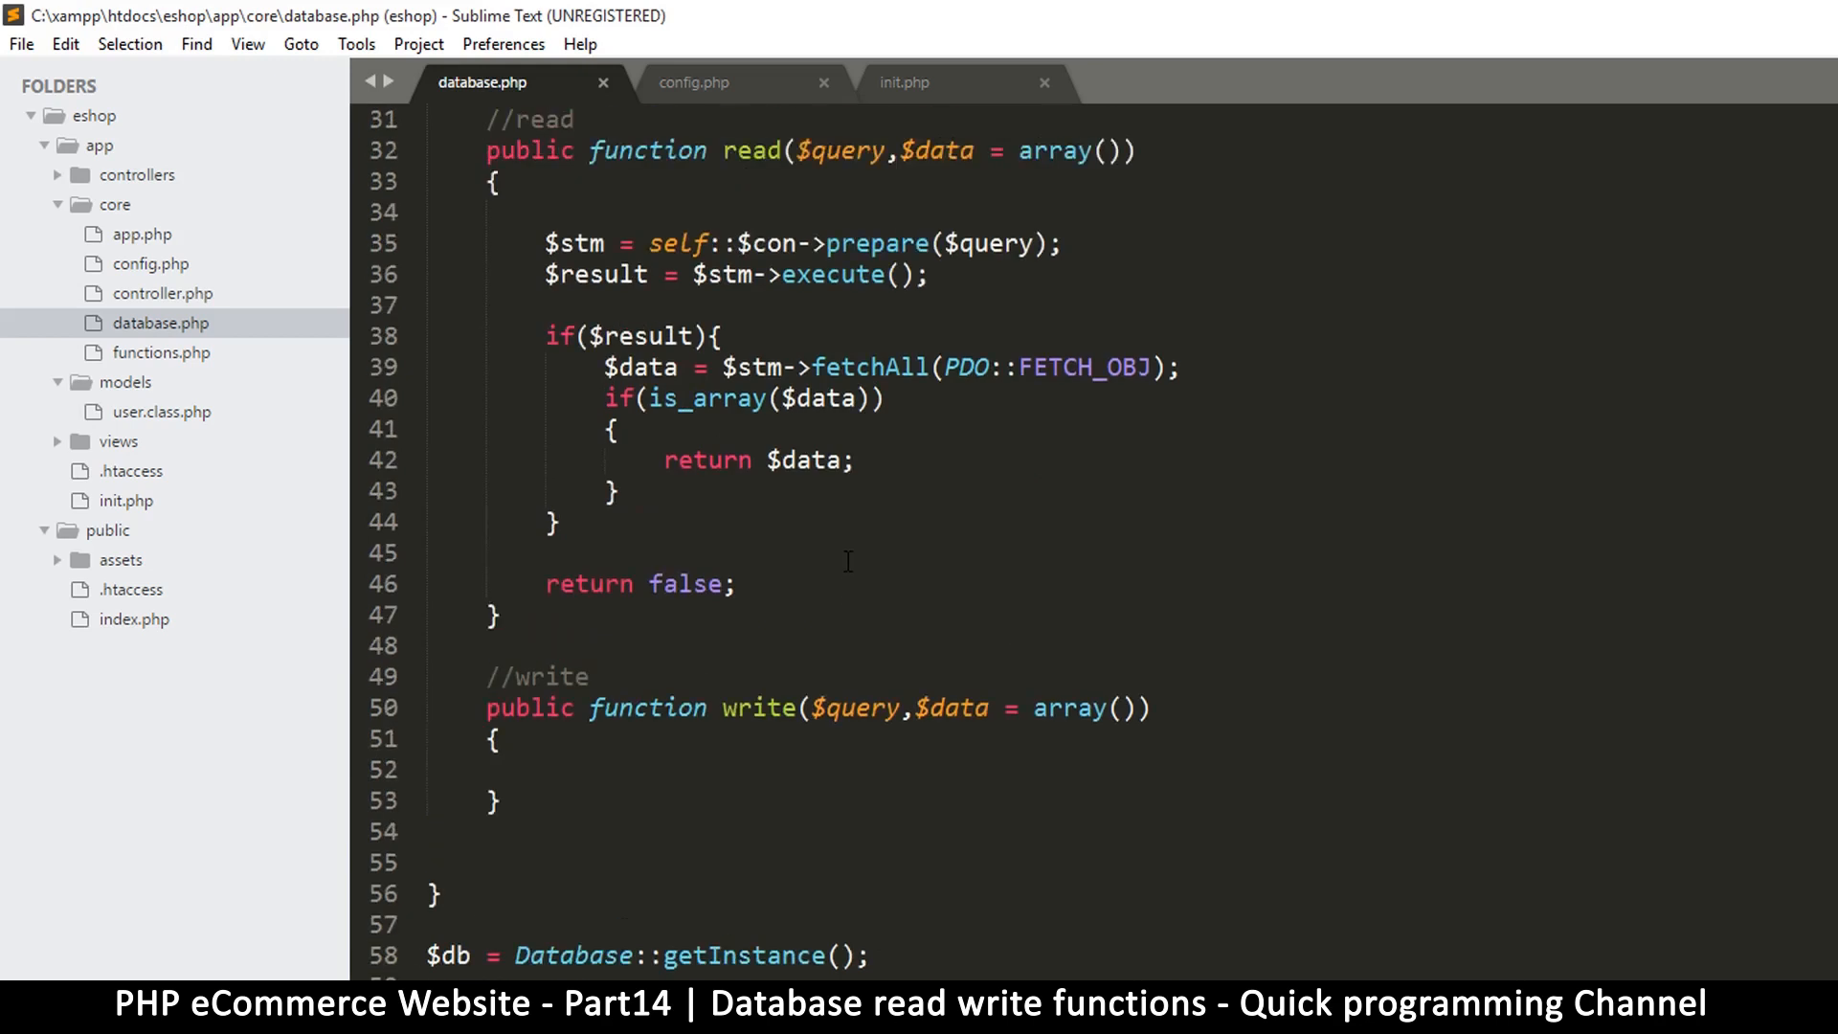
pyautogui.scroll(3)
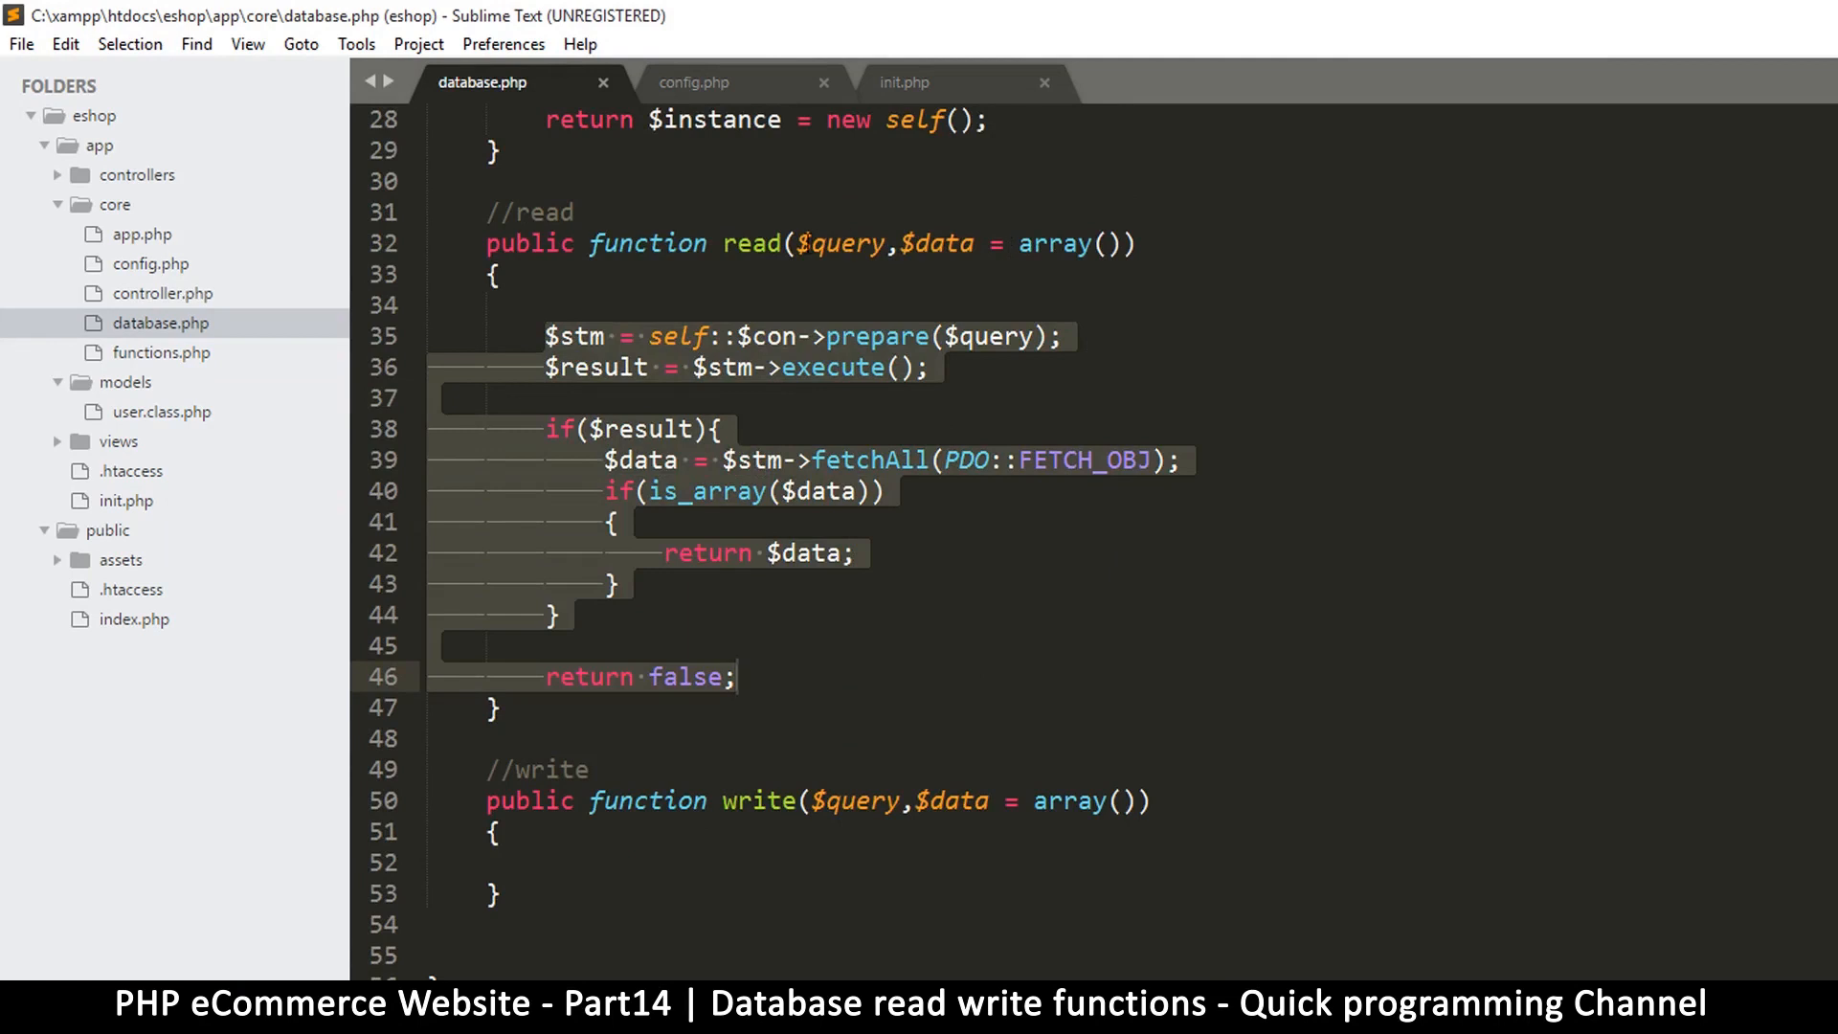
pyautogui.click(899, 367)
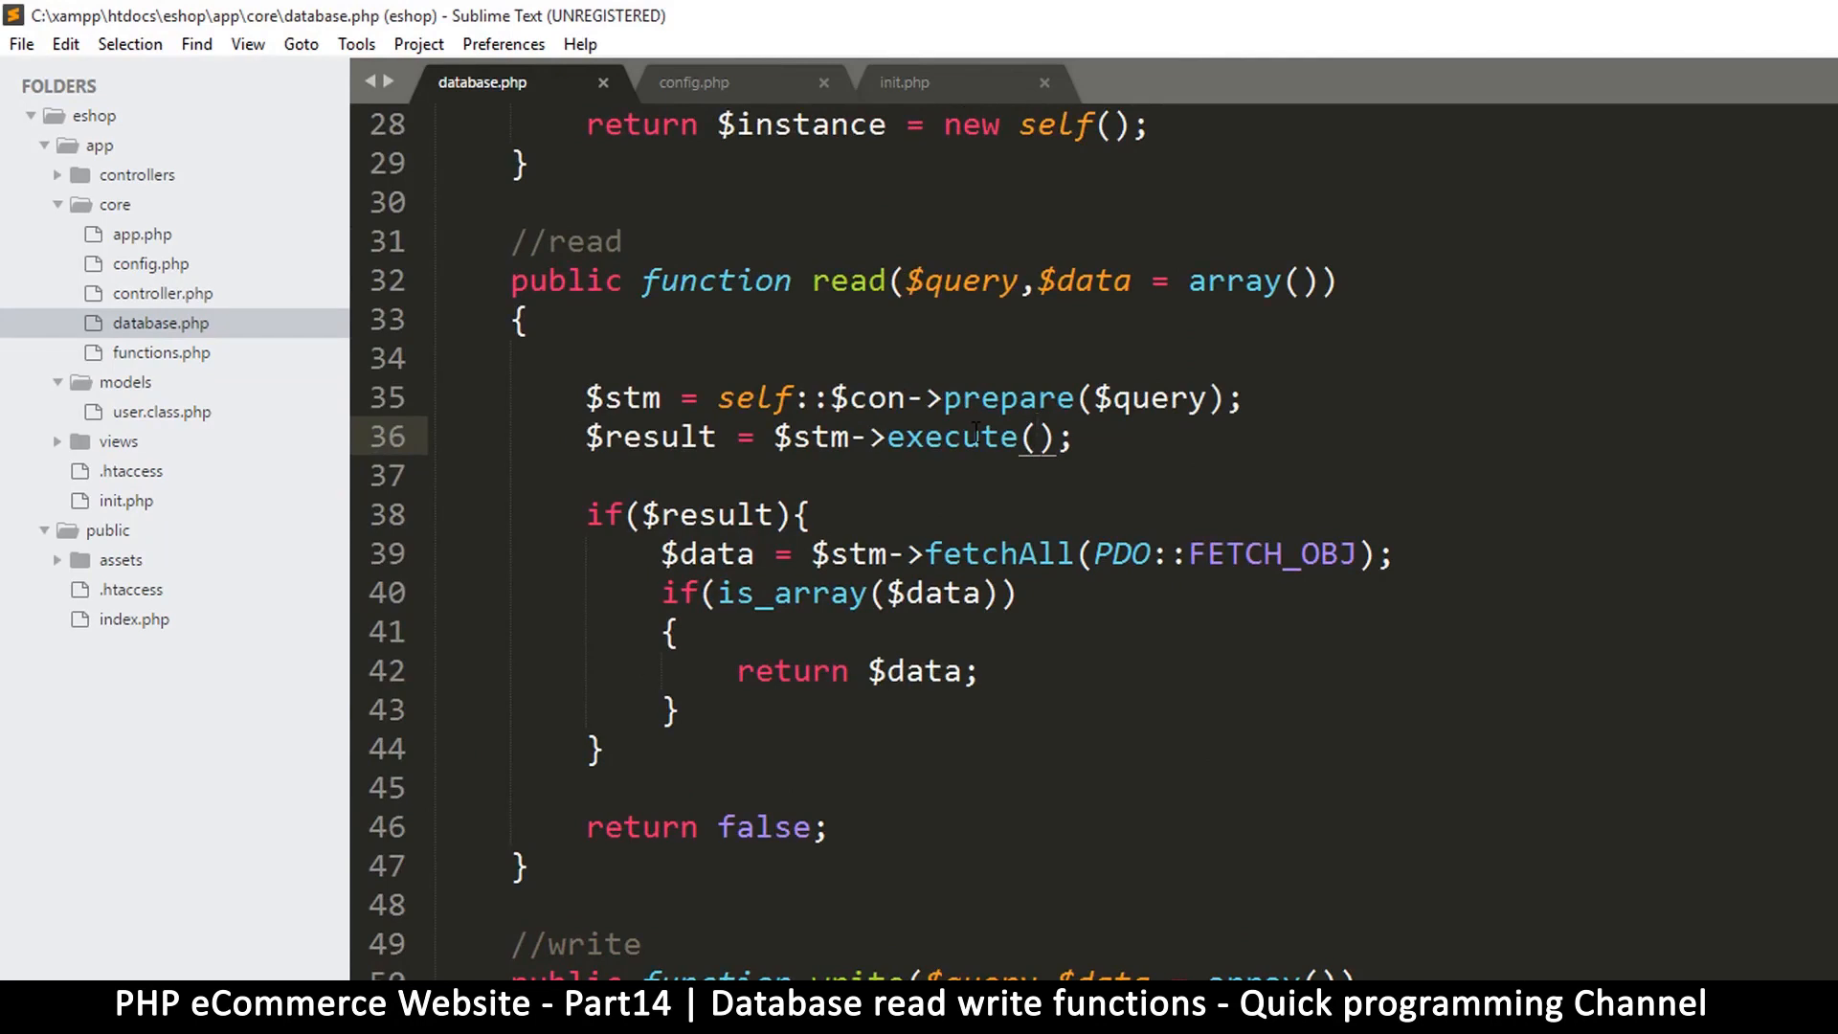
pyautogui.write('$data')
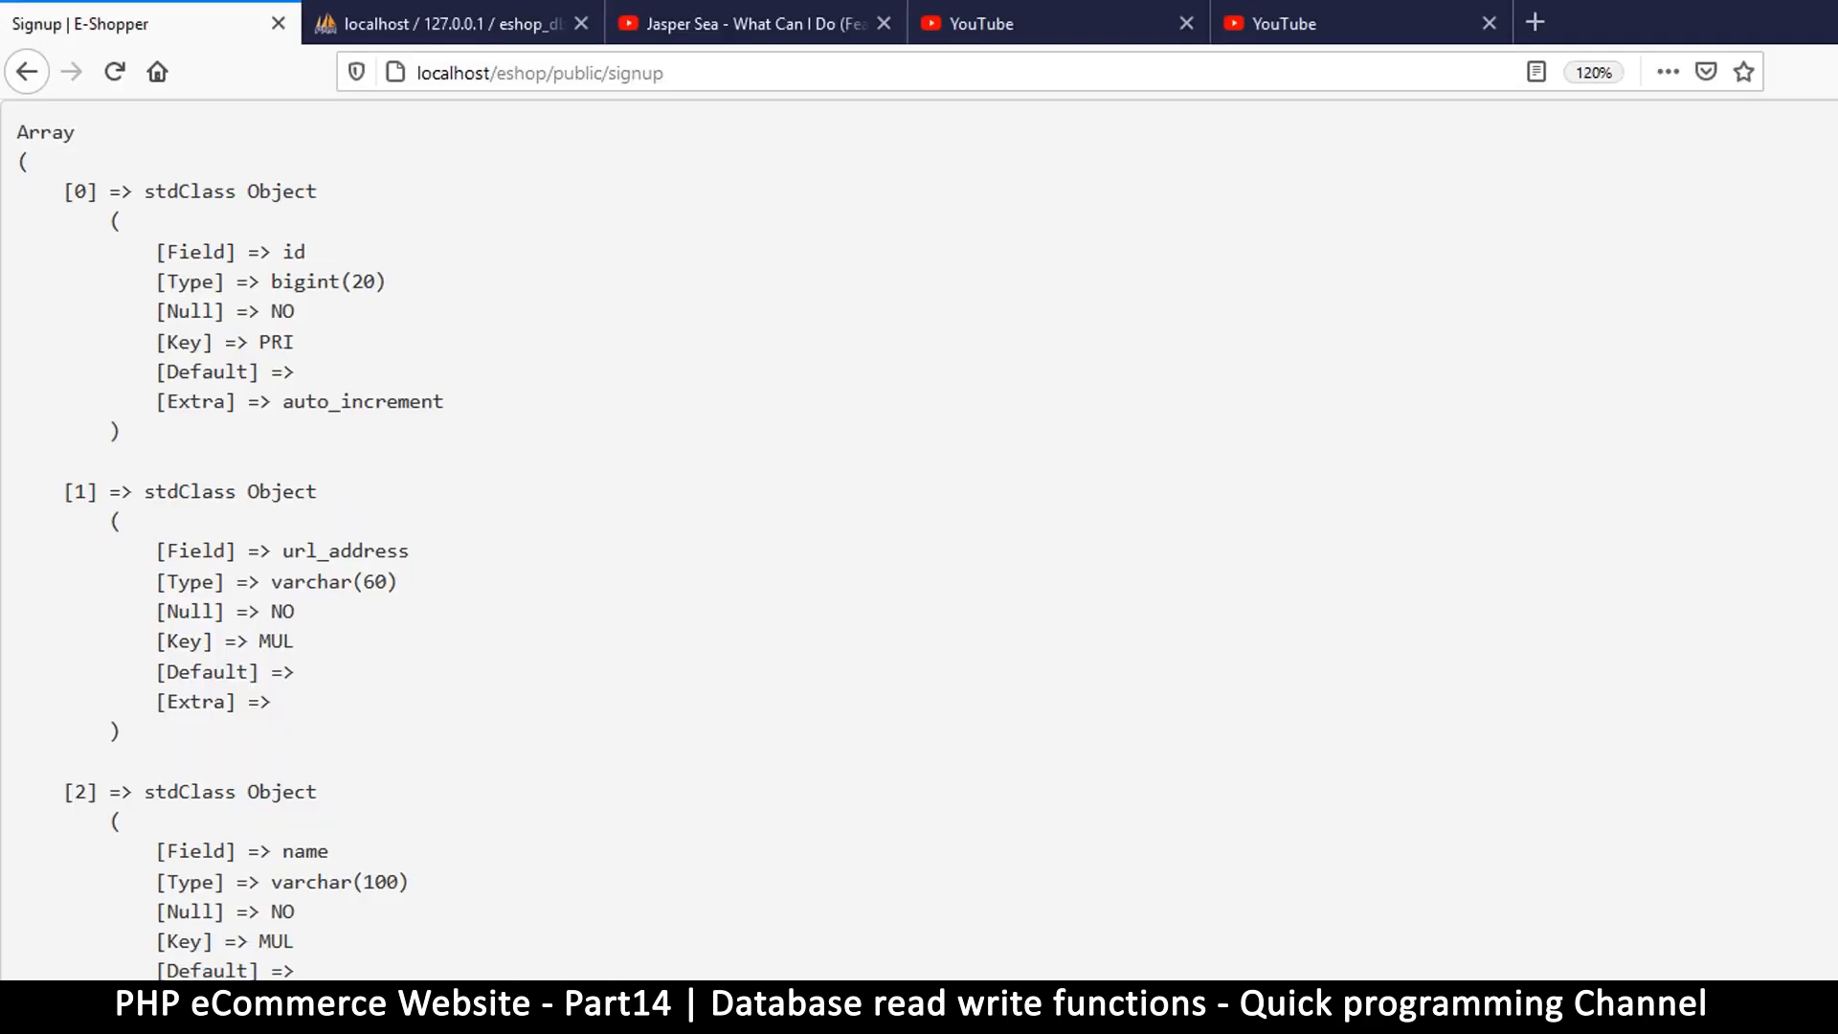
pyautogui.moveTo(215, 165)
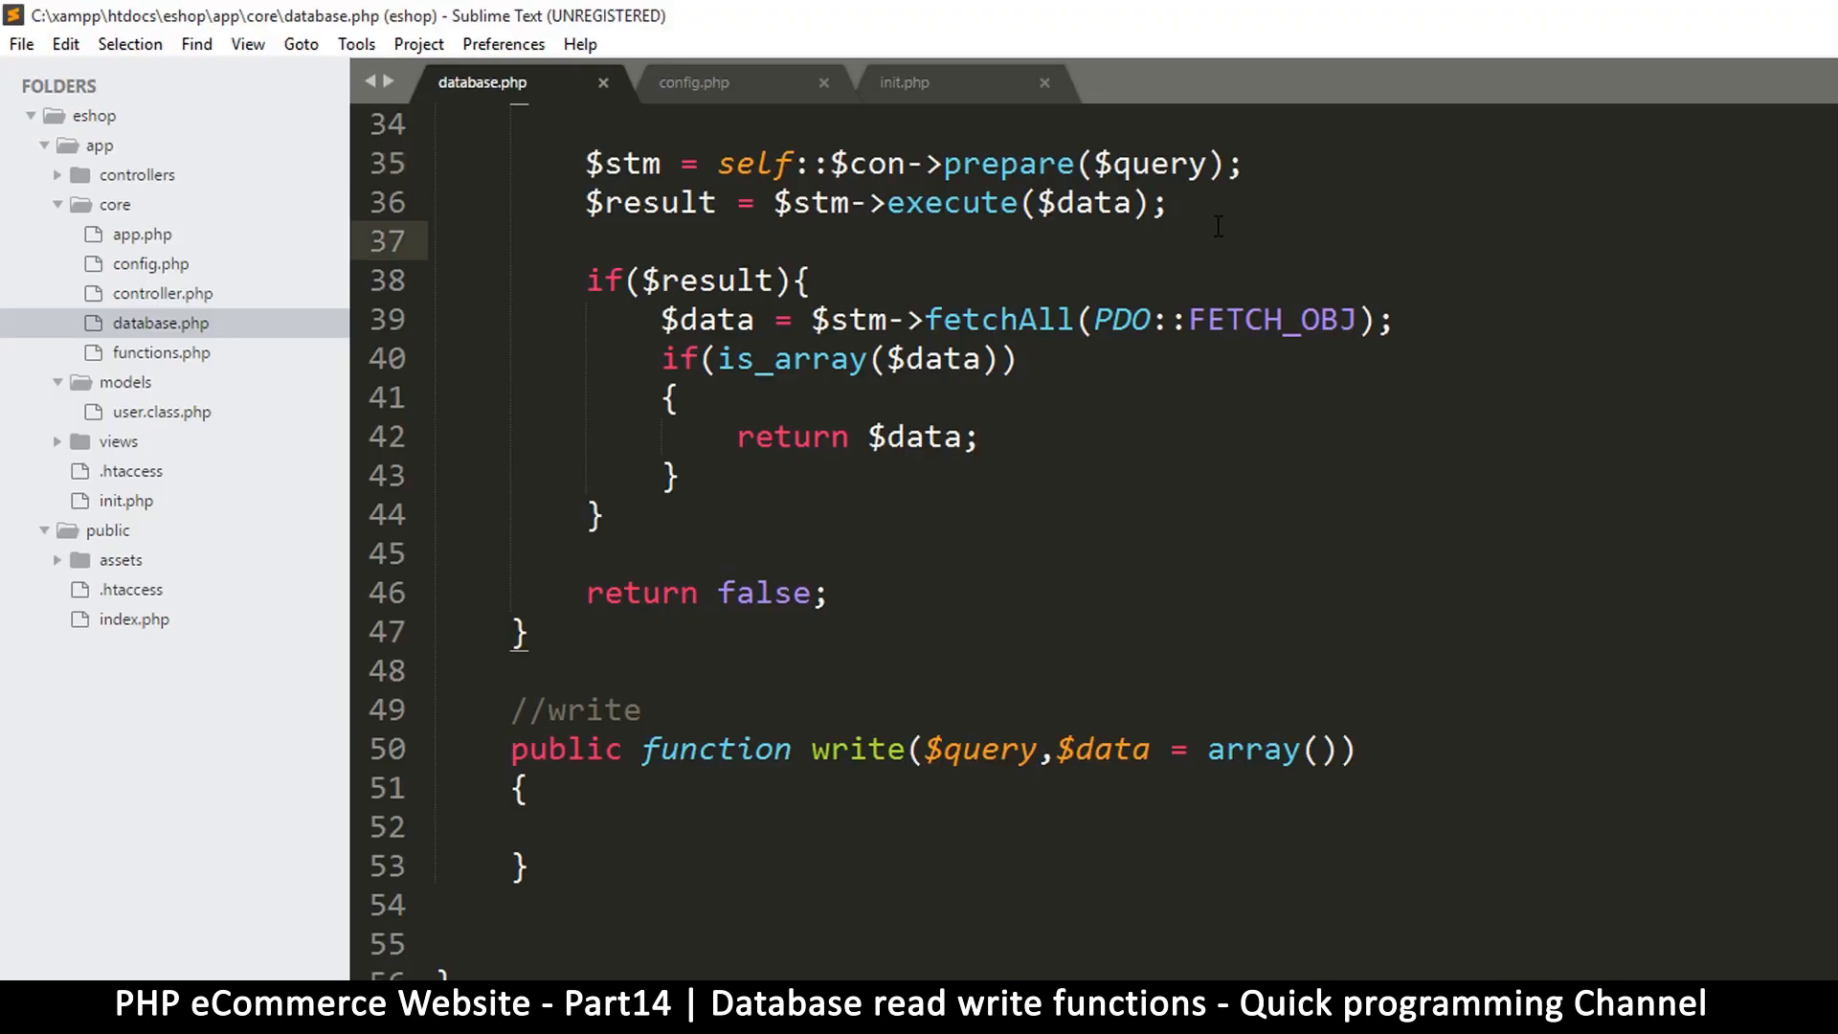
# Delete the getInstance/read/show test lines below the Database class
pyautogui.scroll(3)
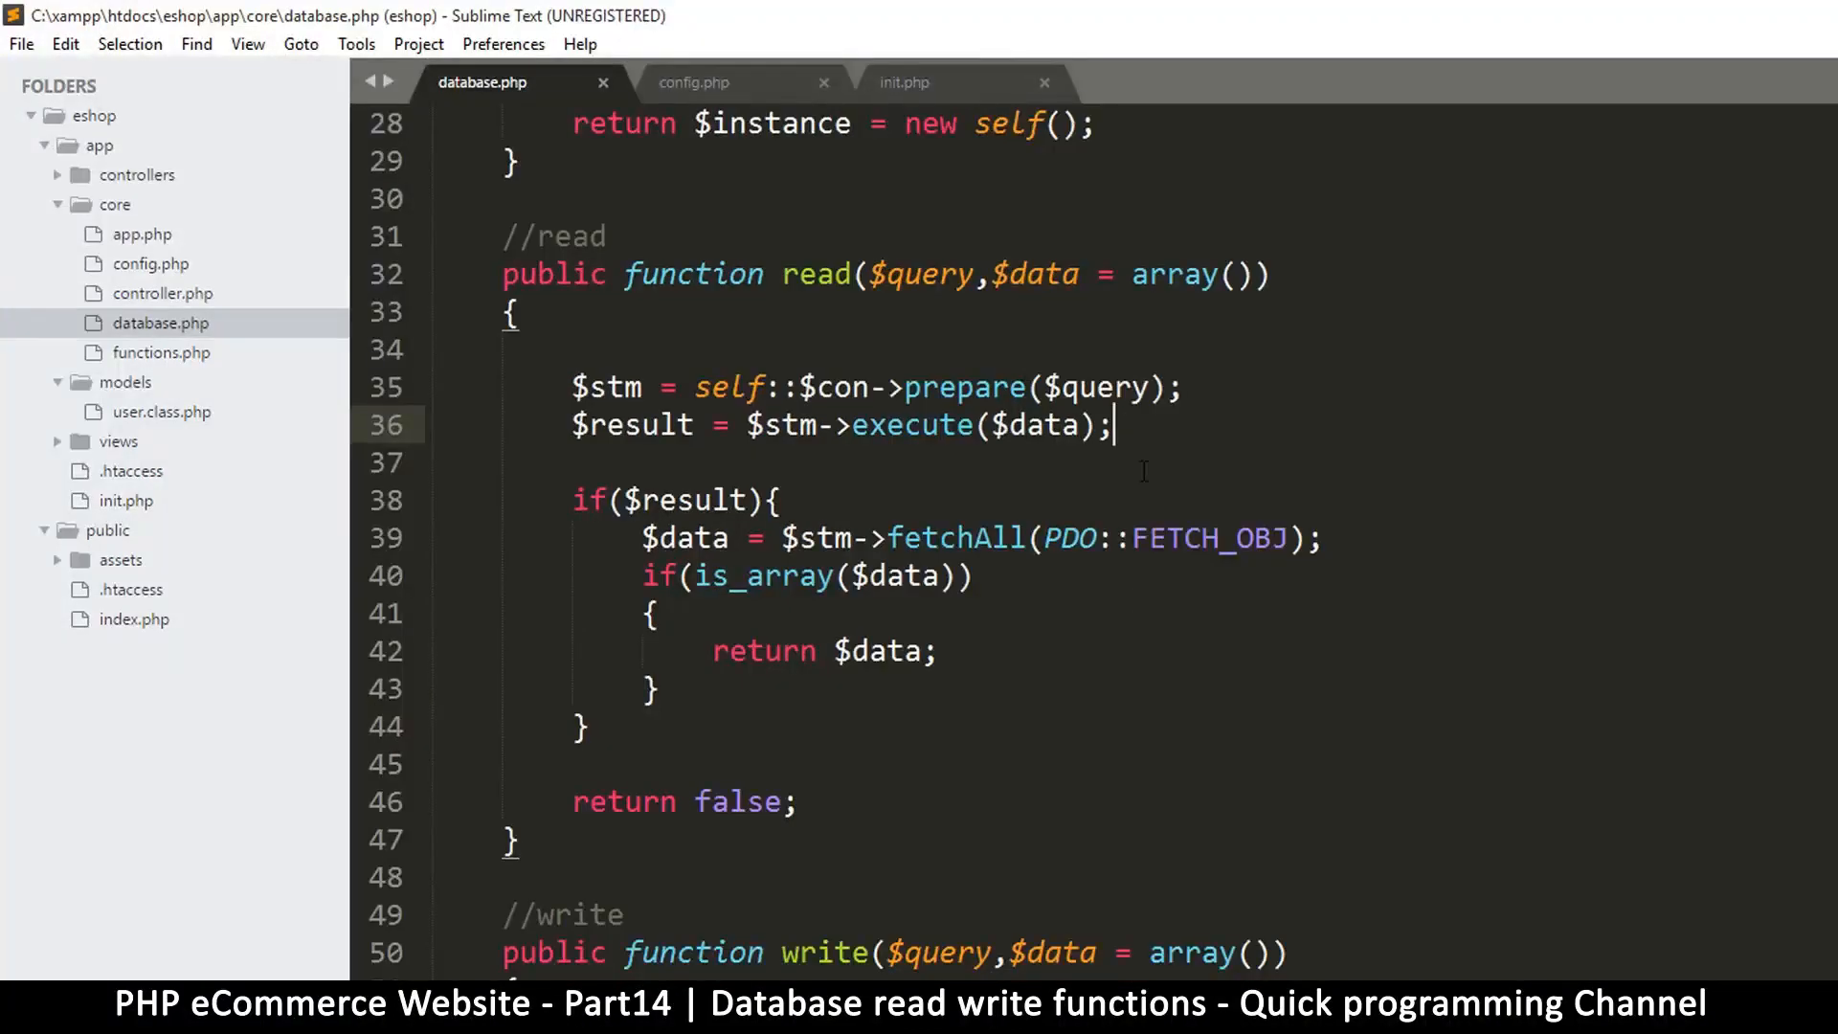
pyautogui.scroll(-3)
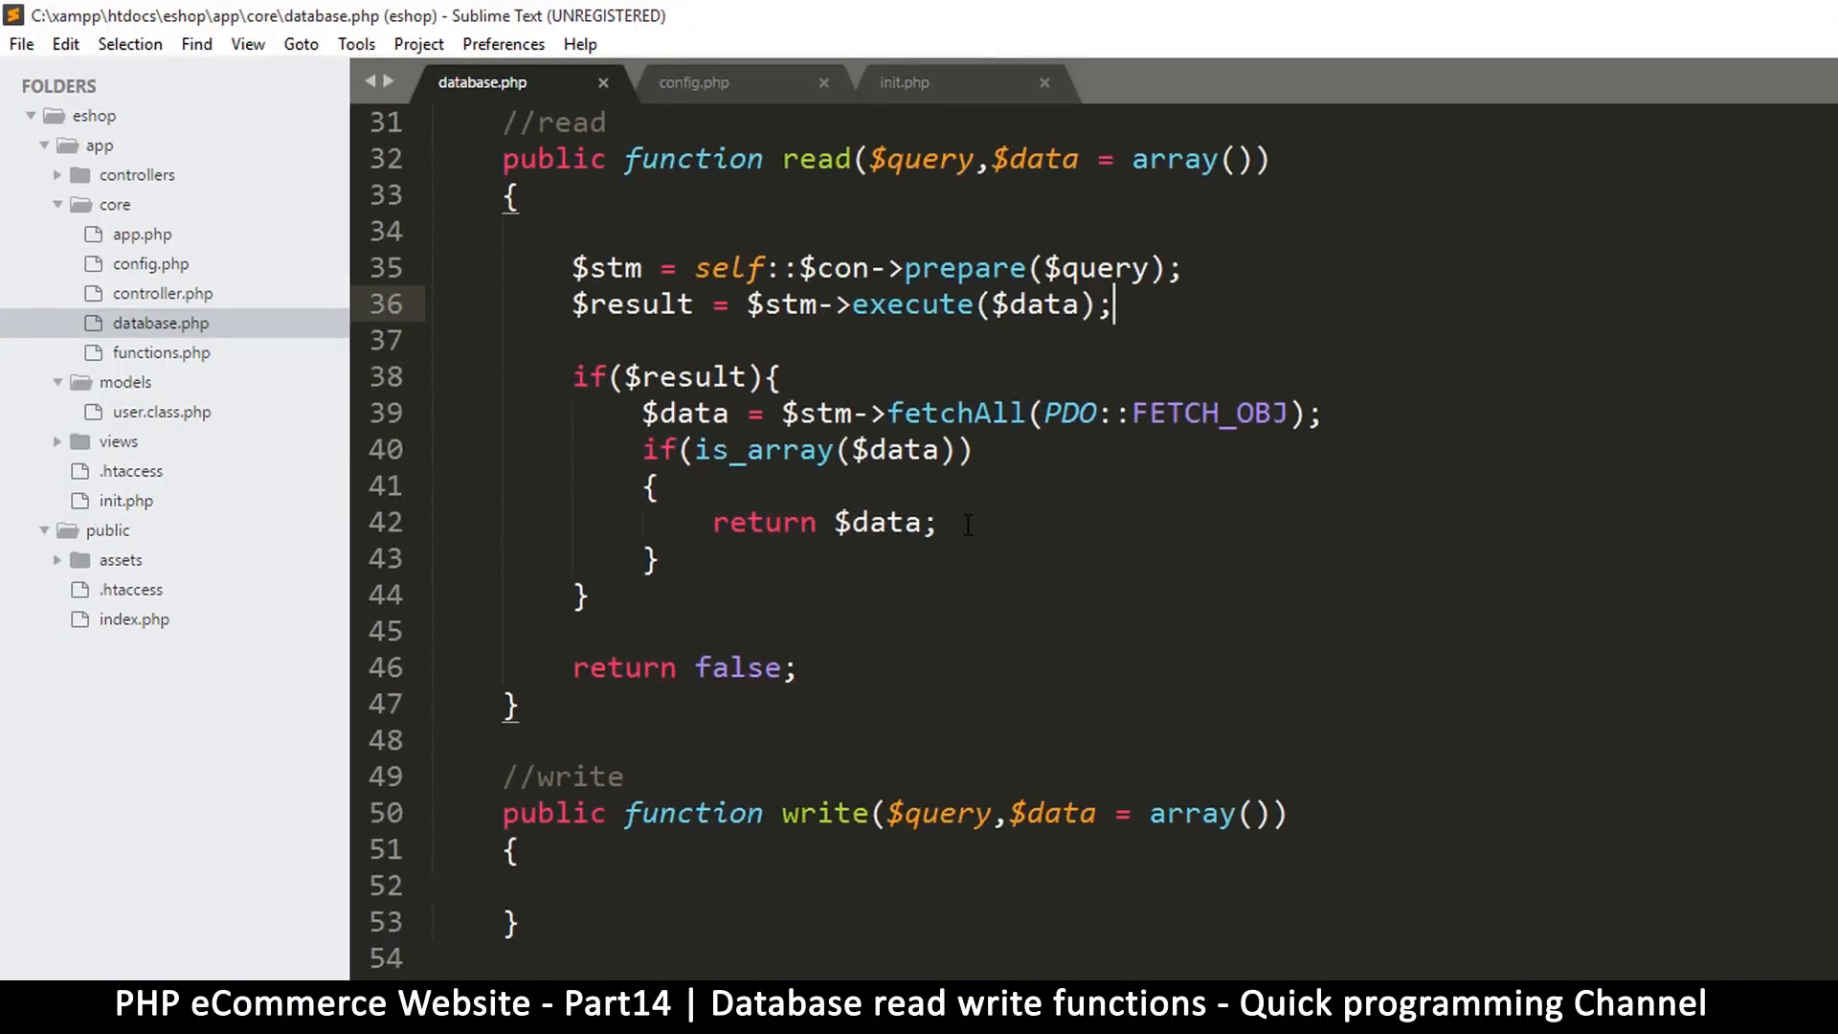
pyautogui.scroll(-3)
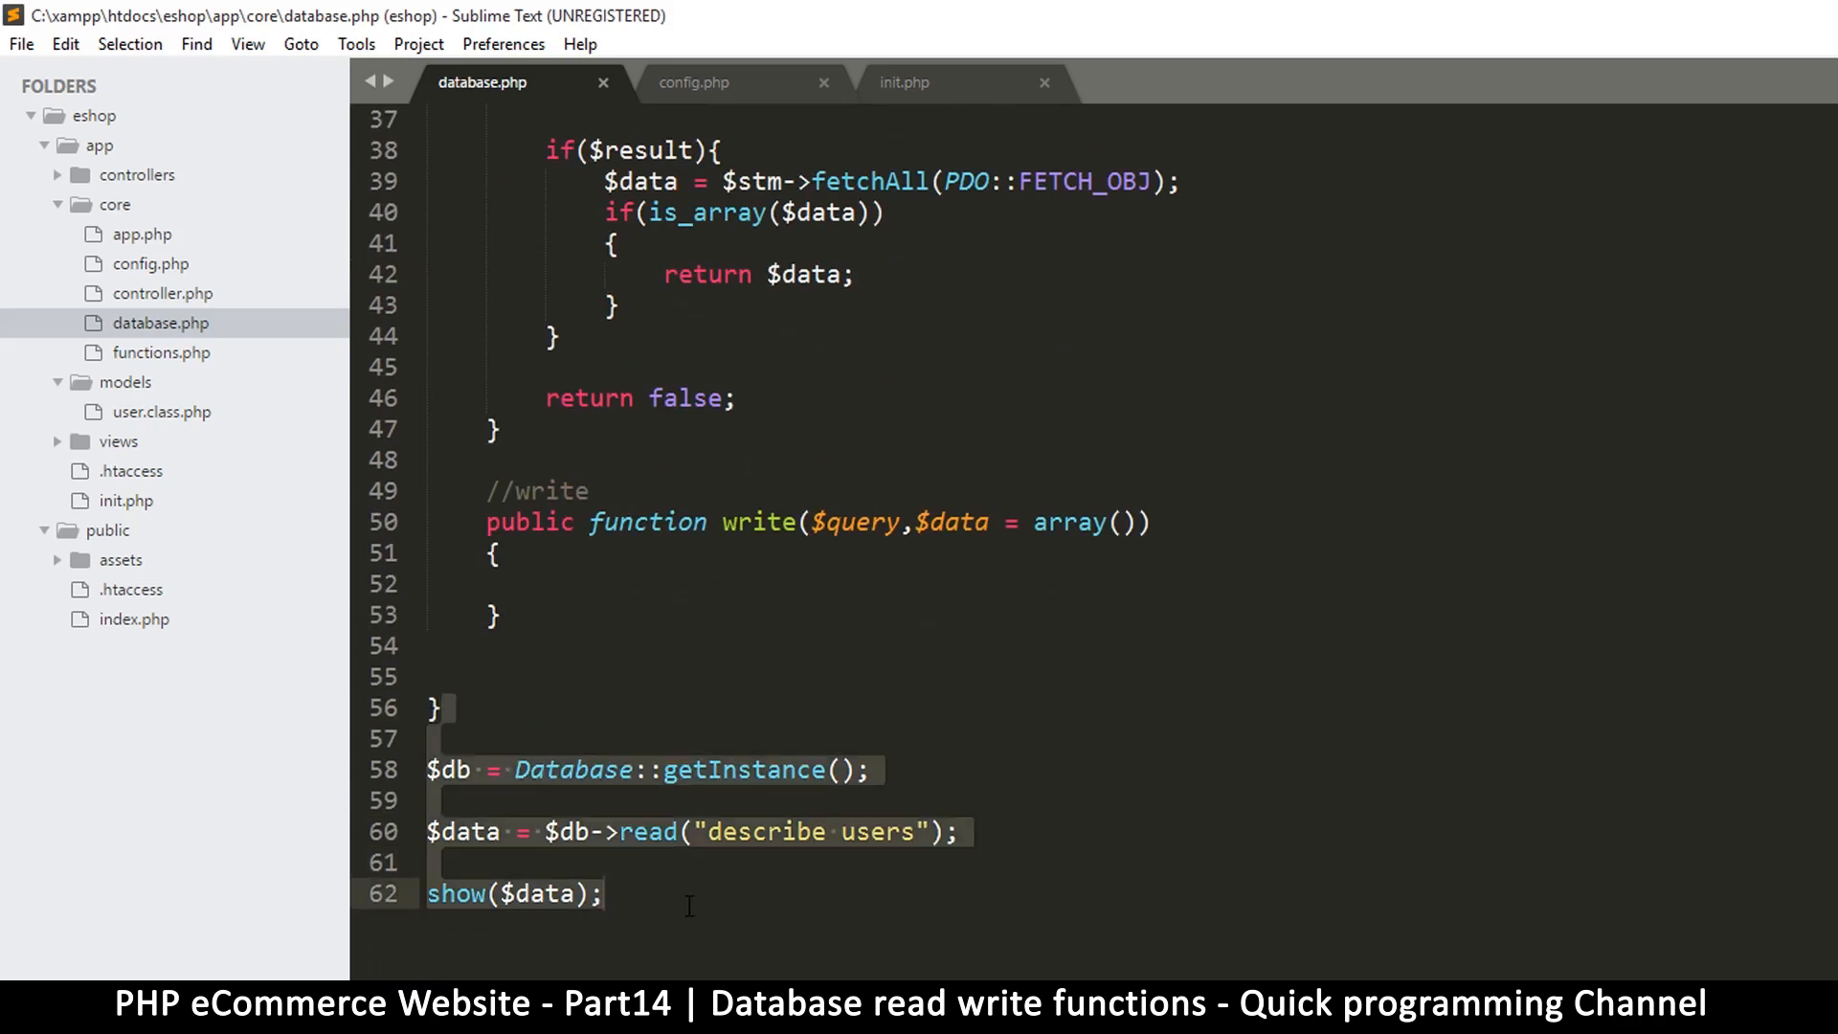
pyautogui.click(605, 894)
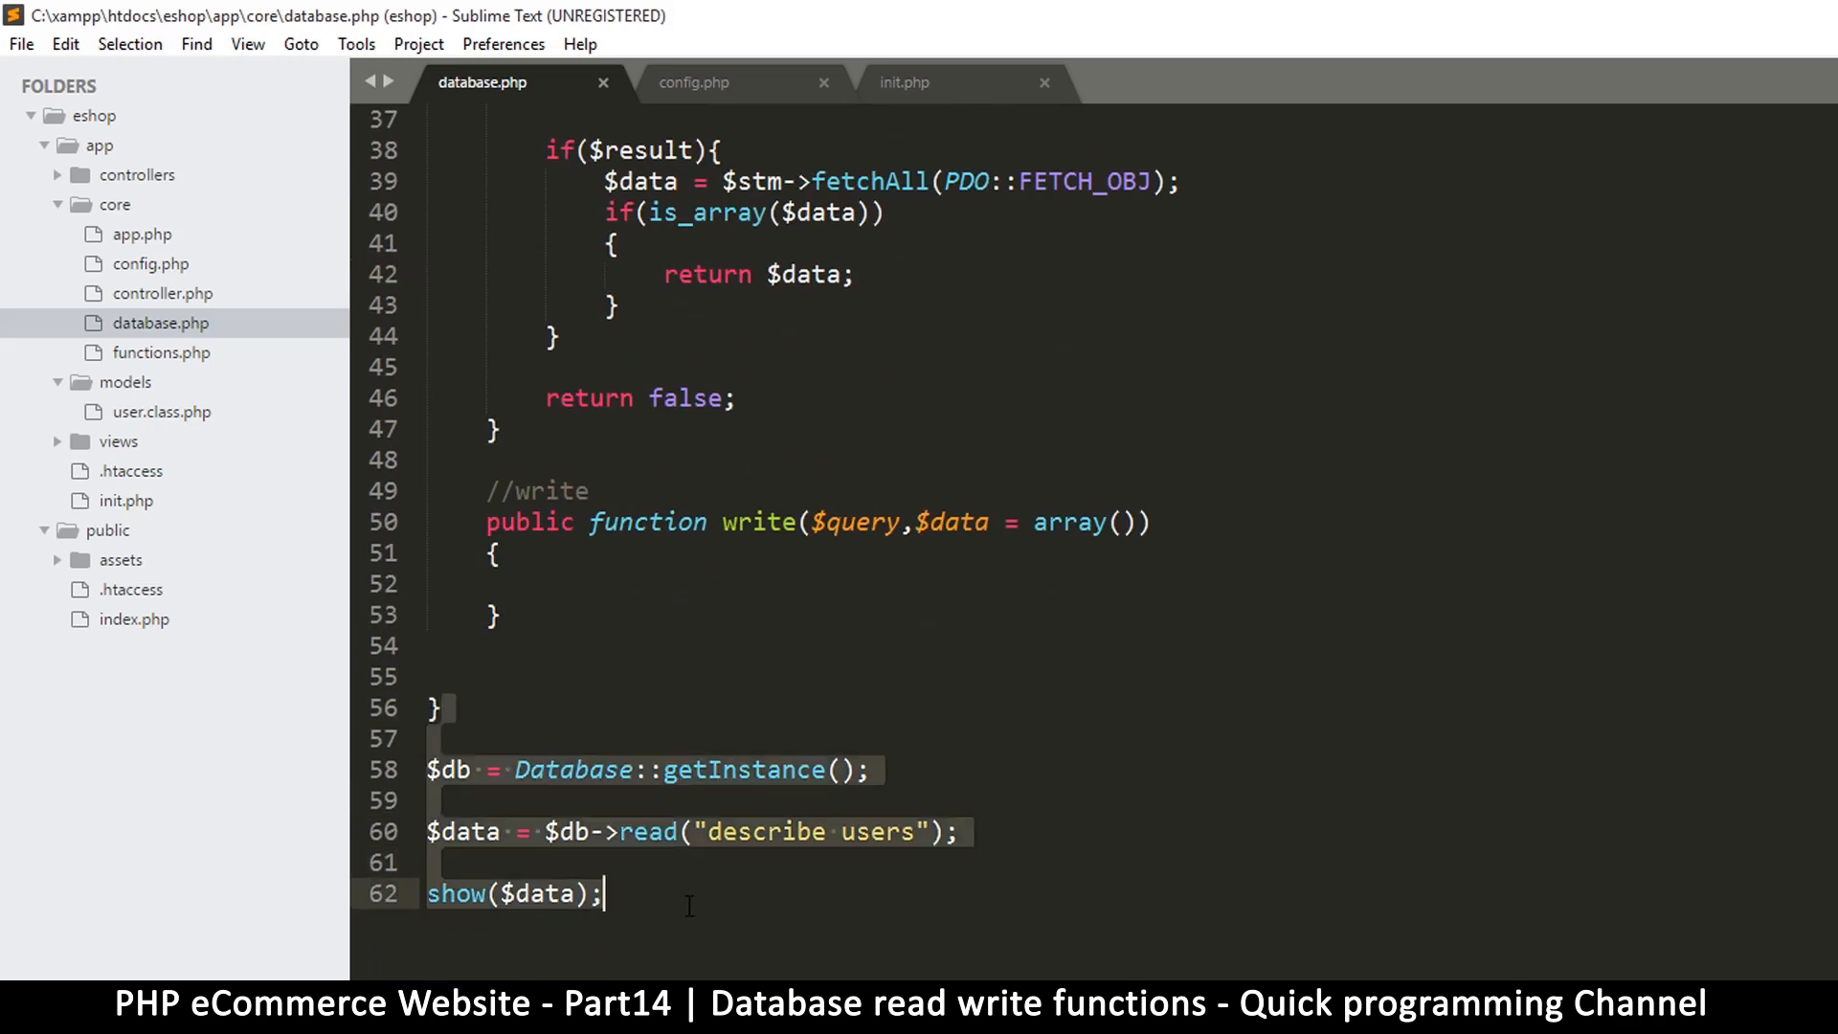
pyautogui.scroll(3)
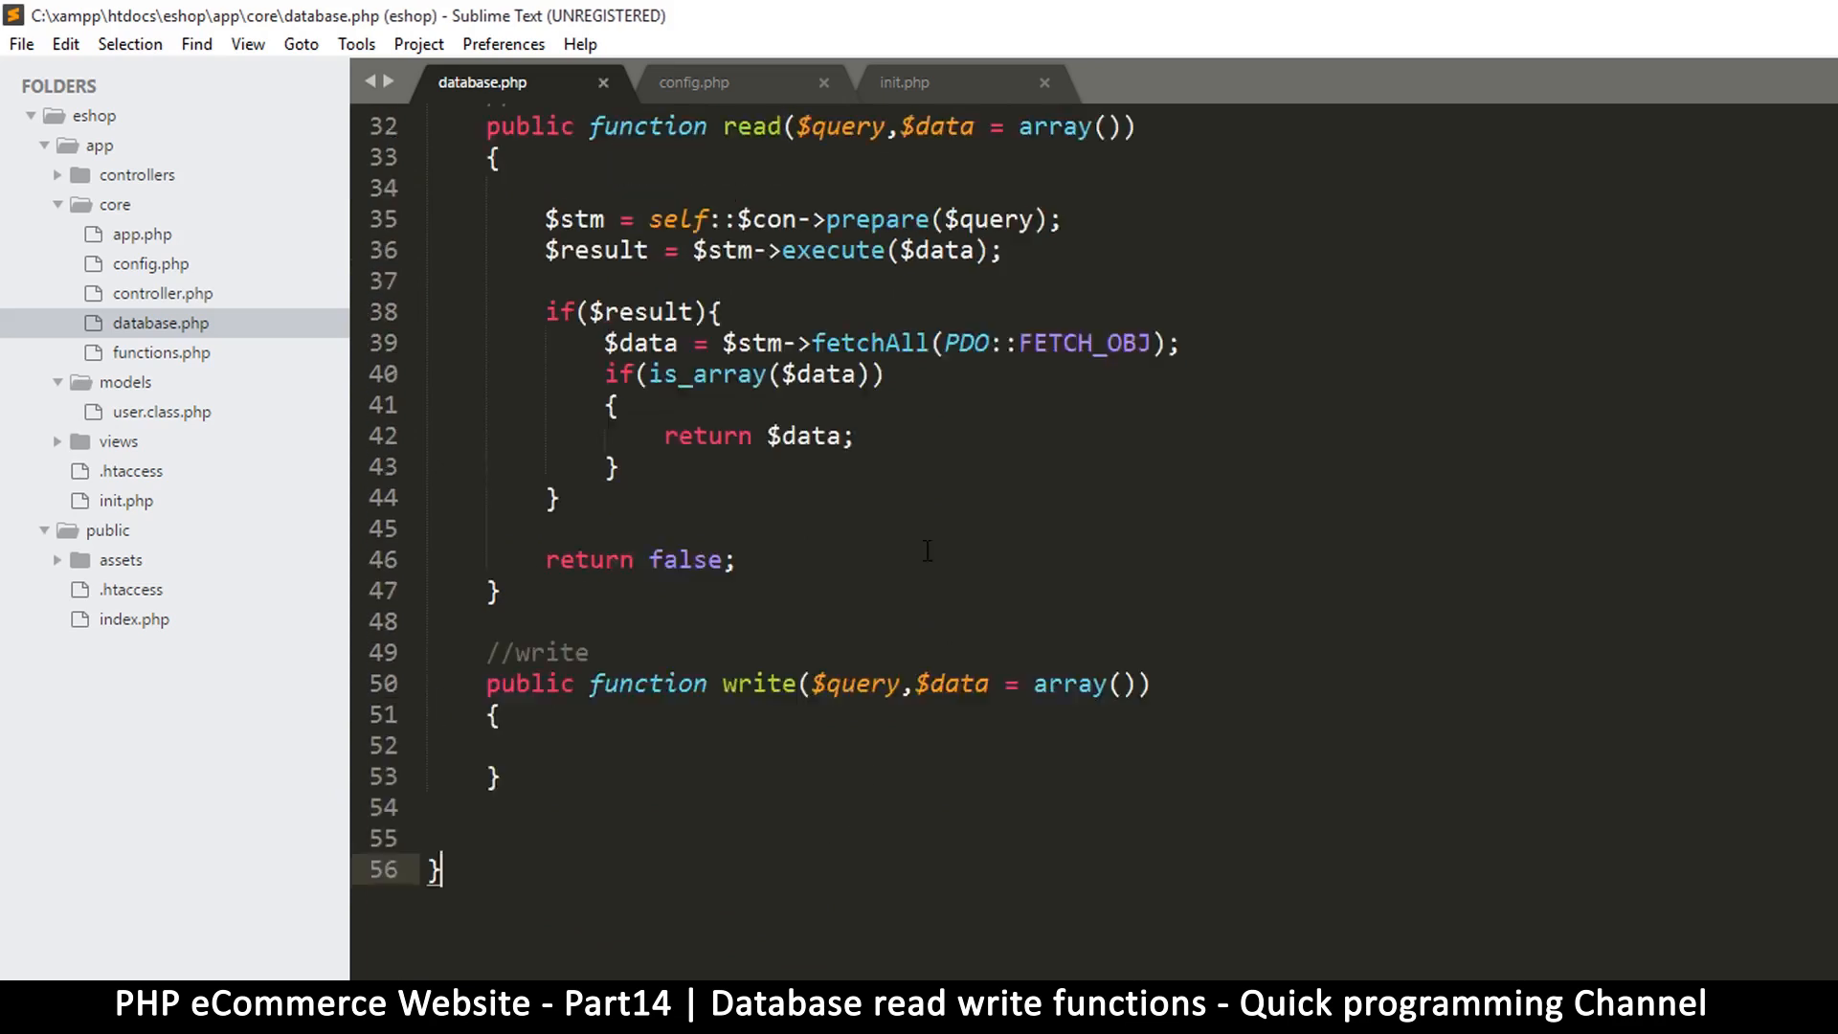
# Make write() return true instead of $data after executing the query
pyautogui.scroll(3)
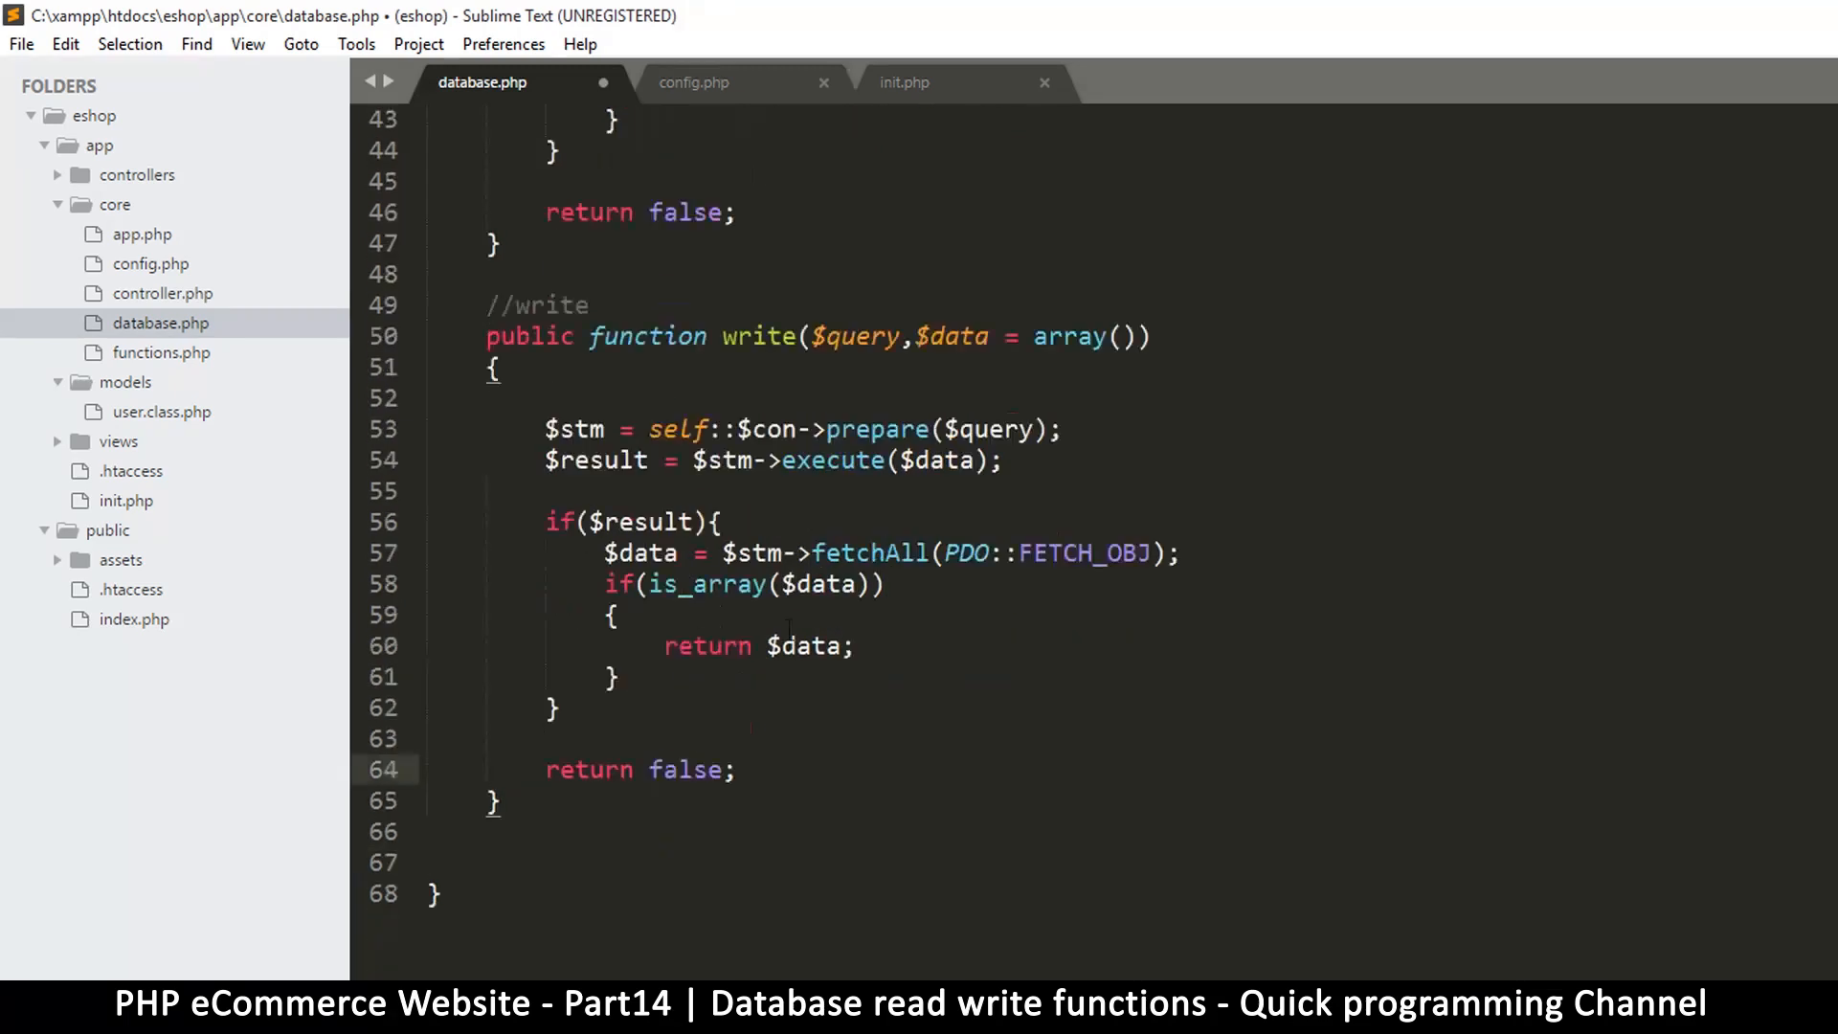
pyautogui.scroll(3)
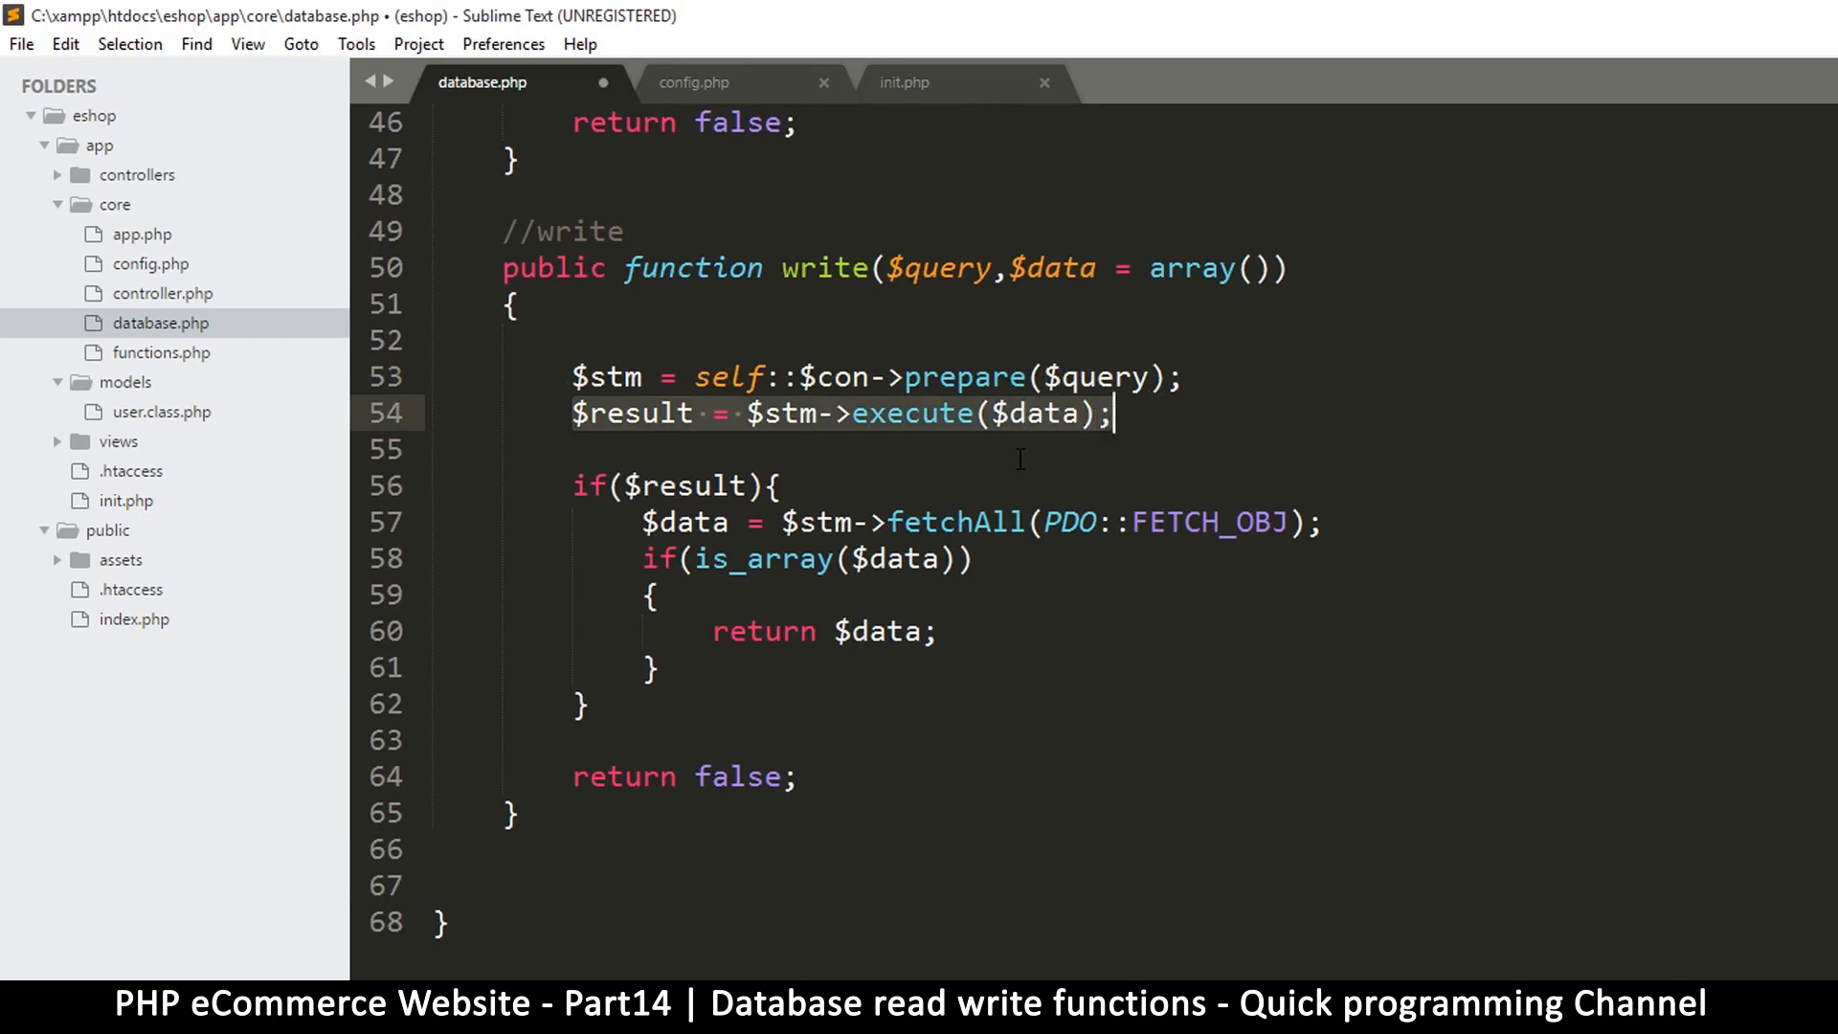
pyautogui.scroll(3)
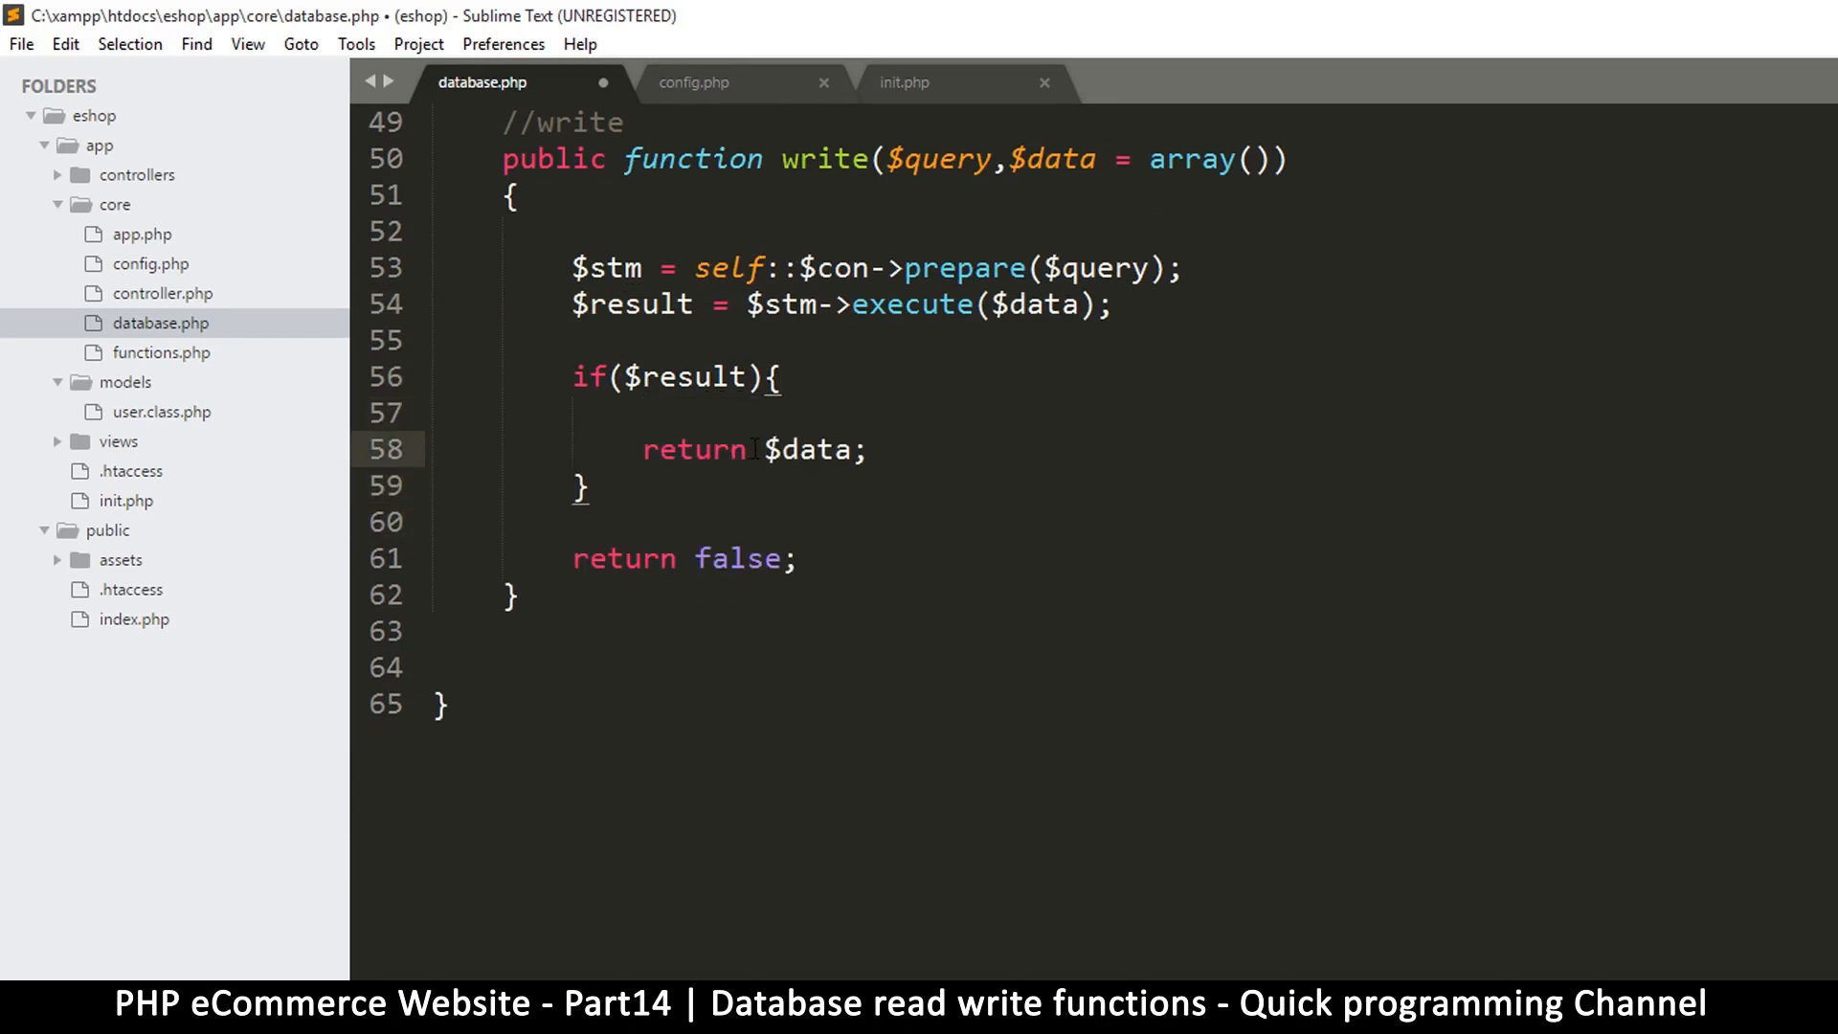
pyautogui.doubleClick(808, 448)
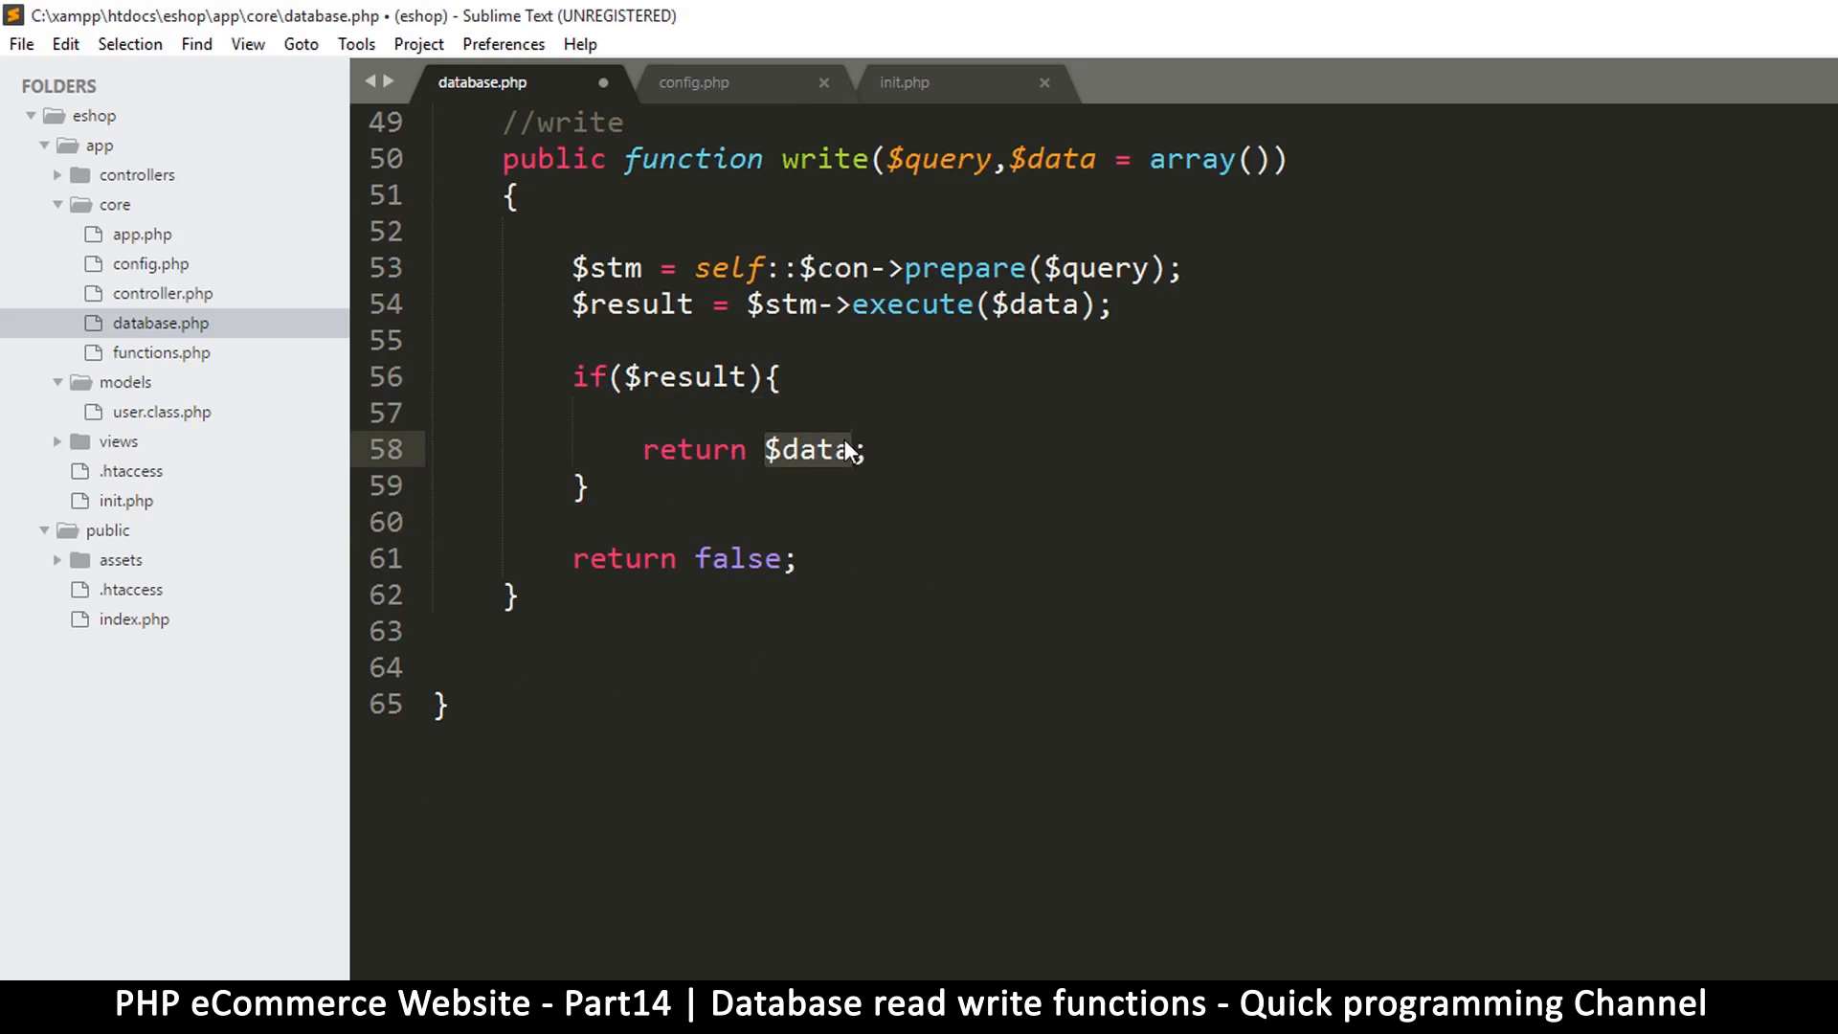
pyautogui.write('true')
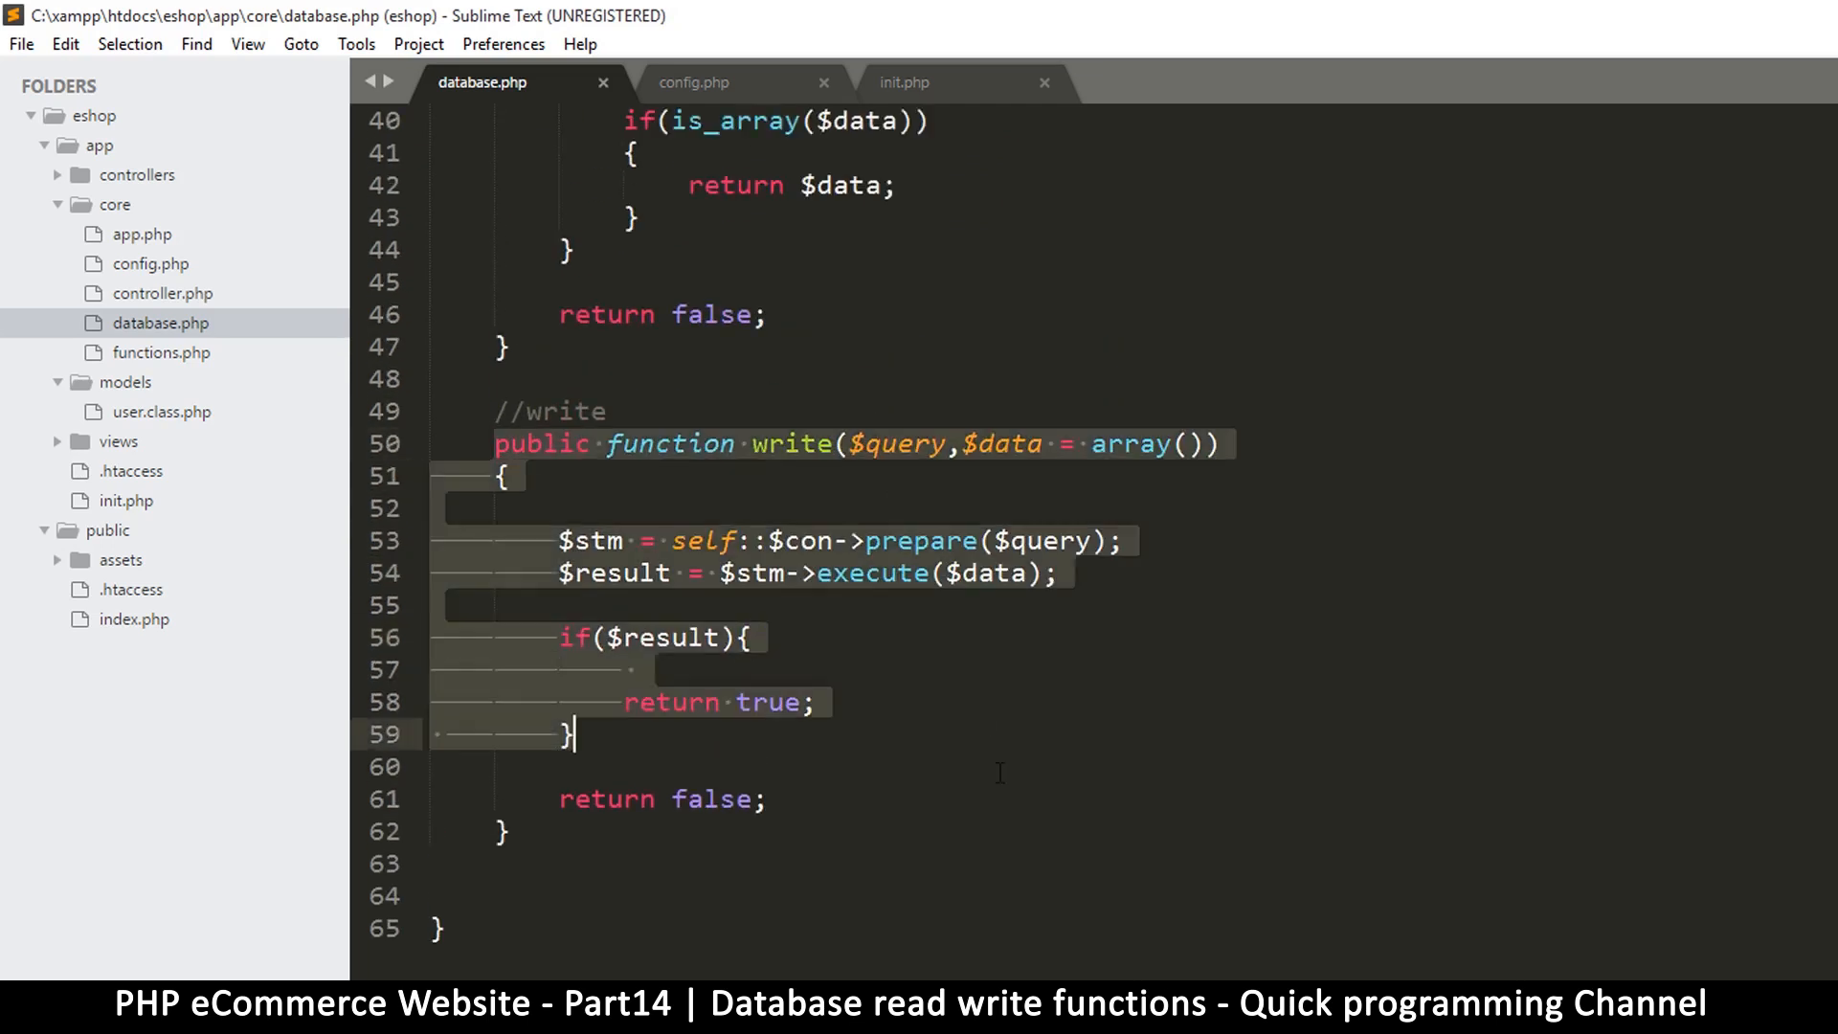
pyautogui.scroll(3)
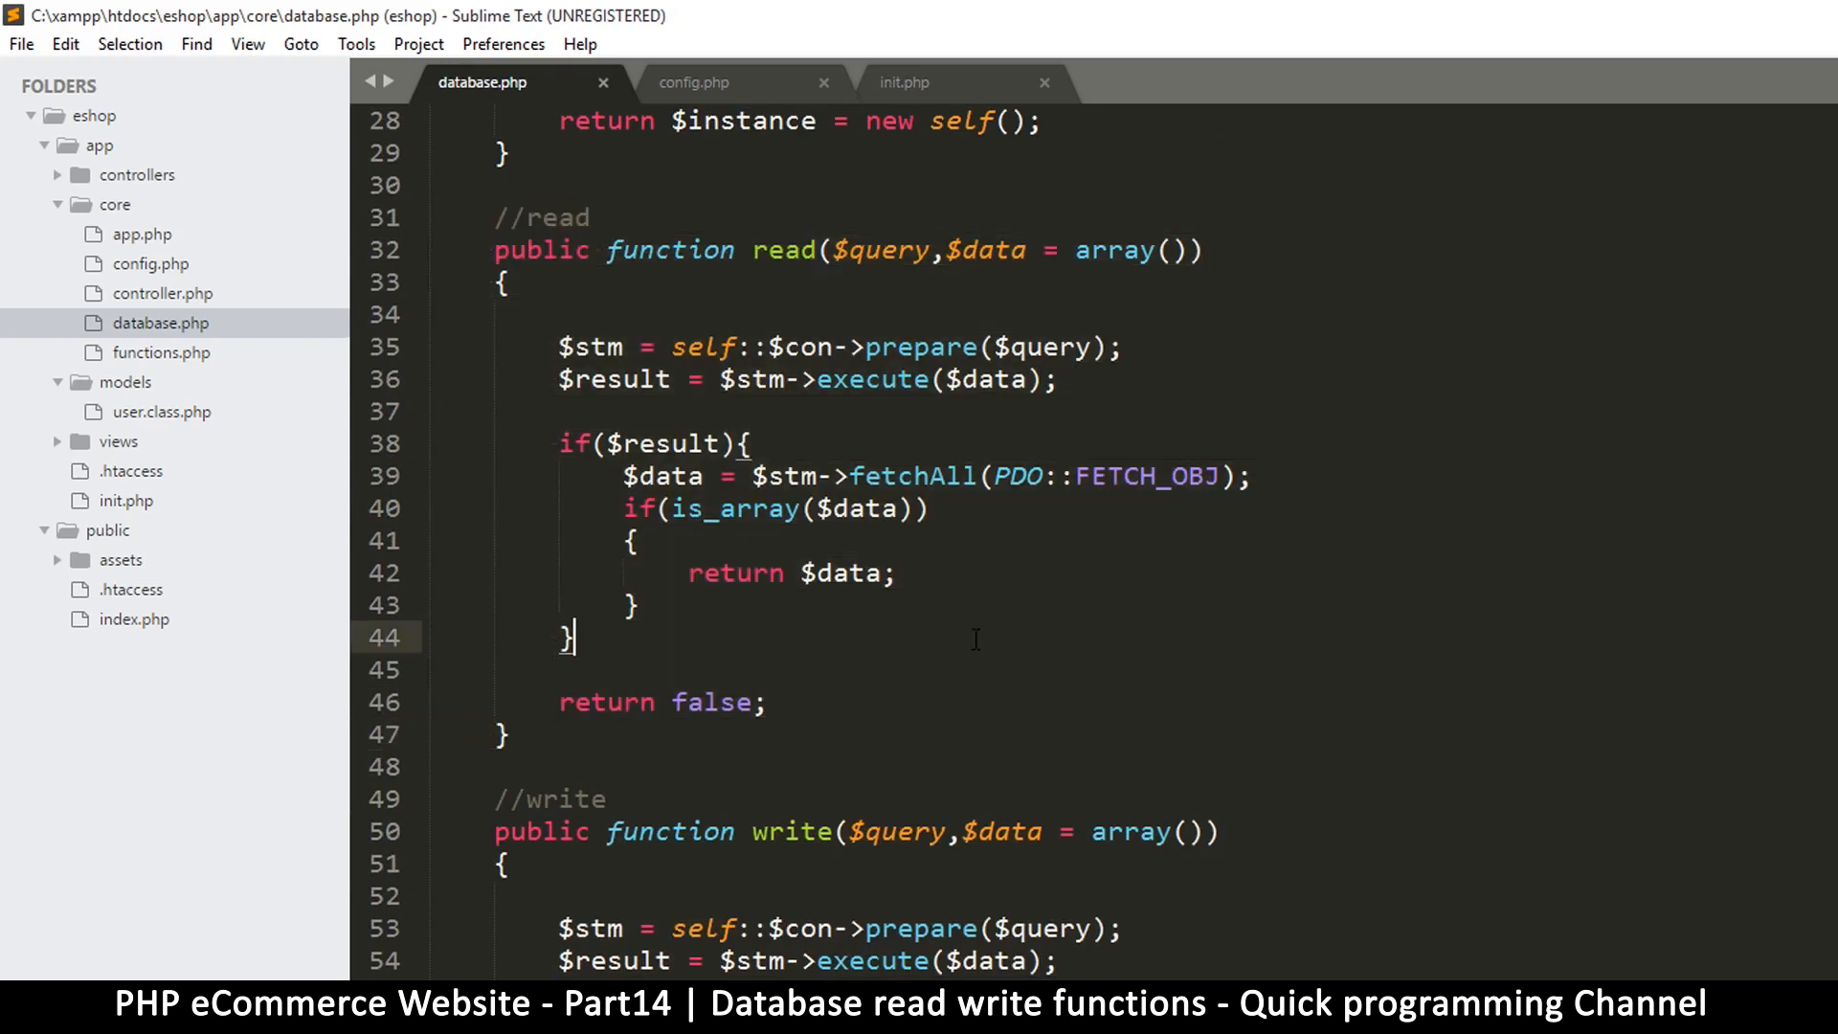
pyautogui.moveTo(817, 415)
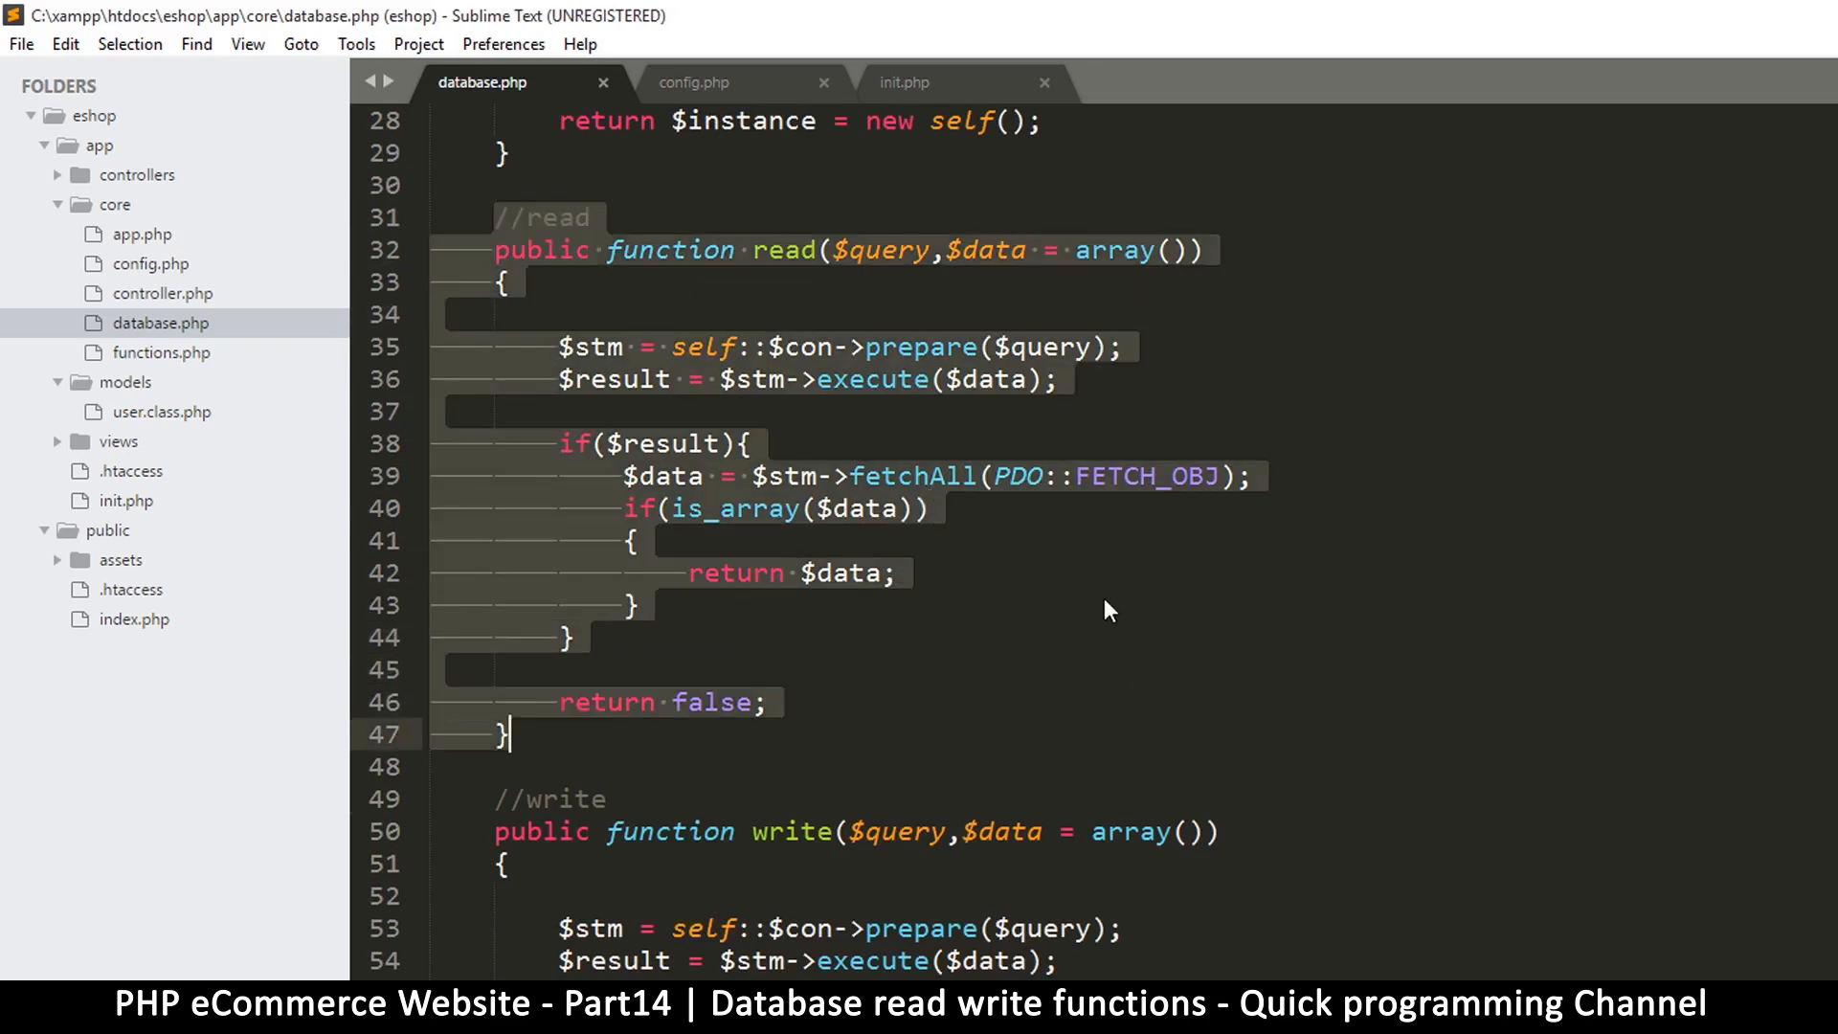
pyautogui.scroll(-3)
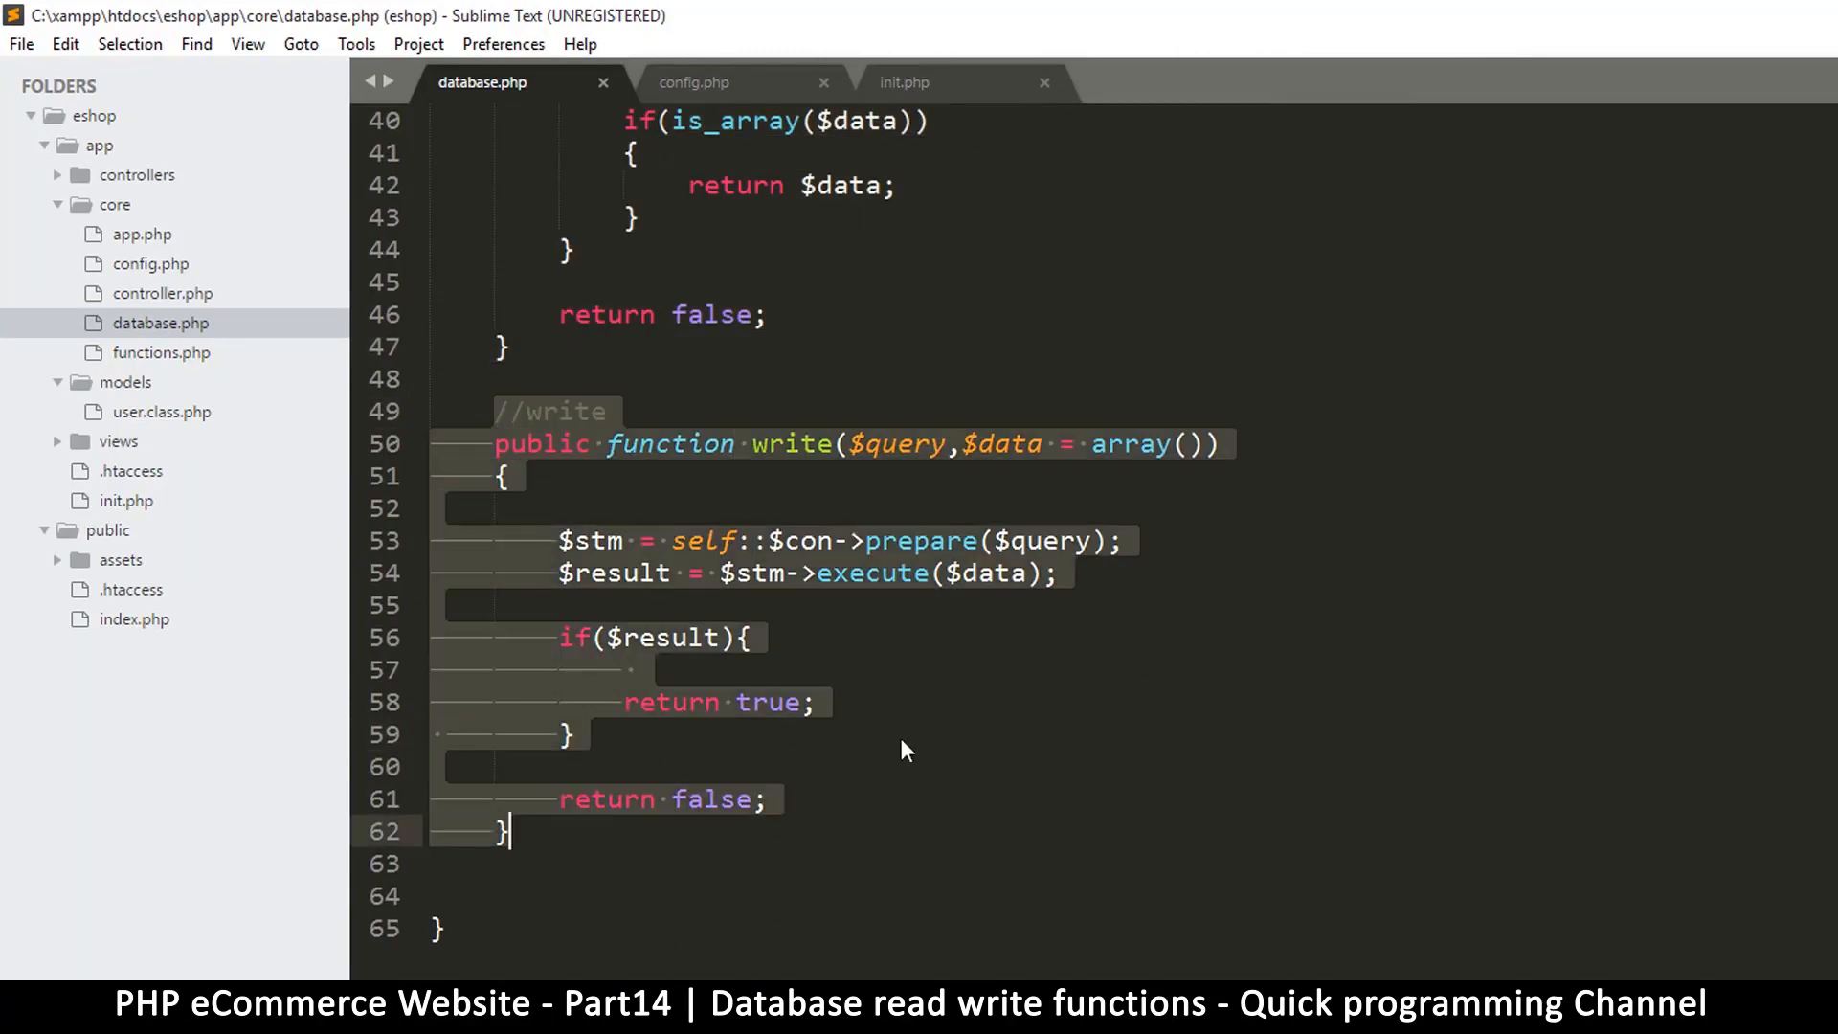
pyautogui.click(912, 863)
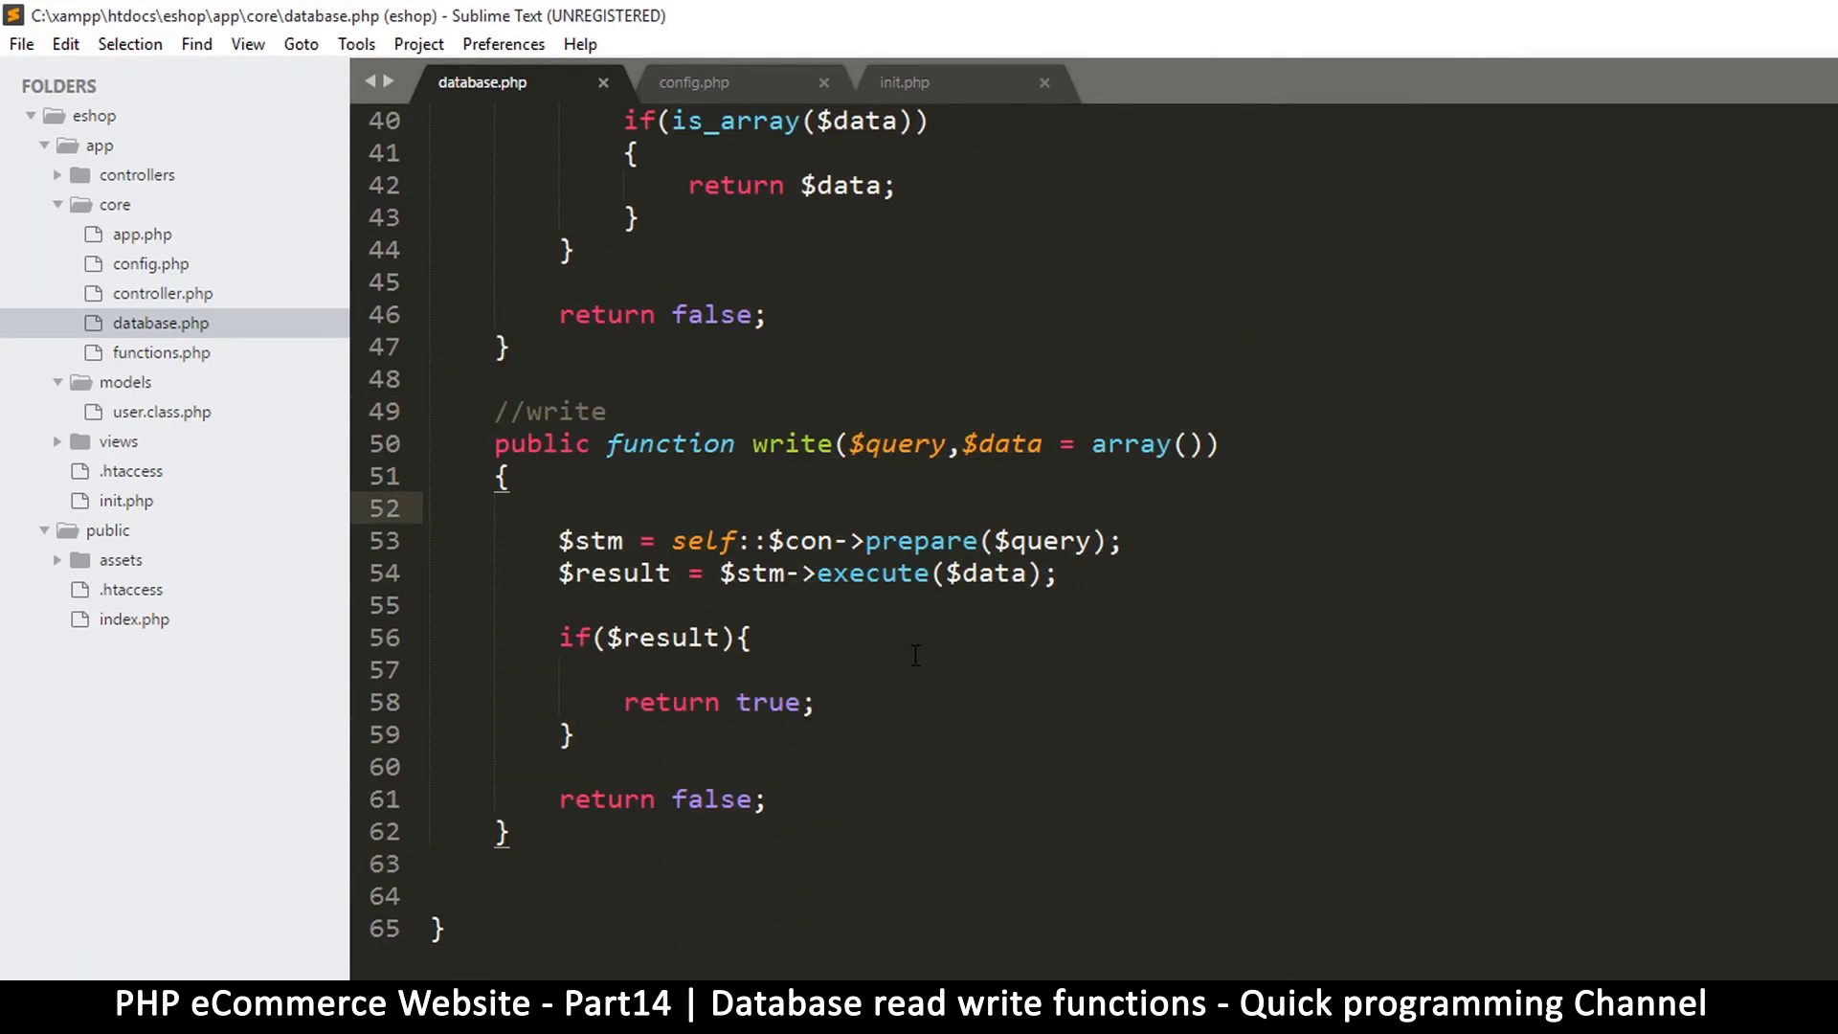
pyautogui.scroll(3)
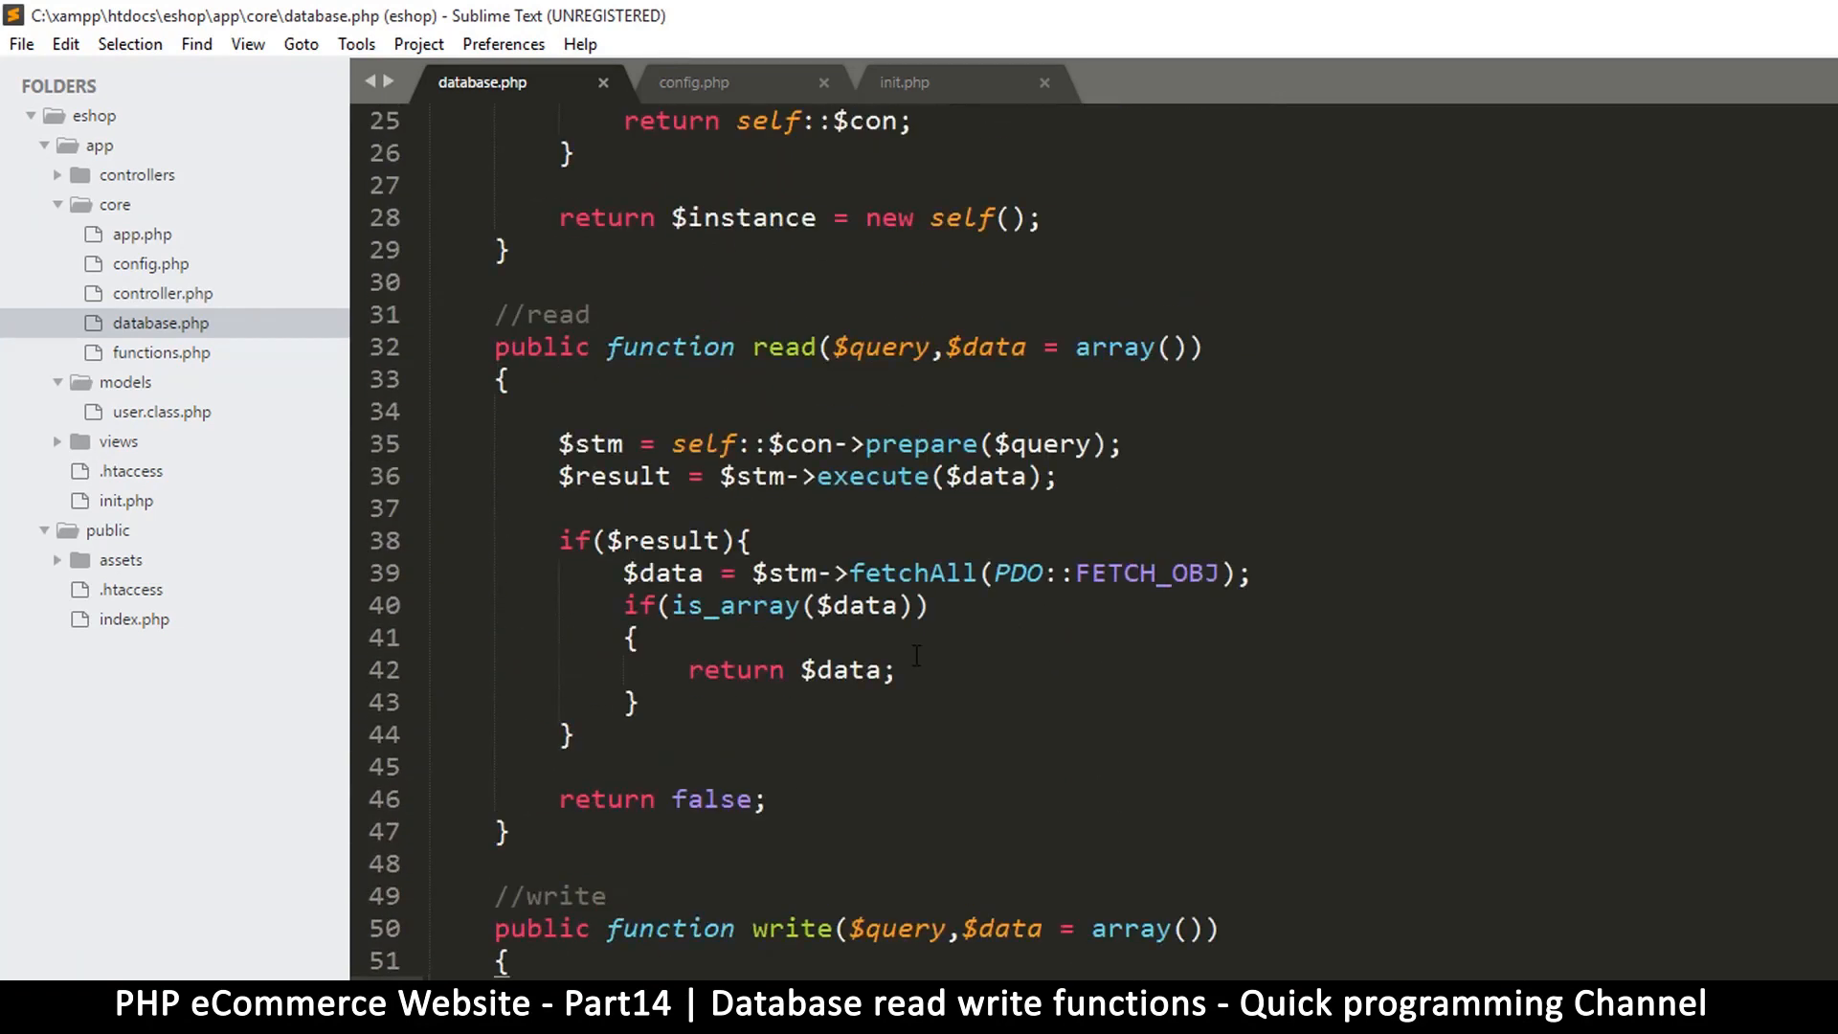
pyautogui.scroll(-3)
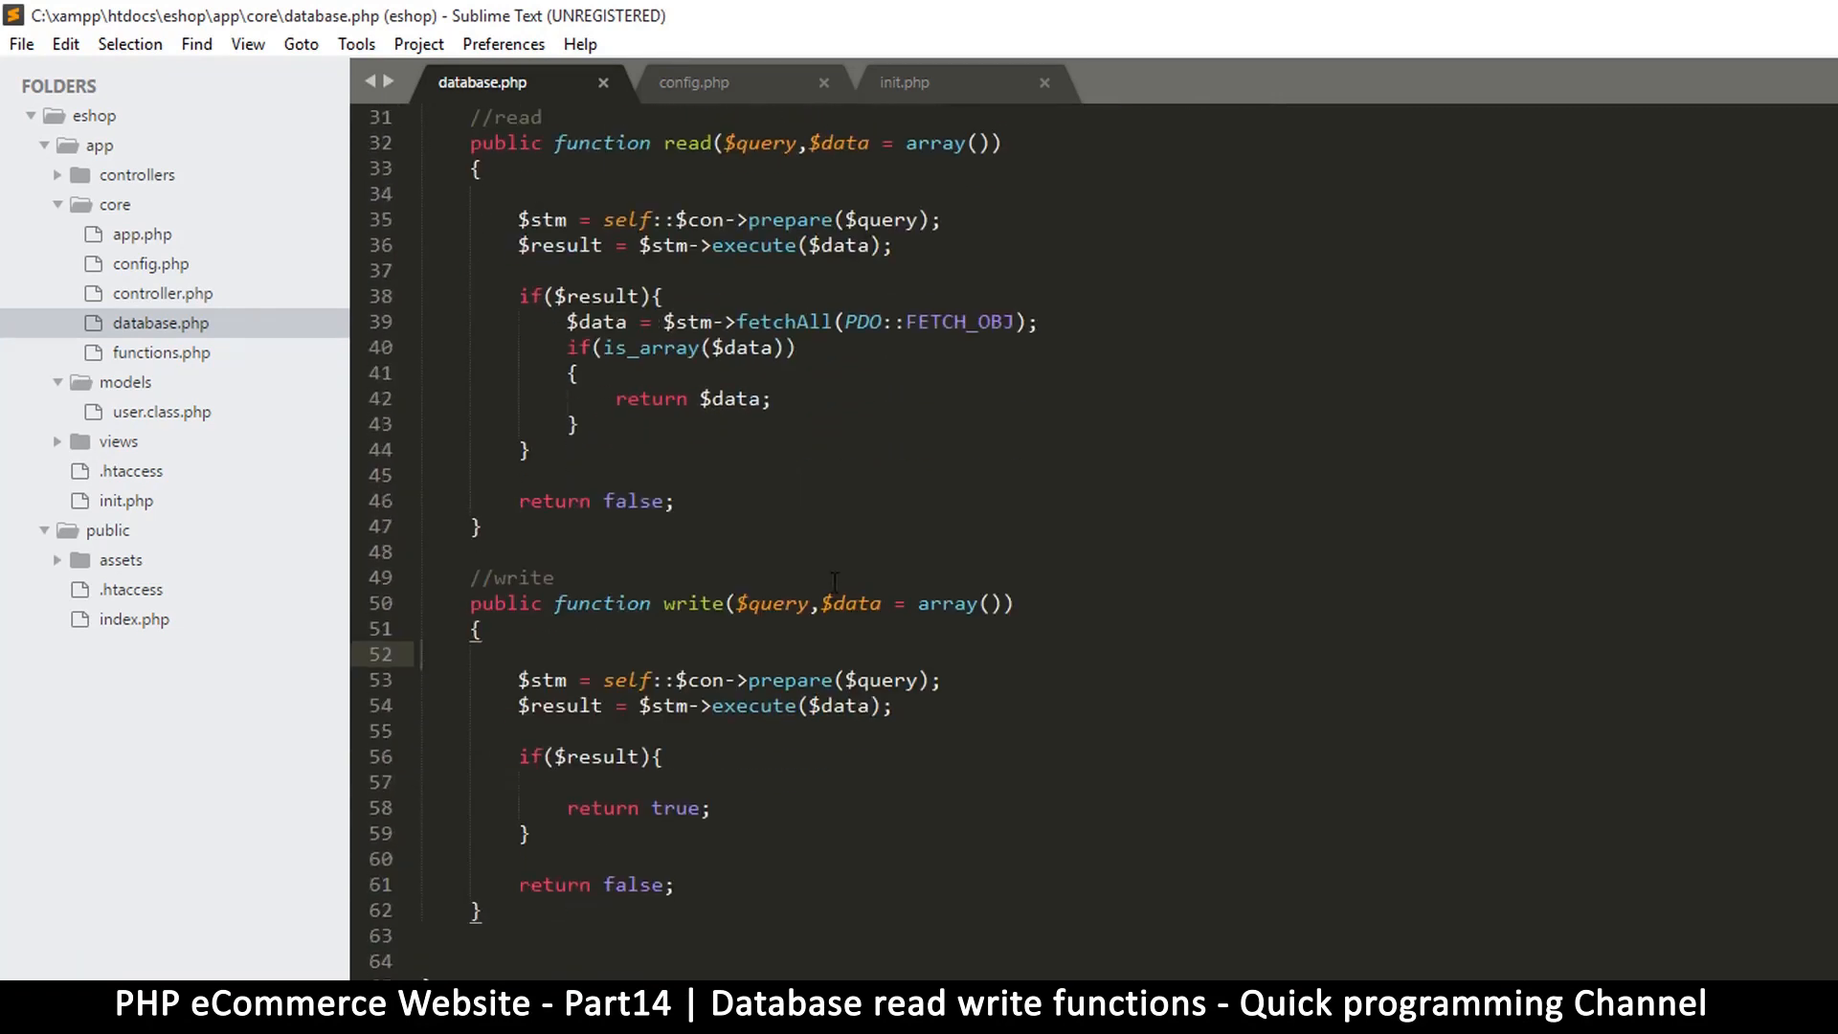
pyautogui.scroll(3)
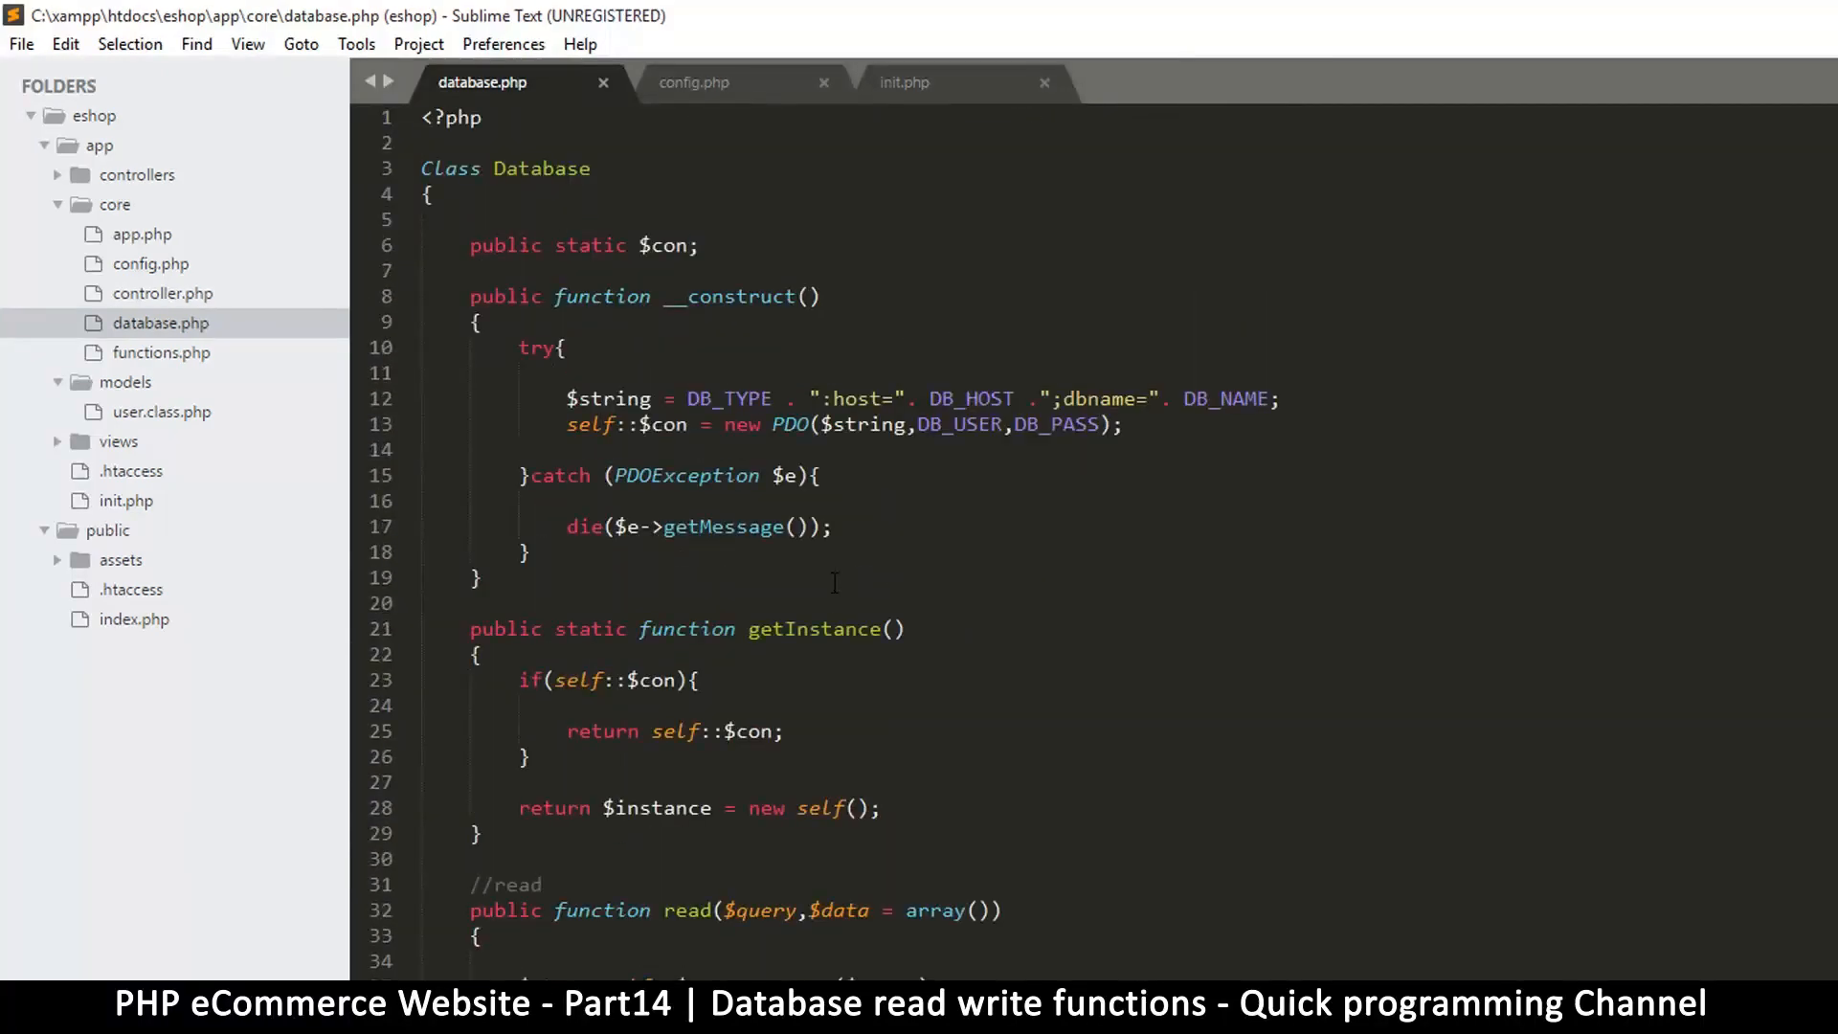
pyautogui.moveTo(598, 358)
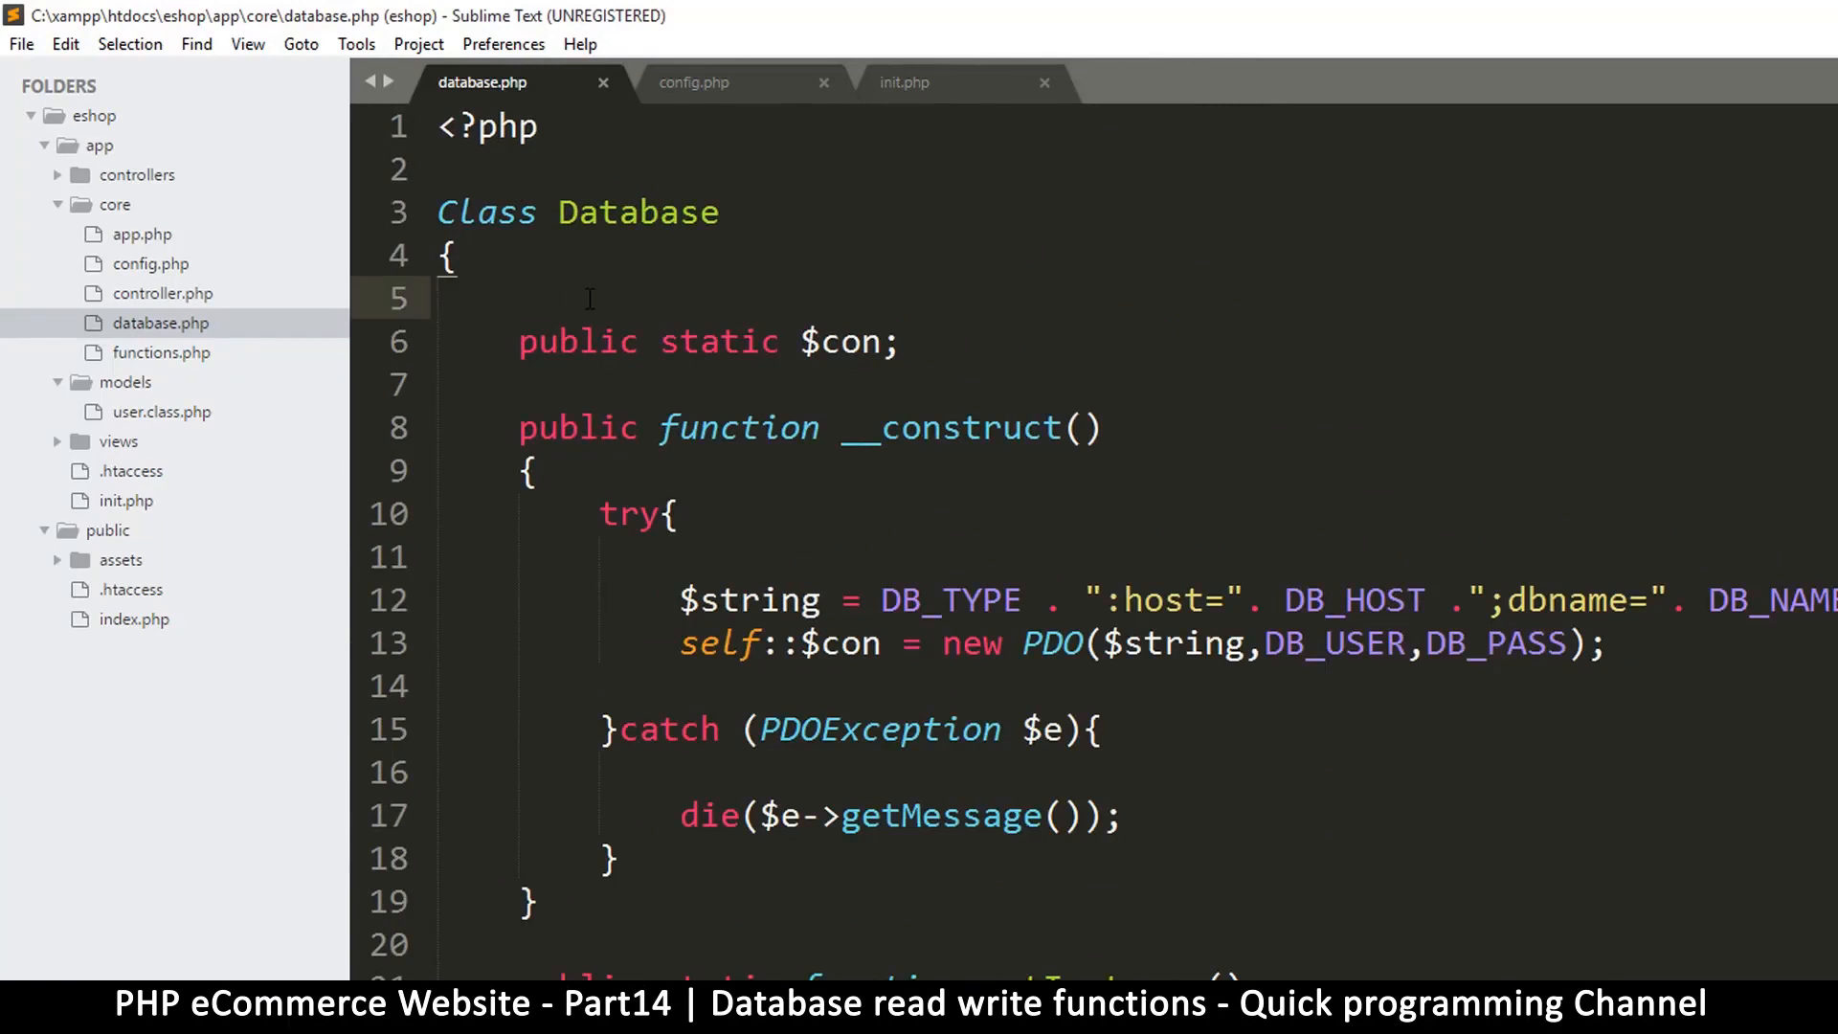
# Write a /* */ block comment 'This is the database class' above public static $con
pyautogui.write('/')
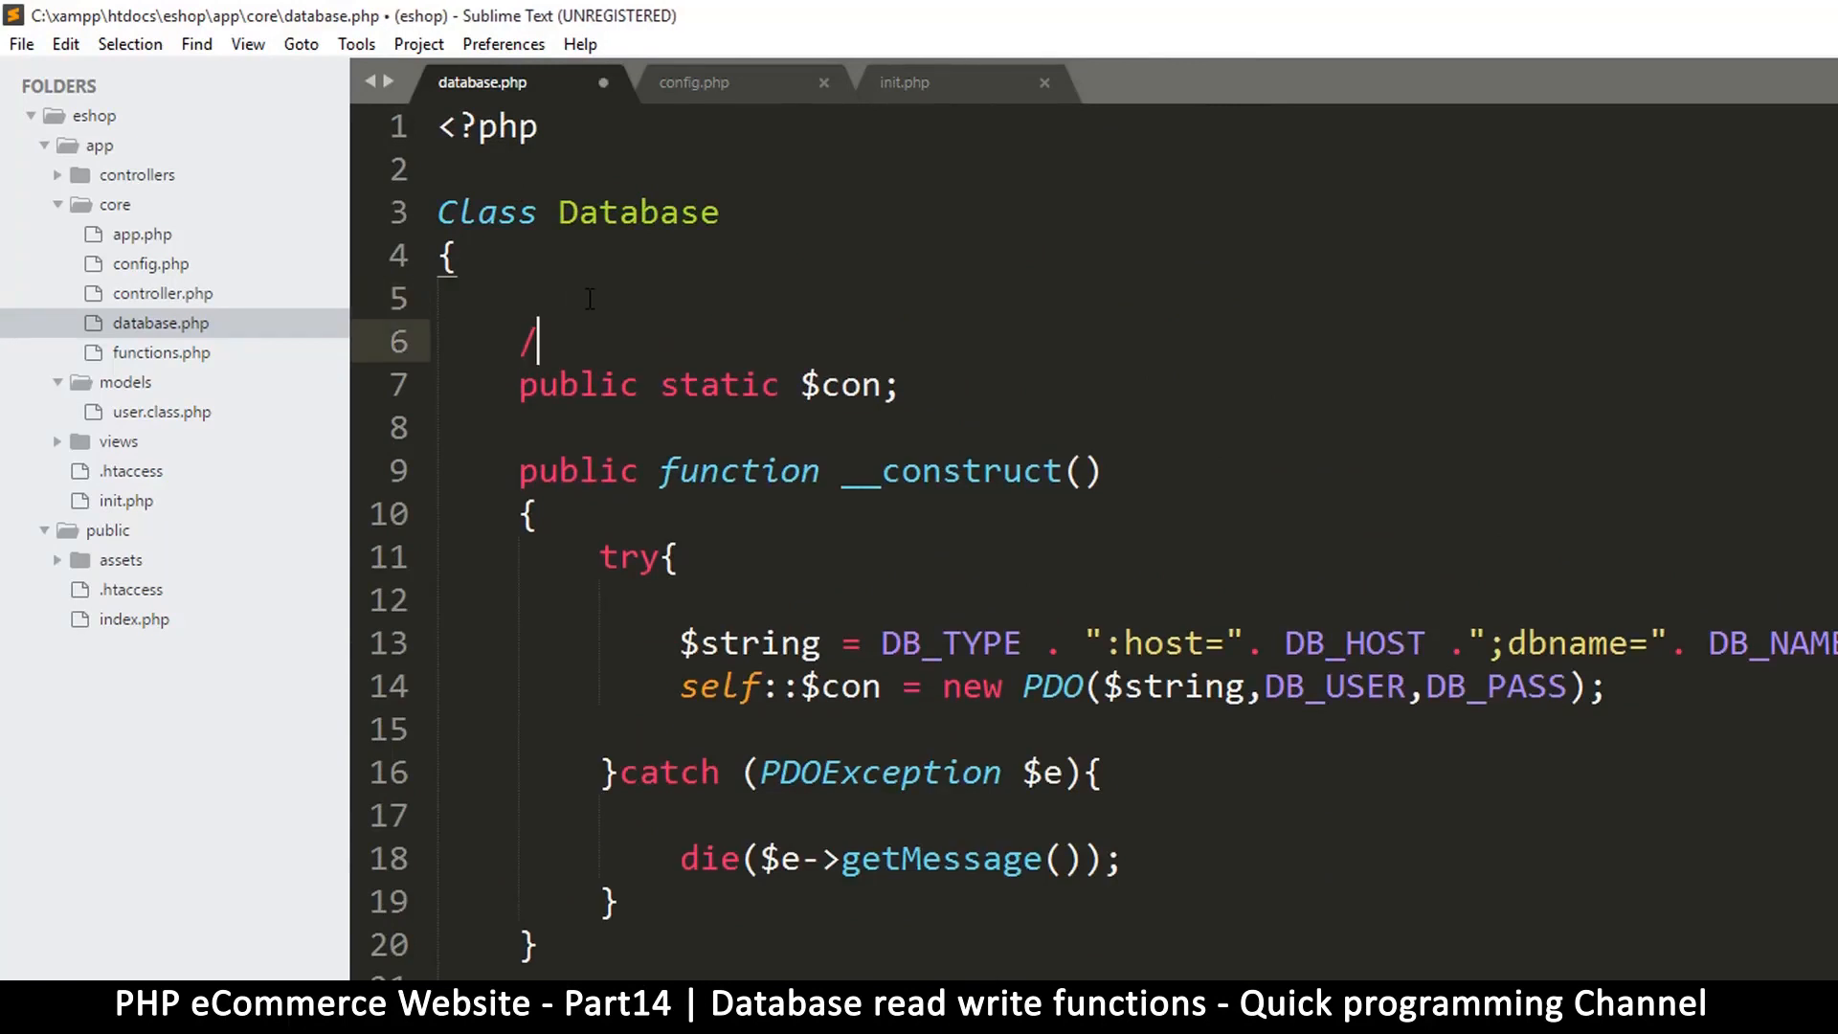
pyautogui.write('*')
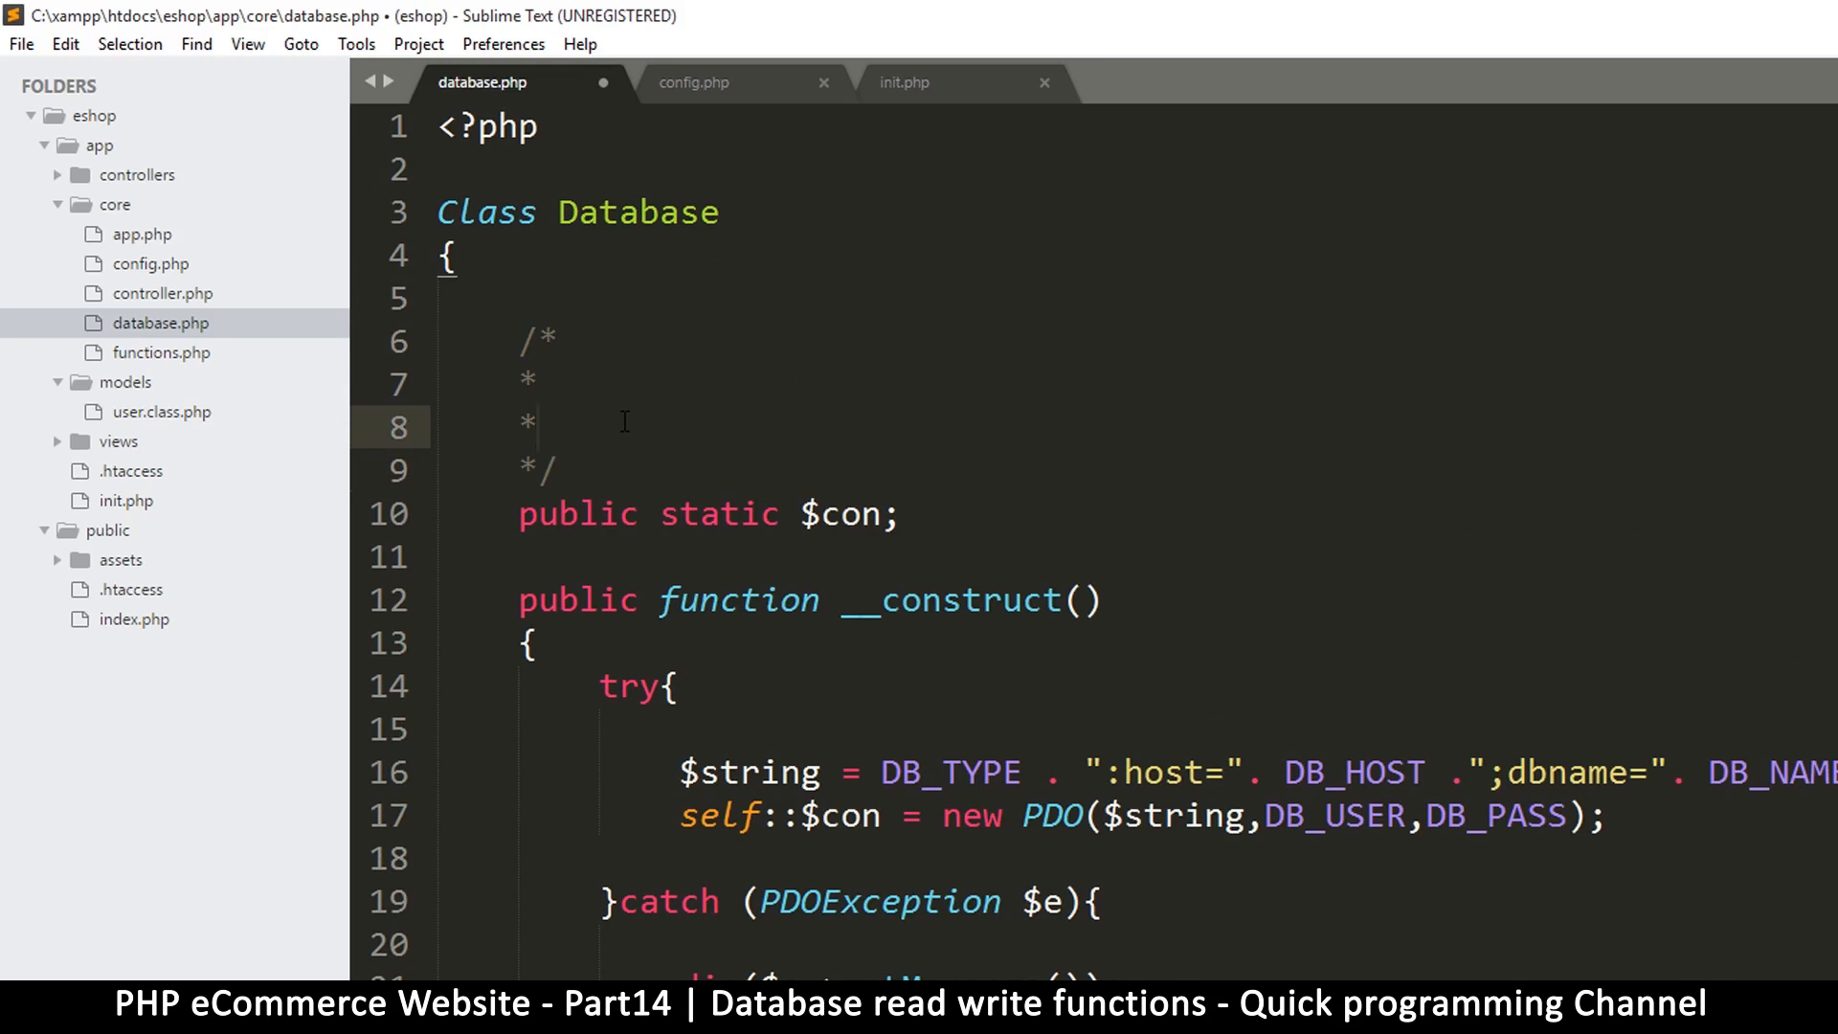
pyautogui.click(561, 425)
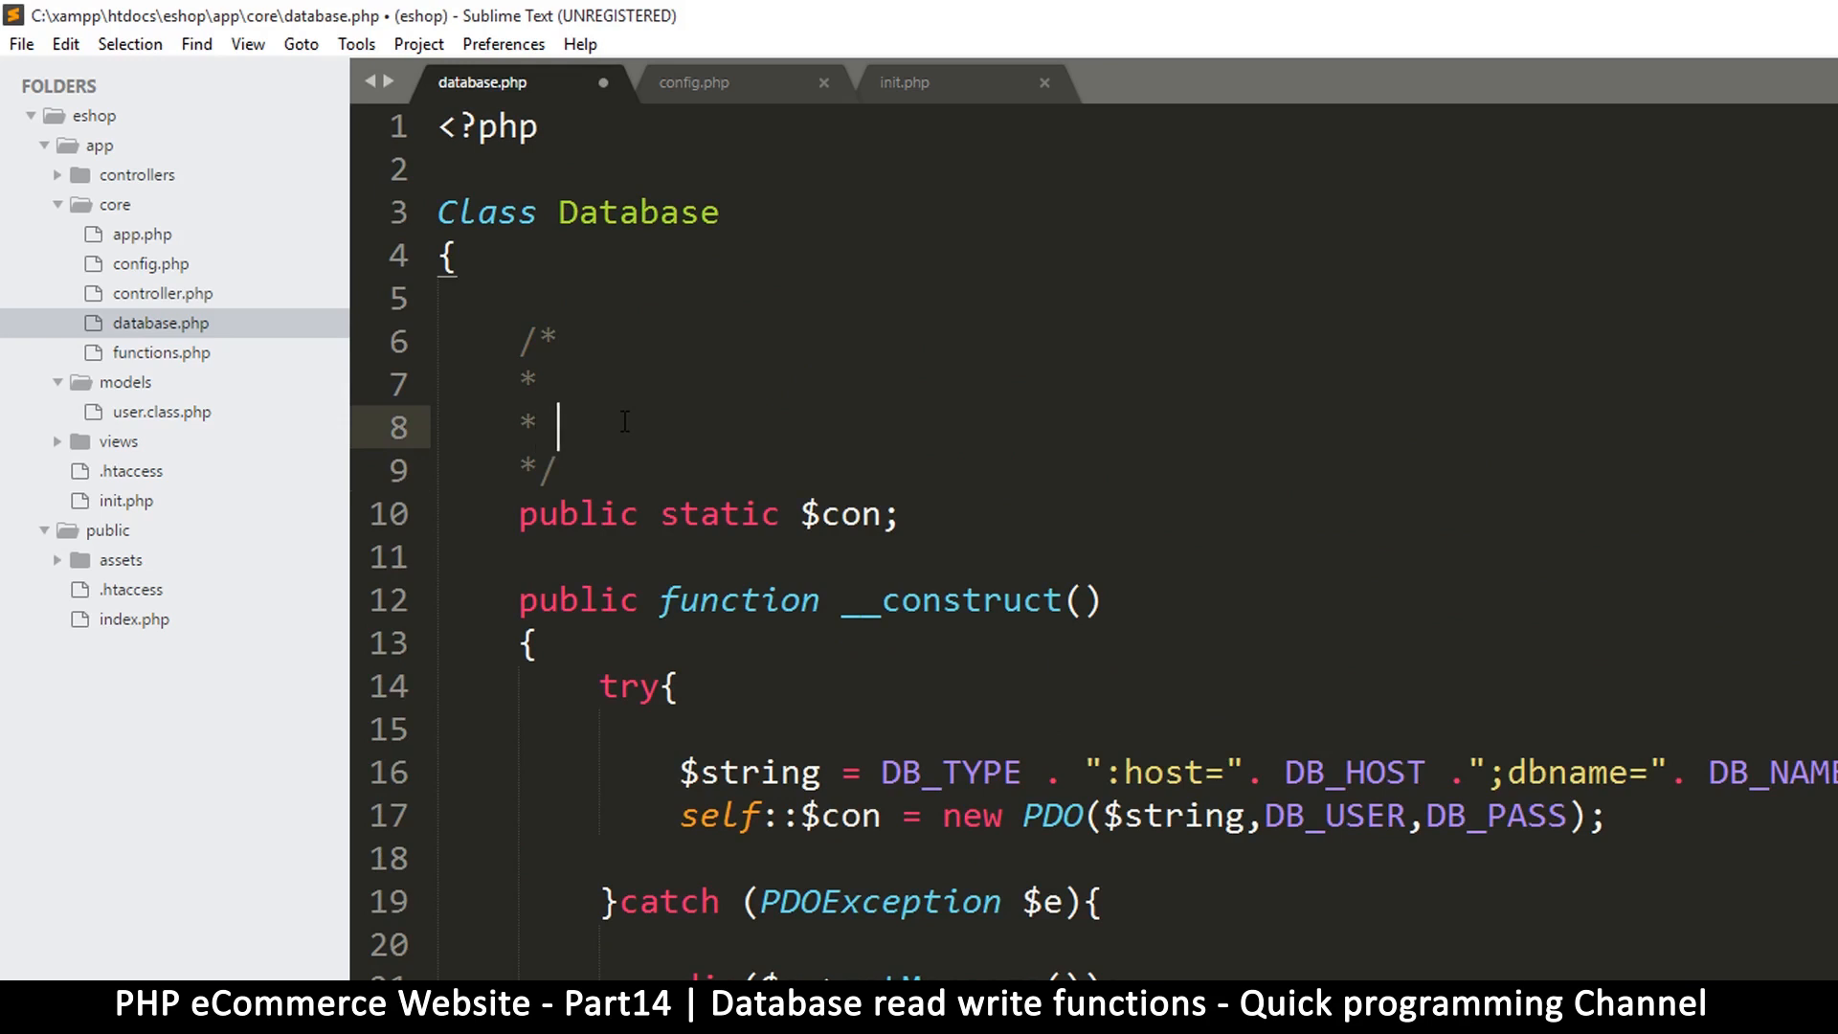
pyautogui.write('This is t')
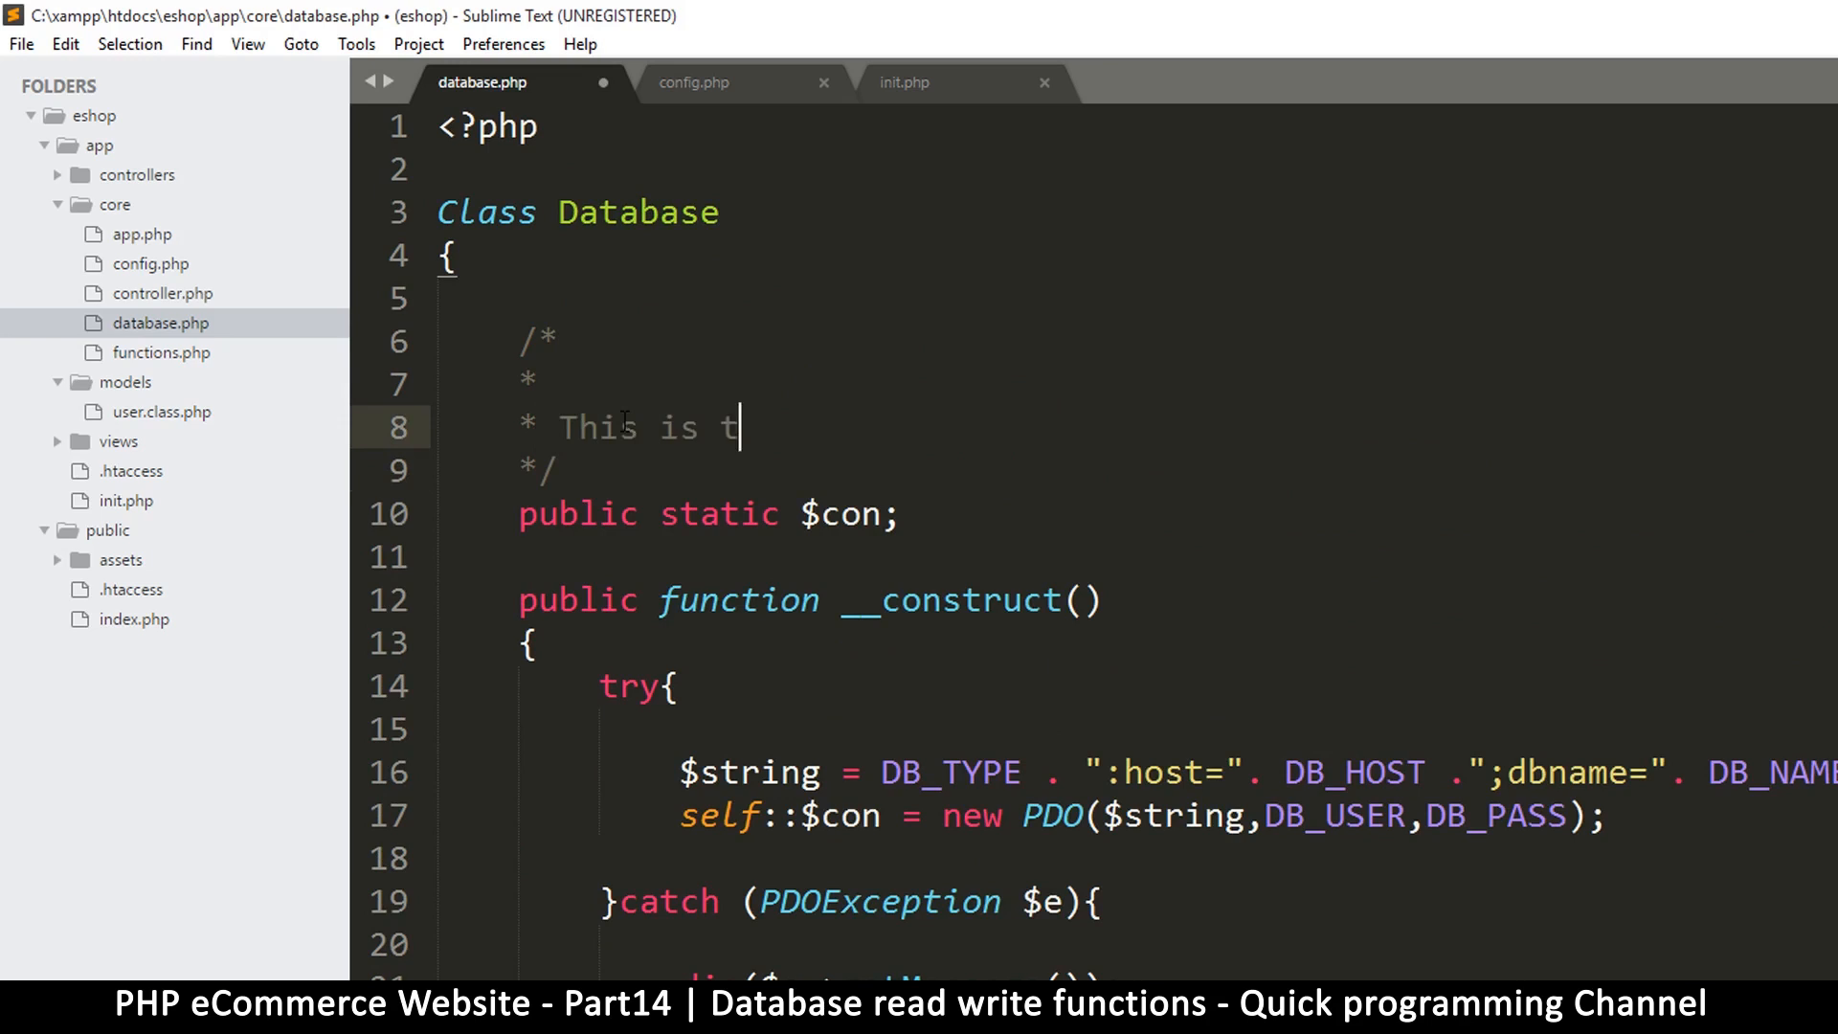
pyautogui.write('he databas')
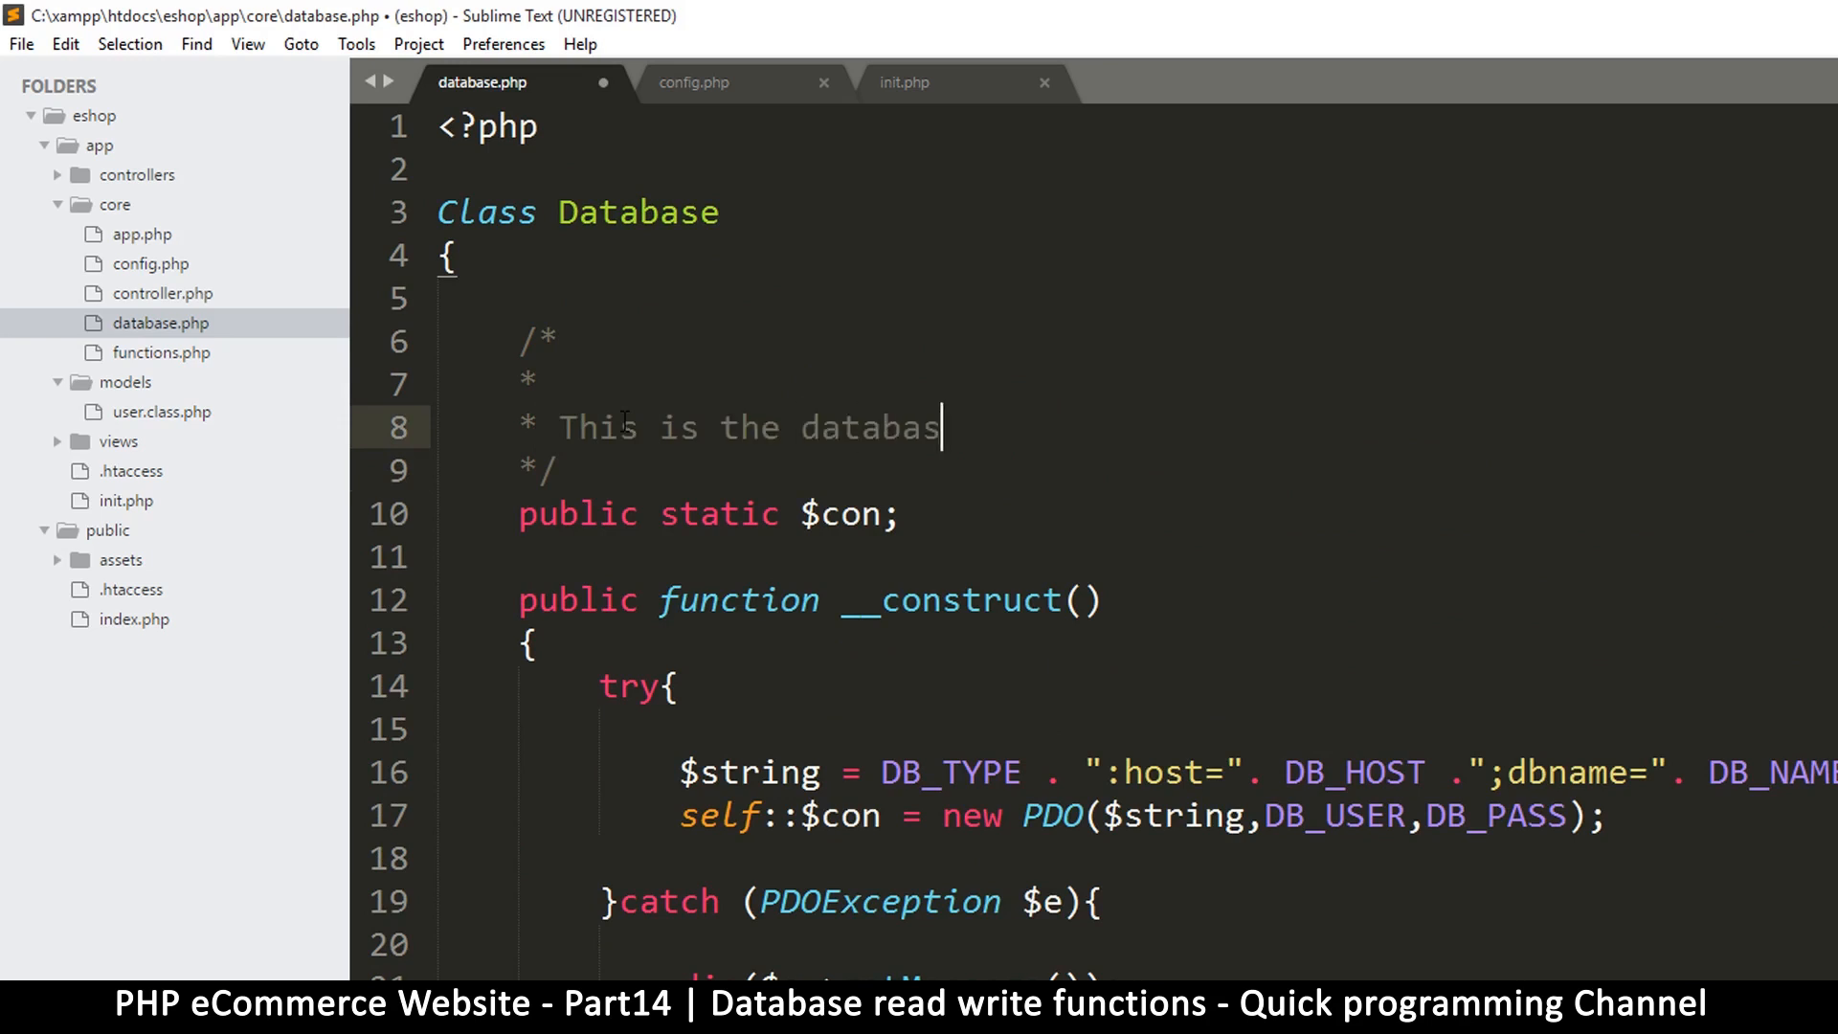
pyautogui.write('e class')
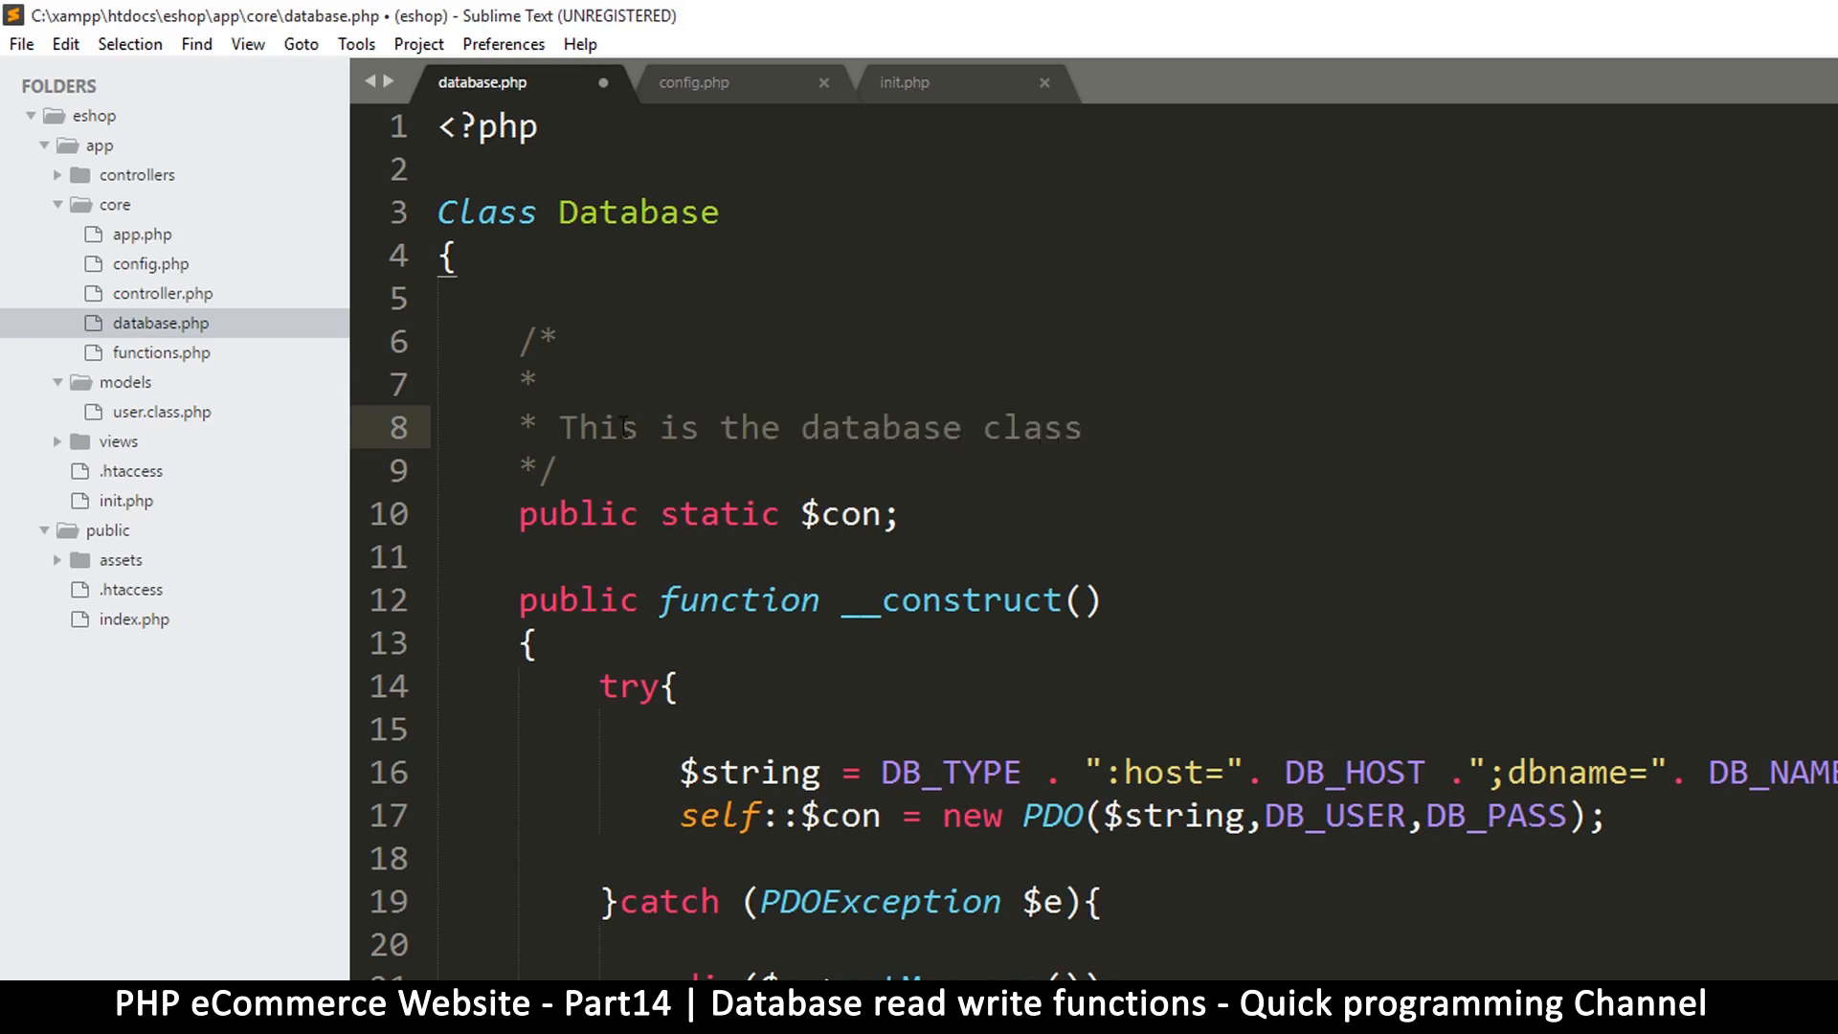
pyautogui.scroll(-3)
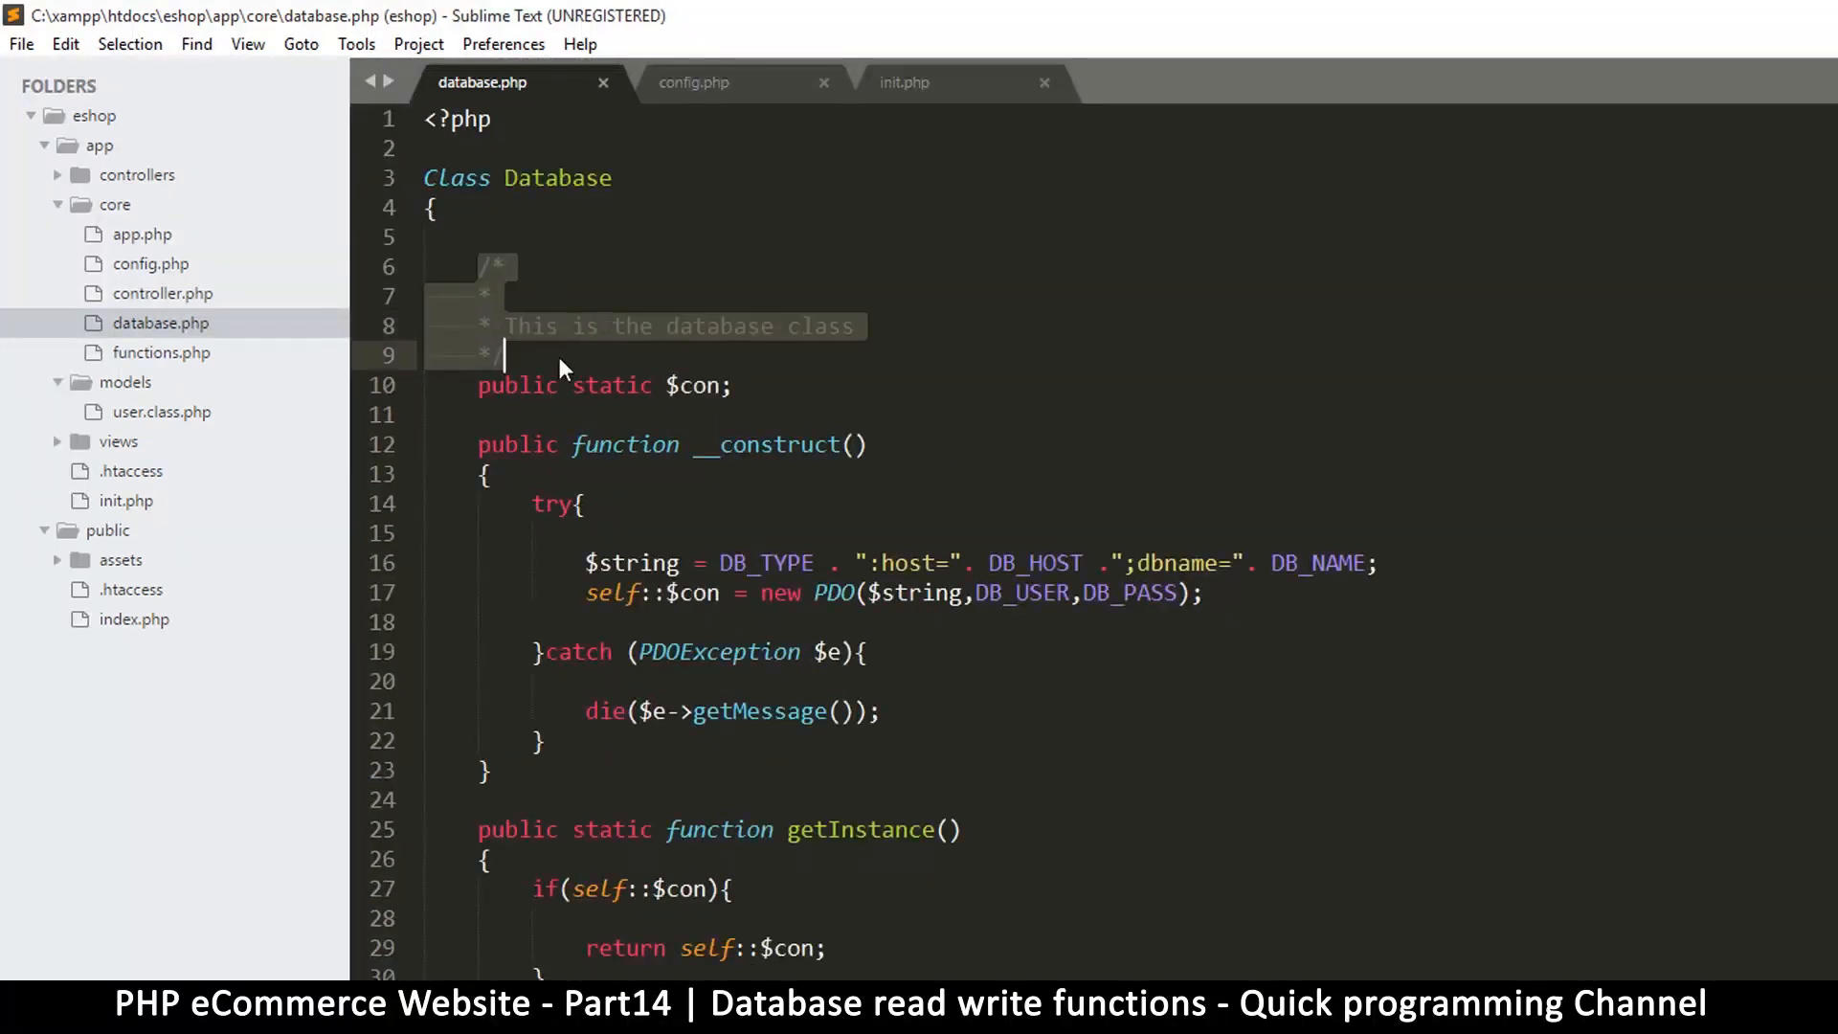
# Change the pasted comment above read() to 'read from database'
pyautogui.scroll(-3)
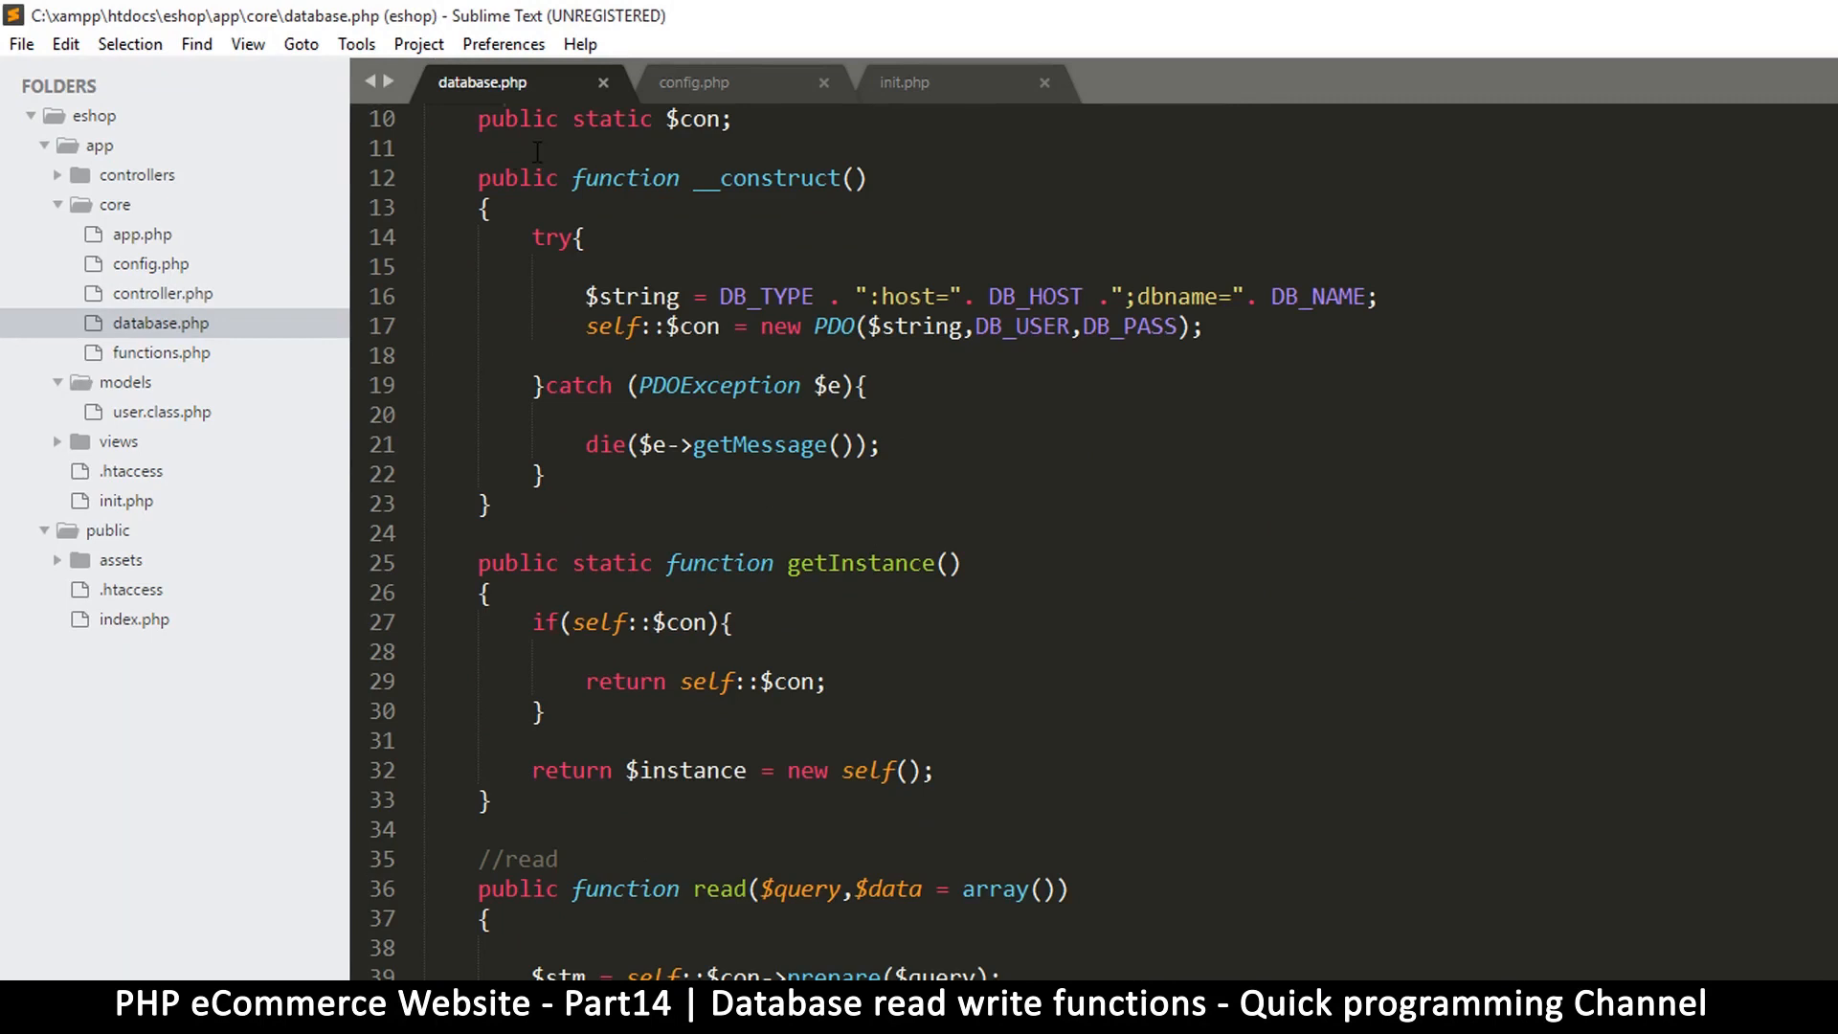
pyautogui.scroll(-3)
pyautogui.write('* This is the database class')
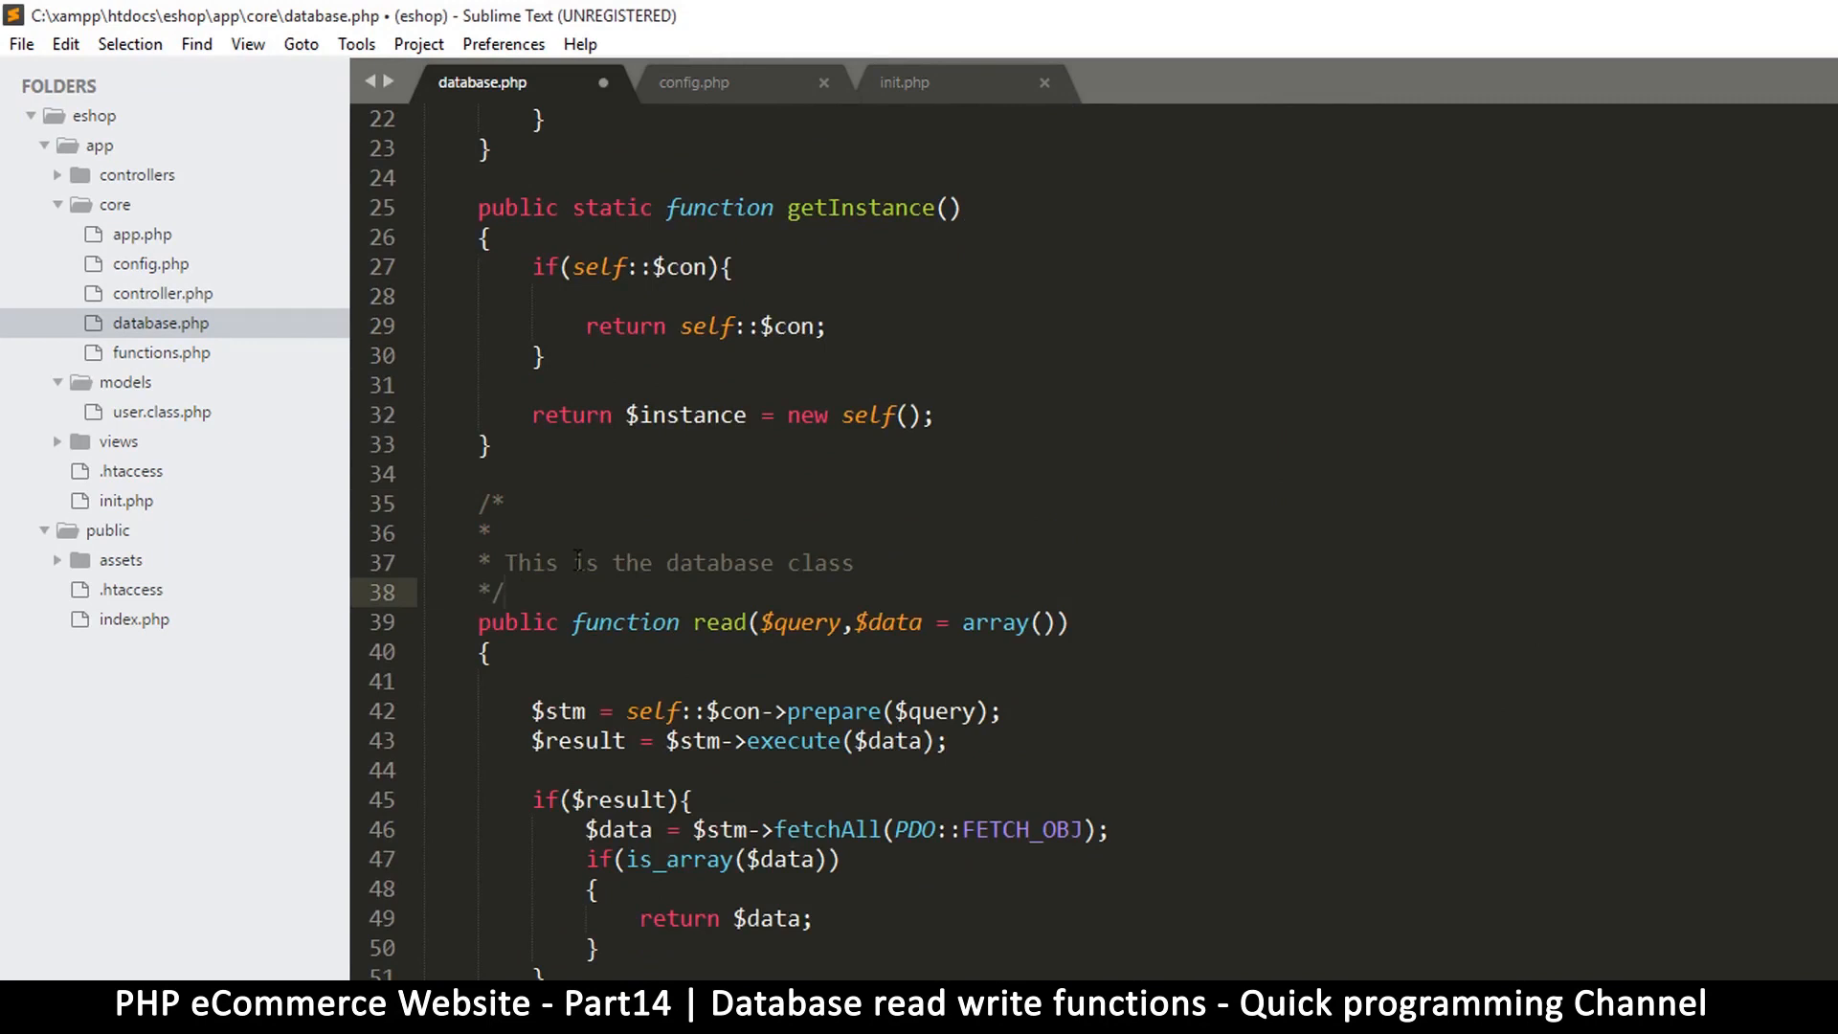
pyautogui.doubleClick(621, 563)
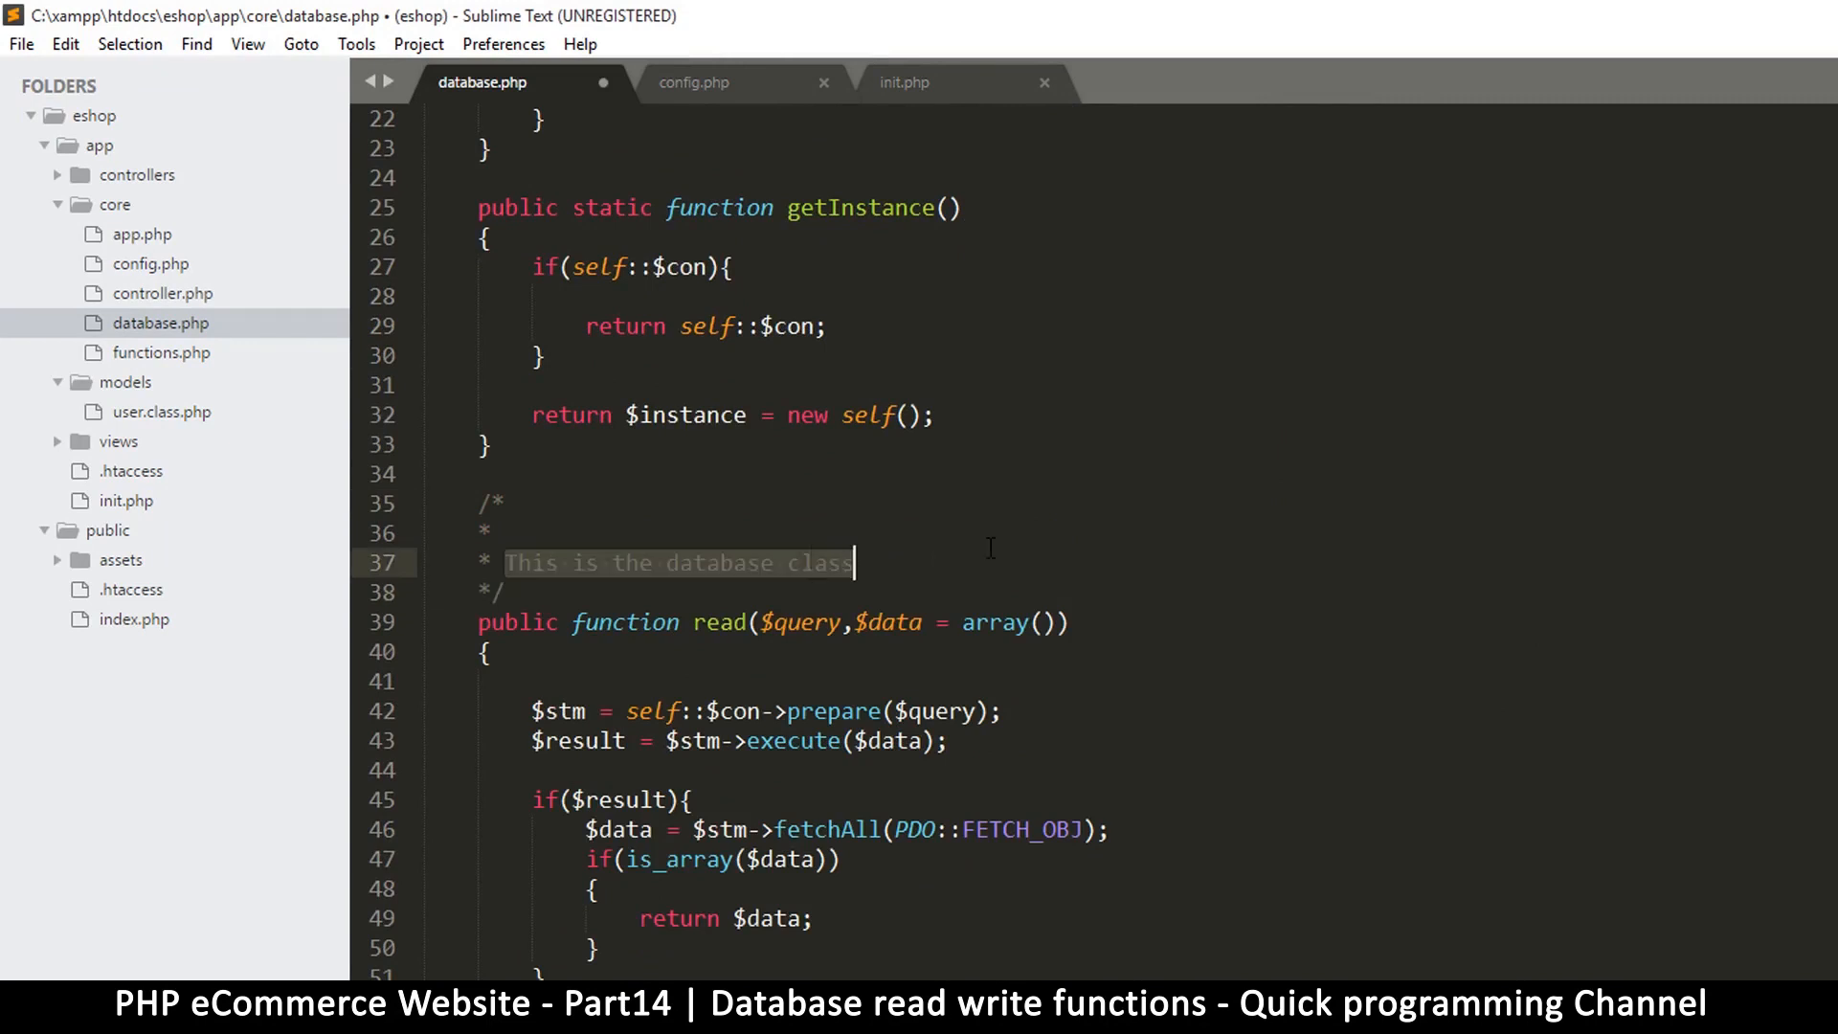
pyautogui.write('read from d')
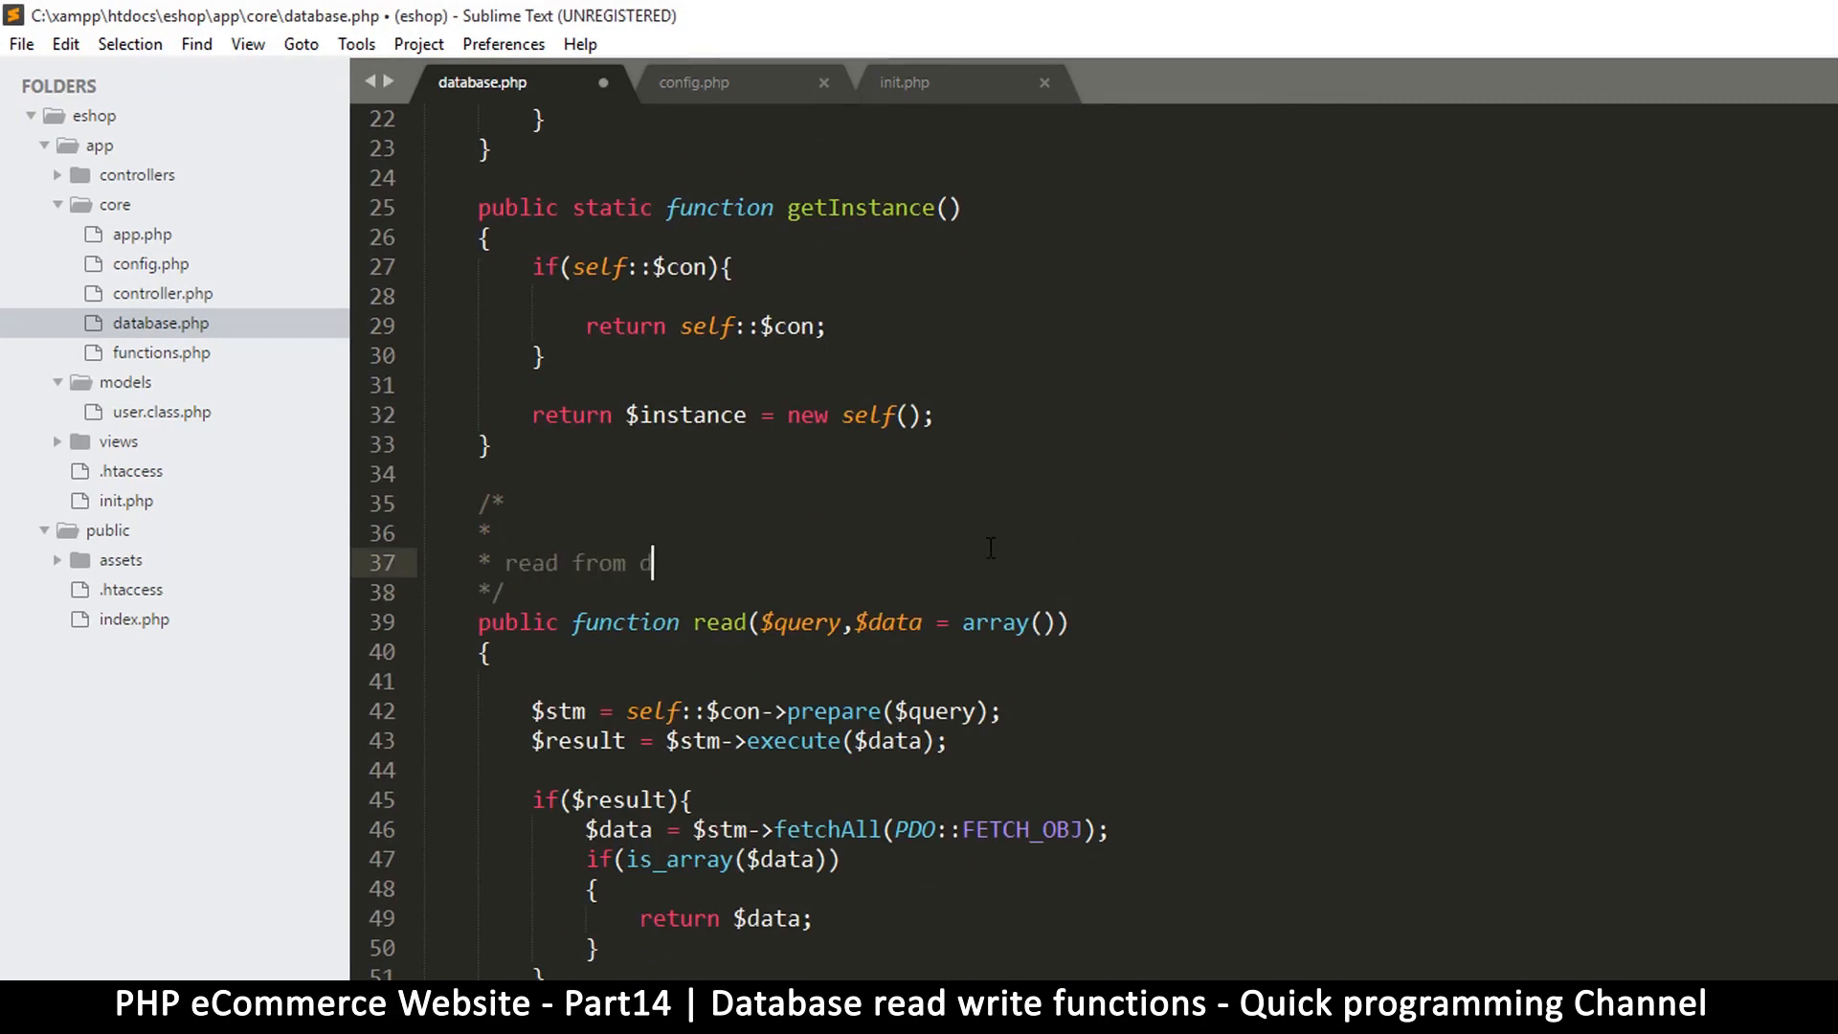
pyautogui.write('atabase')
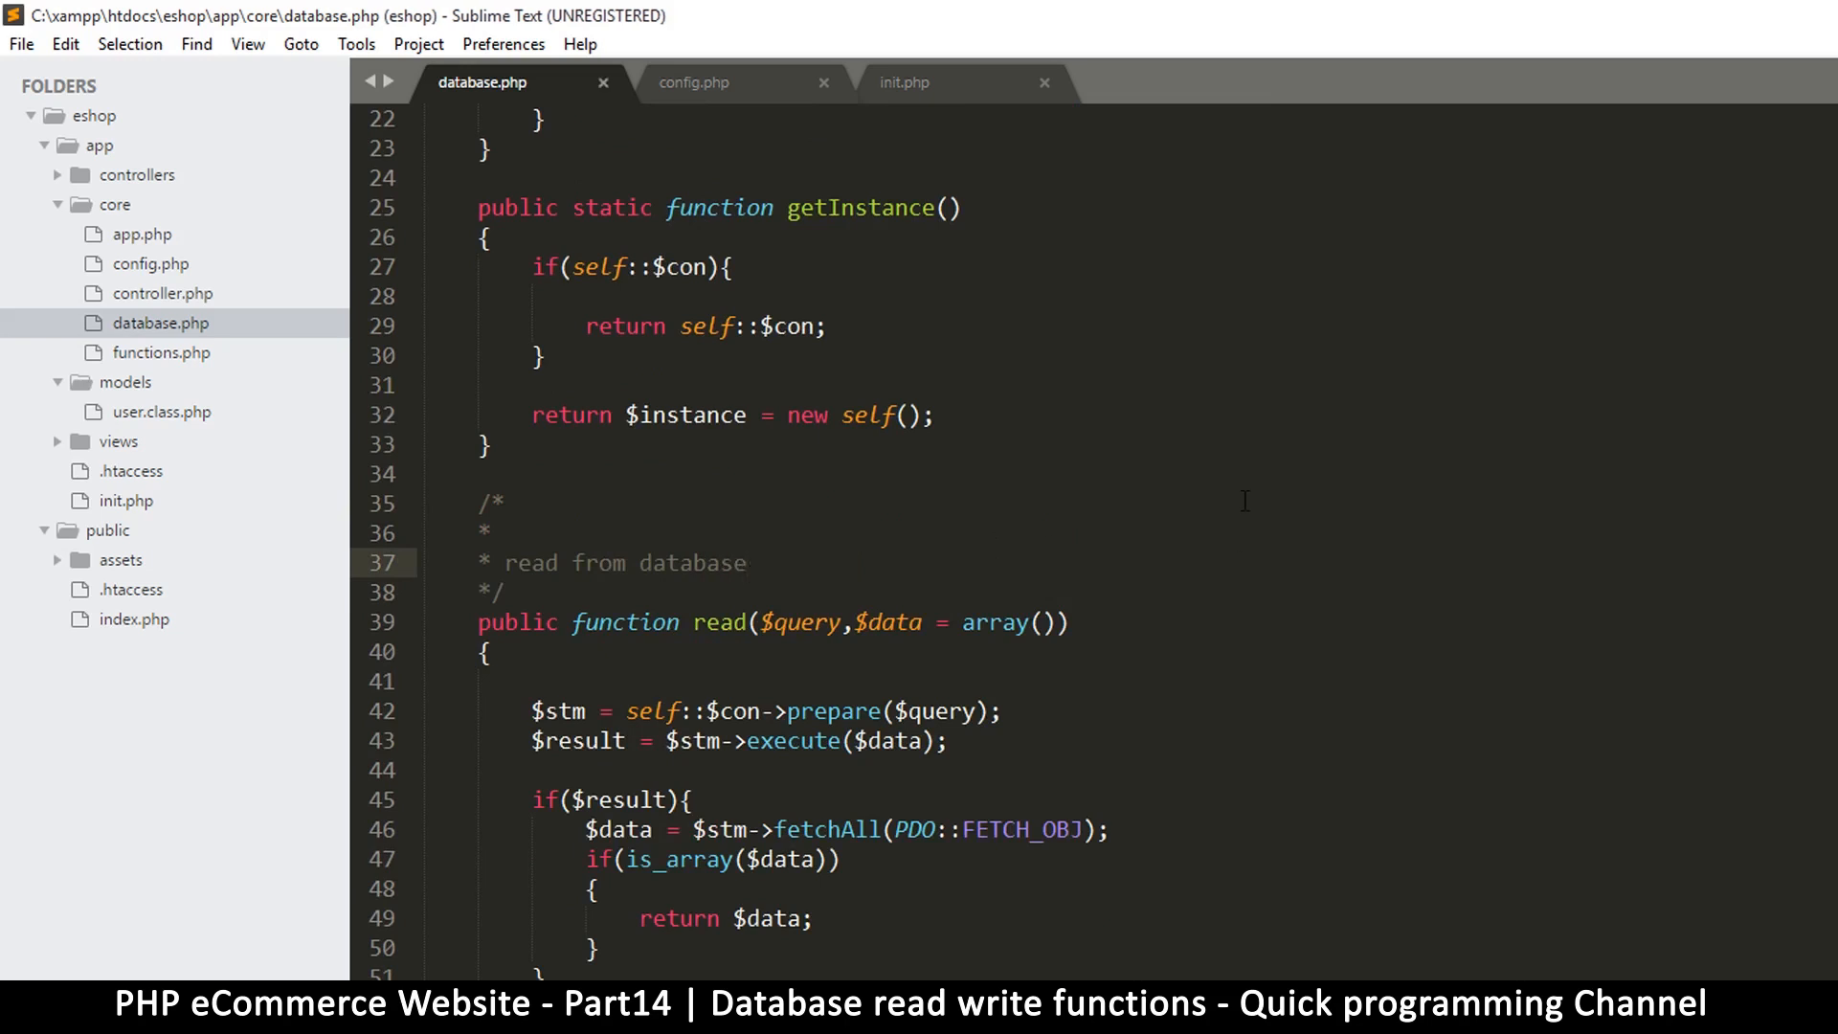
# Move down to write() and begin its 'write to data...' block comment
pyautogui.scroll(-3)
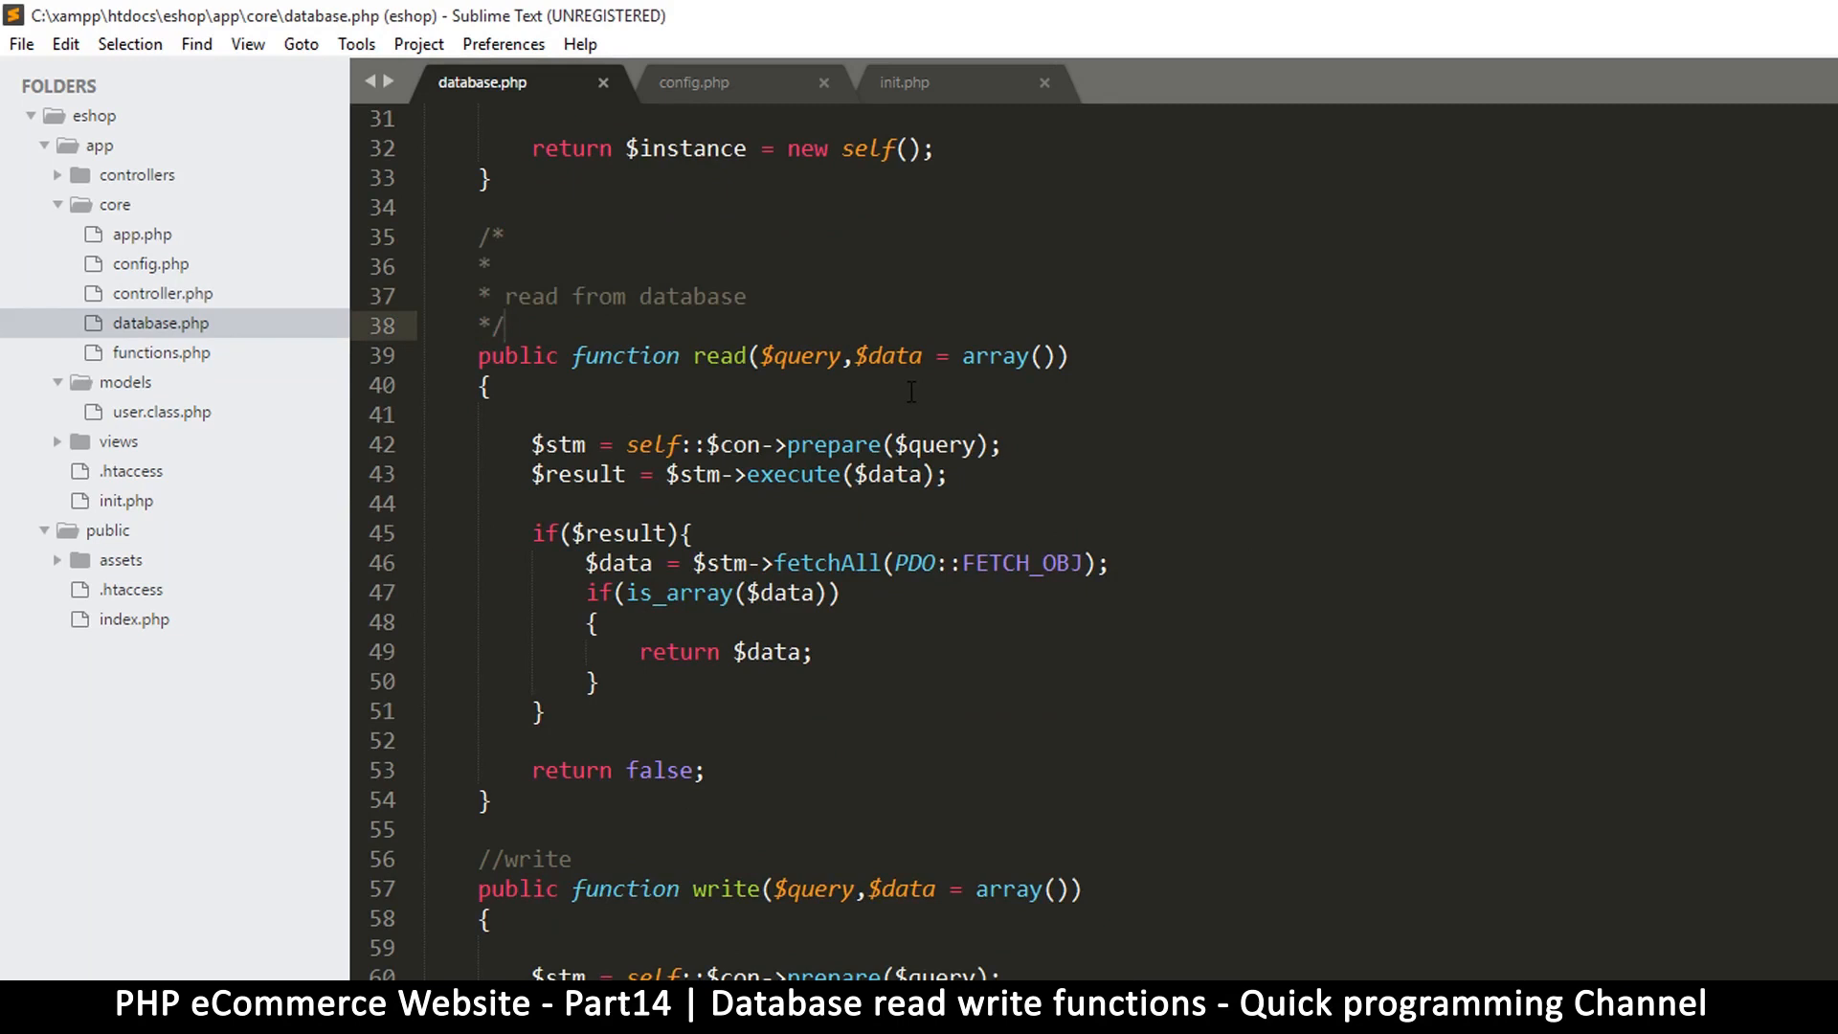
pyautogui.click(502, 326)
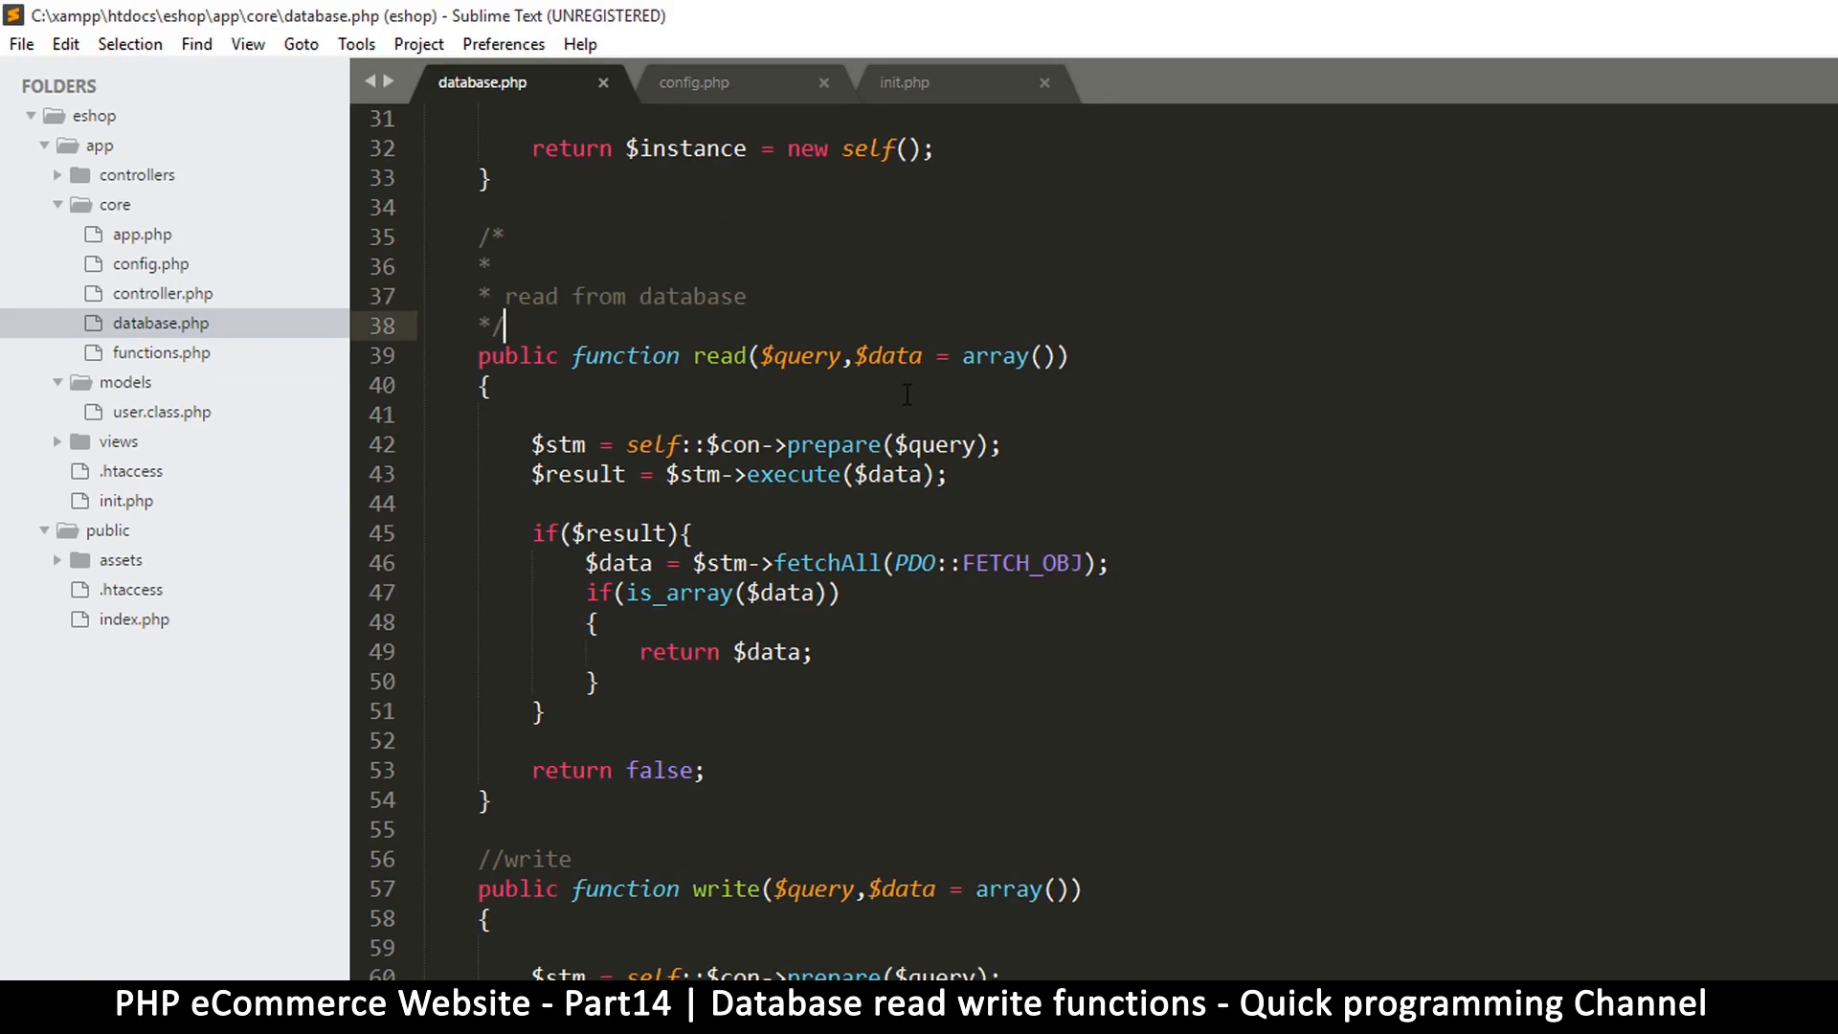
pyautogui.scroll(3)
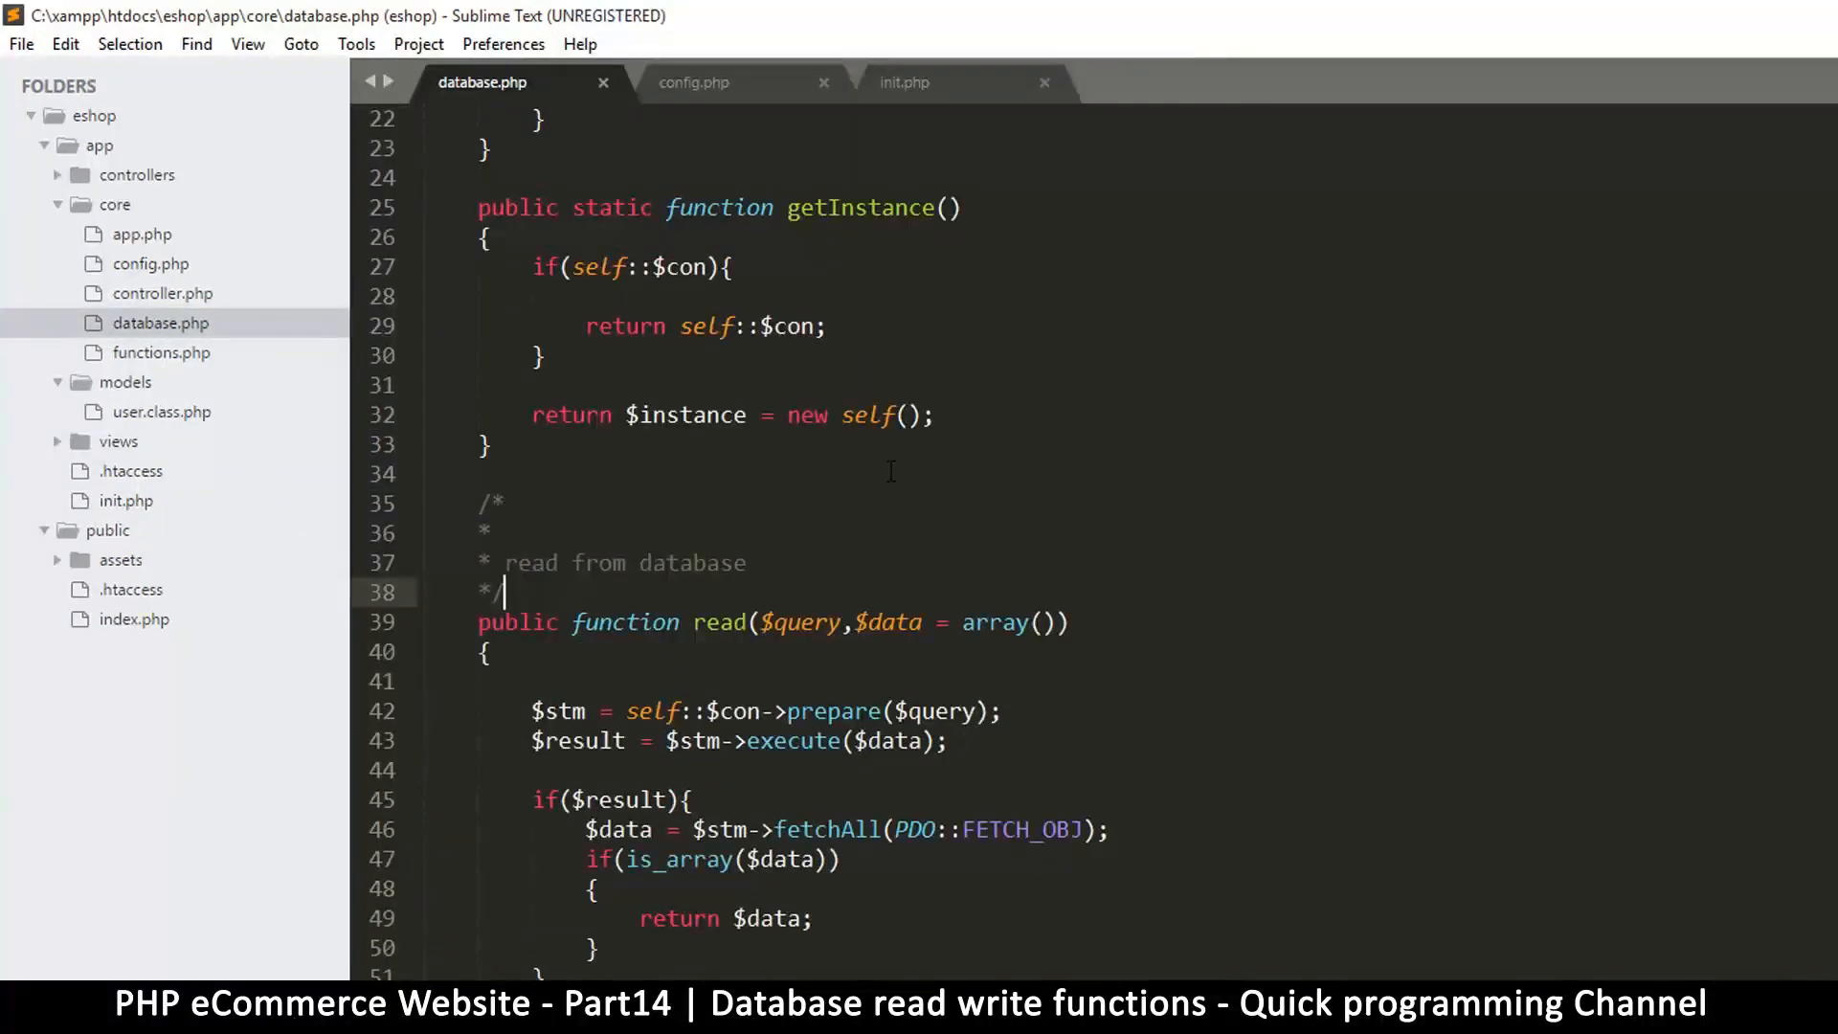
pyautogui.moveTo(930, 488)
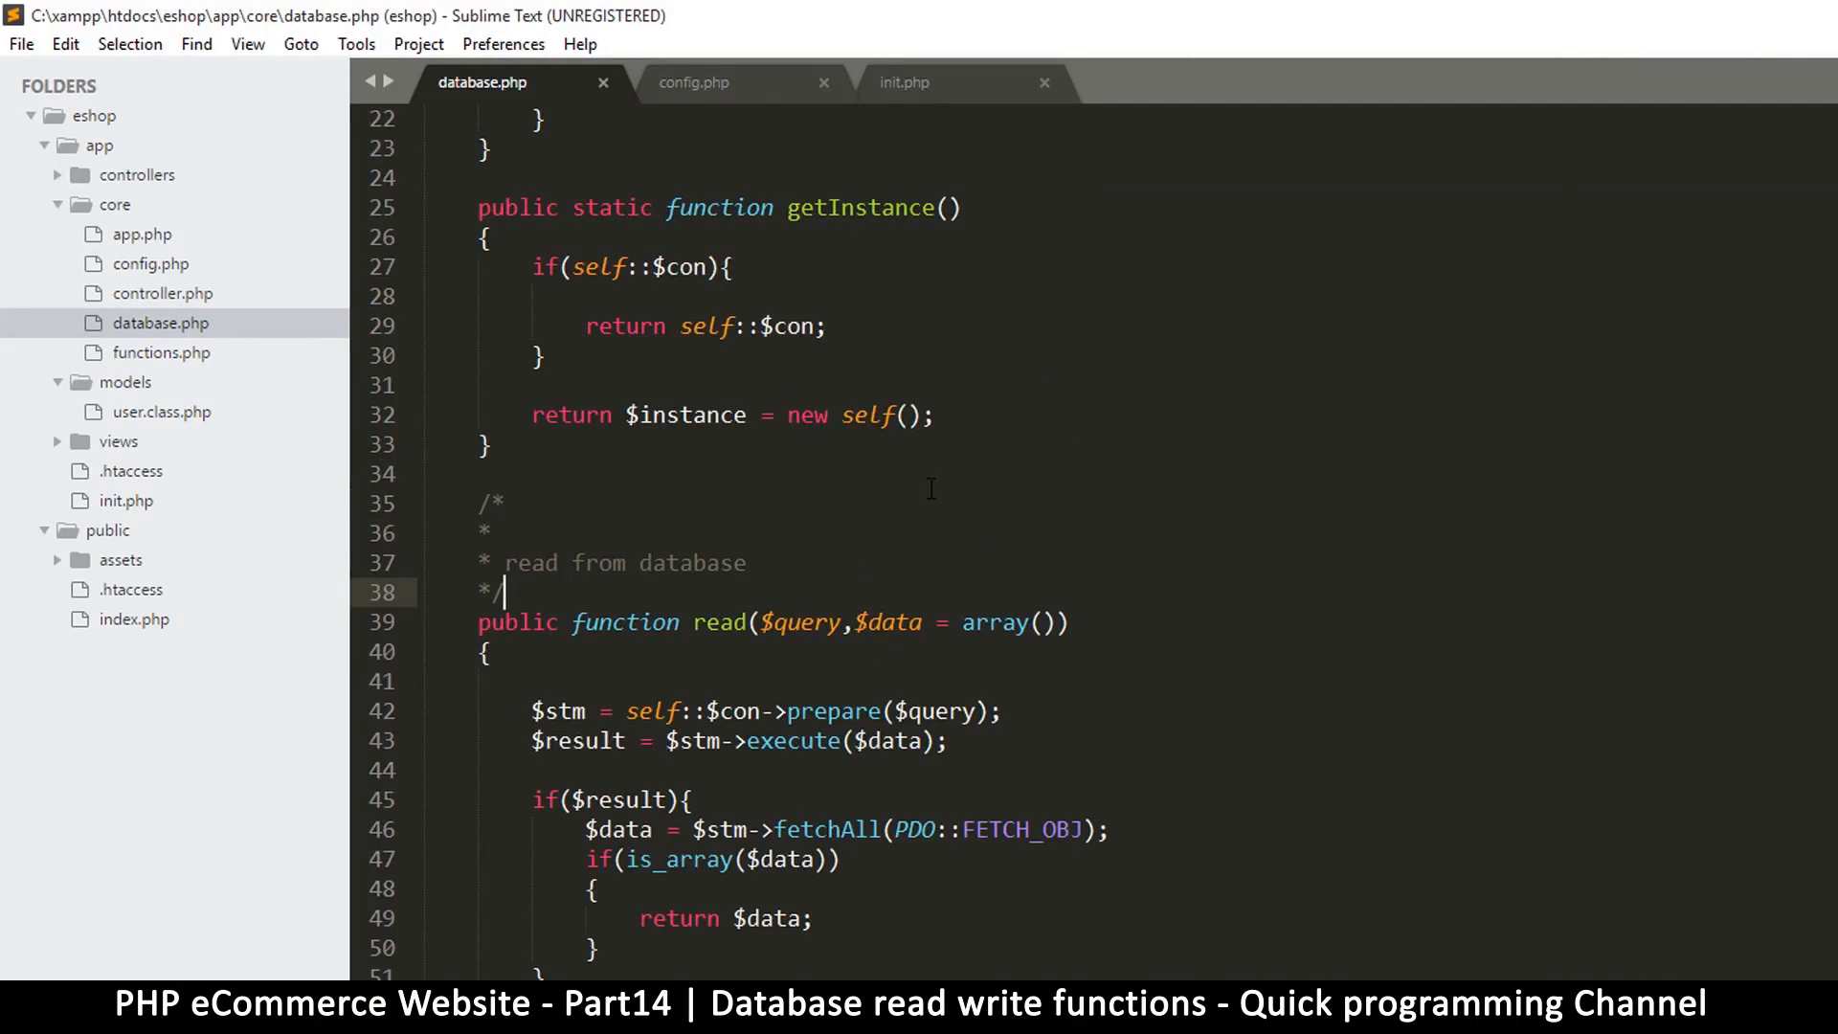
pyautogui.scroll(-3)
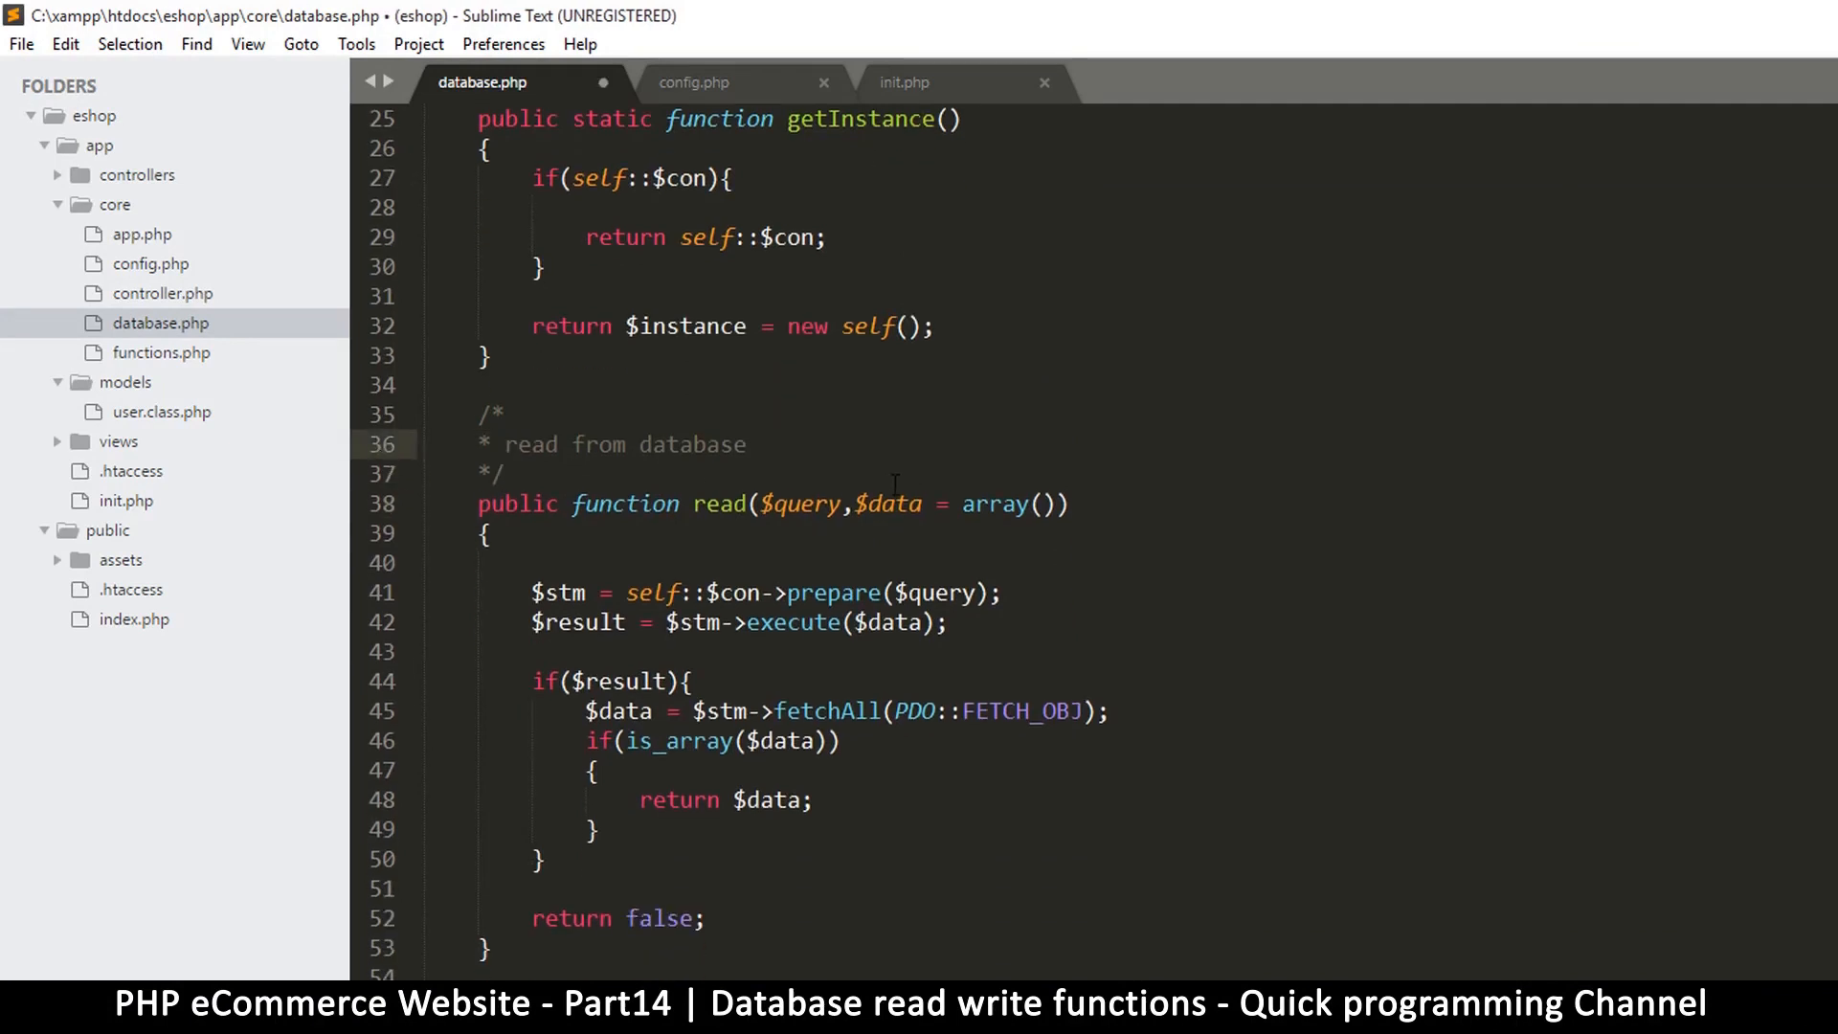
pyautogui.scroll(-3)
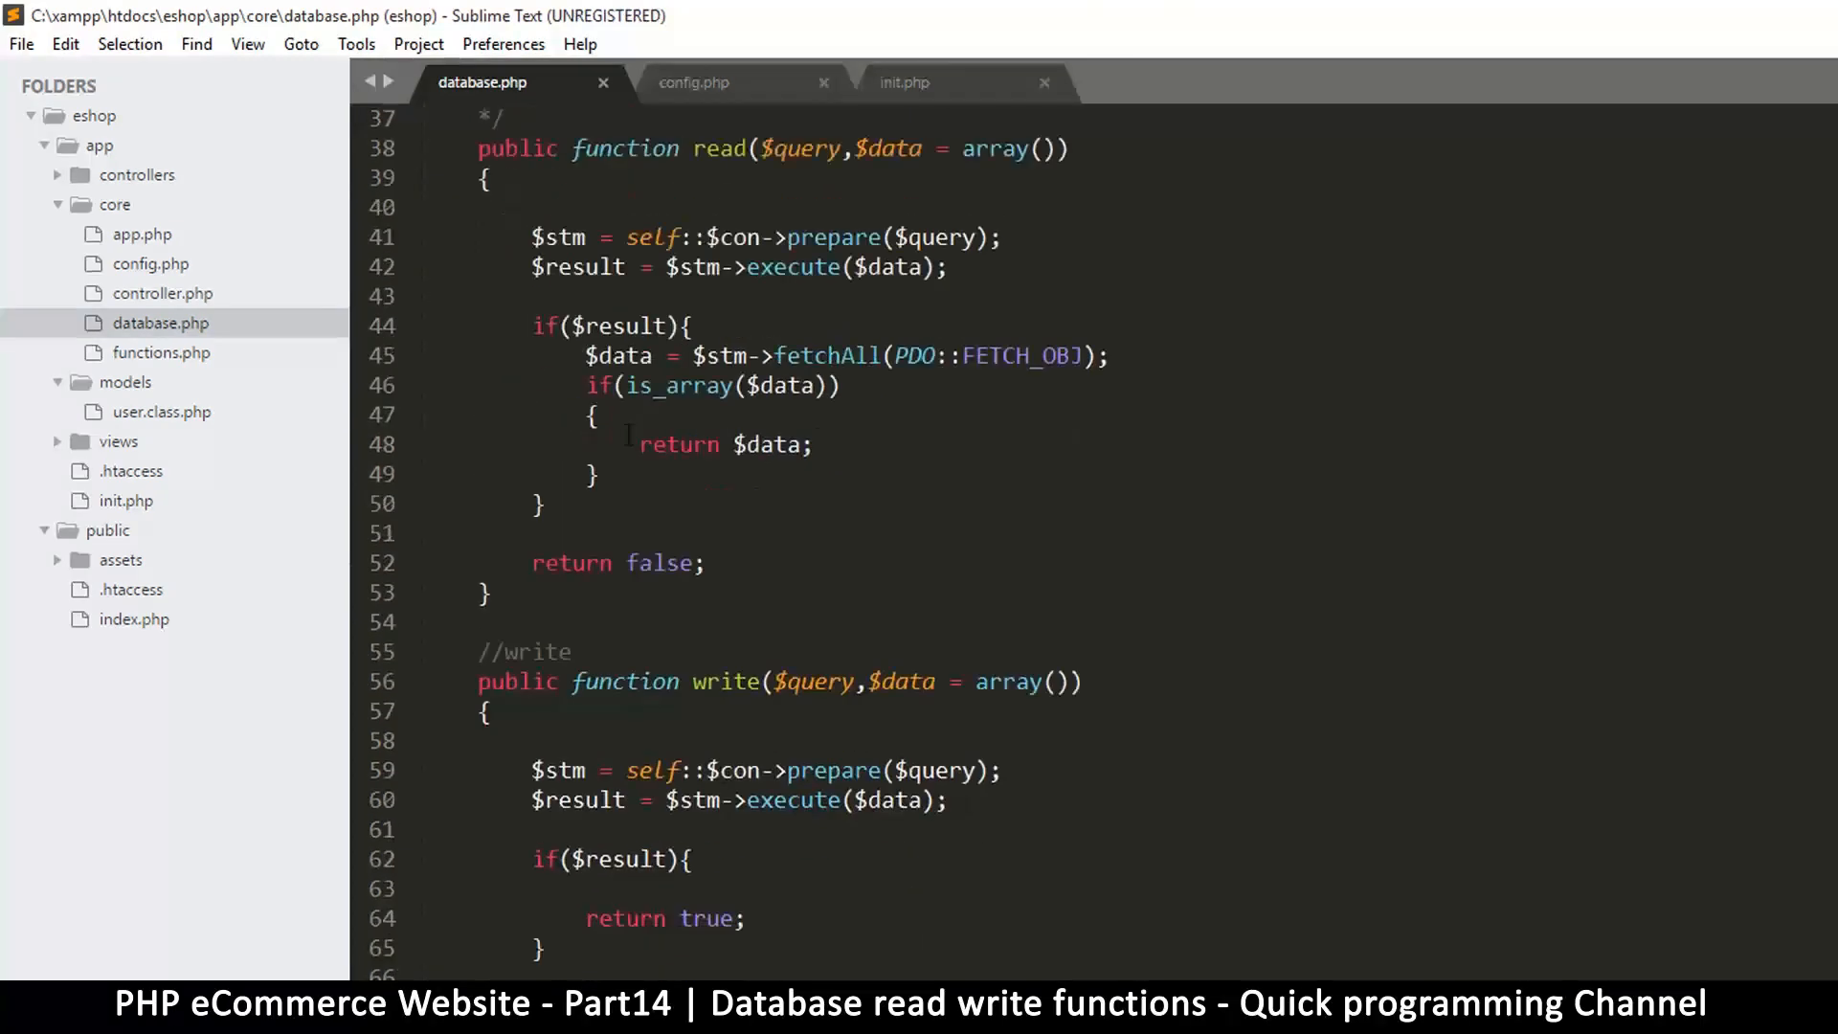
pyautogui.scroll(-3)
pyautogui.write('* write to data')
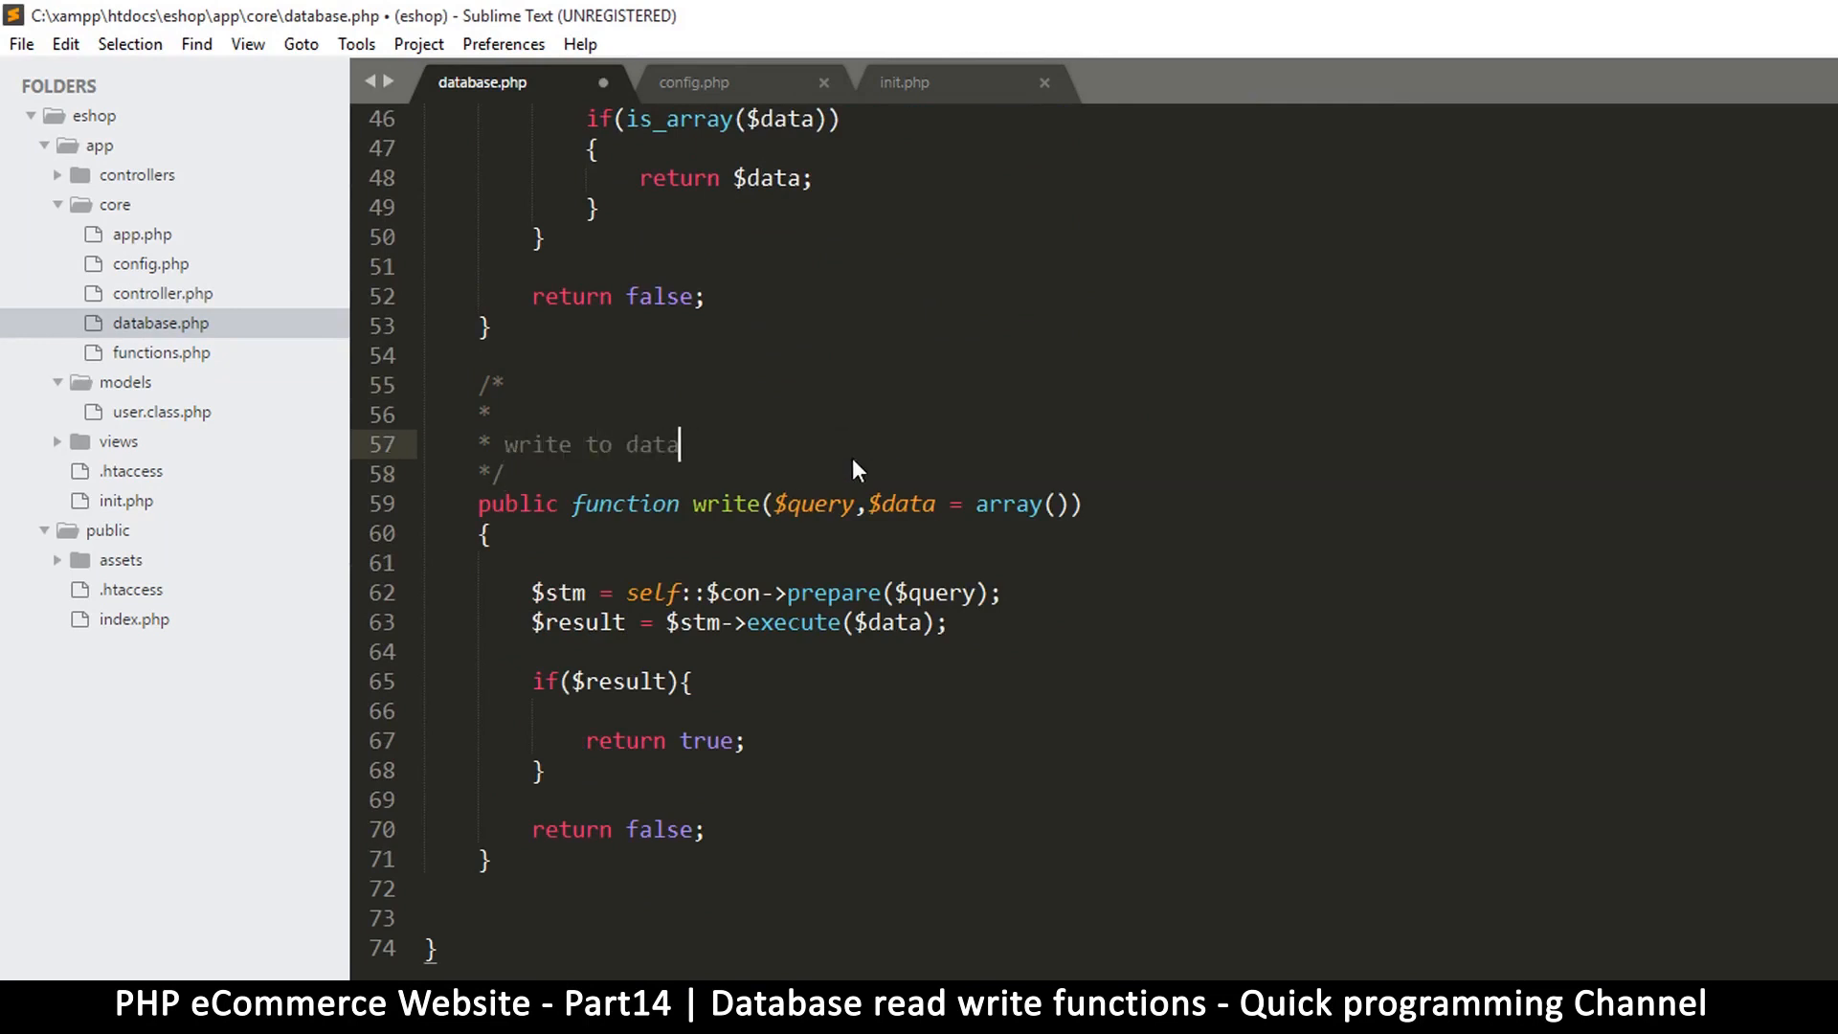
# Complete the comment as 'write to database' and save database.php
pyautogui.write('base')
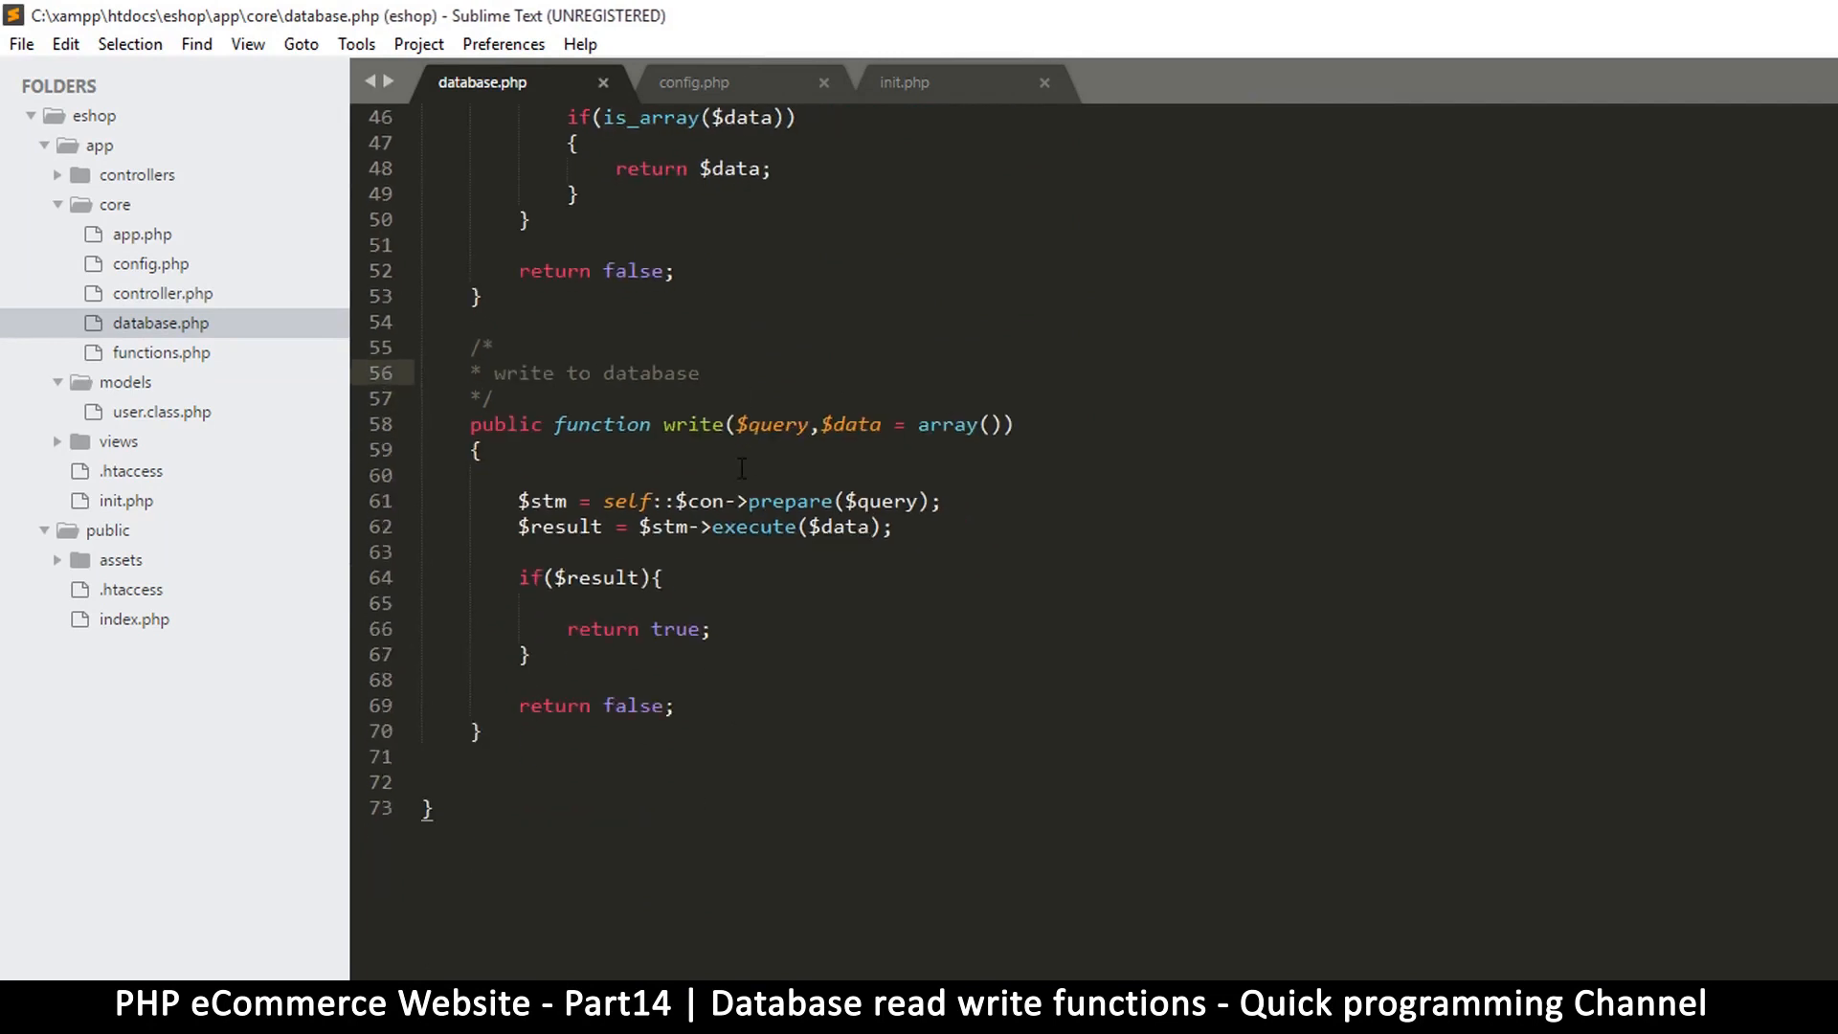
pyautogui.scroll(3)
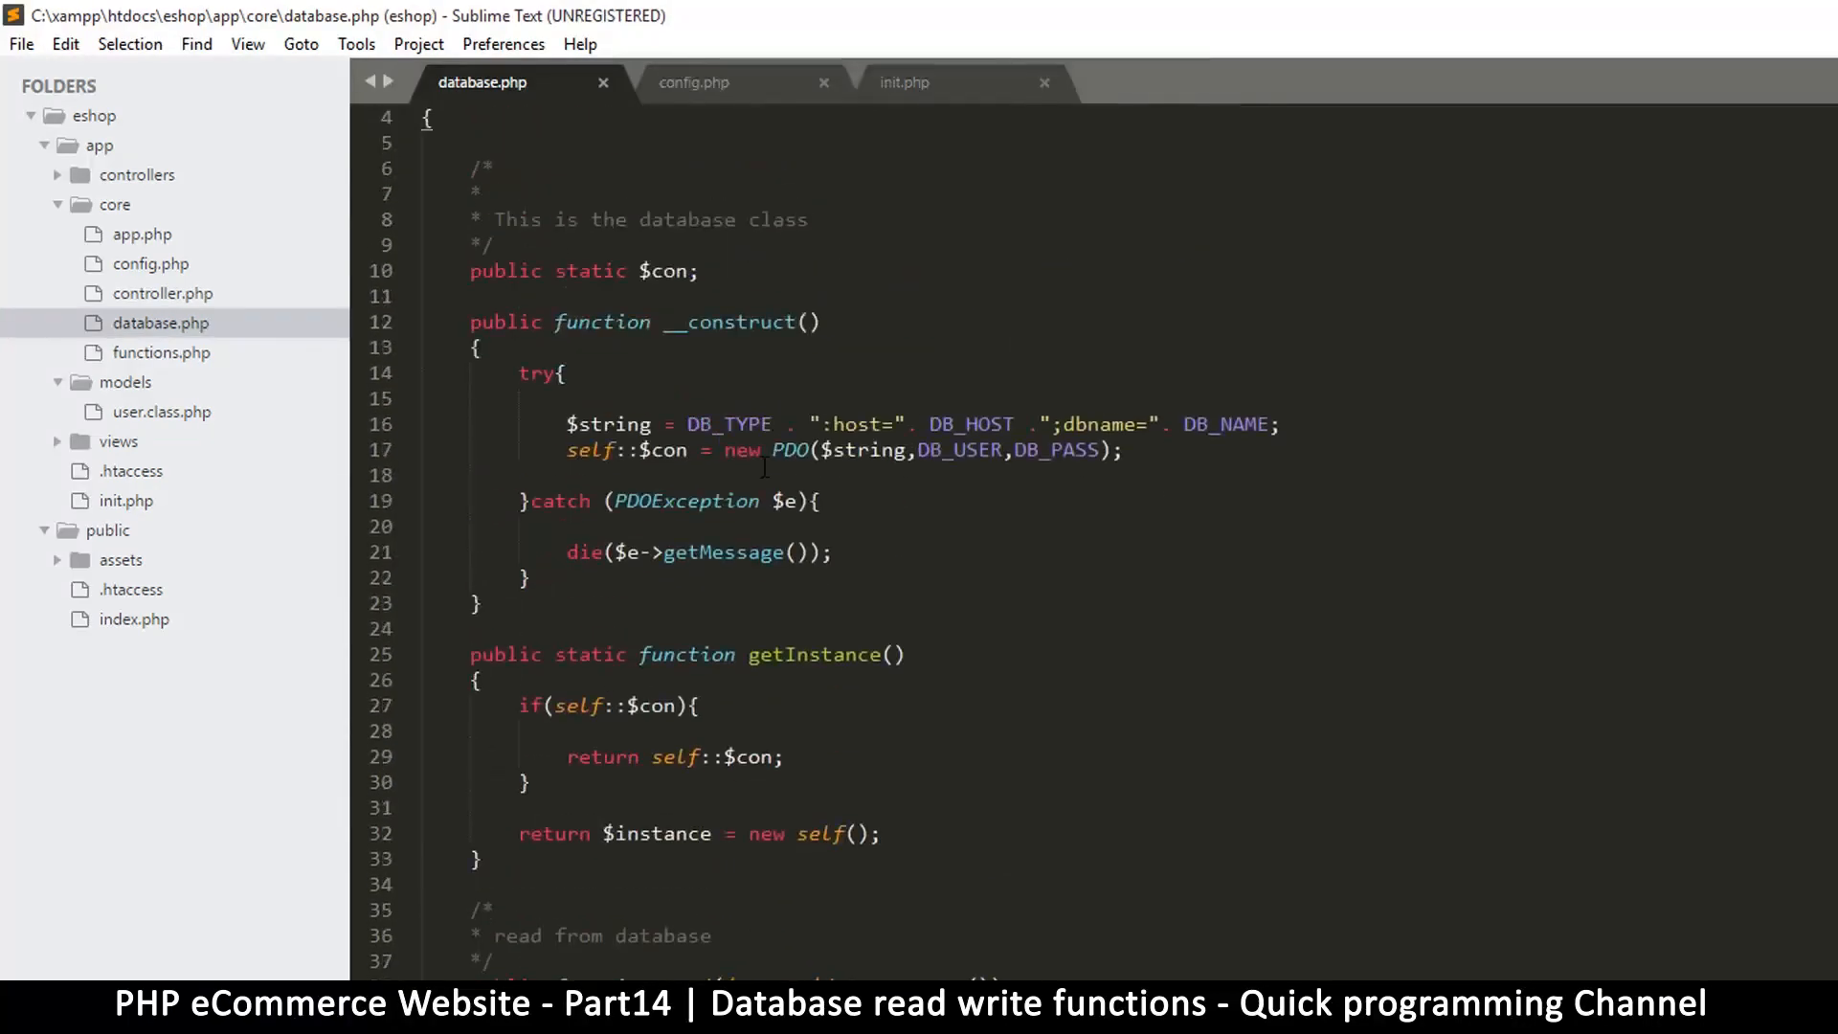
pyautogui.scroll(3)
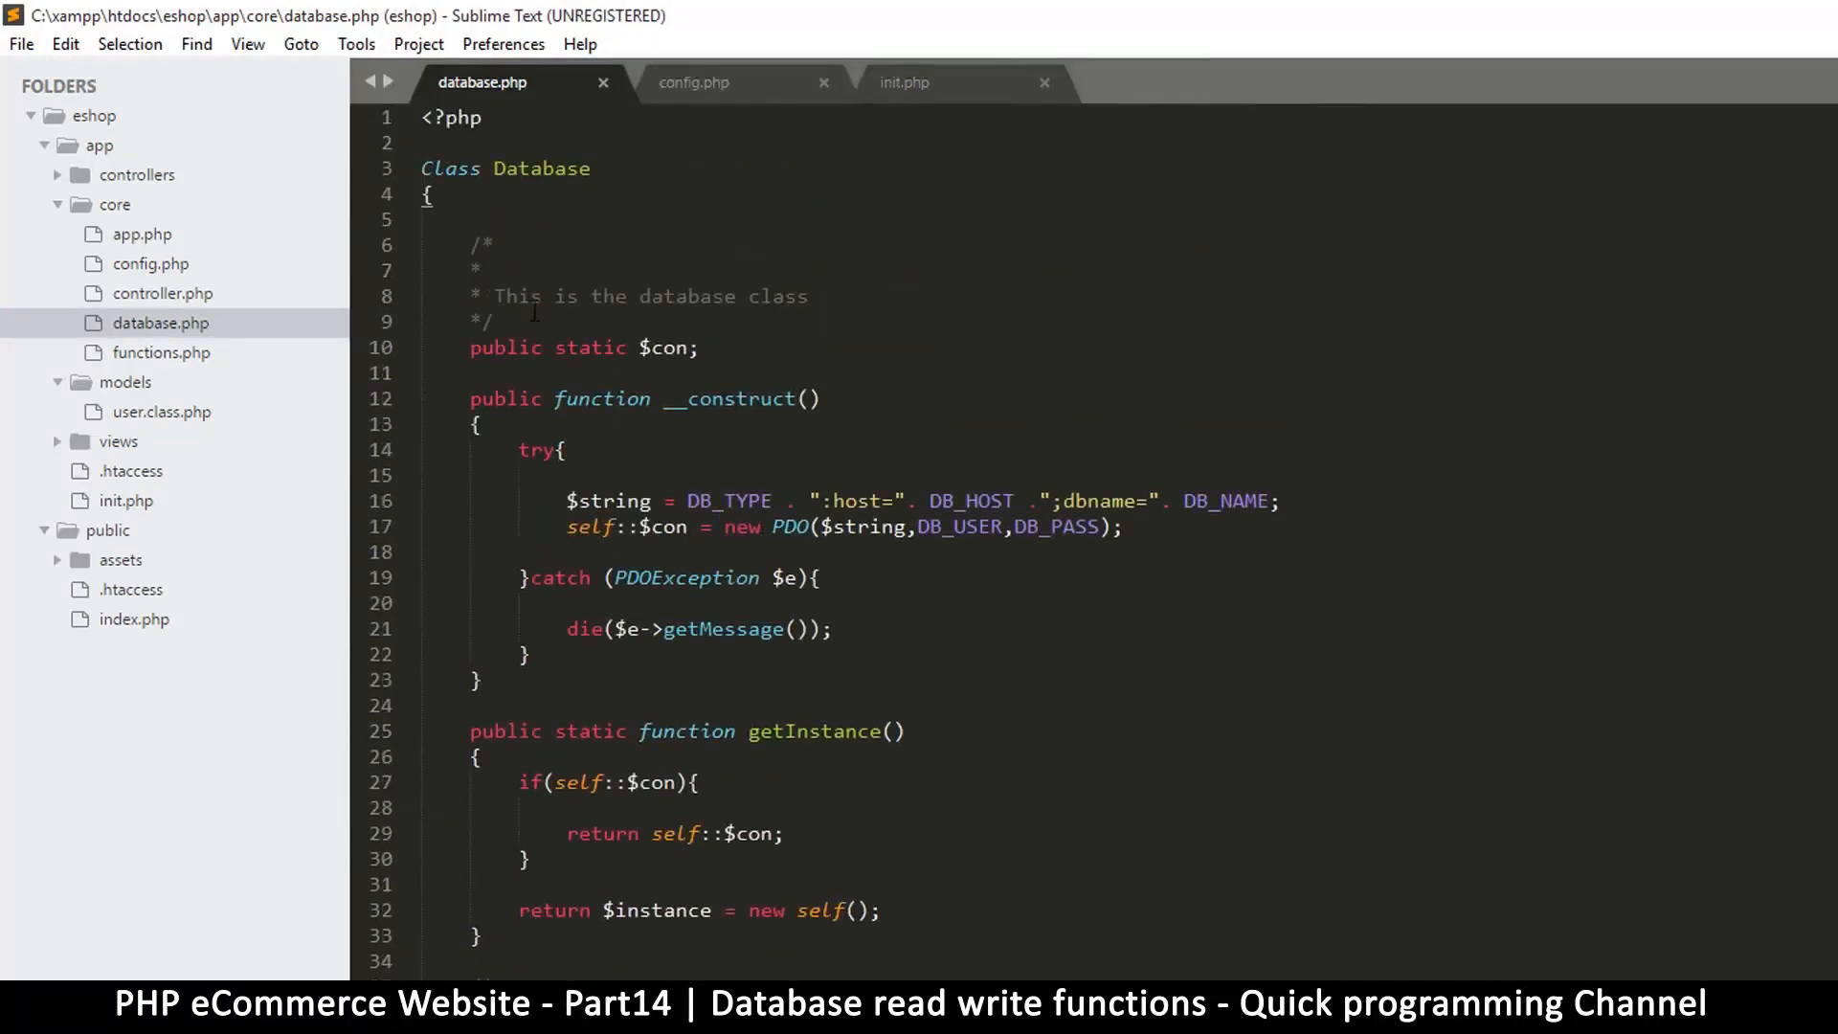